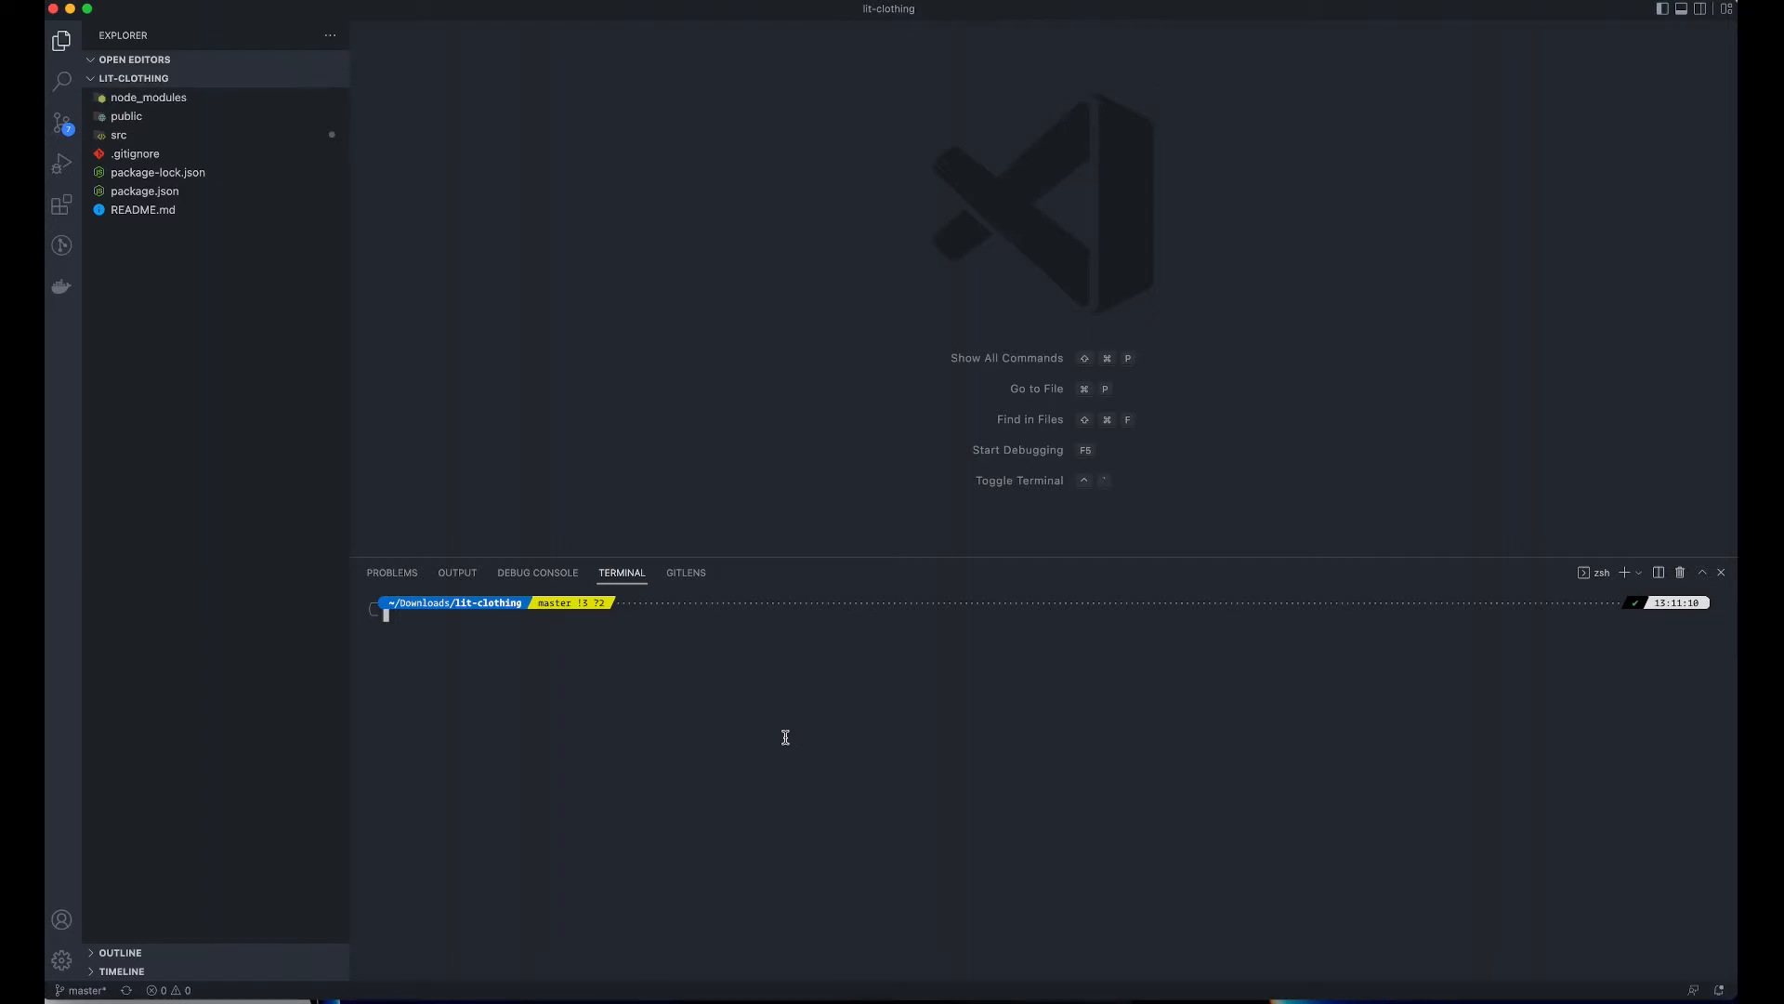
{"action": "mouse_move", "coordinate": [594, 641]}
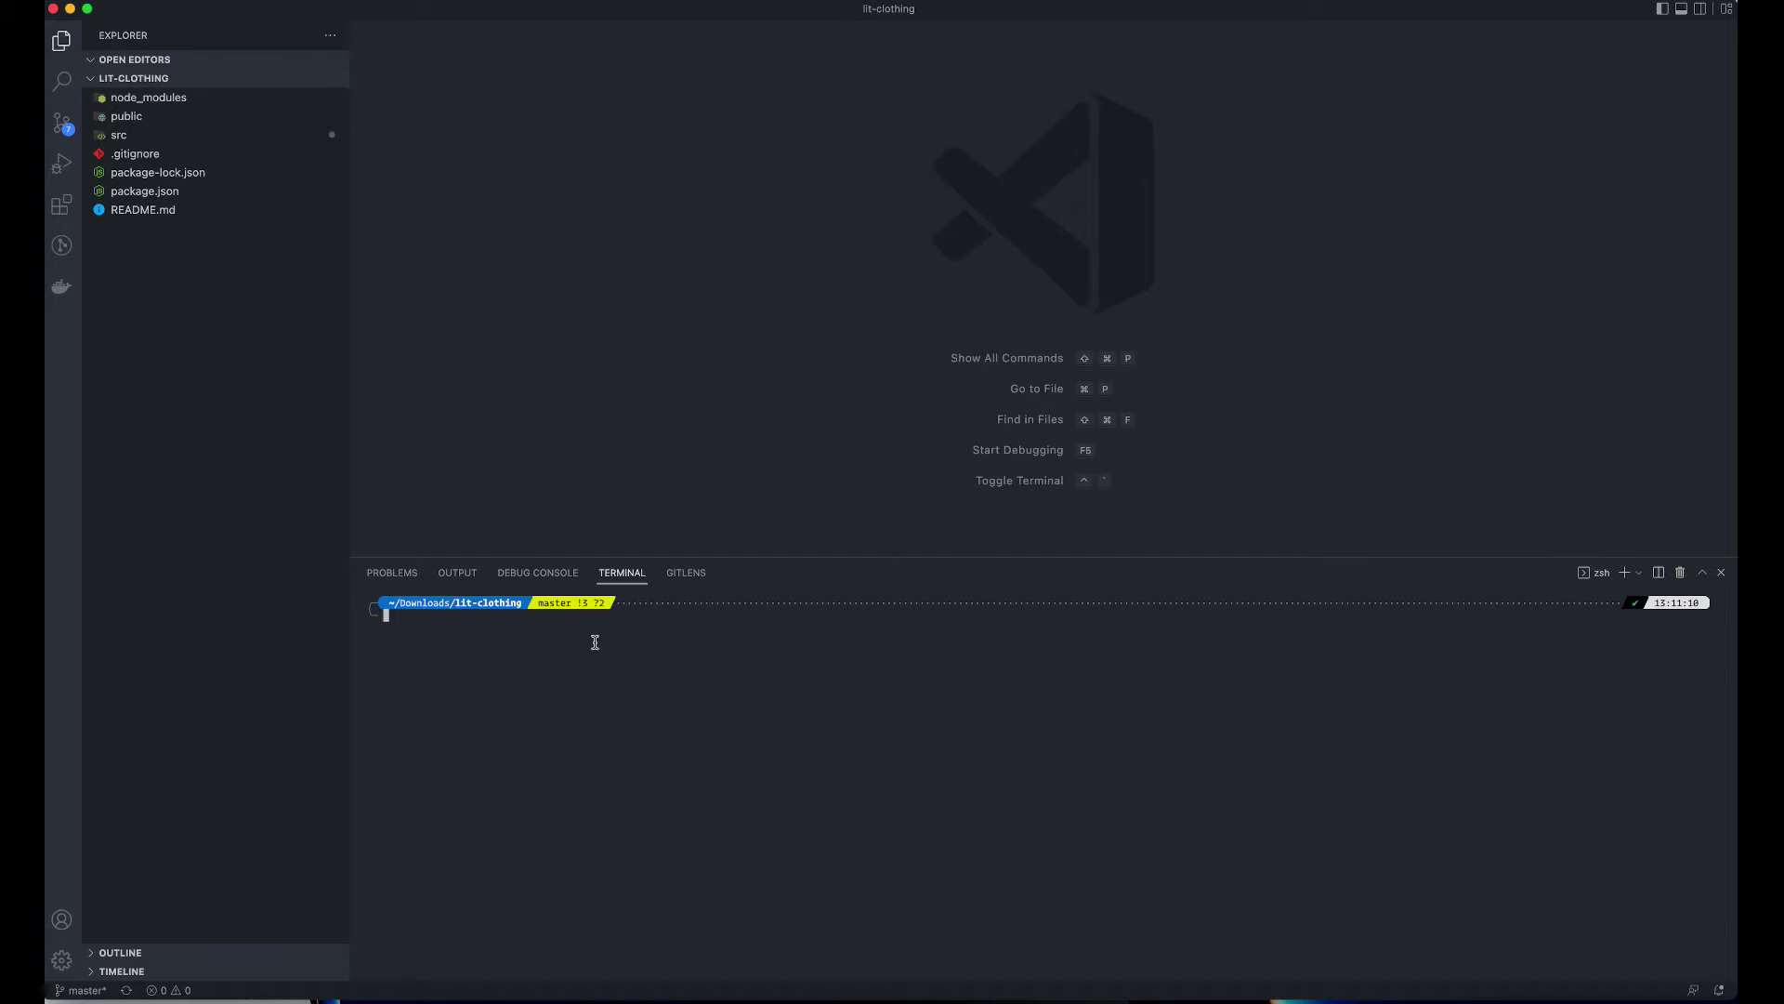
{"action": "mouse_move", "coordinate": [567, 692]}
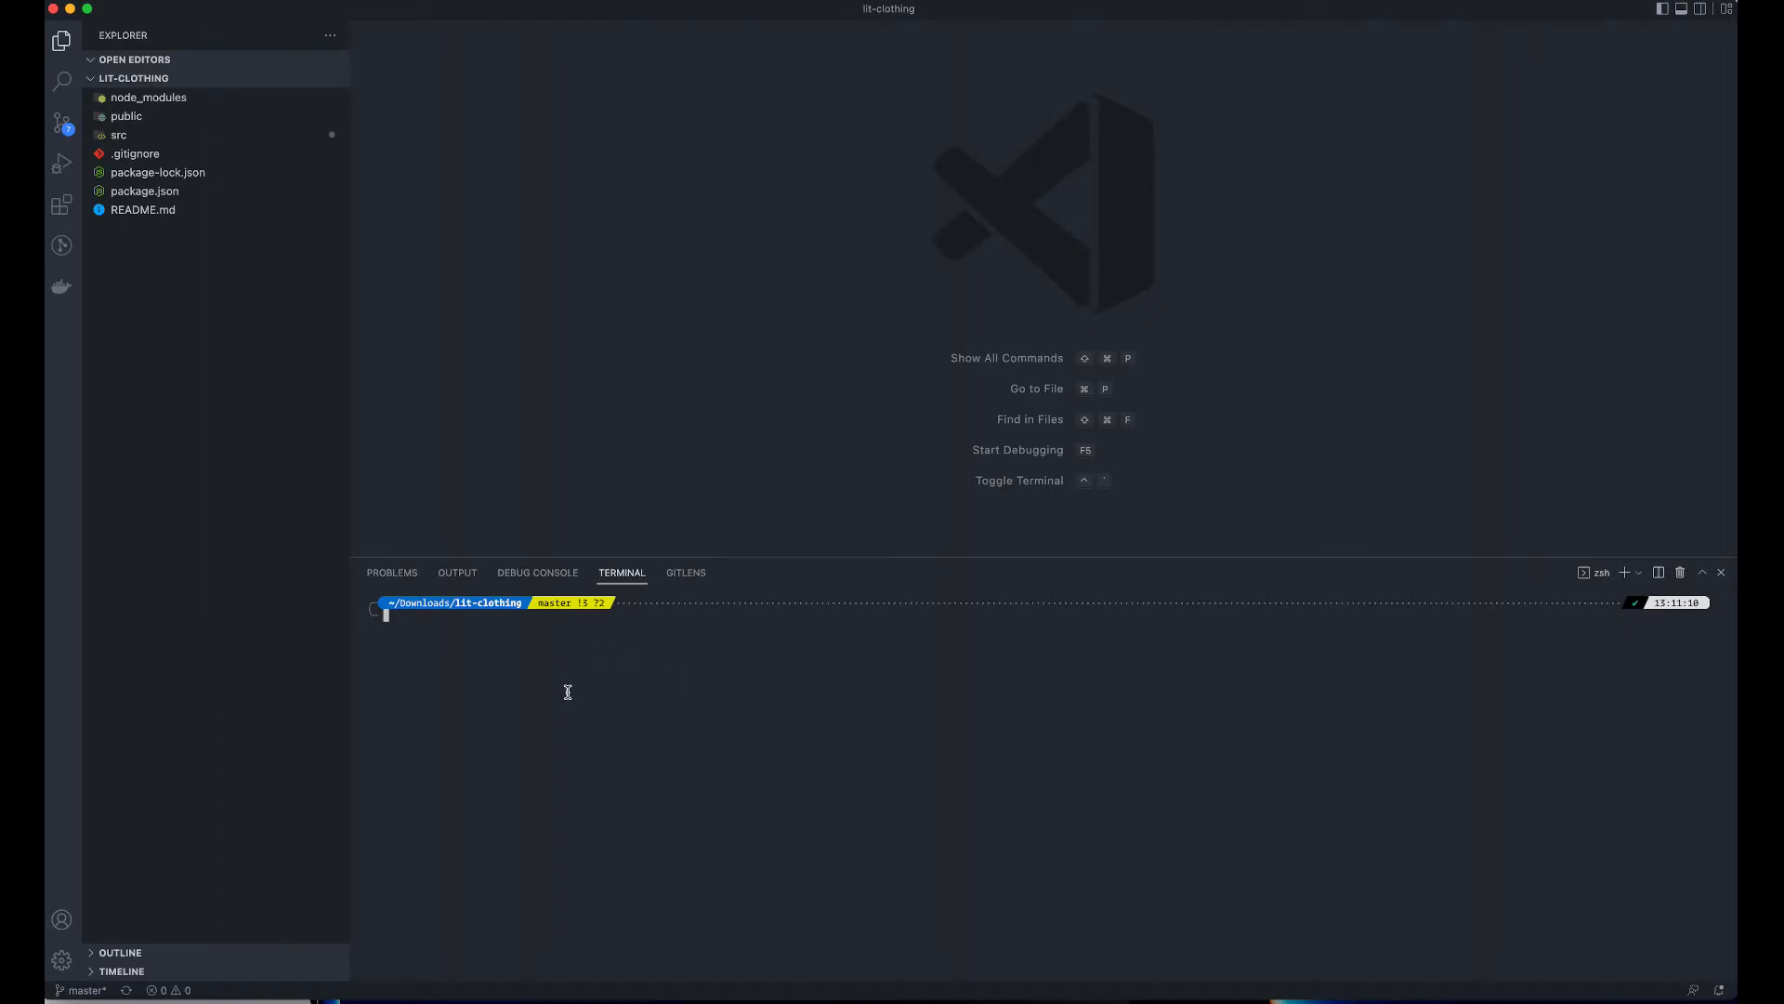
- Start the store with npm and open the HATS SHOP NOW tile at localhost:3000
{"action": "type", "text": "npm"}
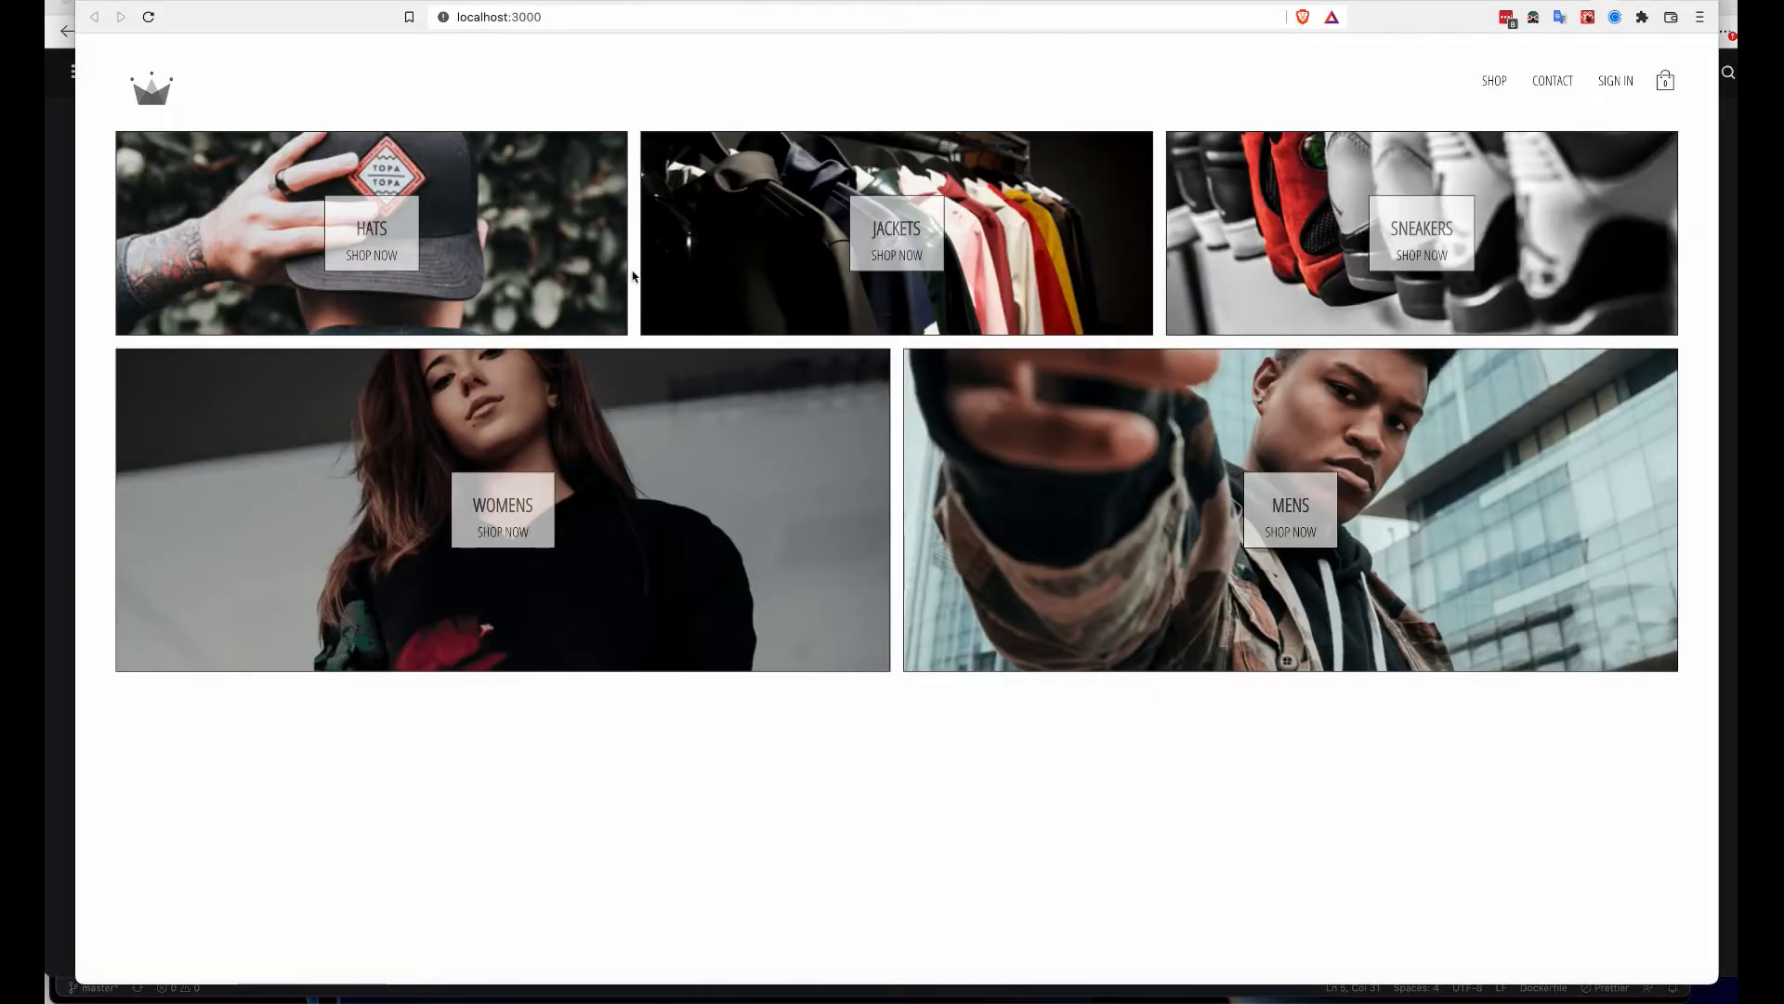
{"action": "mouse_move", "coordinate": [554, 241]}
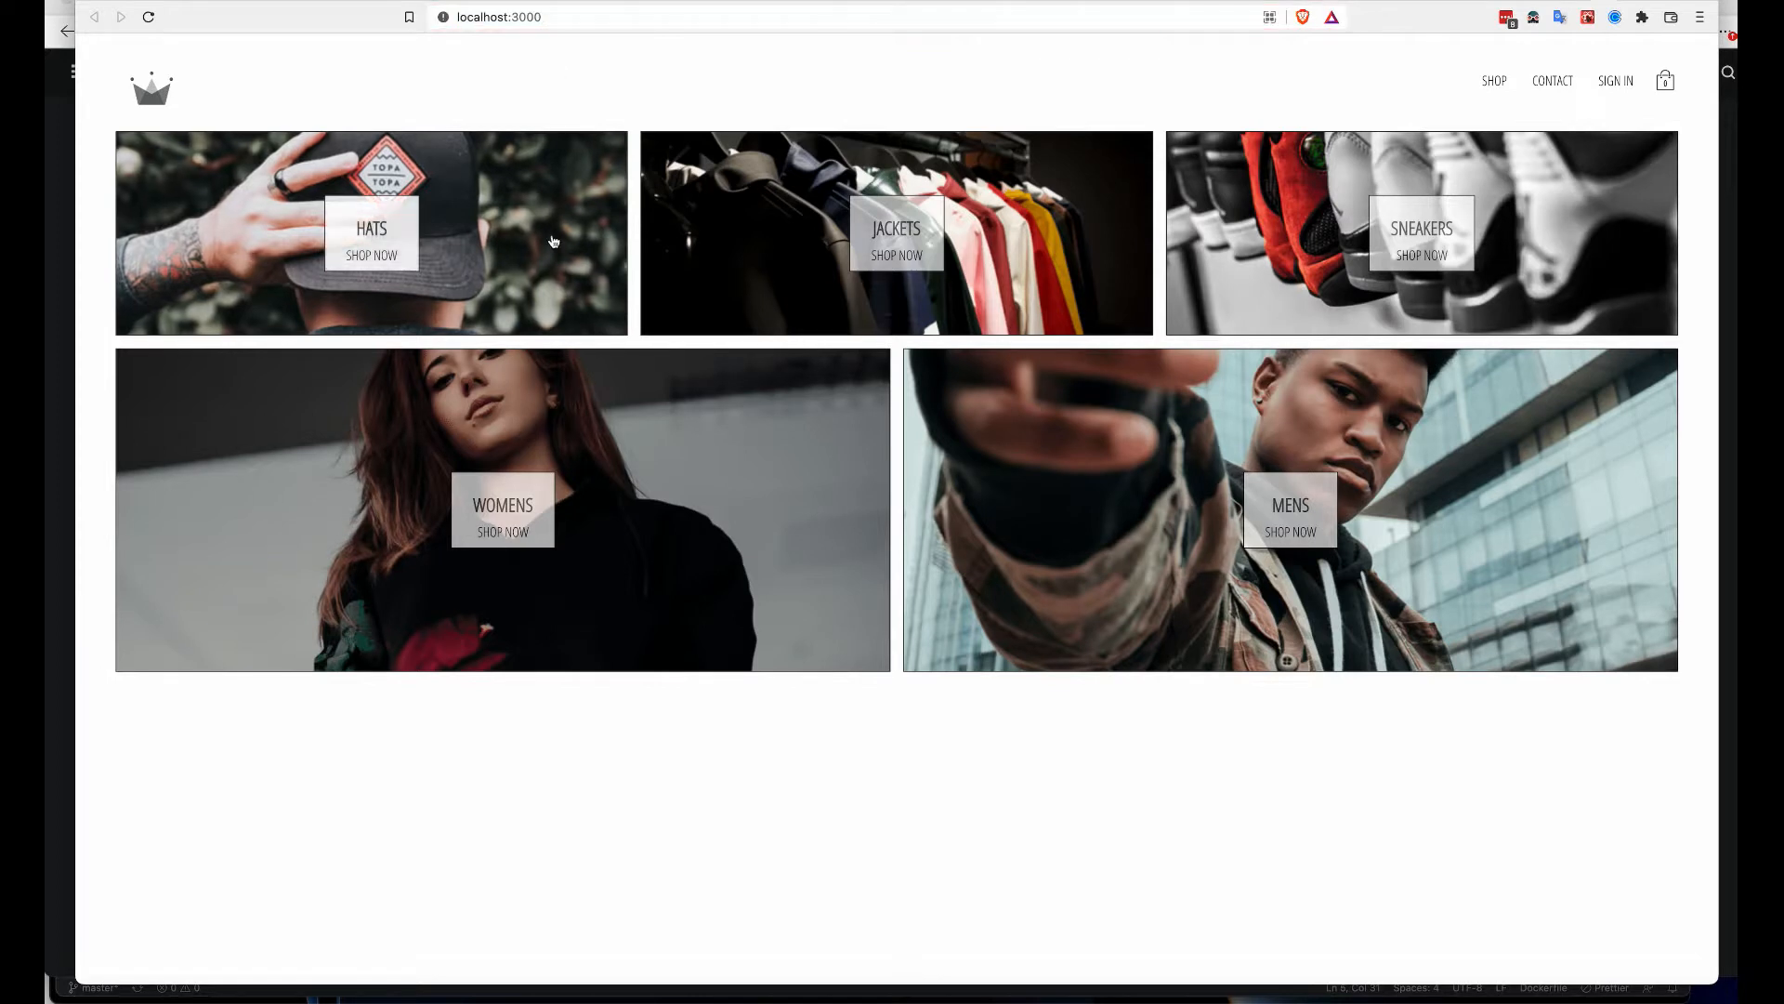
{"action": "mouse_move", "coordinate": [1504, 251]}
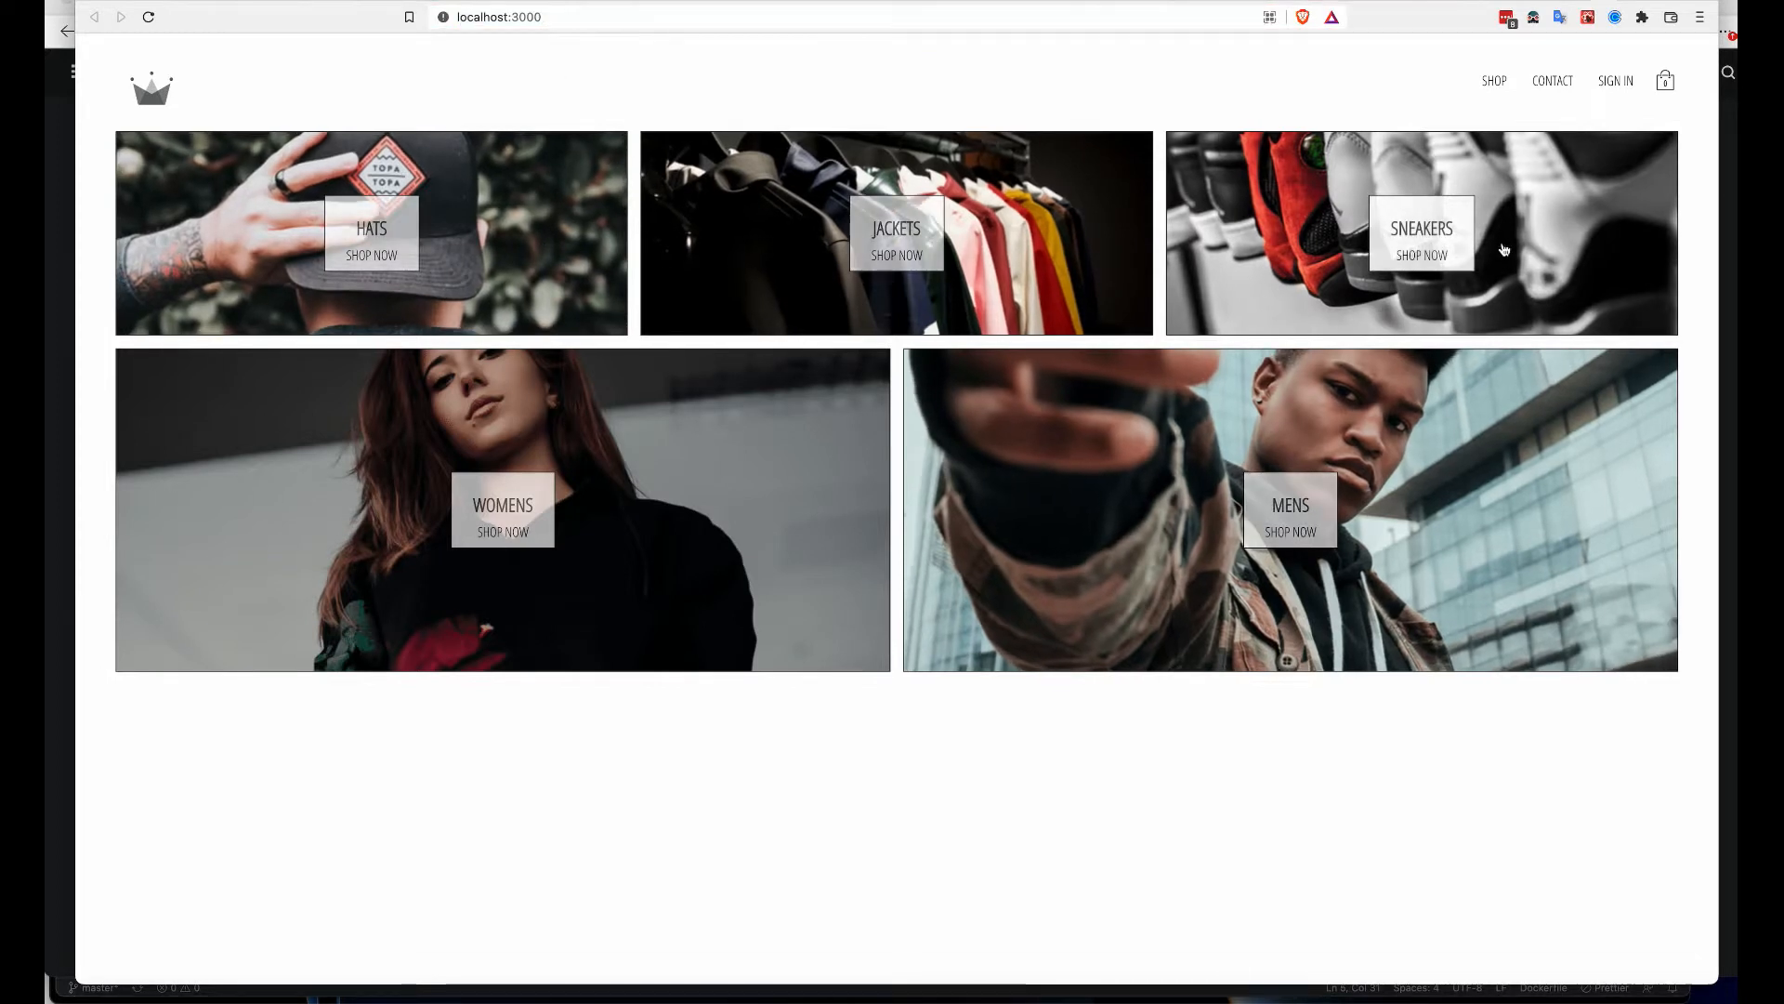
{"action": "left_click", "coordinate": [1492, 80]}
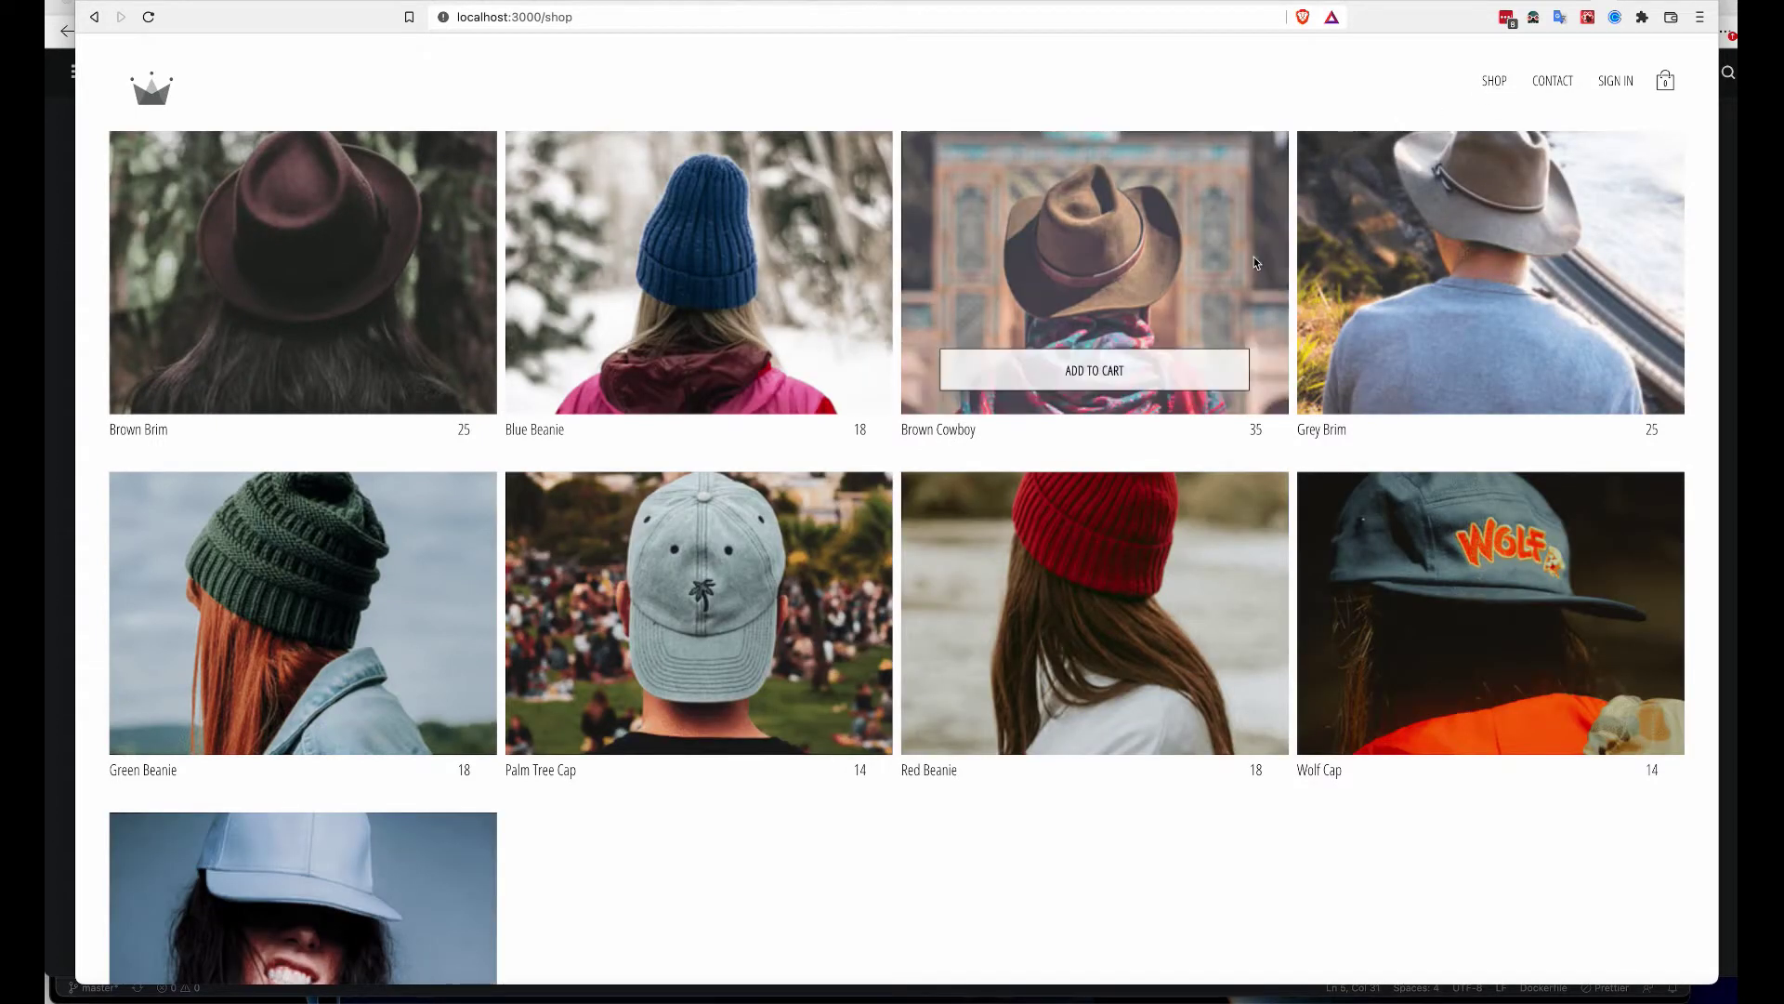
{"action": "mouse_move", "coordinate": [1111, 344]}
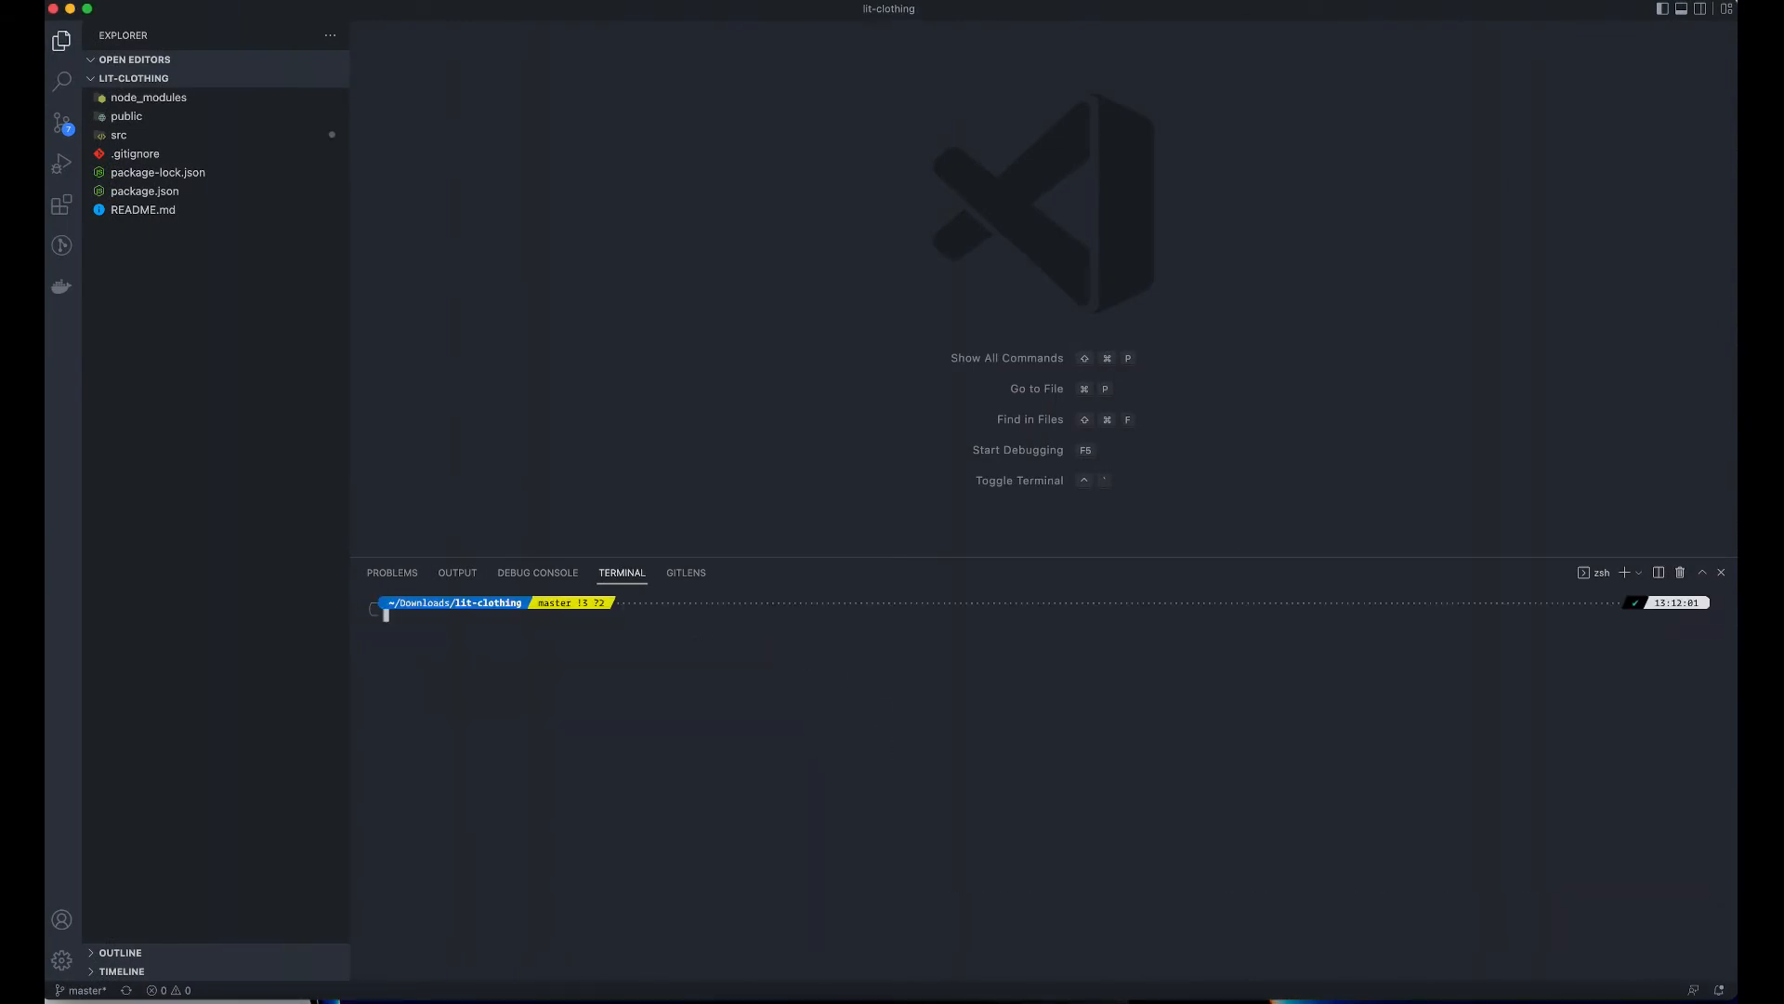
{"action": "mouse_move", "coordinate": [519, 353]}
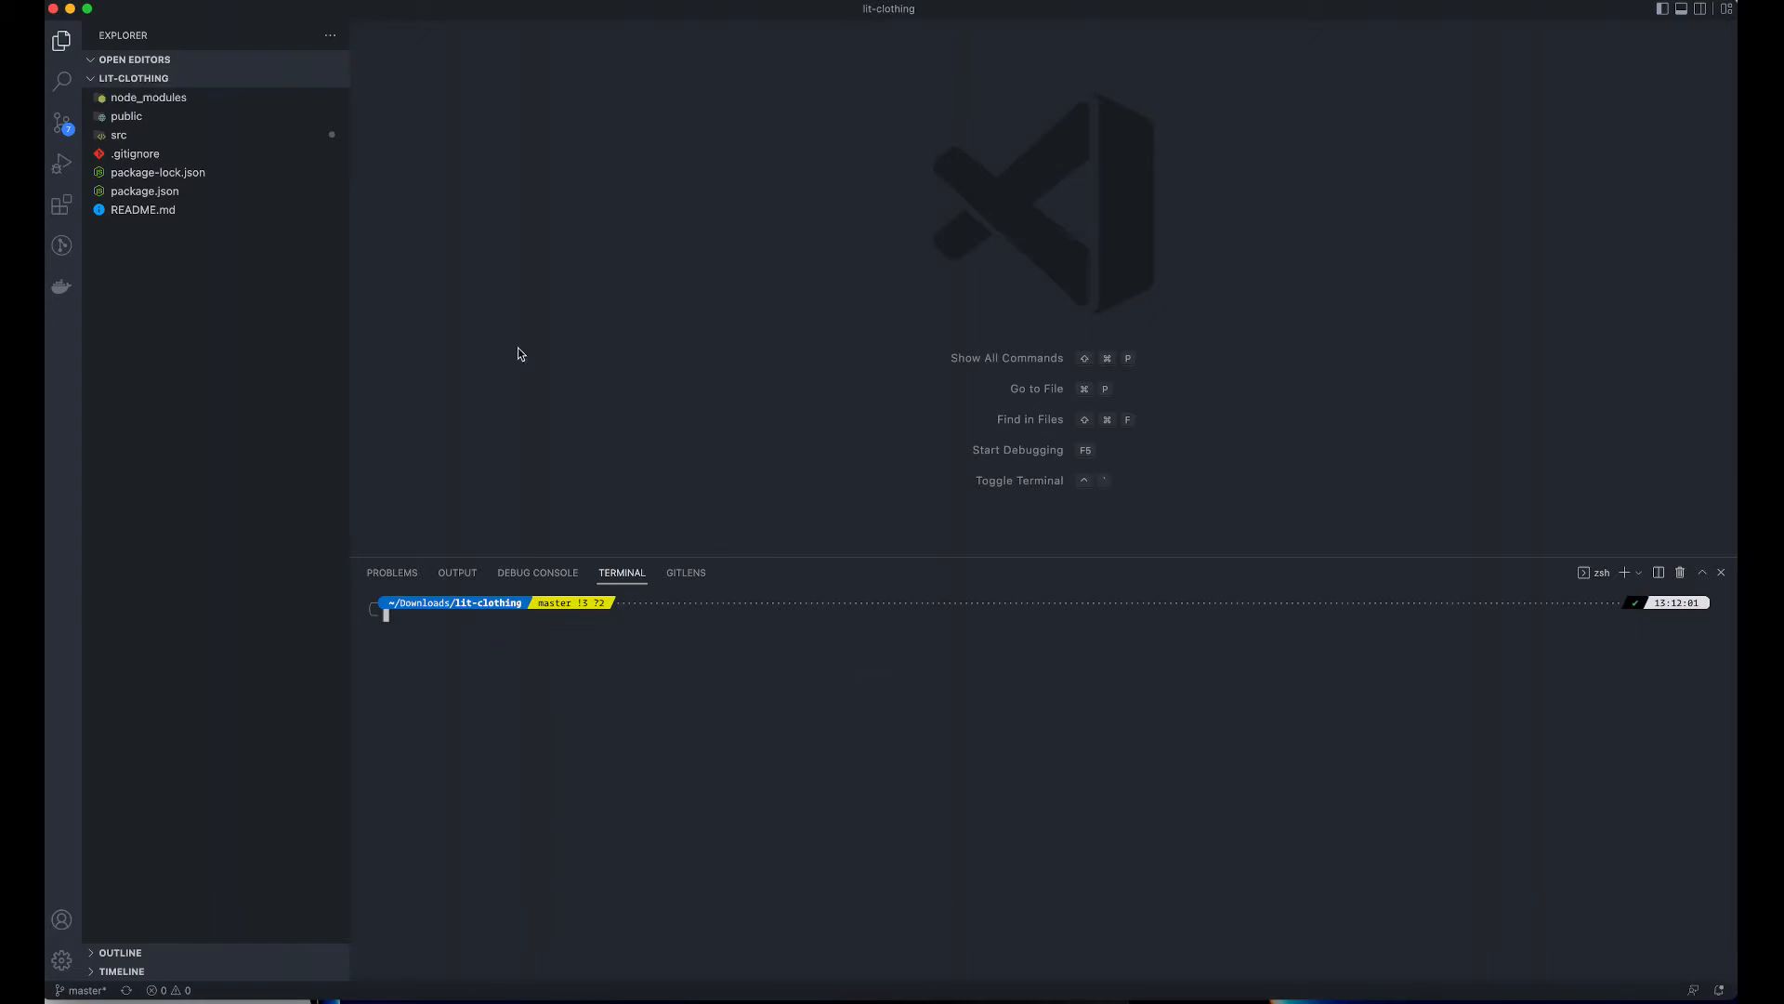
{"action": "mouse_move", "coordinate": [297, 292]}
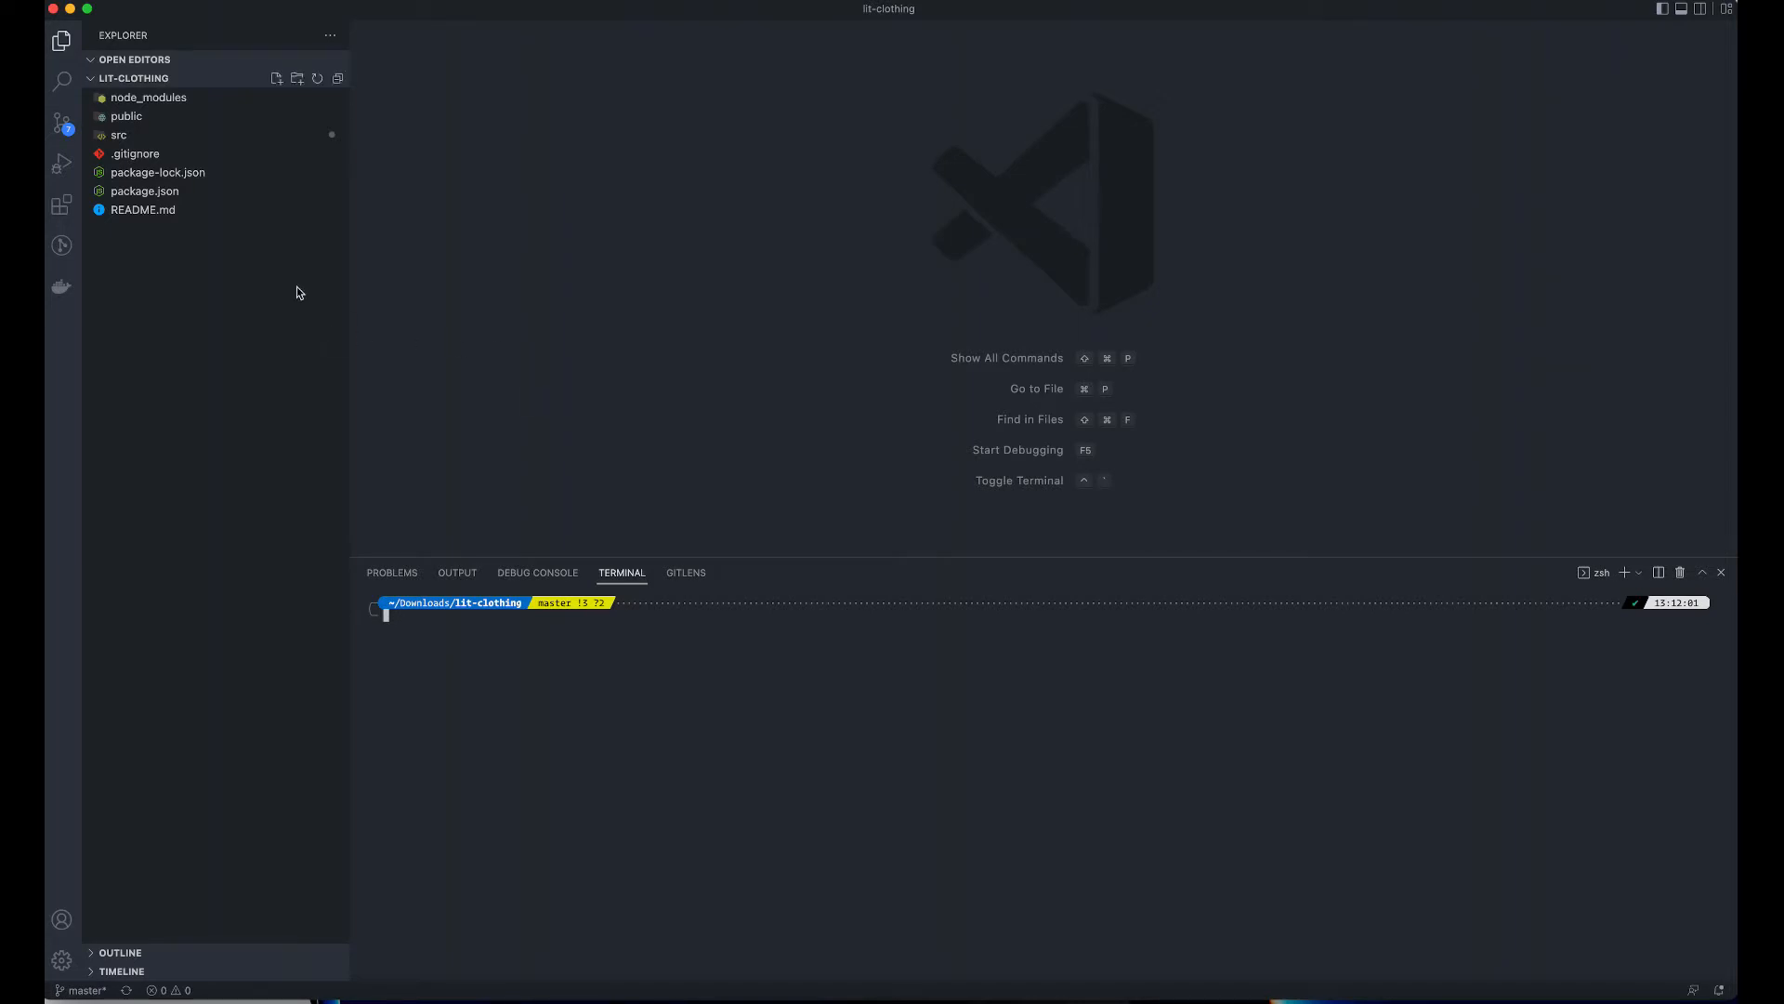
- Create an empty Dockerfile at the lit-clothing project root
{"action": "left_click", "coordinate": [275, 78]}
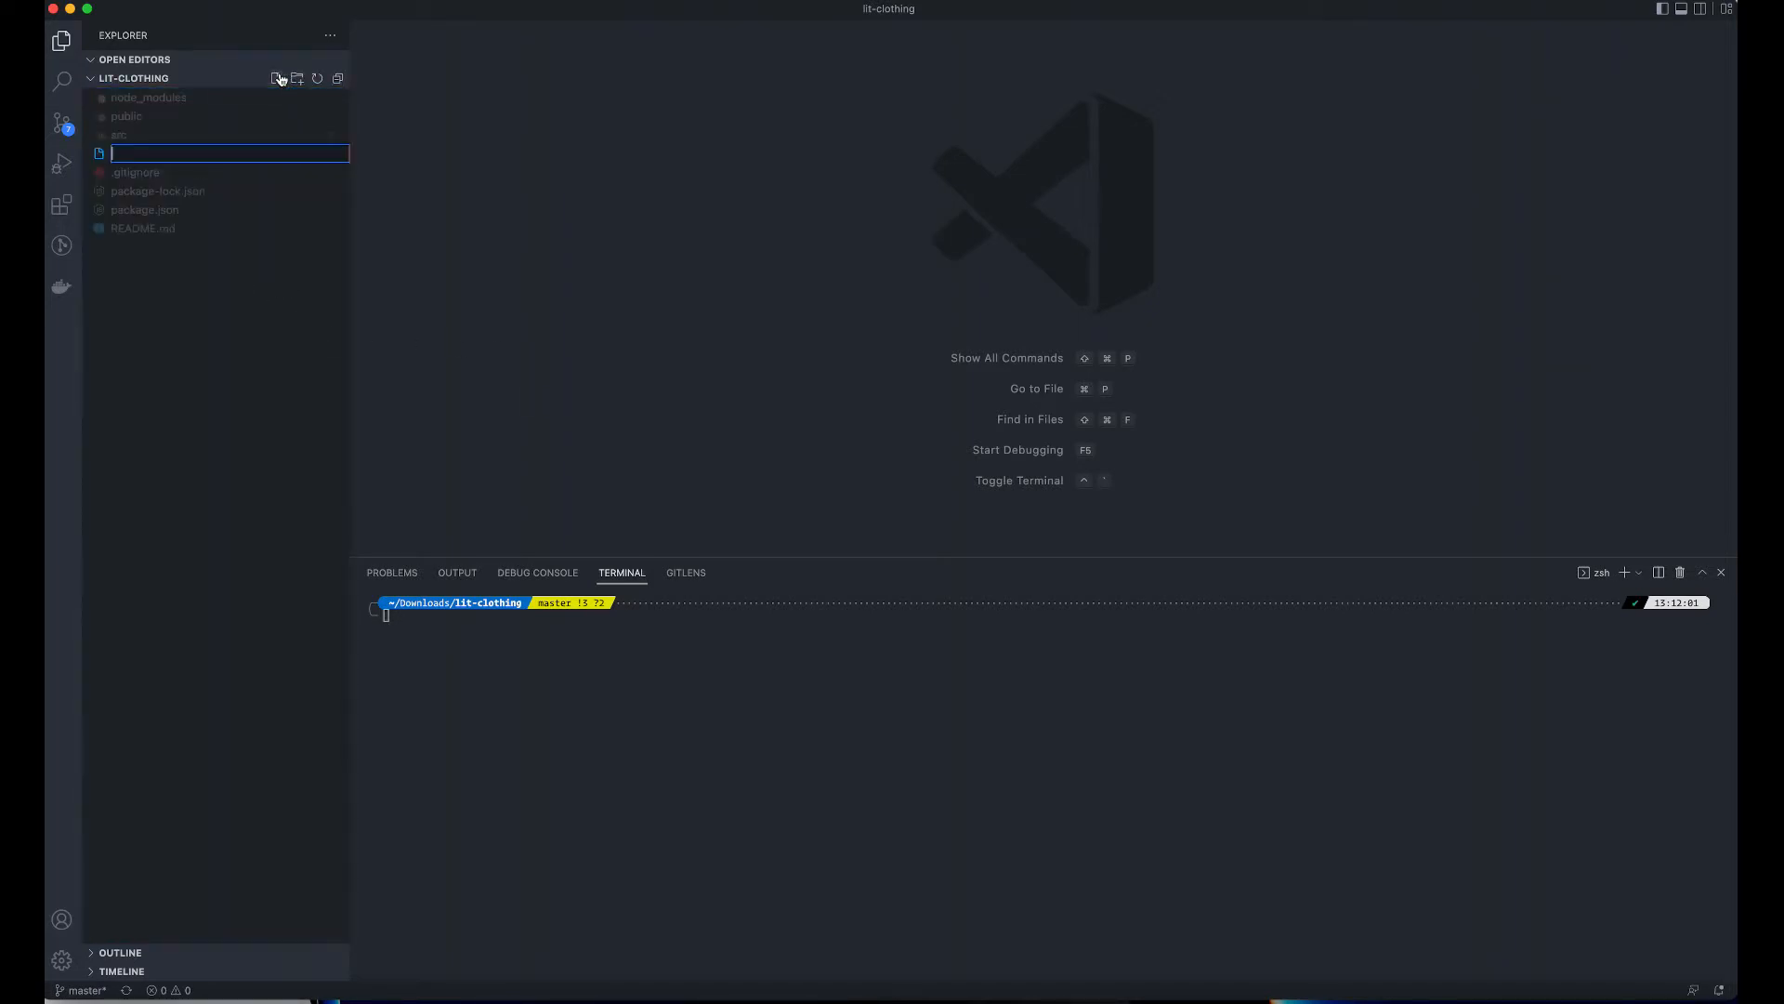
{"action": "type", "text": "Dockerfile"}
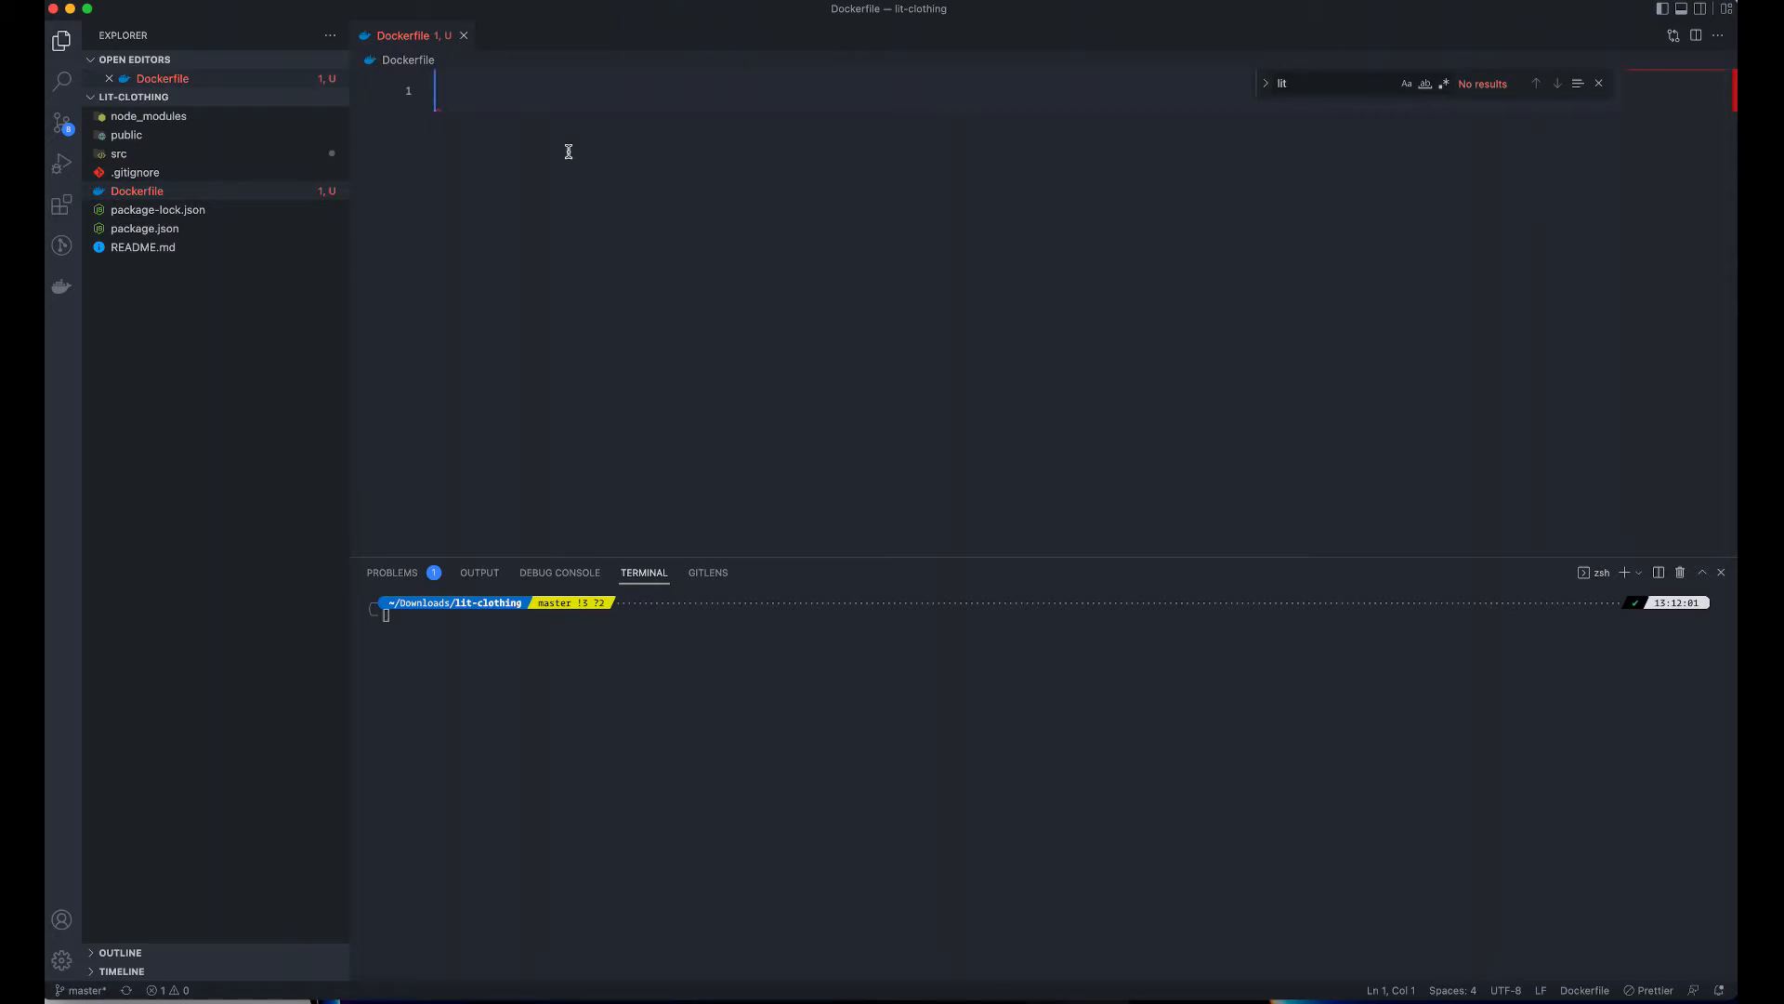
- Write FROM node:16 as build and WORKDIR /lit-clothing as the Dockerfile's first lines
{"action": "type", "text": "FROM"}
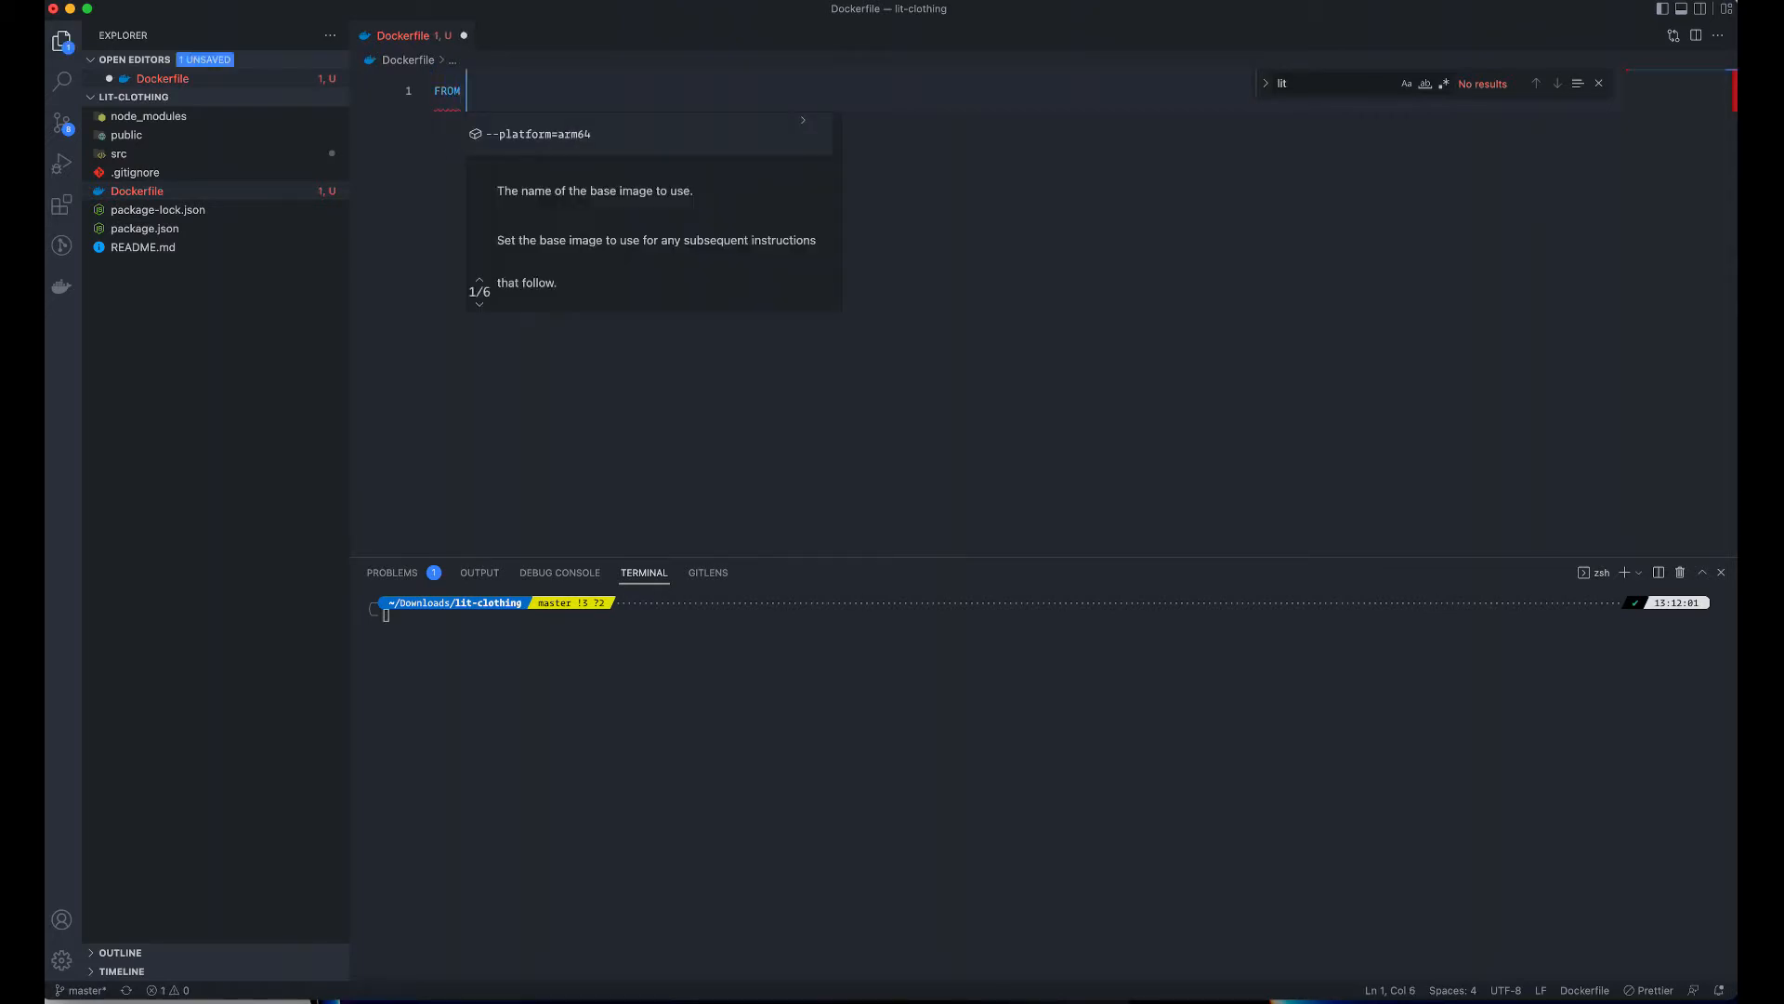
{"action": "type", "text": "node:1"}
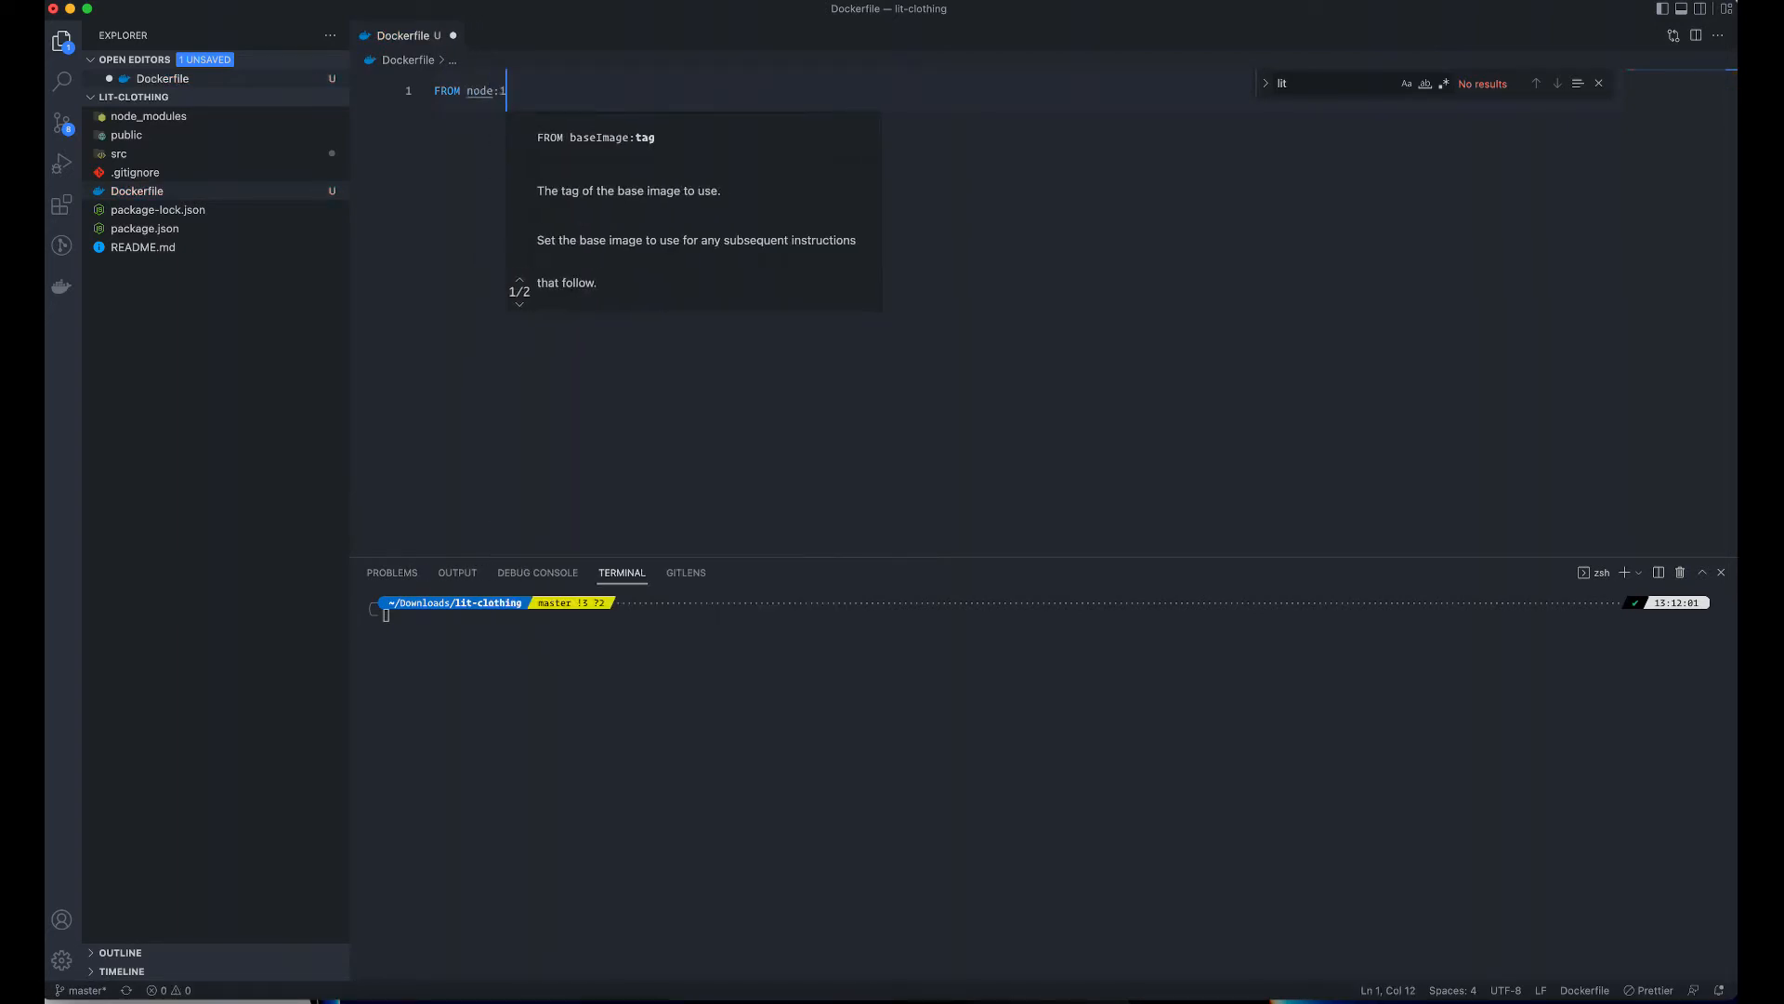
{"action": "type", "text": "6"}
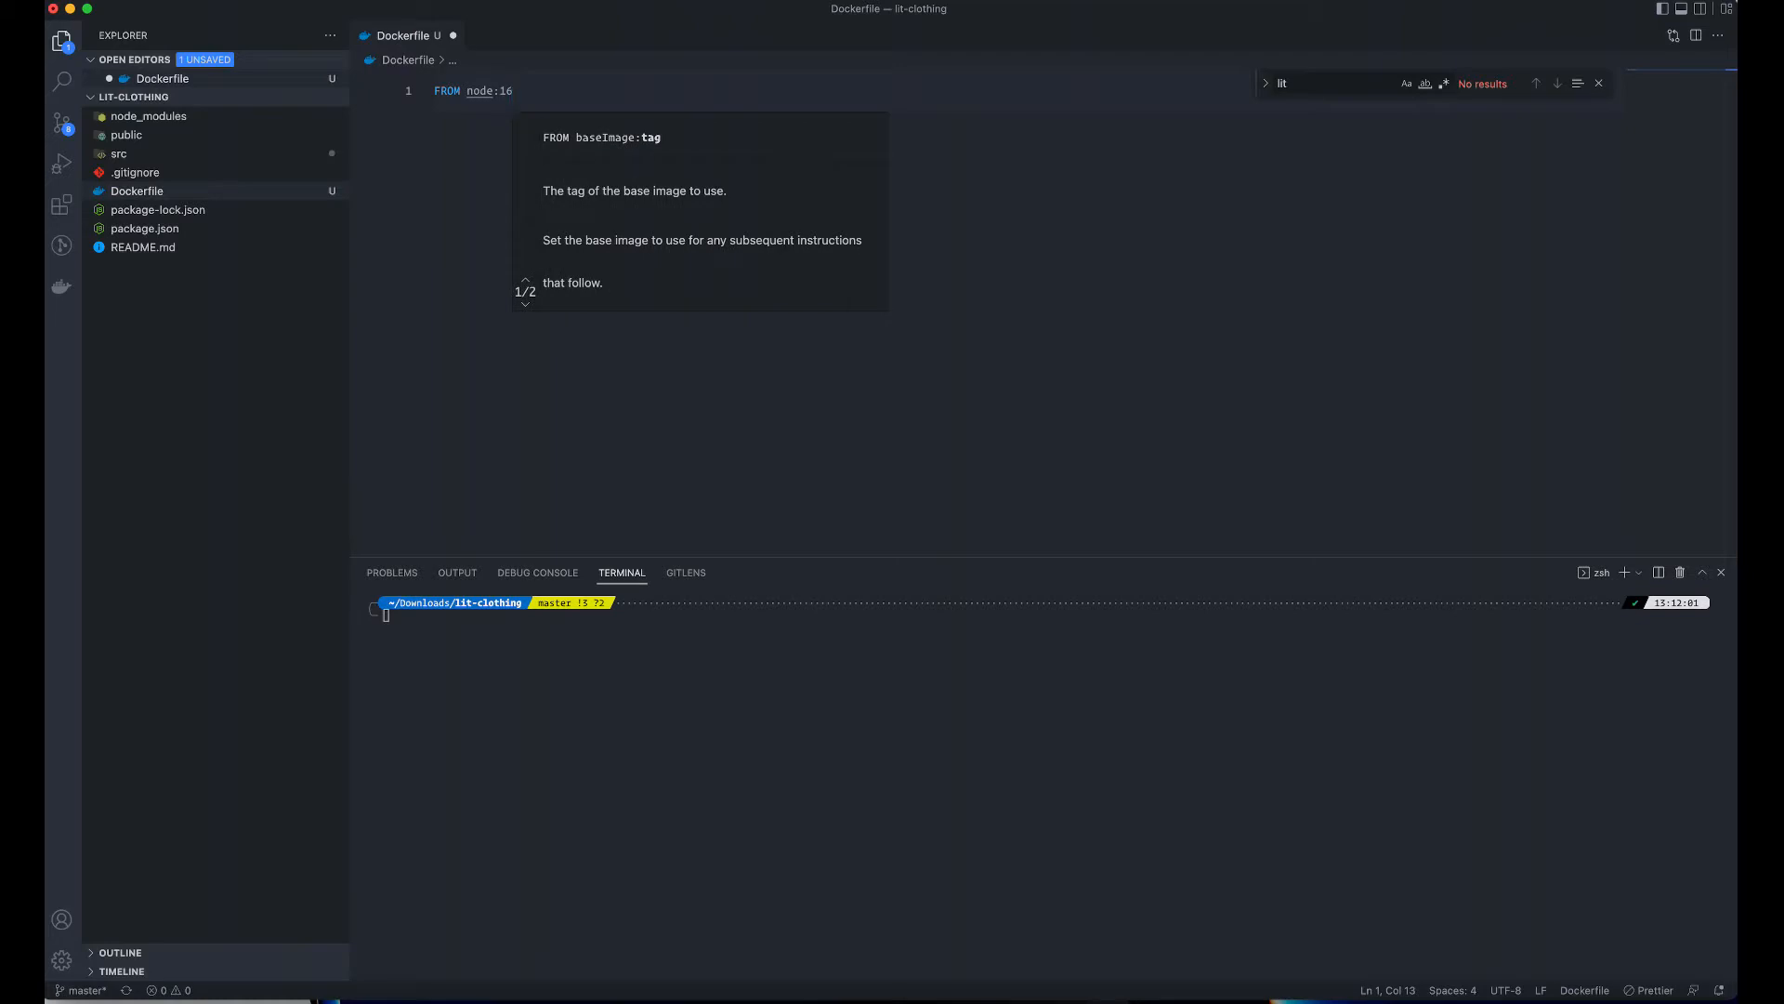
{"action": "type", "text": "as"}
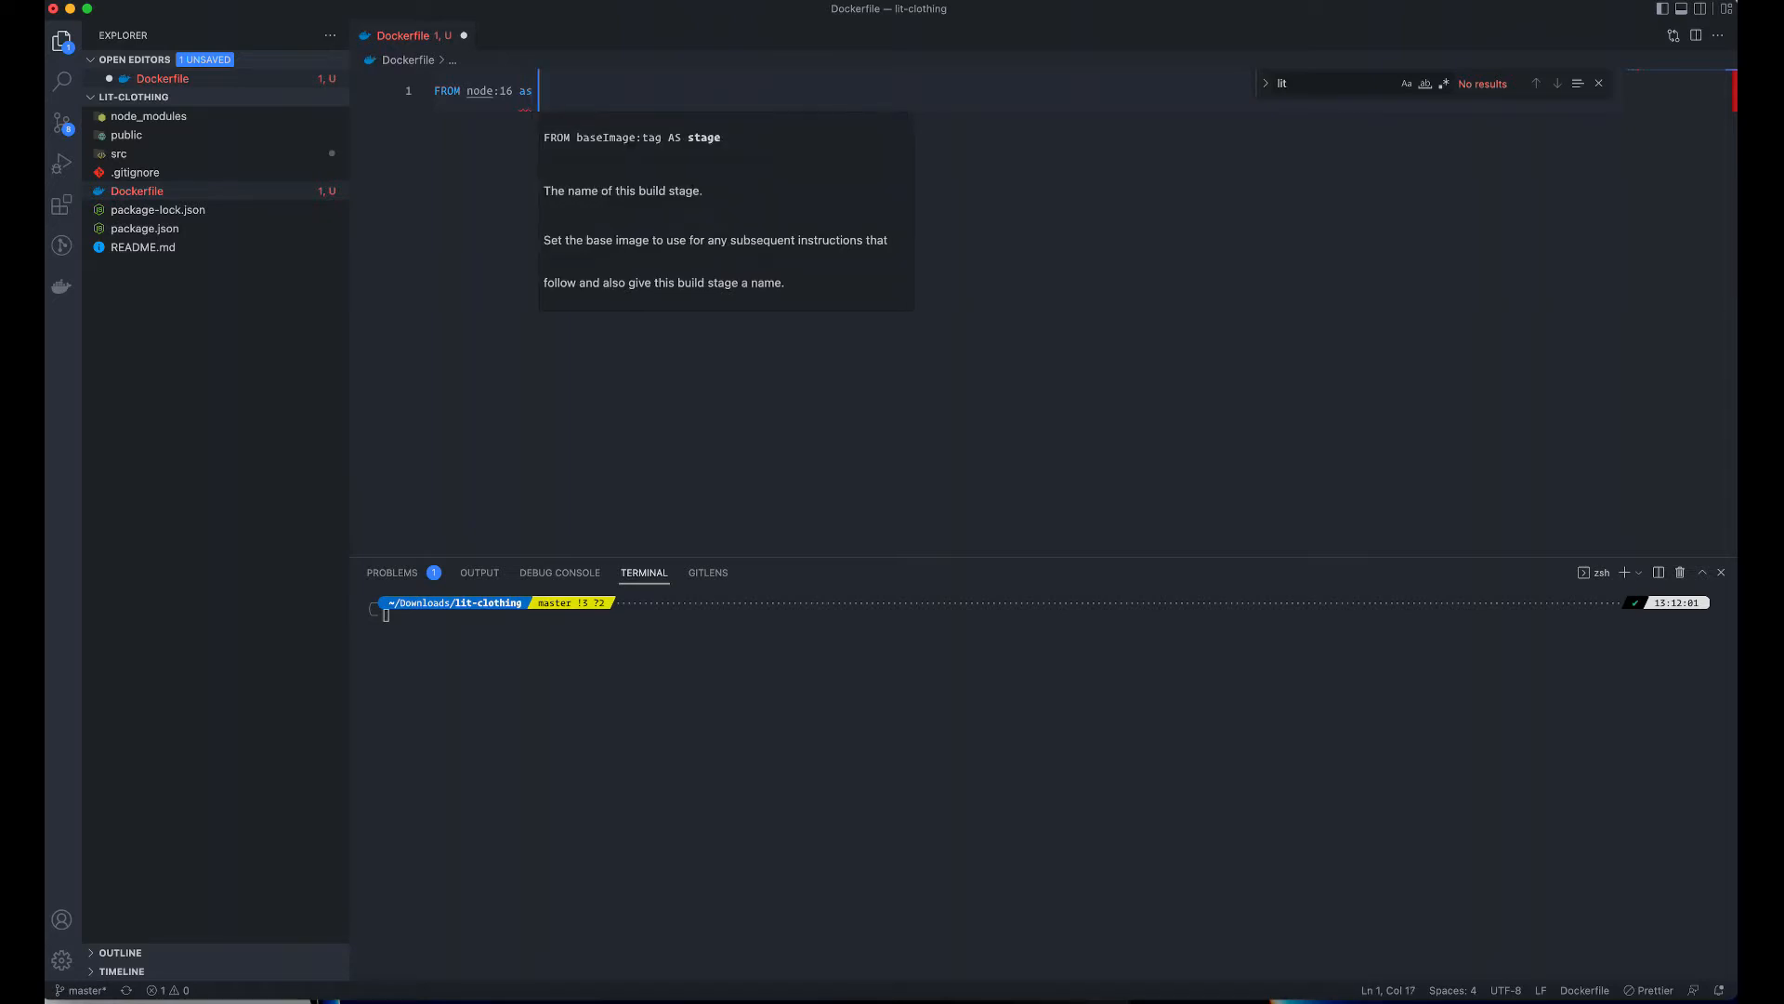
{"action": "type", "text": "build"}
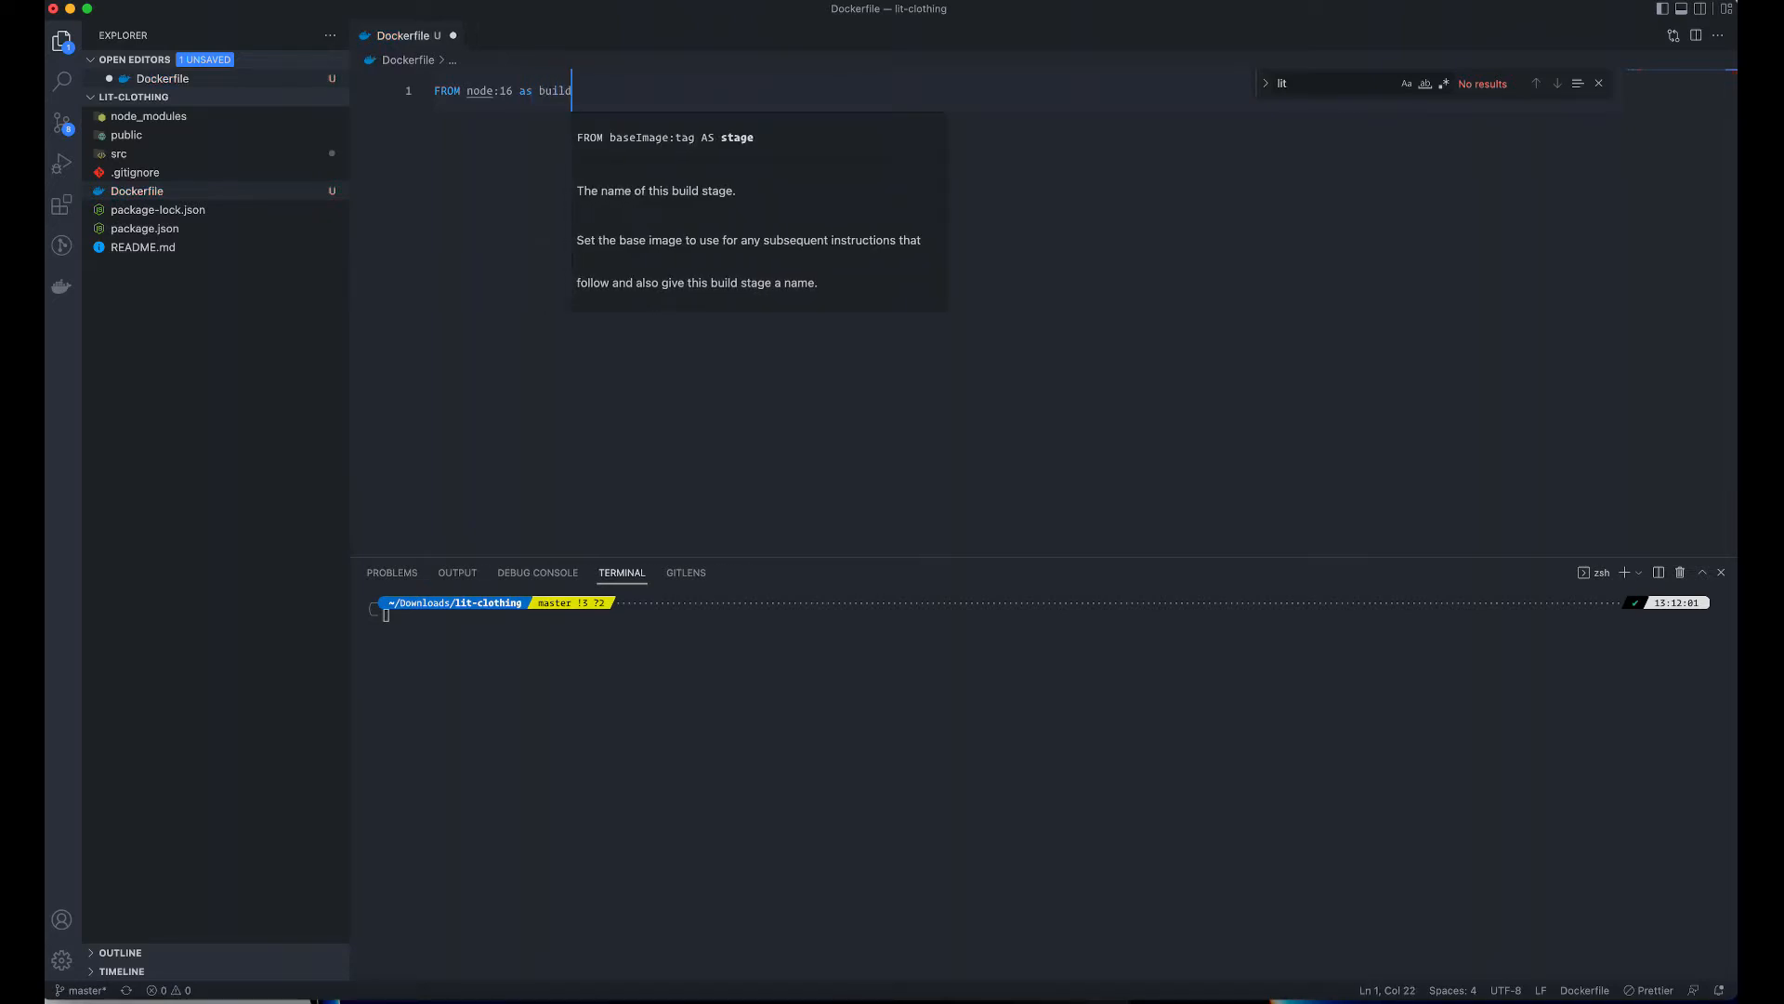
{"action": "key", "text": "enter"}
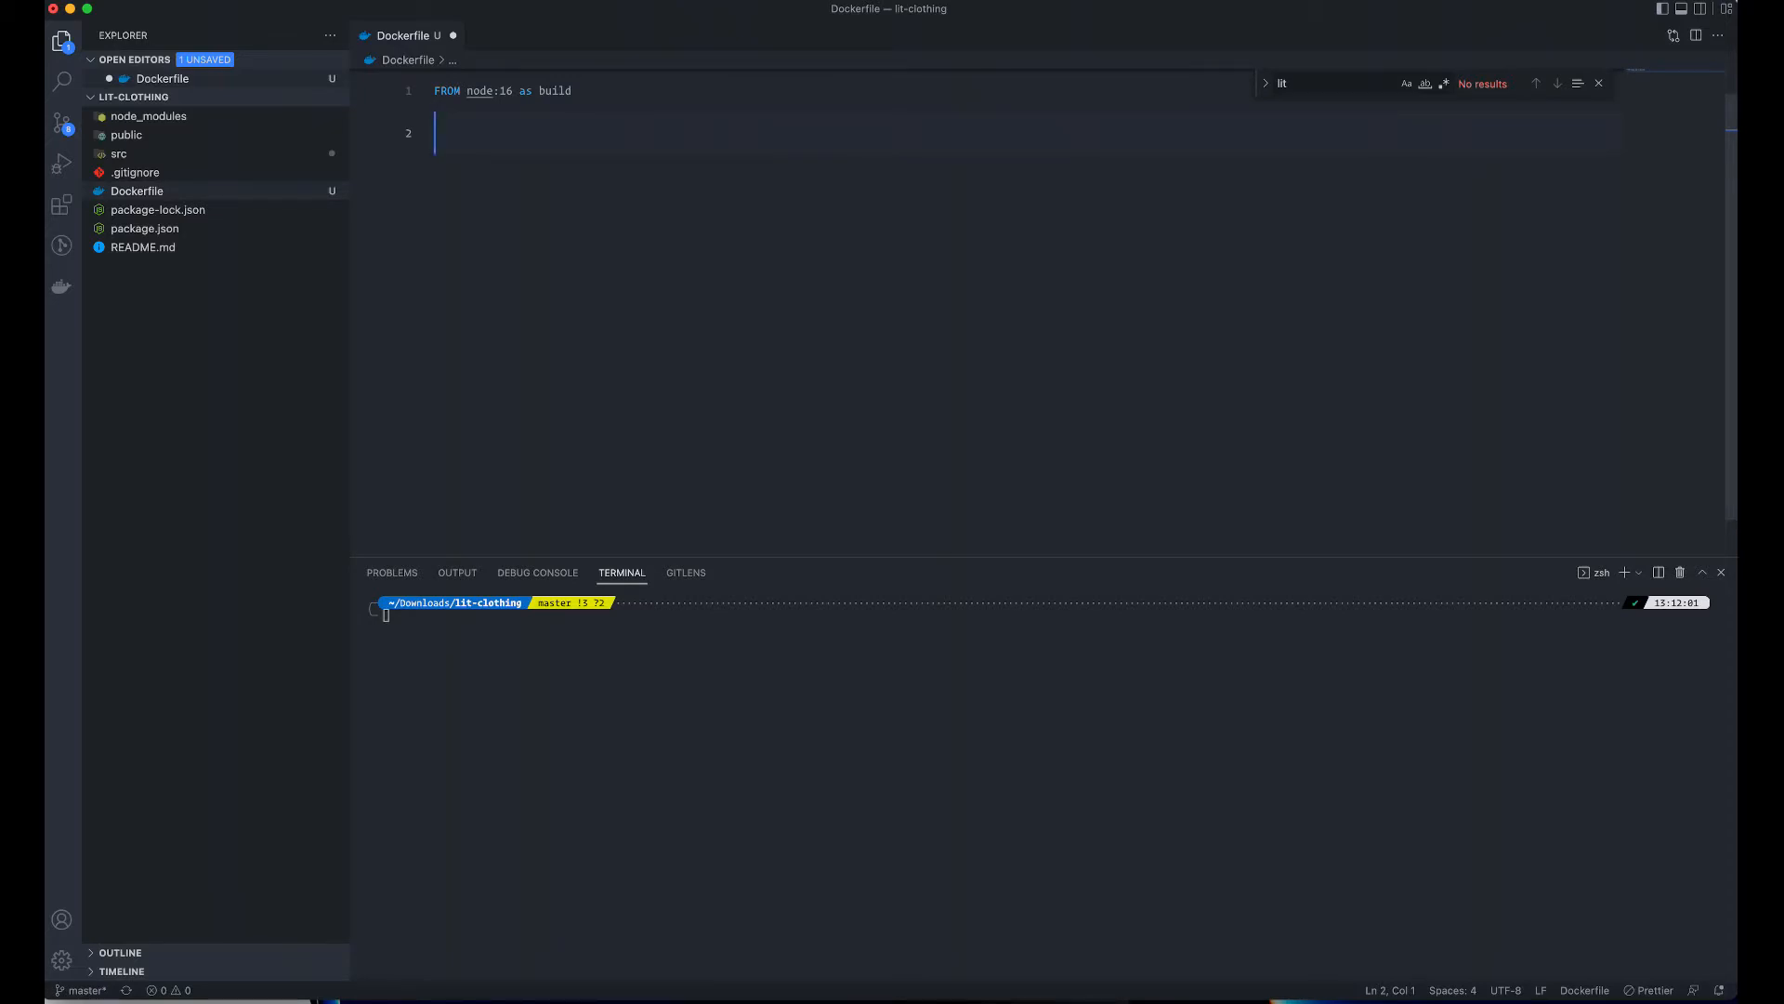
{"action": "type", "text": "WOREK"}
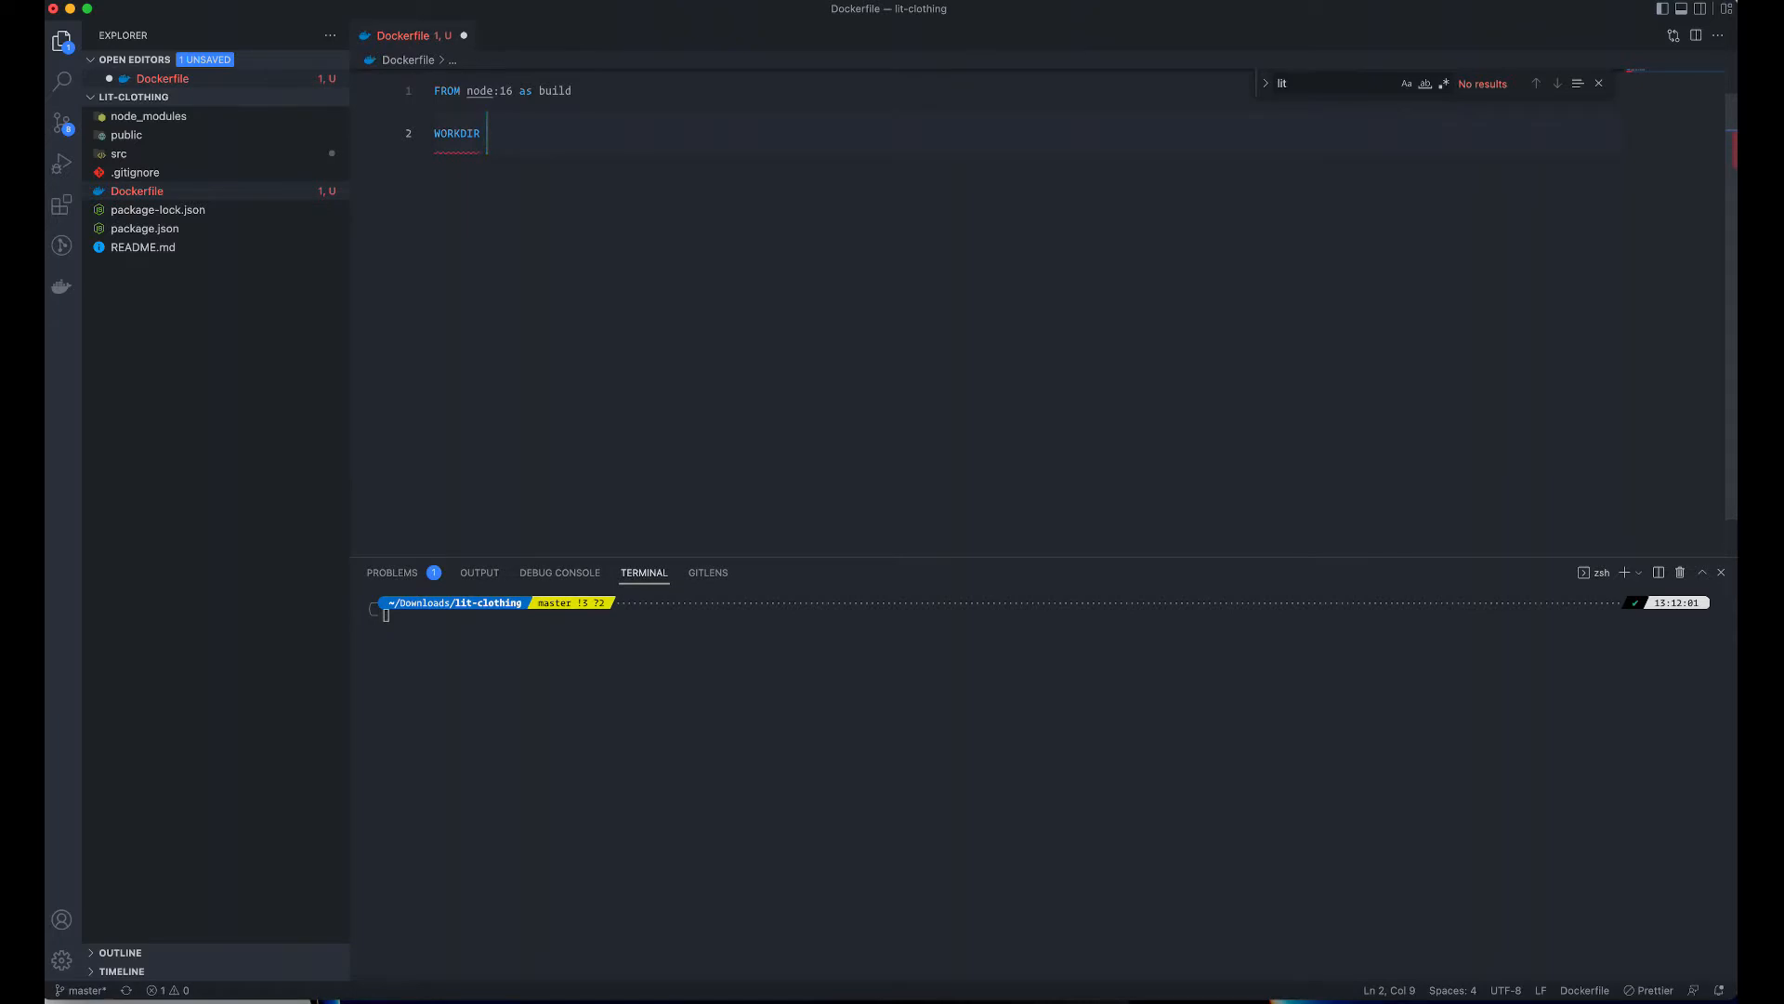
{"action": "type", "text": "/lit"}
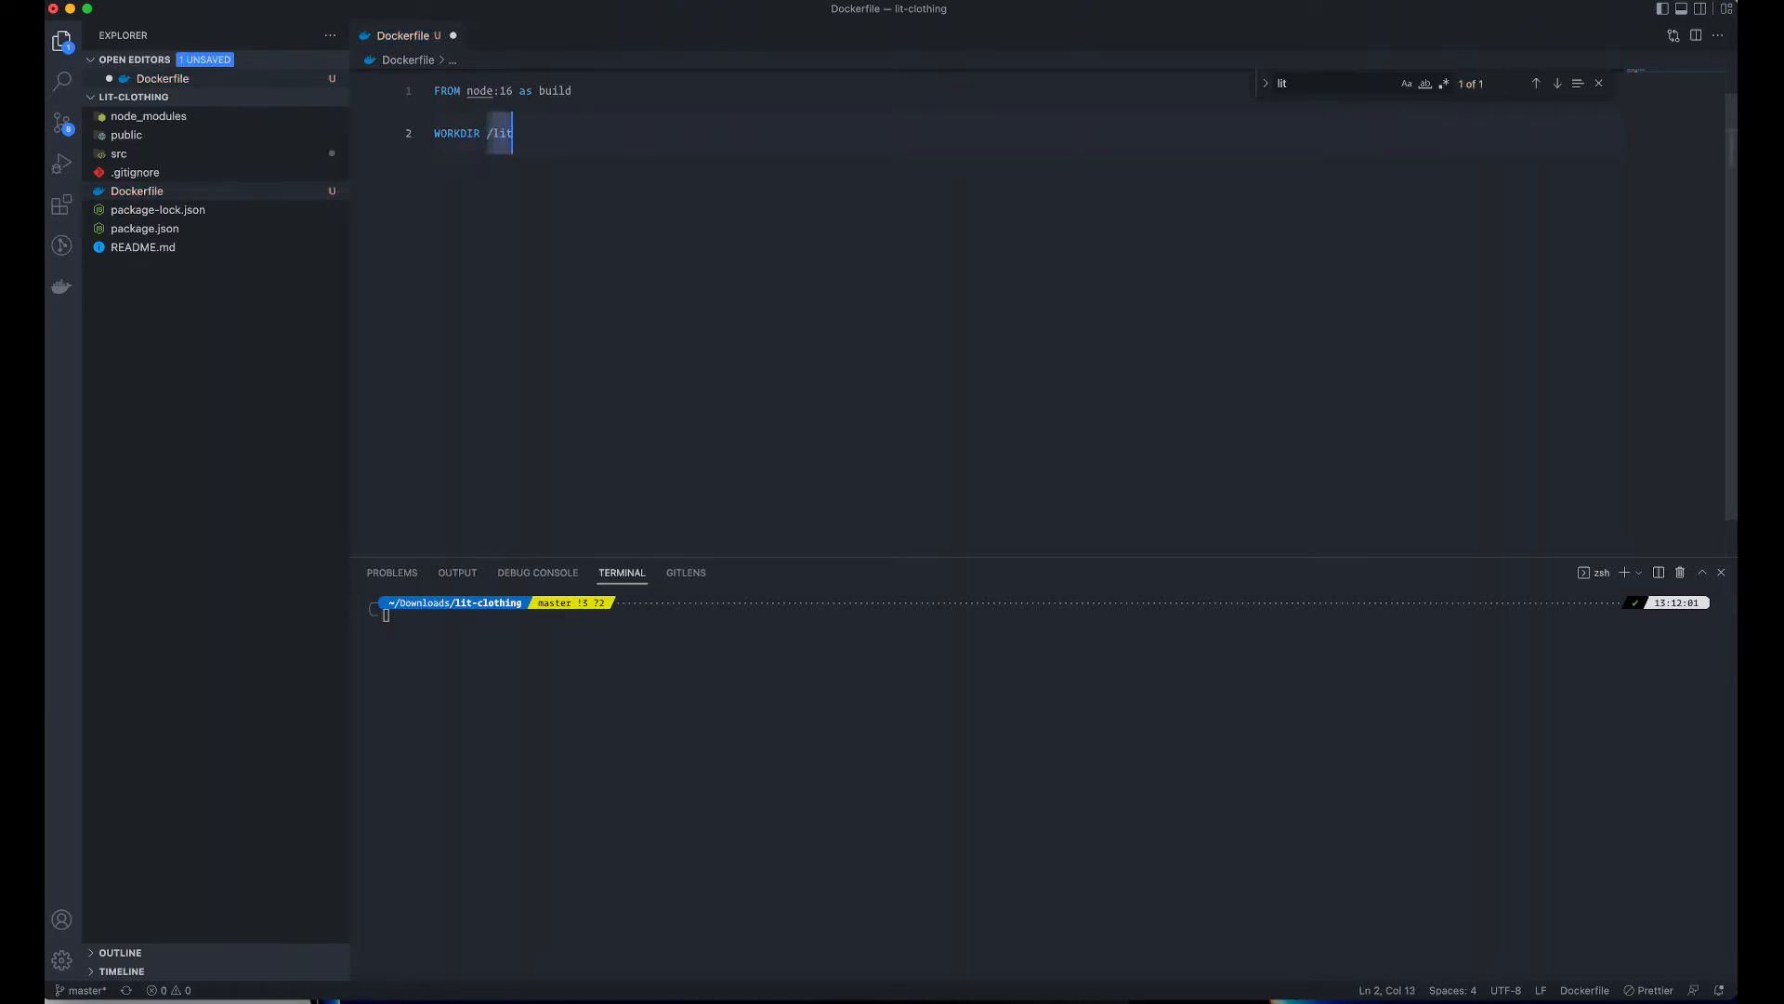
{"action": "type", "text": "-clothing"}
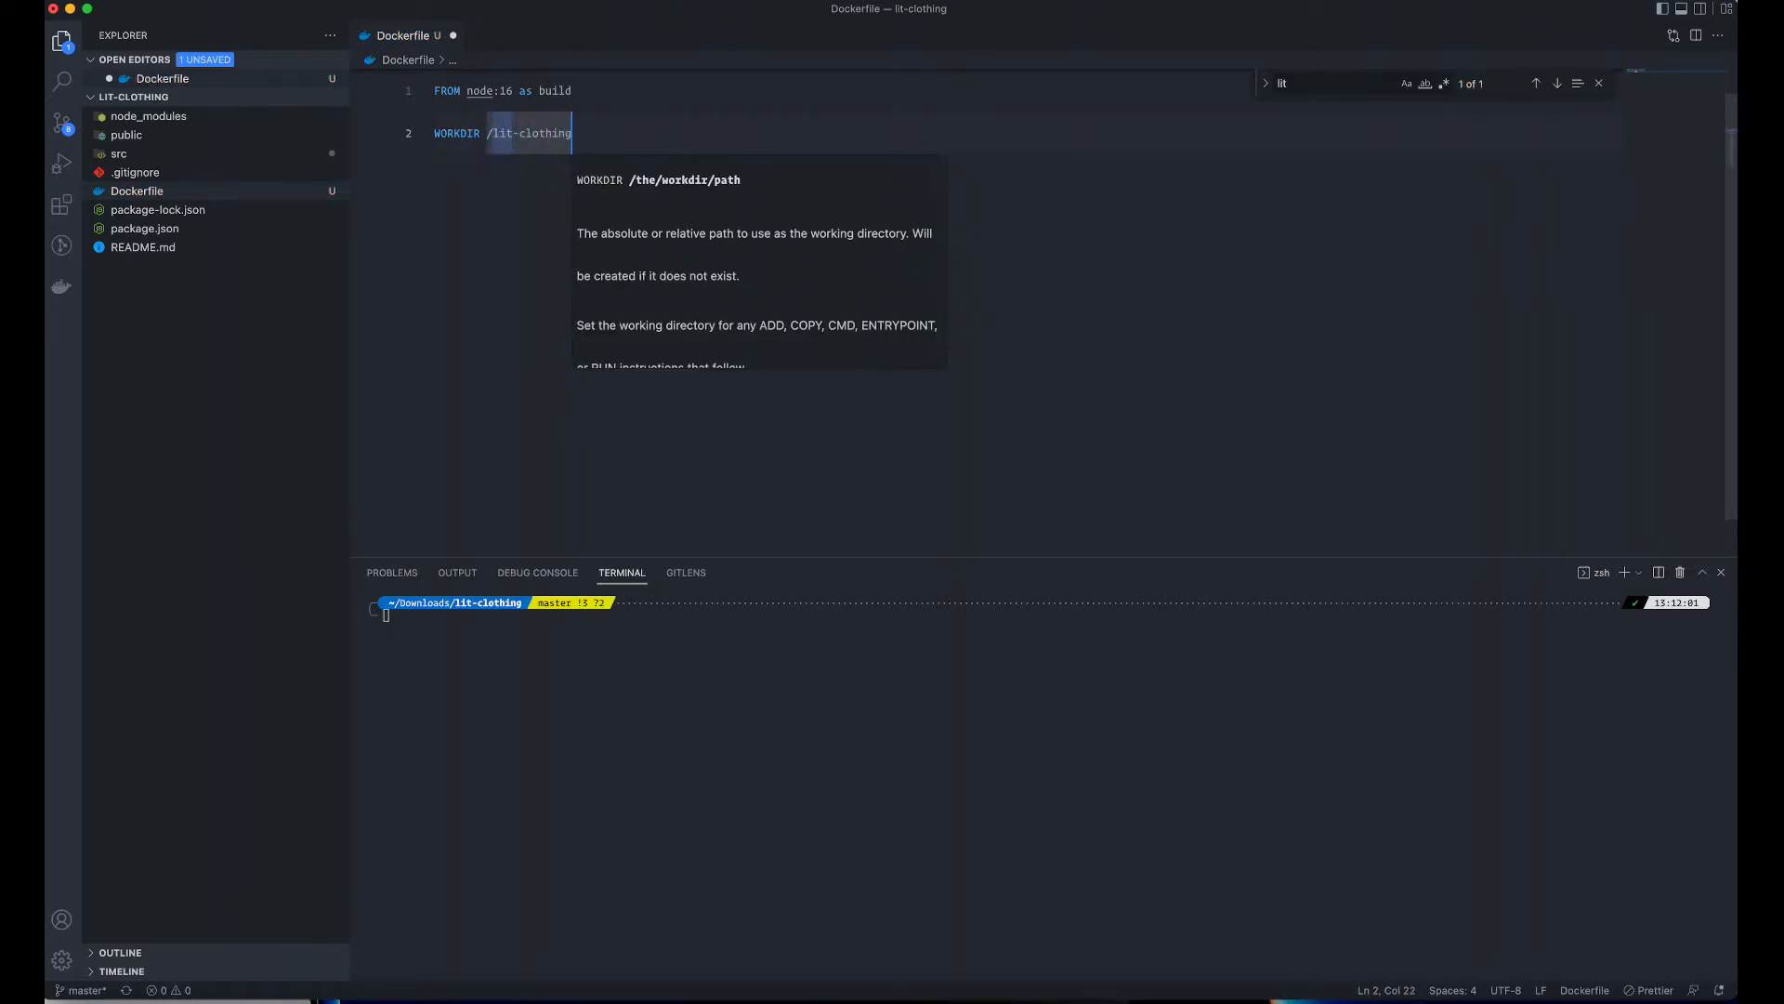
{"action": "key", "text": "Enter"}
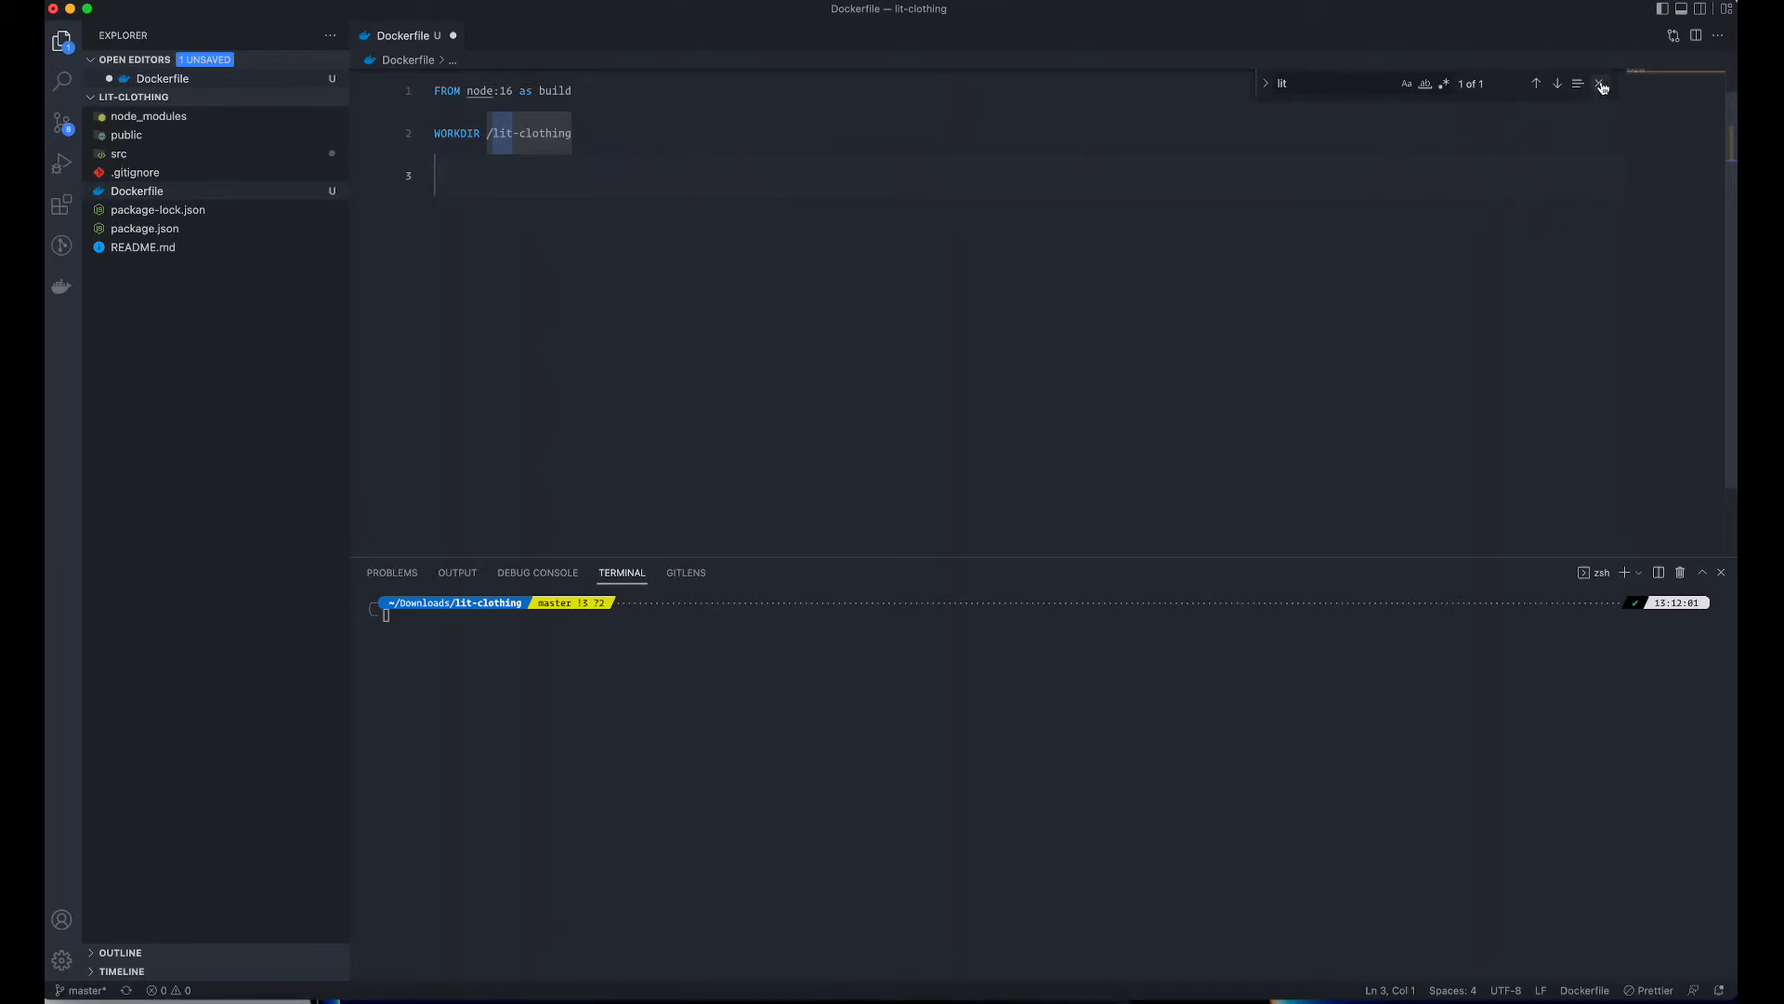
{"action": "left_click", "coordinate": [1600, 83]}
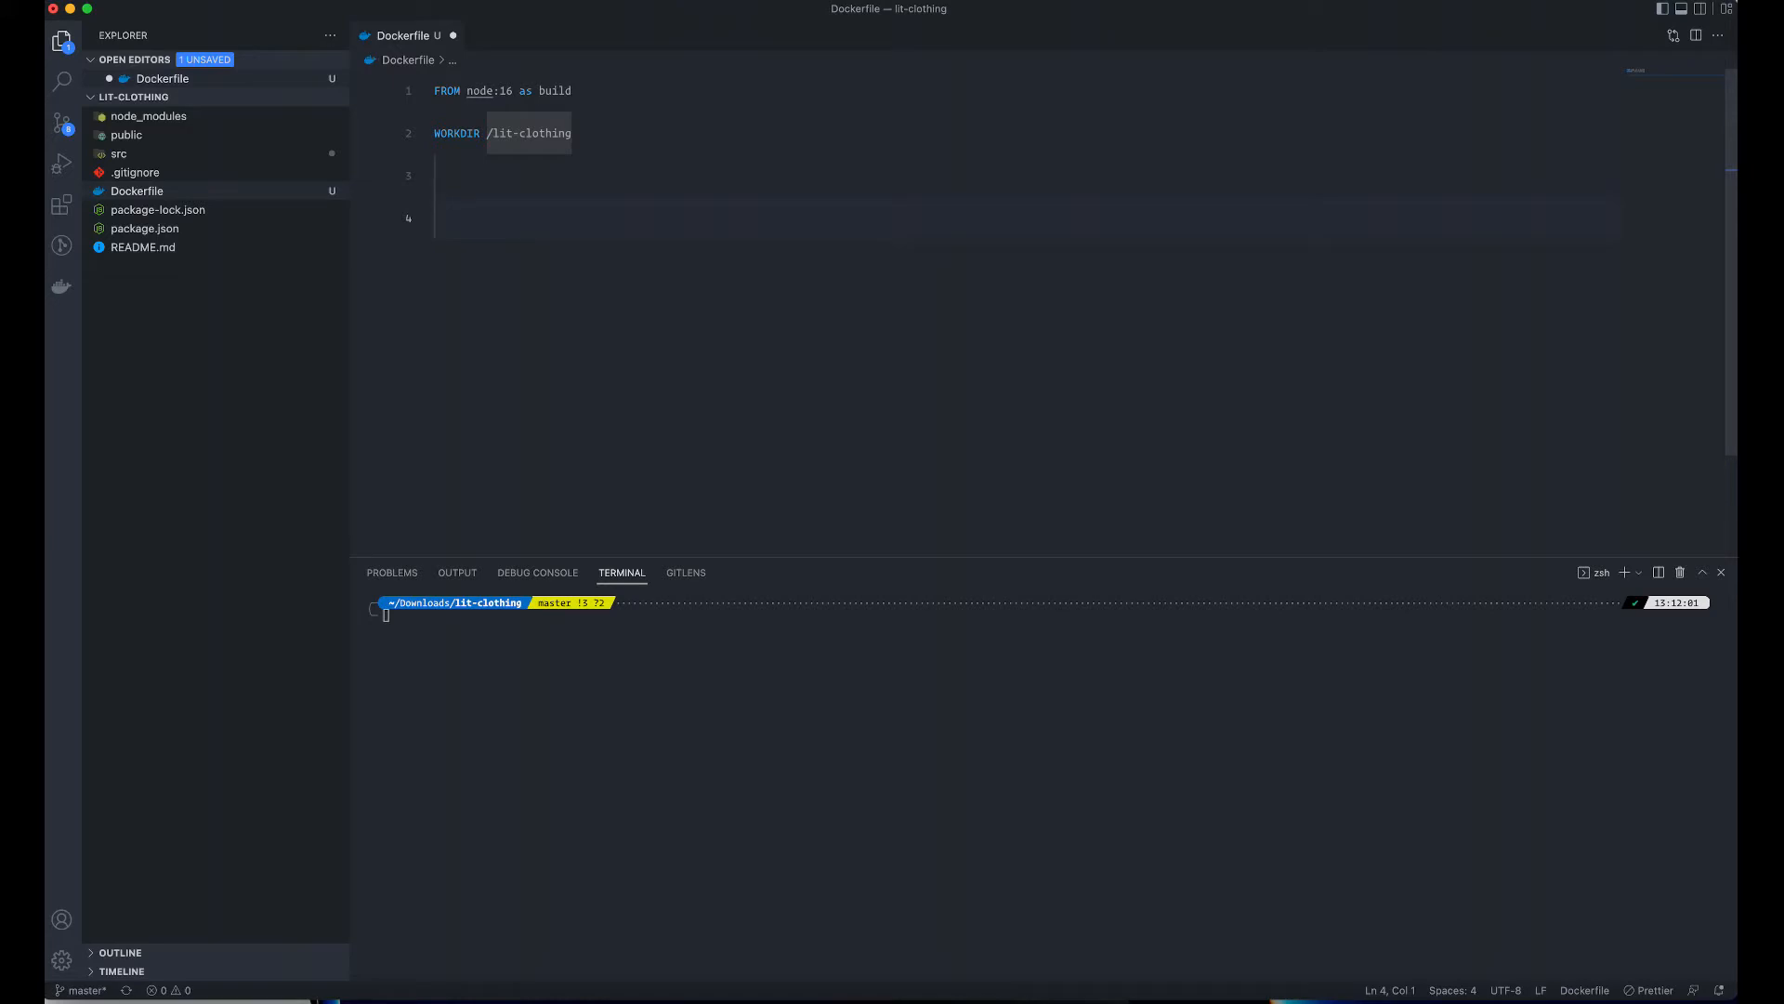
- Add COPY package*.json . and RUN npm install to the build stage
{"action": "type", "text": "COPY"}
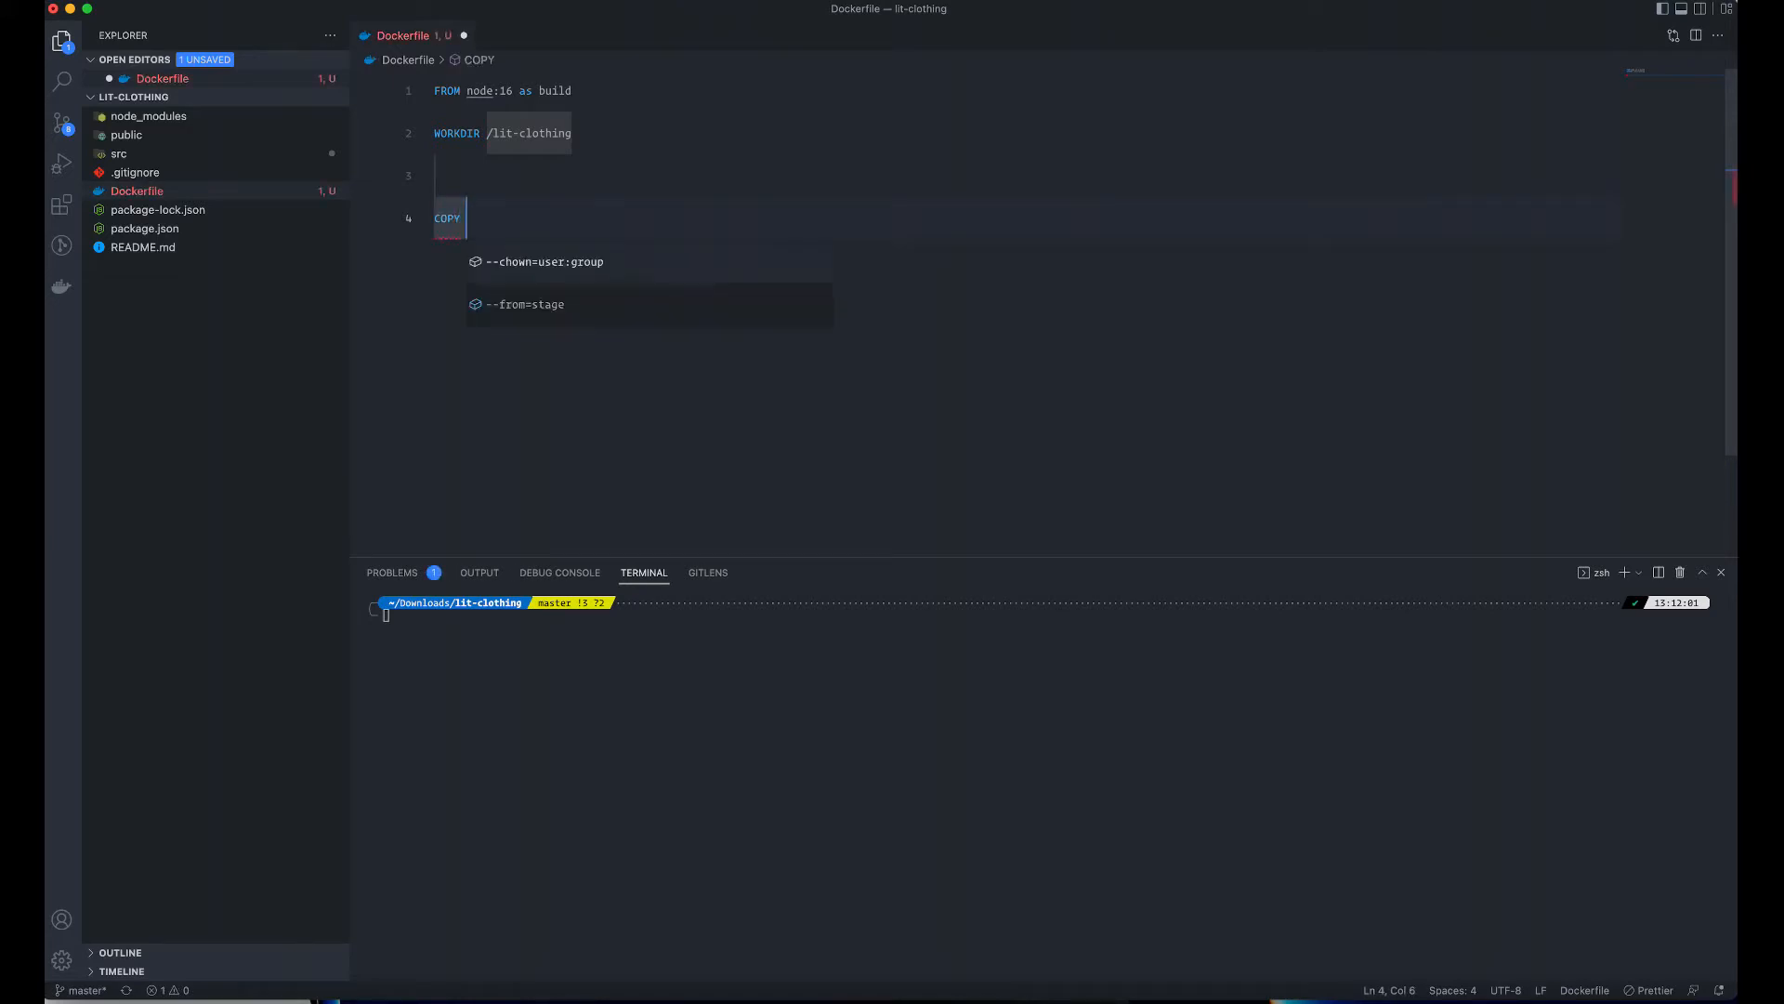
{"action": "type", "text": "packka"}
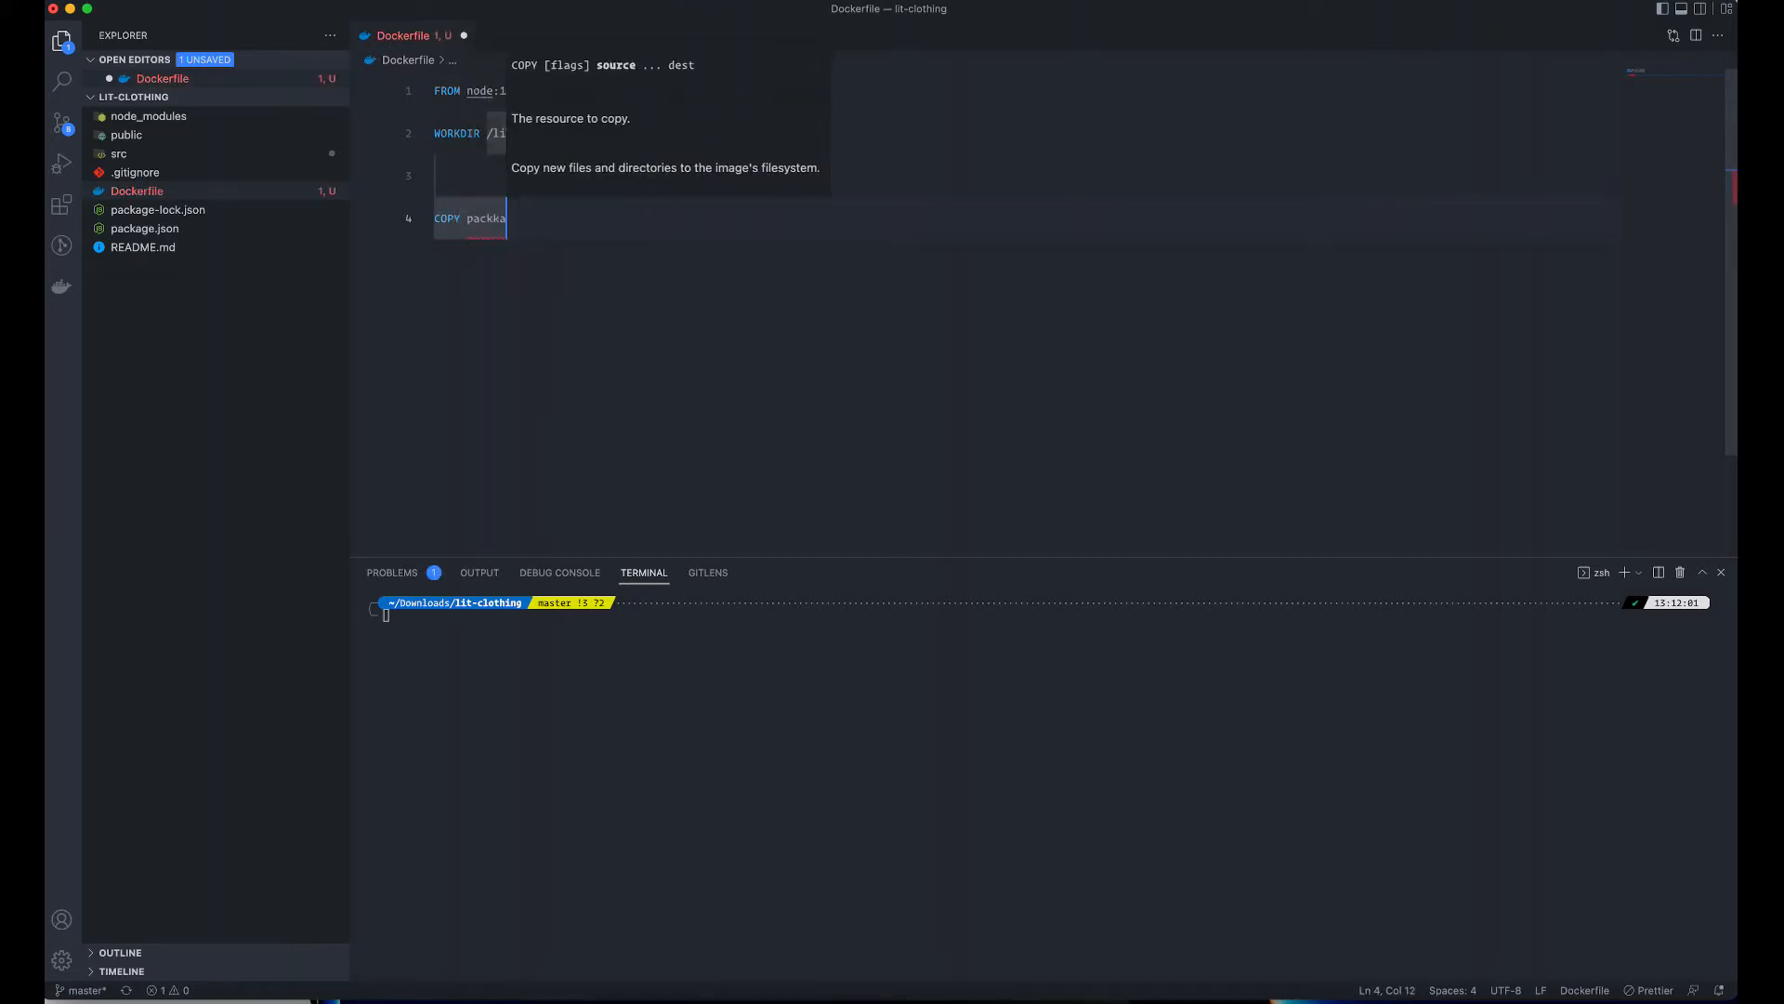
{"action": "key", "text": "Backspace"}
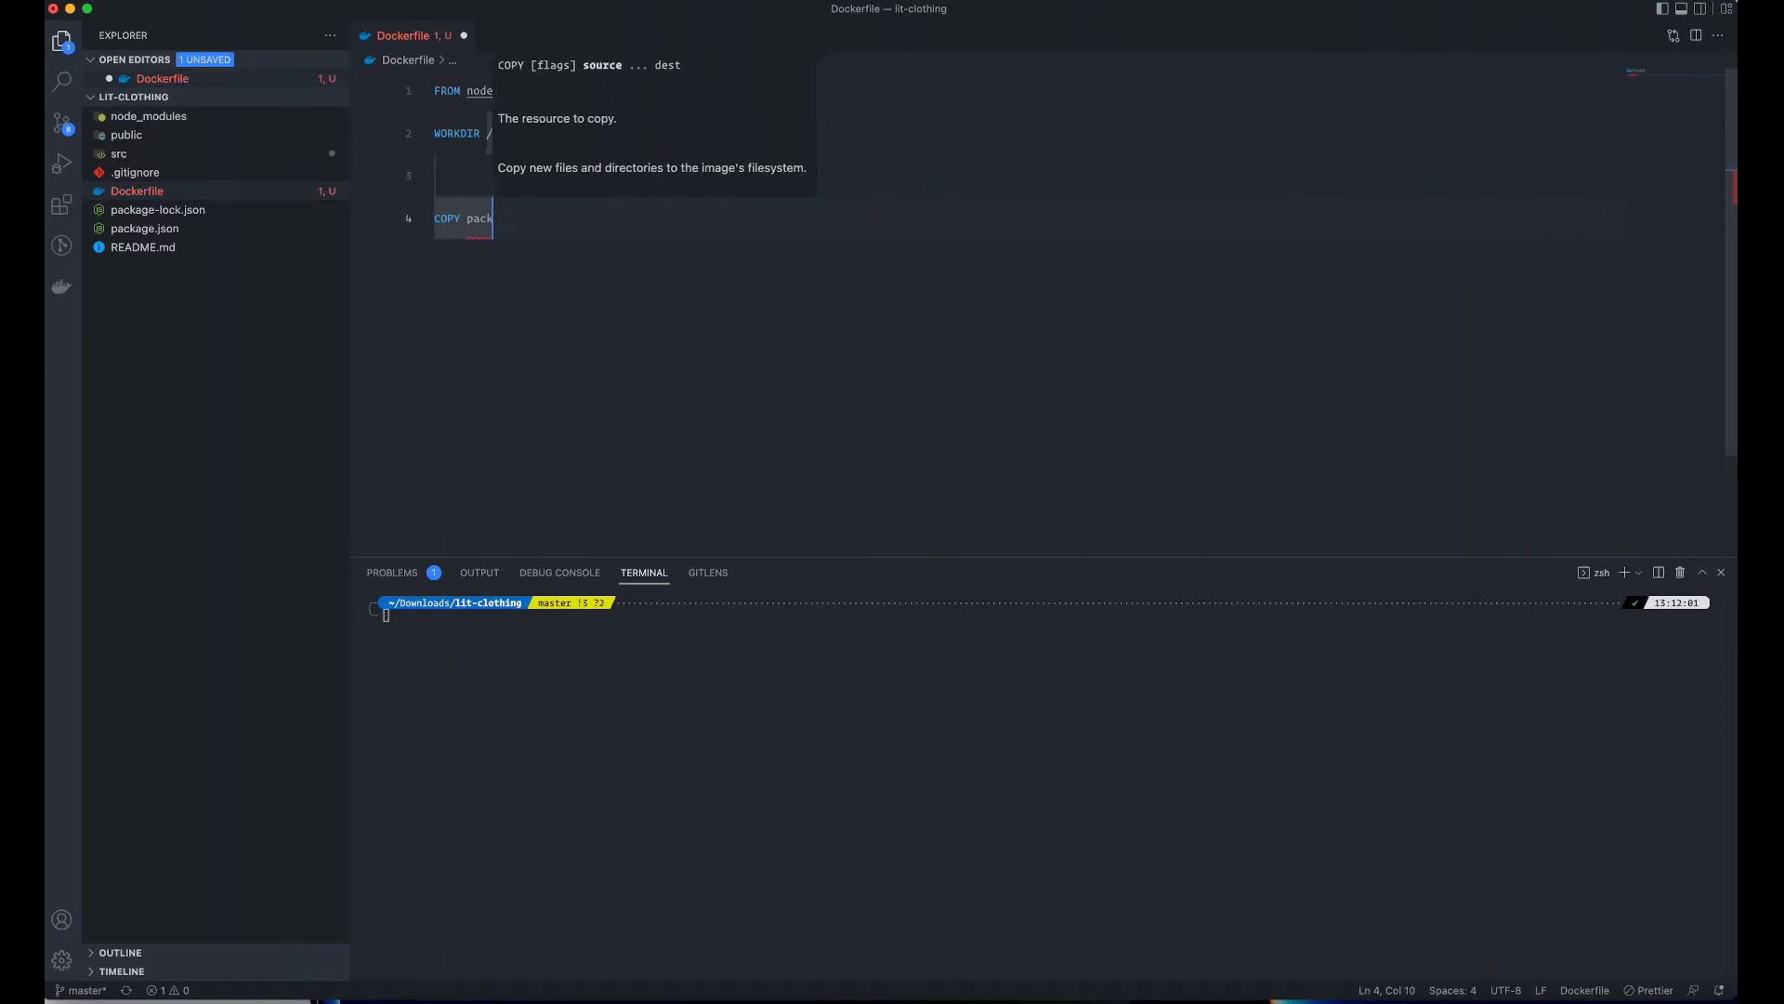
{"action": "type", "text": "age"}
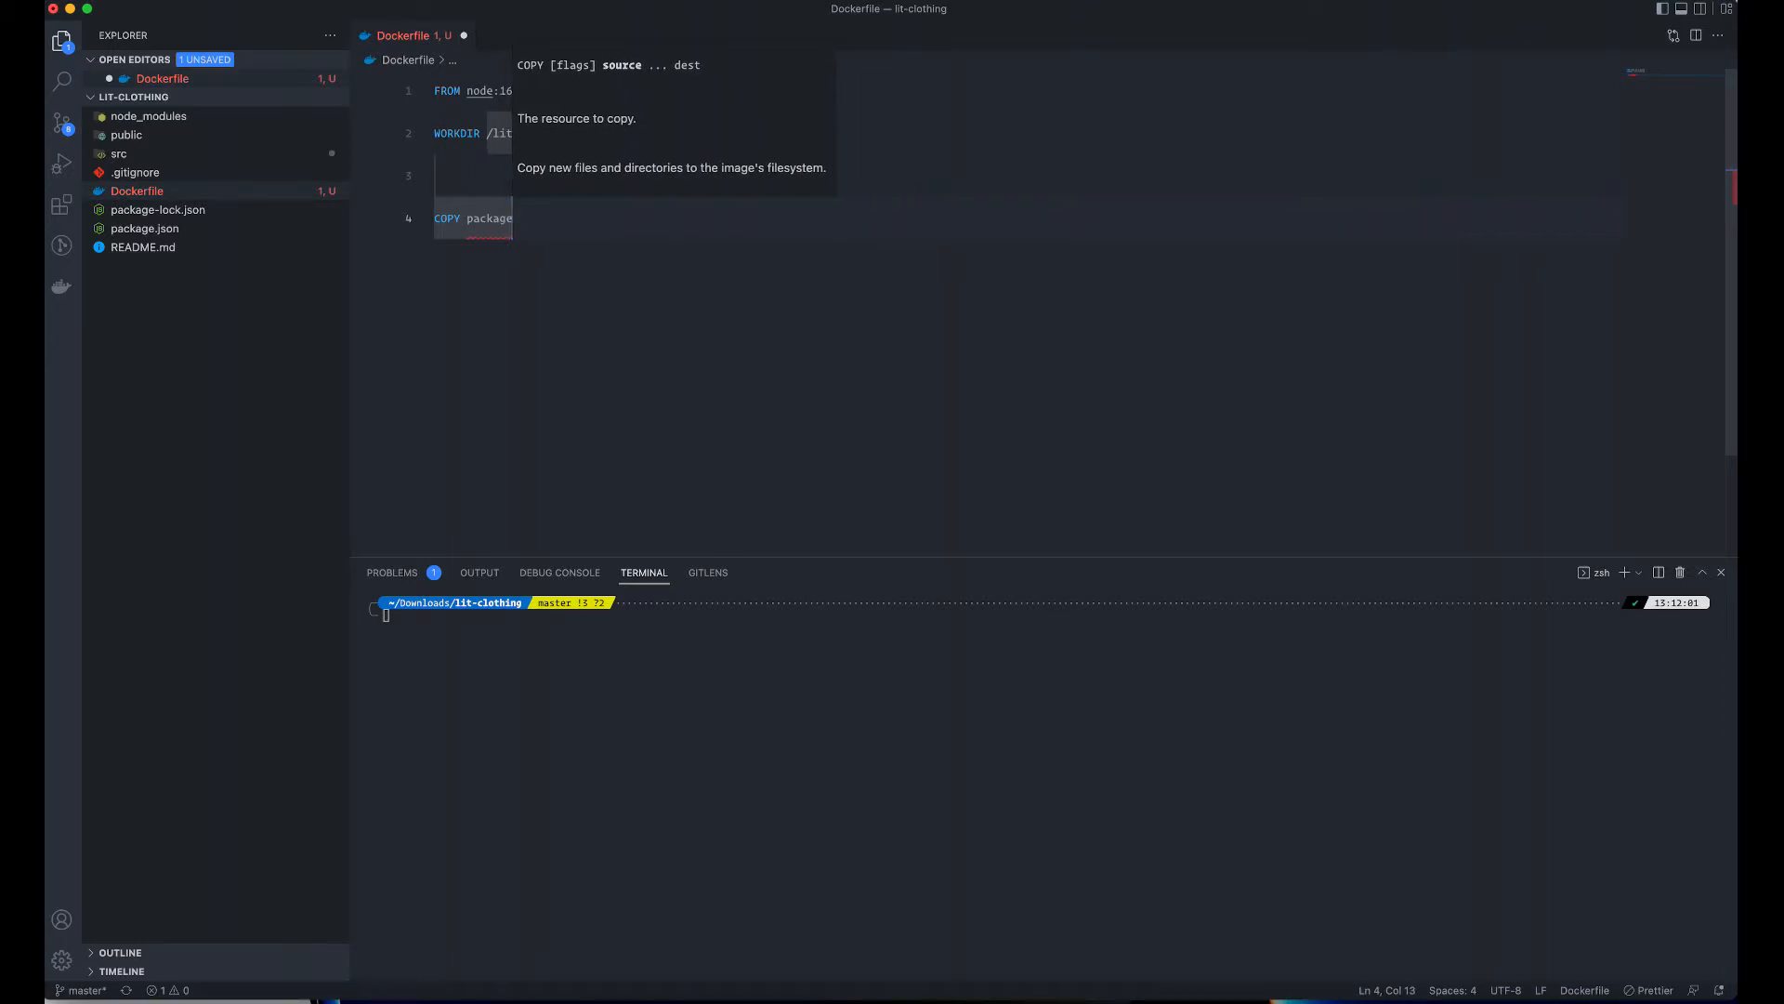
{"action": "type", "text": "*.k"}
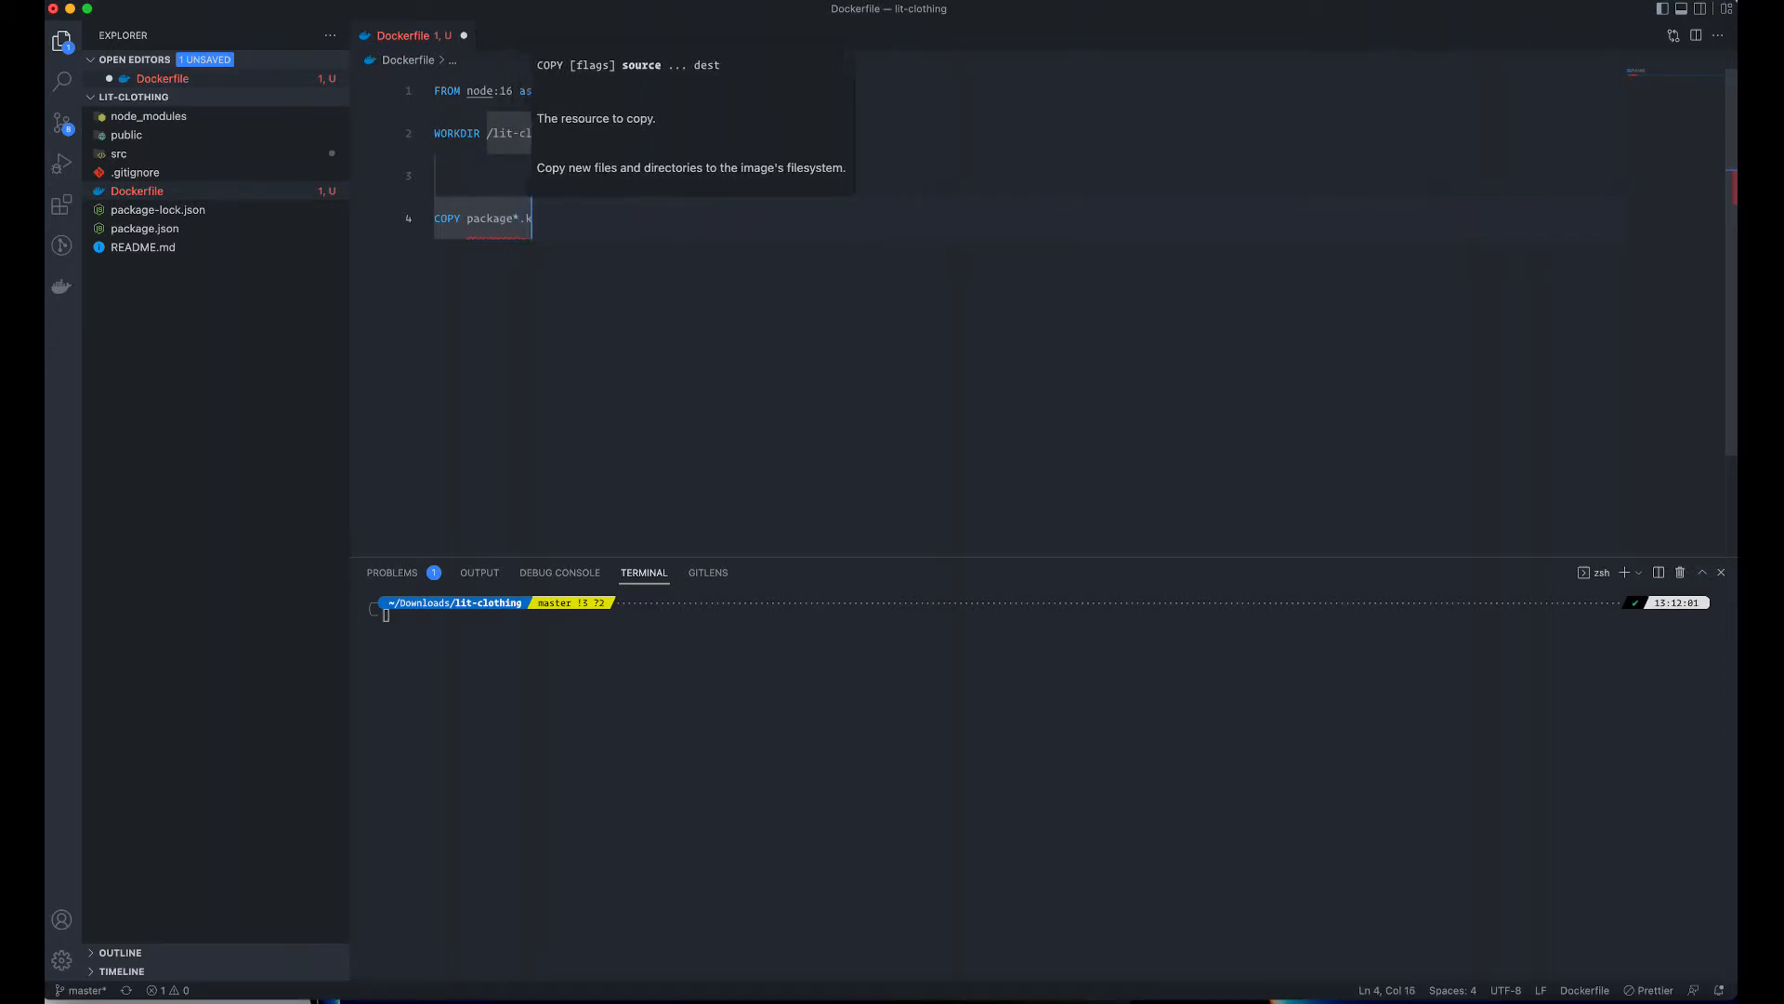
{"action": "type", "text": "json"}
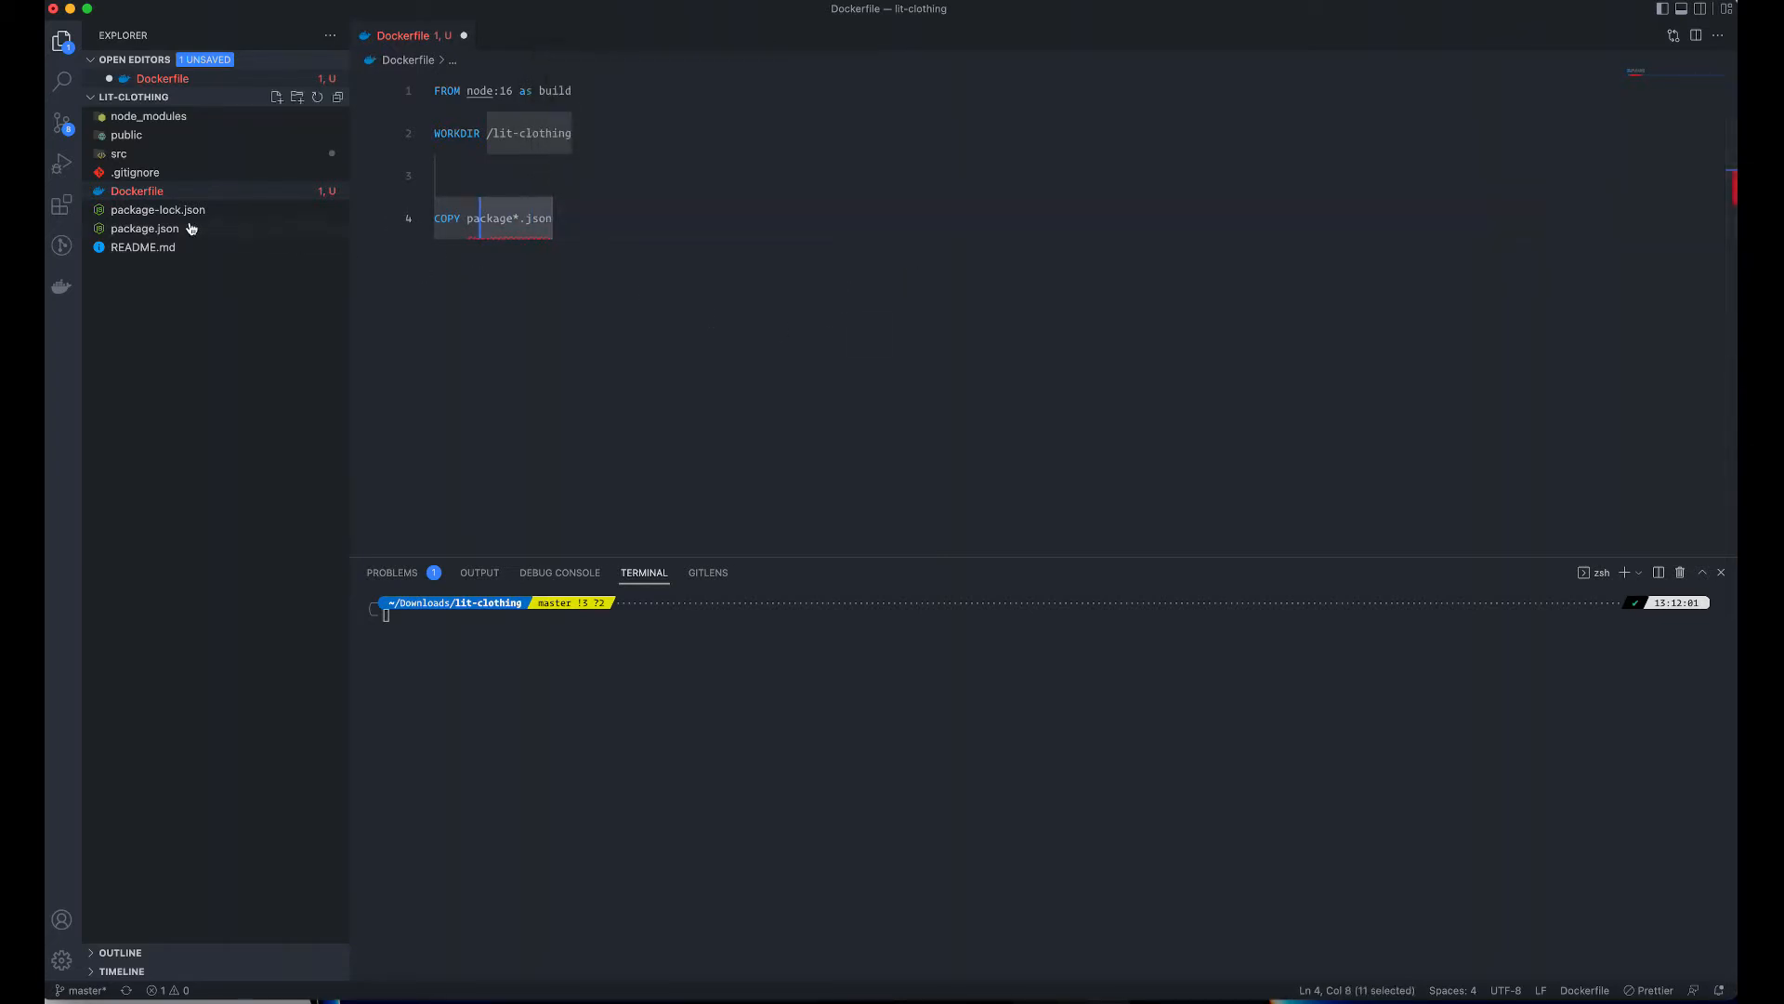
{"action": "left_click", "coordinate": [554, 217]}
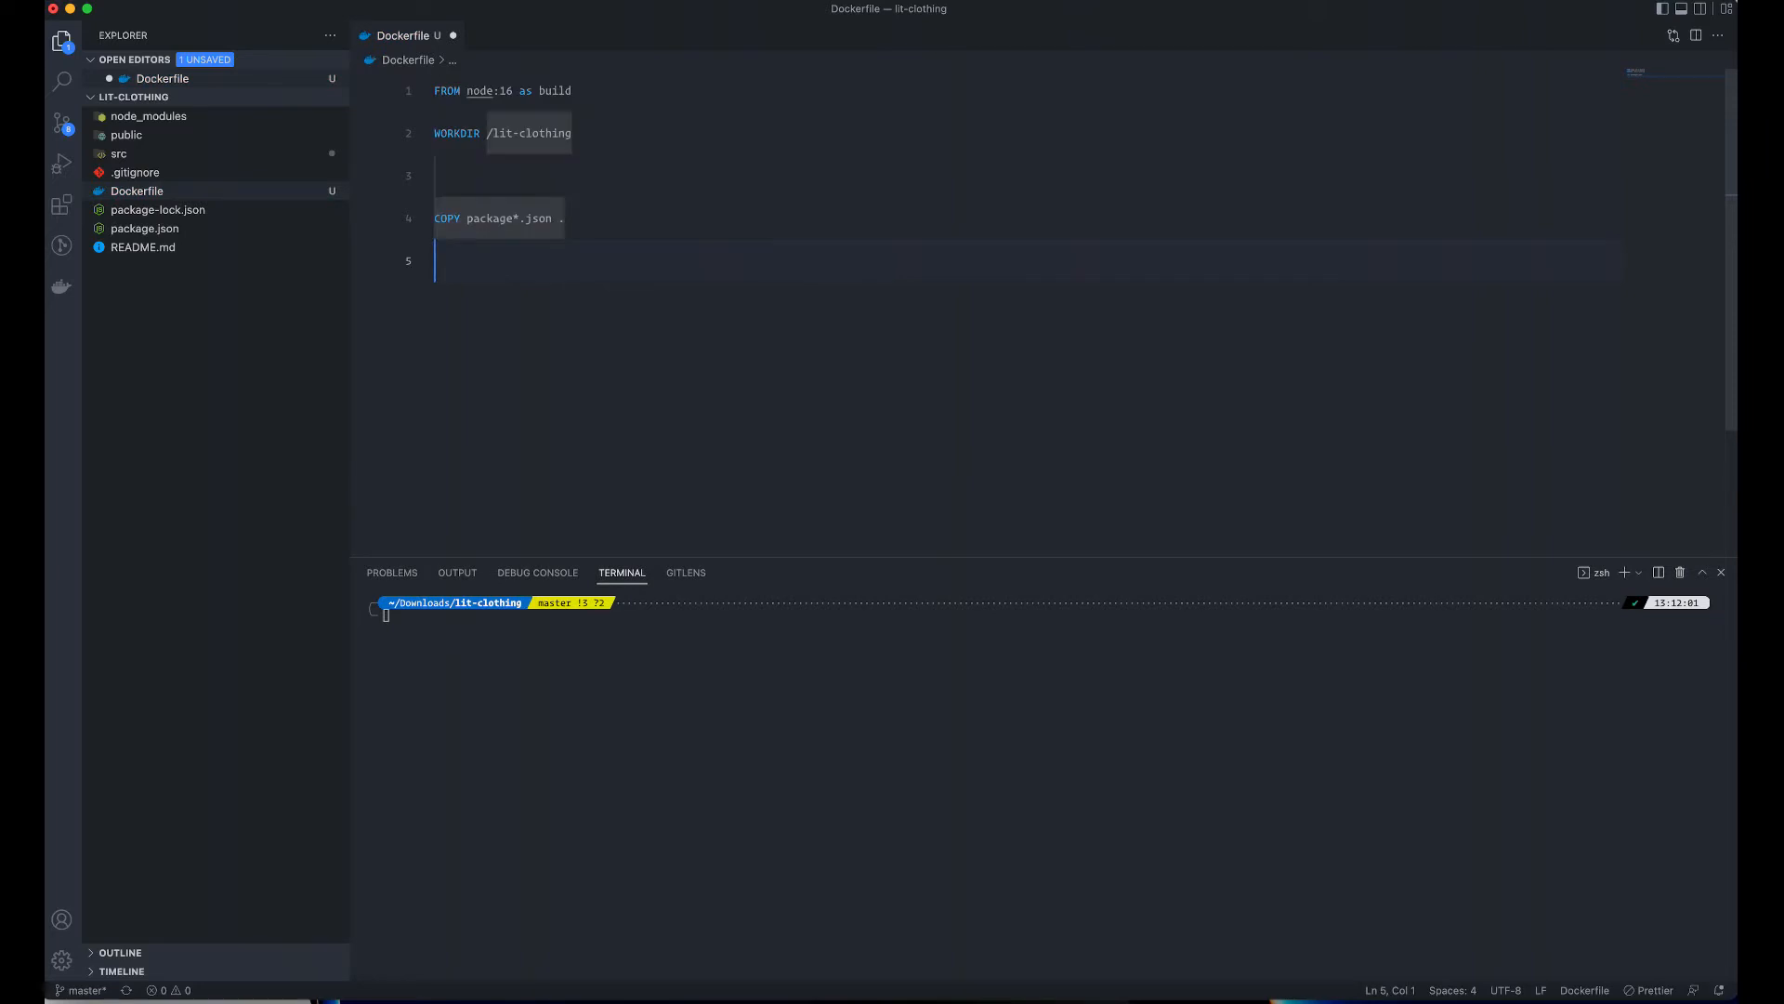
{"action": "type", "text": "RUN"}
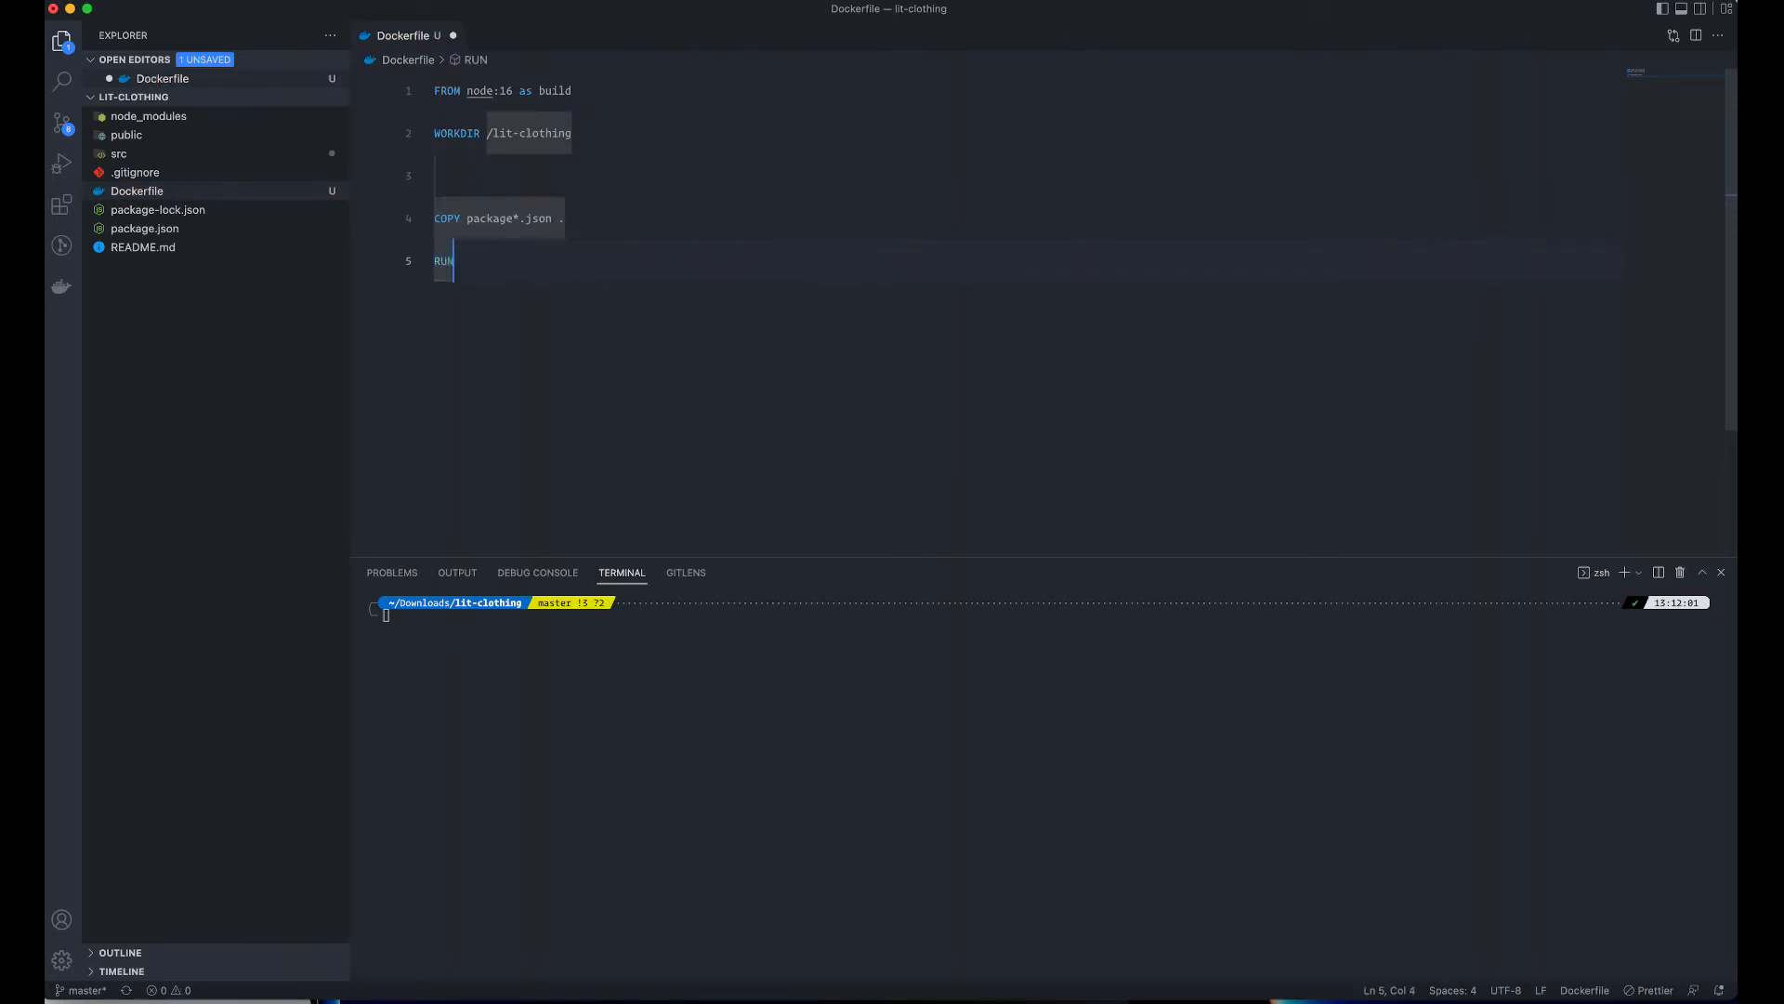
{"action": "type", "text": "npm install"}
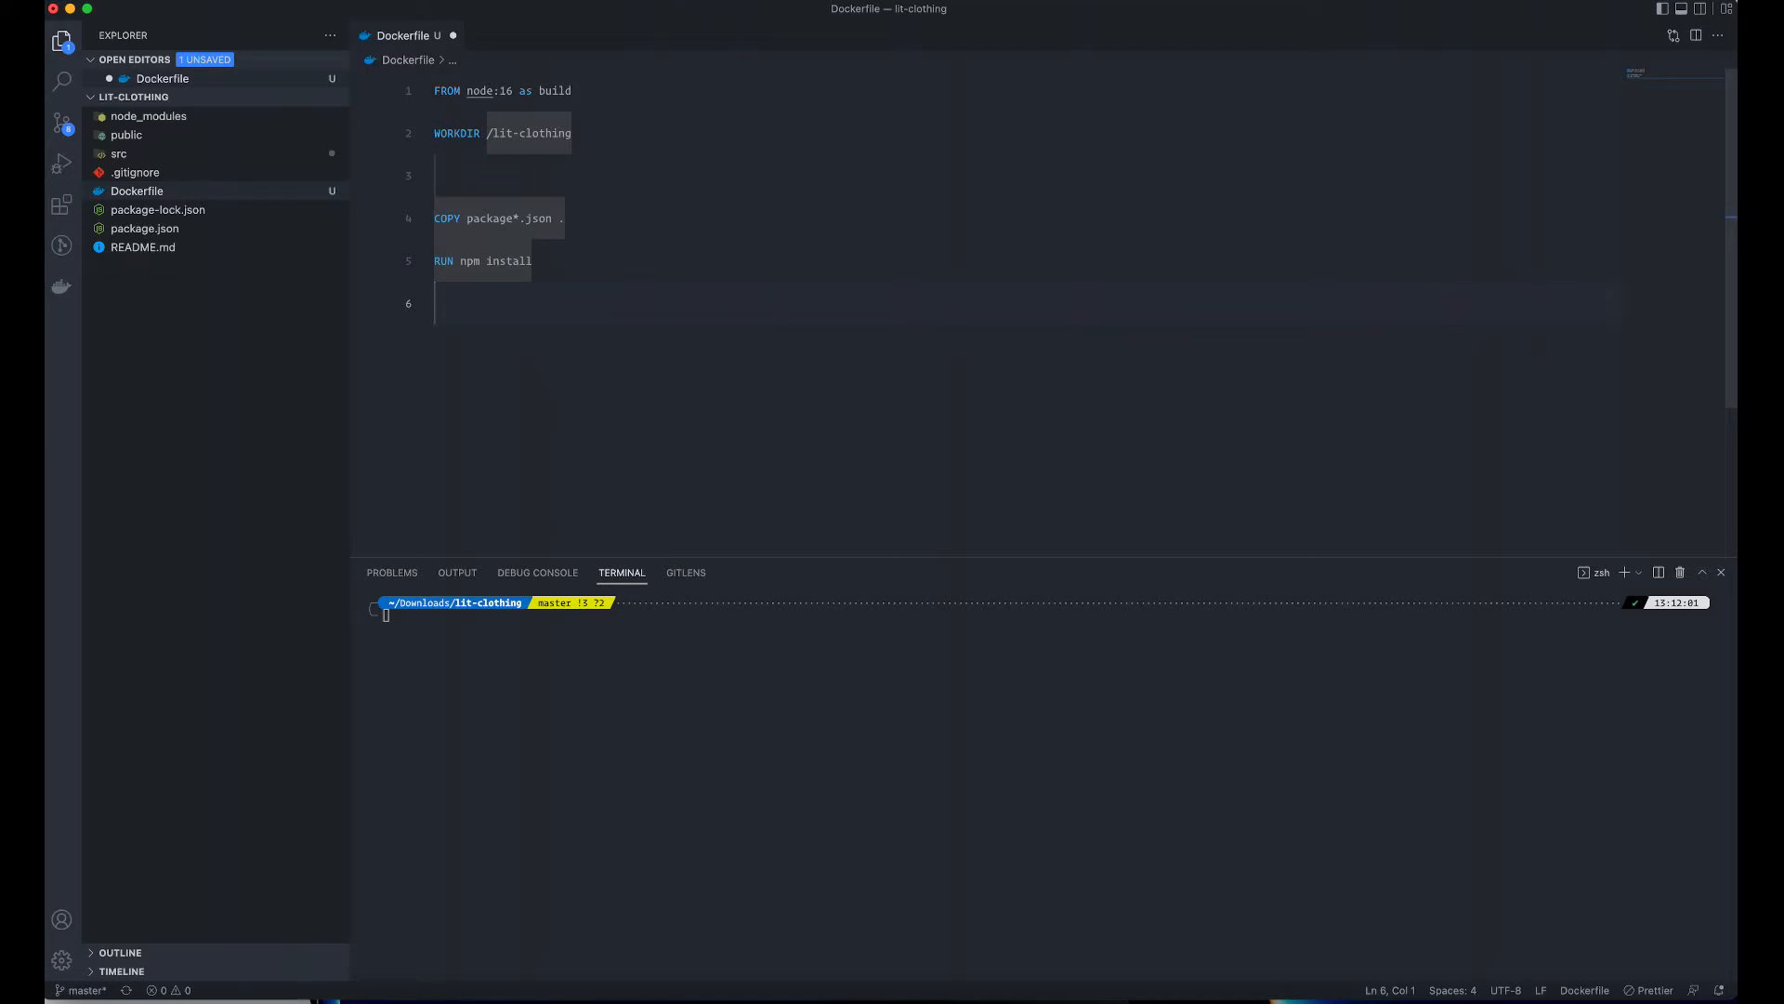
- Add COPY . . and RUN npm run build to finish the build stage
{"action": "type", "text": "COPY . ."}
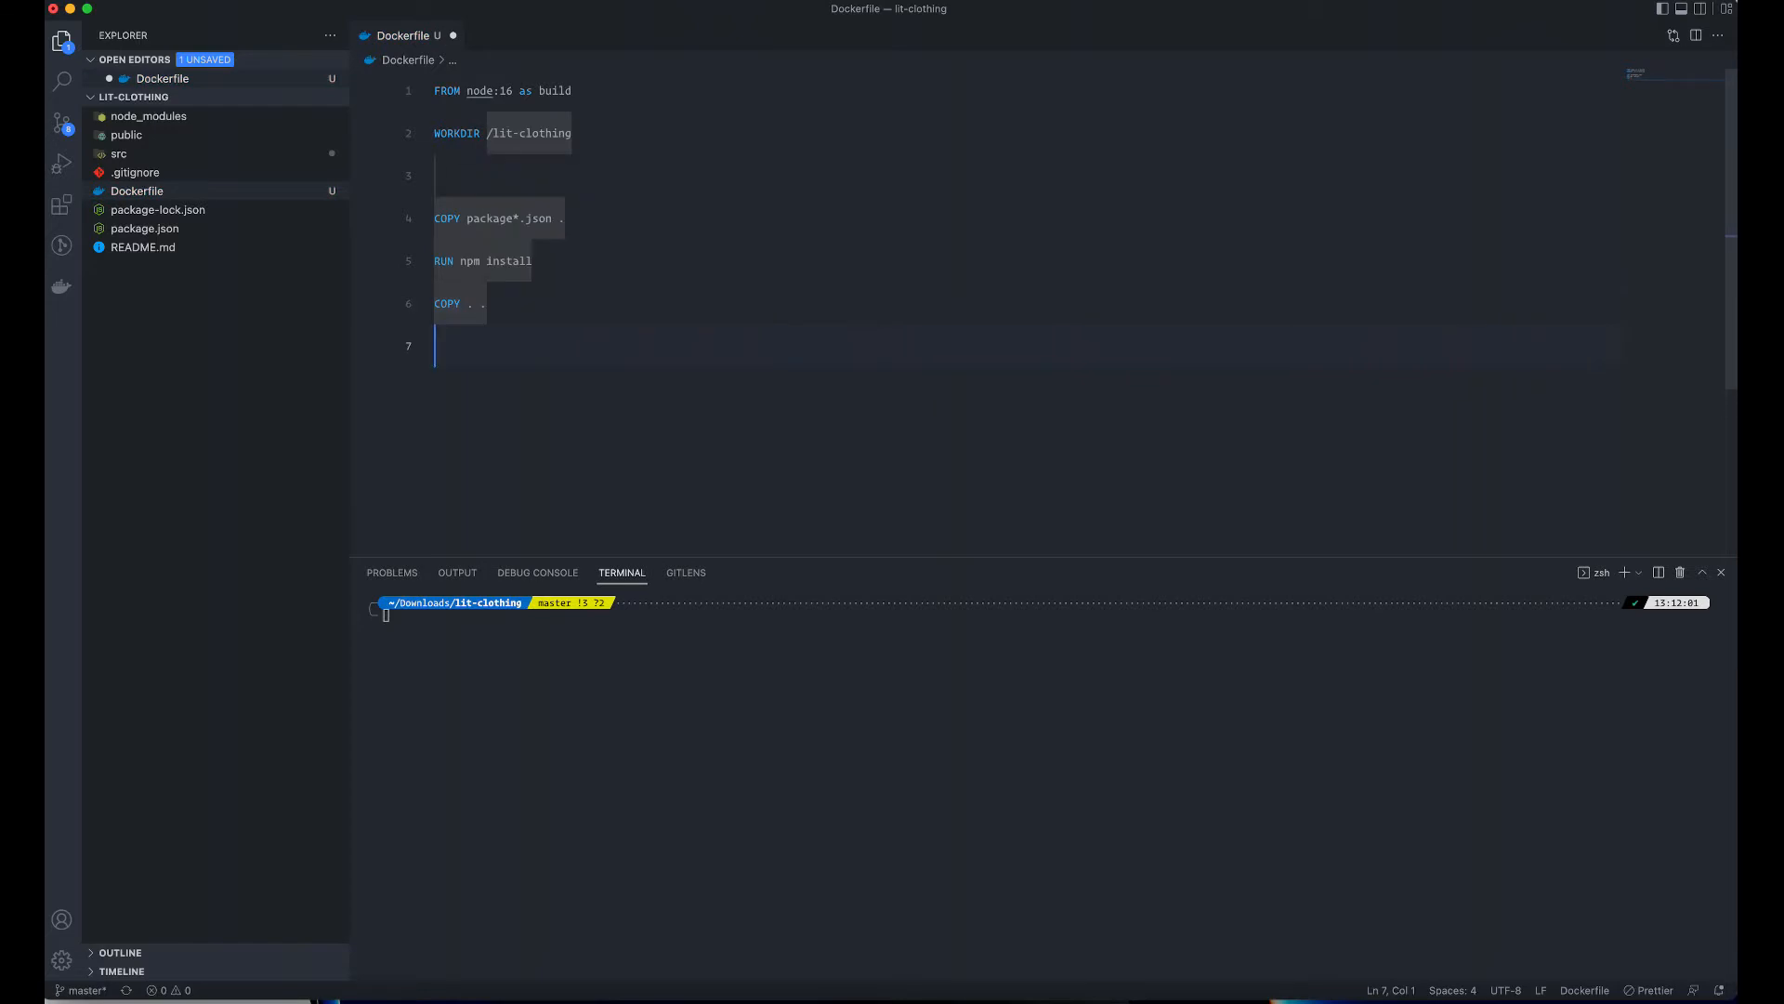
{"action": "type", "text": "RUN"}
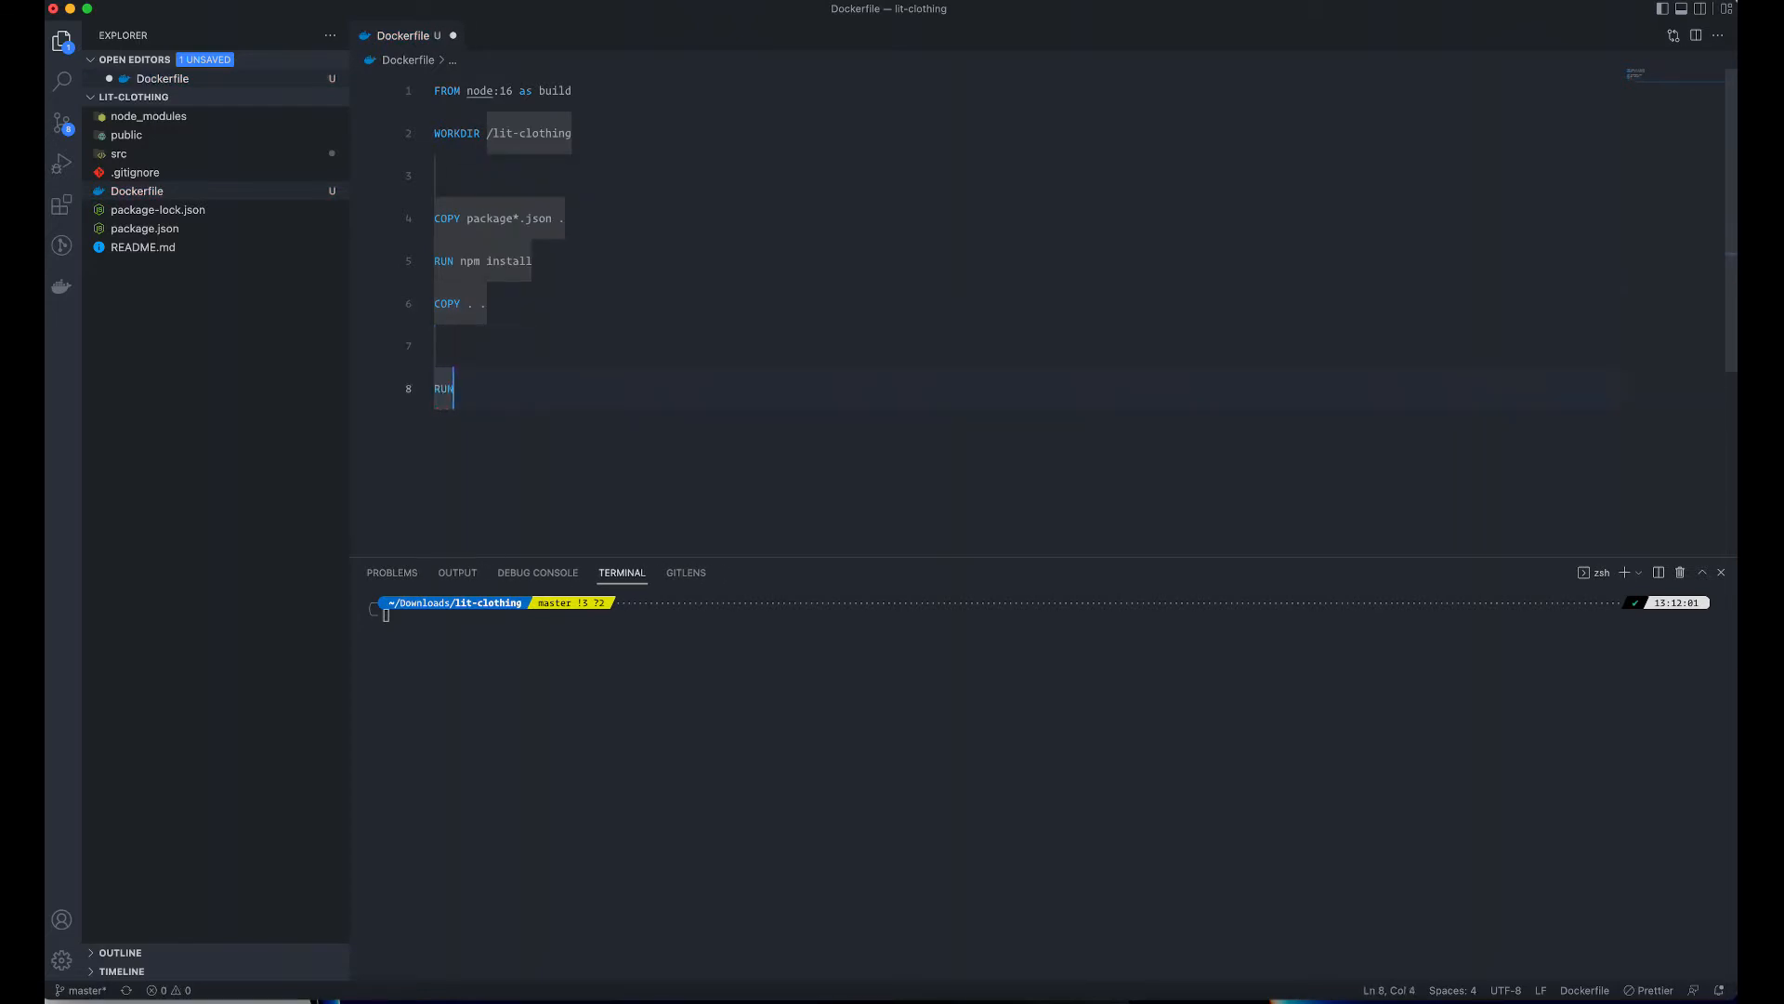
{"action": "type", "text": "npm"}
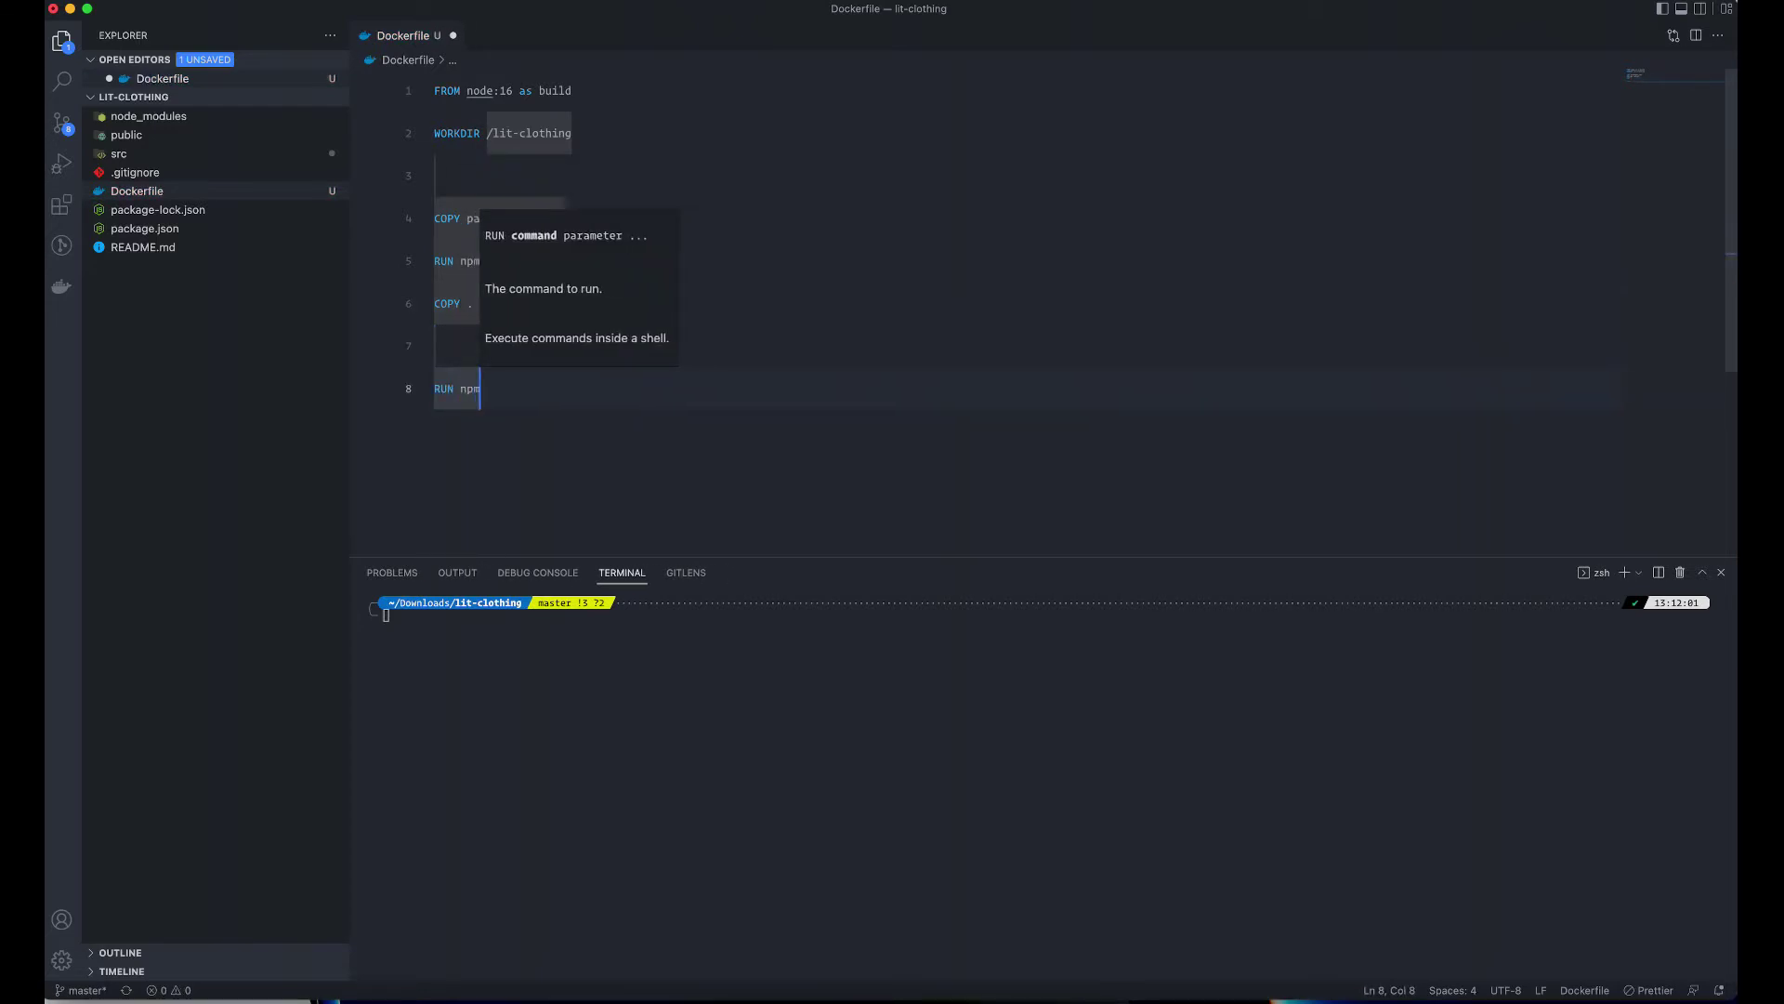
{"action": "type", "text": "run build"}
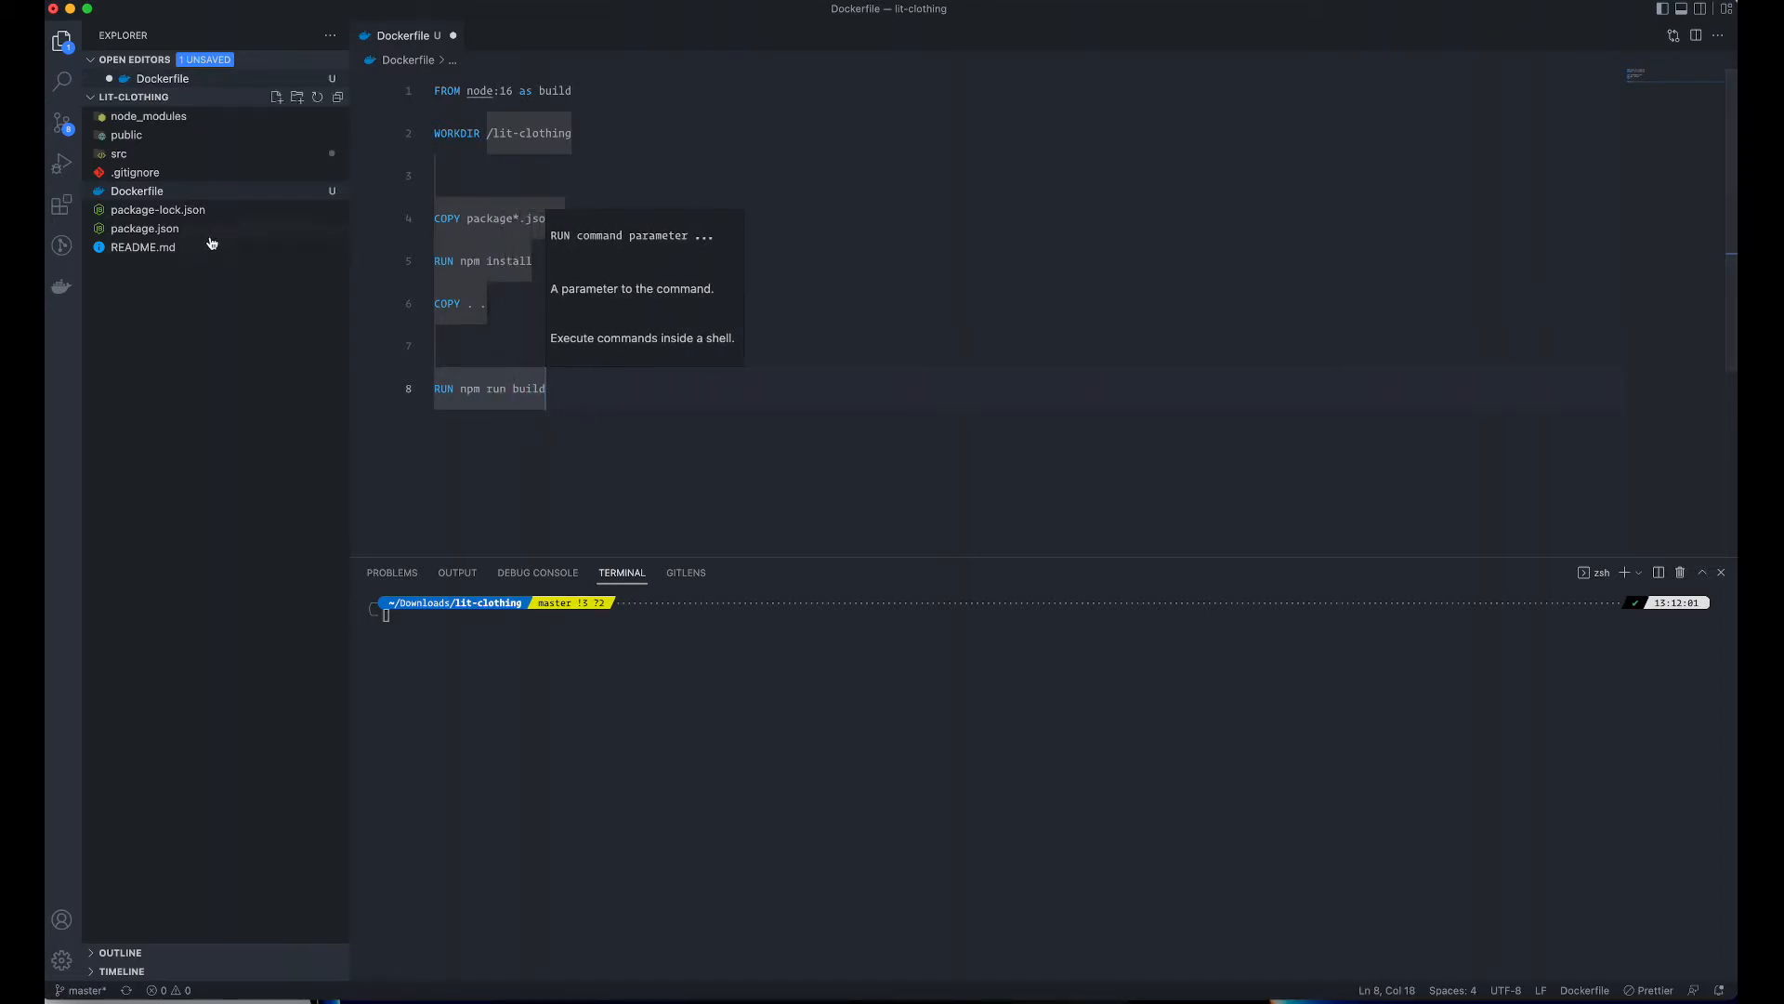
- Check in package.json that build runs react-scripts build, then return to the Dockerfile
{"action": "left_click", "coordinate": [145, 227]}
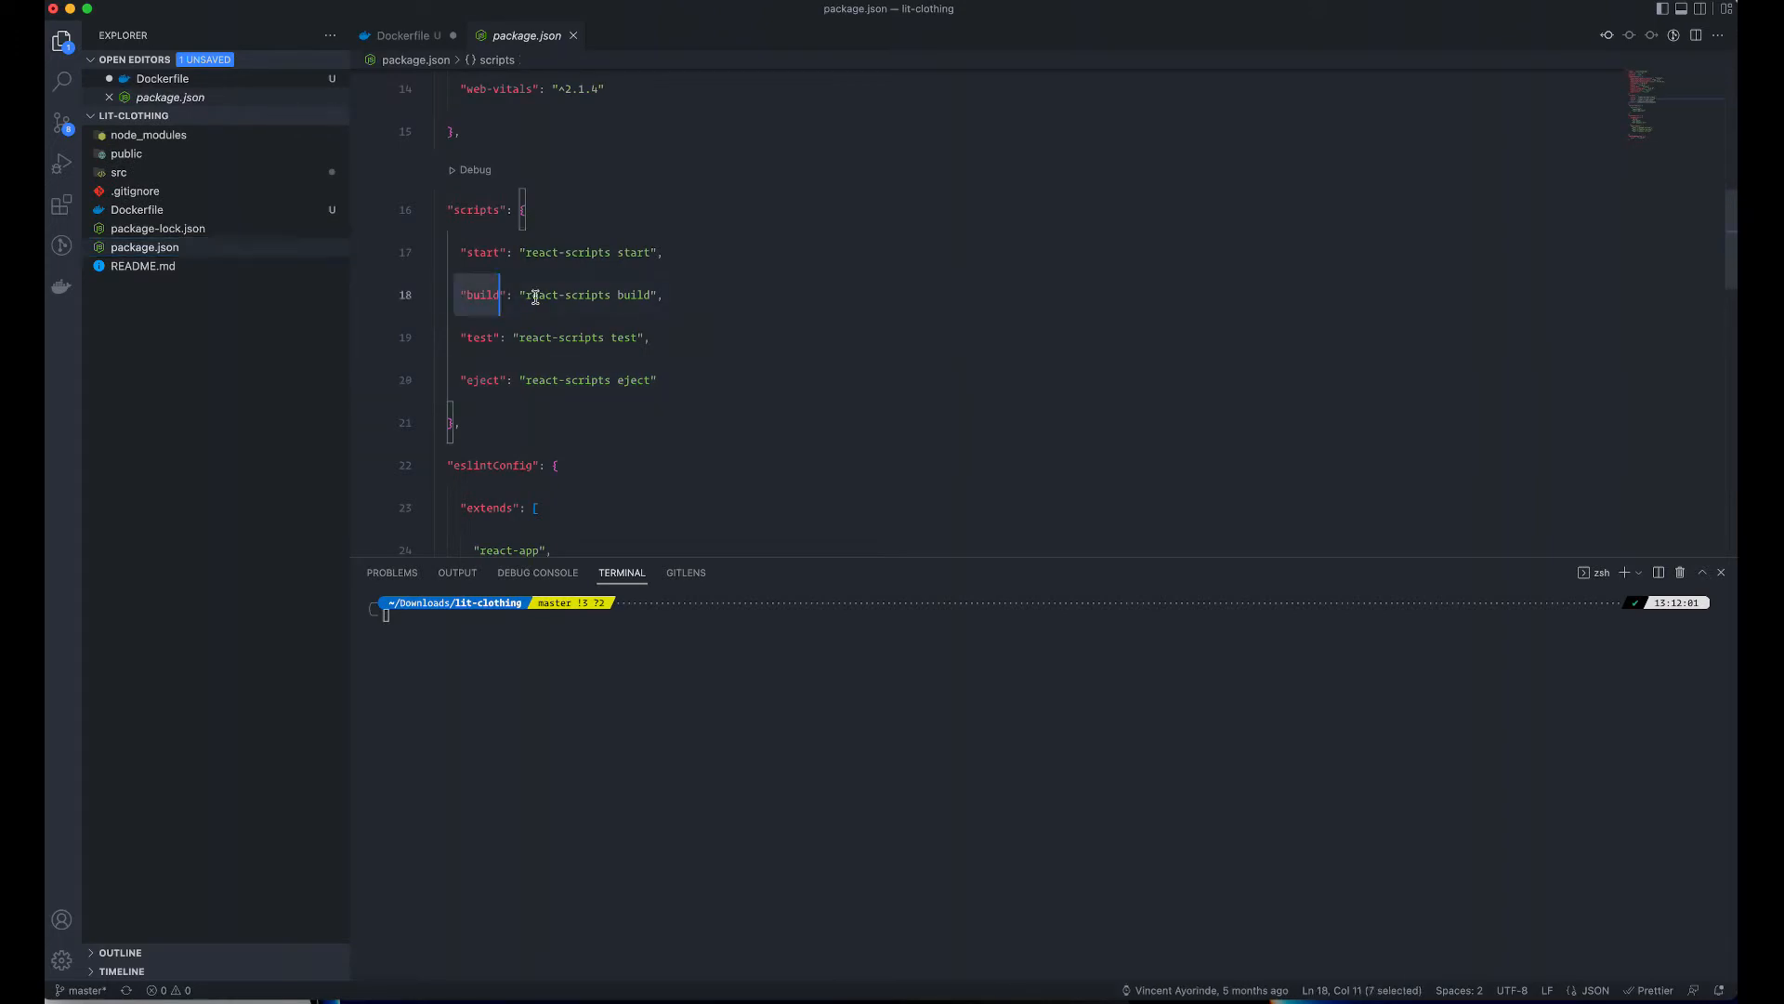
{"action": "left_click", "coordinate": [628, 336]}
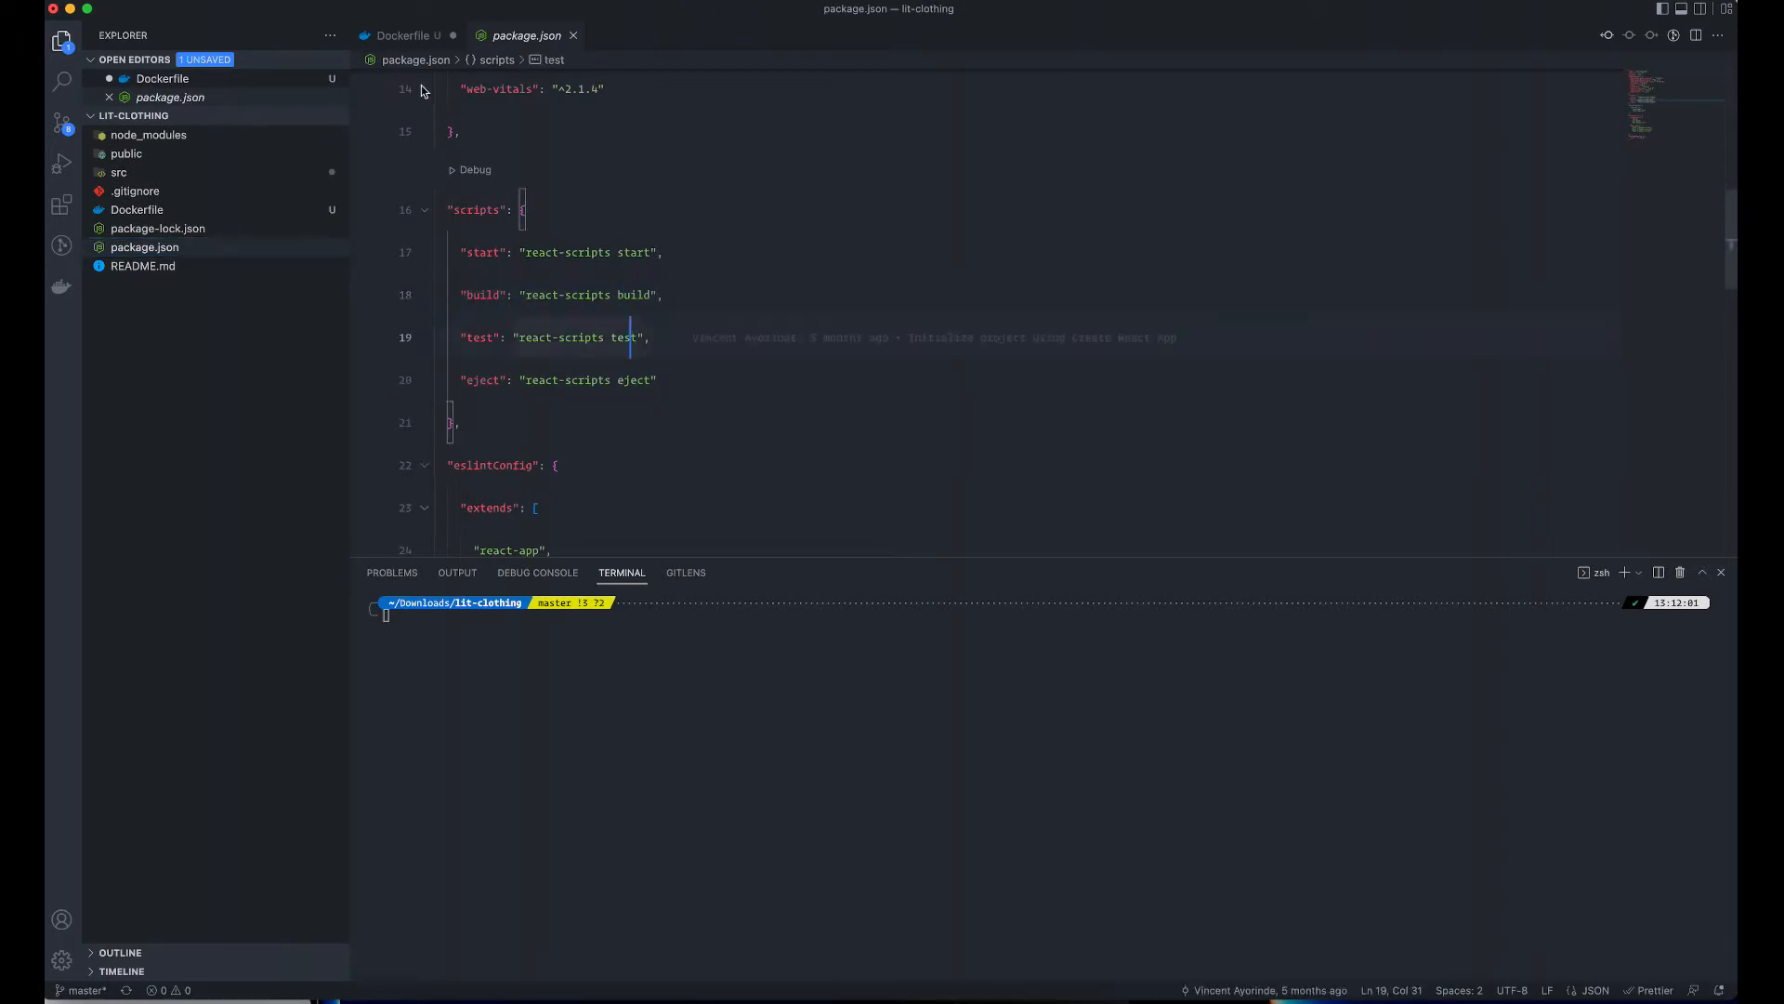
{"action": "left_click", "coordinate": [407, 36]}
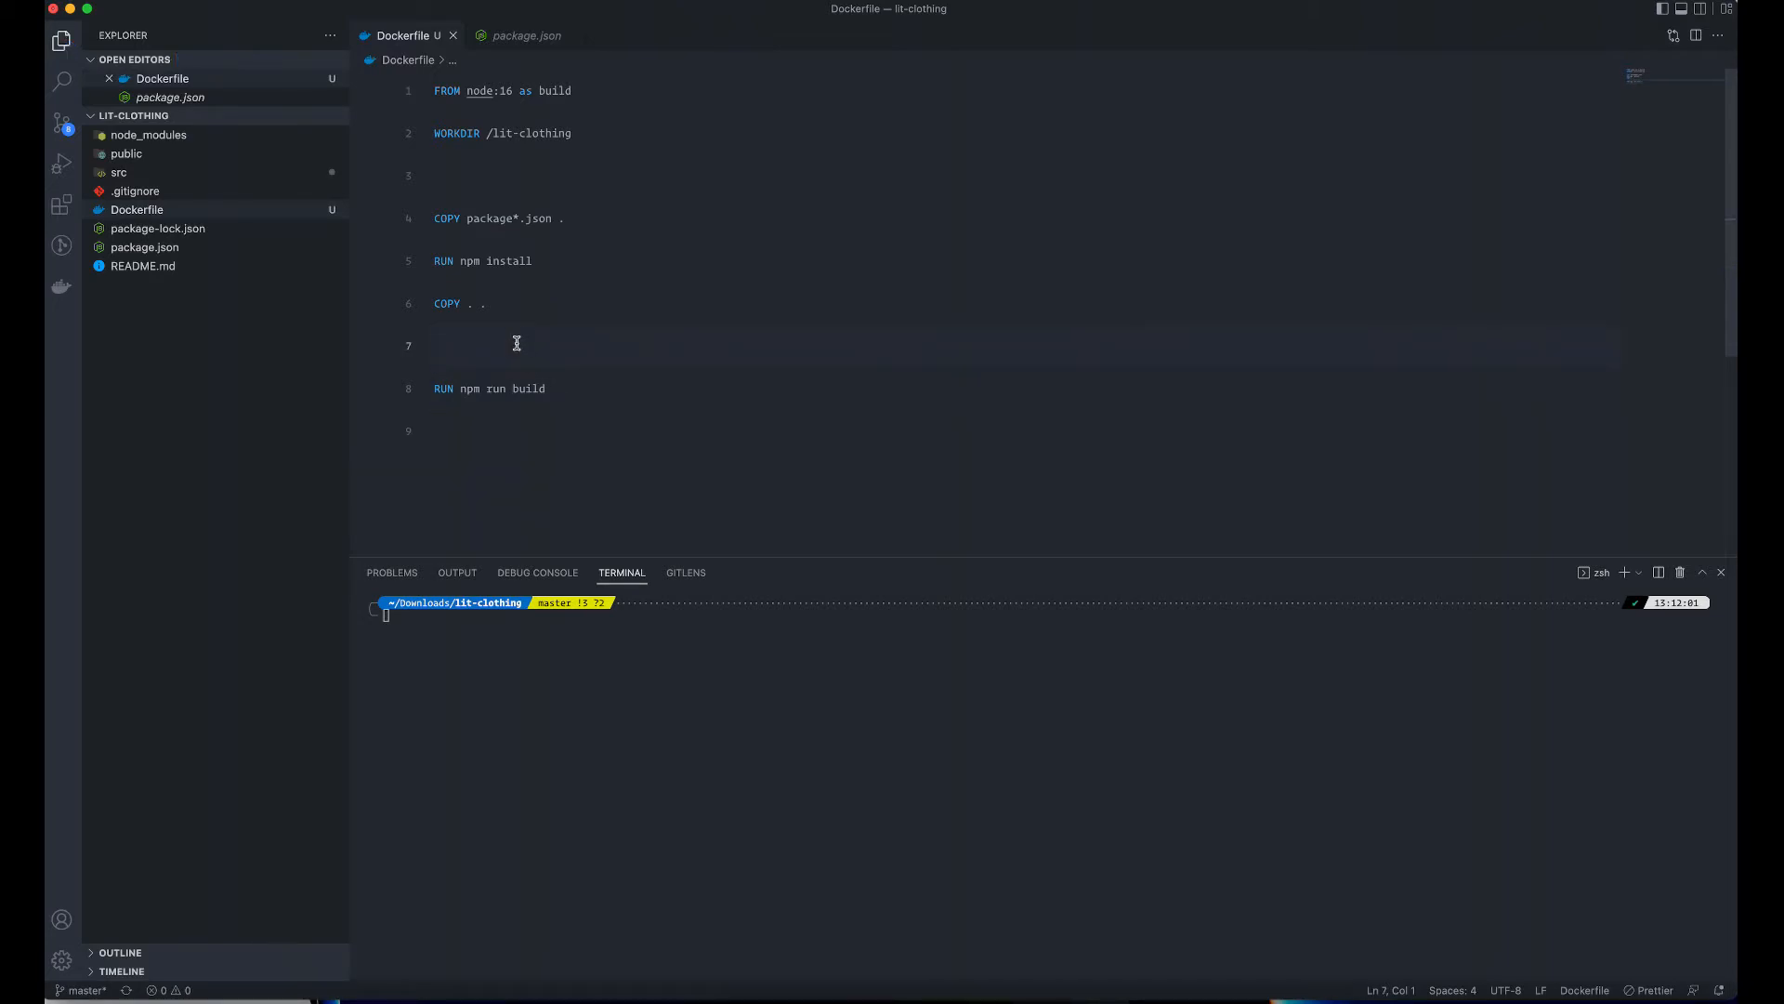
{"action": "mouse_move", "coordinate": [449, 262]}
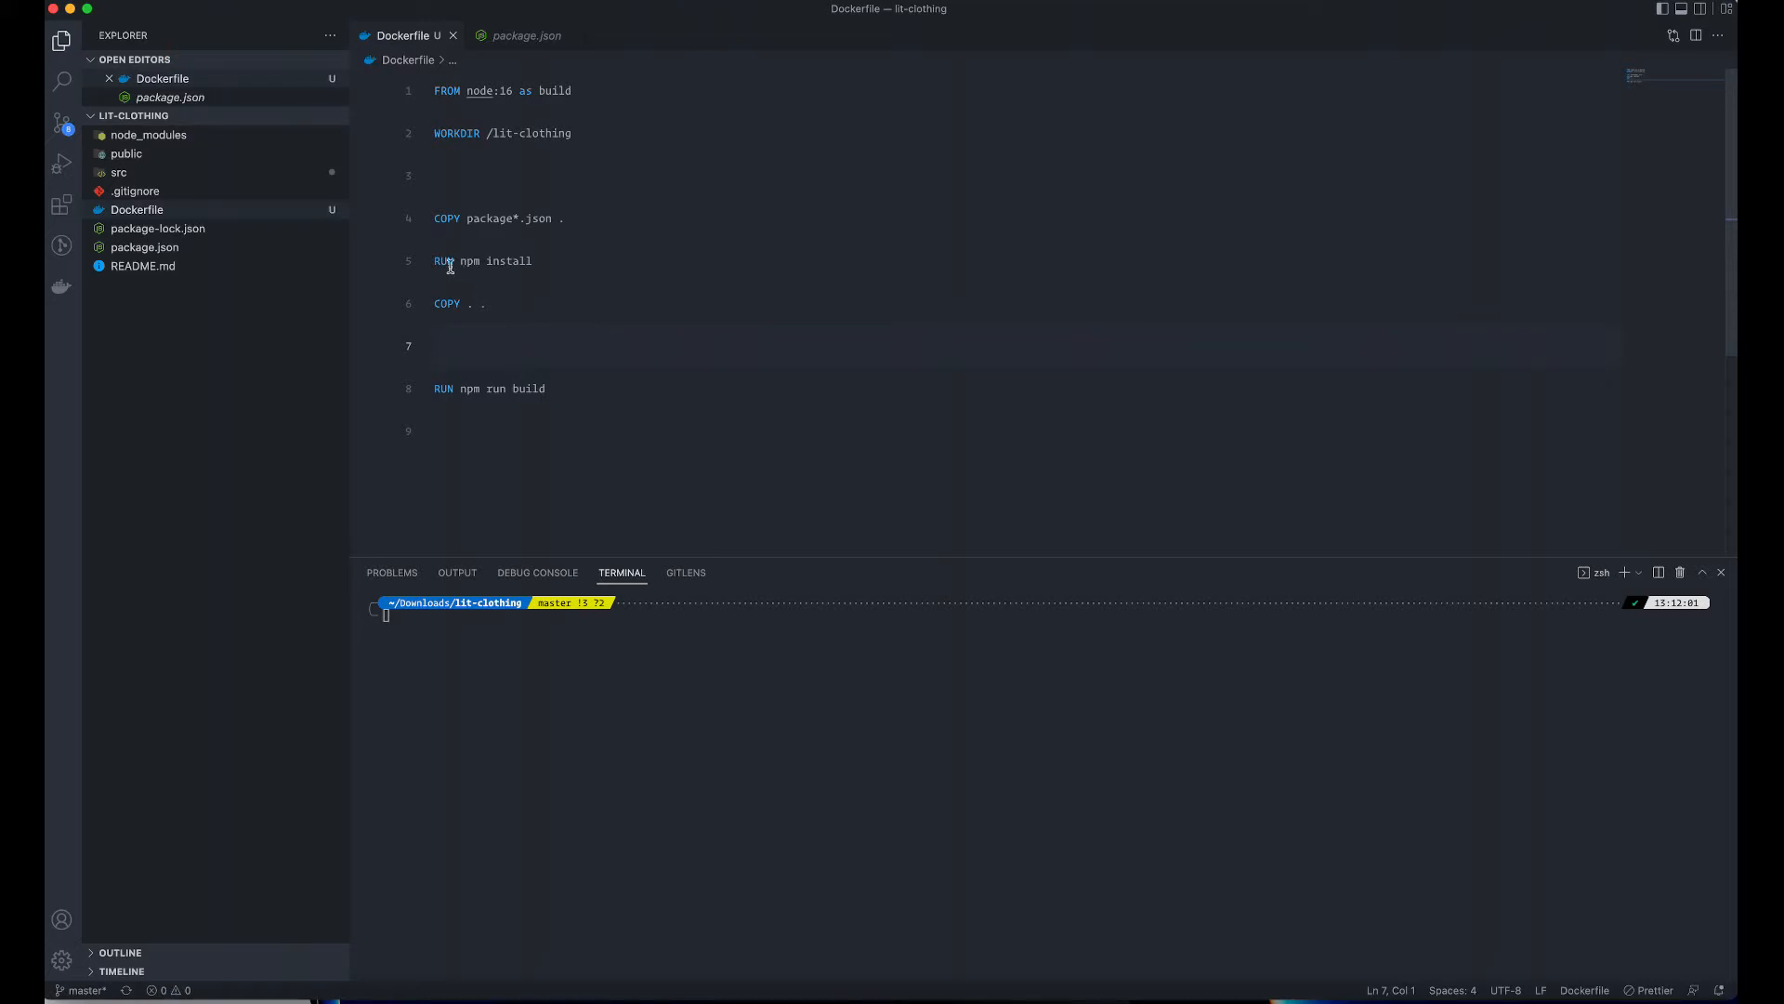
{"action": "mouse_move", "coordinate": [288, 128]}
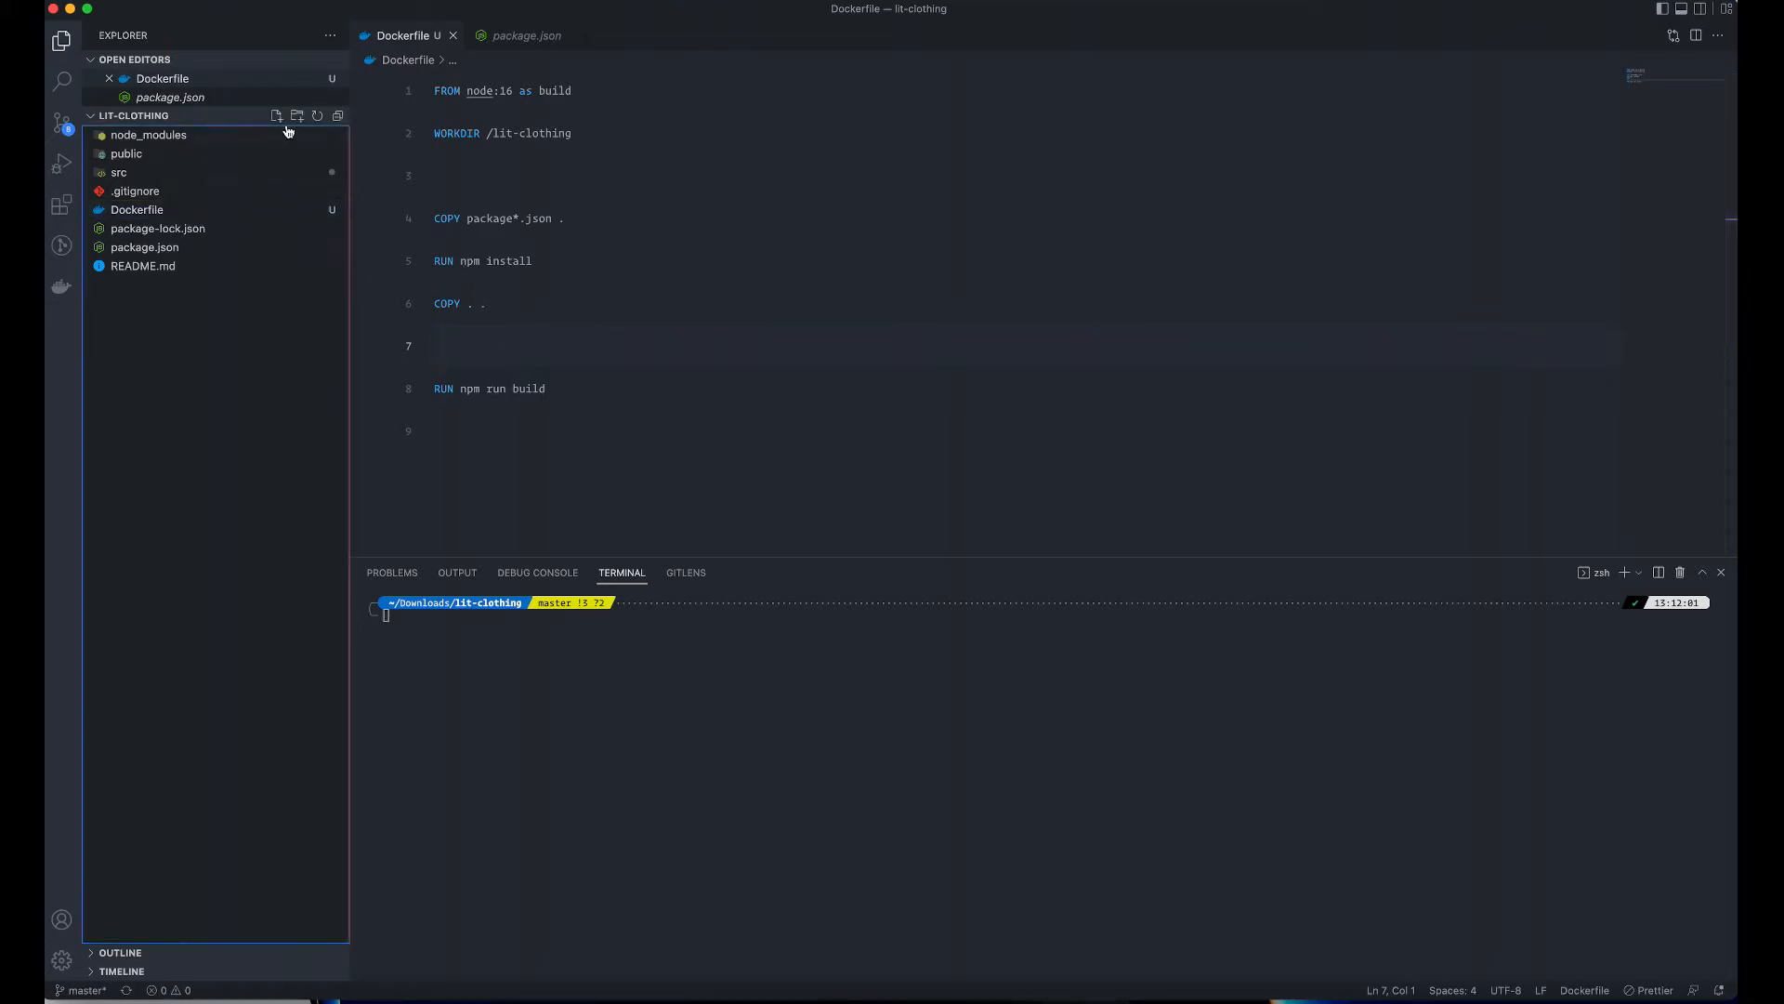
{"action": "mouse_move", "coordinate": [295, 115]}
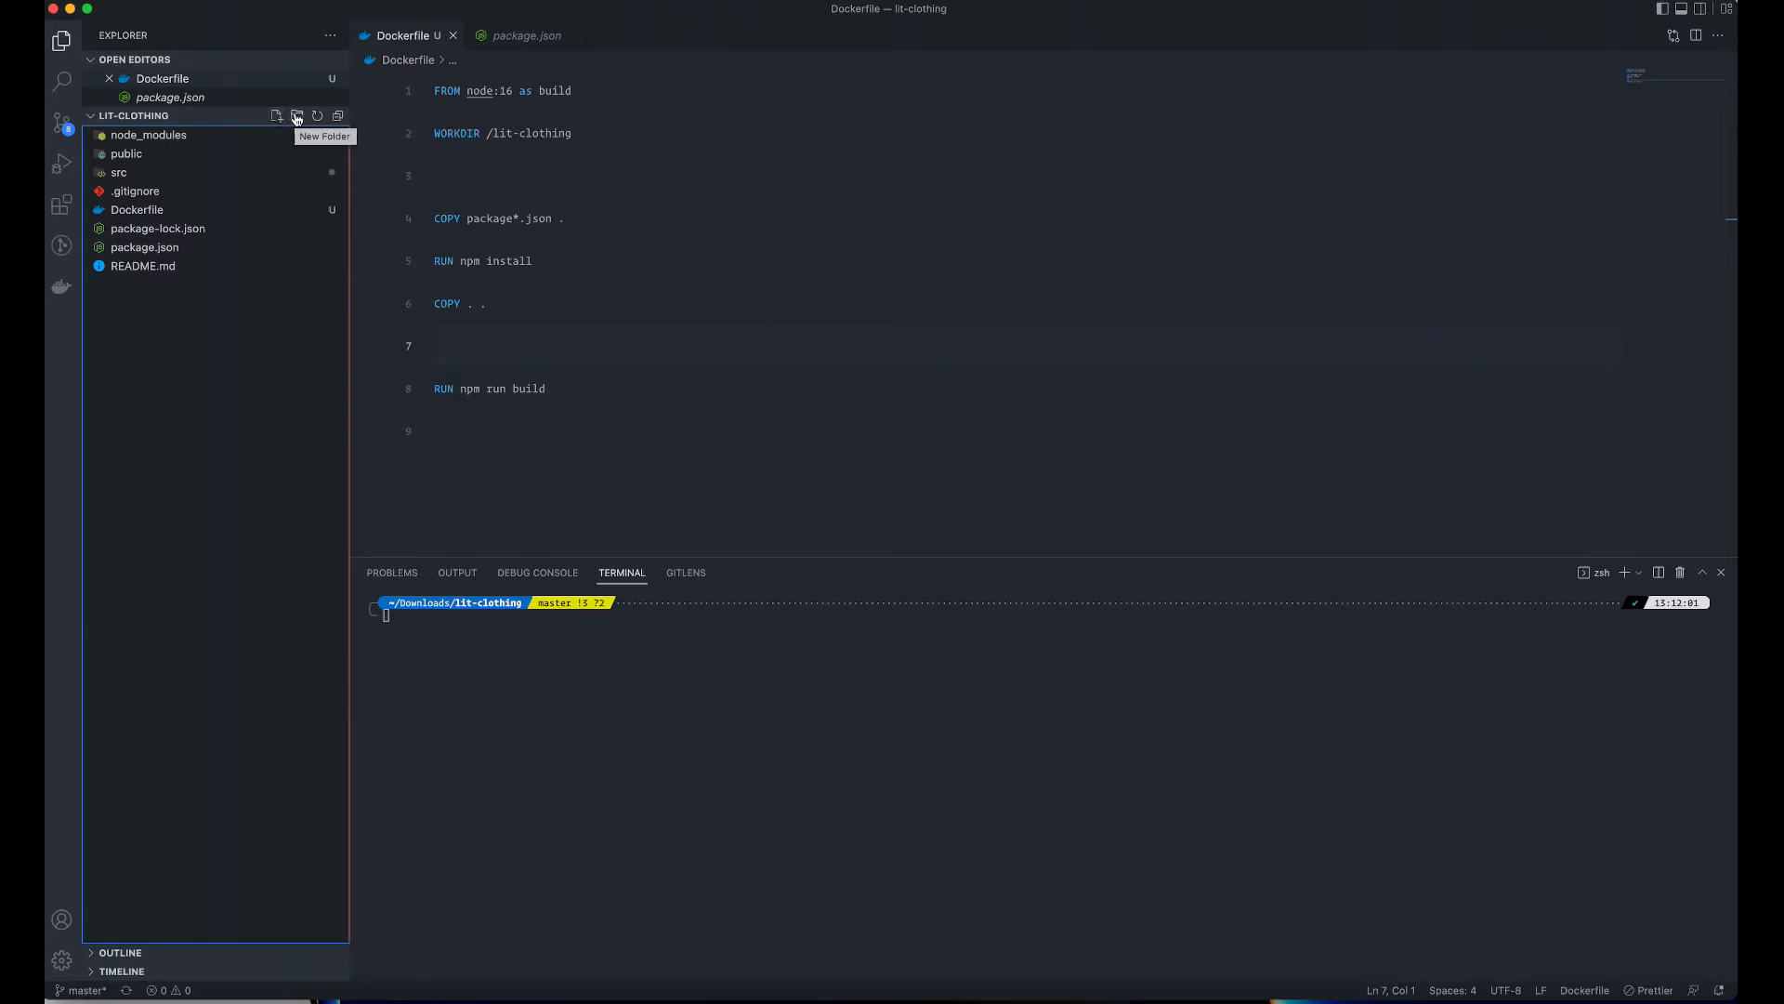
- Create an nginx folder containing an empty nginx.conf file
{"action": "left_click", "coordinate": [296, 115]}
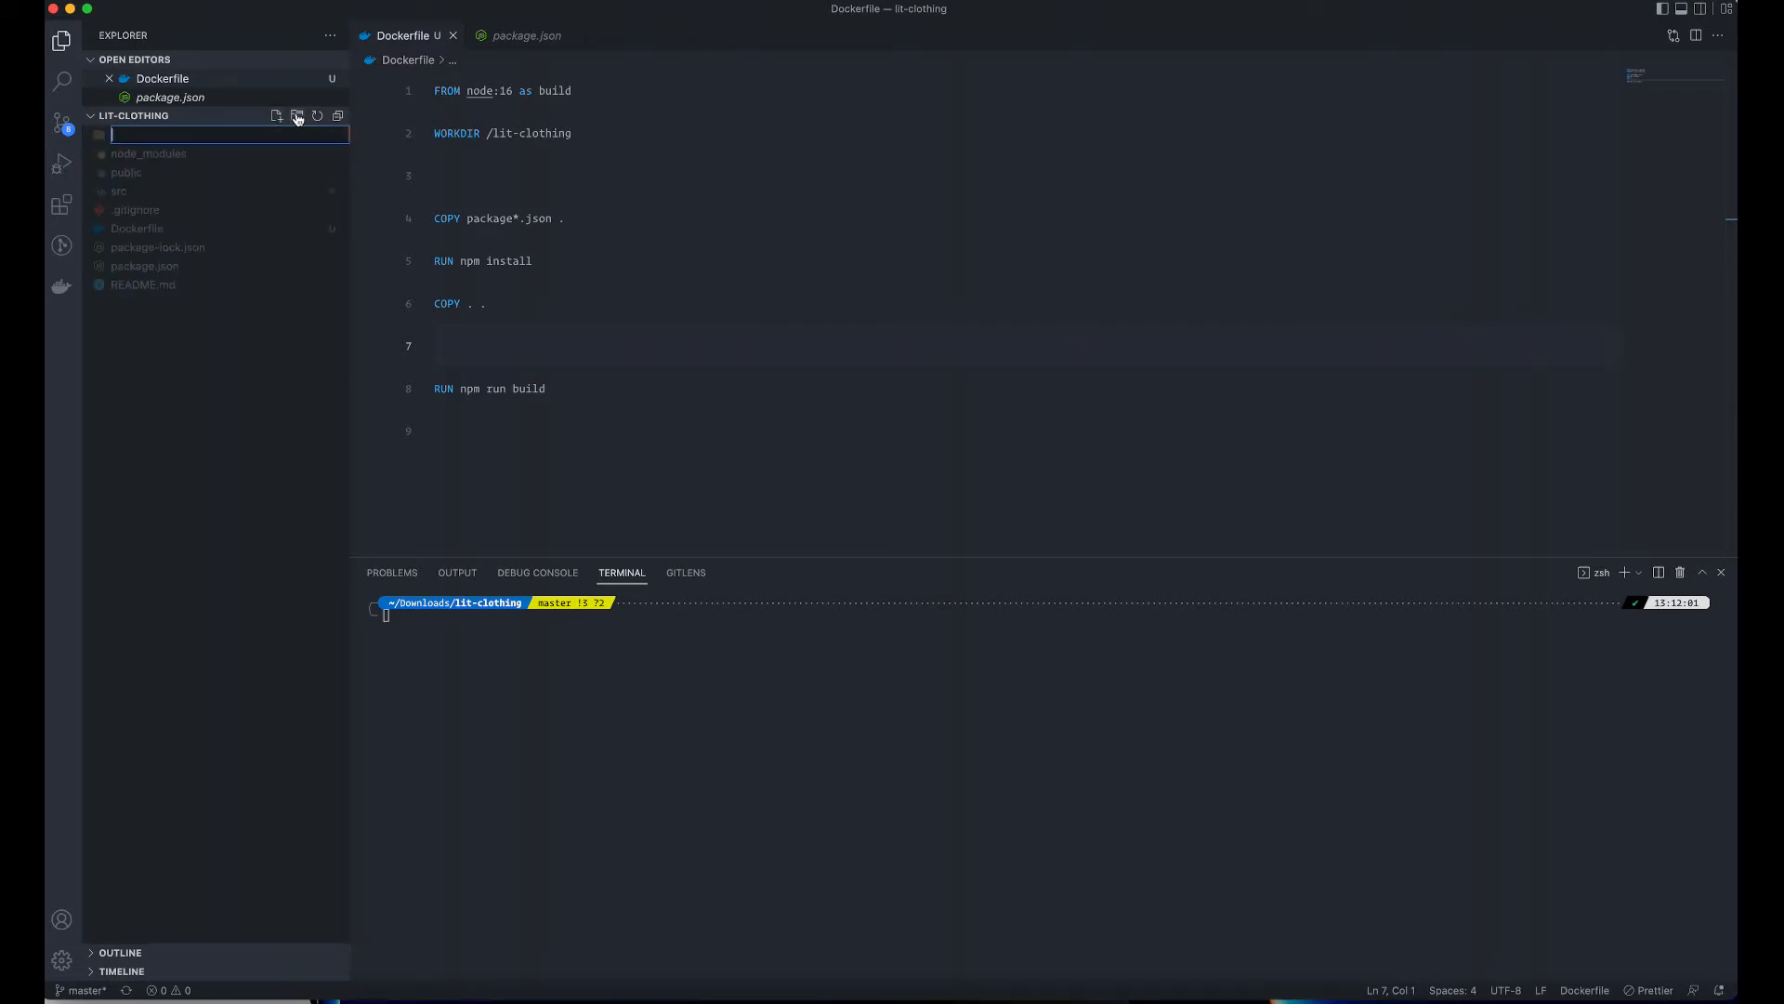
{"action": "type", "text": "nginx"}
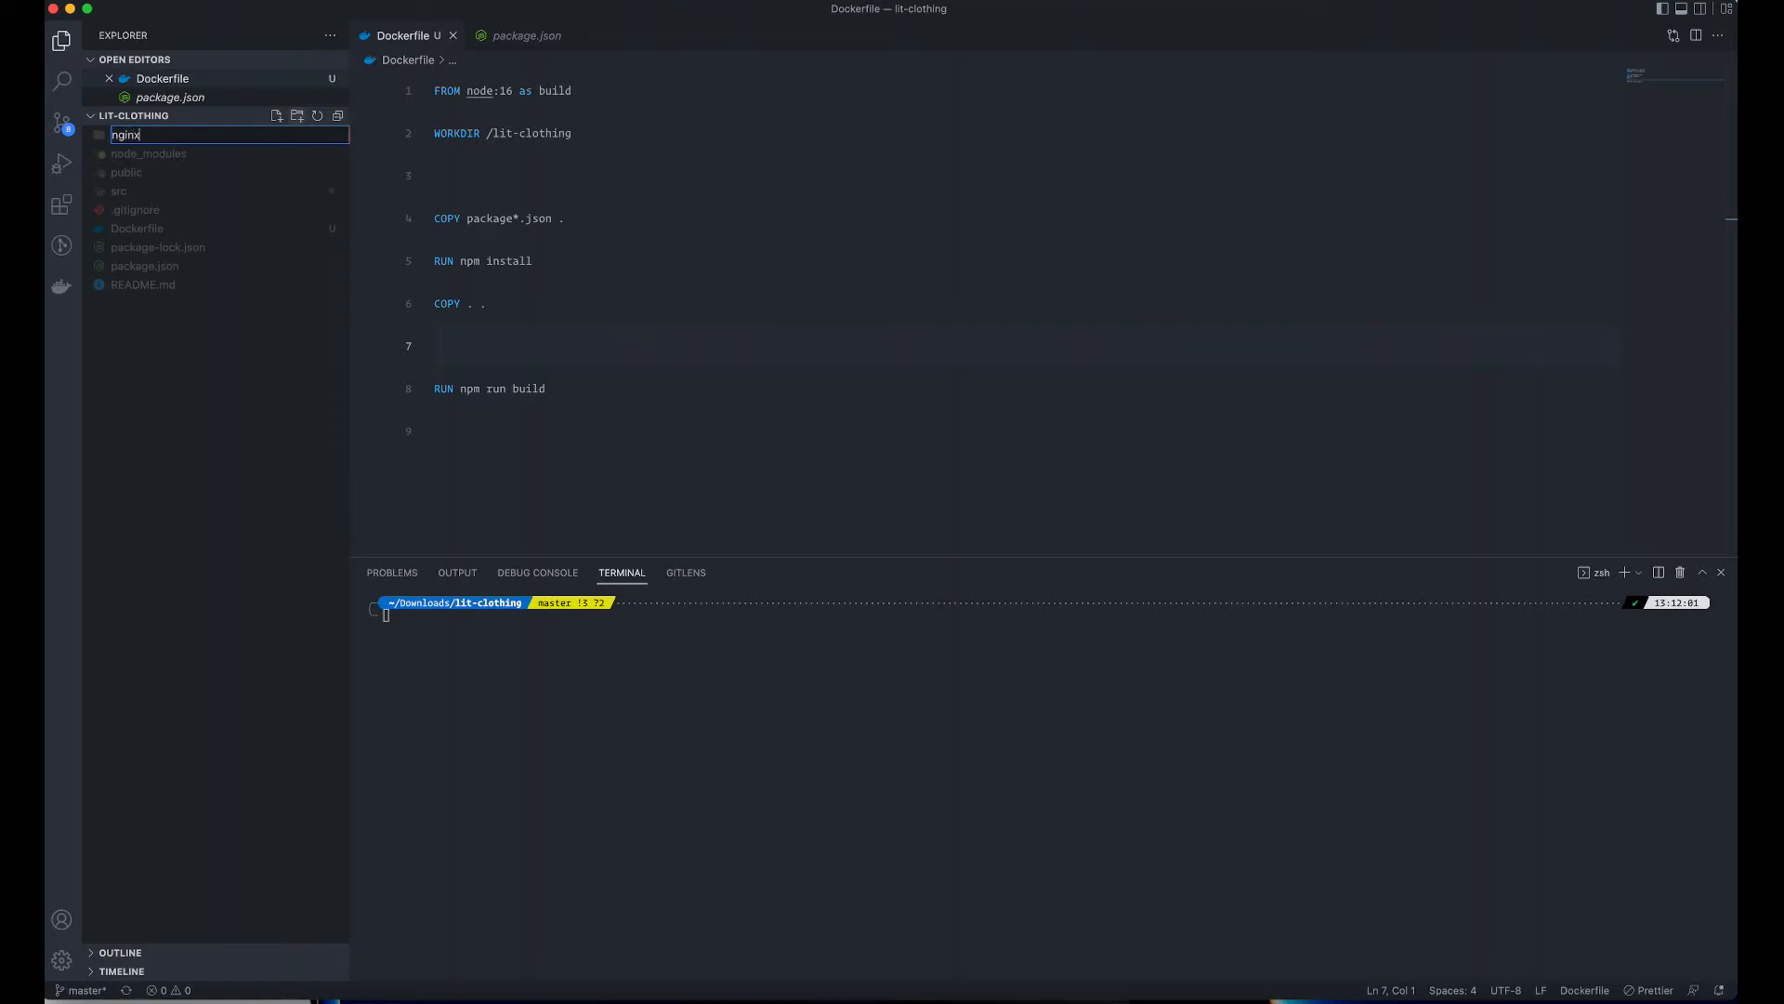
{"action": "left_click", "coordinate": [275, 115]}
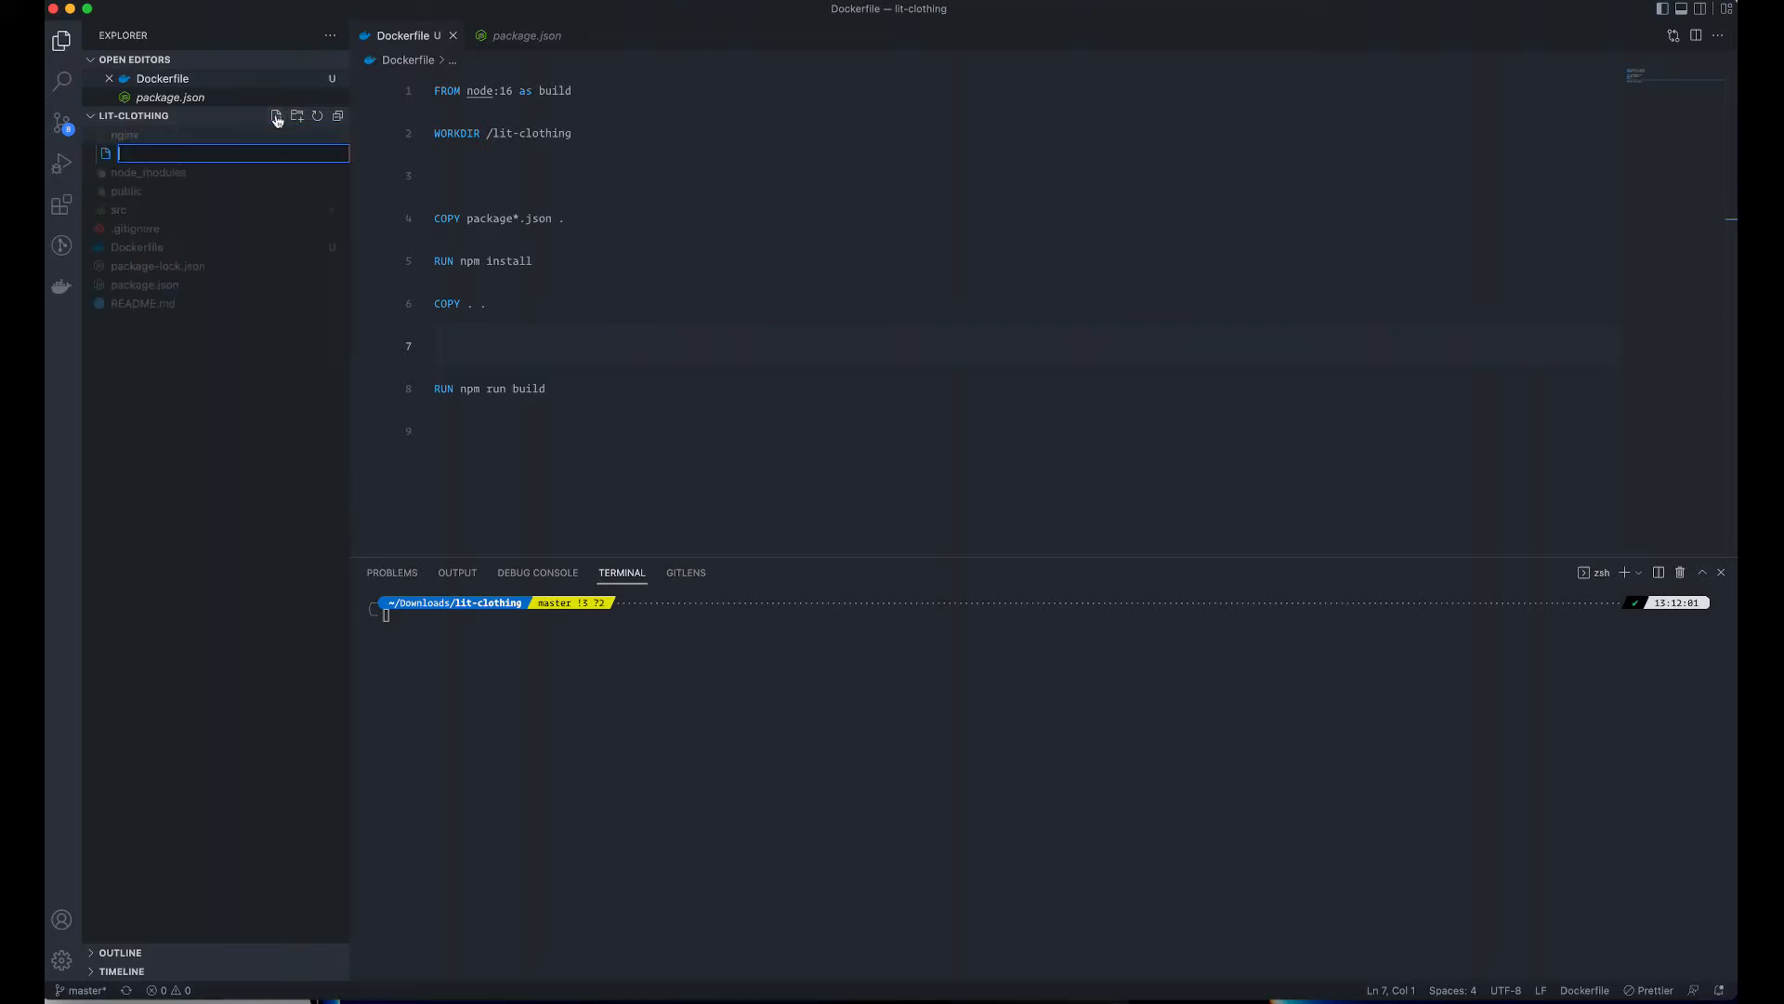
{"action": "type", "text": "nginx.conf"}
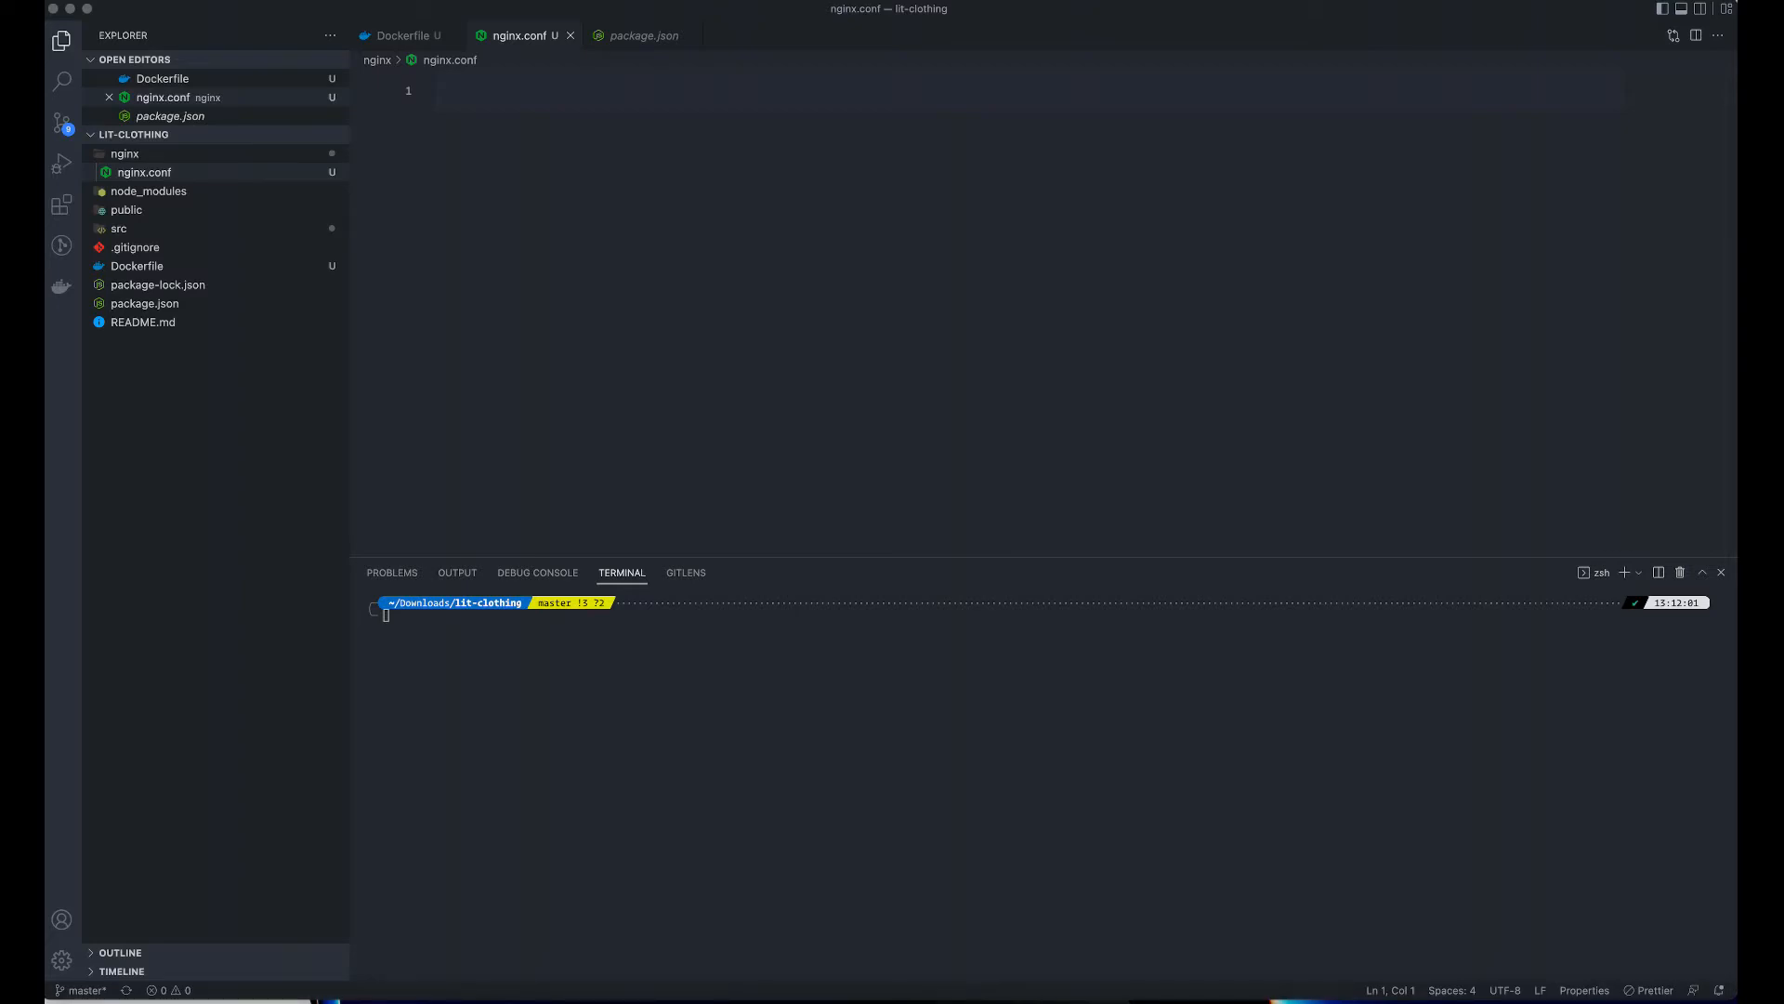
{"action": "mouse_move", "coordinate": [835, 287]}
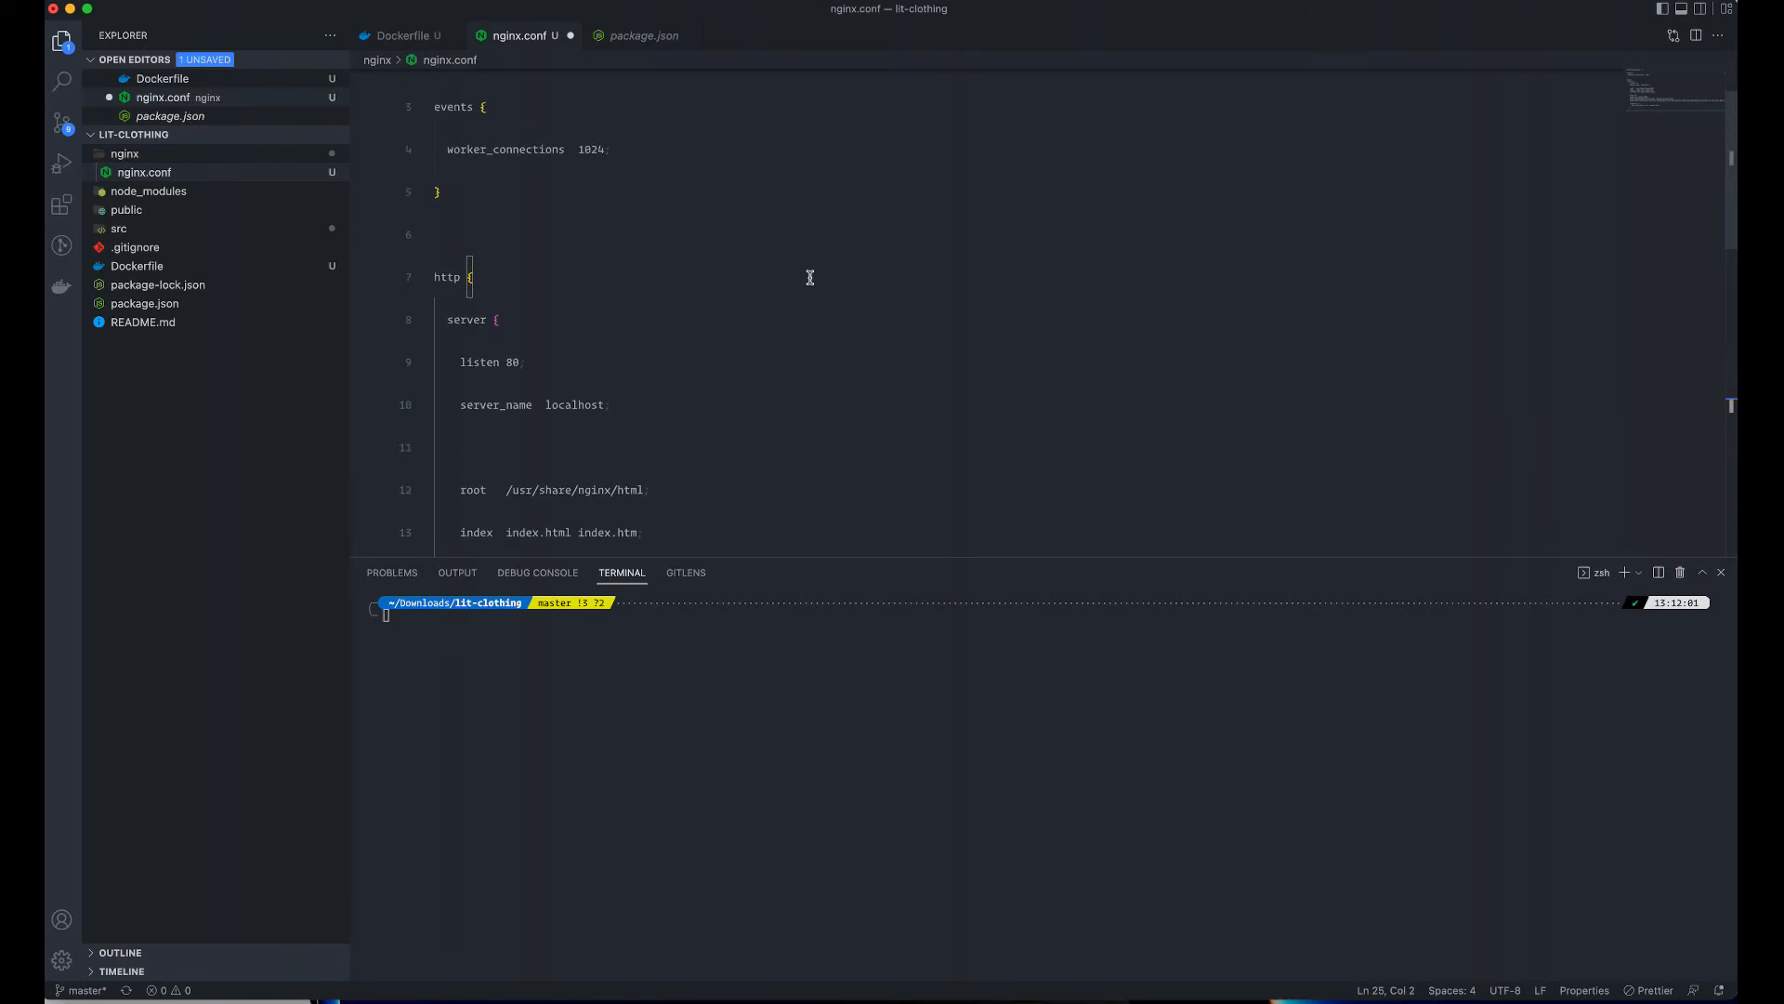
{"action": "mouse_move", "coordinate": [682, 205]}
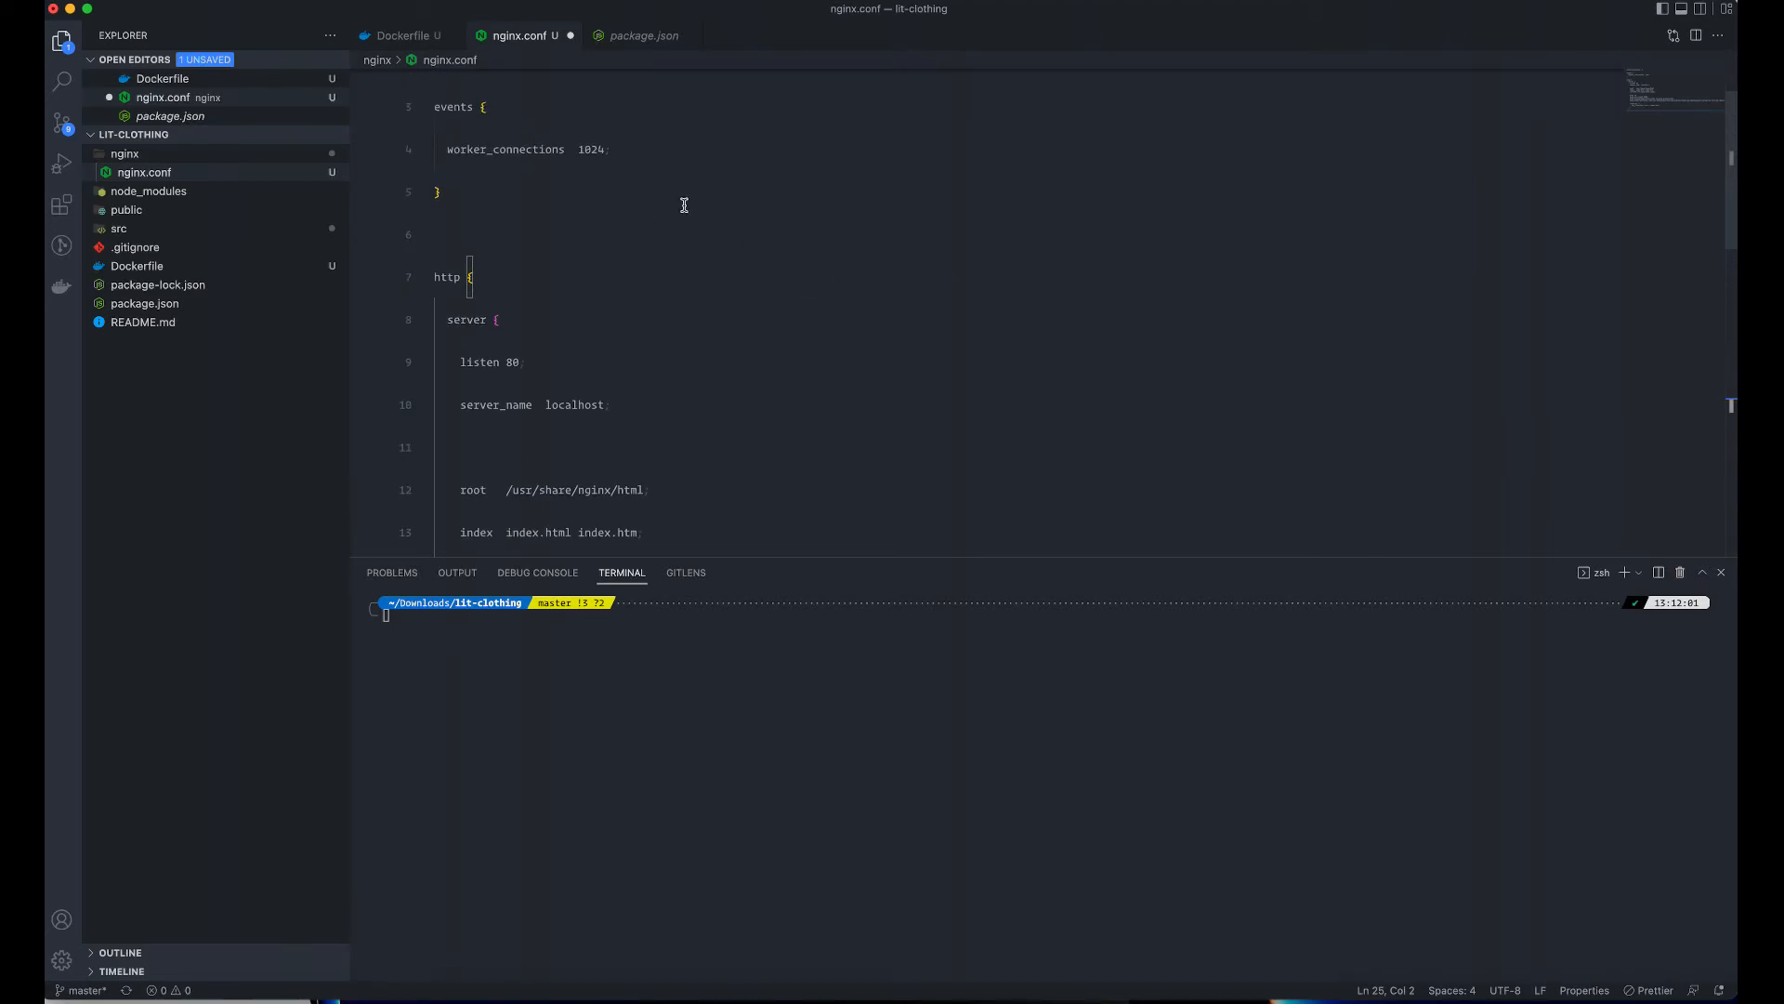
- Review the pasted port-80 server config in nginx.conf and return to the Dockerfile
{"action": "scroll", "scroll_direction": "down", "scroll_amount": 3}
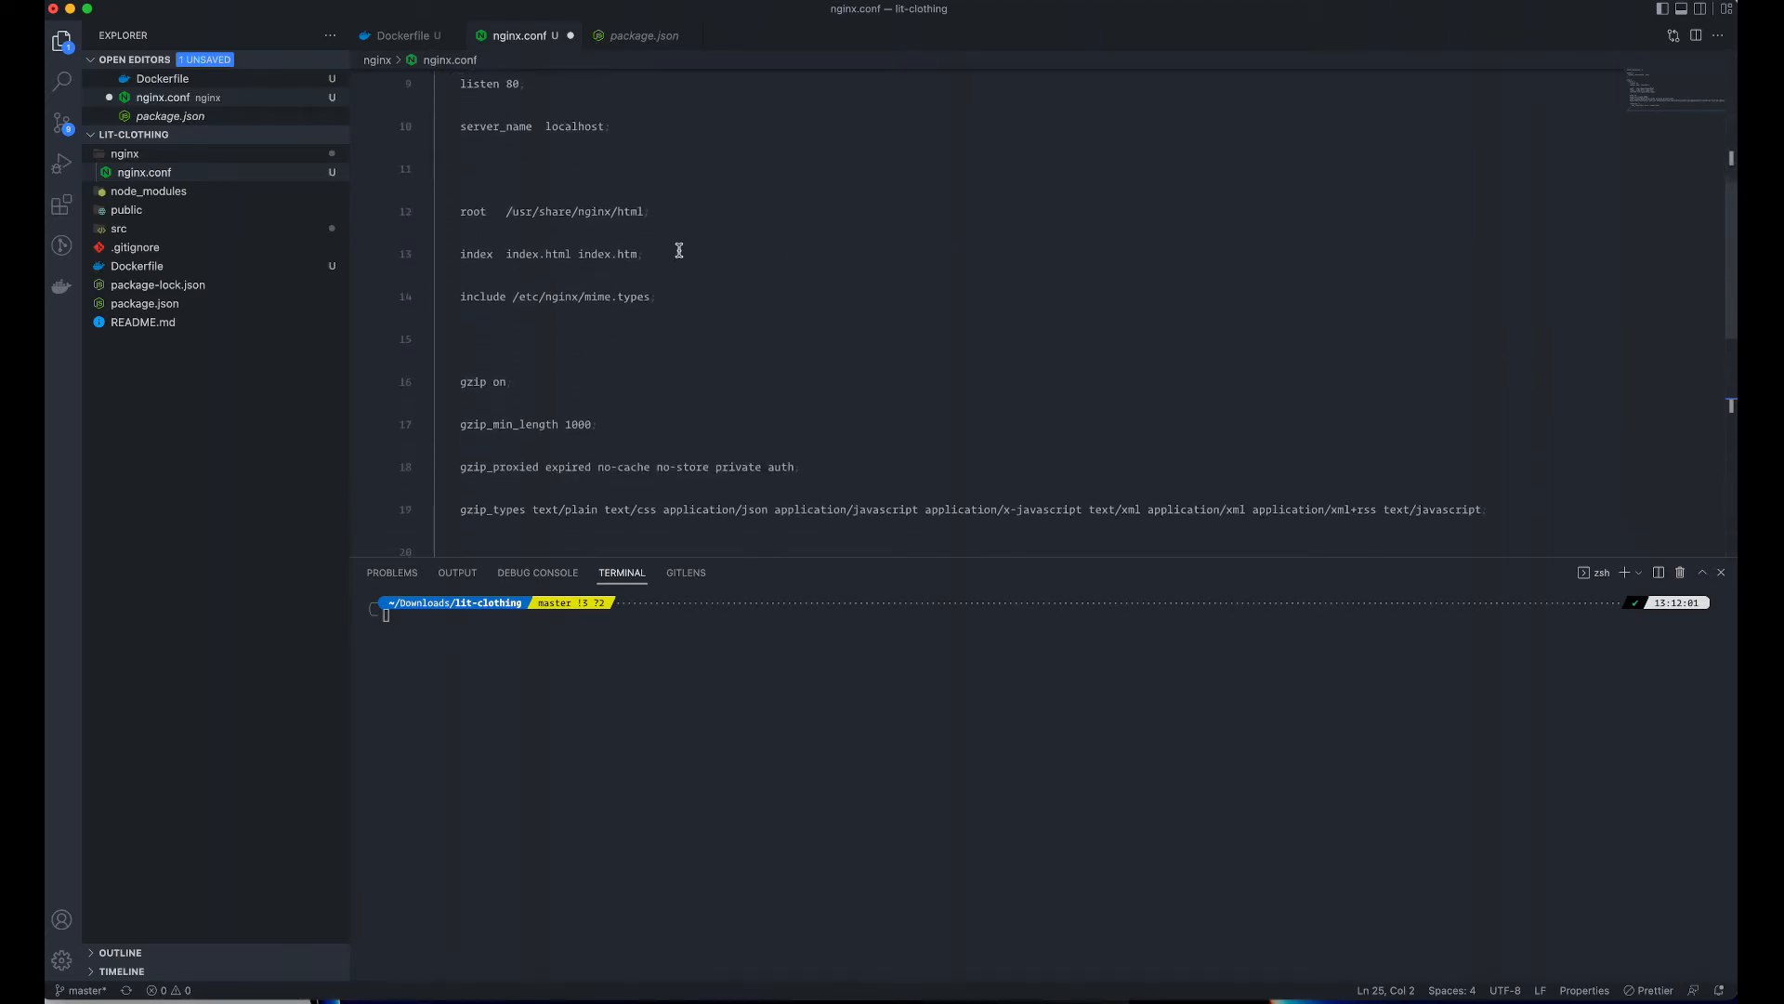
{"action": "scroll", "scroll_direction": "down", "scroll_amount": 3}
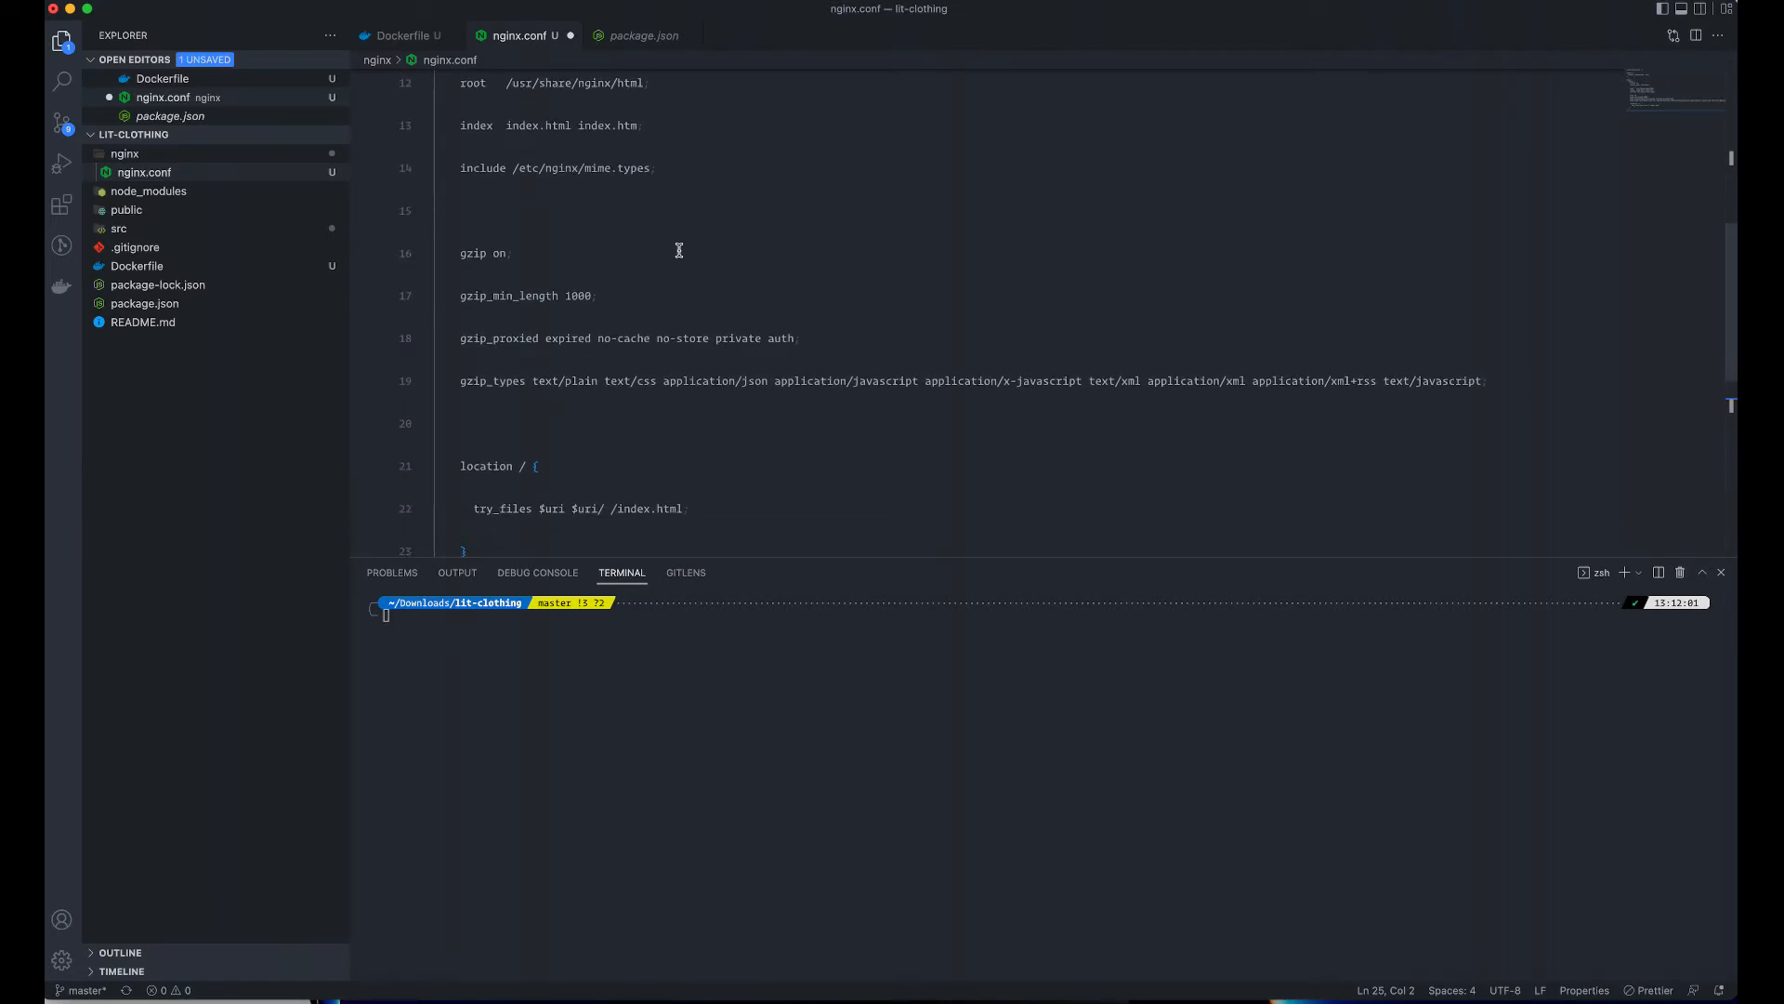
{"action": "scroll", "scroll_direction": "down", "scroll_amount": 3}
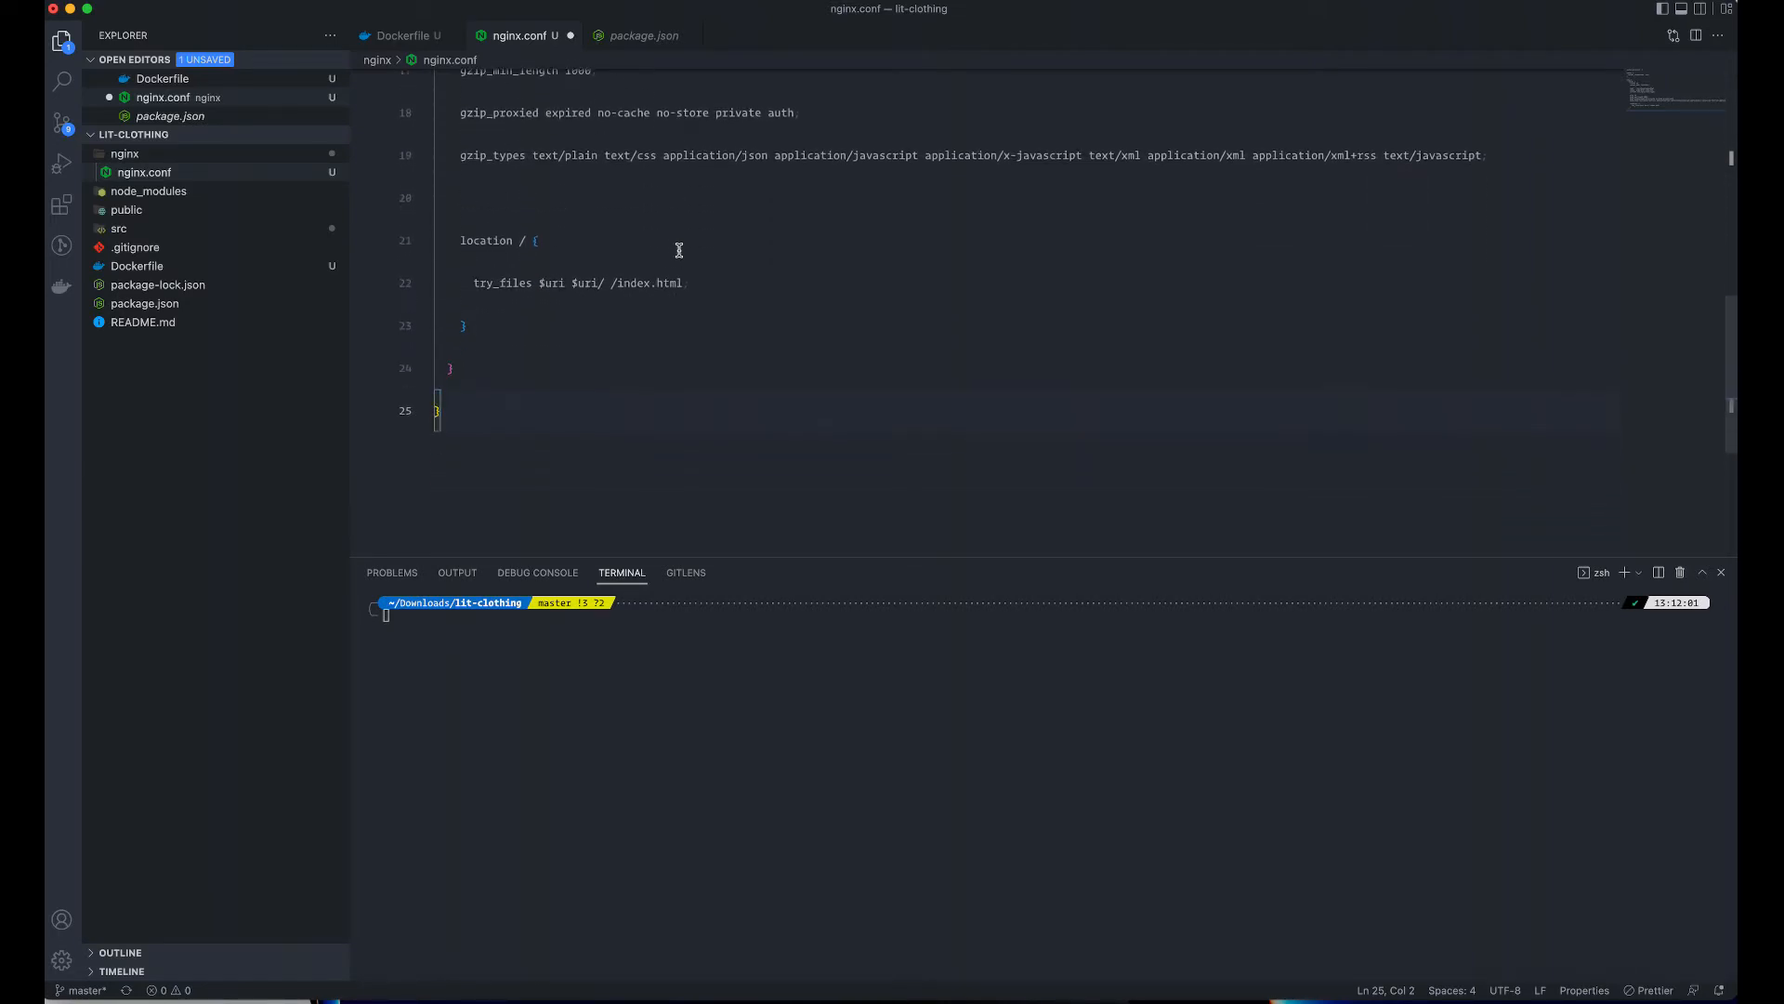
{"action": "scroll", "scroll_direction": "up", "scroll_amount": 3}
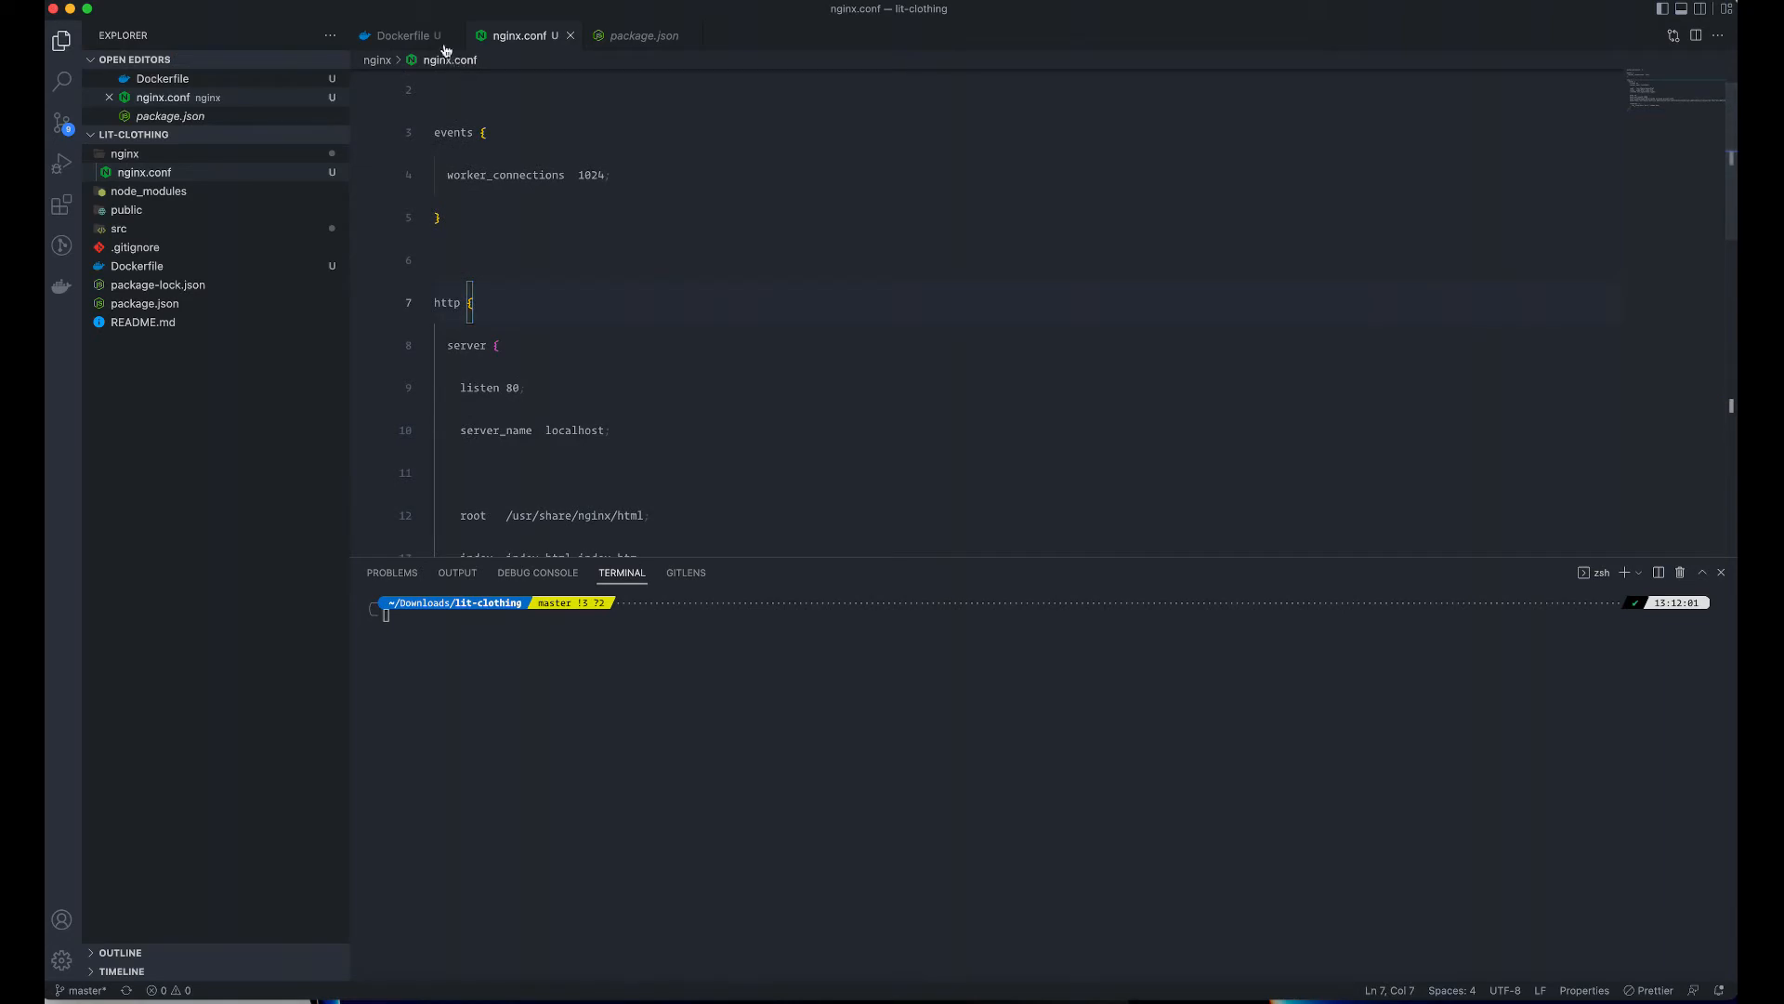
{"action": "left_click", "coordinate": [403, 35]}
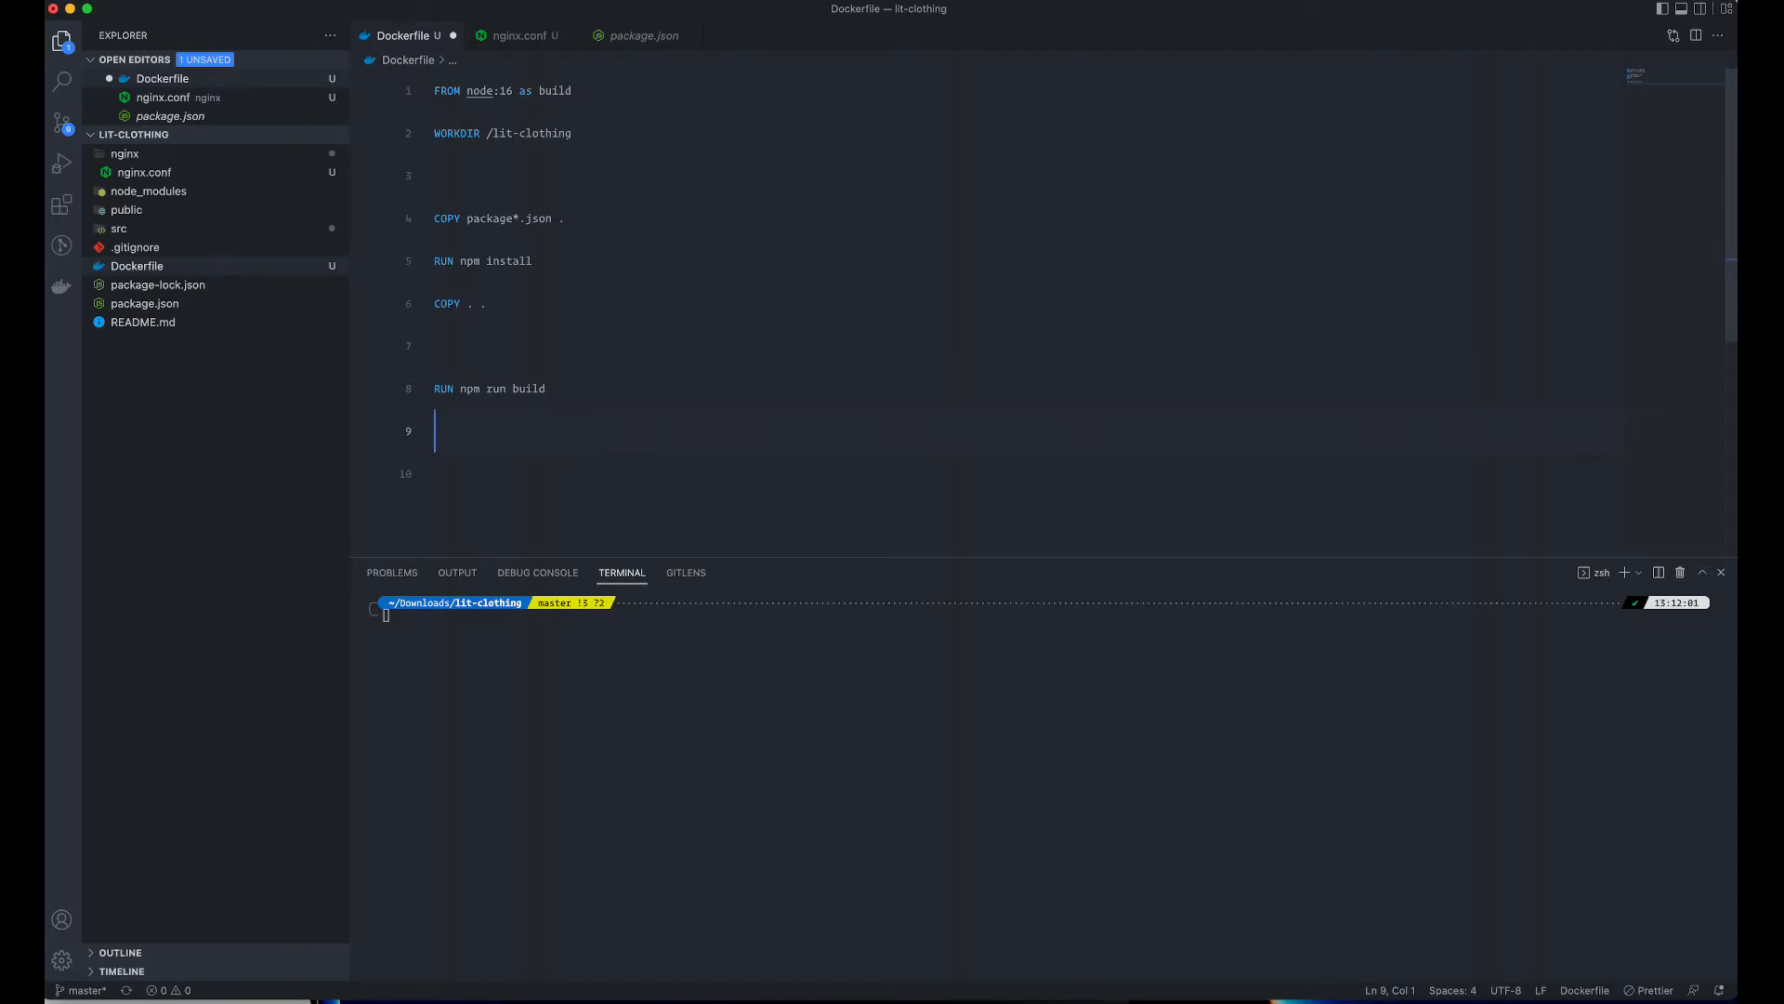
- Start the second stage with FROM nginx:1.19
{"action": "type", "text": "FROM"}
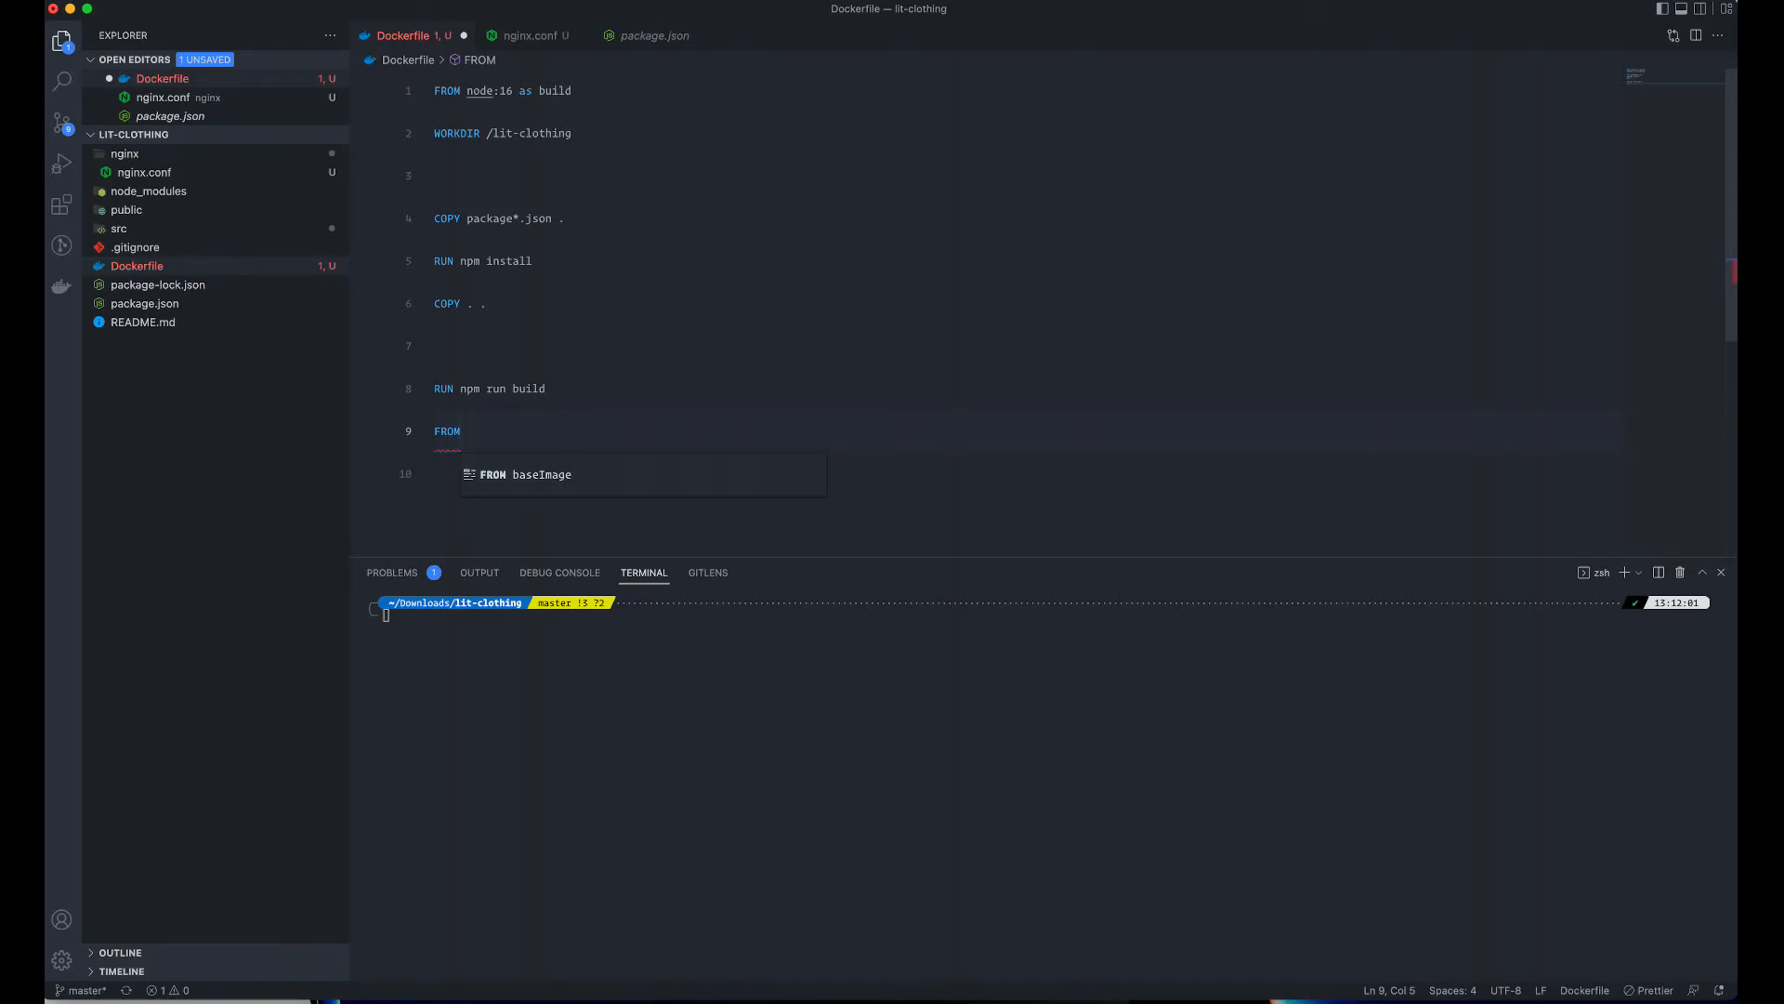
{"action": "type", "text": "ng"}
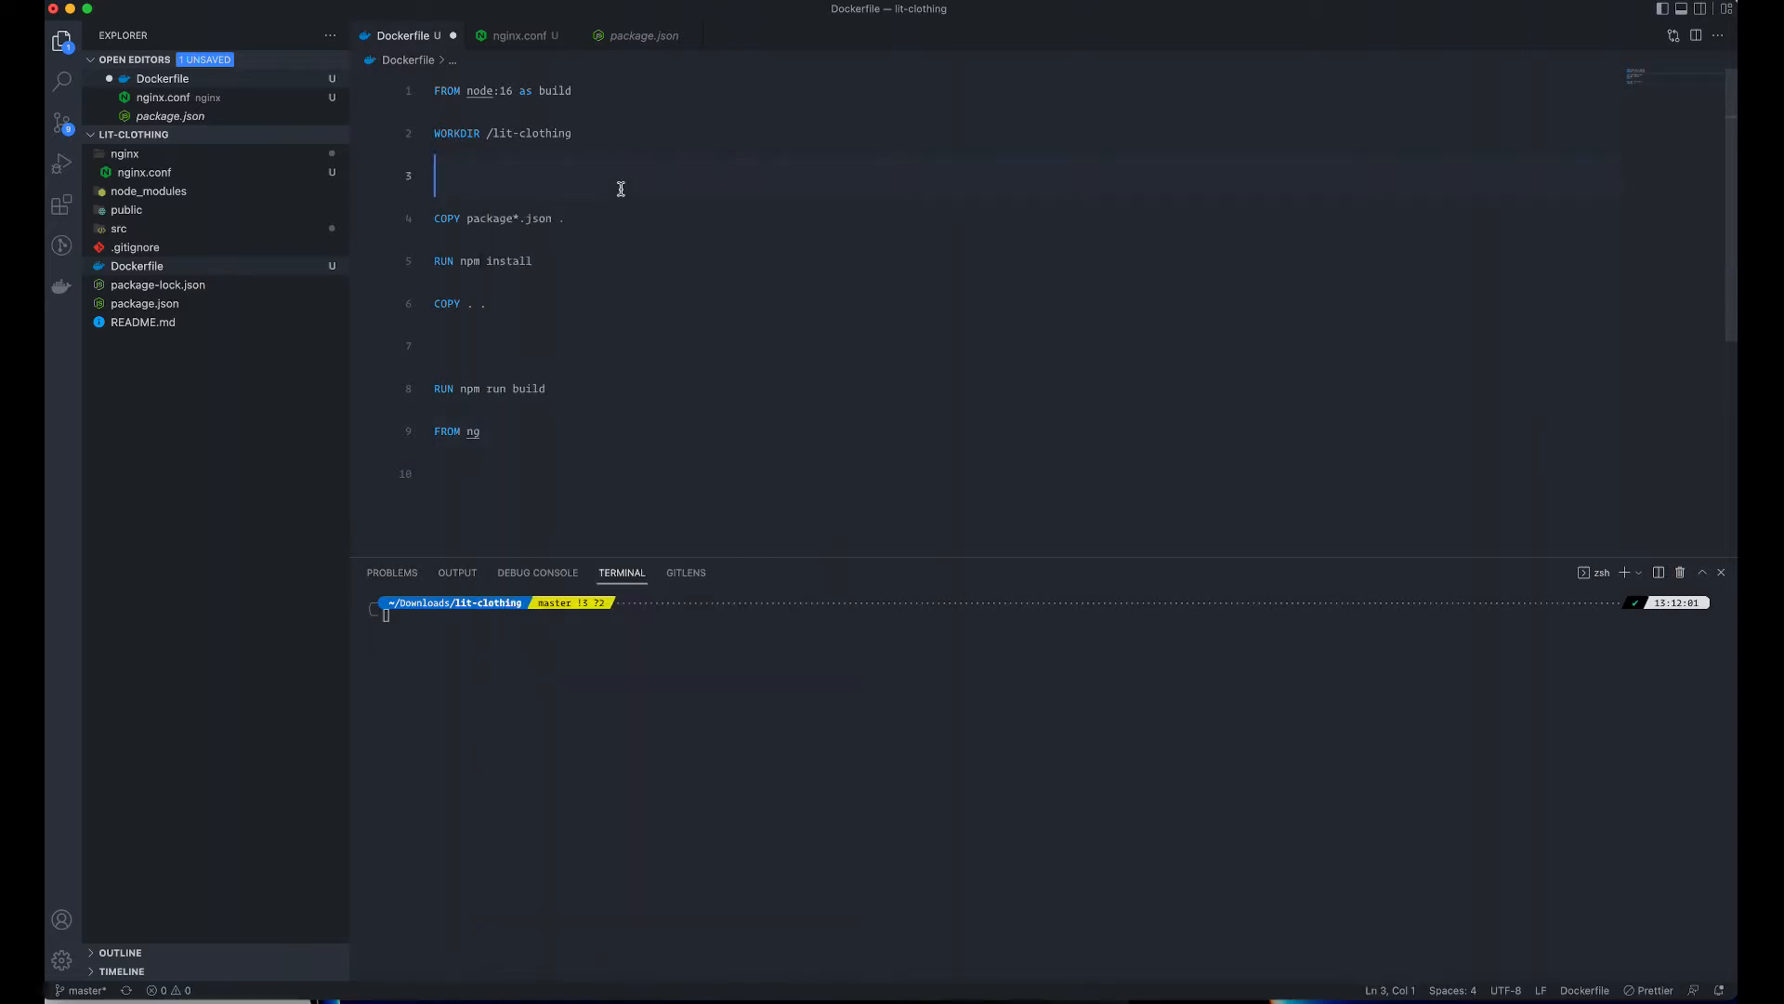
{"action": "type", "text": "ix"}
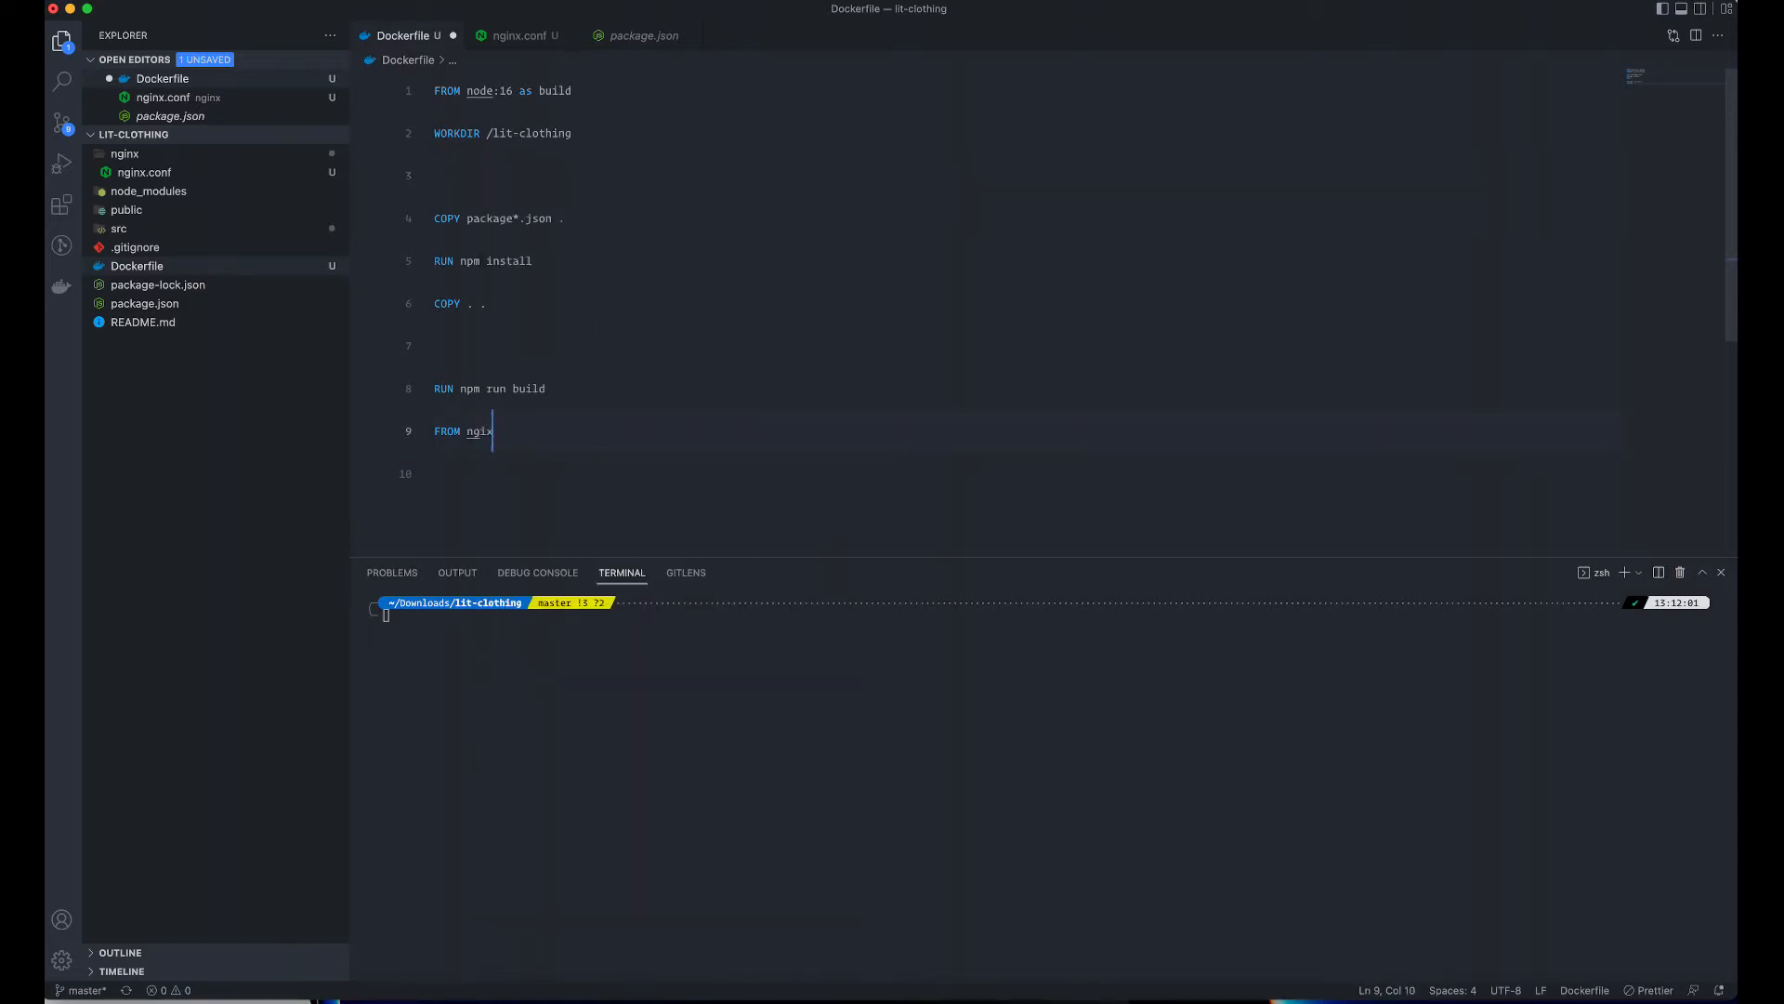
{"action": "type", "text": "x"}
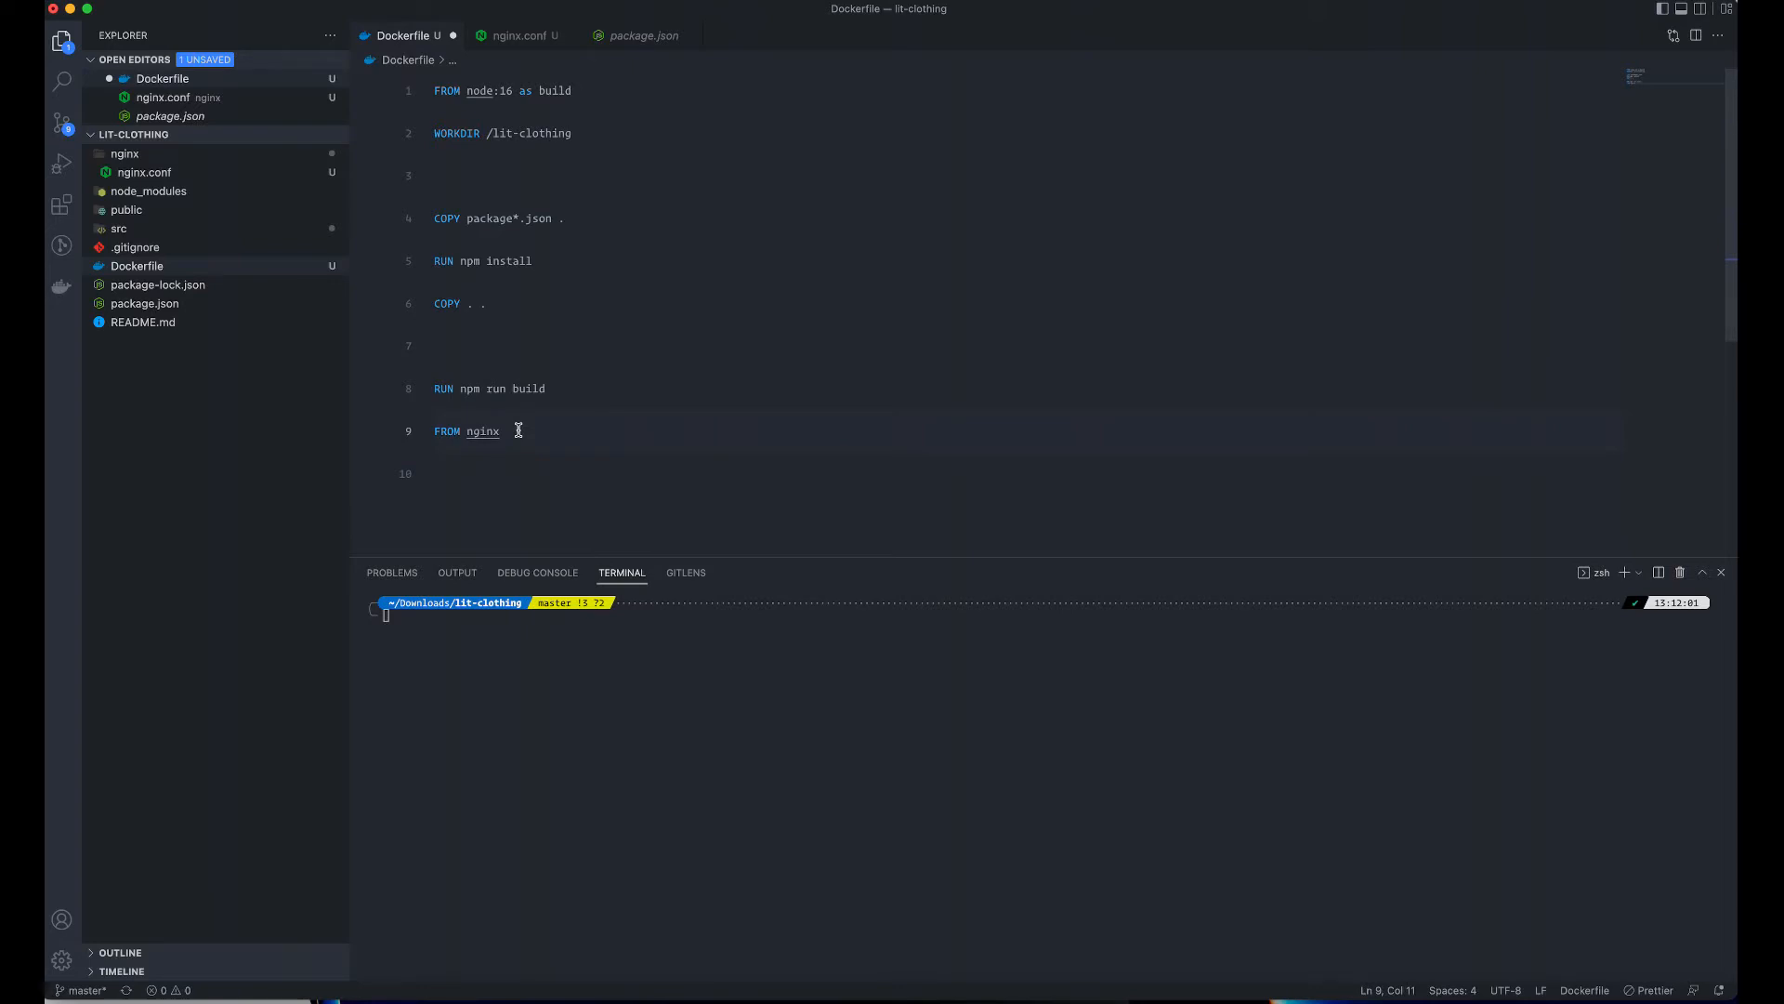
{"action": "type", "text": ":"}
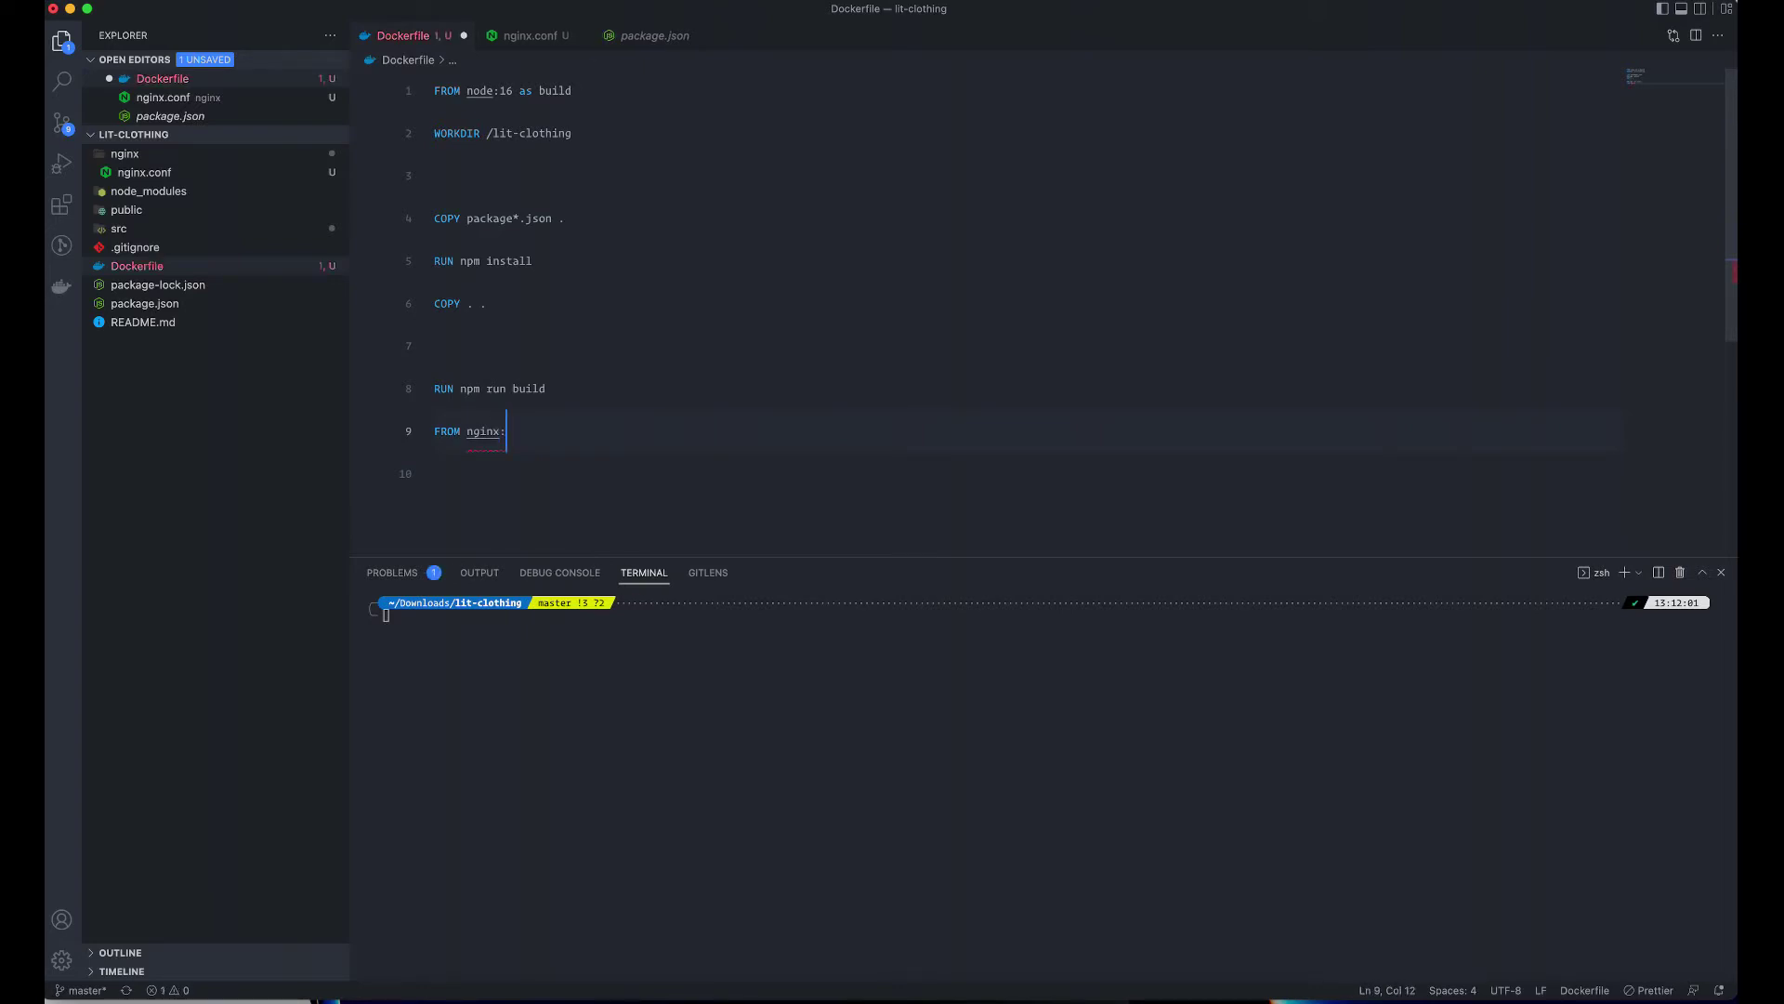
{"action": "type", "text": "1.19"}
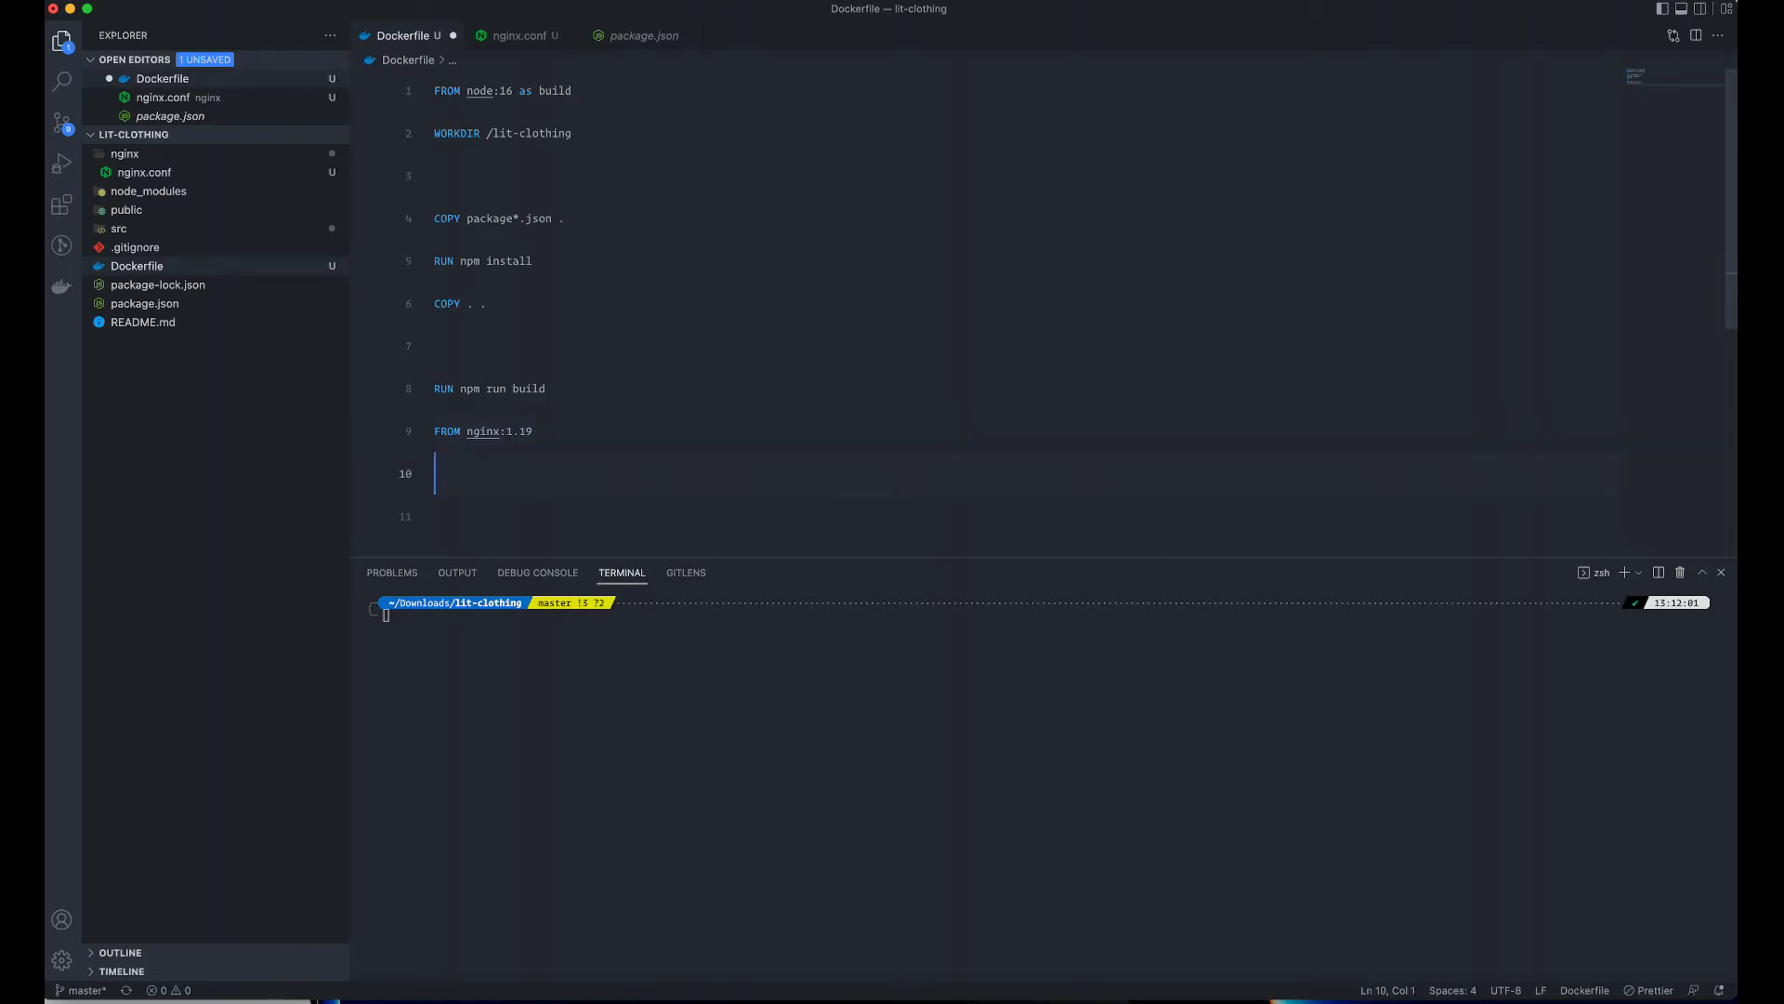
- Add COPY ./nginx/nginx.conf /etc/nginx/nginx.conf to the nginx stage
{"action": "type", "text": "COPY ./n"}
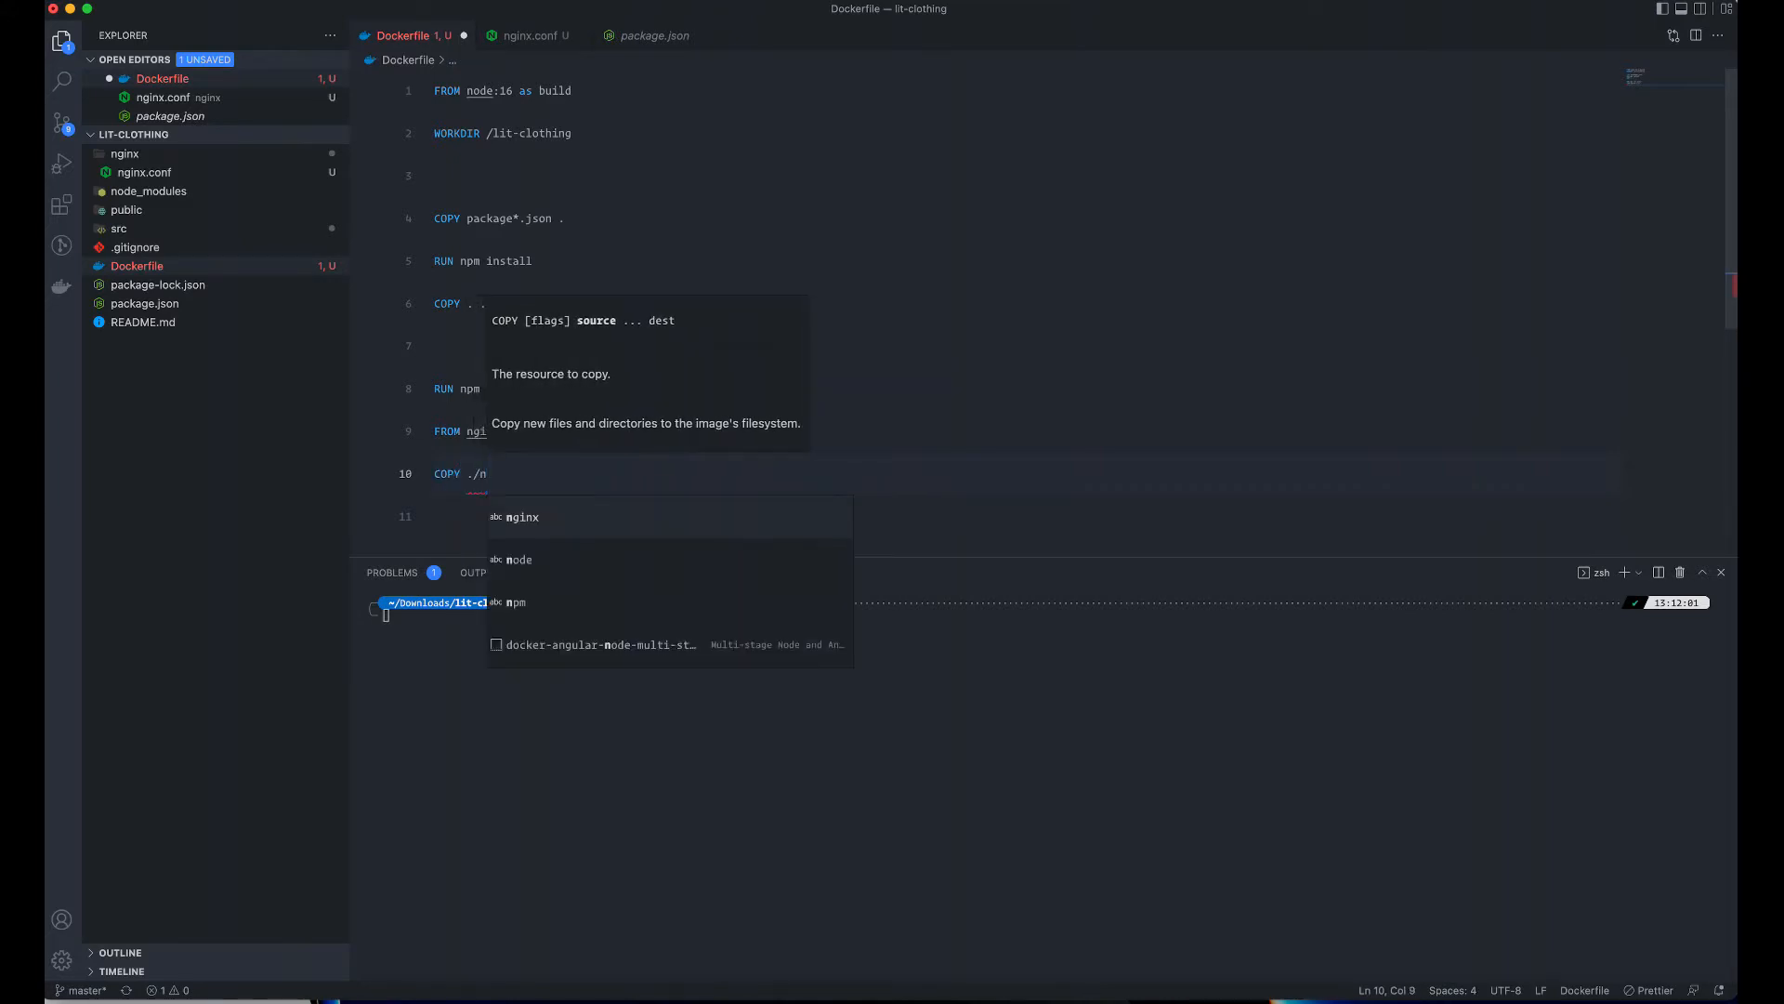
{"action": "type", "text": "ginx/"}
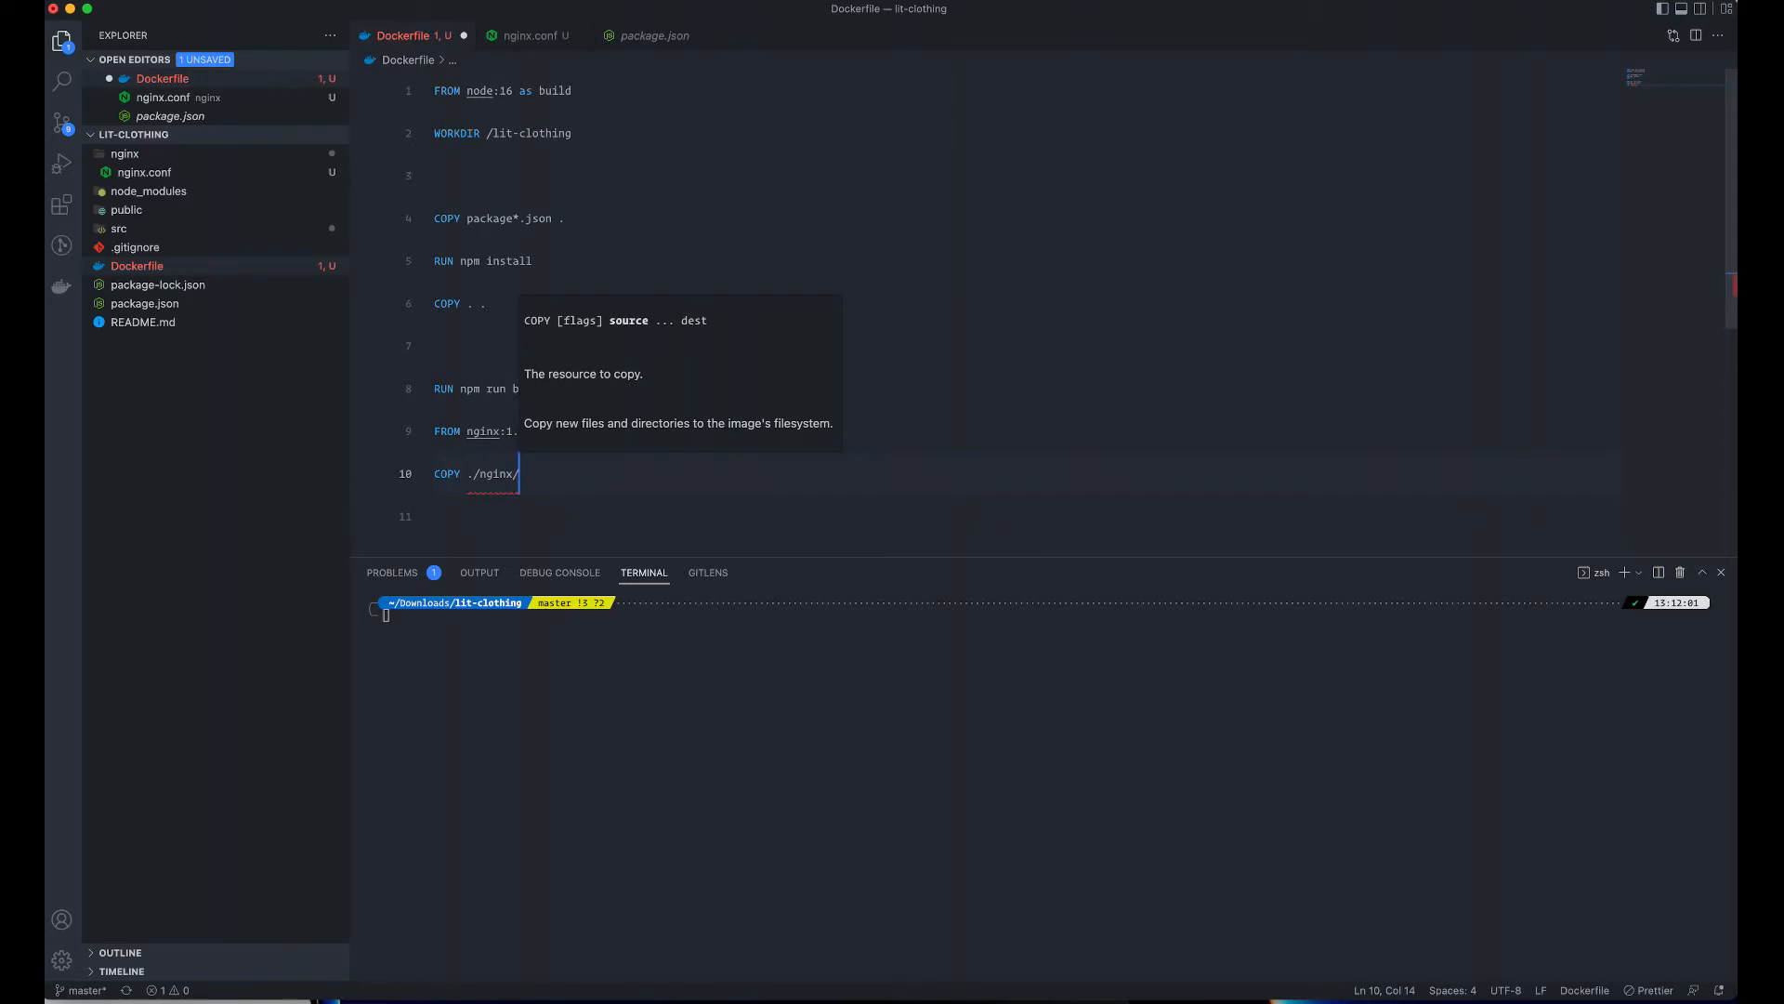
{"action": "type", "text": "n"}
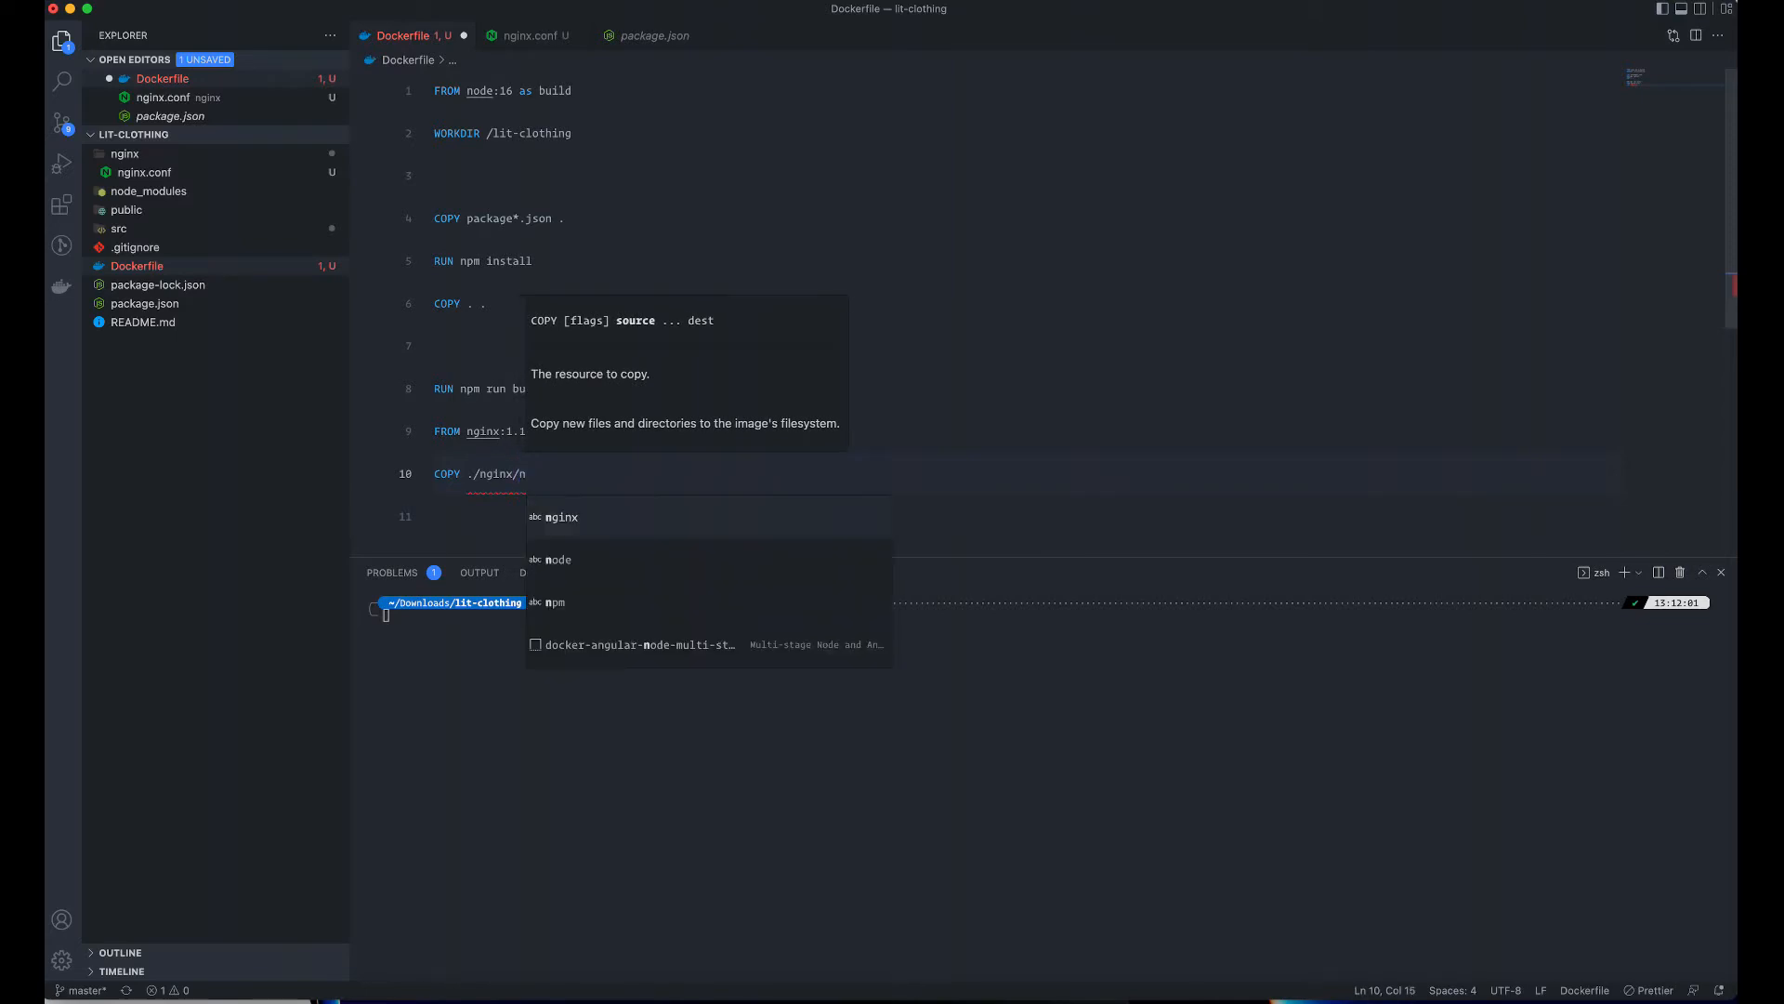
{"action": "type", "text": "ginx.con"}
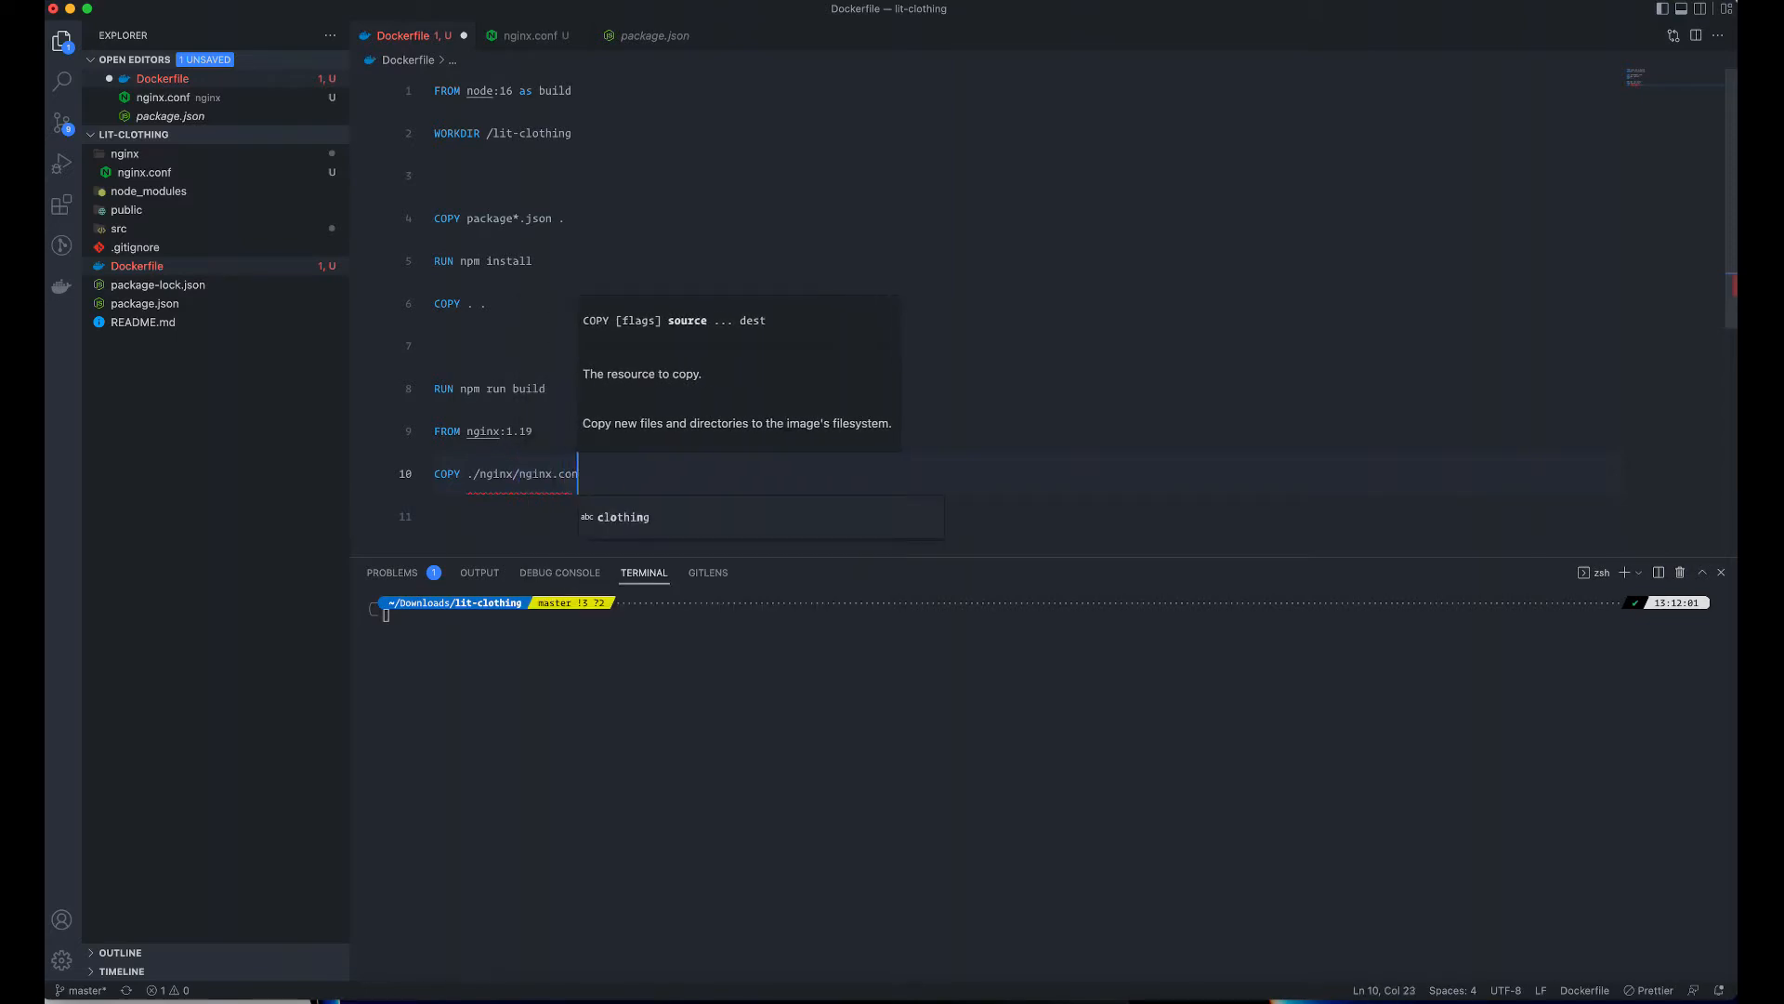
{"action": "type", "text": "f"}
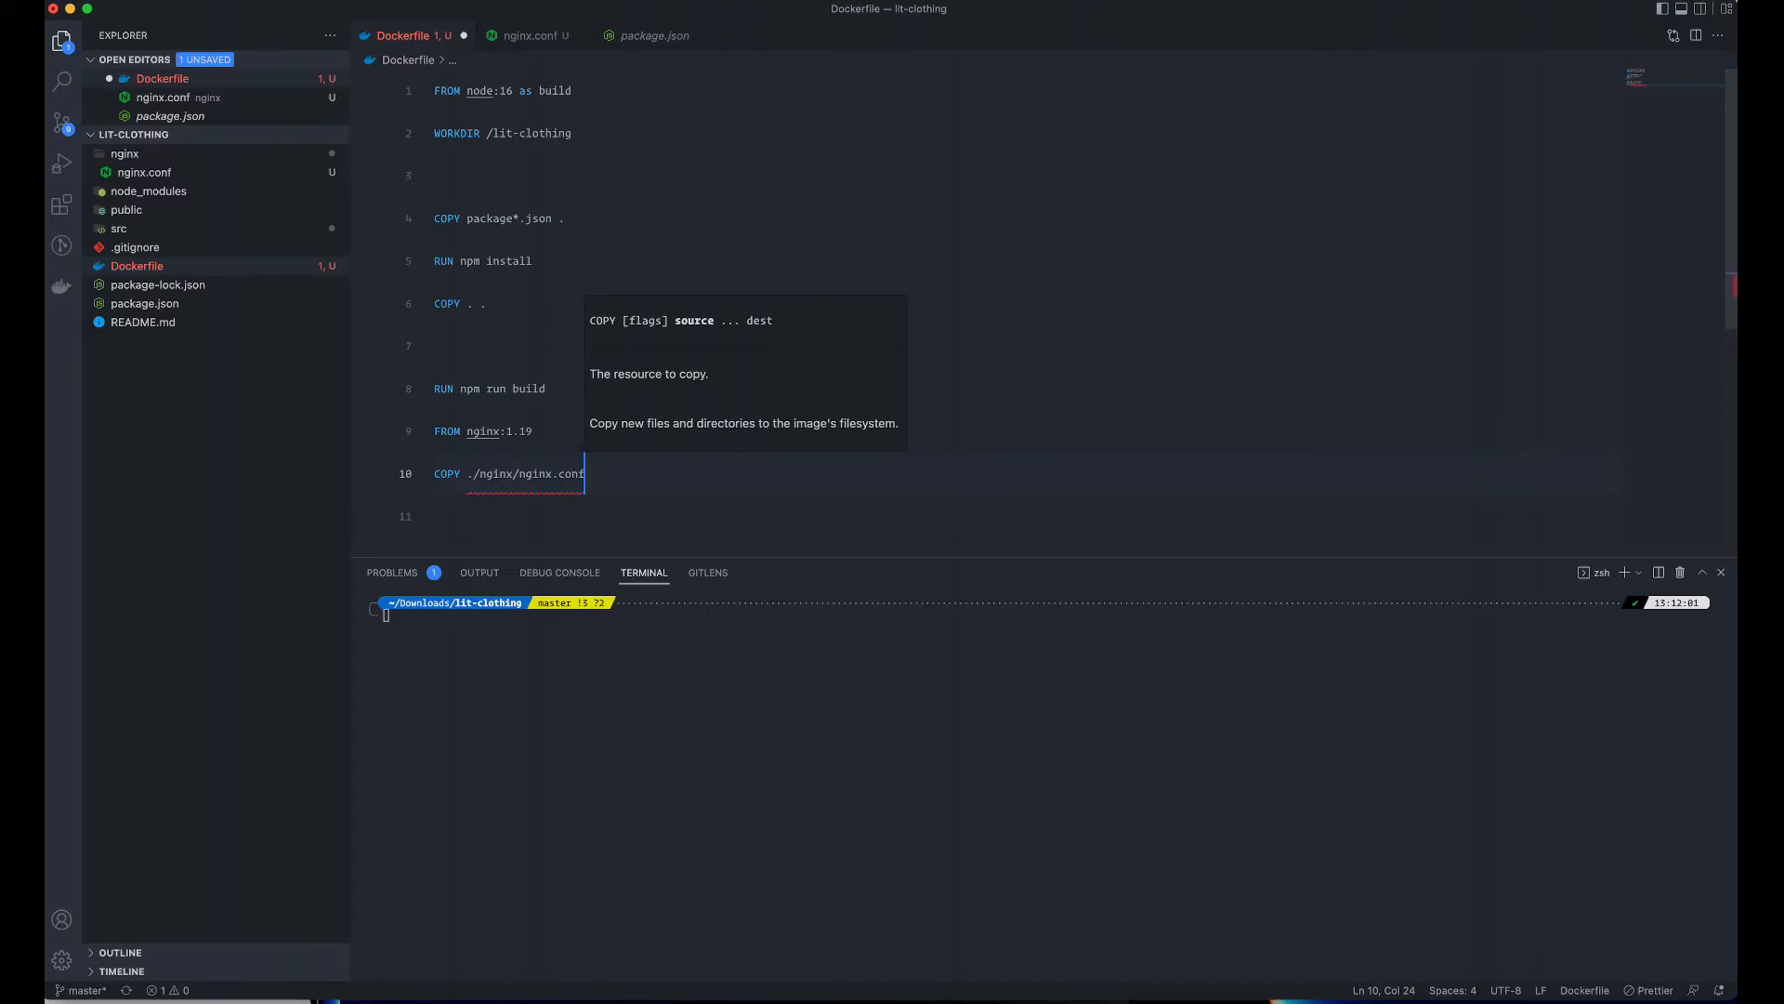
{"action": "type", "text": "/etc/"}
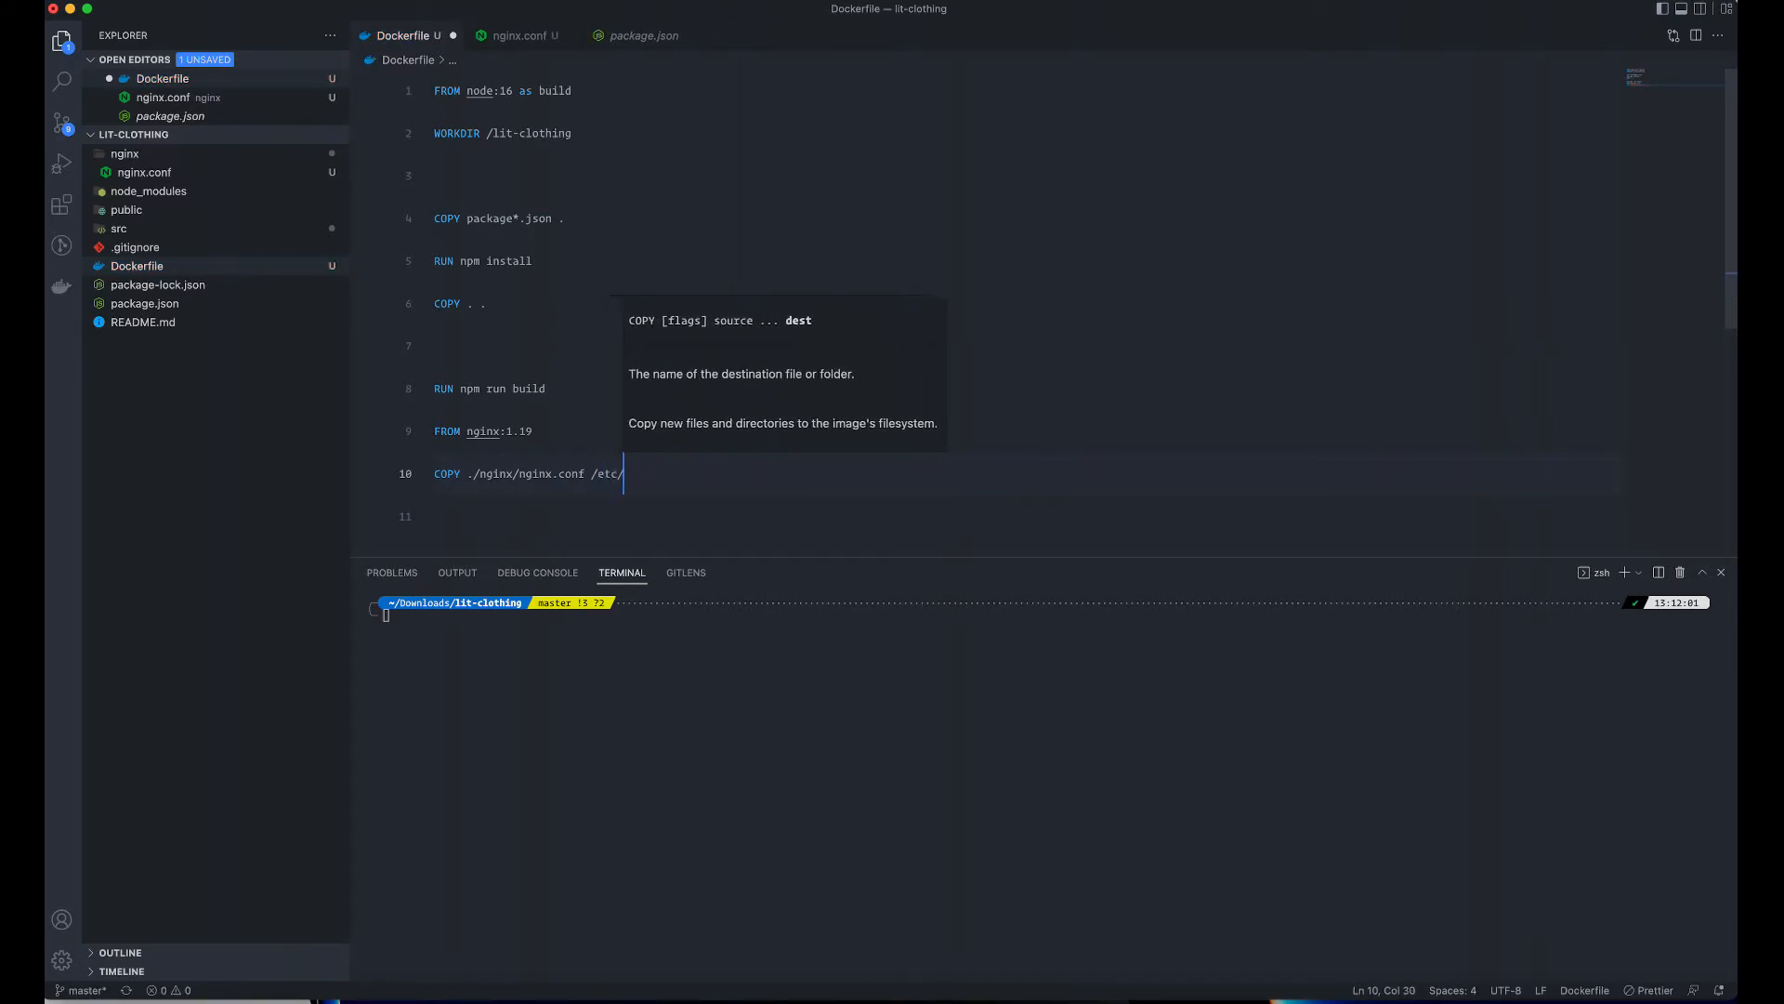
{"action": "type", "text": "nginx"}
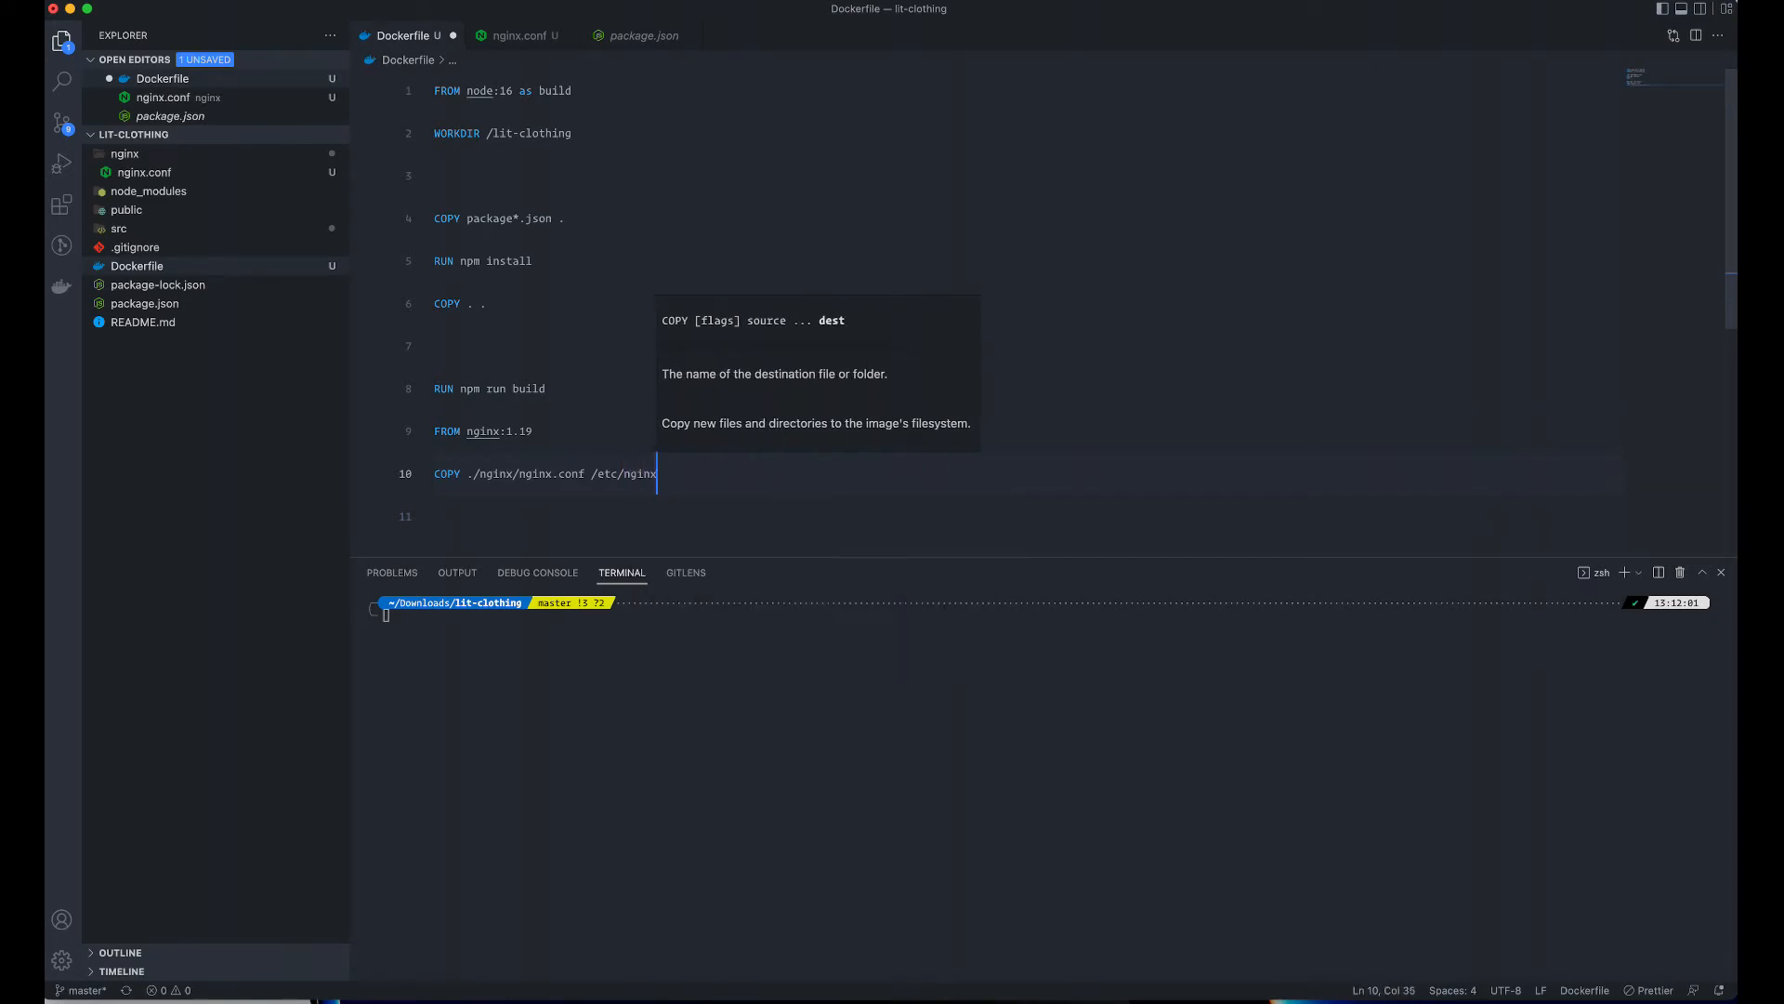
{"action": "type", "text": "/"}
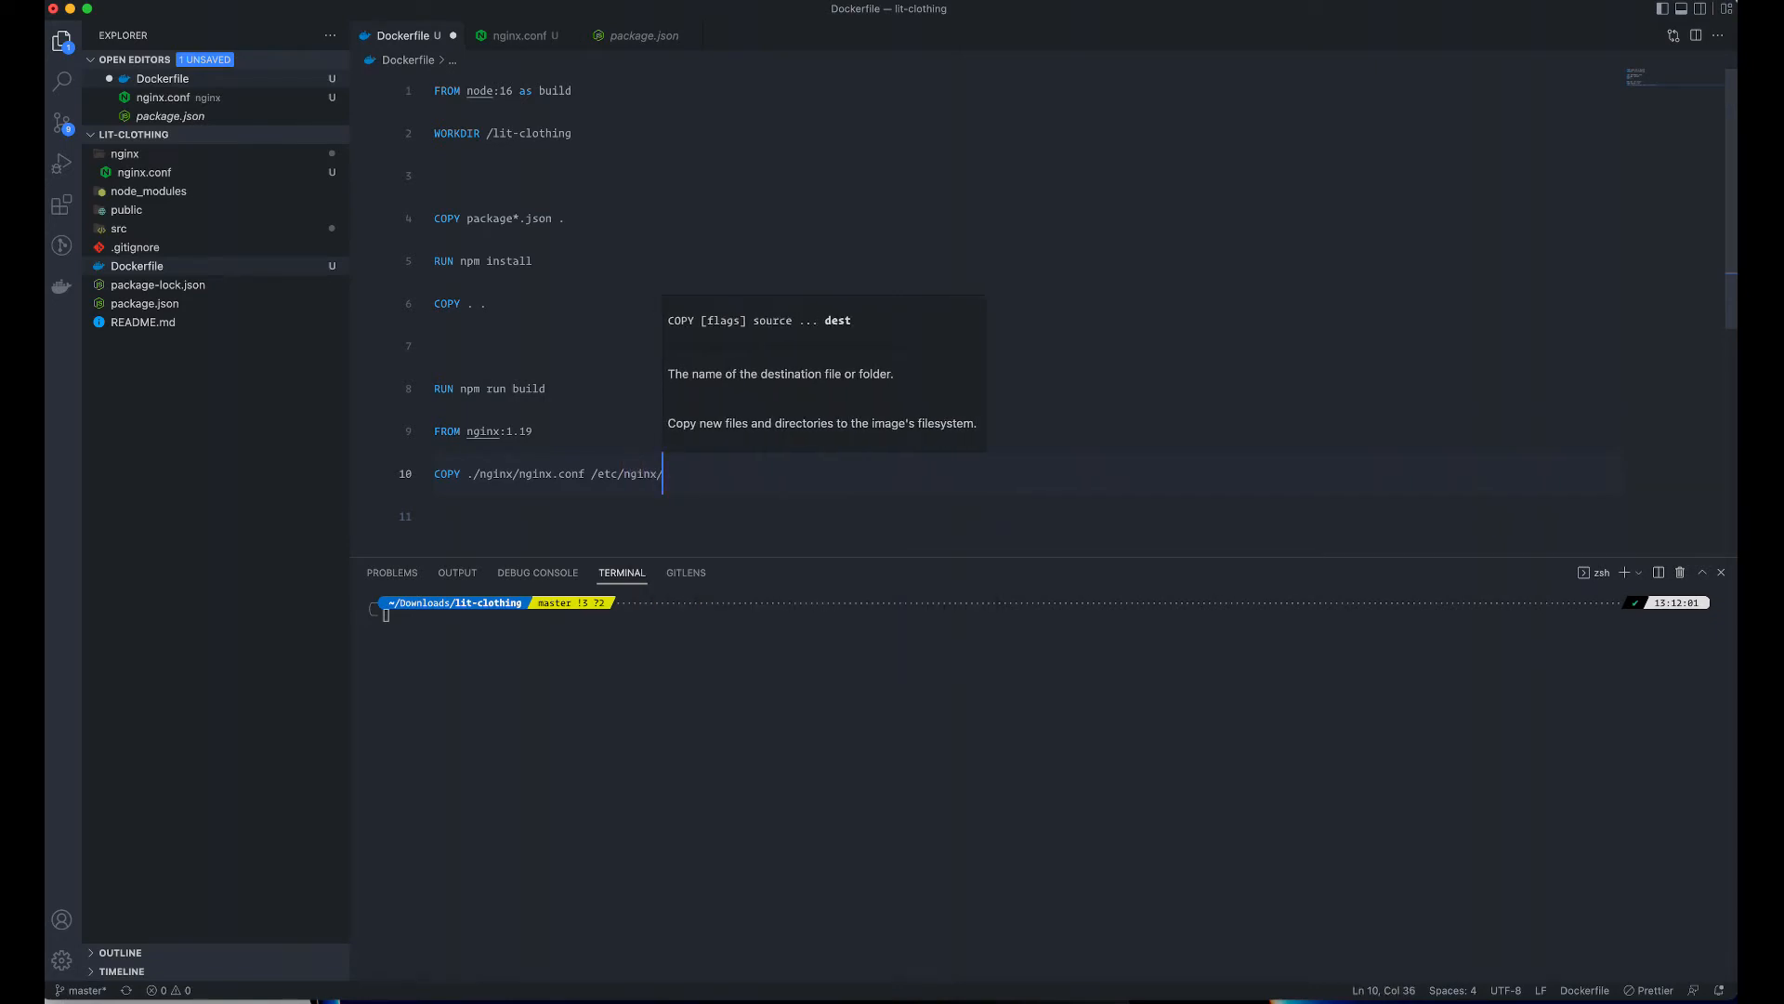
{"action": "type", "text": "nginx.conf"}
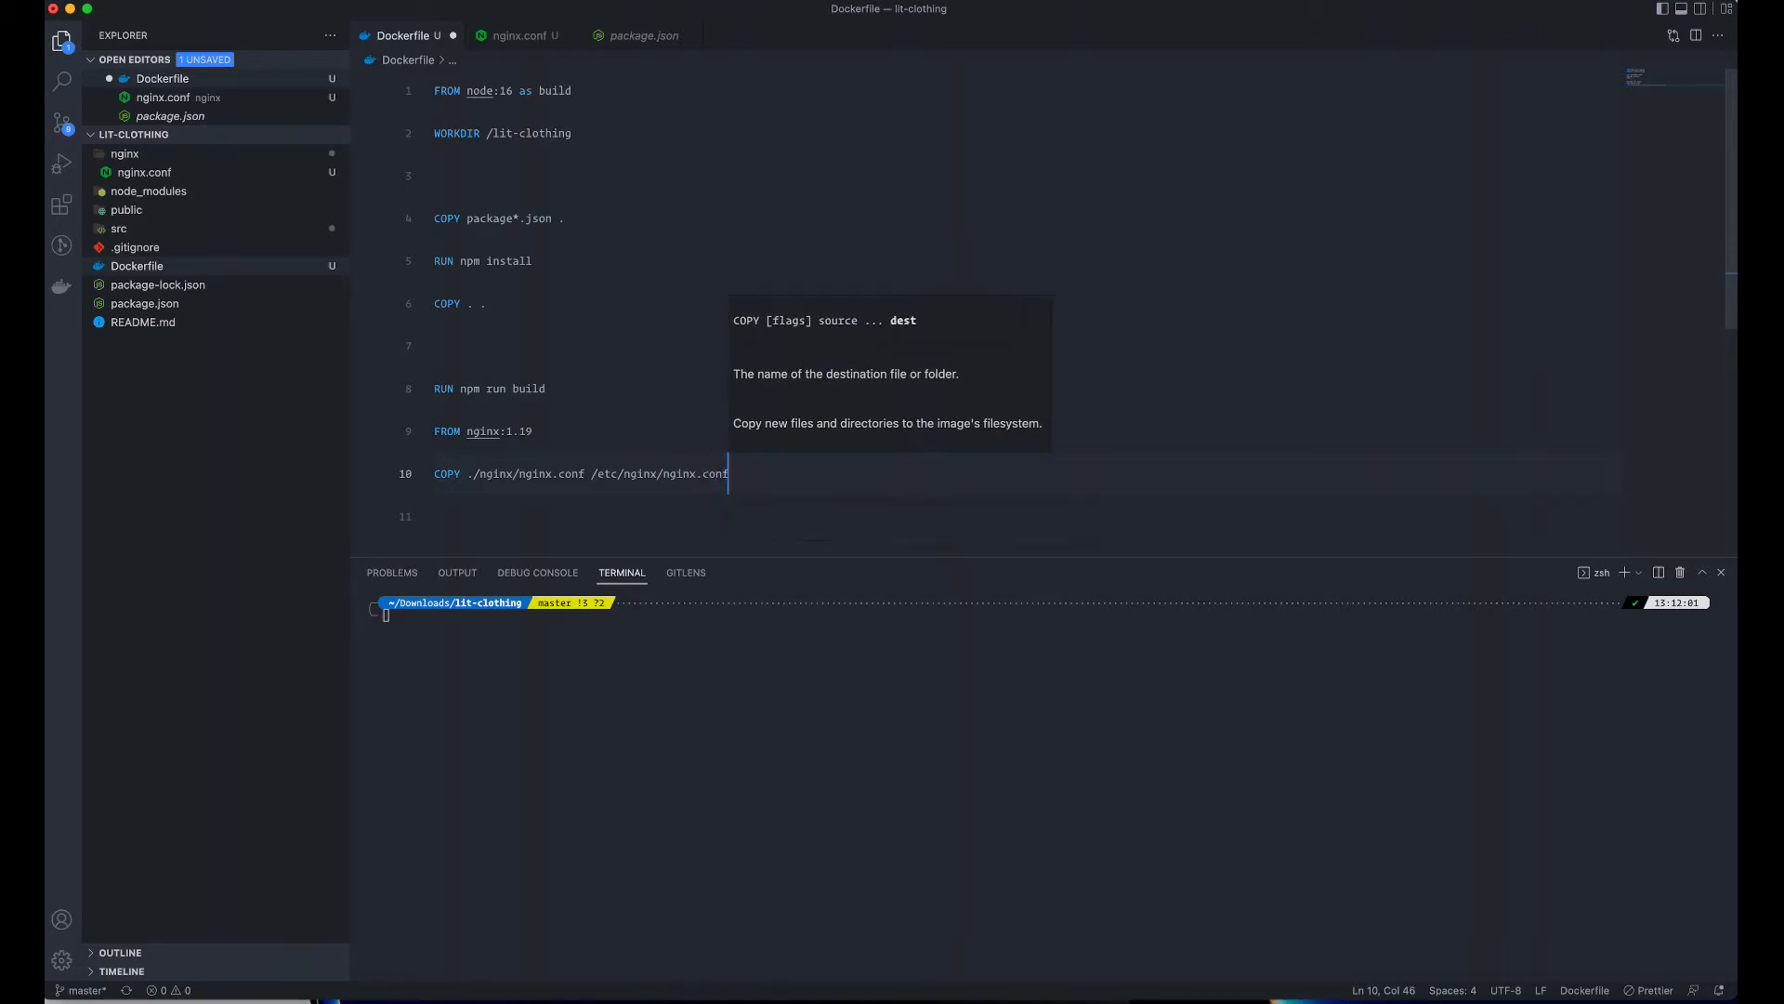
- Add COPY --from=build /lit-clothing/build /usr/share/nginx/html and save the Dockerfile
{"action": "key", "text": "Return"}
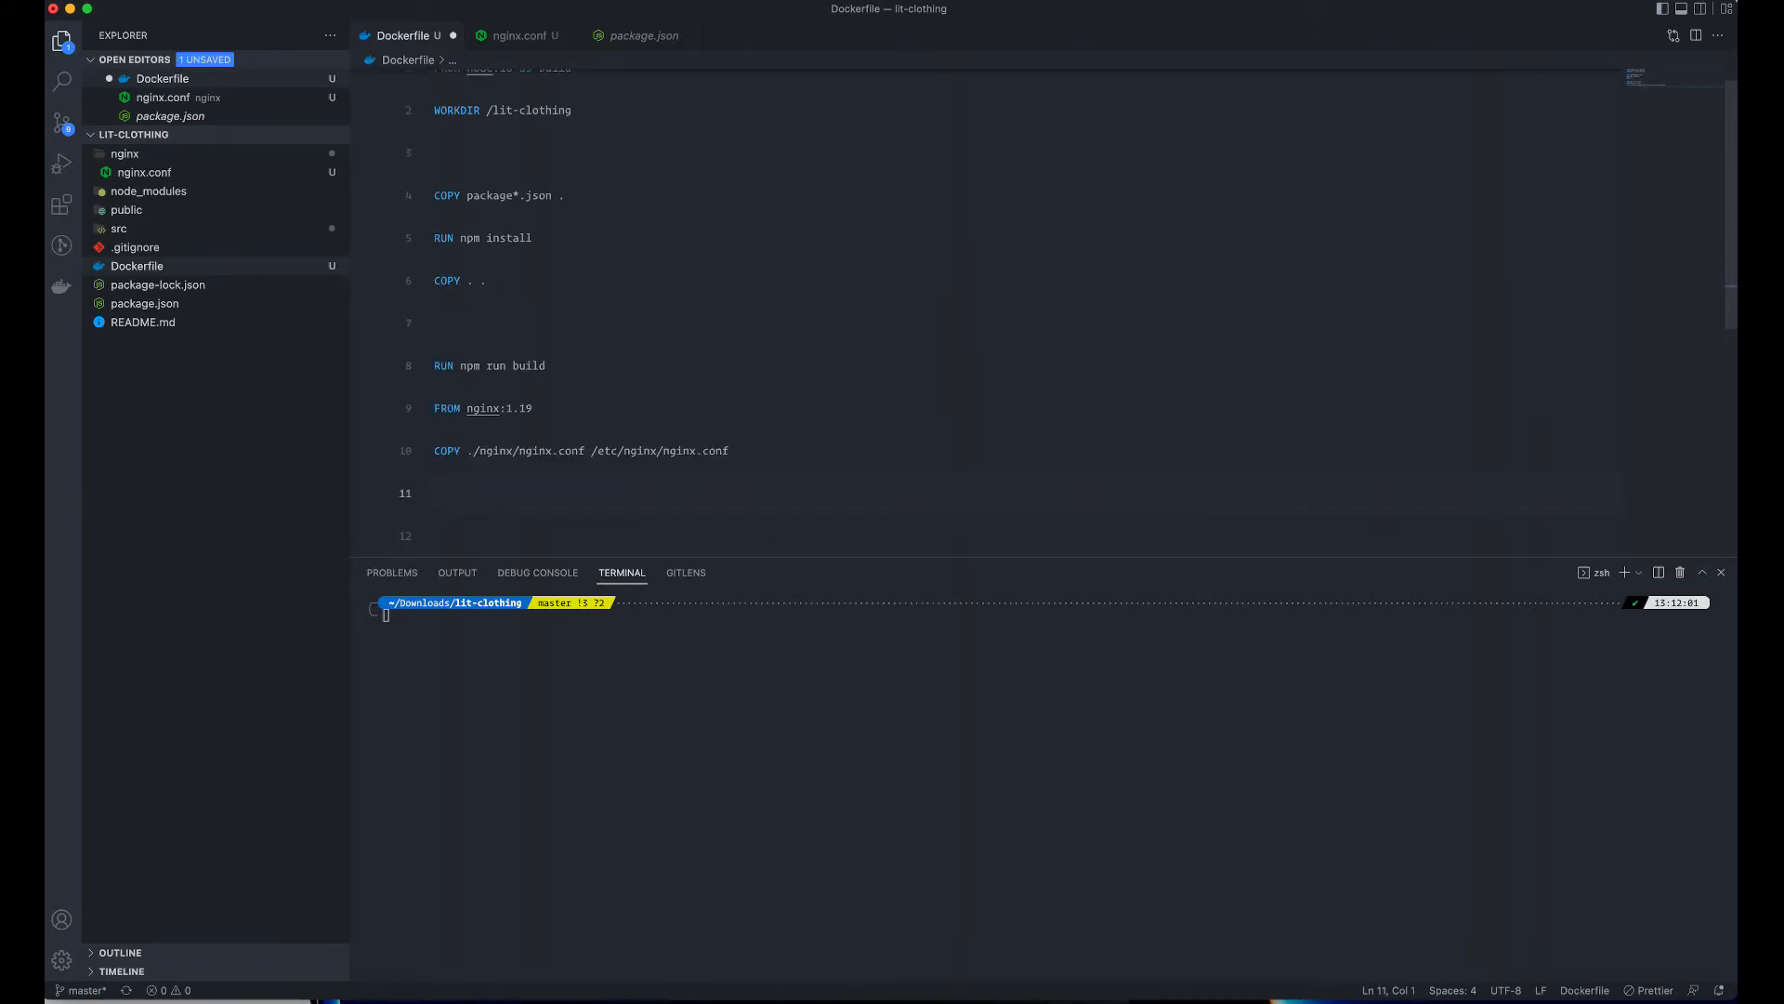
{"action": "type", "text": "CO"}
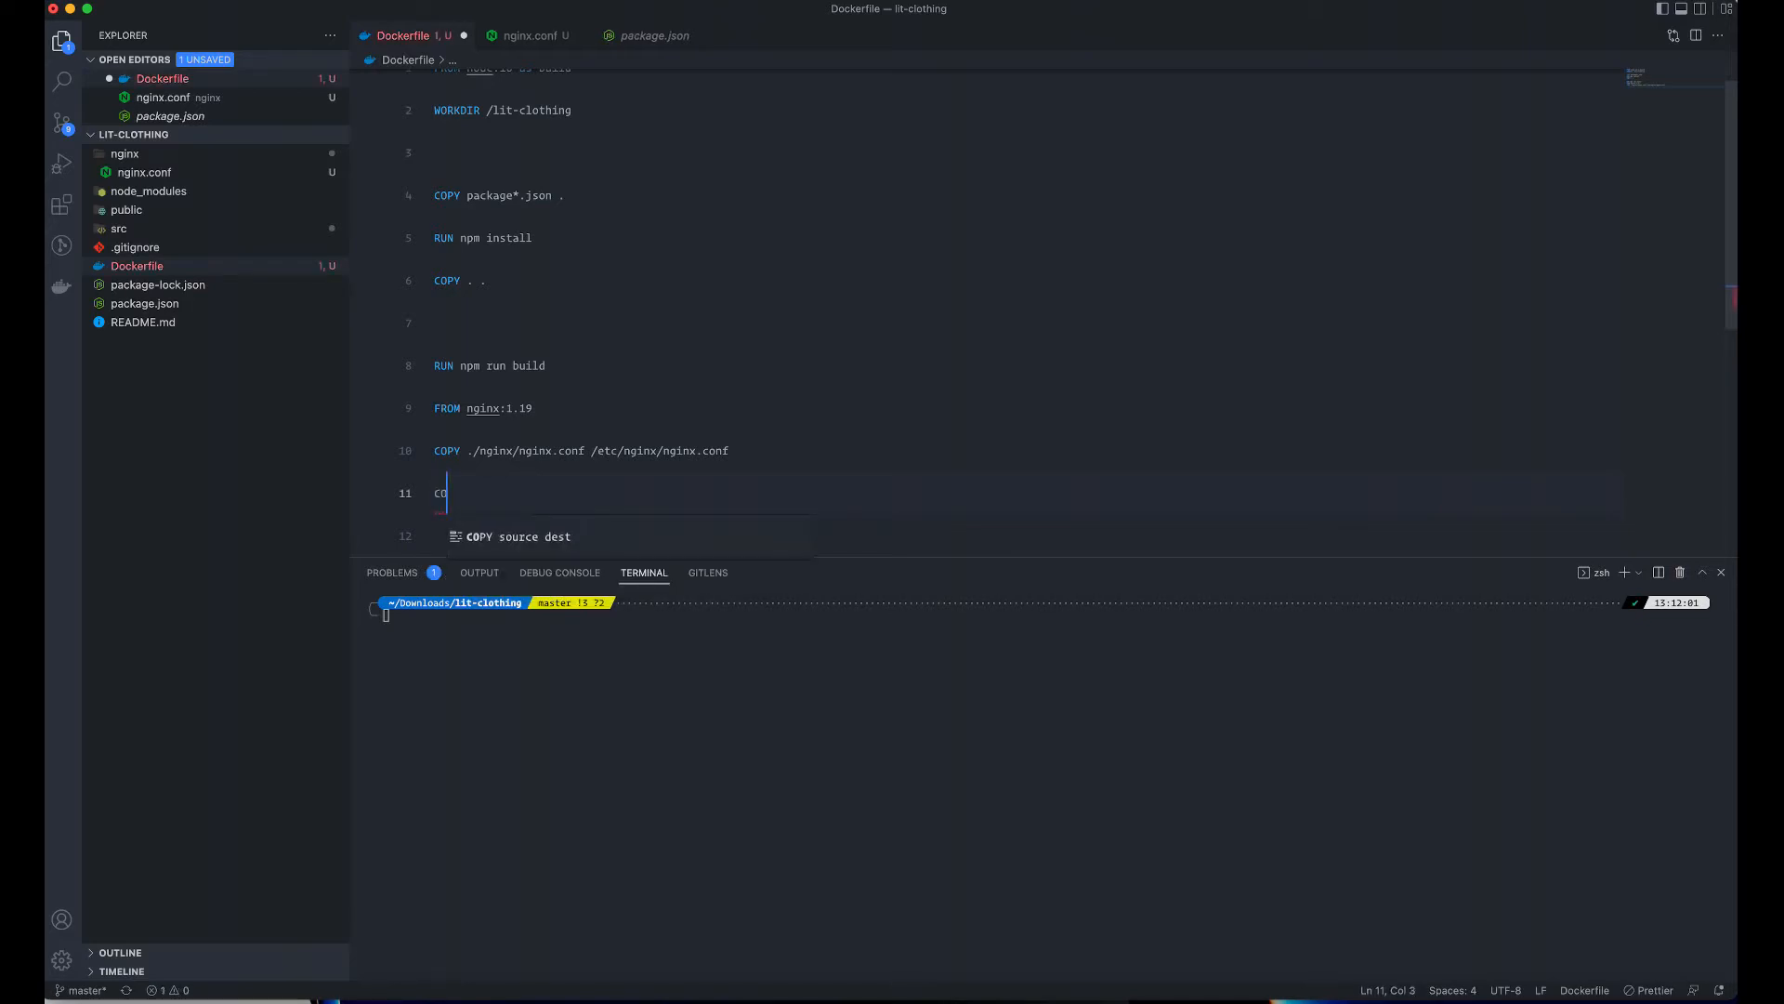
{"action": "type", "text": "PY"}
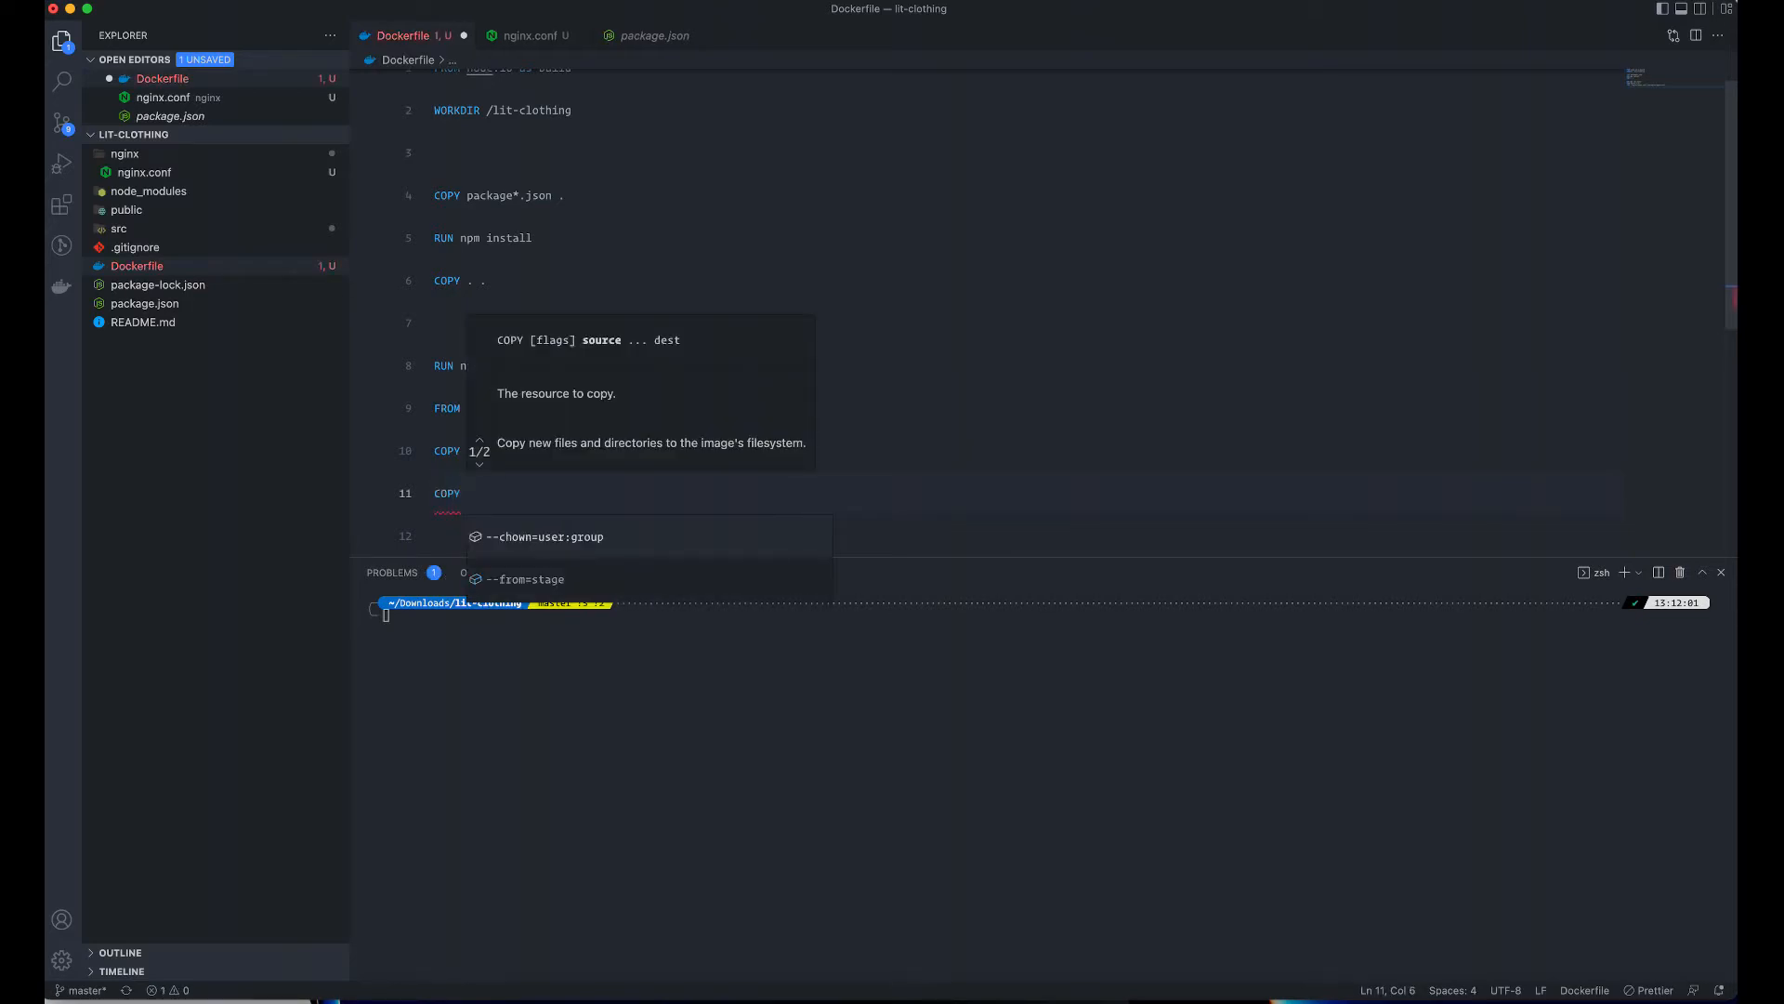
{"action": "type", "text": "--"}
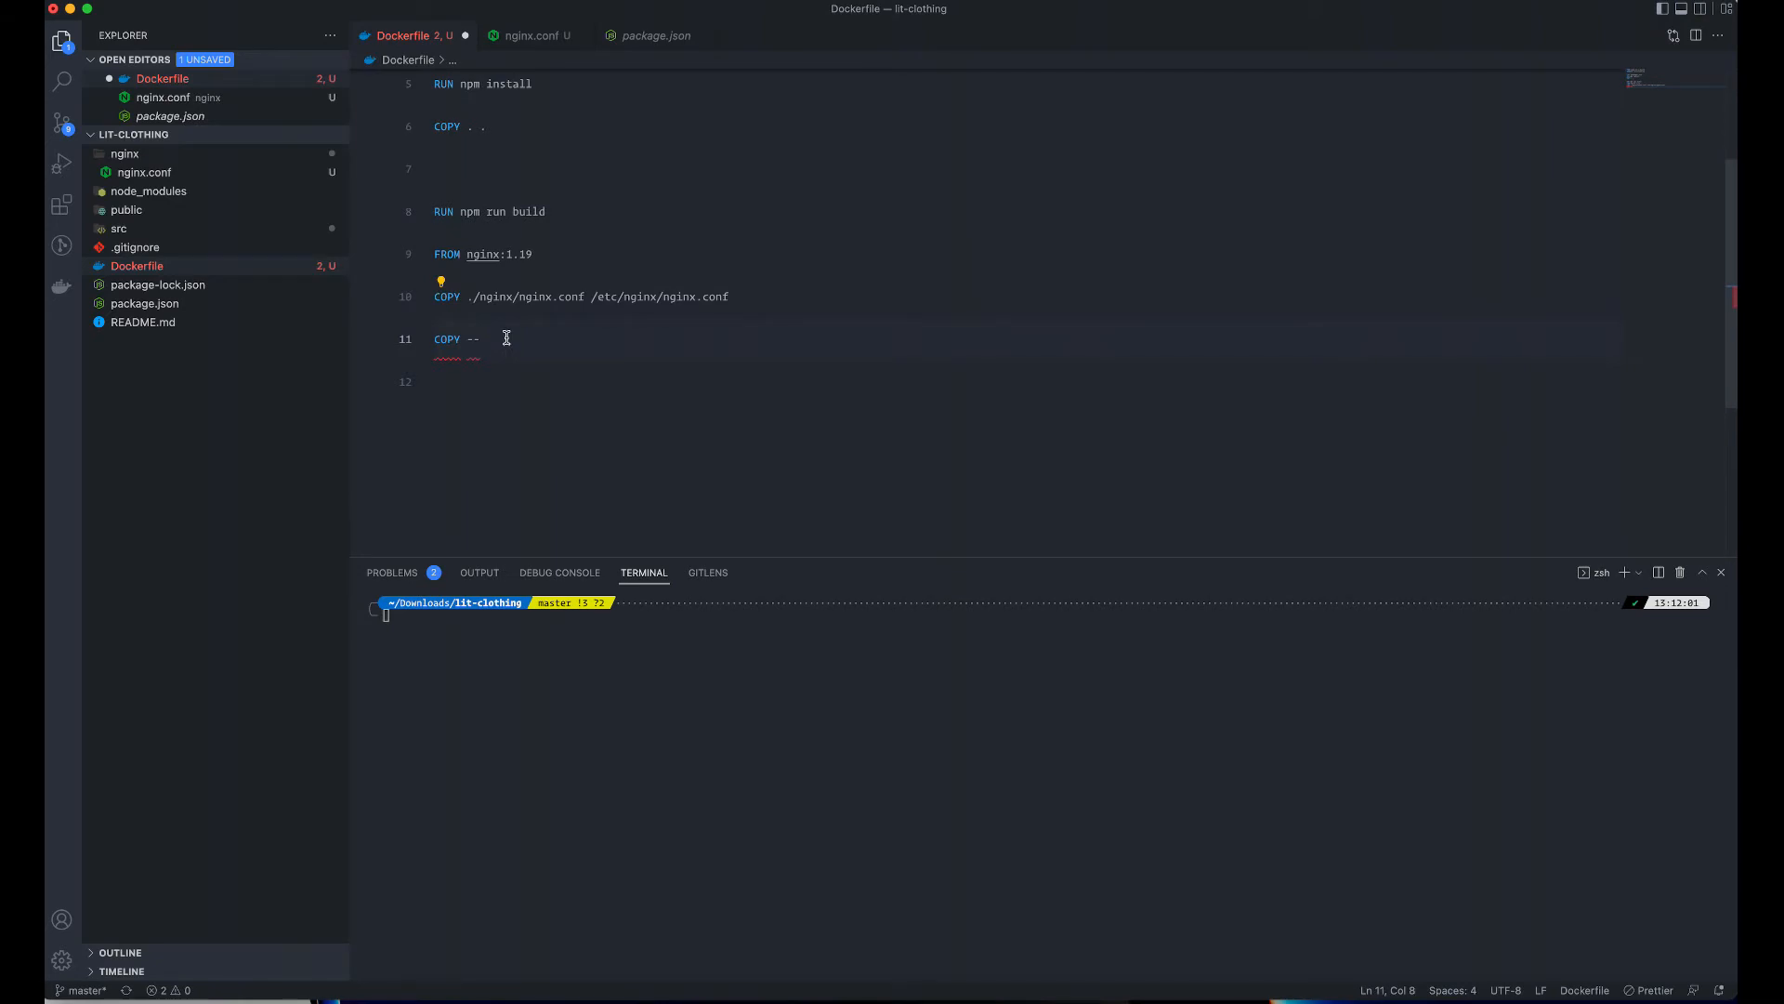
{"action": "type", "text": "from=build"}
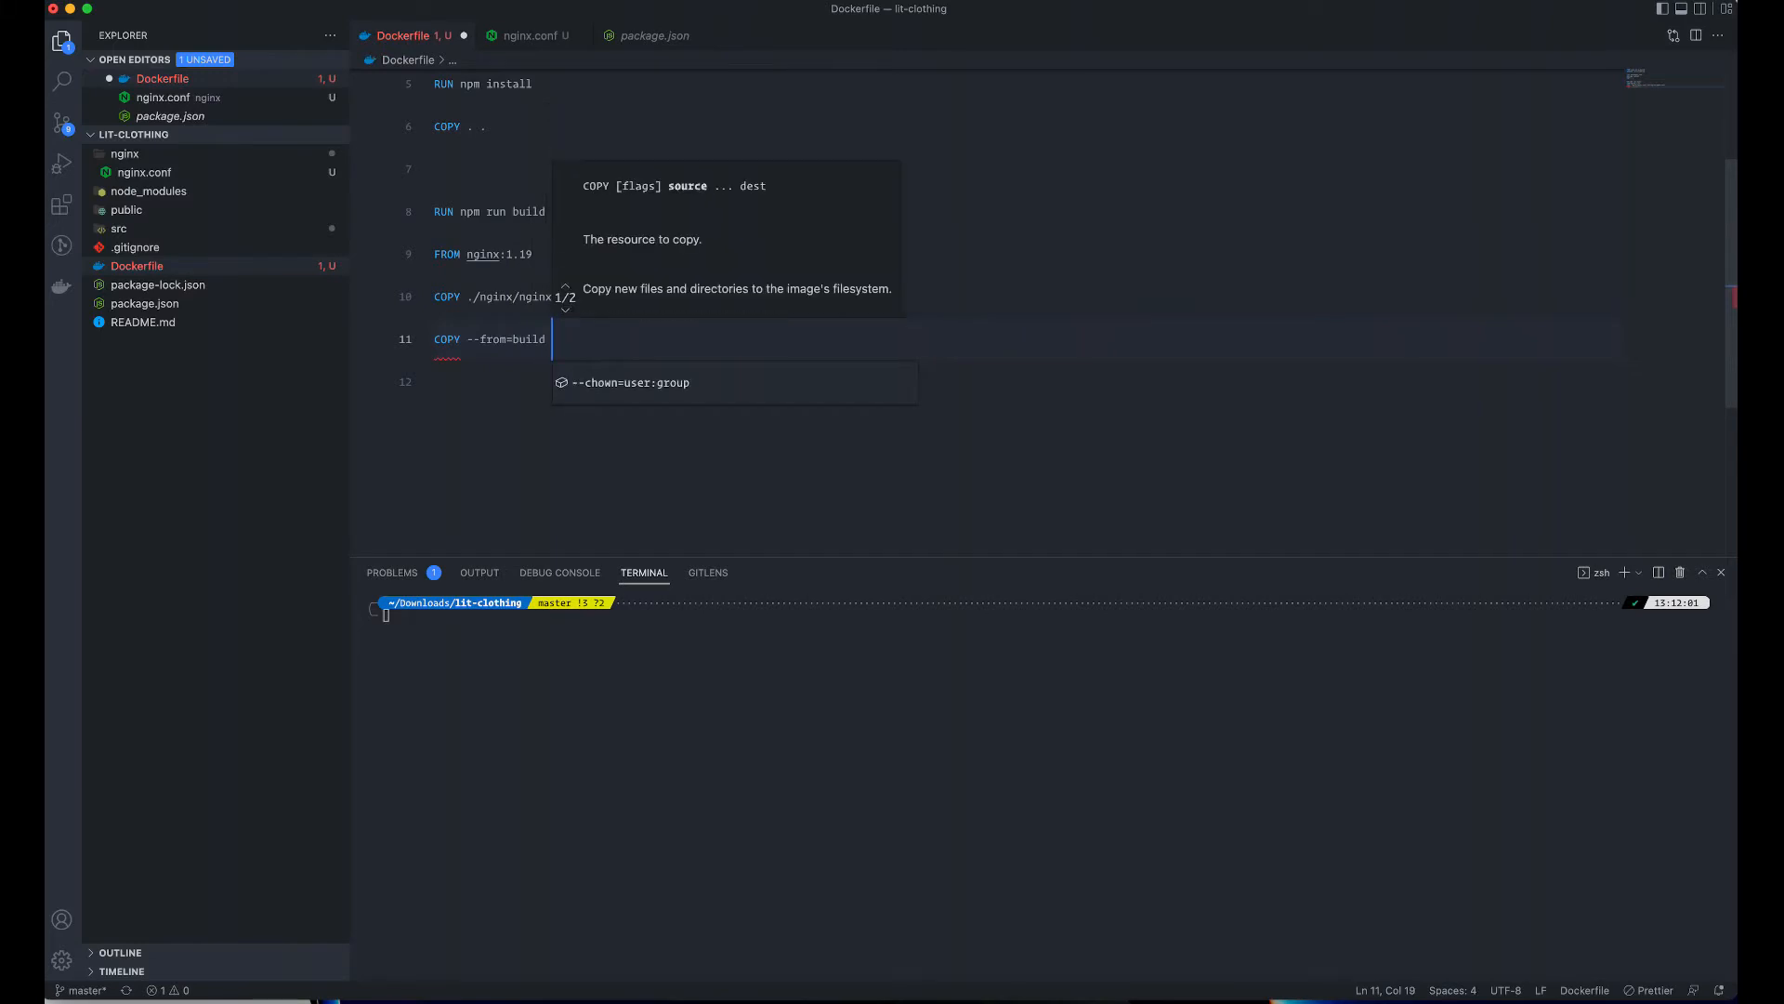
{"action": "type", "text": "/"}
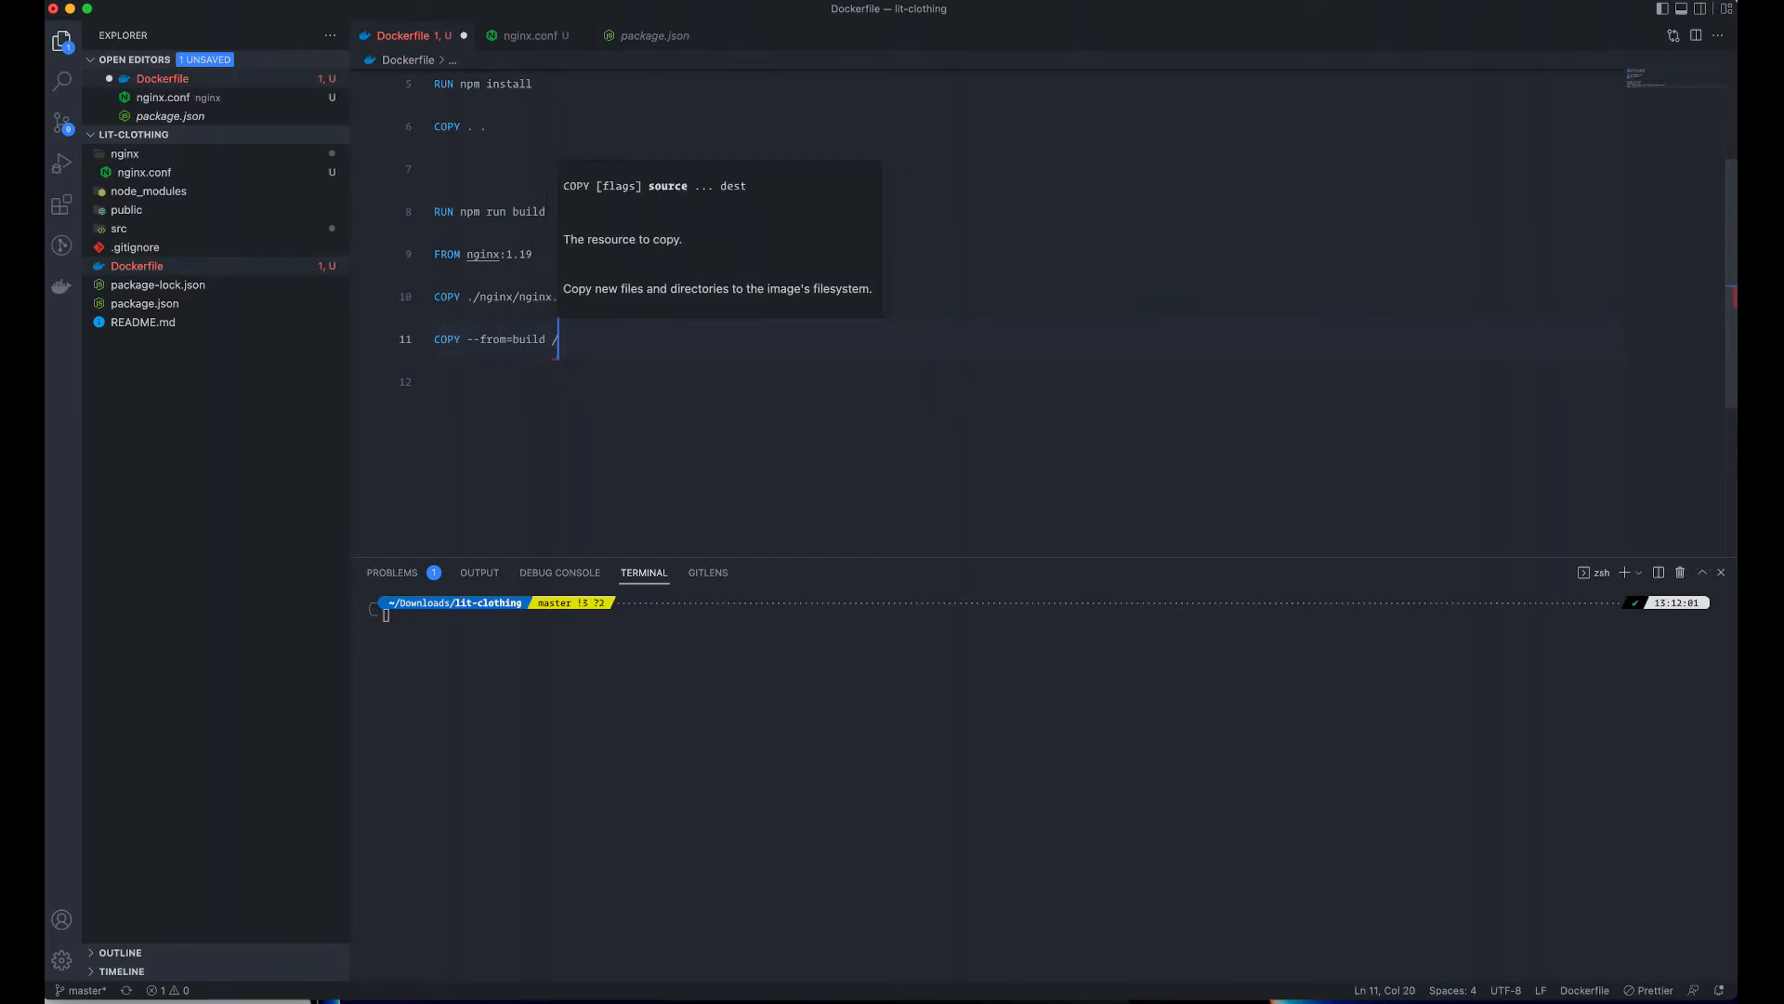
{"action": "type", "text": "lit"}
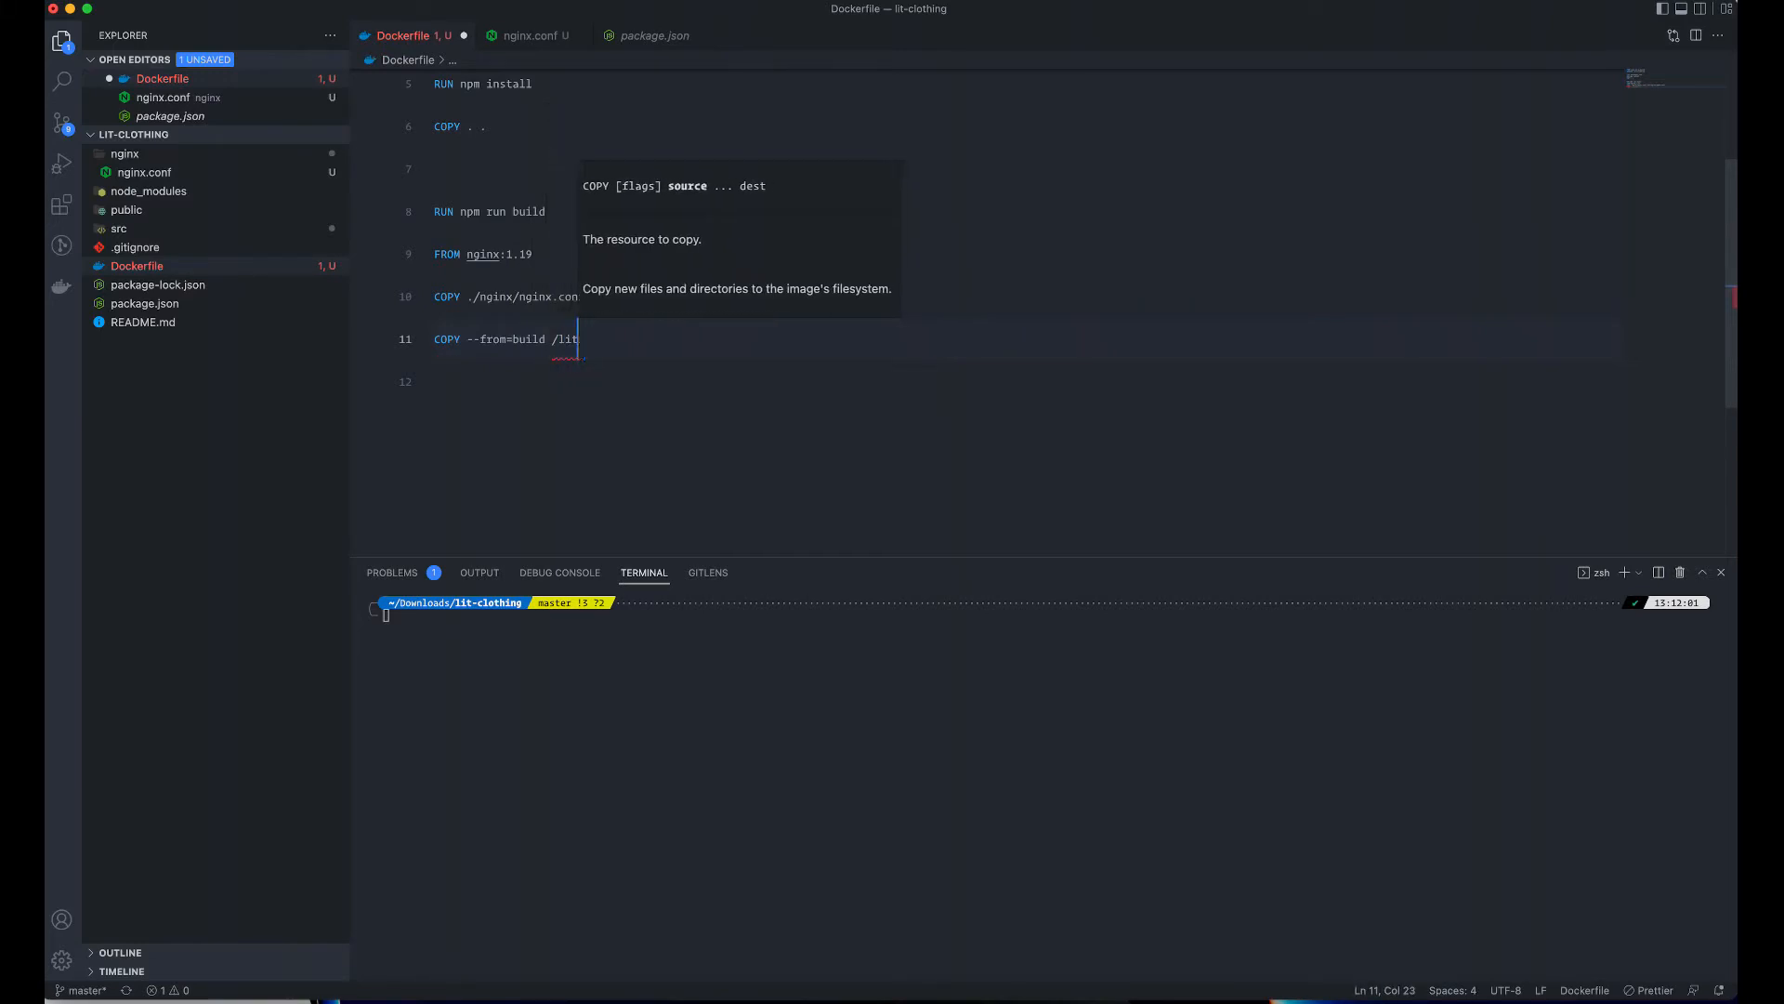
{"action": "type", "text": "-clothing"}
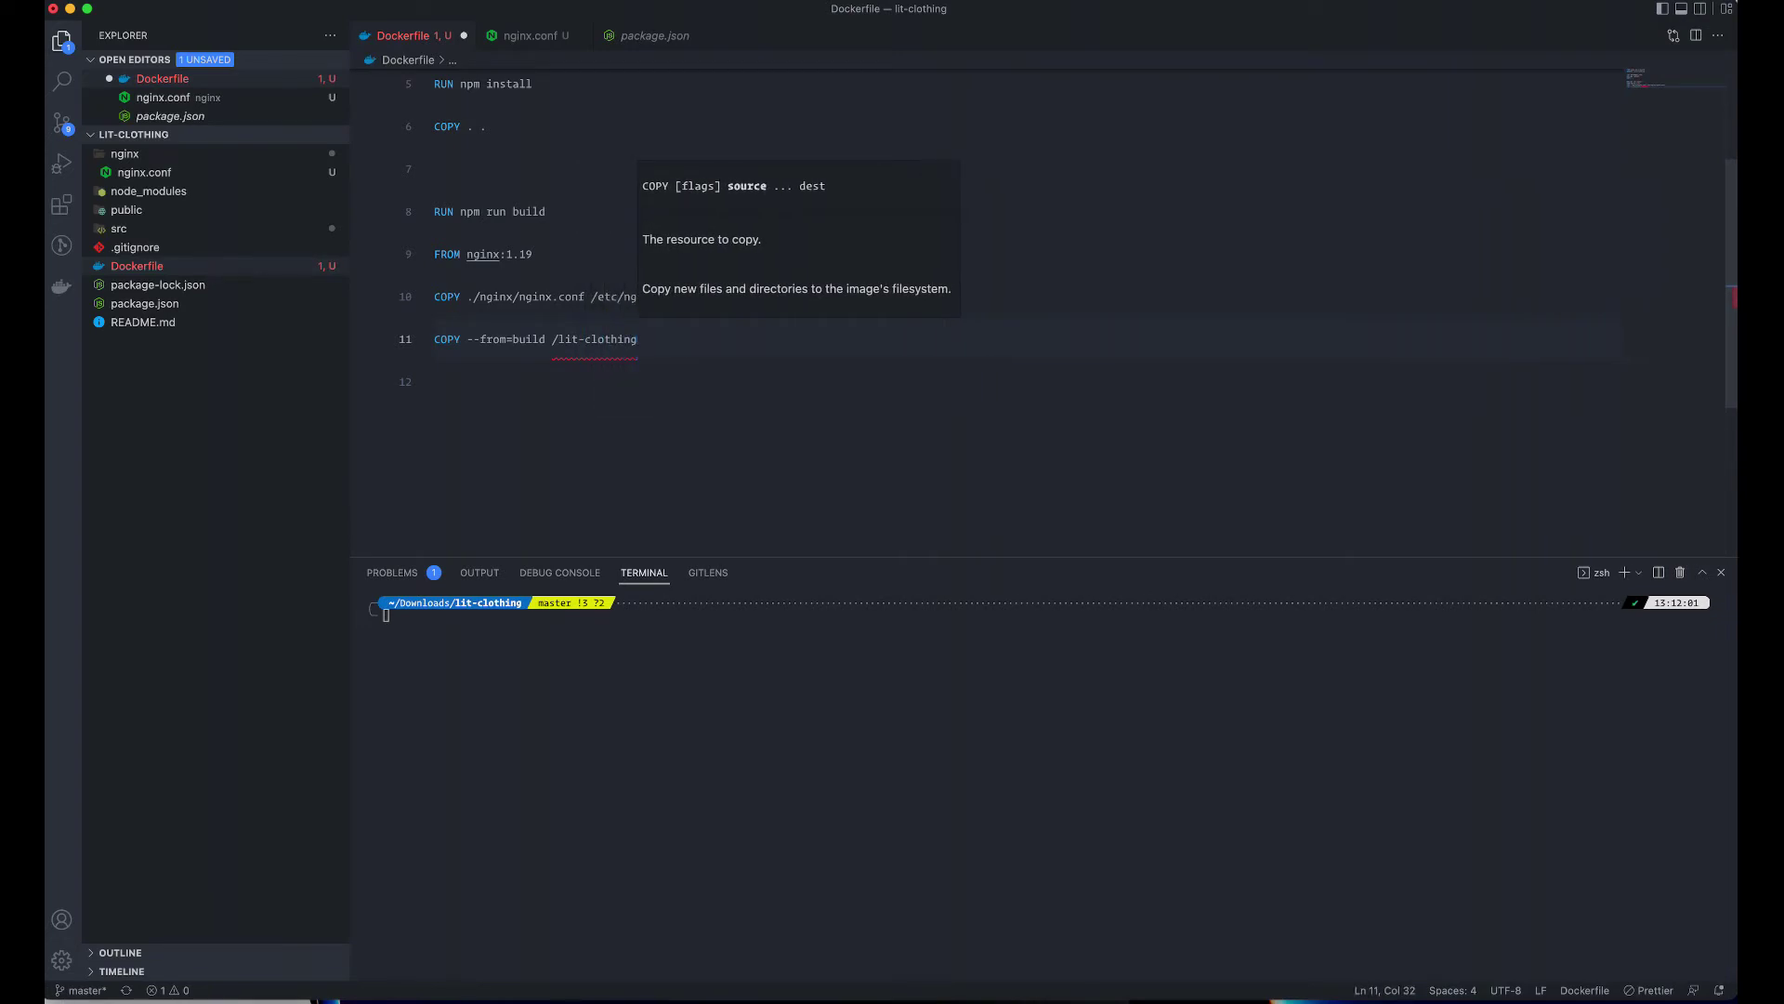
{"action": "type", "text": "/build"}
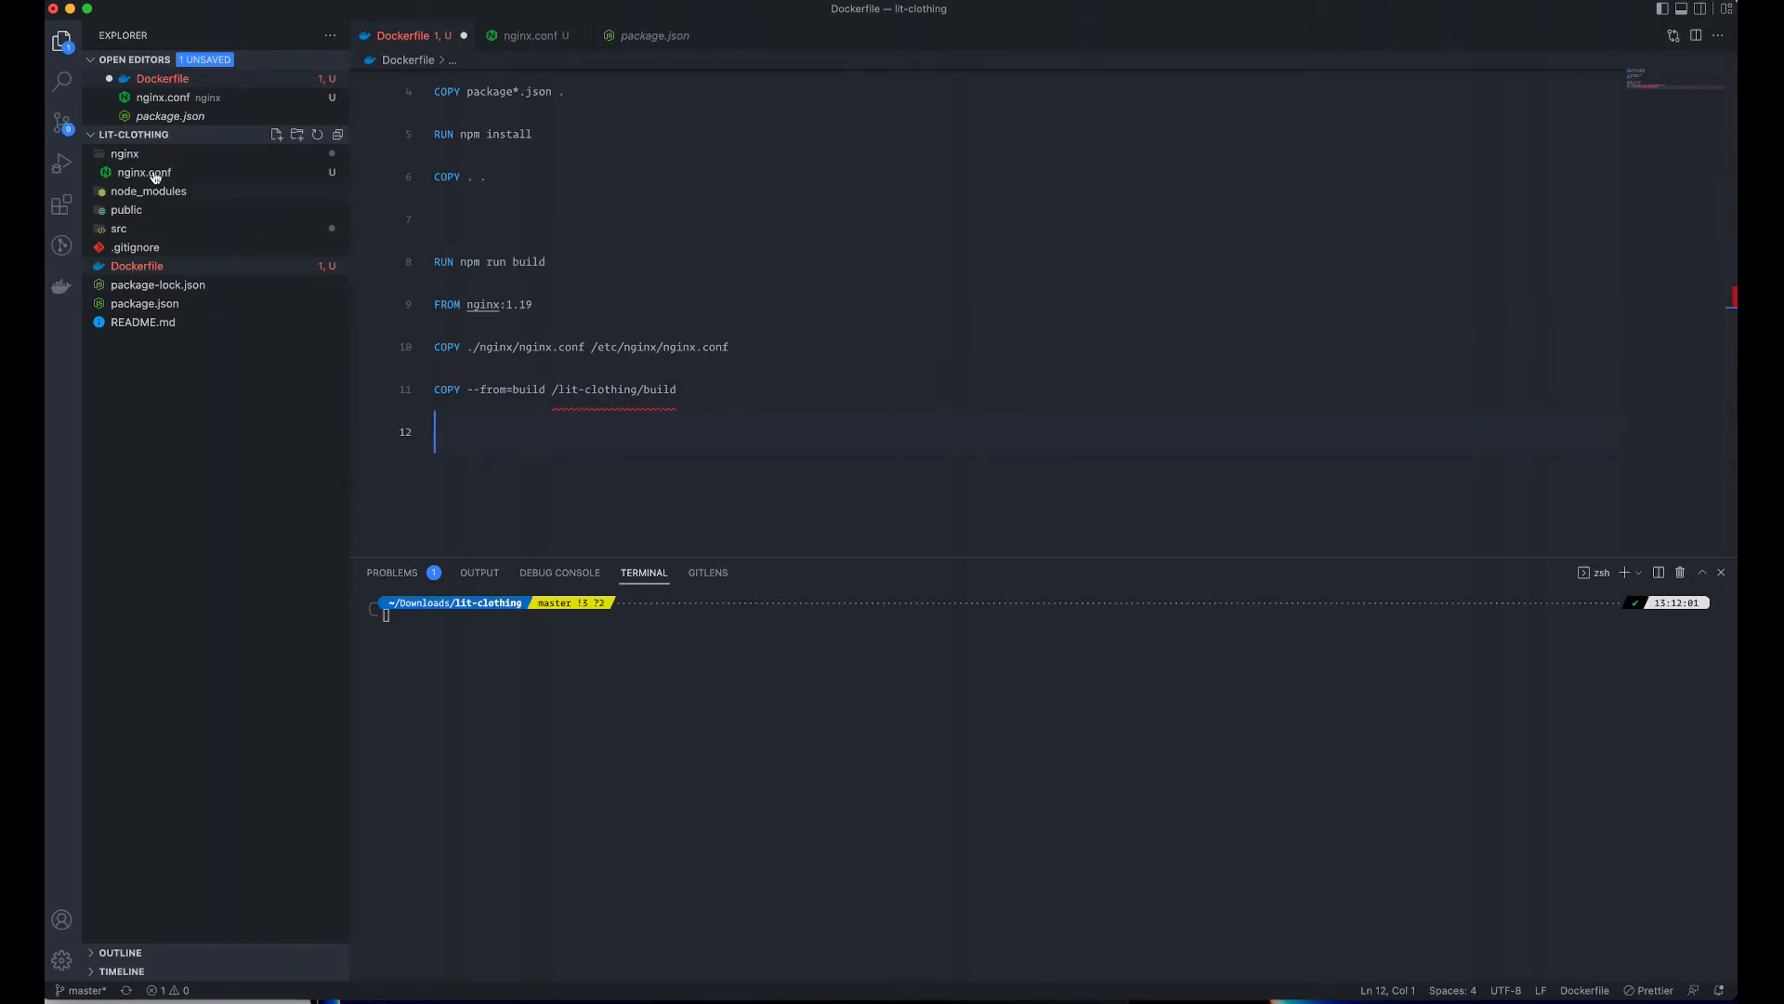
{"action": "mouse_move", "coordinate": [654, 394]}
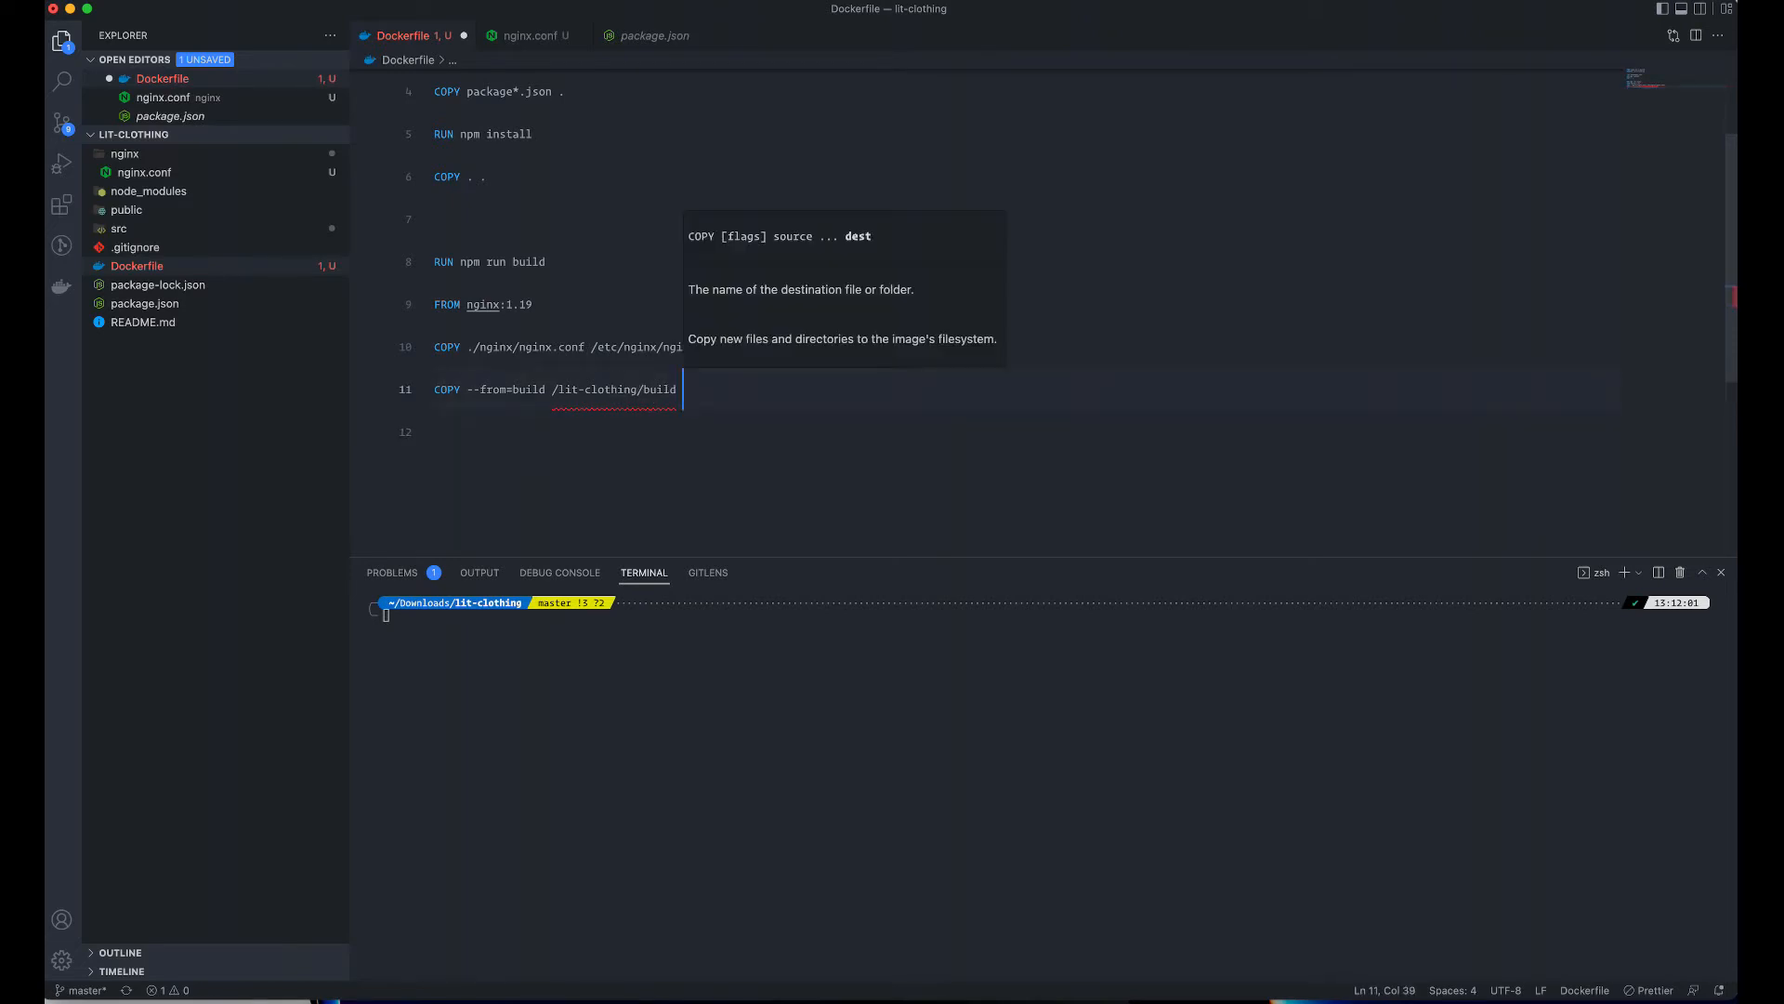
{"action": "type", "text": "/"}
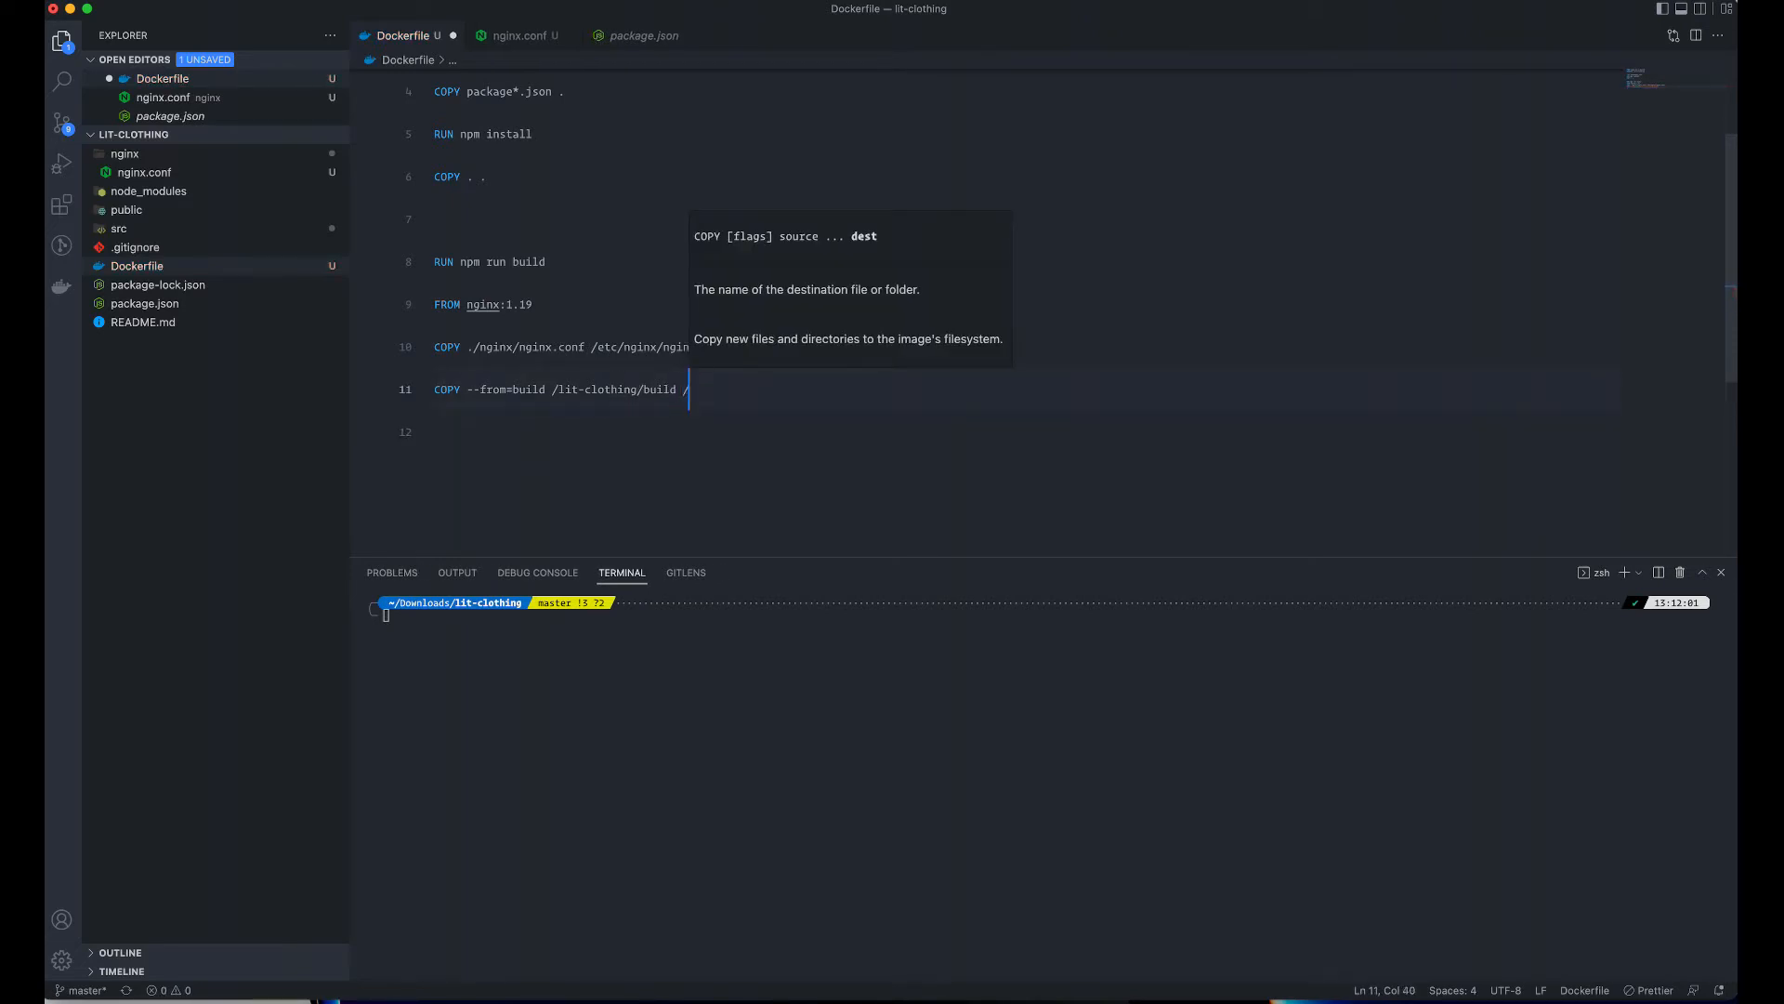
{"action": "type", "text": "/usr/"}
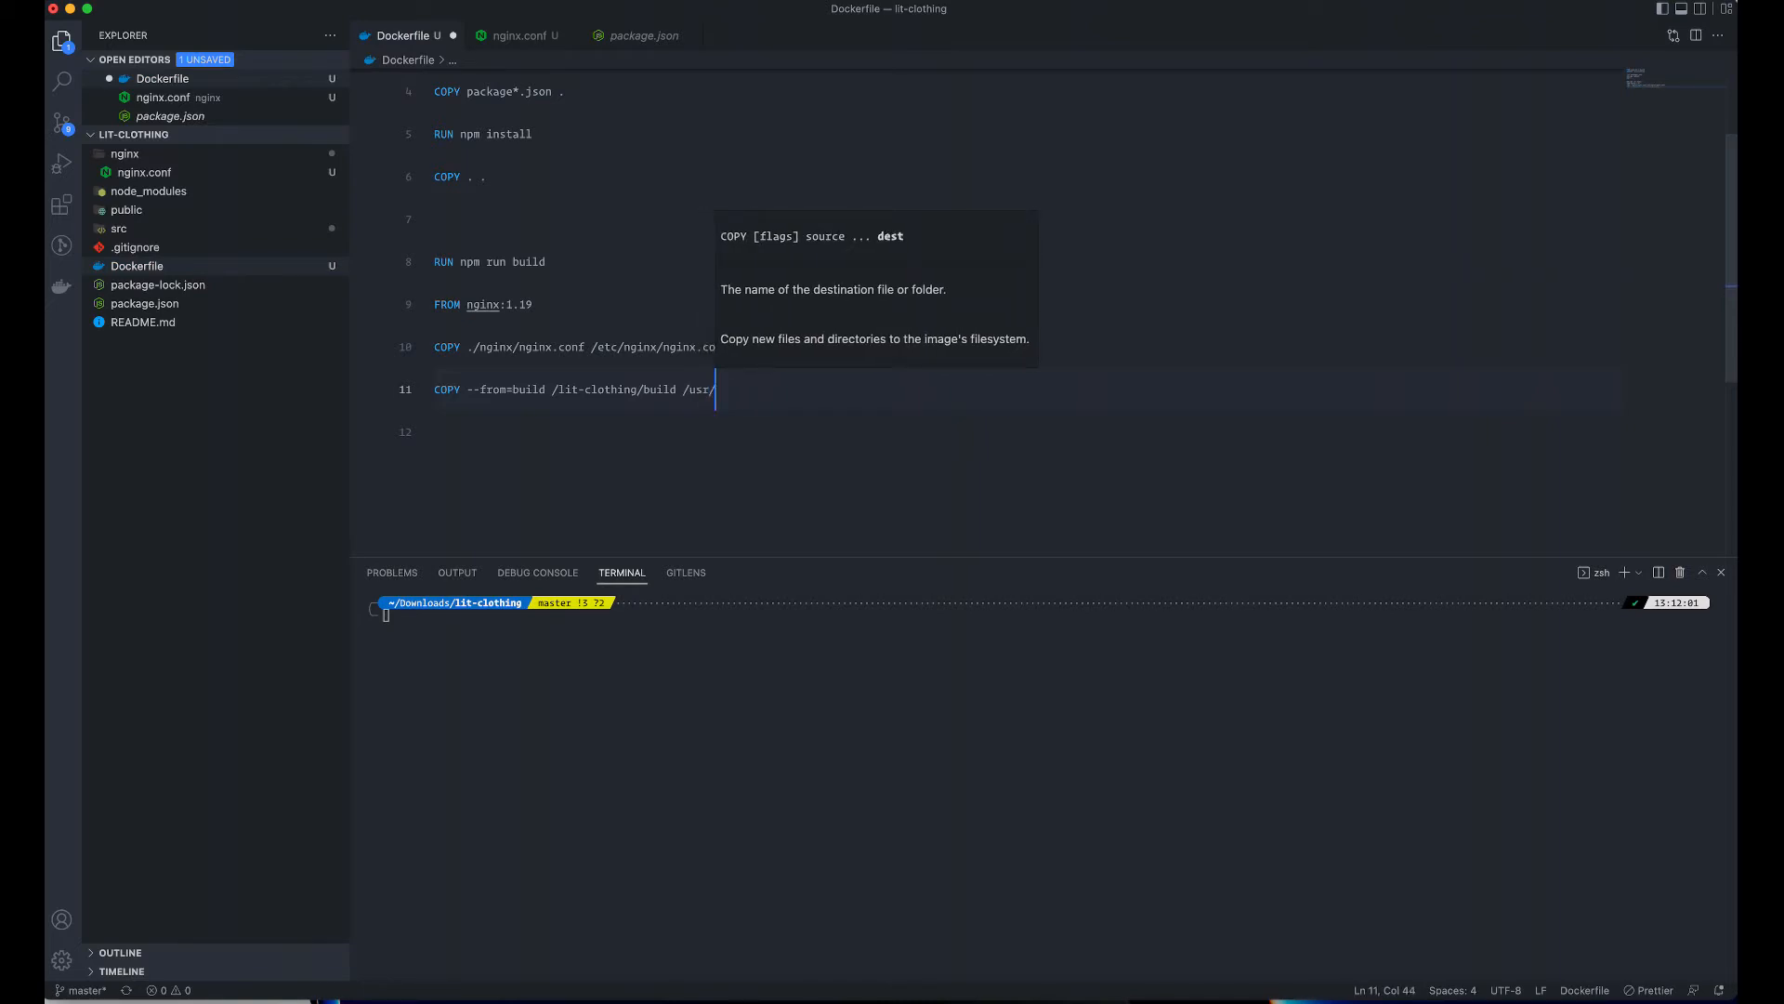
{"action": "type", "text": "share/"}
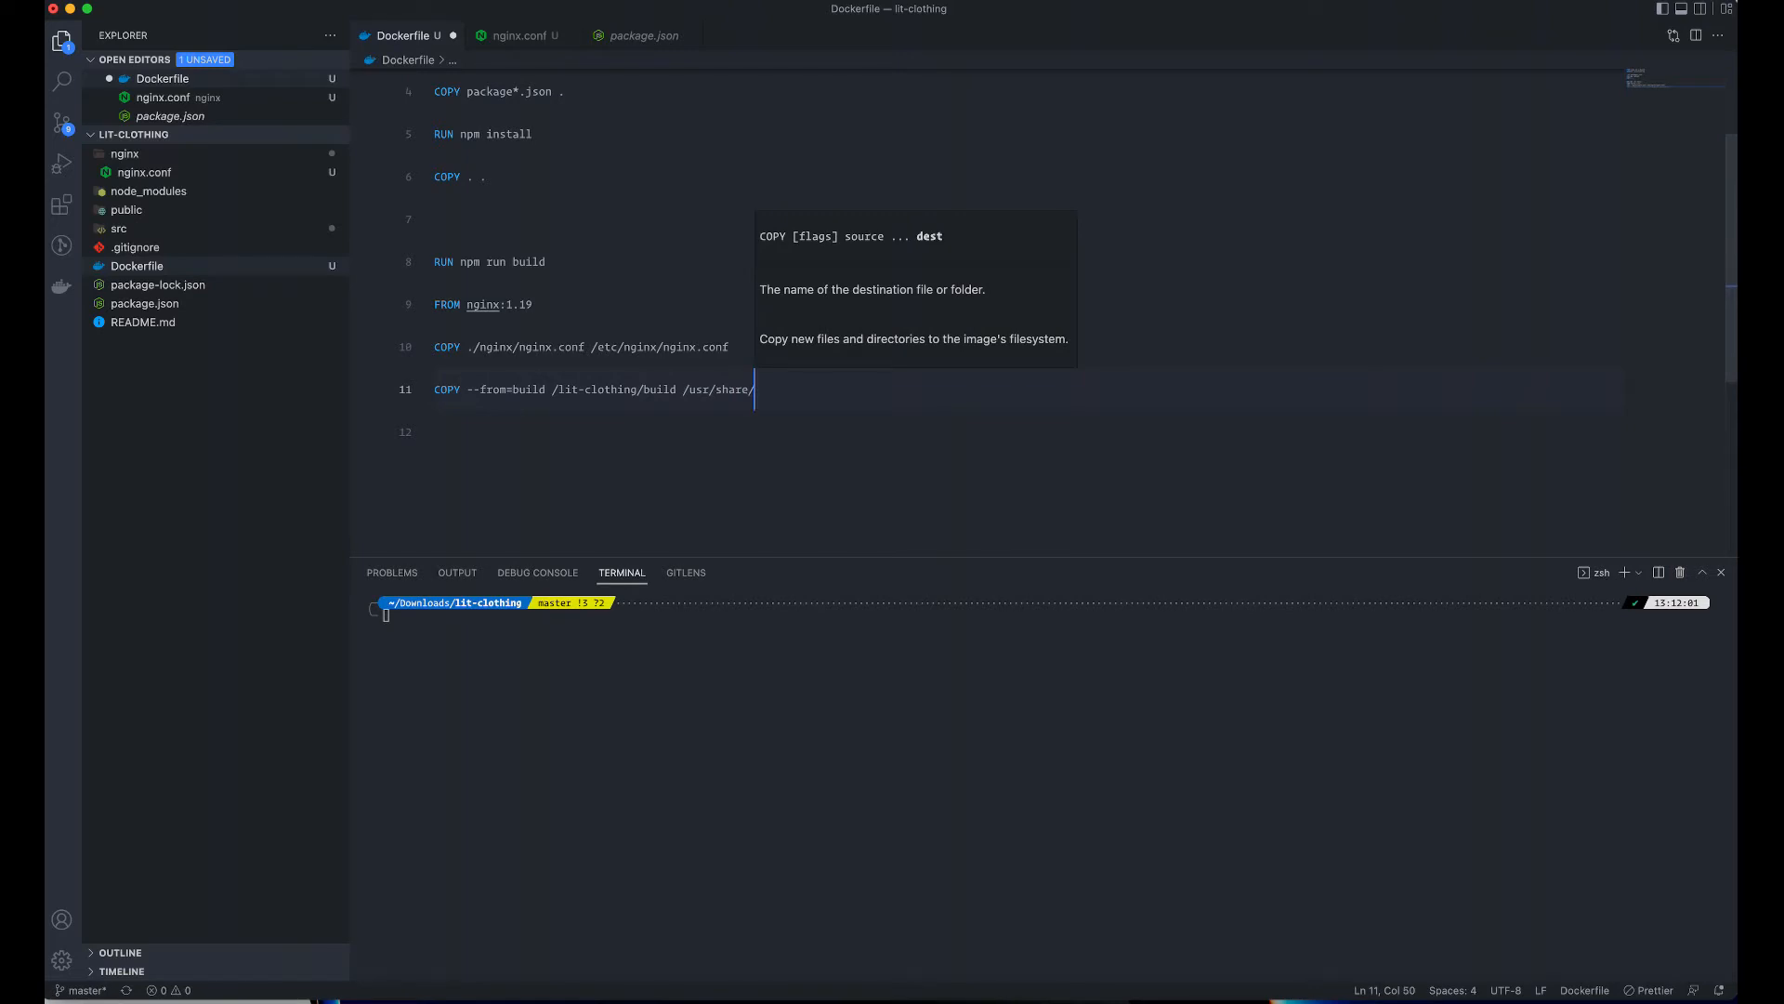
{"action": "type", "text": "nginx/"}
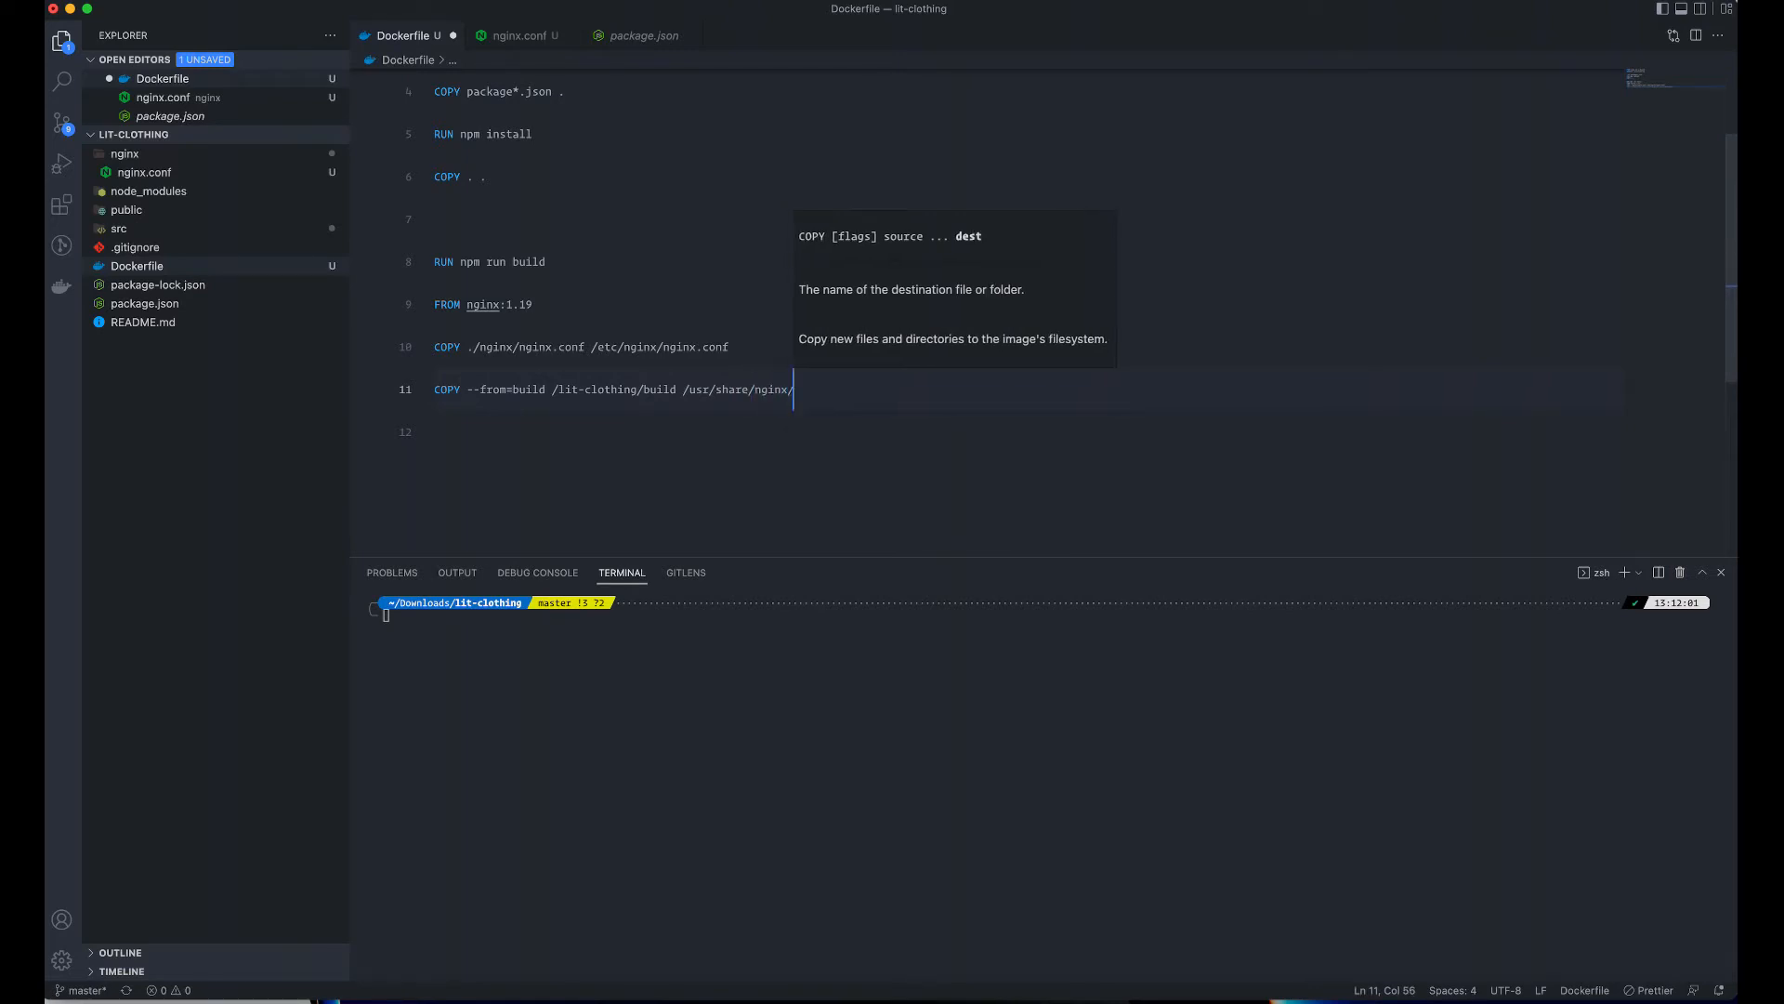
{"action": "type", "text": "html"}
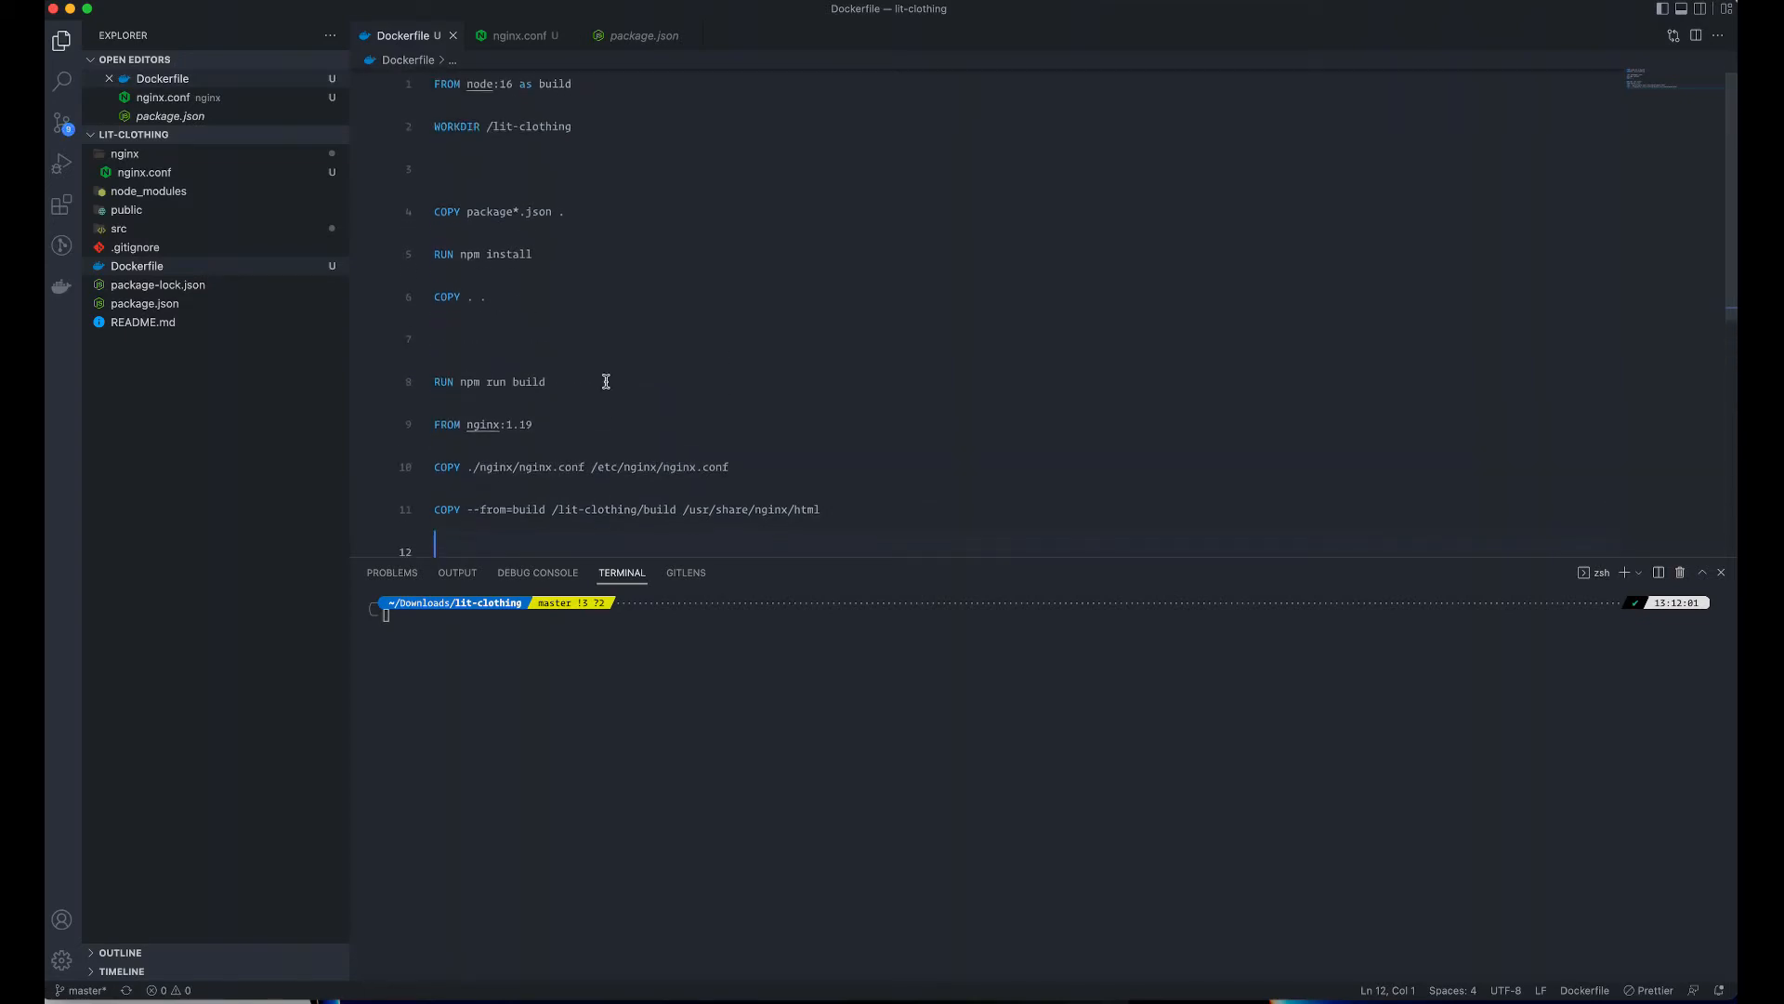
{"action": "scroll", "scroll_direction": "down", "scroll_amount": 3}
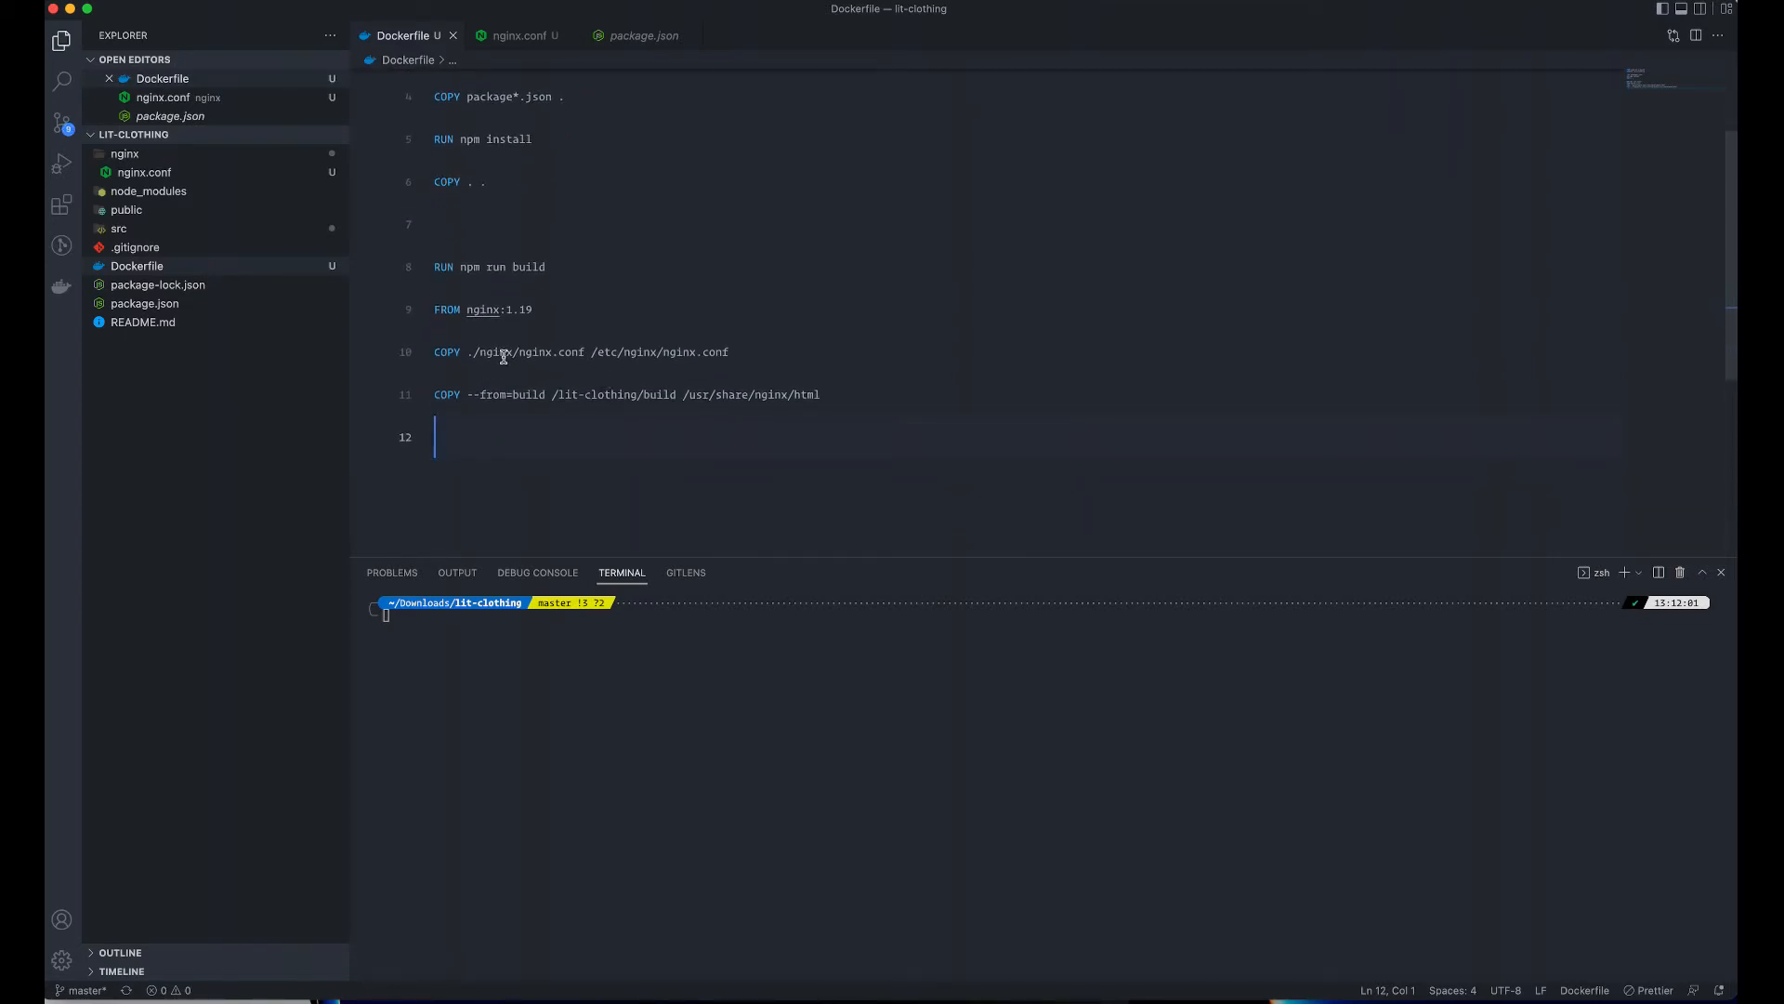
{"action": "scroll", "scroll_direction": "up", "scroll_amount": 3}
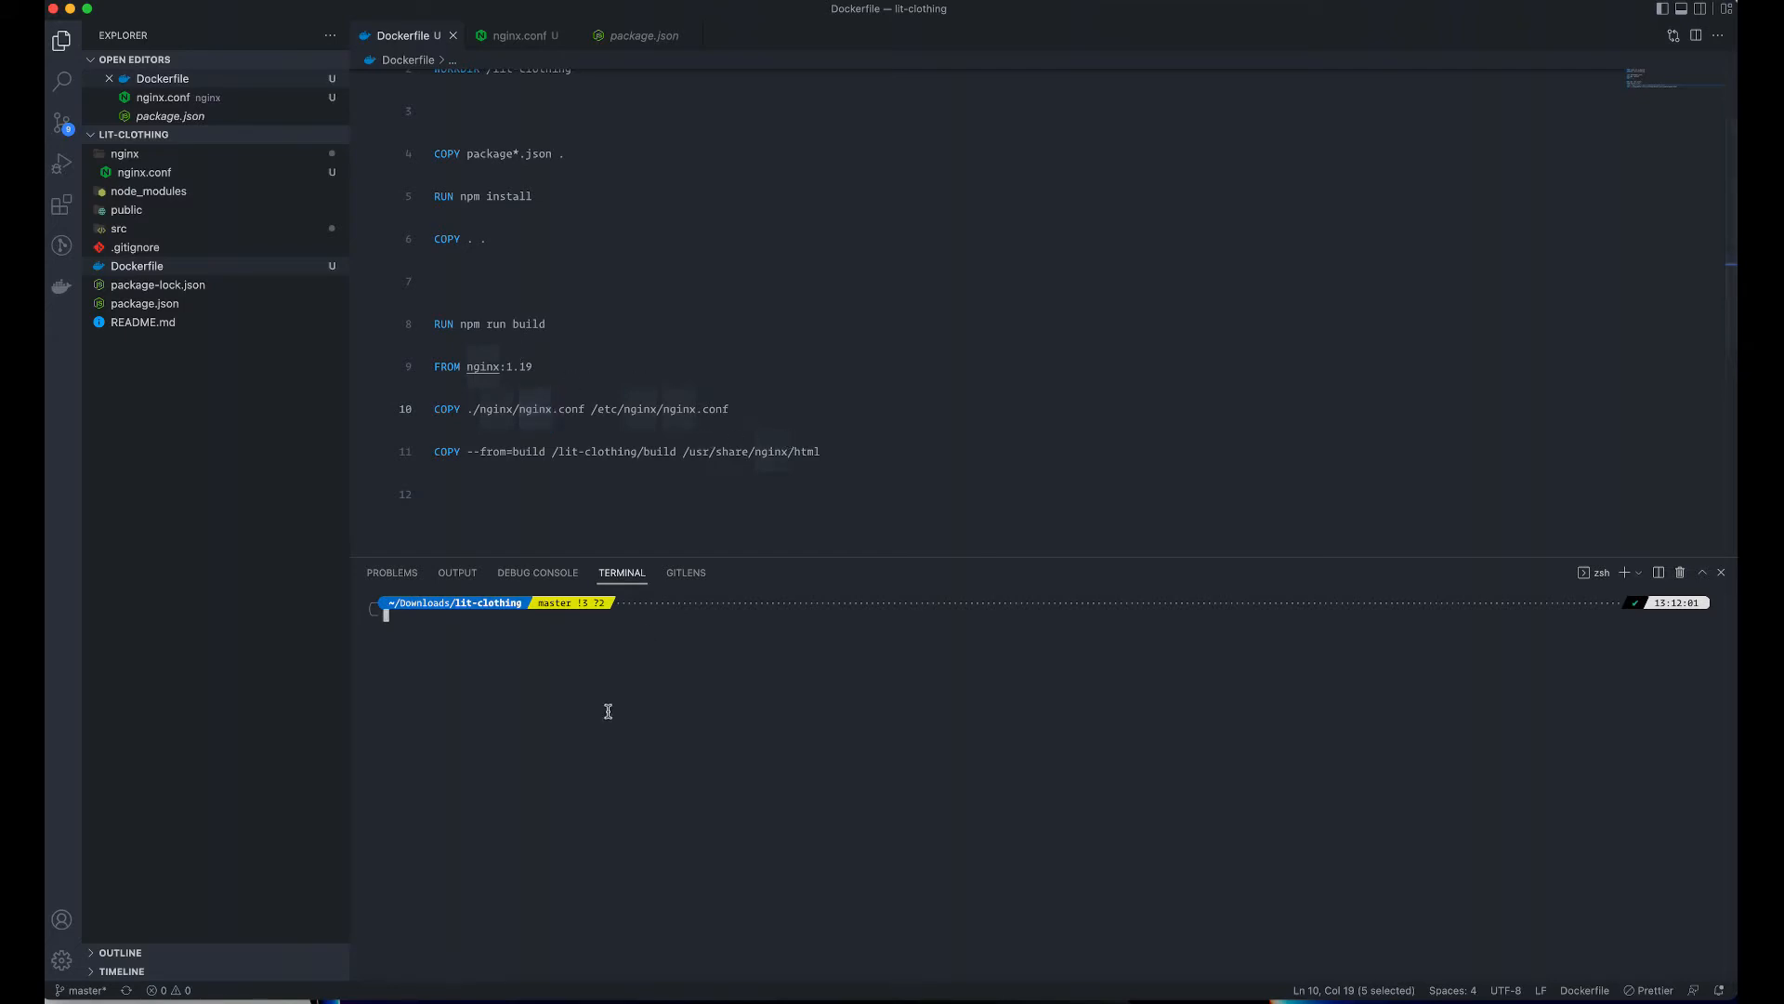
{"action": "mouse_move", "coordinate": [591, 708]}
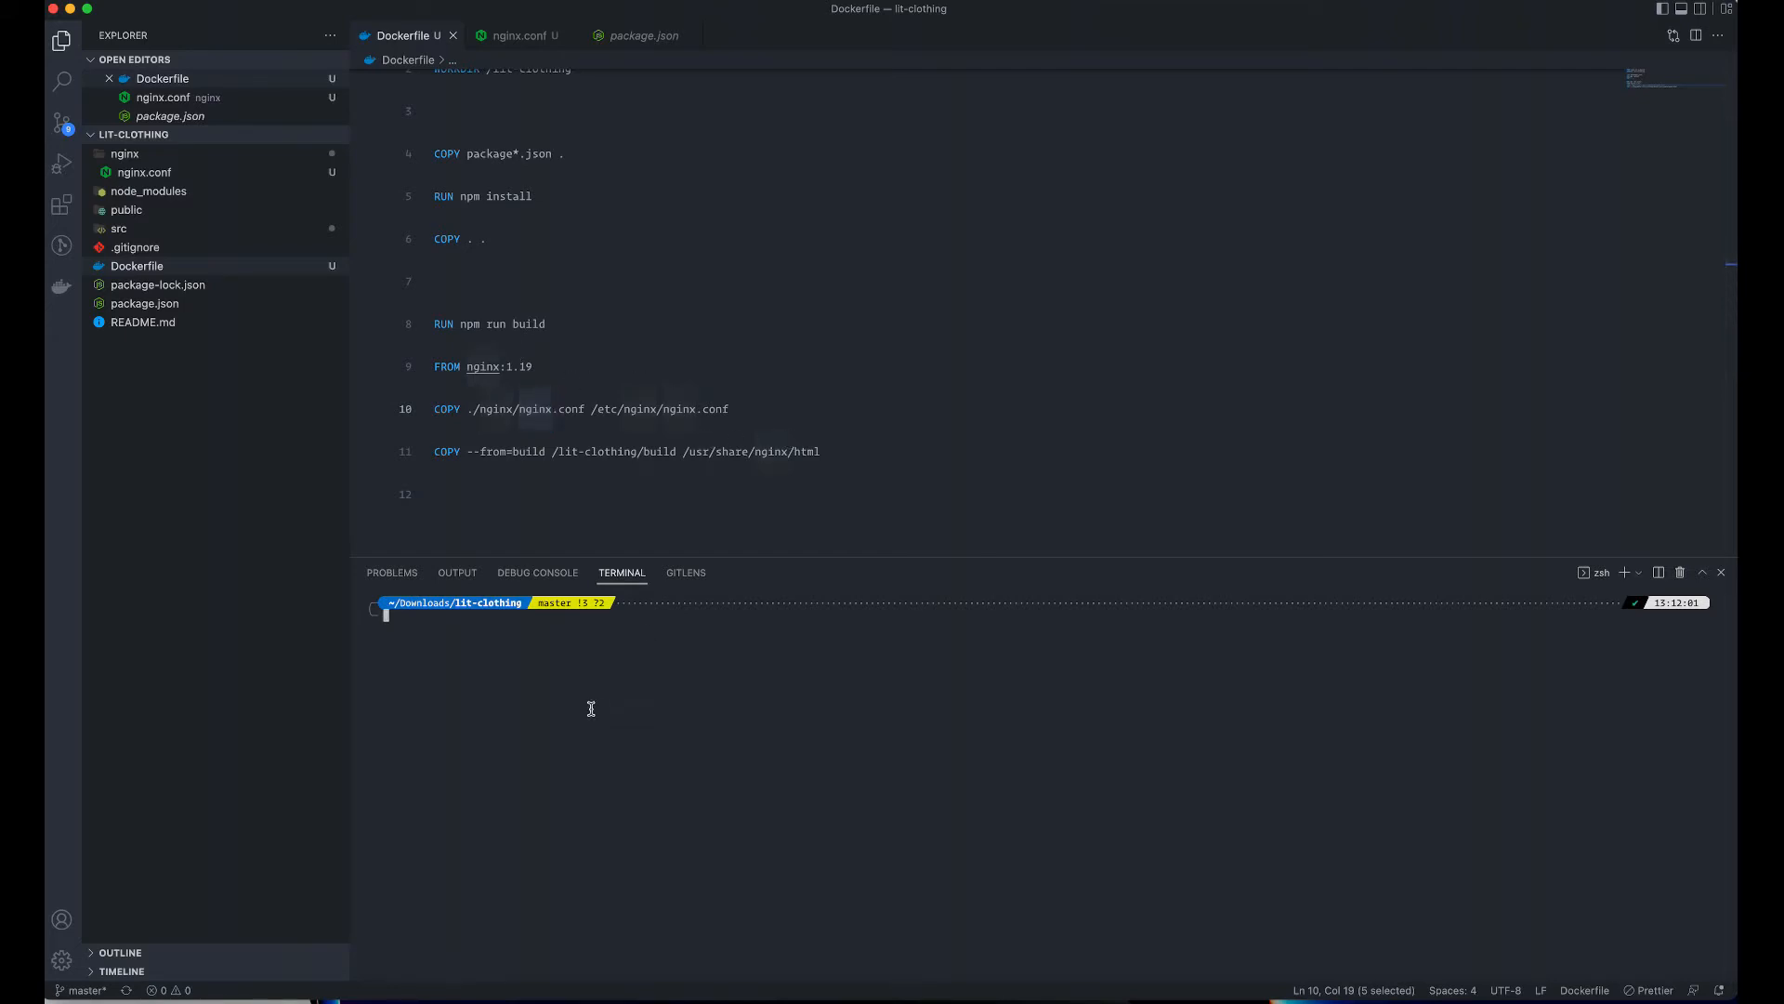
- Run npm run build locally to produce the build folder
{"action": "type", "text": "npm run bu"}
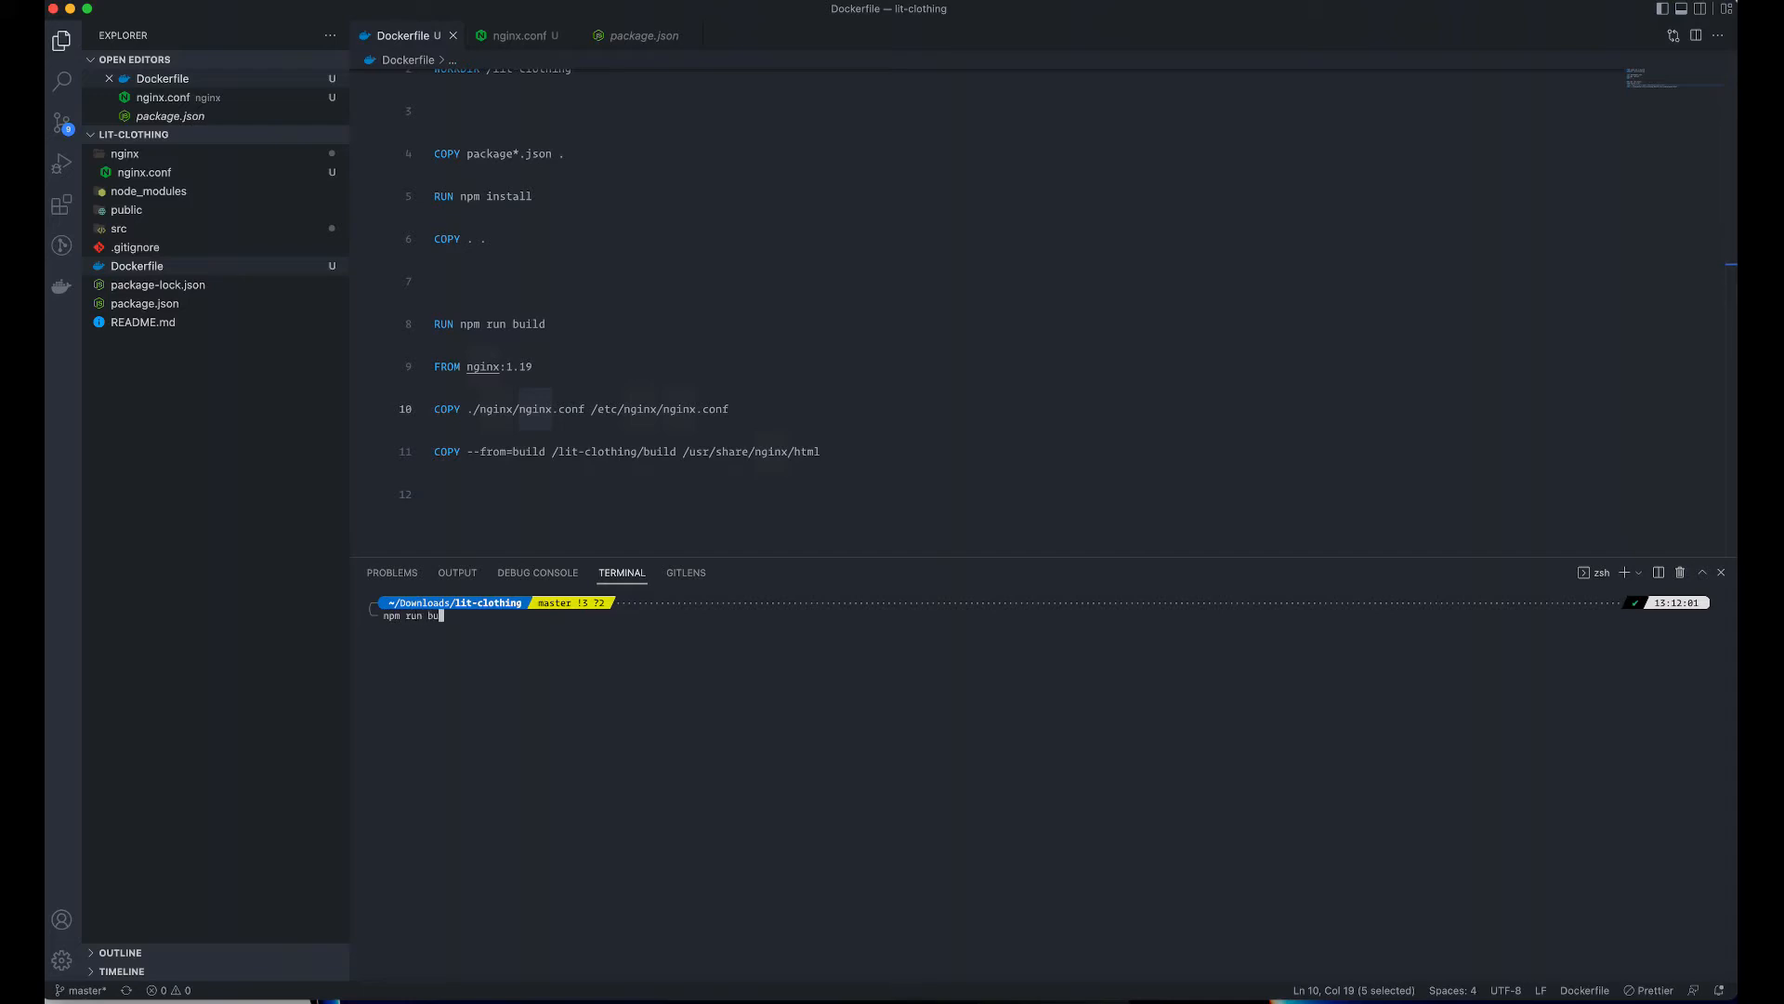
{"action": "key", "text": "Return"}
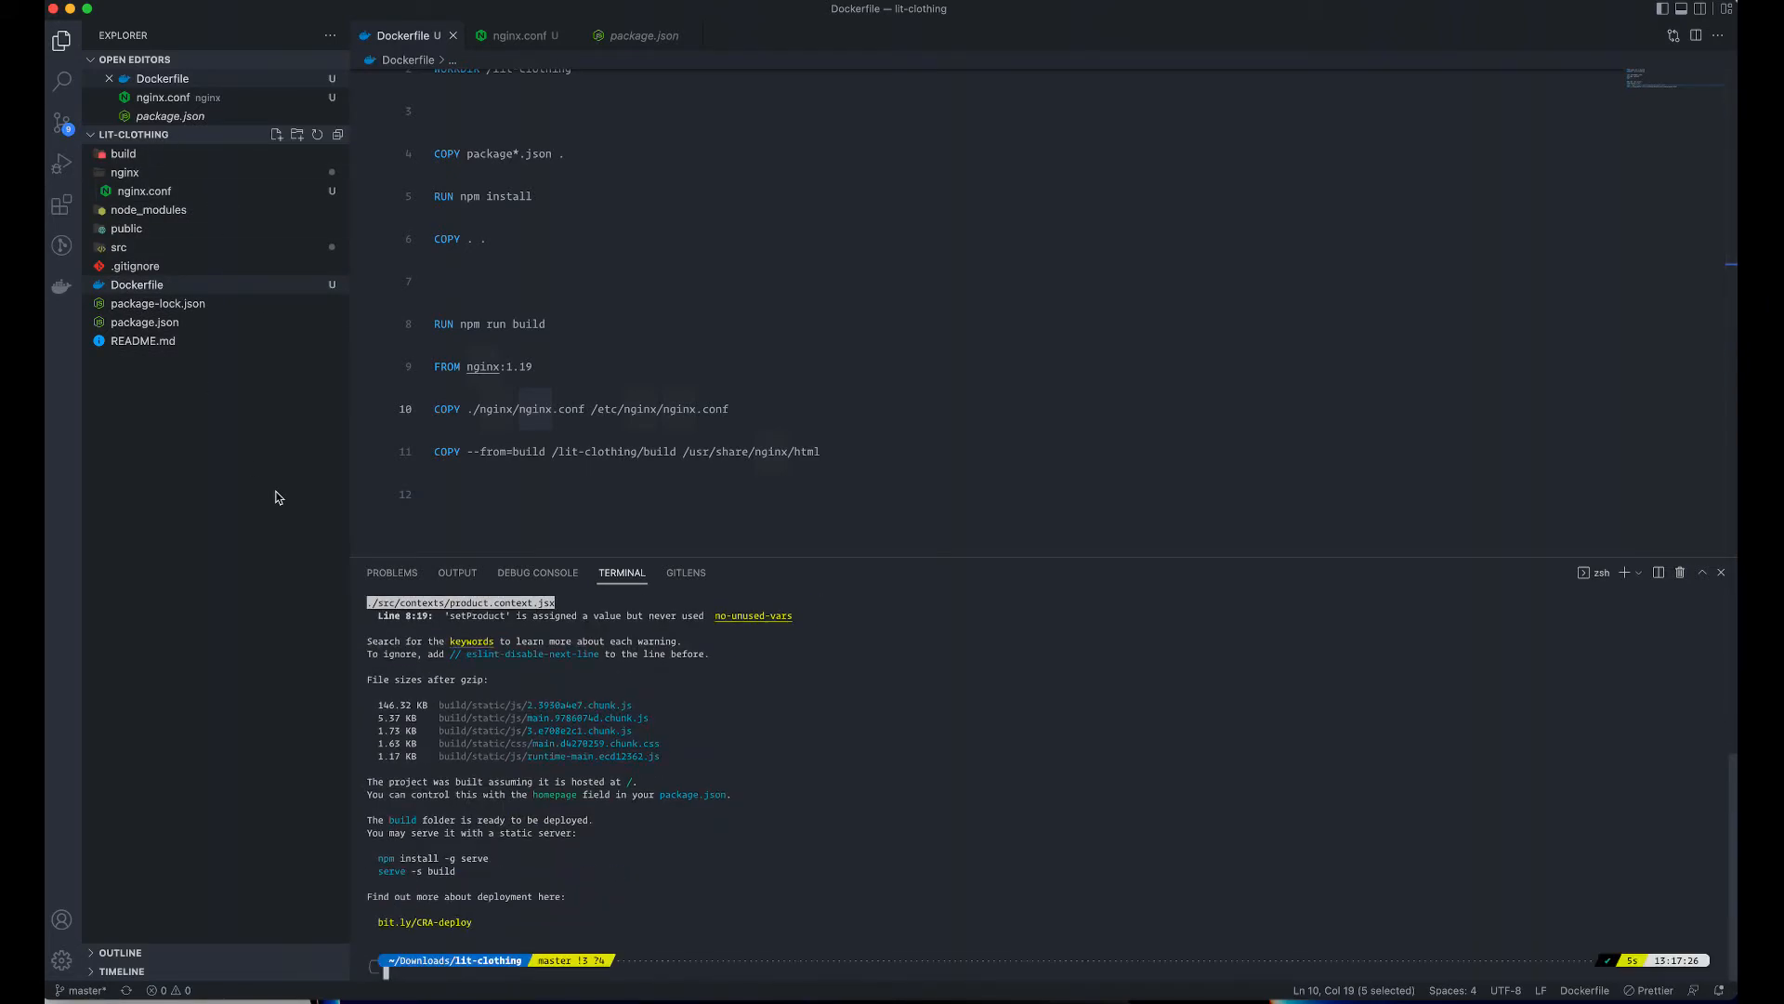
{"action": "mouse_move", "coordinate": [771, 920]}
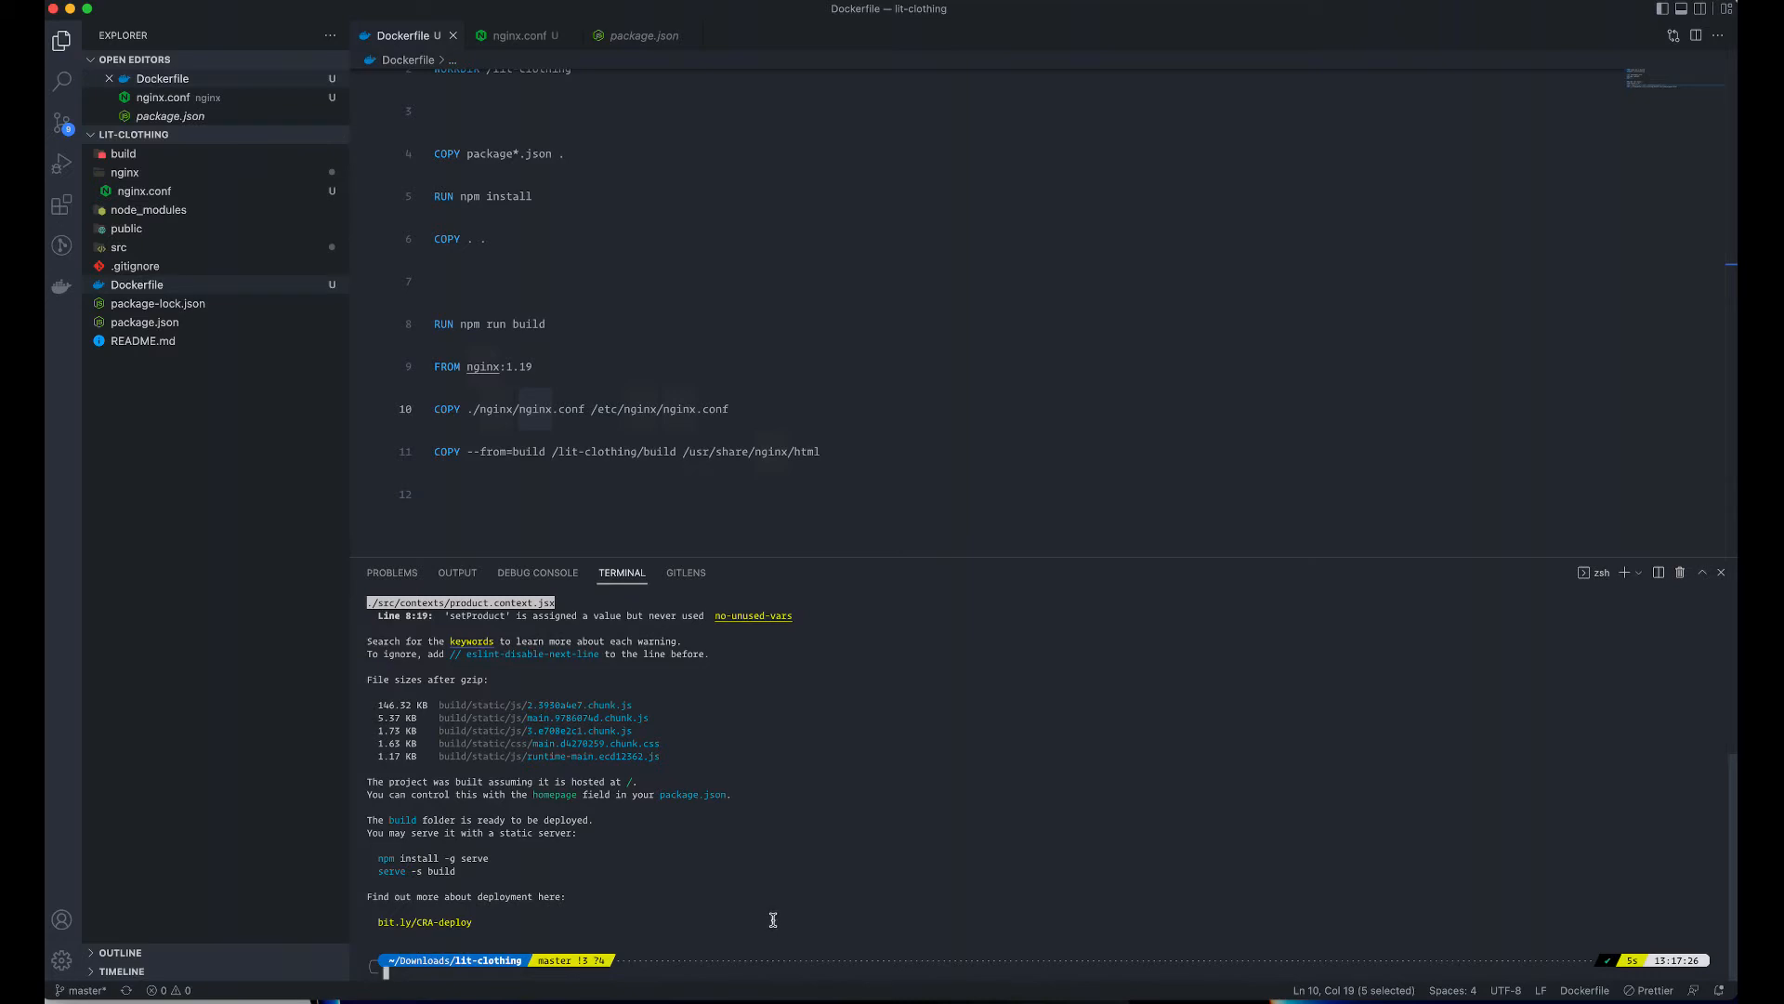
{"action": "mouse_move", "coordinate": [807, 835]}
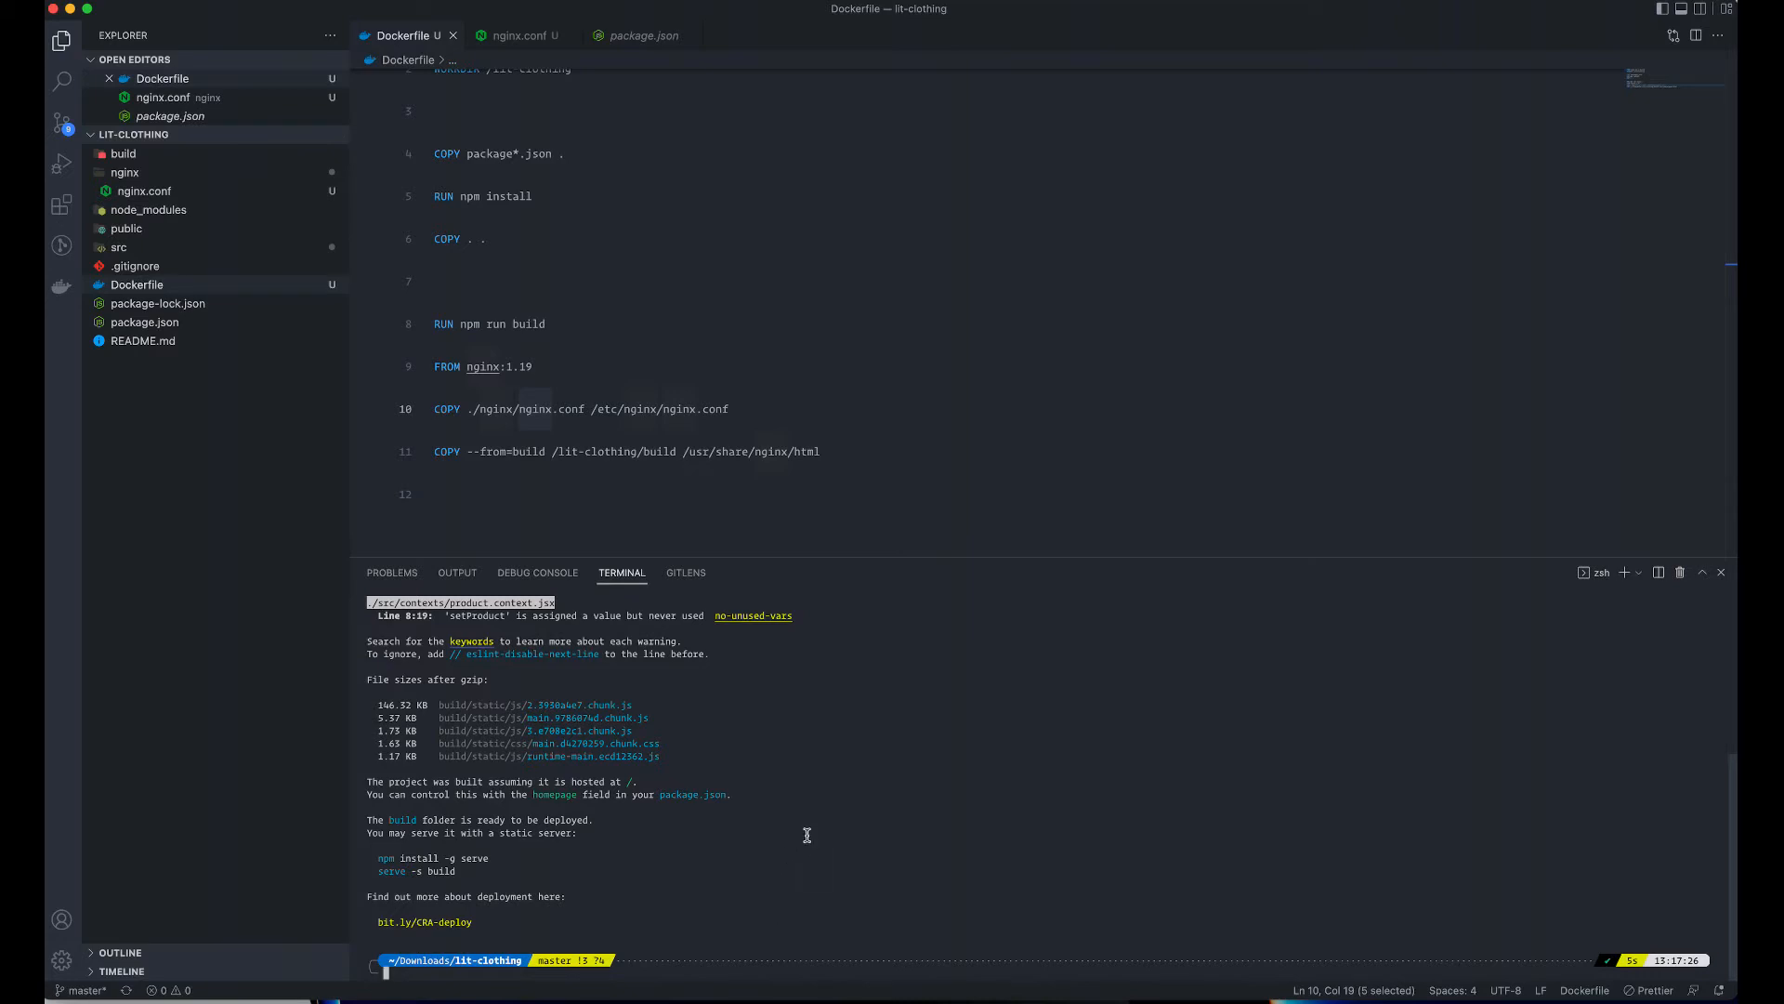
- Look through the Dockerfile, nginx.conf and package.json tabs
{"action": "left_click", "coordinate": [665, 281]}
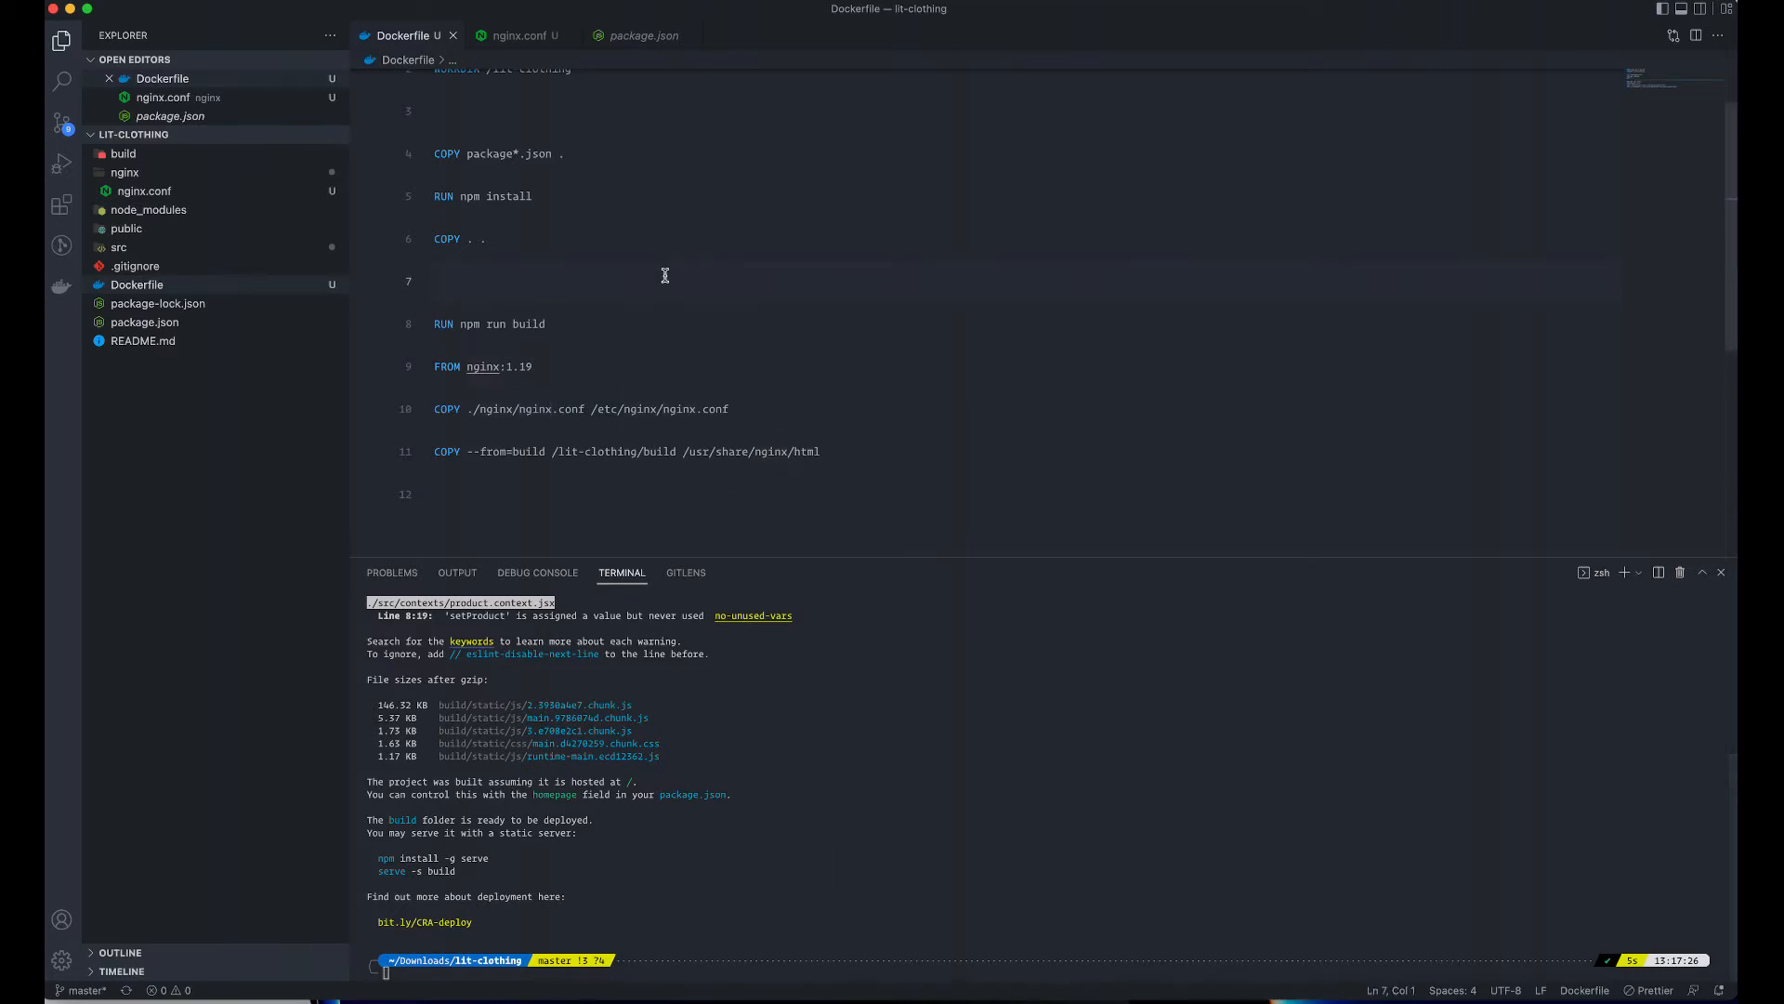
{"action": "left_click", "coordinate": [519, 35]}
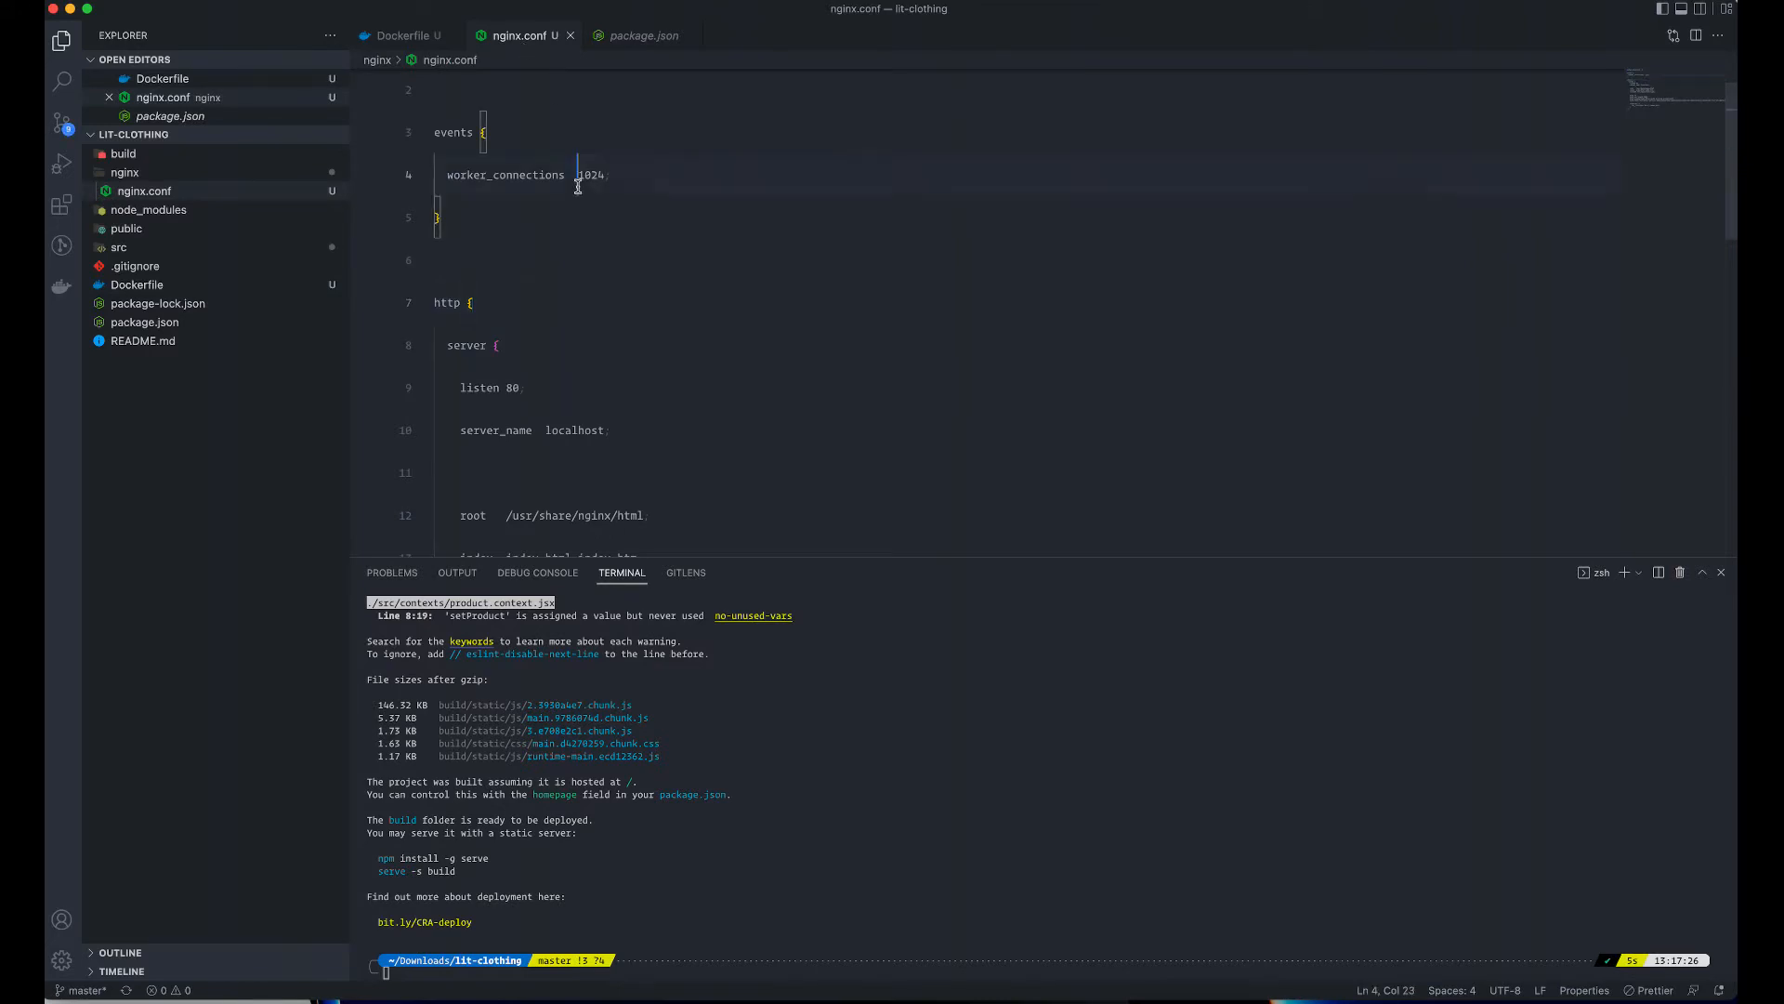
{"action": "left_click", "coordinate": [643, 35]}
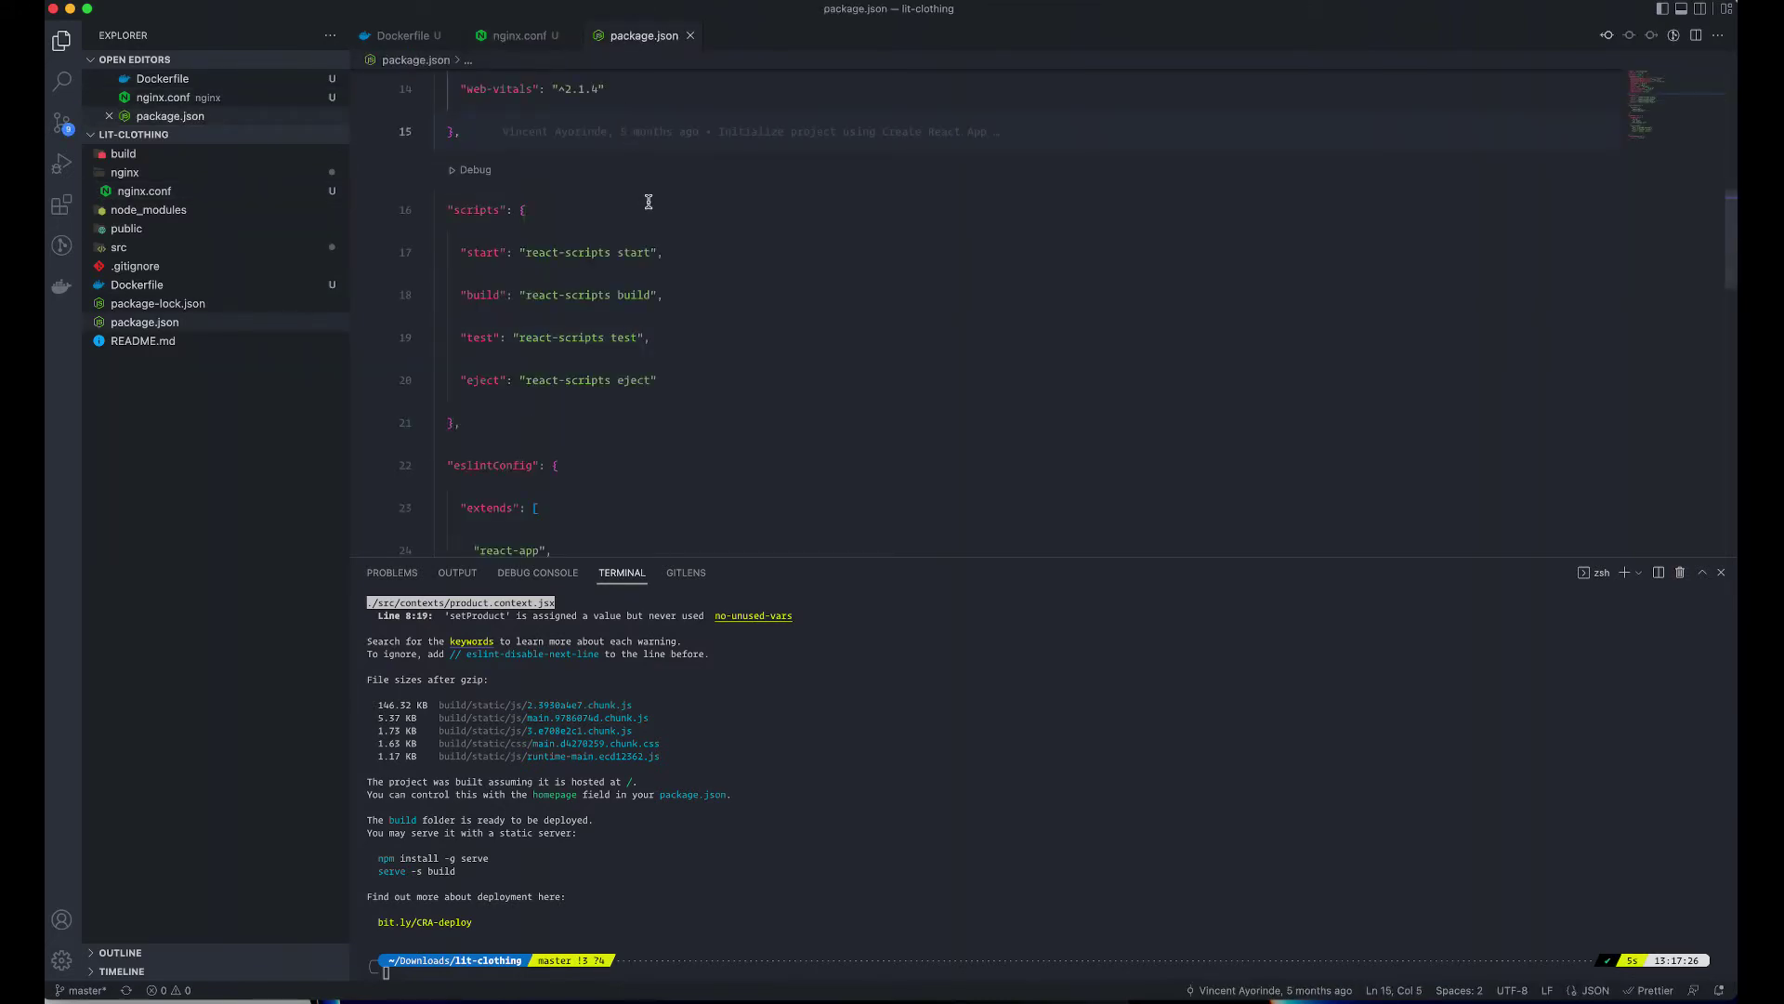
{"action": "scroll", "scroll_direction": "down", "scroll_amount": 3}
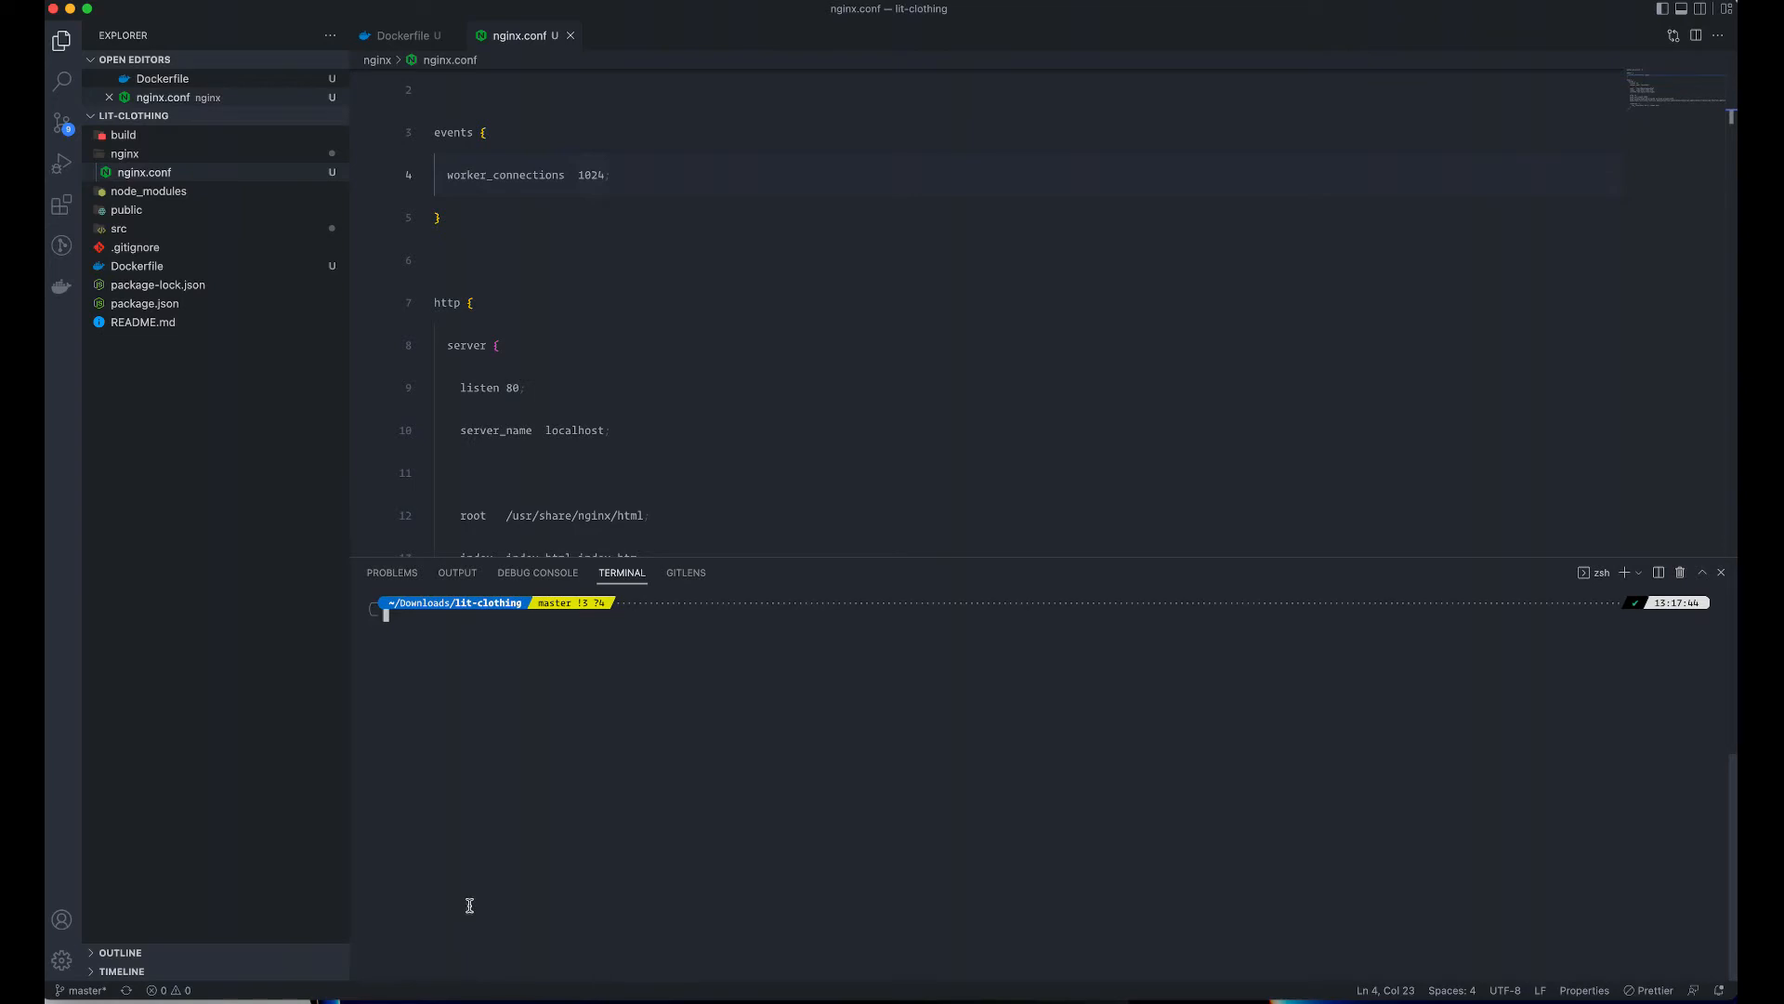
{"action": "mouse_move", "coordinate": [554, 830]}
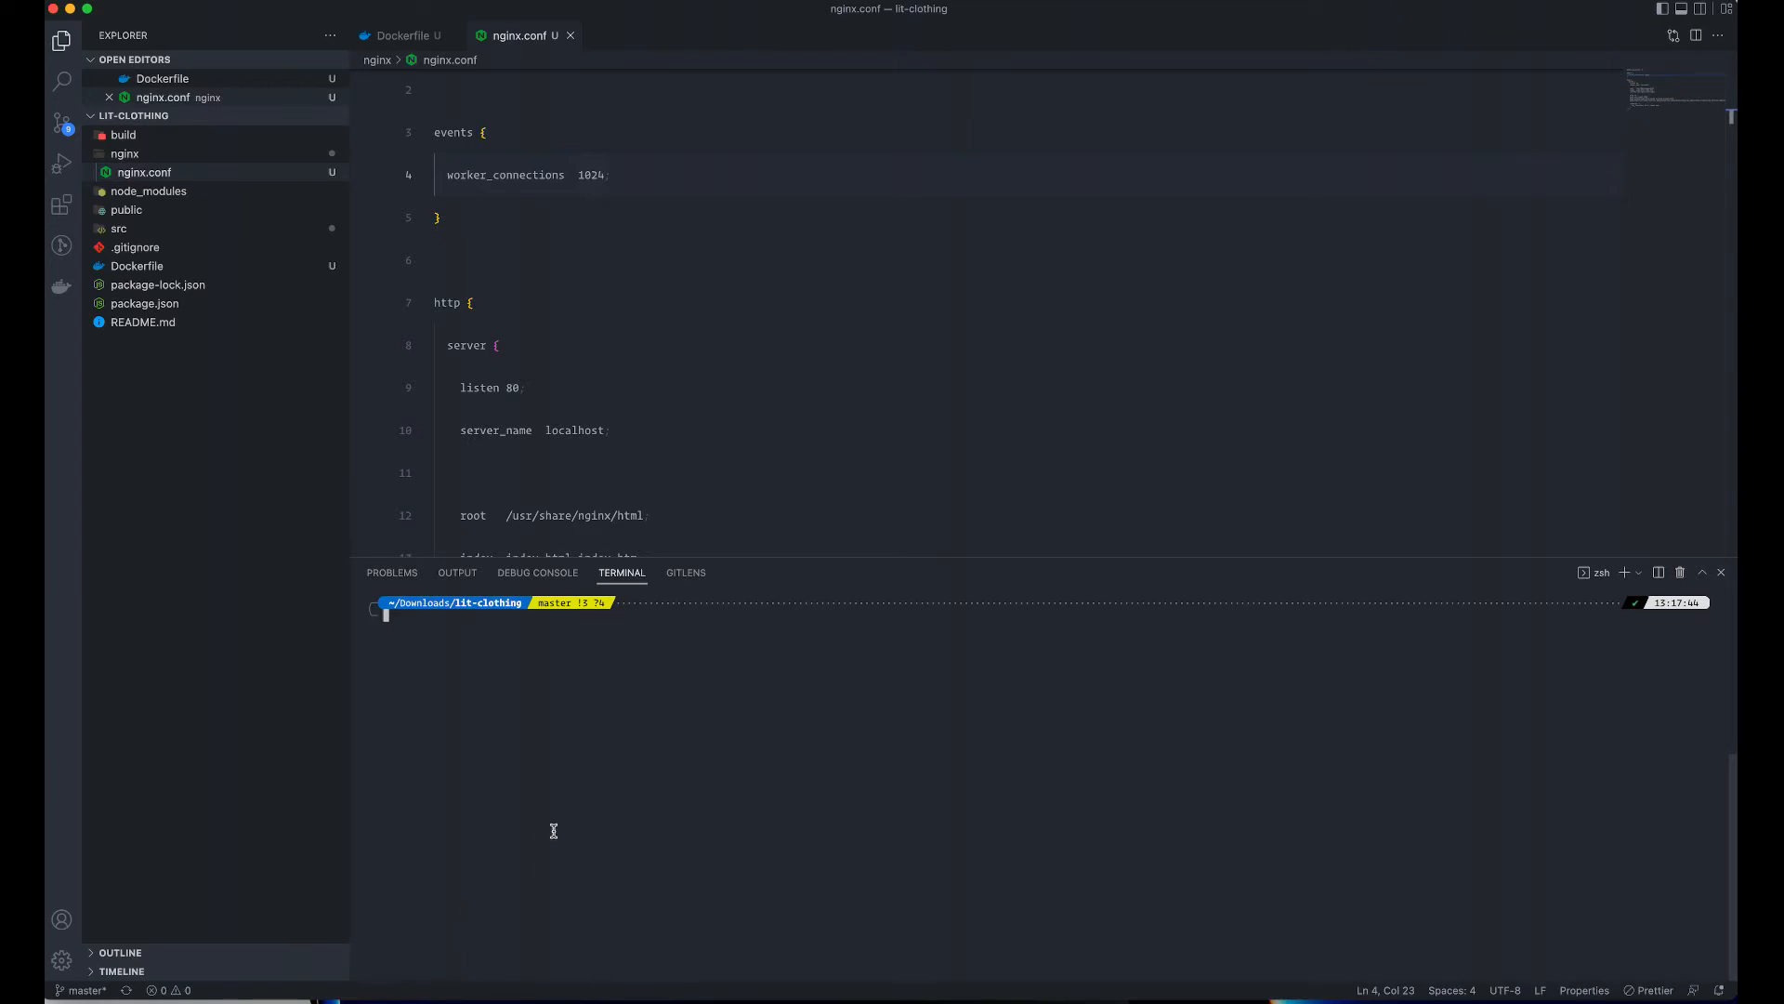
- Run gcloud auth login, which fails with 'command not found'
{"action": "type", "text": "gcl"}
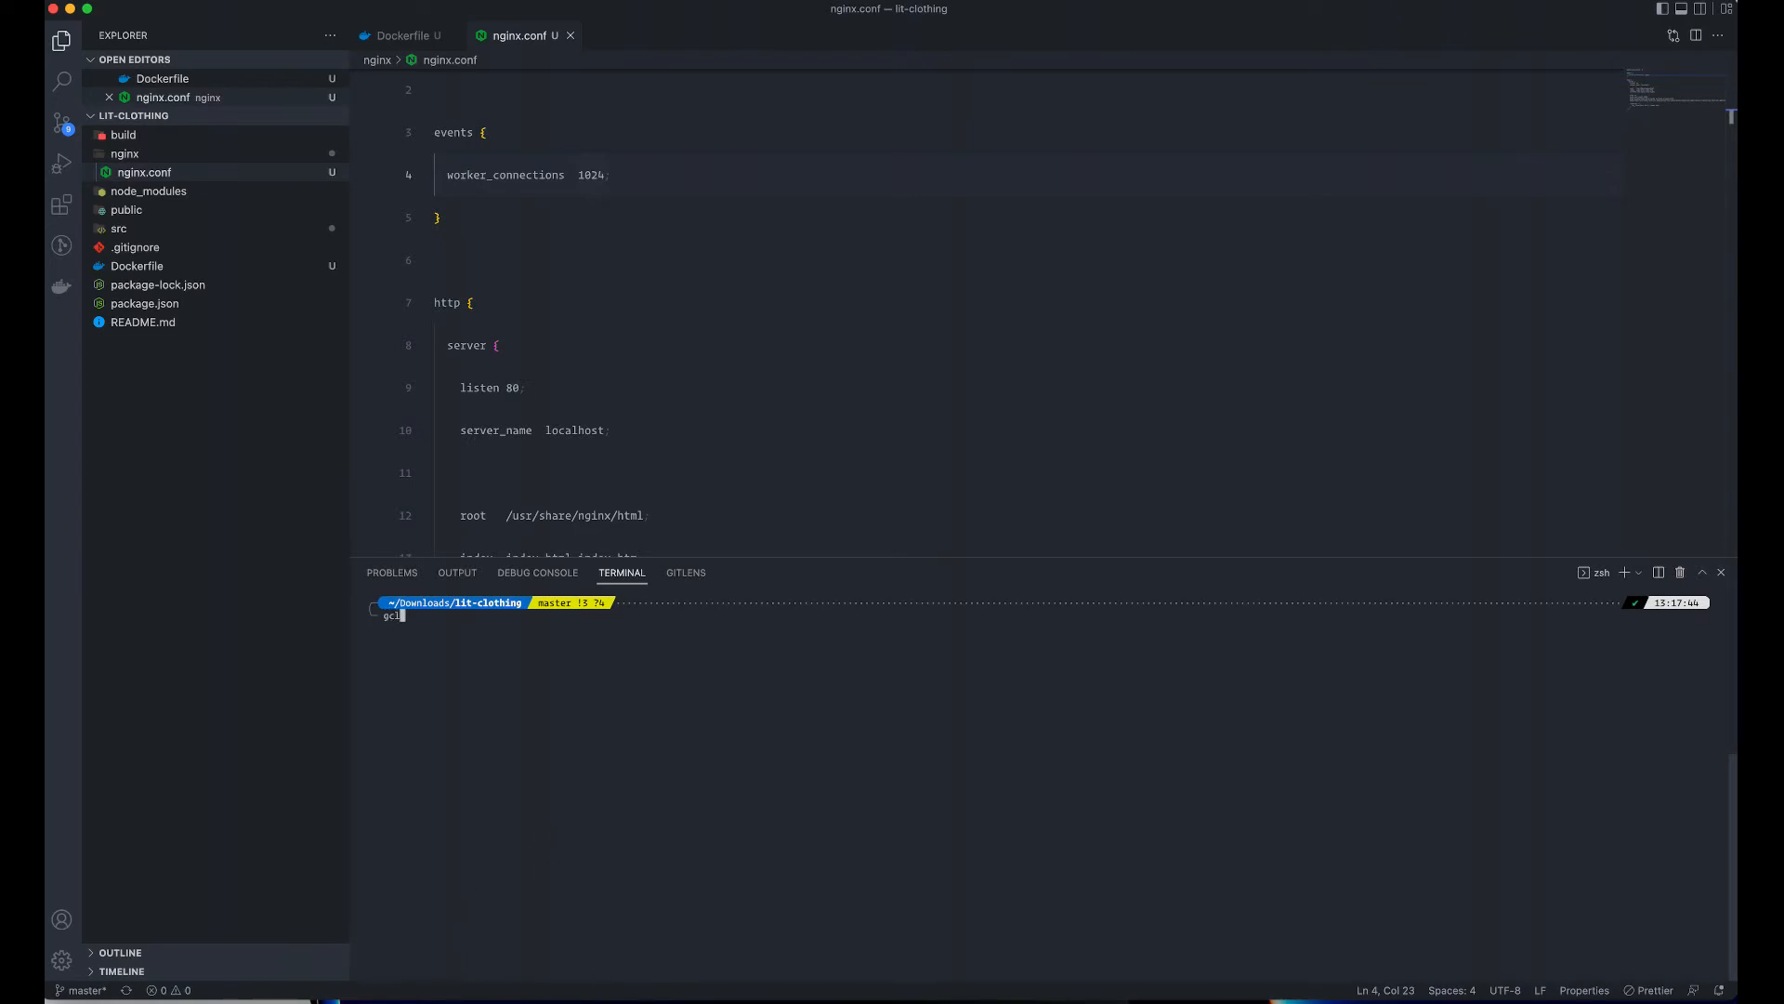
{"action": "type", "text": "oud a"}
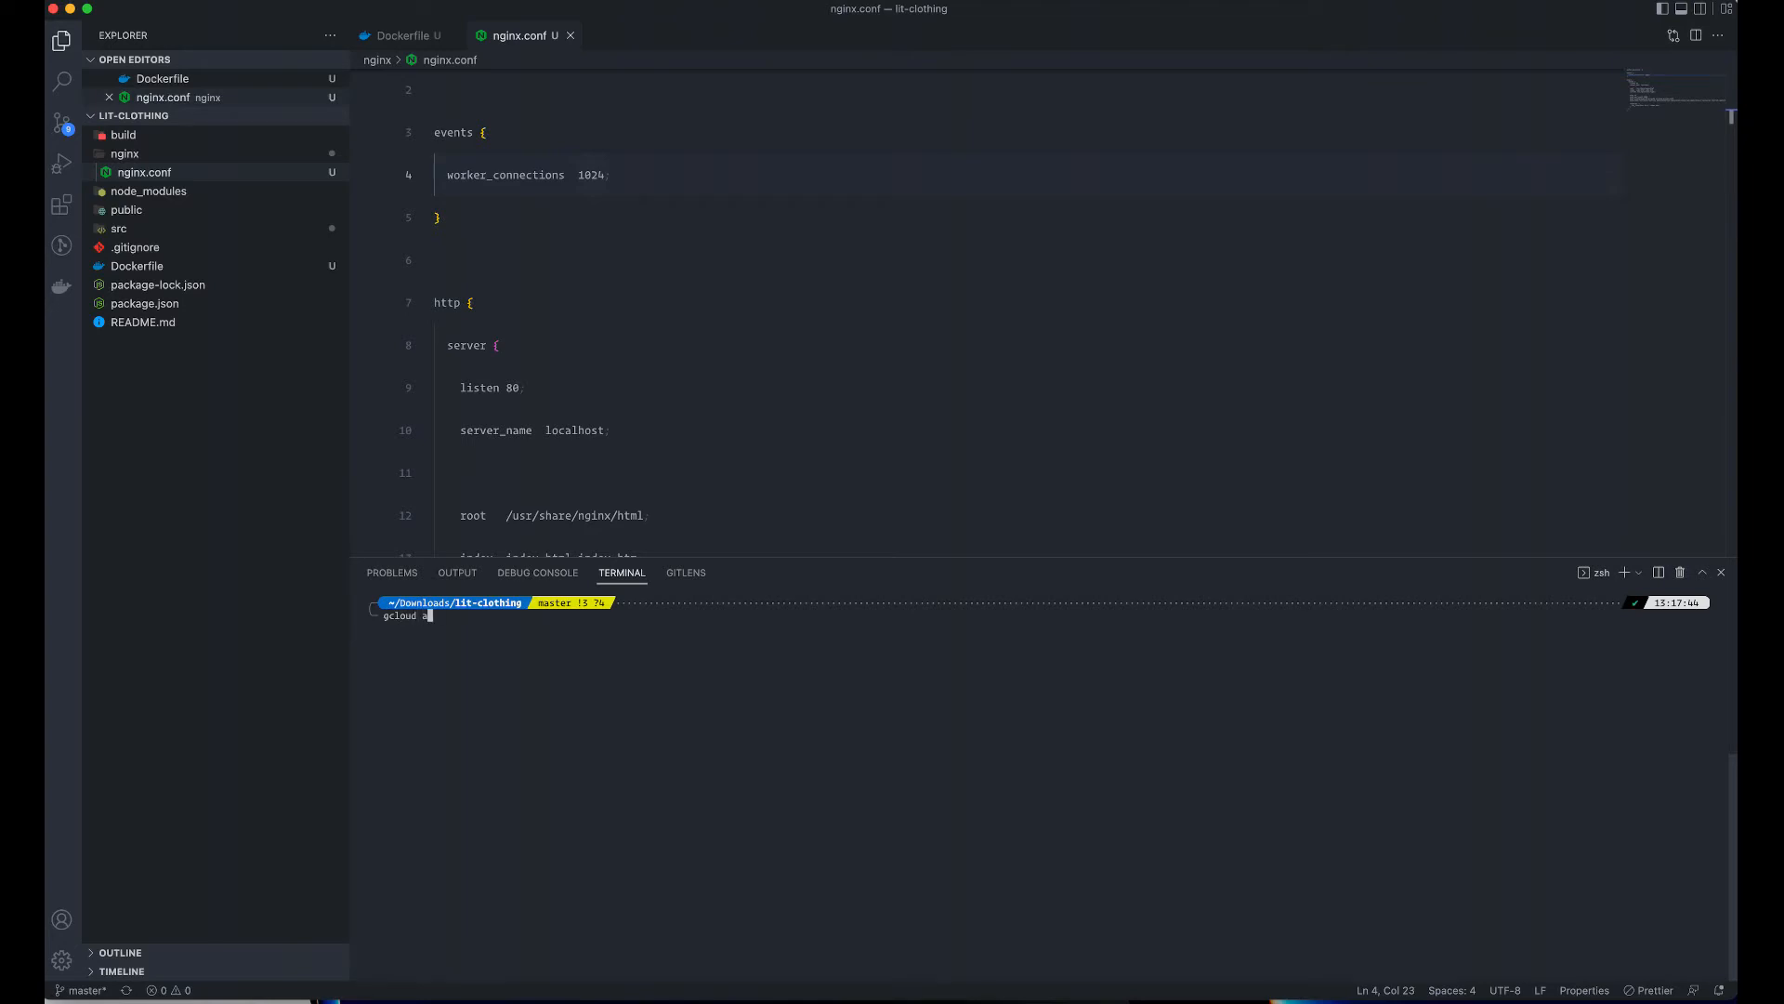
{"action": "type", "text": "uth login"}
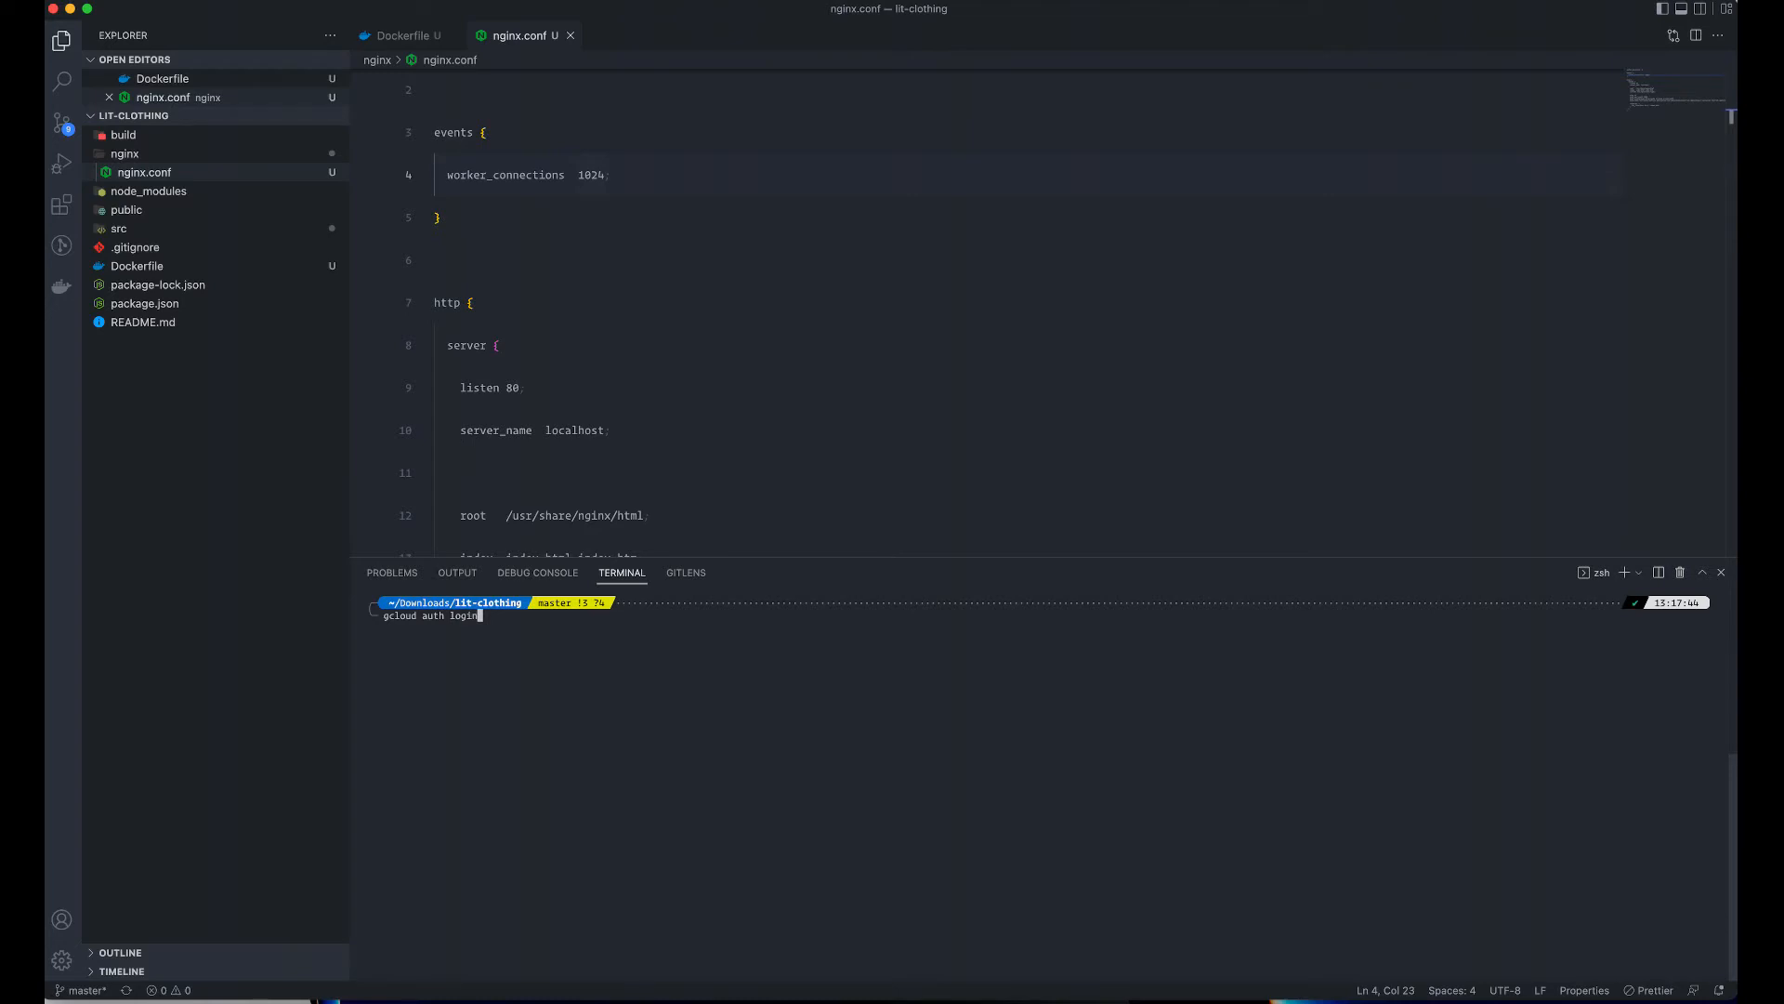
{"action": "key", "text": "Return"}
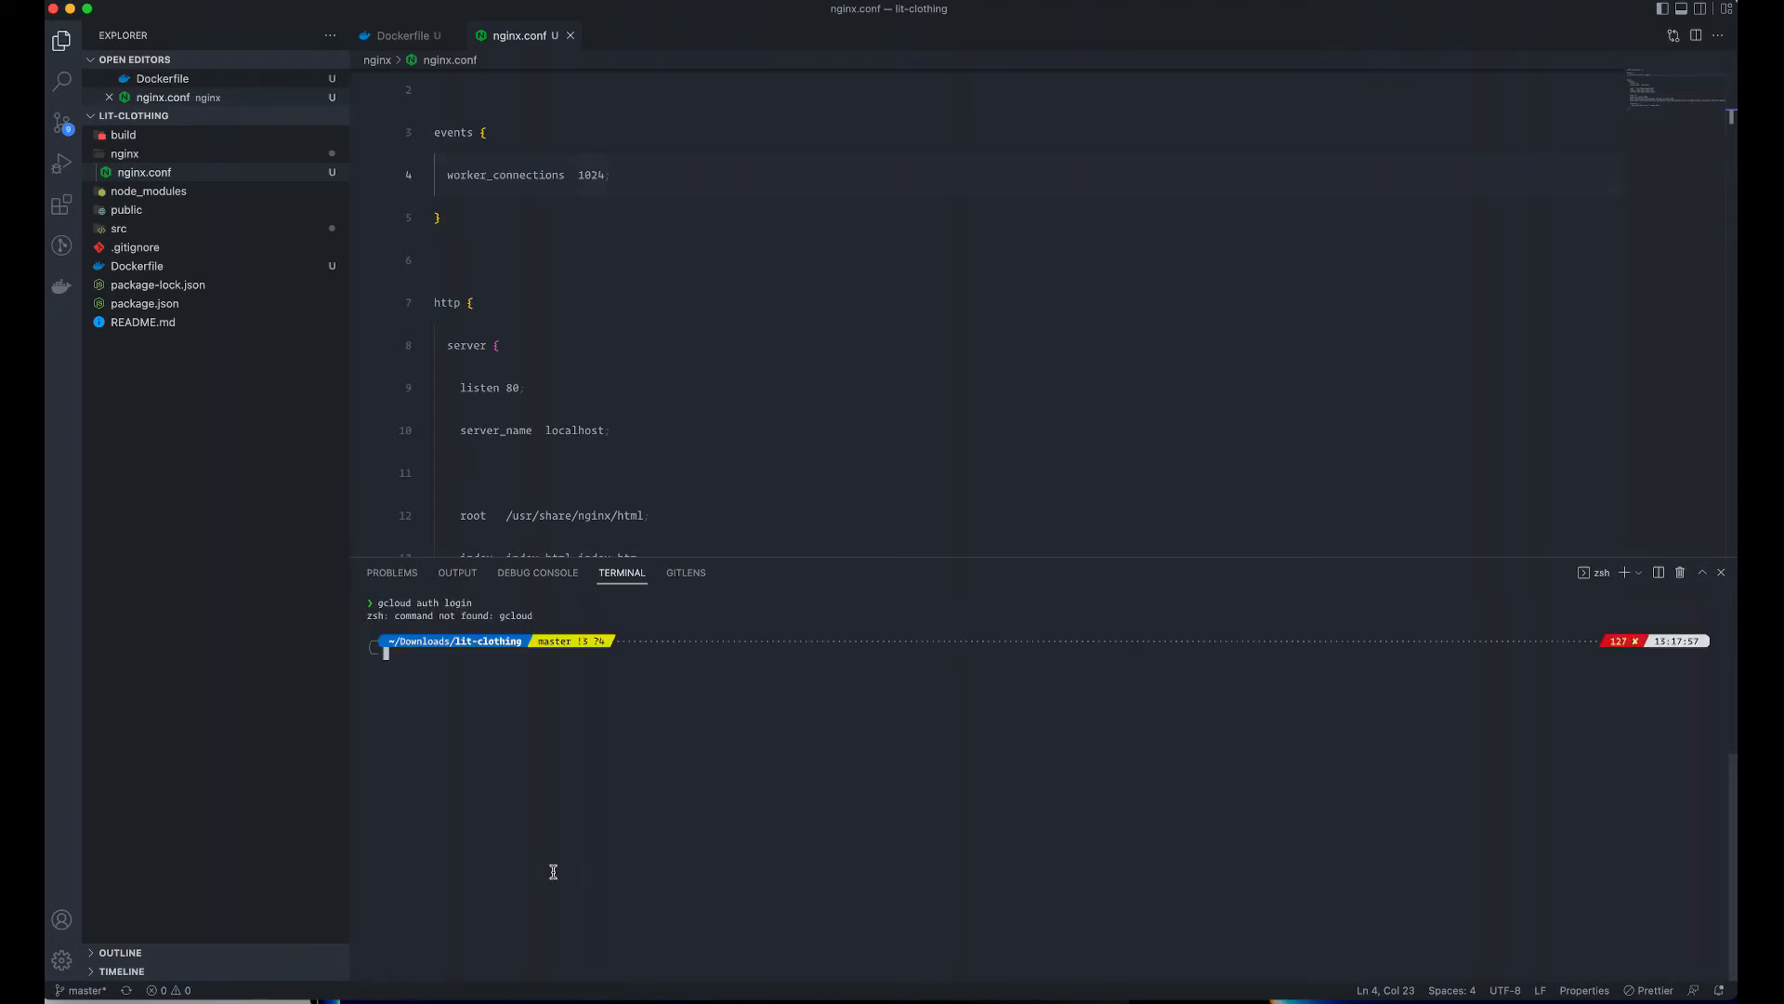
{"action": "mouse_move", "coordinate": [1306, 724]}
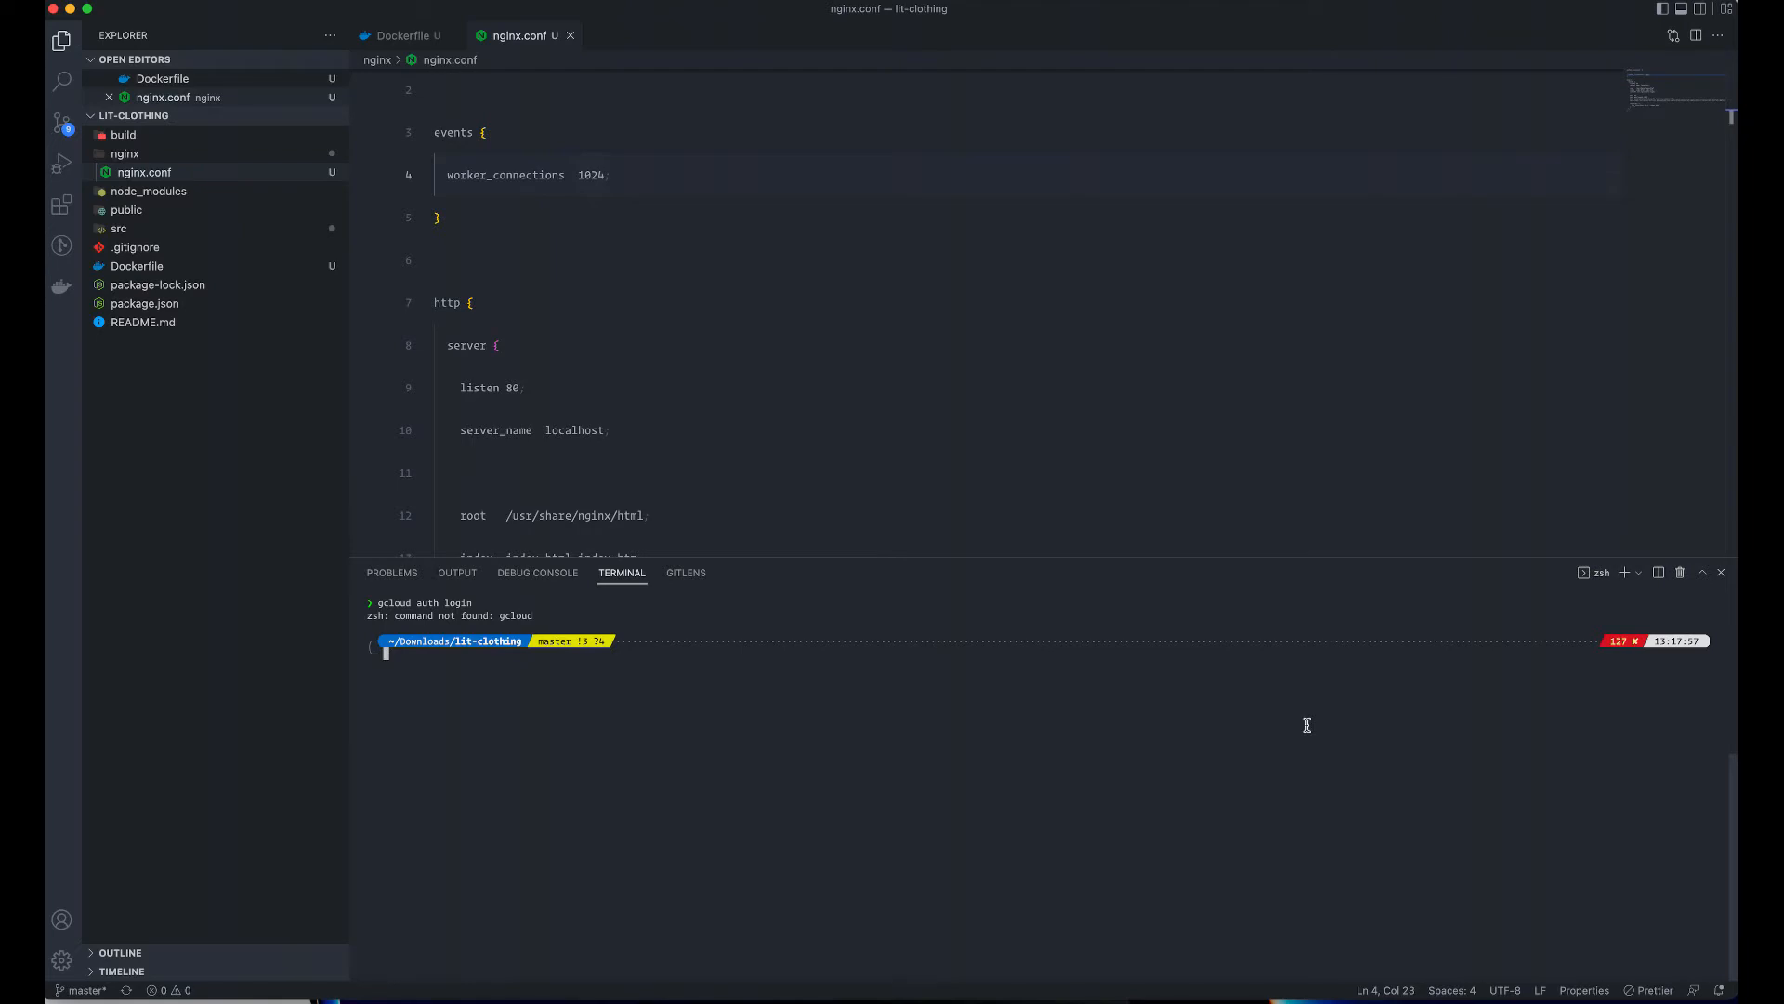
- Source ~/.zshrc to reload the shell configuration so gcloud is on the PATH
{"action": "type", "text": "source"}
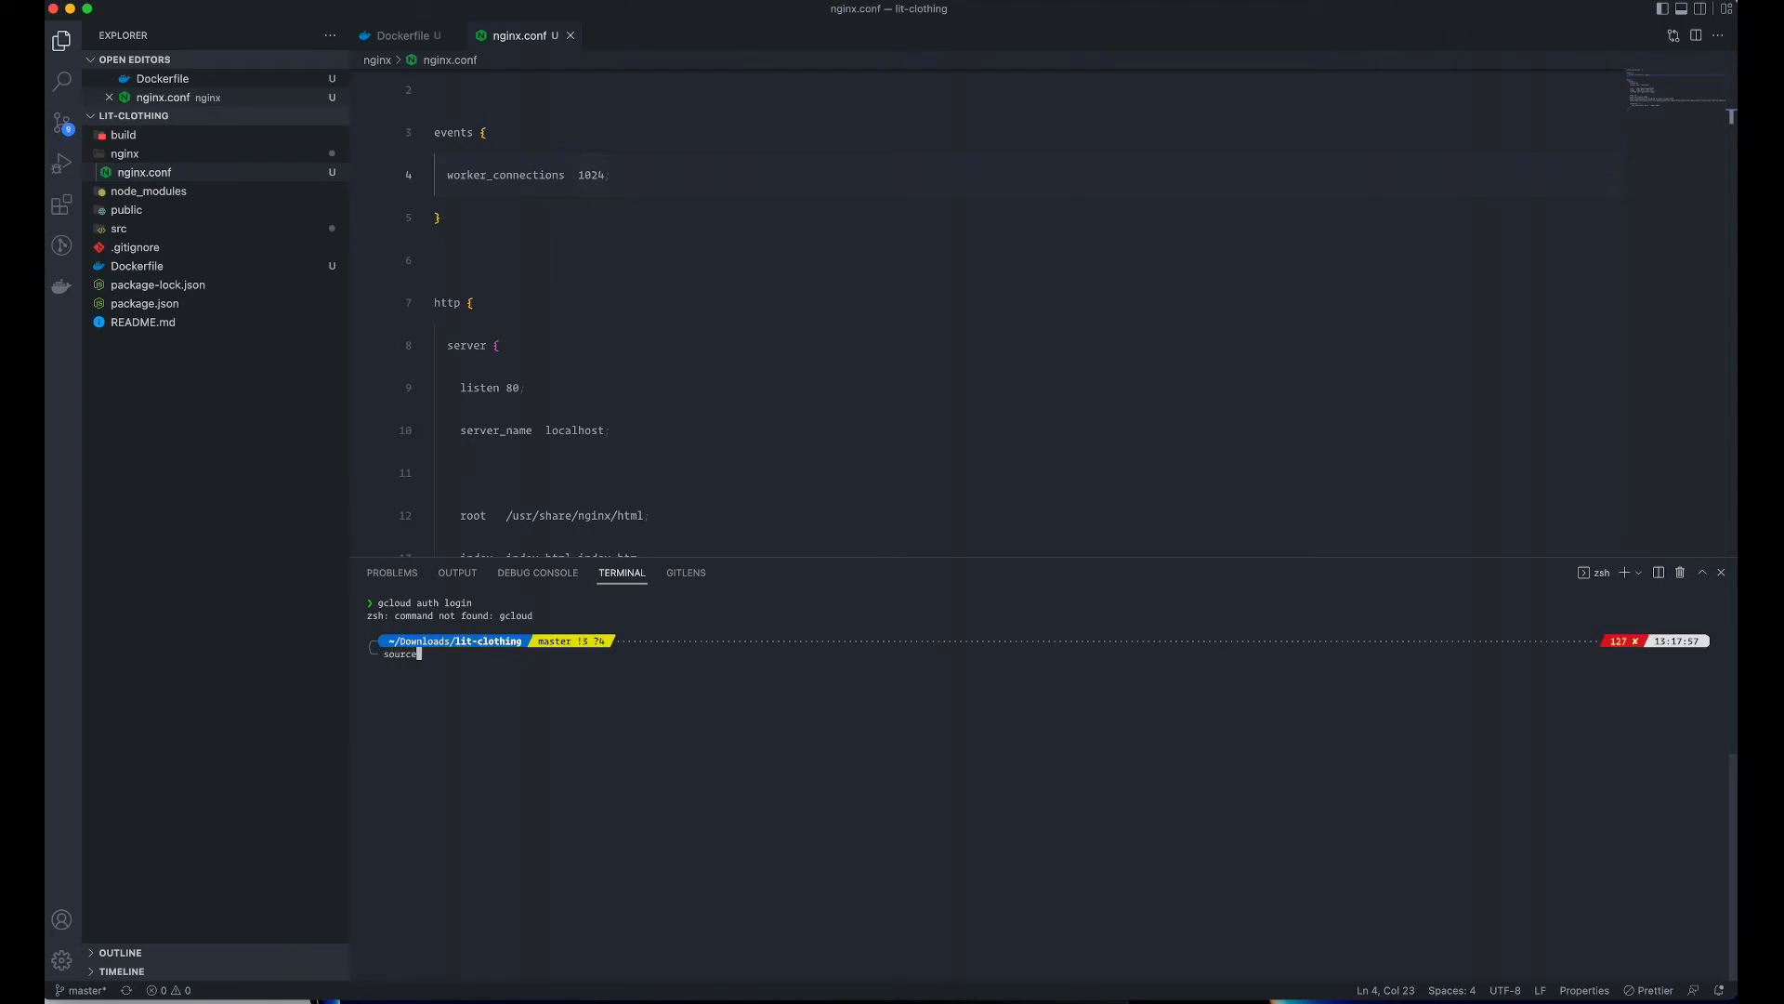
{"action": "type", "text": "~"}
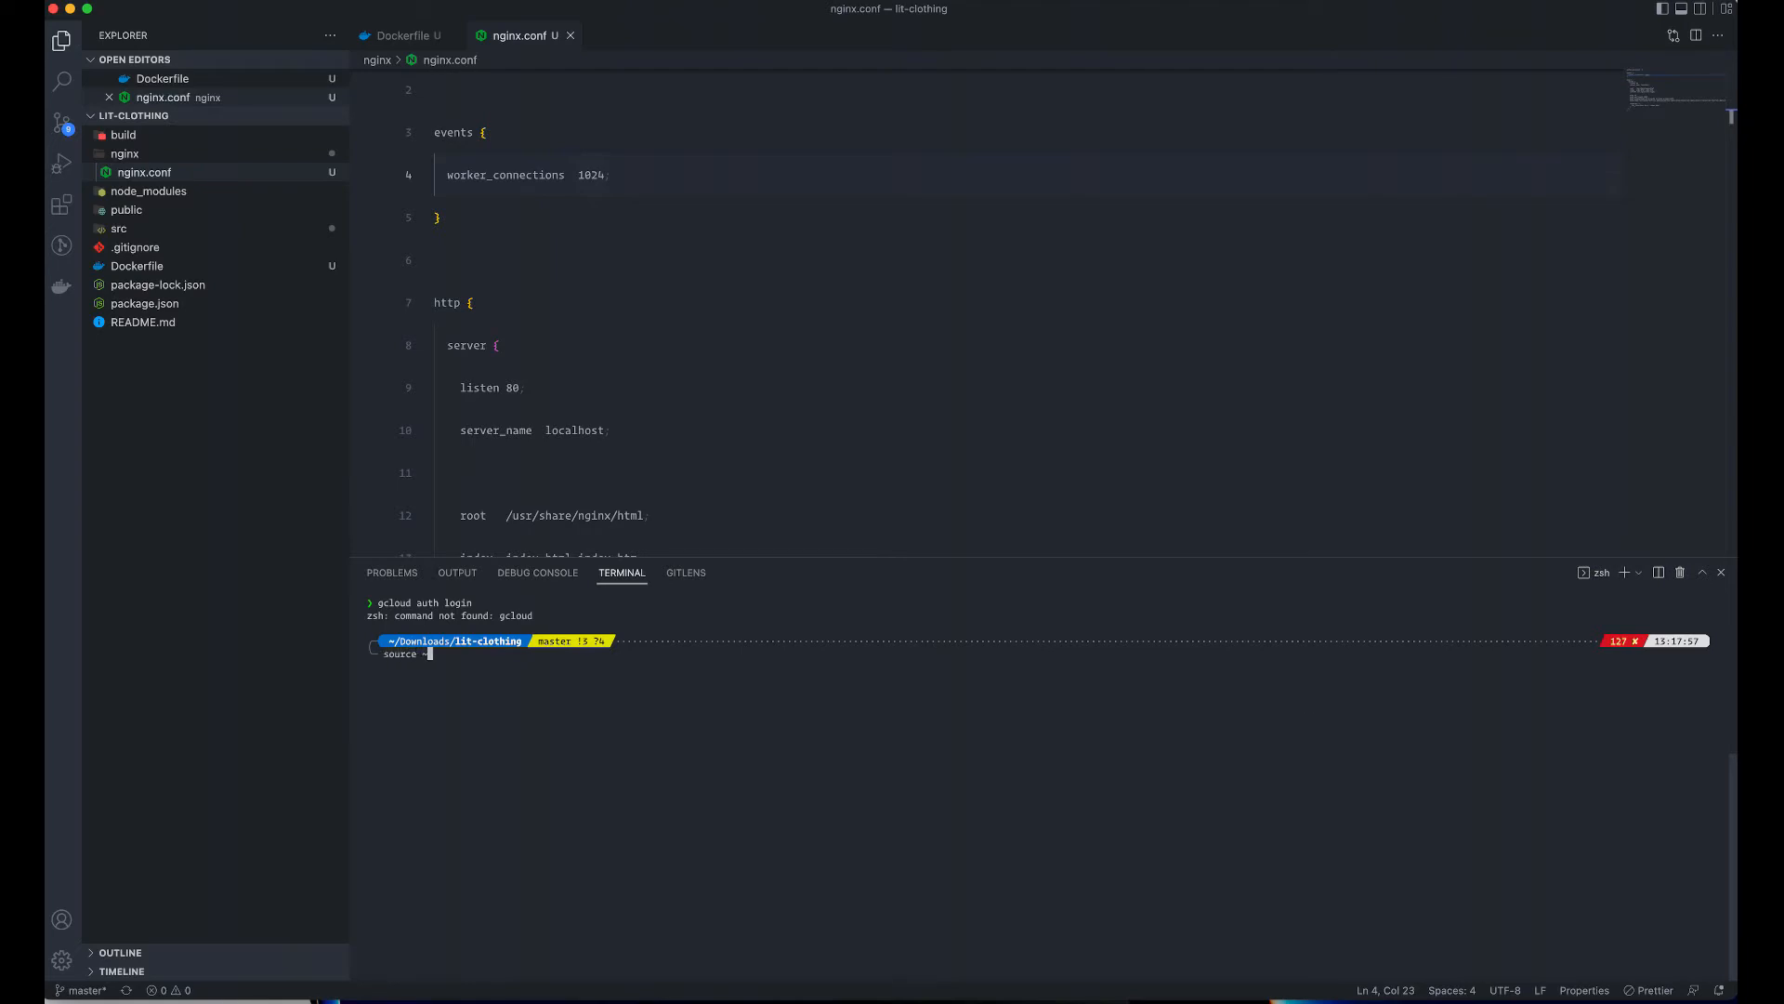
{"action": "type", "text": "~/."}
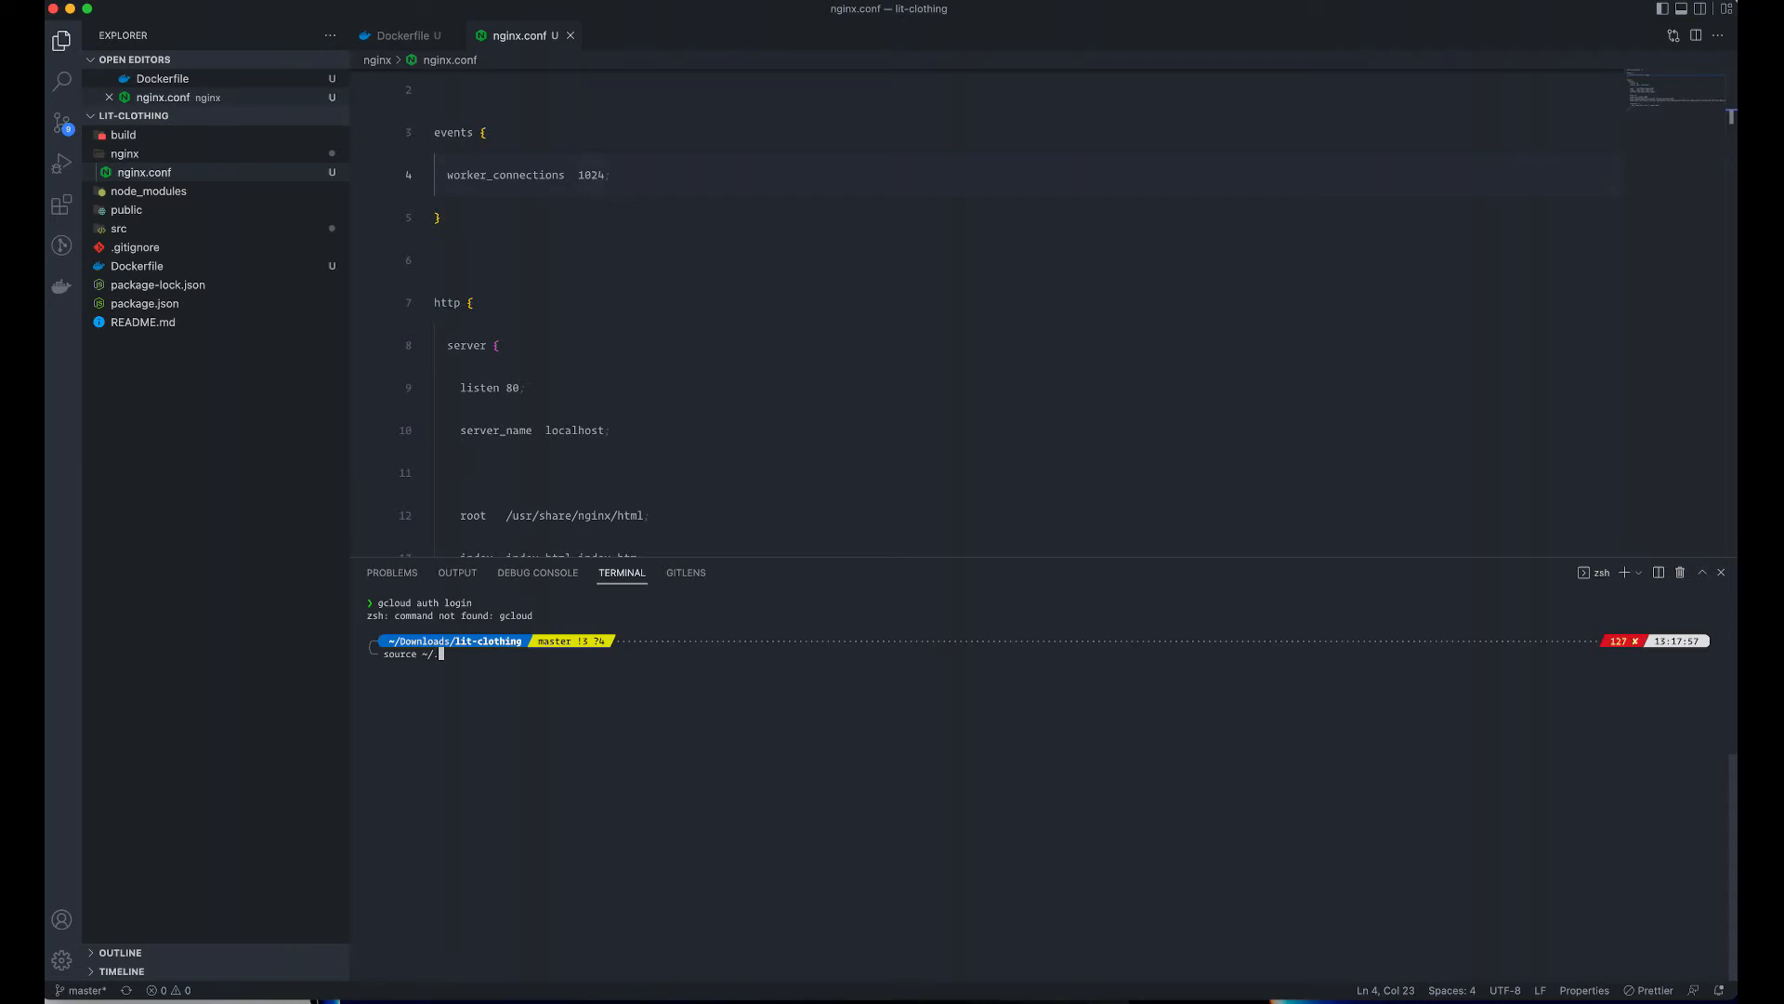
{"action": "type", "text": "zsh"}
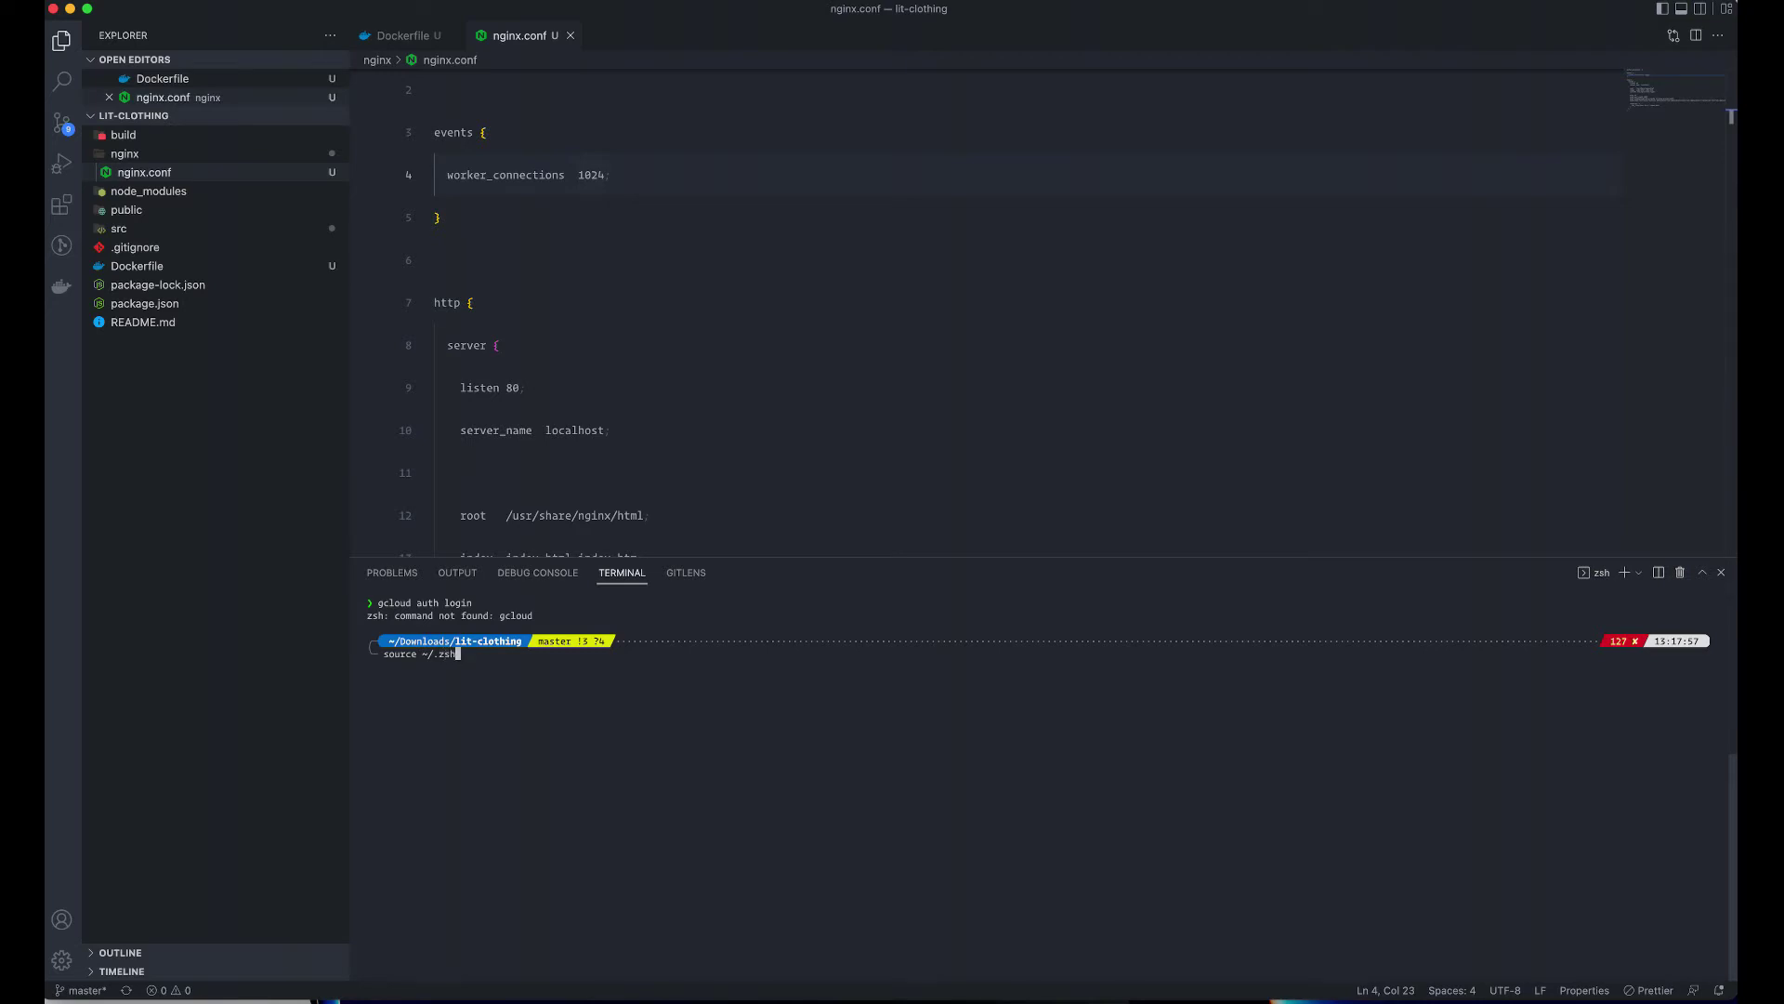
{"action": "key", "text": "Return"}
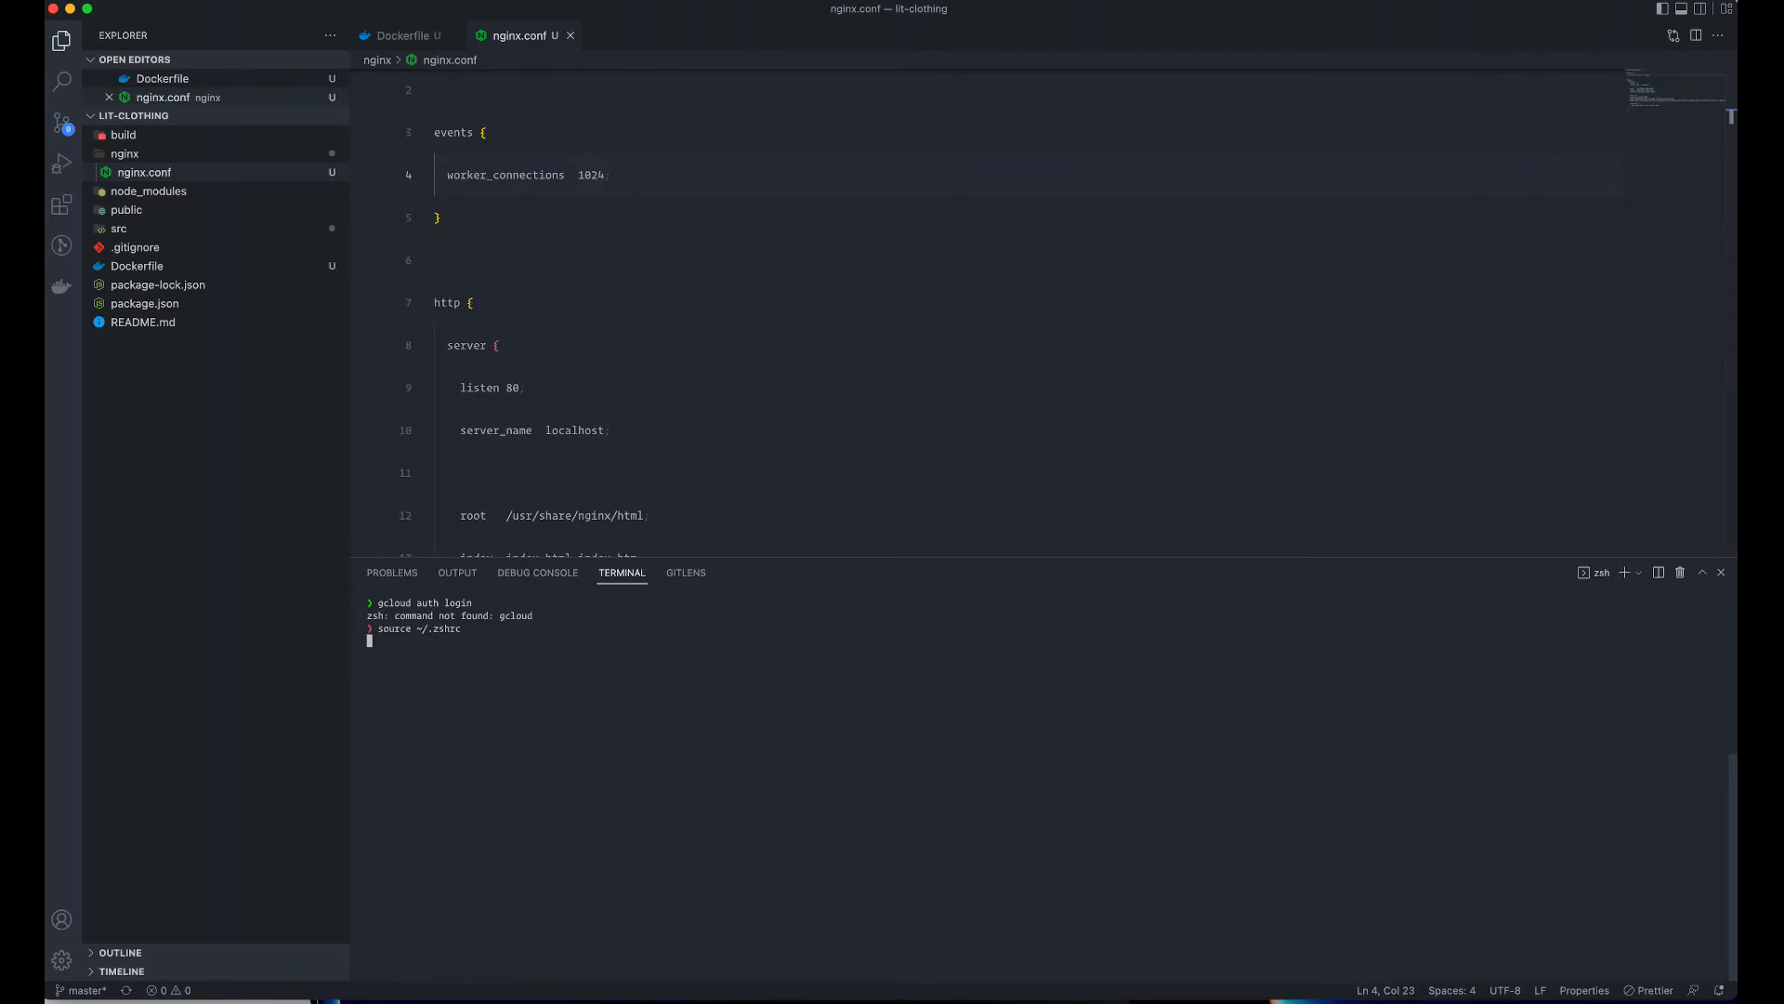
{"action": "key", "text": "Return"}
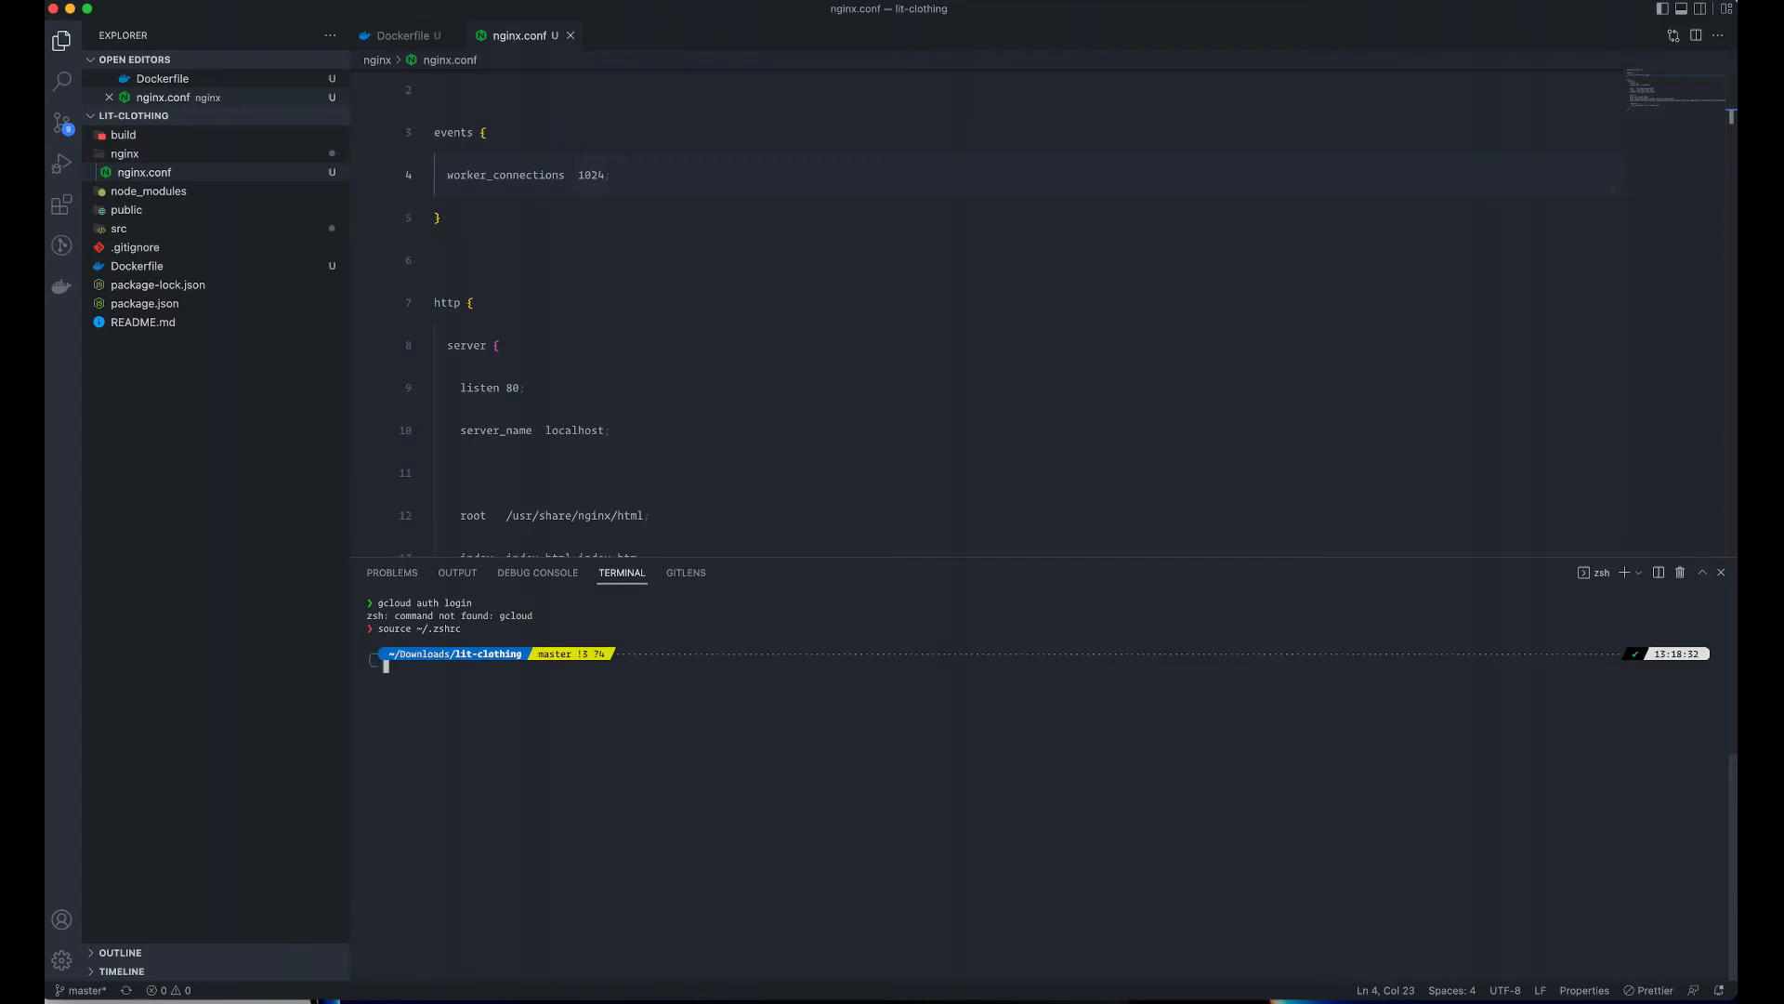
- Rerun gcloud auth login and allow Google Cloud SDK access in the browser consent page
{"action": "type", "text": "gcloud auth login"}
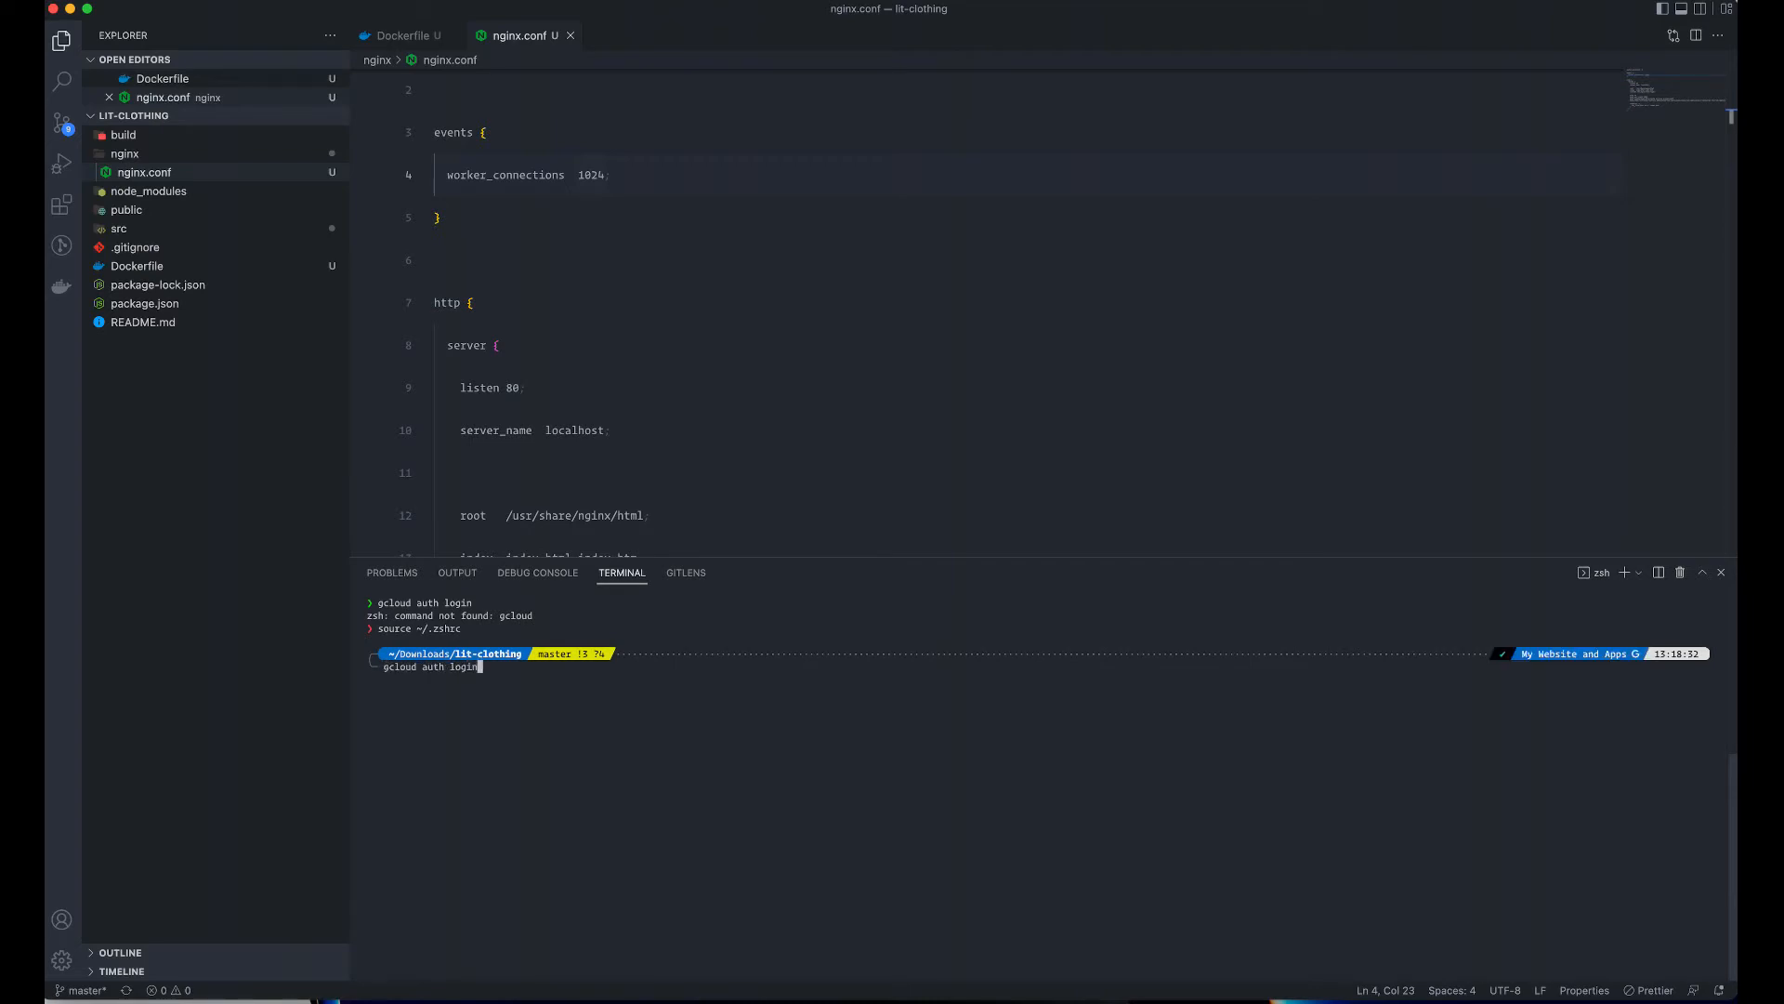
{"action": "key", "text": "Return"}
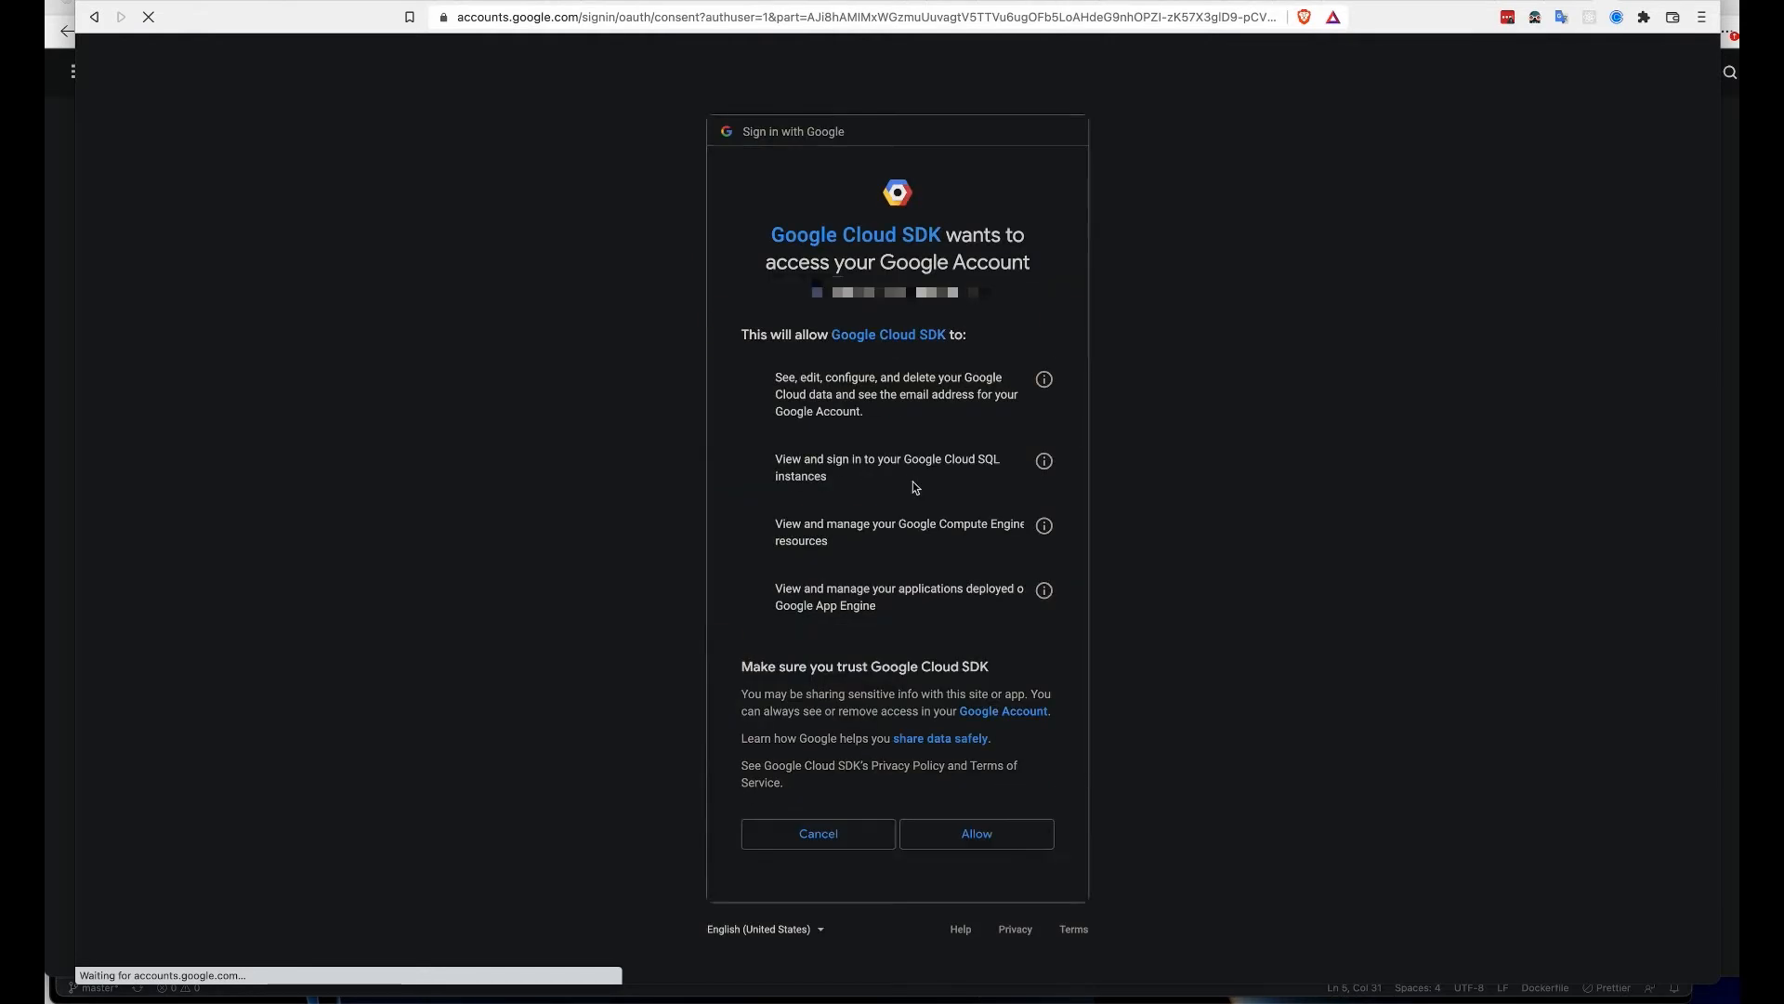
{"action": "left_click", "coordinate": [976, 832]}
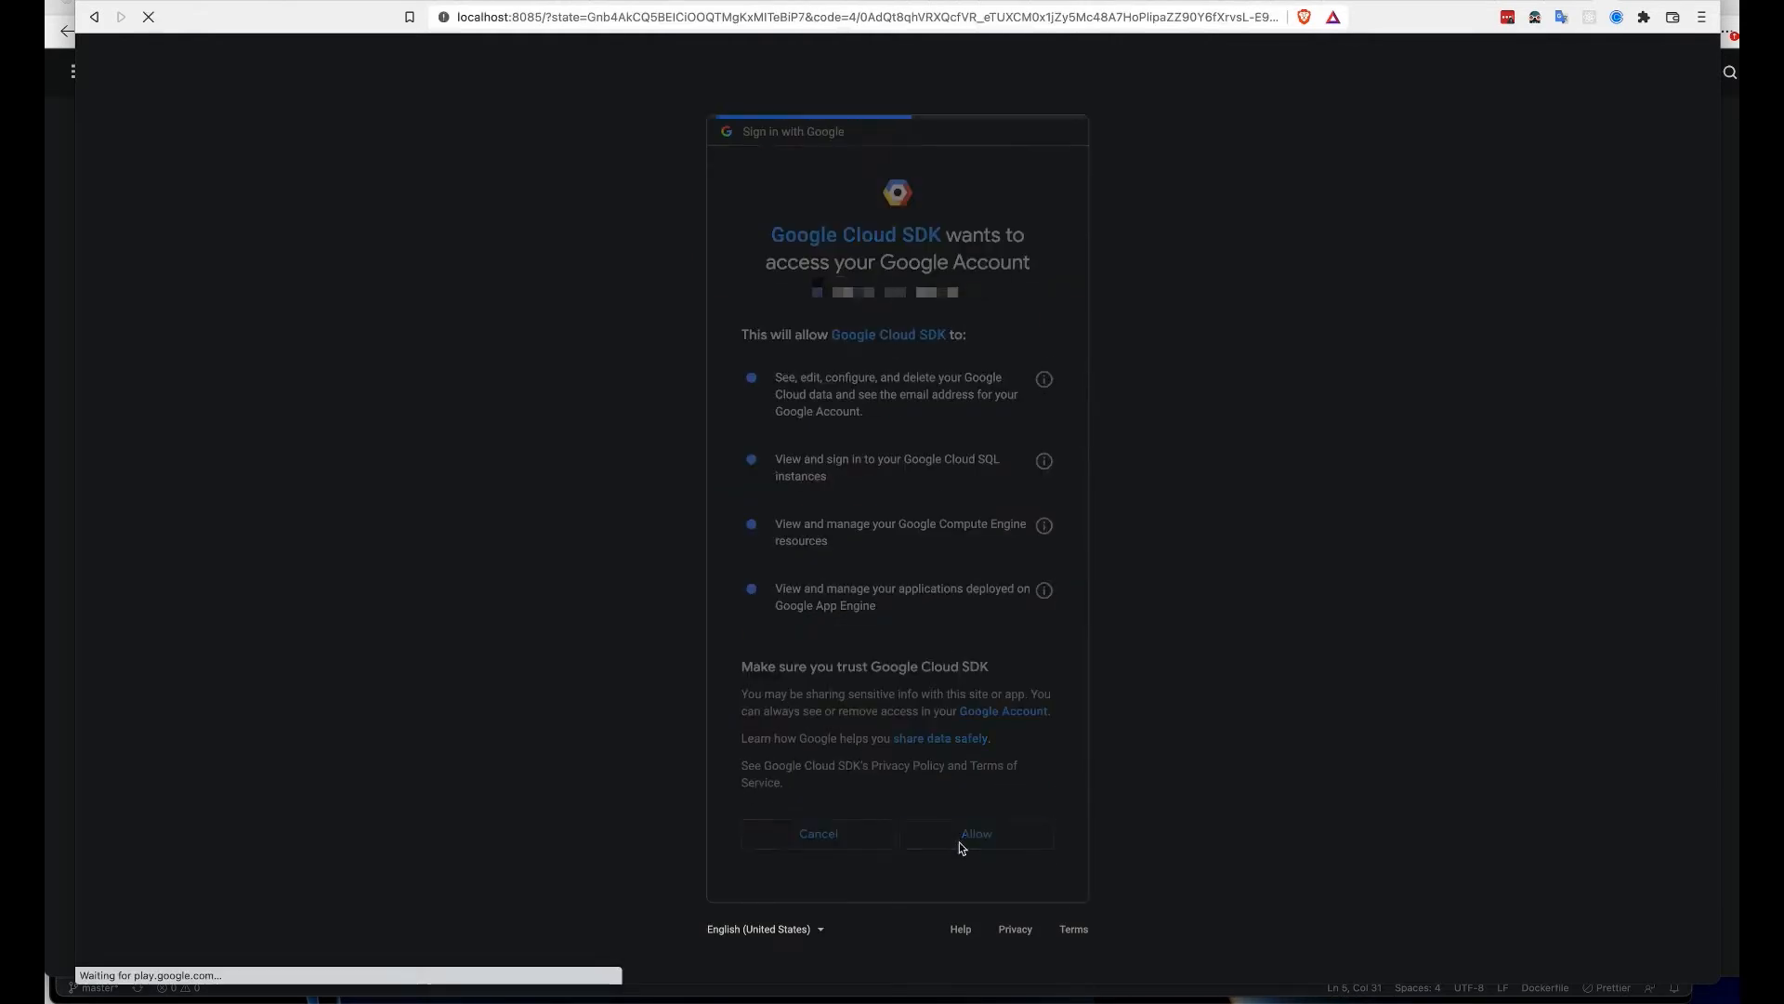
{"action": "left_click", "coordinate": [975, 833]}
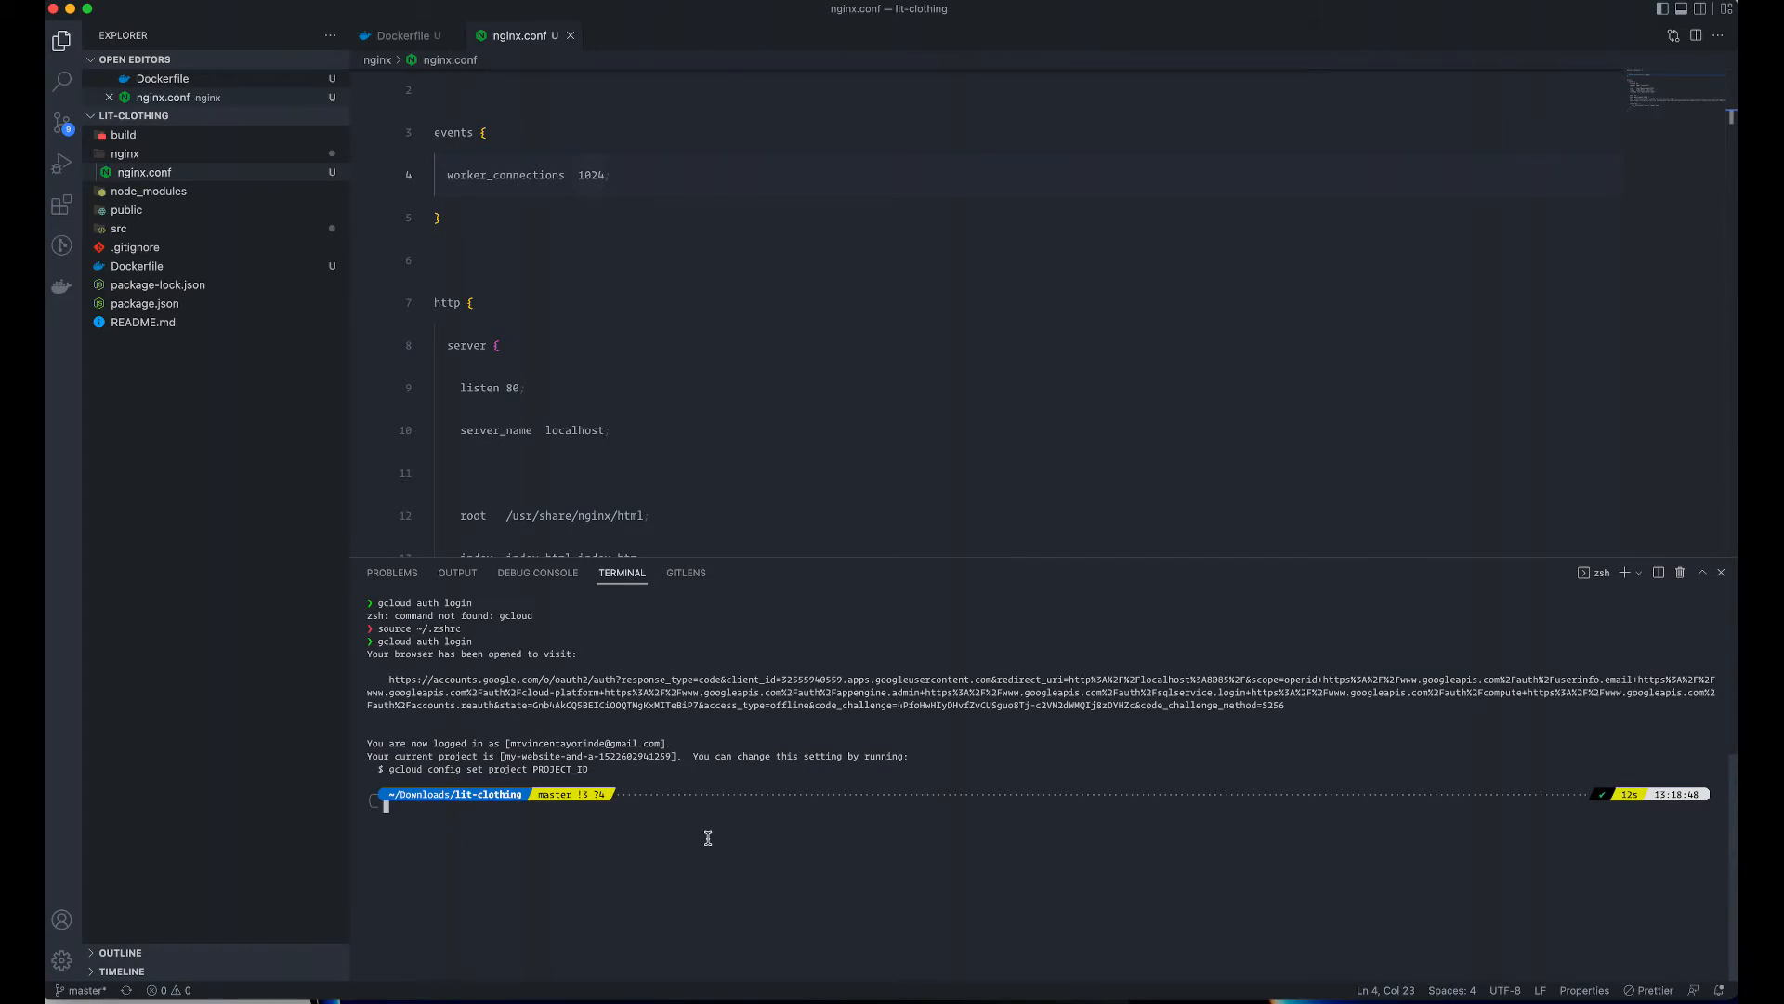
{"action": "mouse_move", "coordinate": [635, 829]}
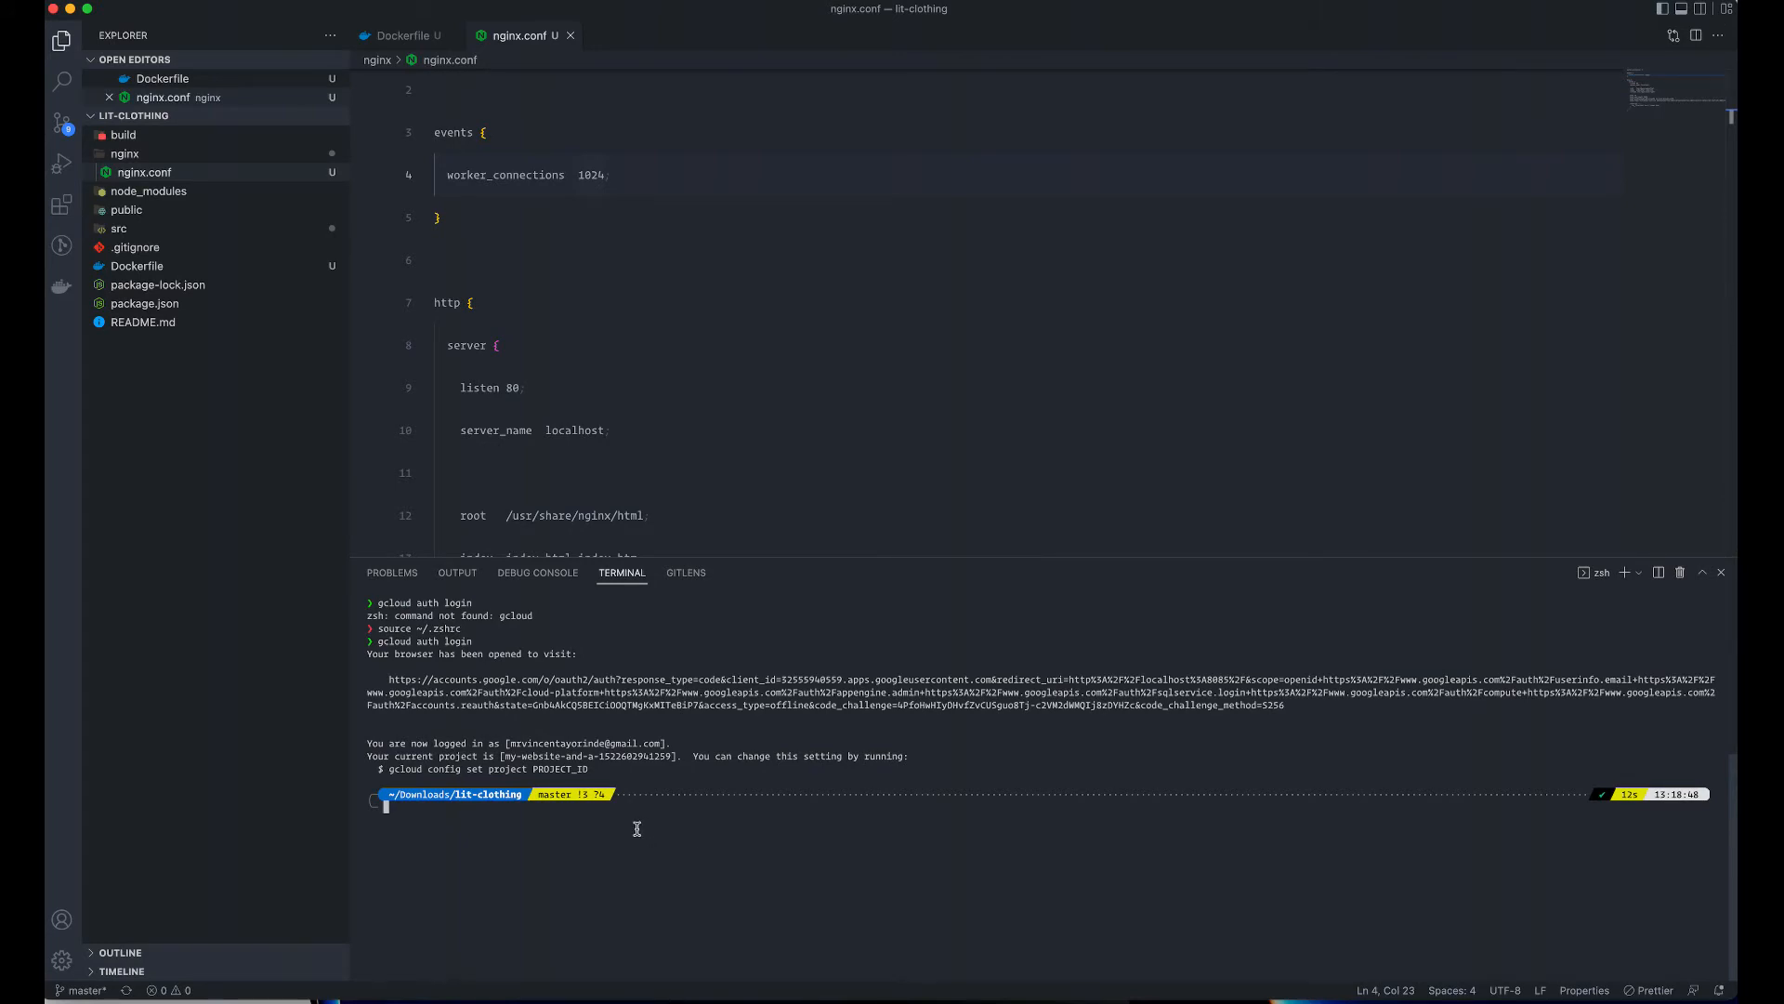
{"action": "mouse_move", "coordinate": [565, 840]}
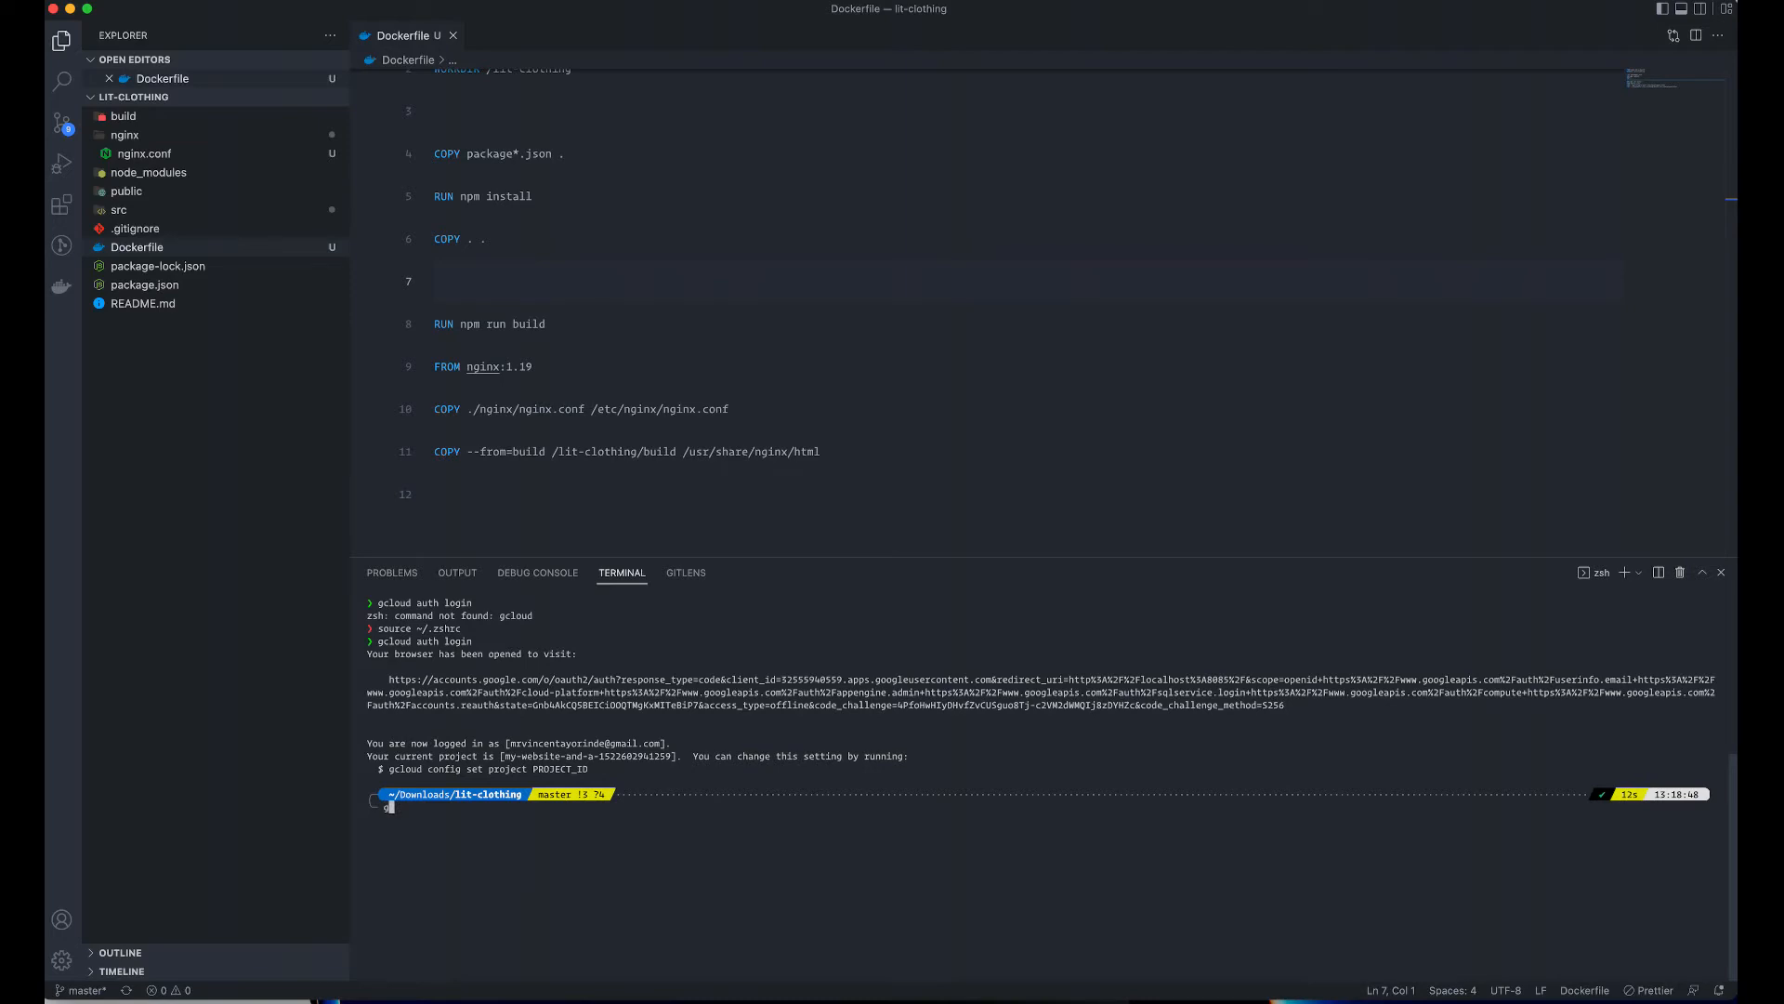
- Start typing gcloud config set project in the terminal, project ID still missing
{"action": "type", "text": "gcloud"}
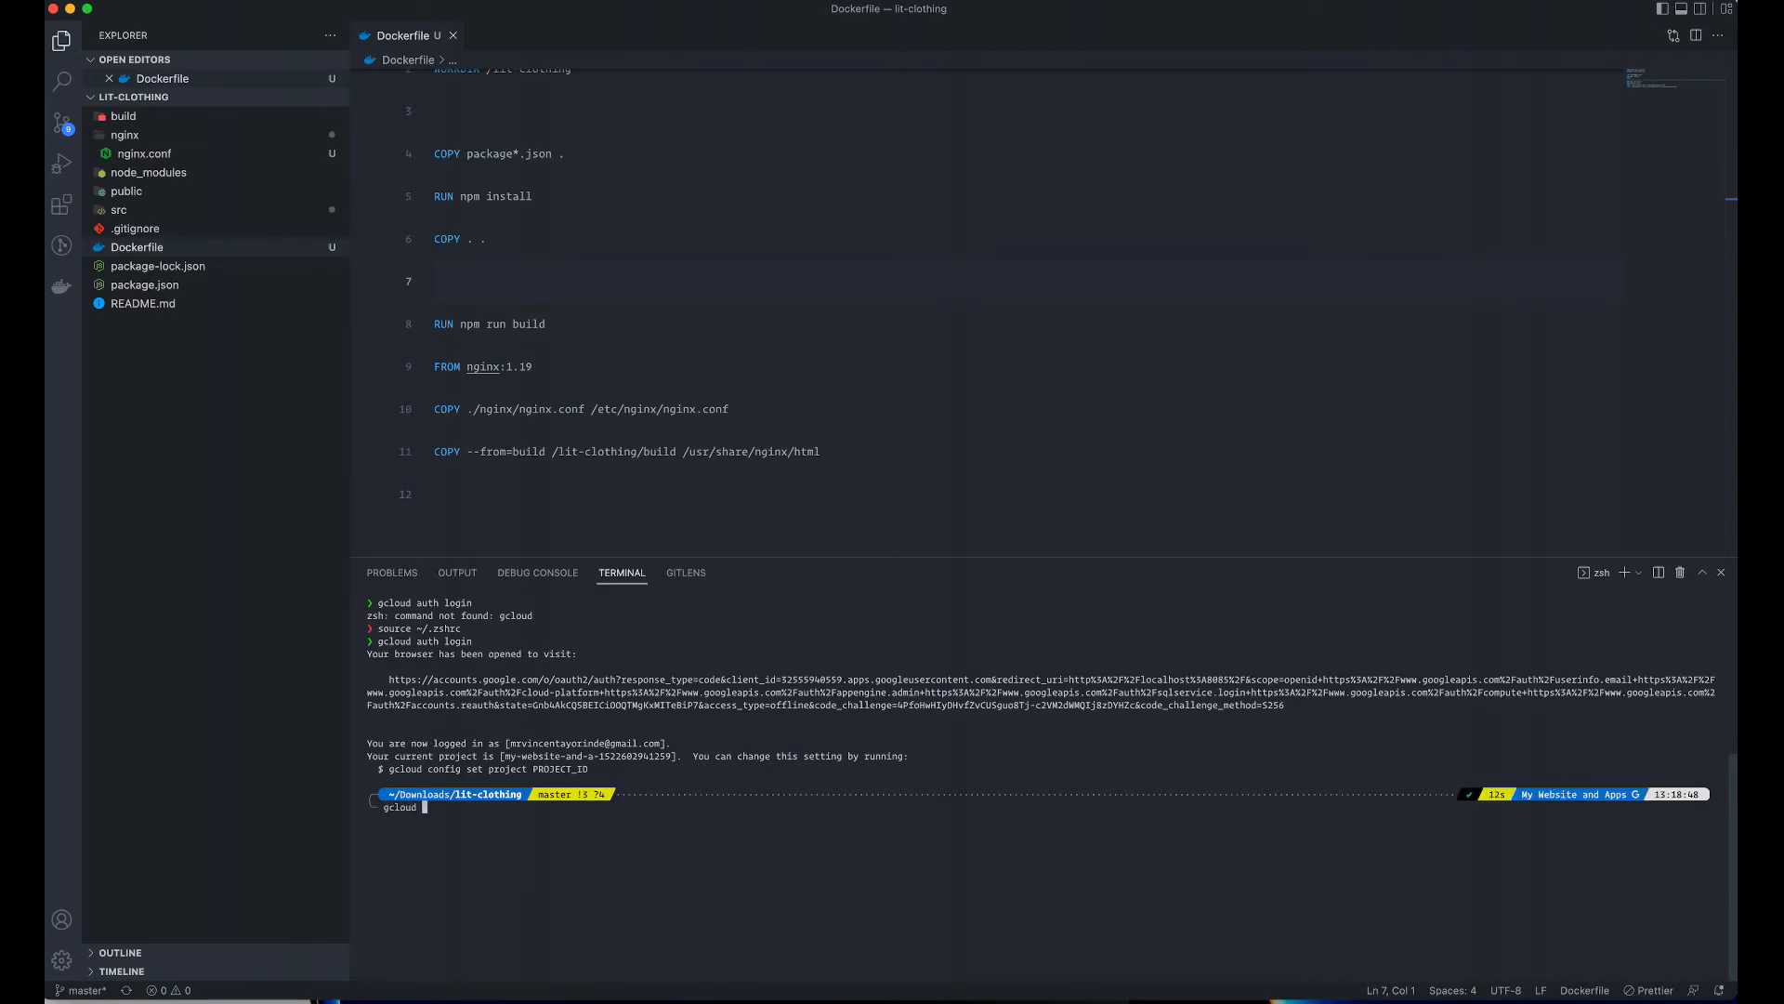
{"action": "type", "text": "con"}
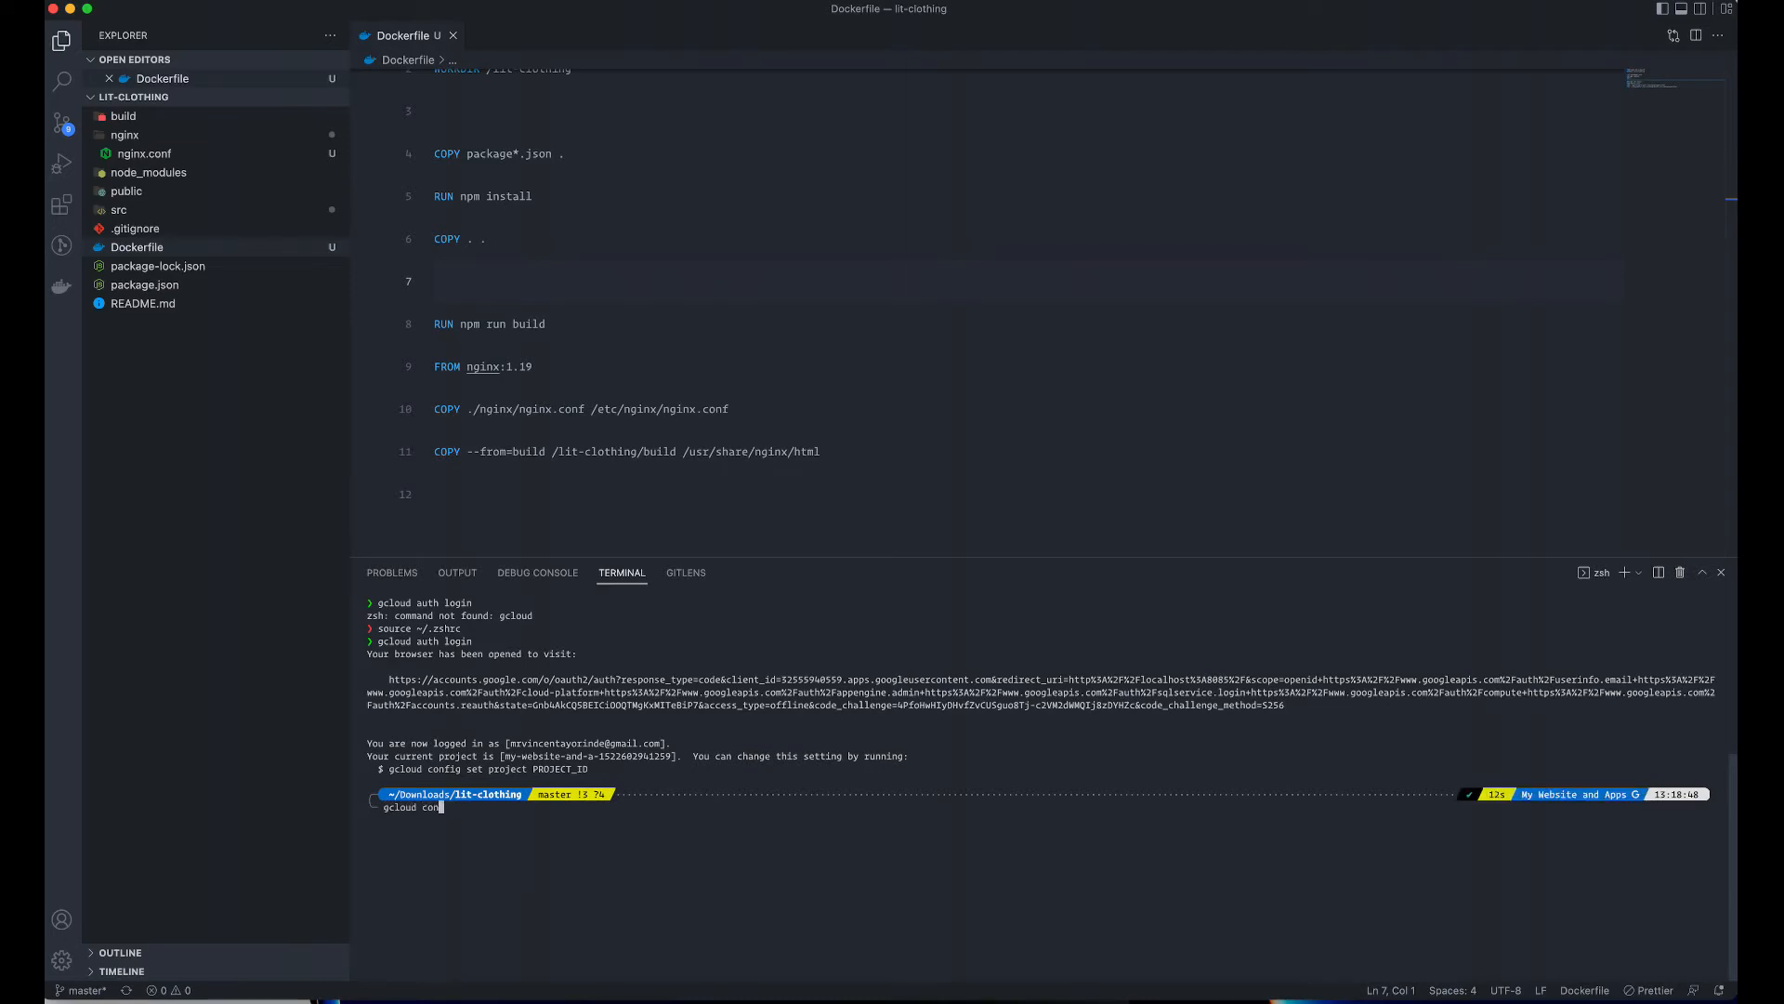
{"action": "type", "text": "ig set pr"}
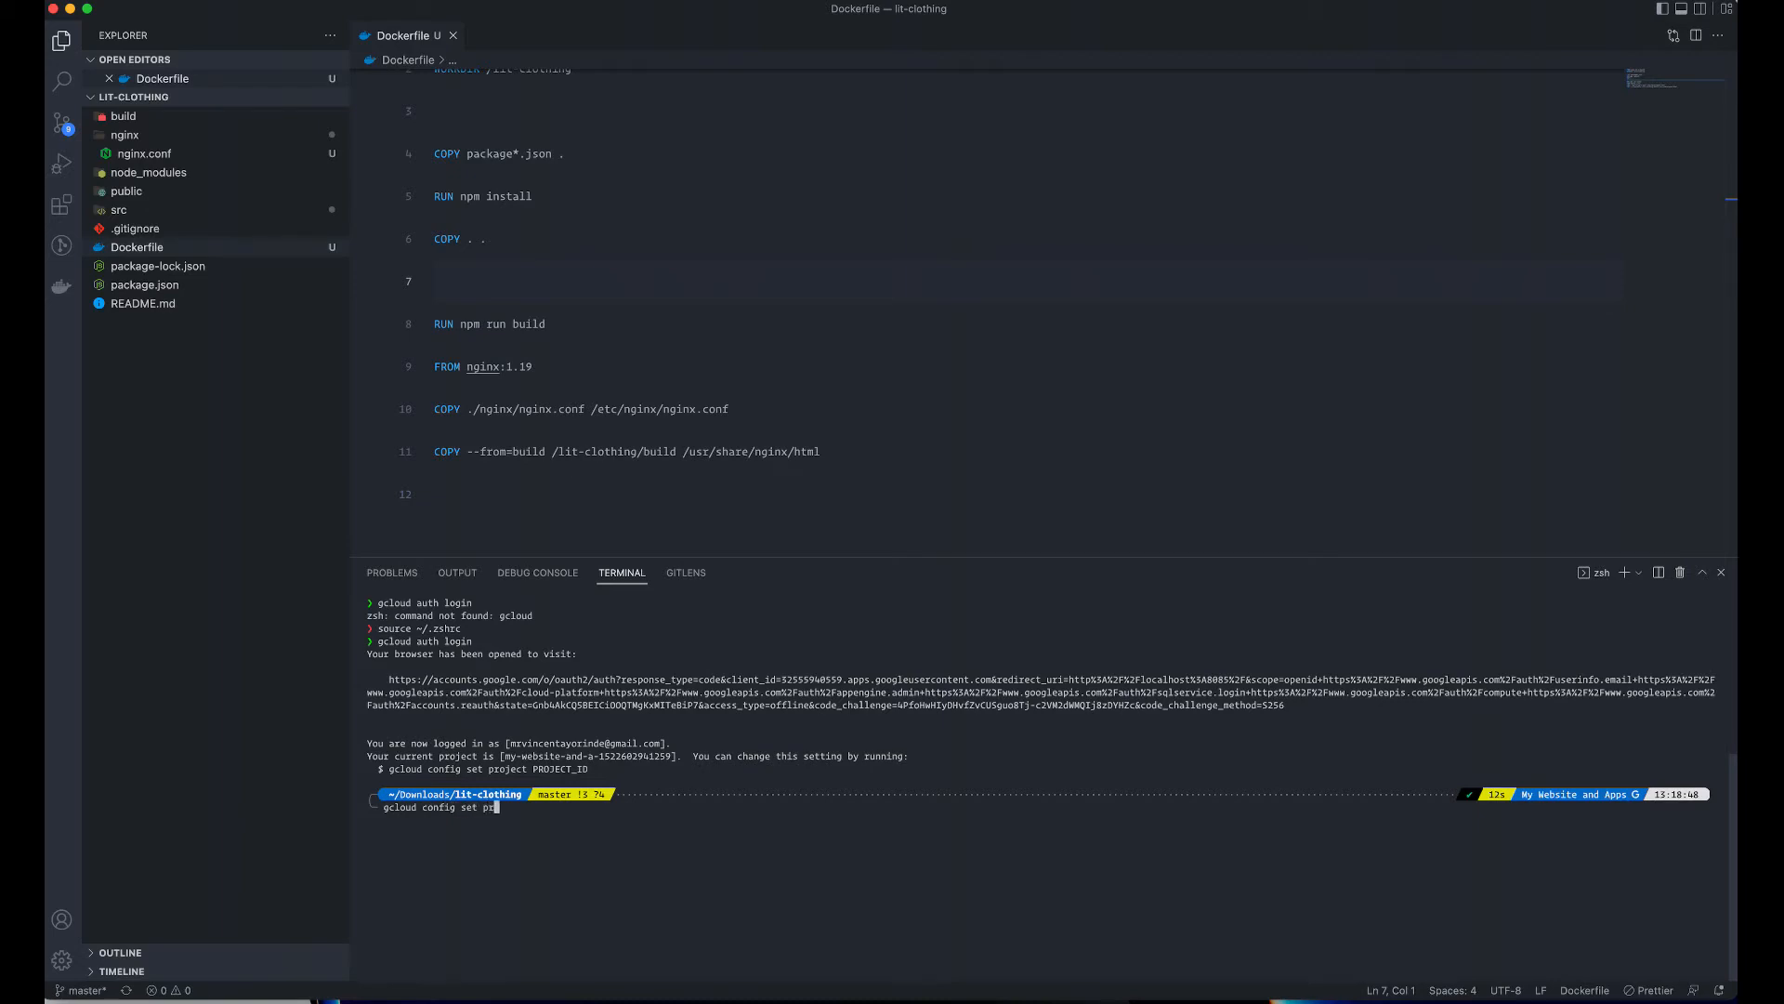
{"action": "type", "text": "oject"}
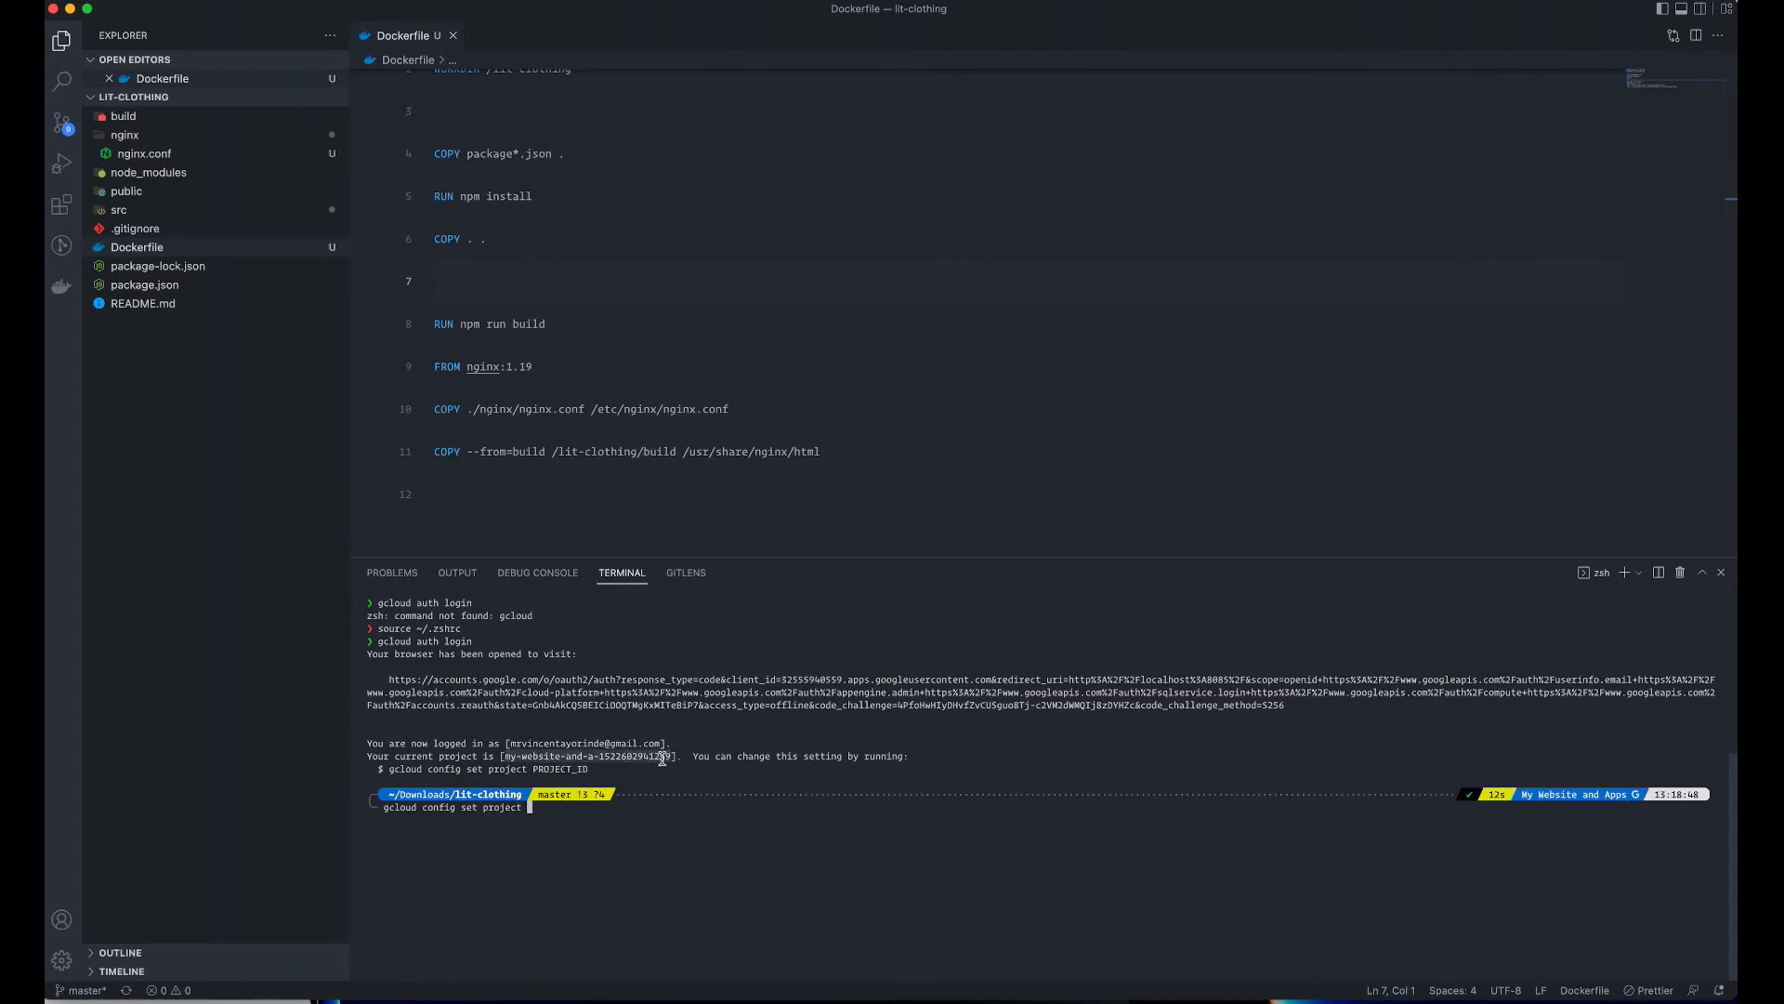
{"action": "right_click", "coordinate": [657, 820]}
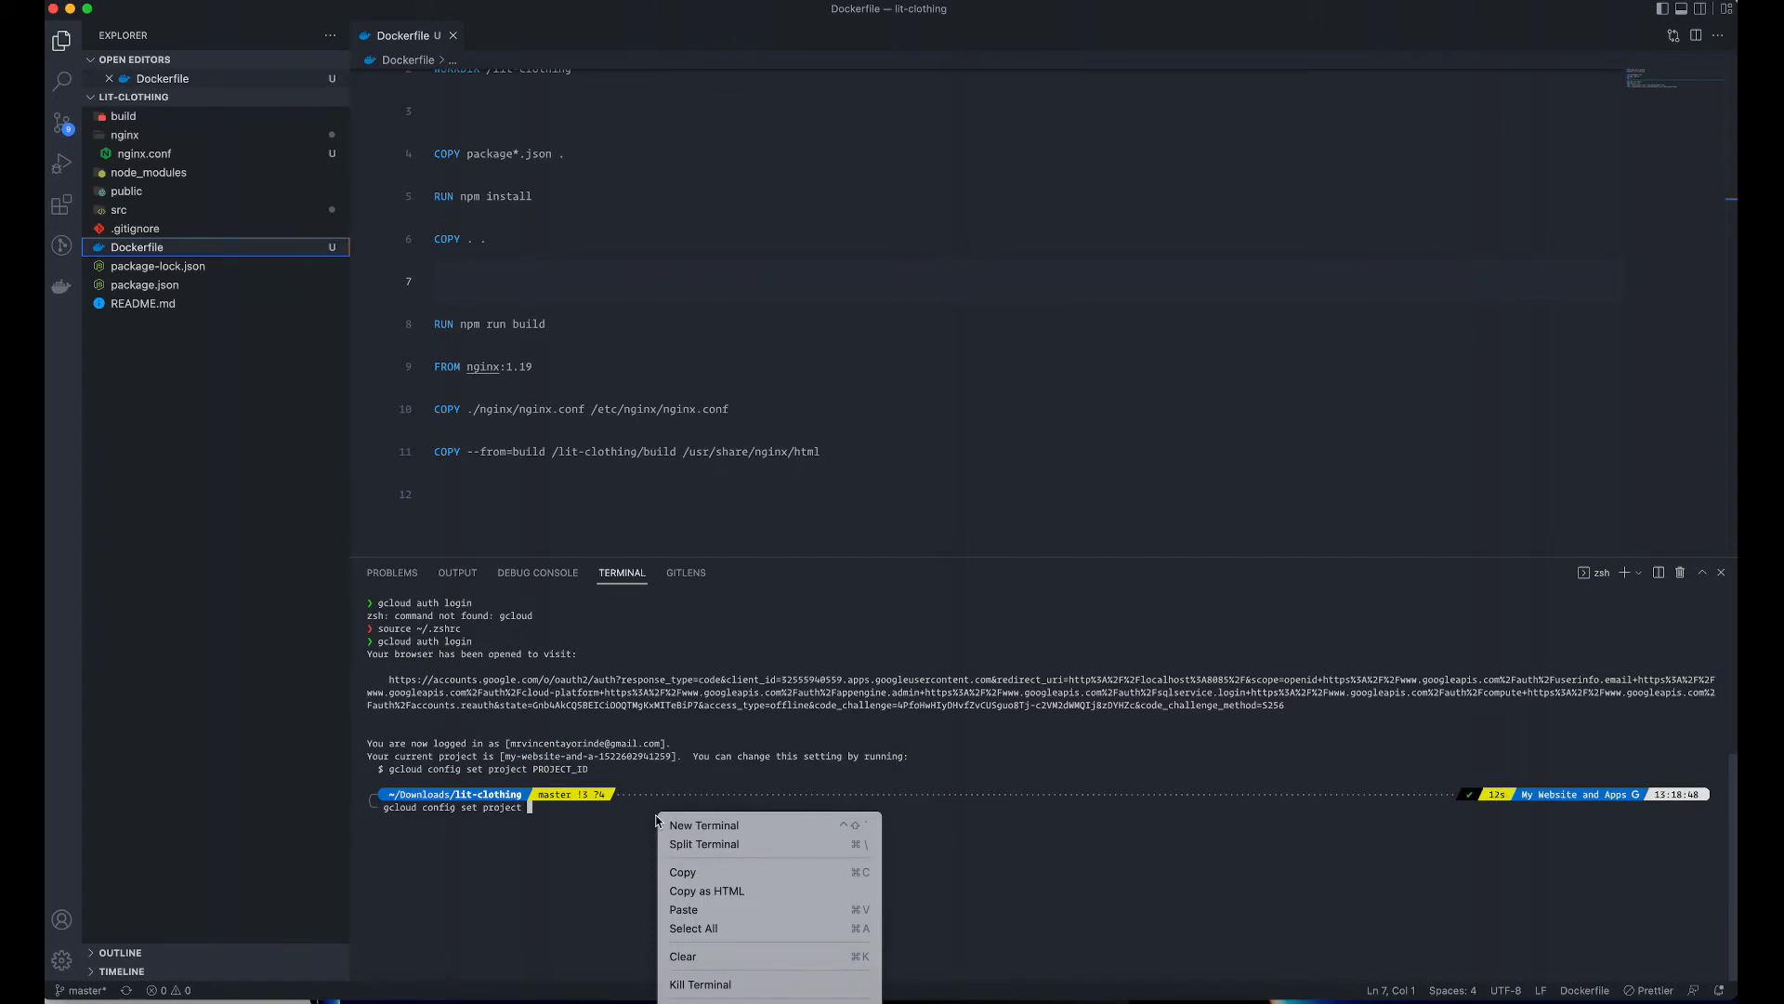
{"action": "left_click", "coordinate": [682, 909]}
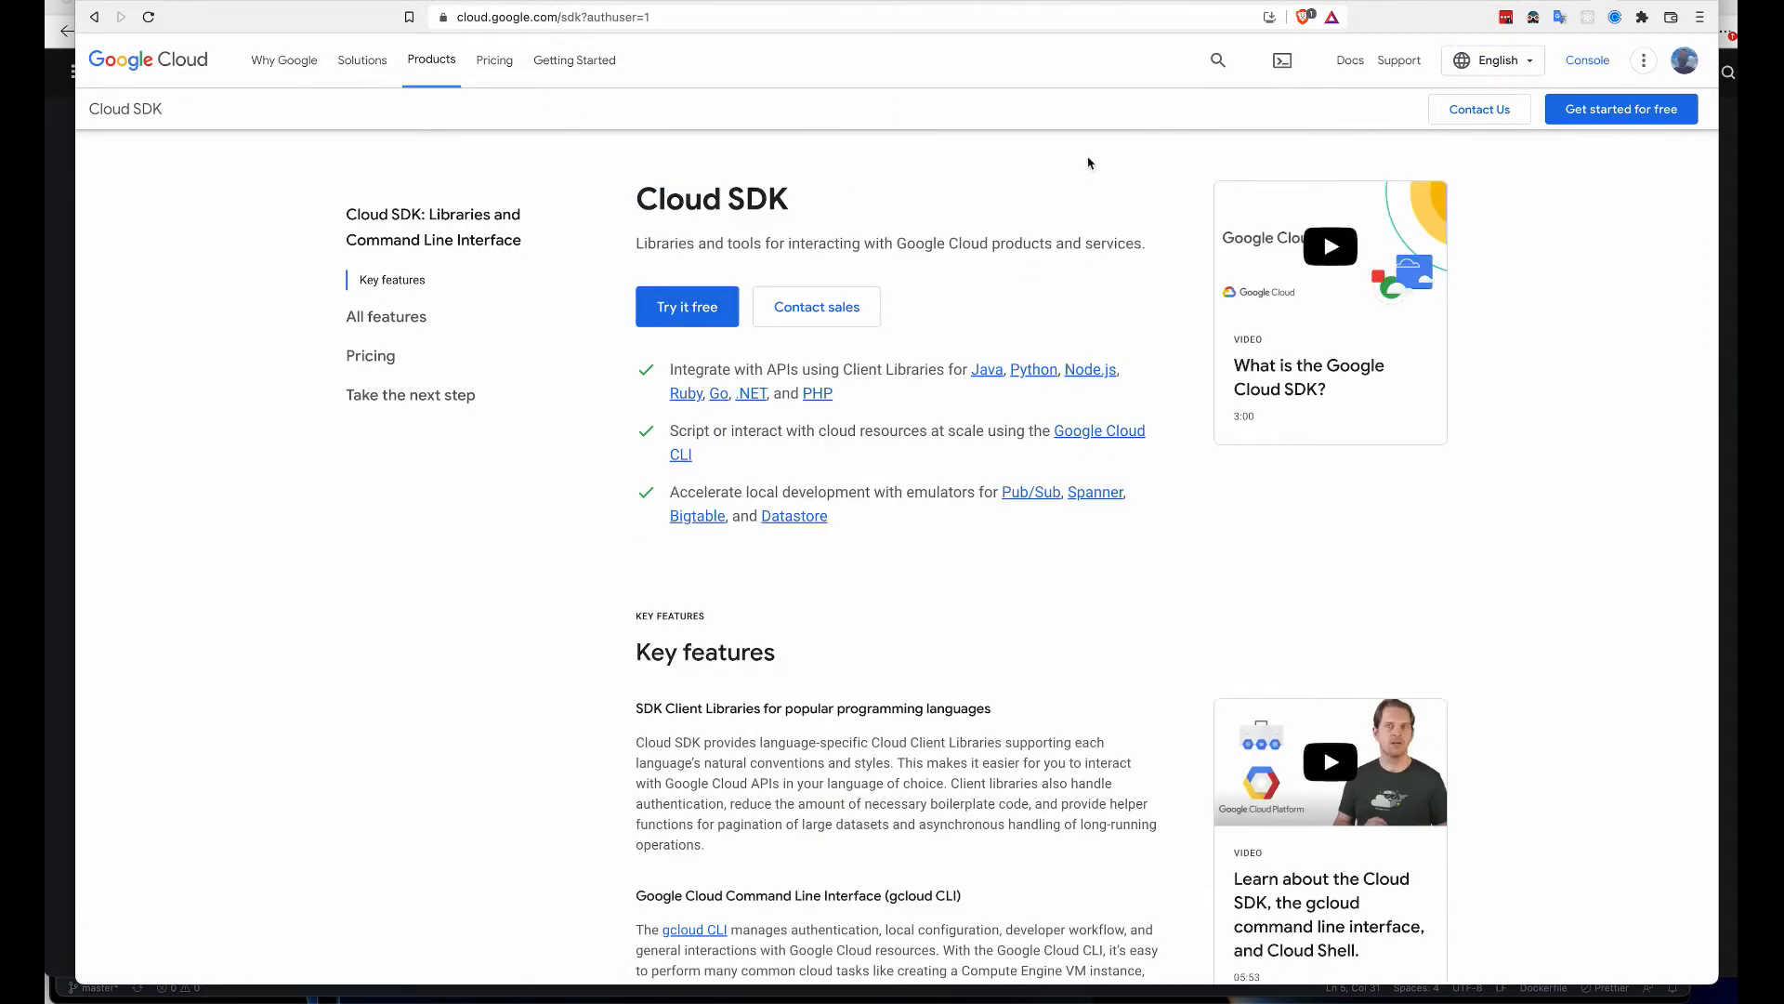
{"action": "left_click", "coordinate": [1586, 59]}
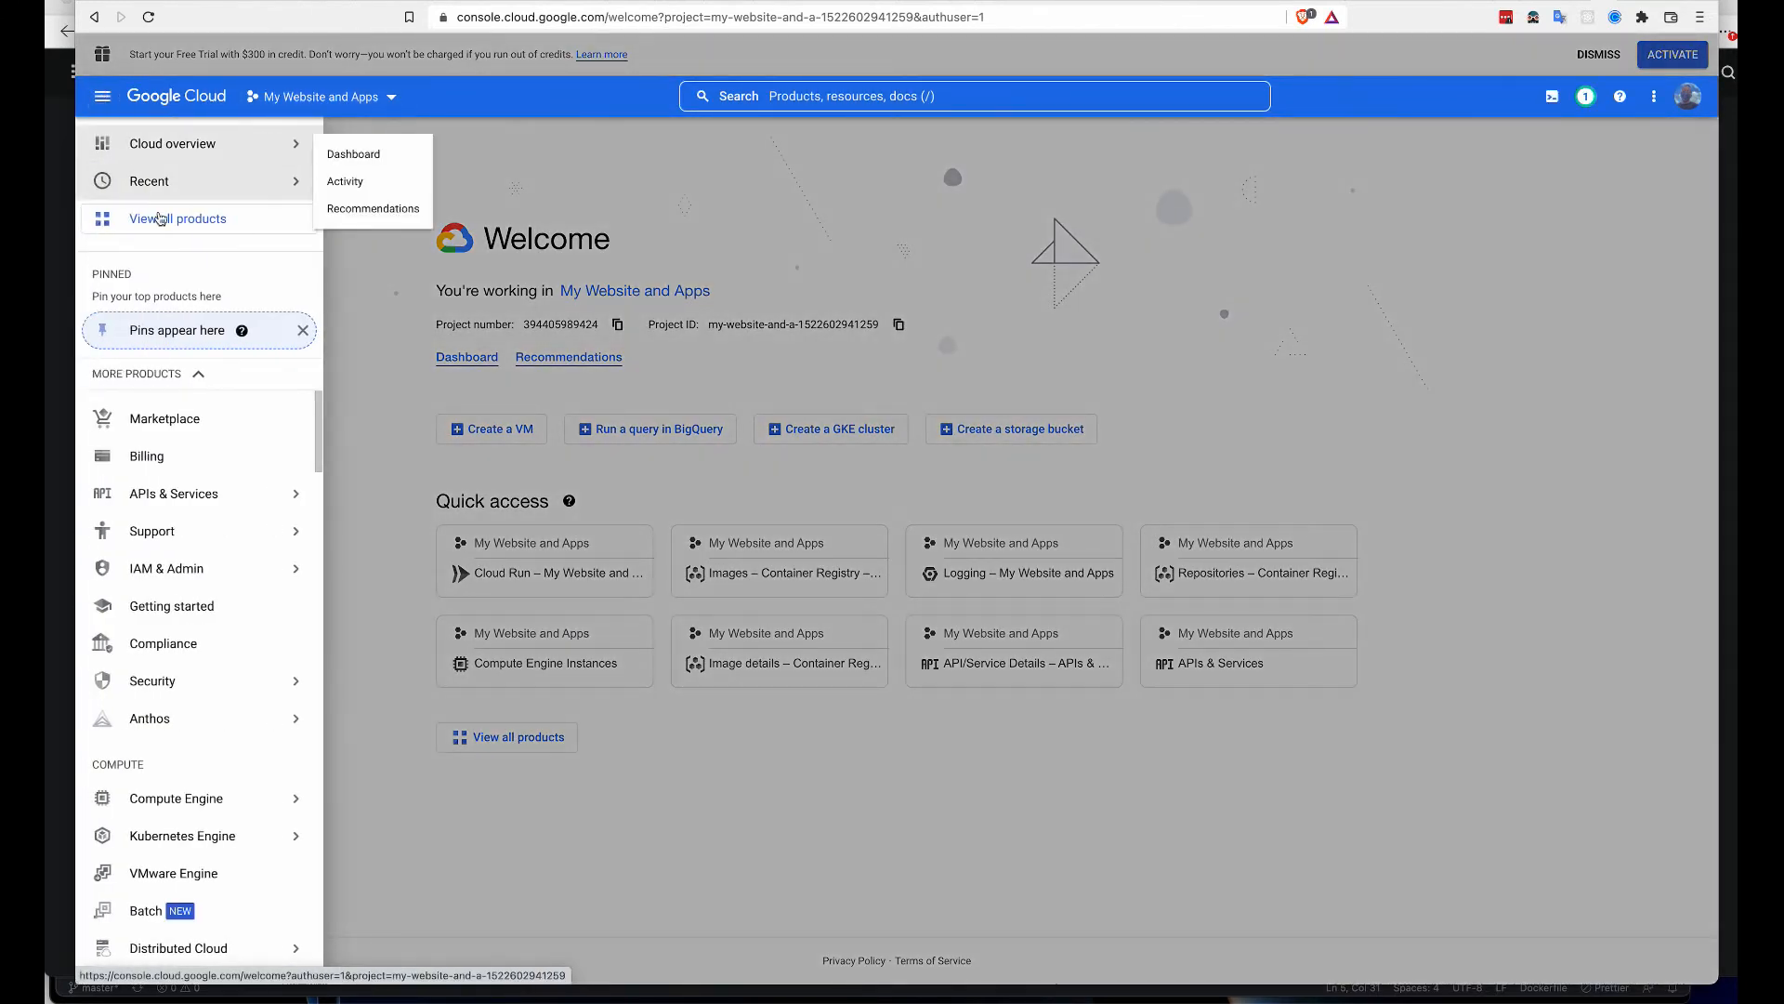
{"action": "left_click", "coordinate": [322, 95]}
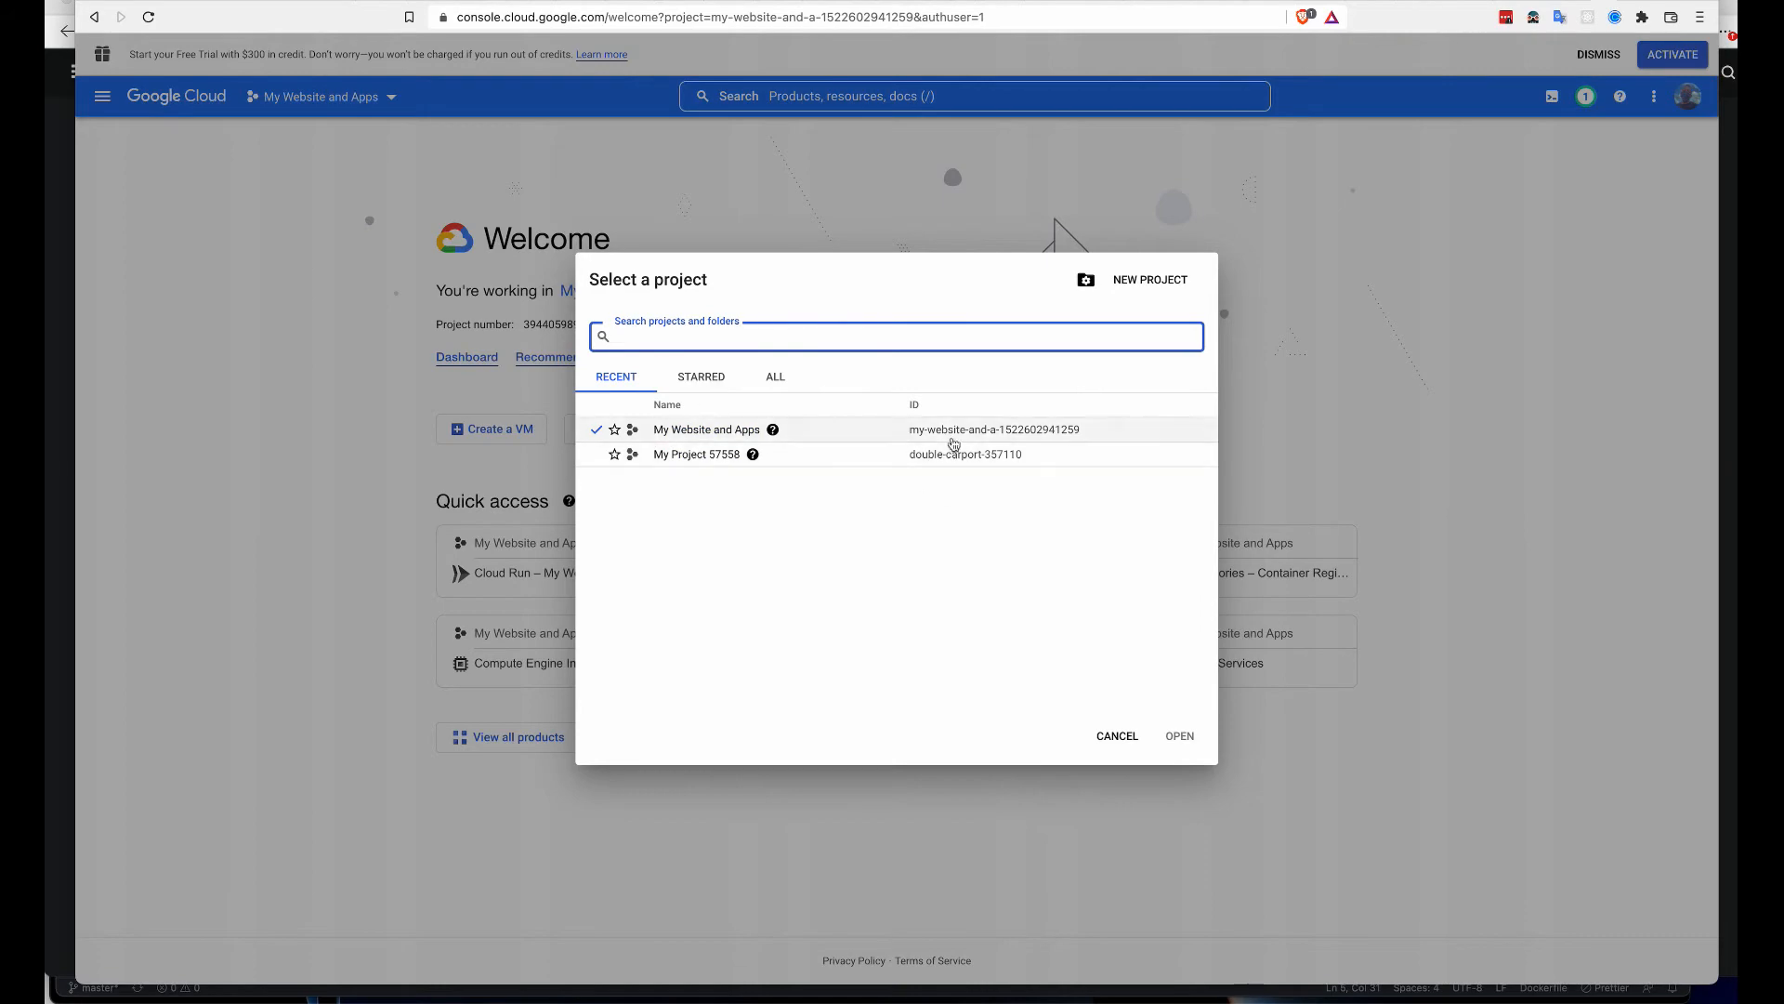
{"action": "double_click", "coordinate": [993, 429]}
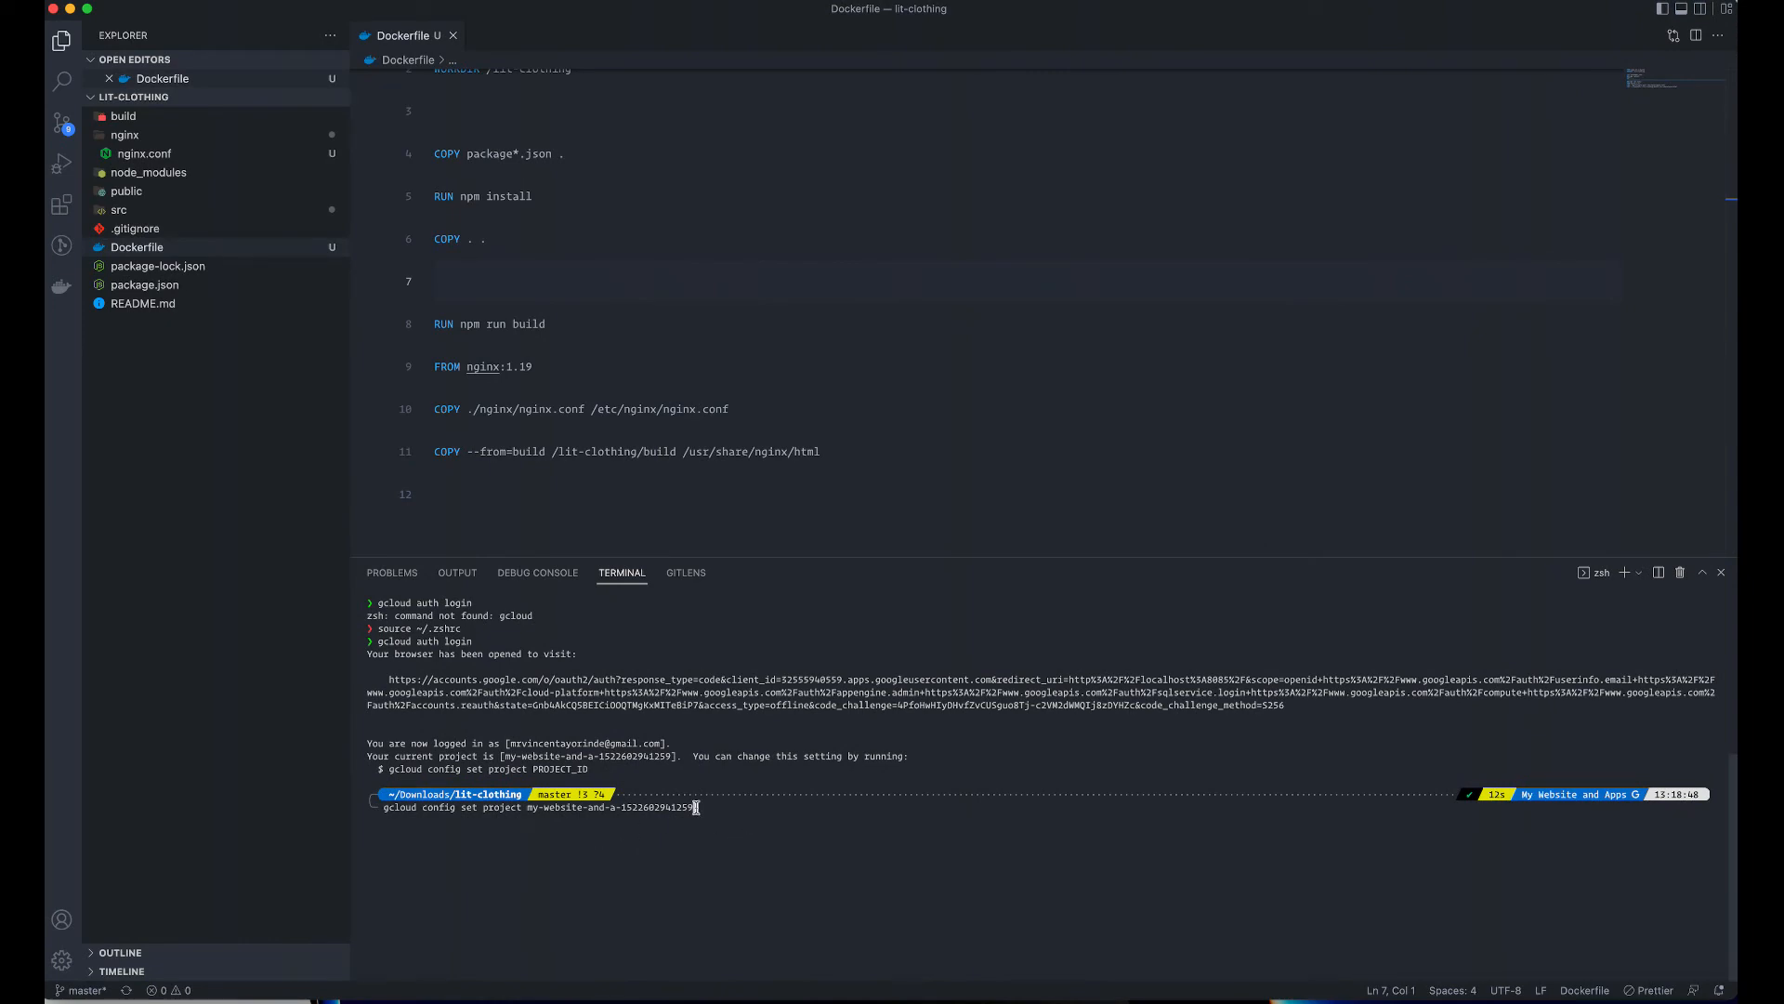
{"action": "key", "text": "Return"}
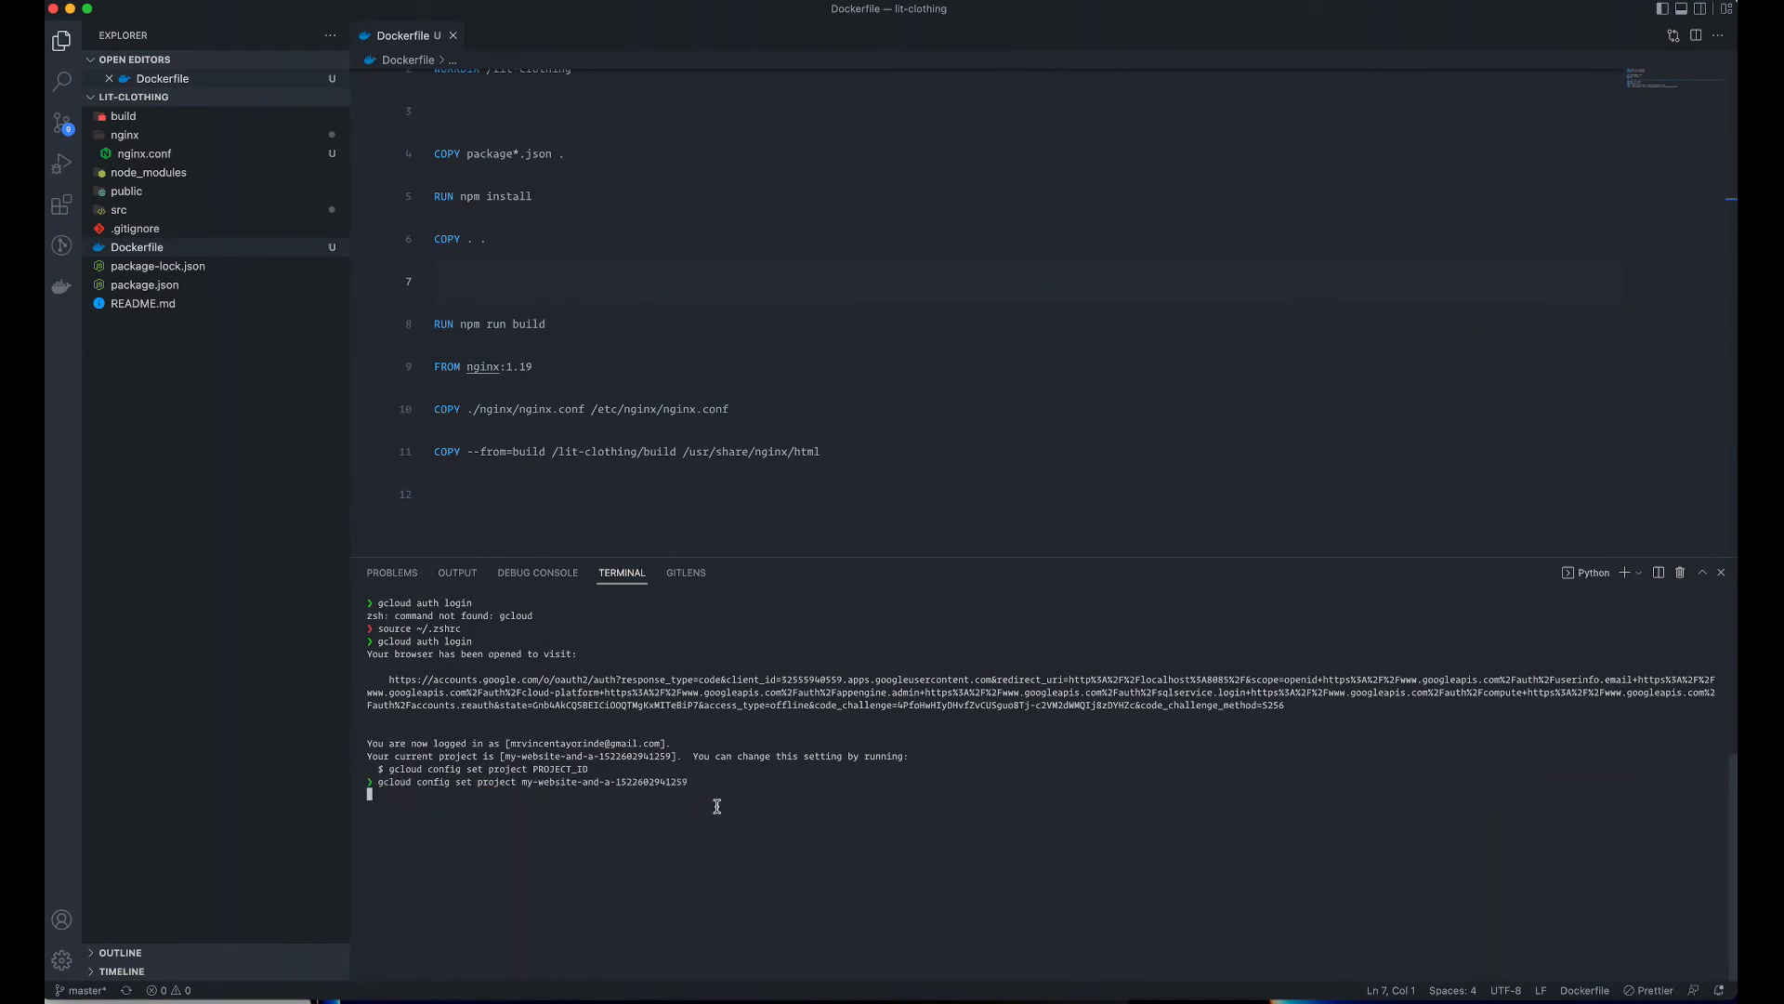
{"action": "key", "text": "Return"}
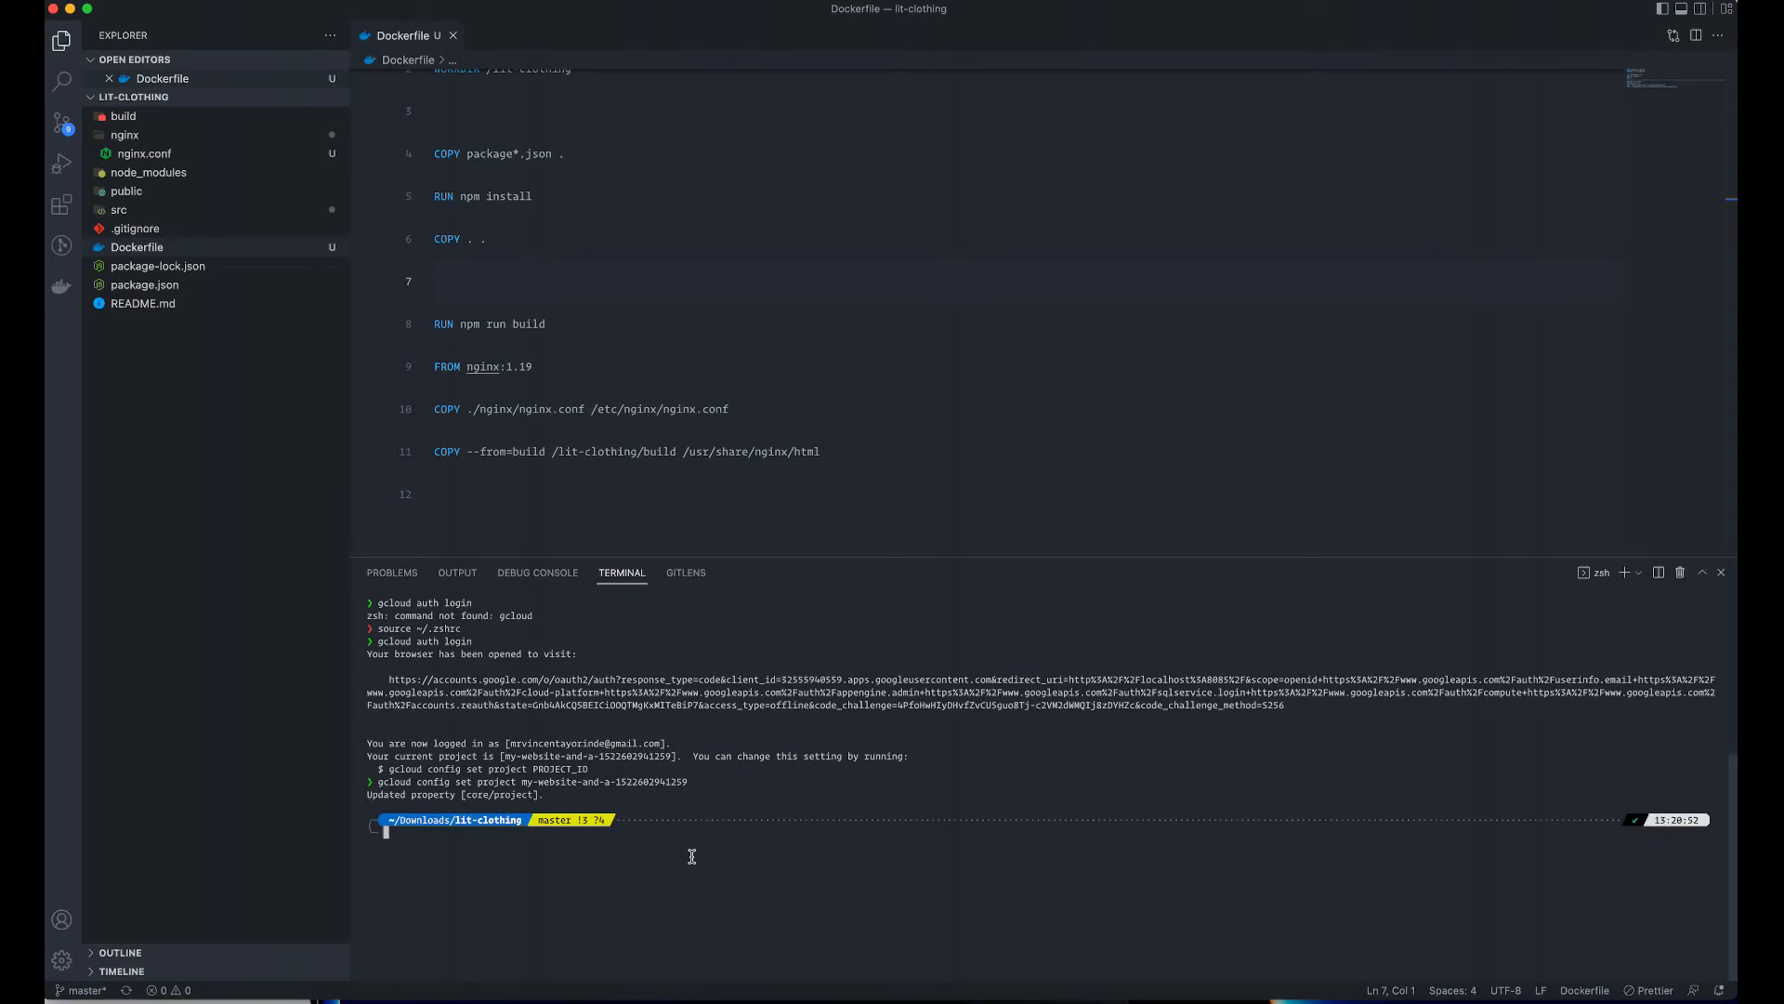
{"action": "mouse_move", "coordinate": [656, 808]}
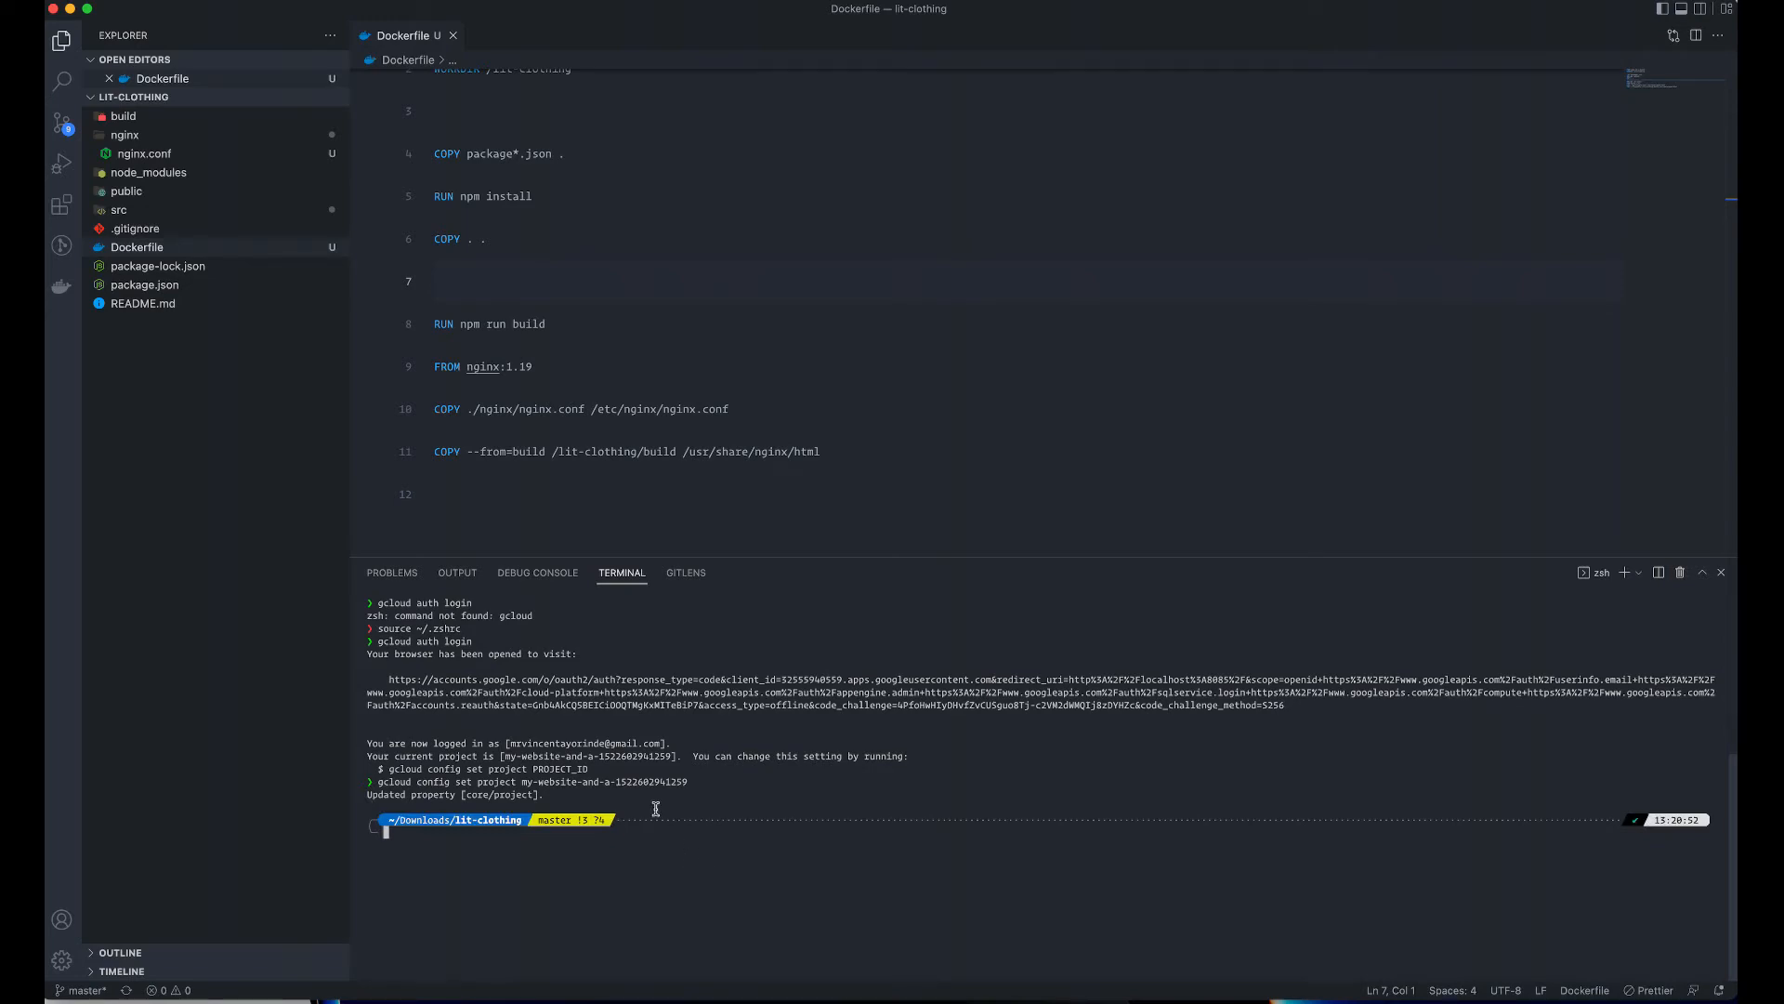
{"action": "mouse_move", "coordinate": [640, 566]}
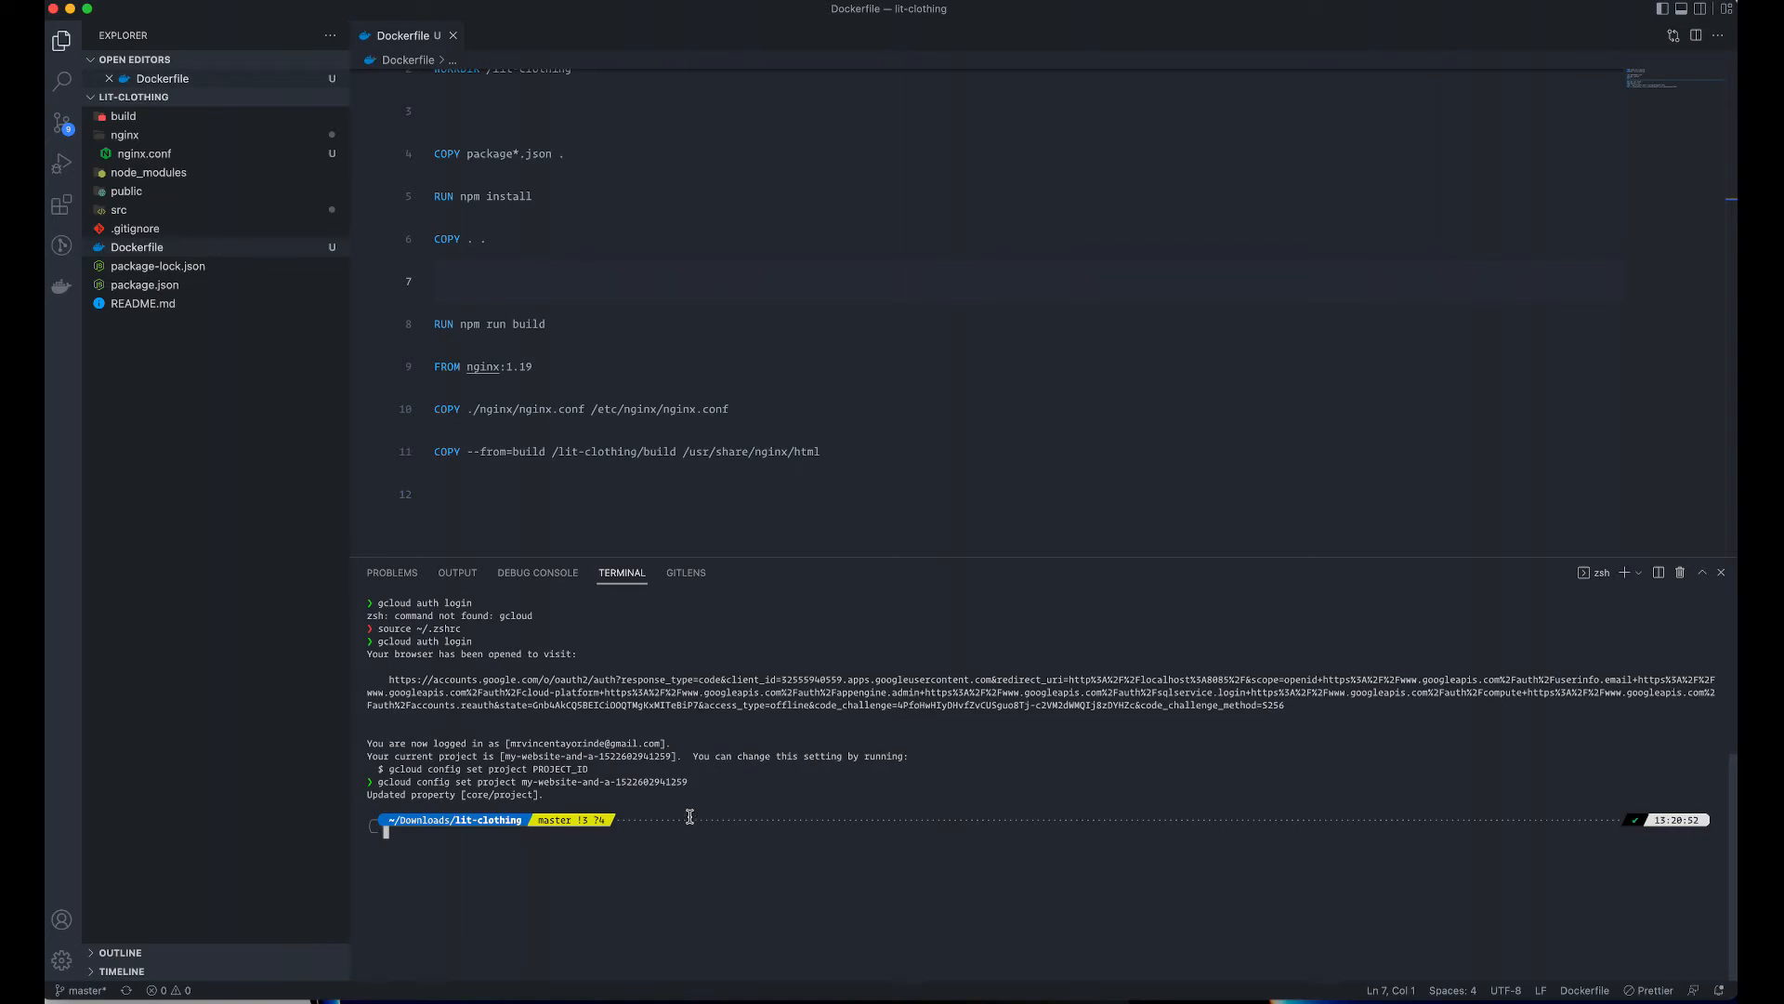
{"action": "mouse_move", "coordinate": [655, 697]}
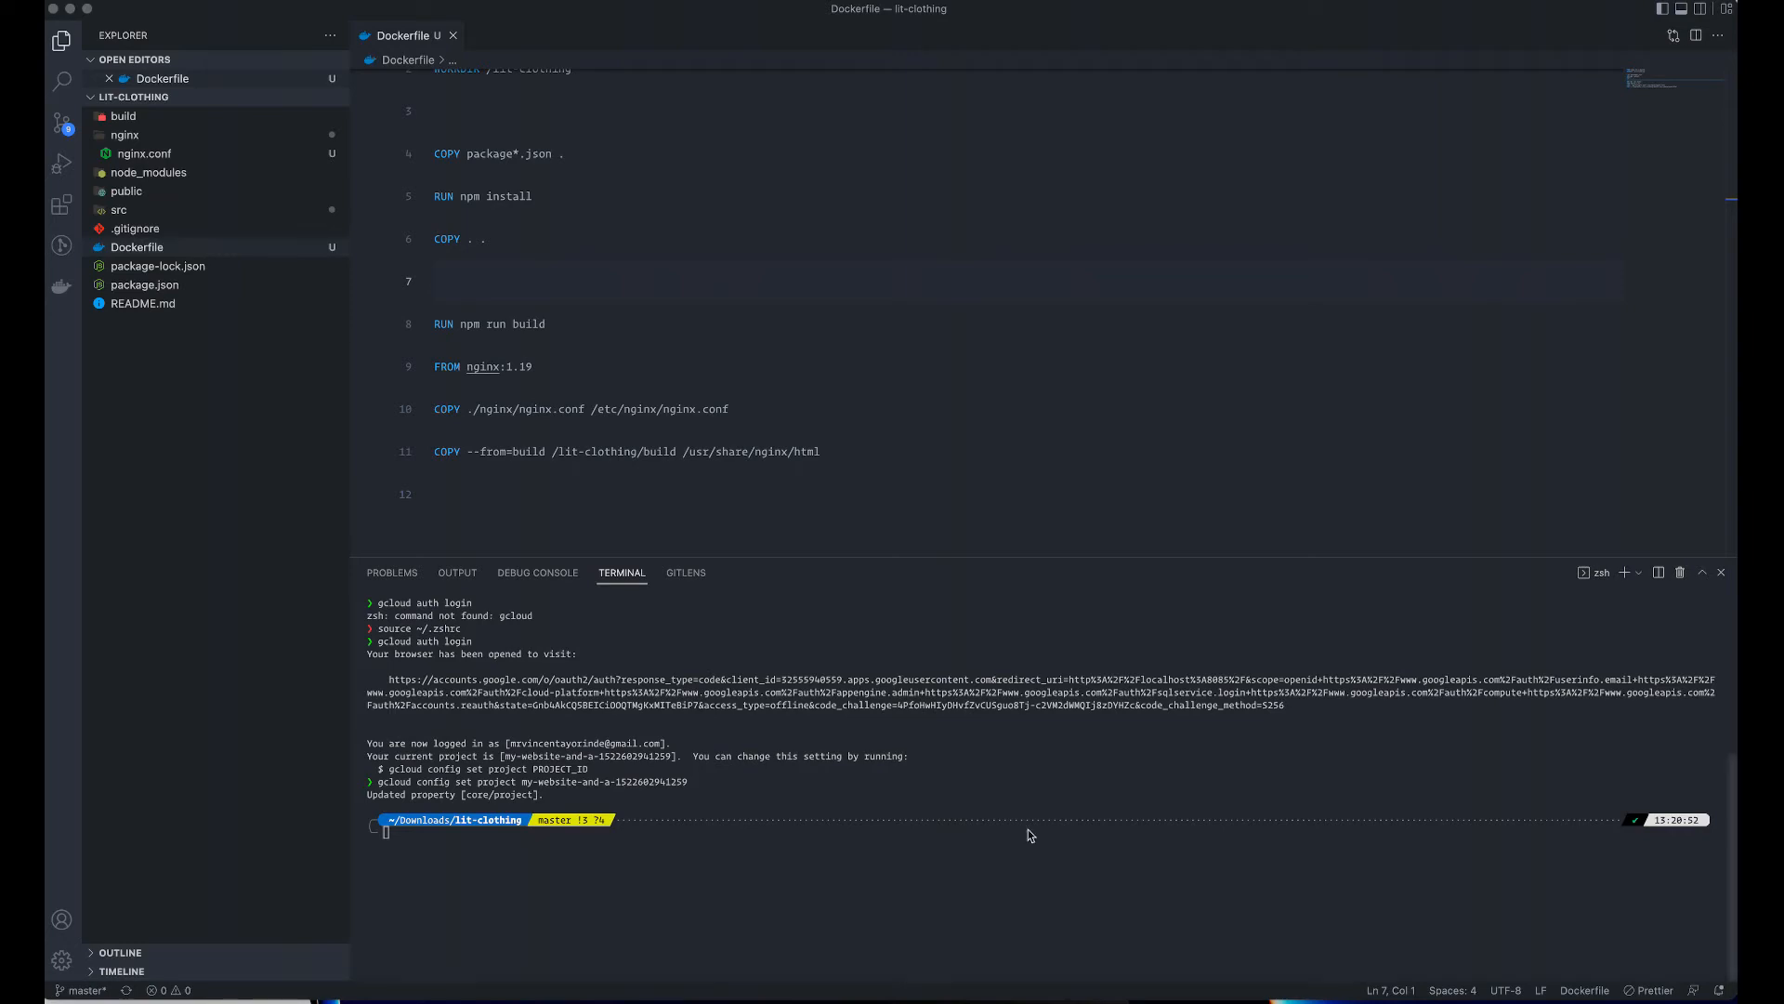
{"action": "mouse_move", "coordinate": [489, 885]}
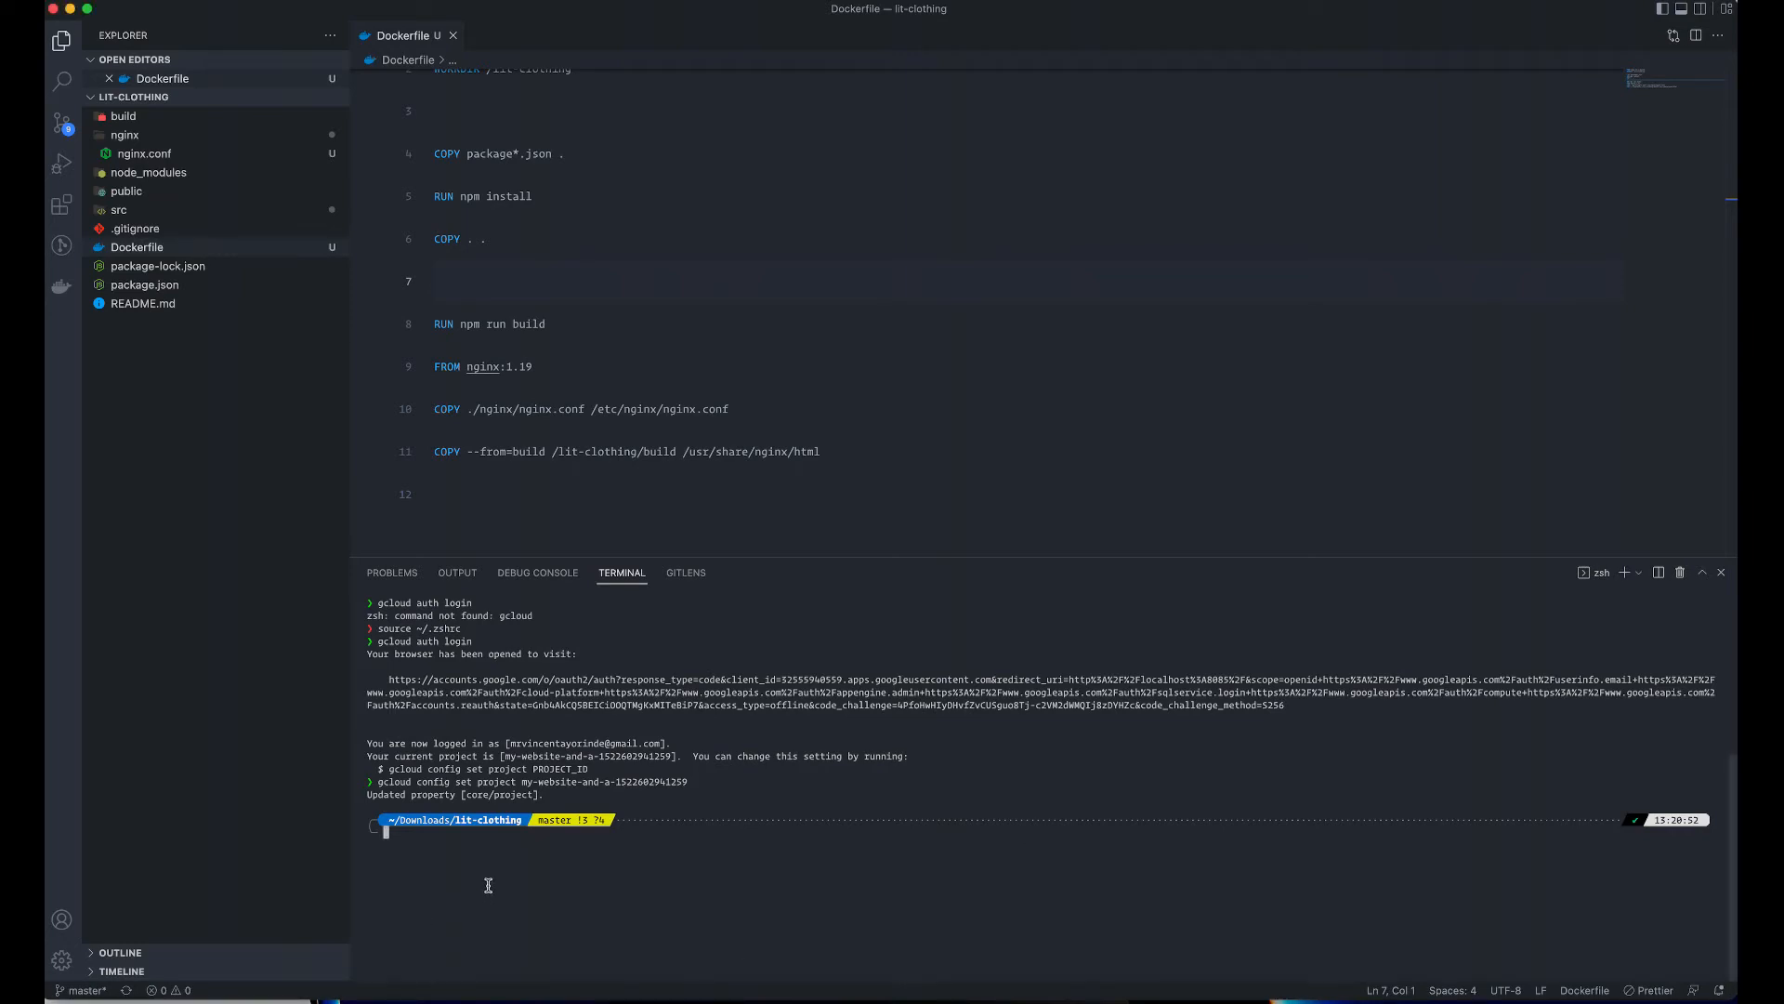
- Run docker buildx build --platform linux/amd64 -t lit-clothing . to build the image
{"action": "type", "text": "docker"}
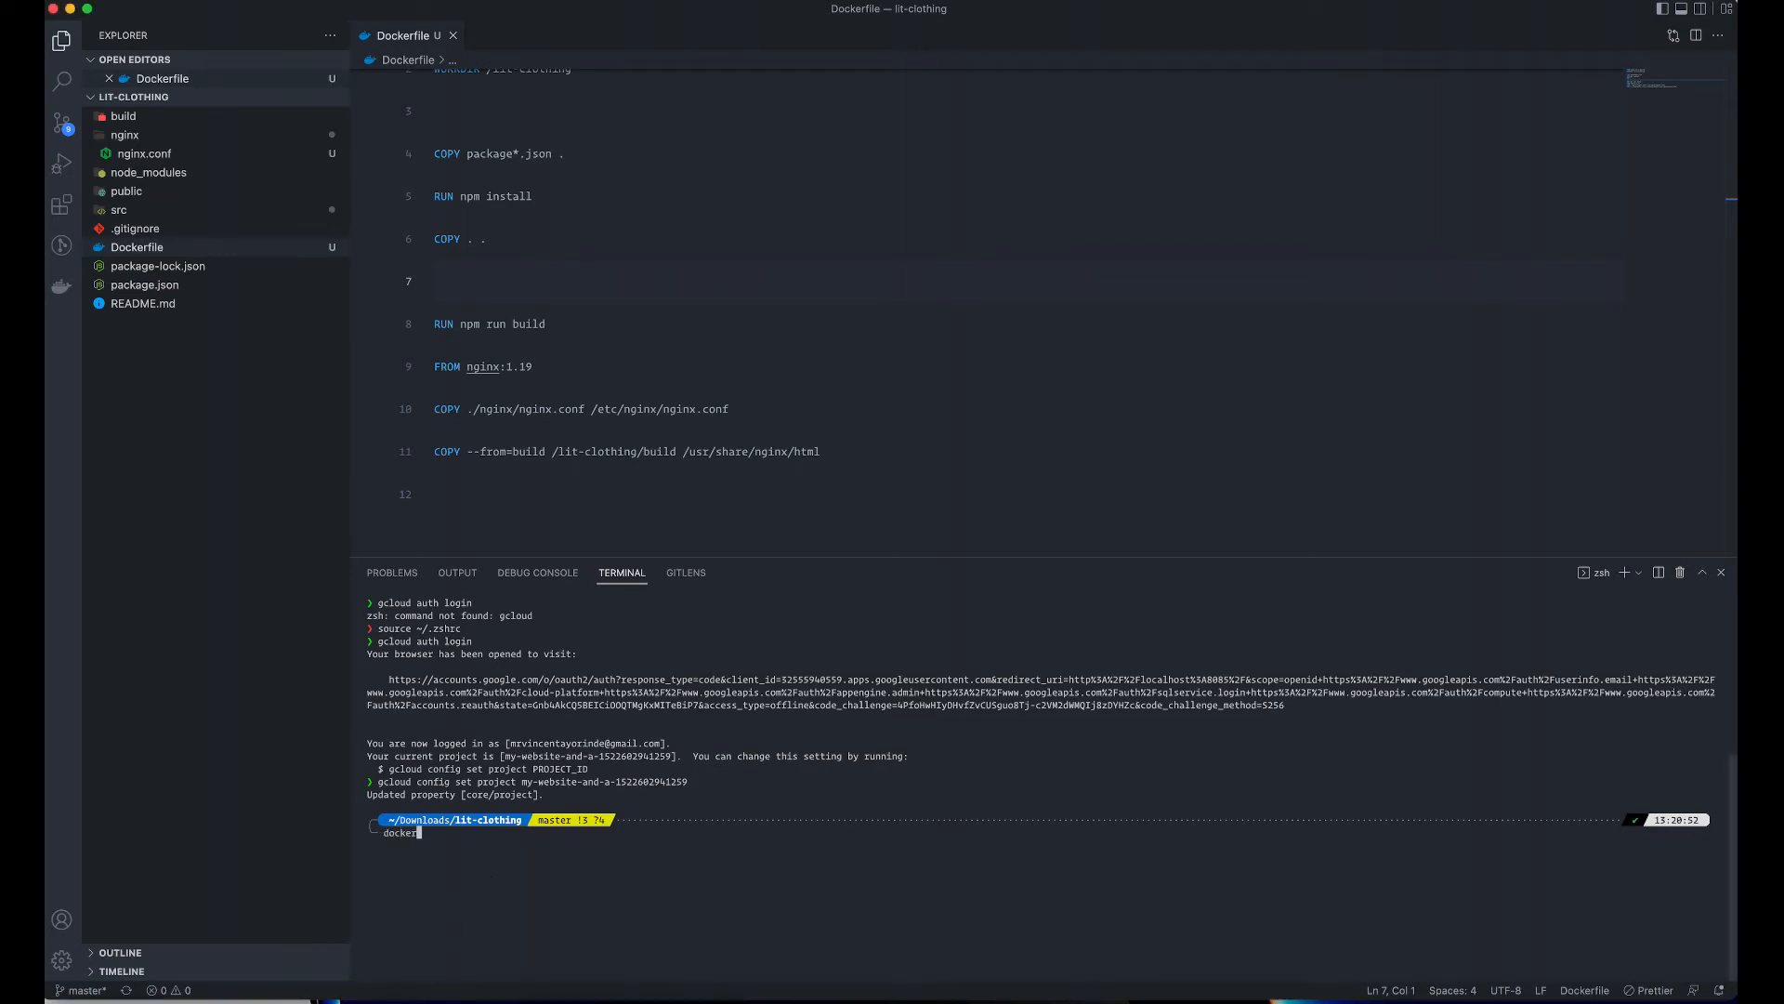
{"action": "type", "text": "build"}
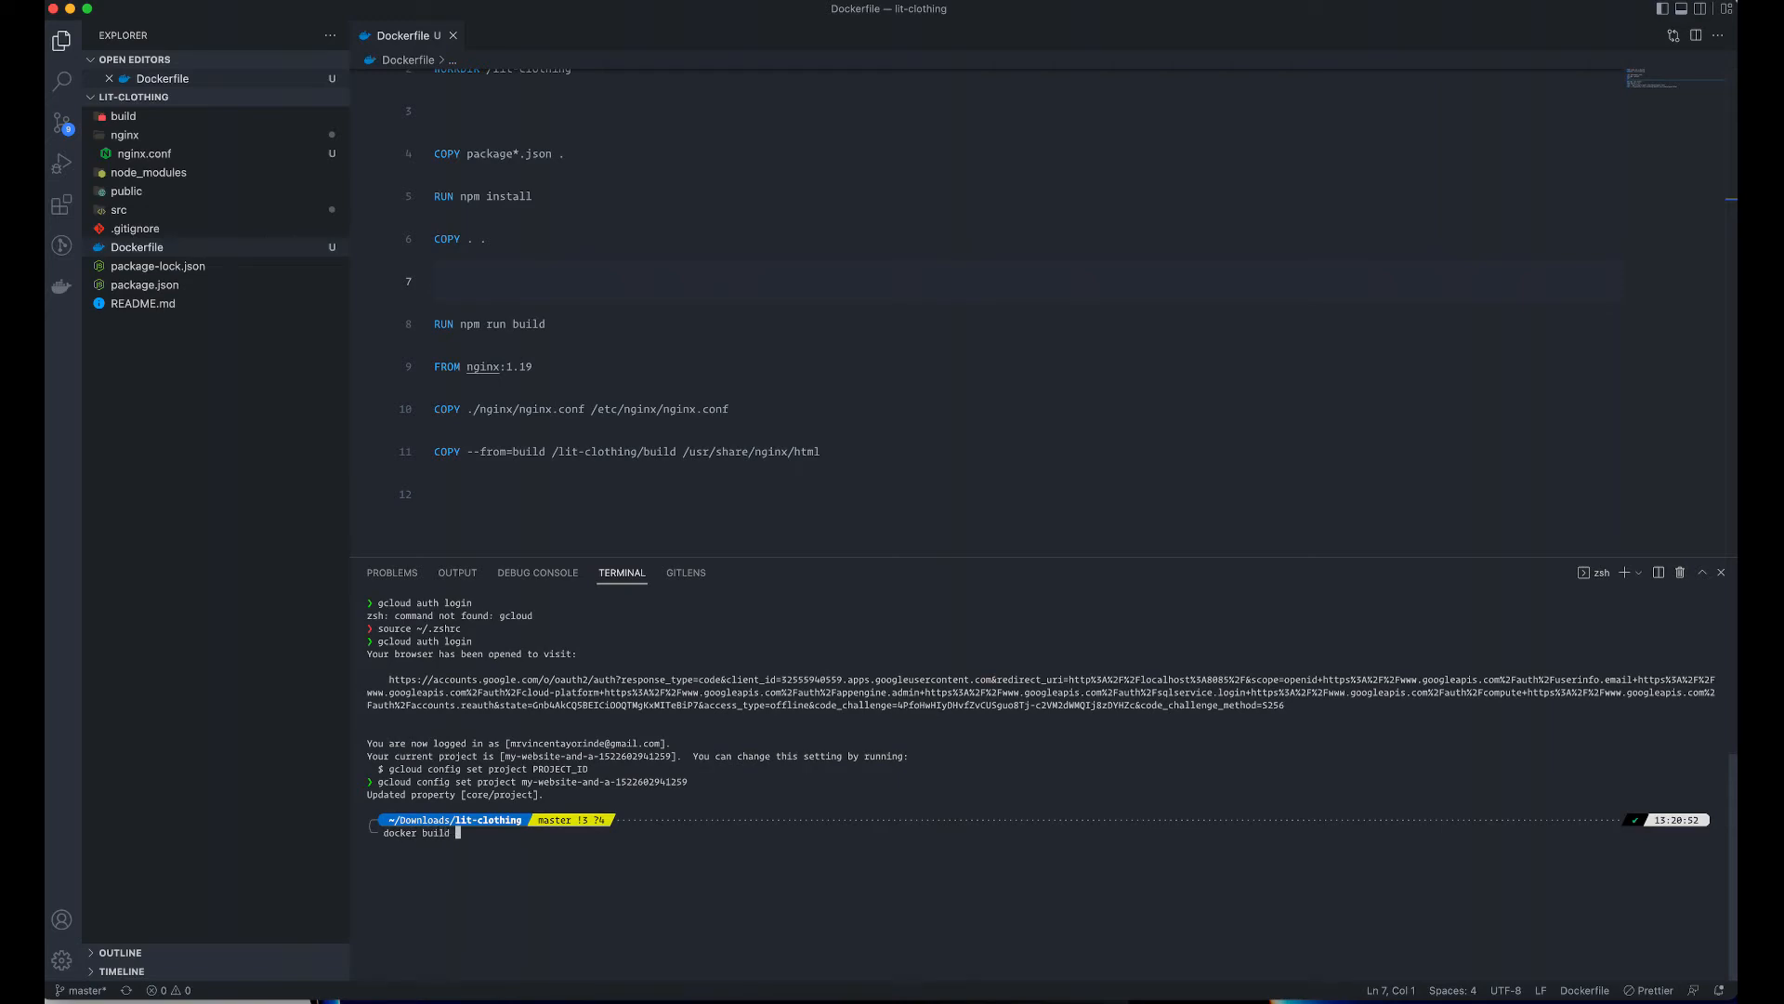
{"action": "type", "text": "-t"}
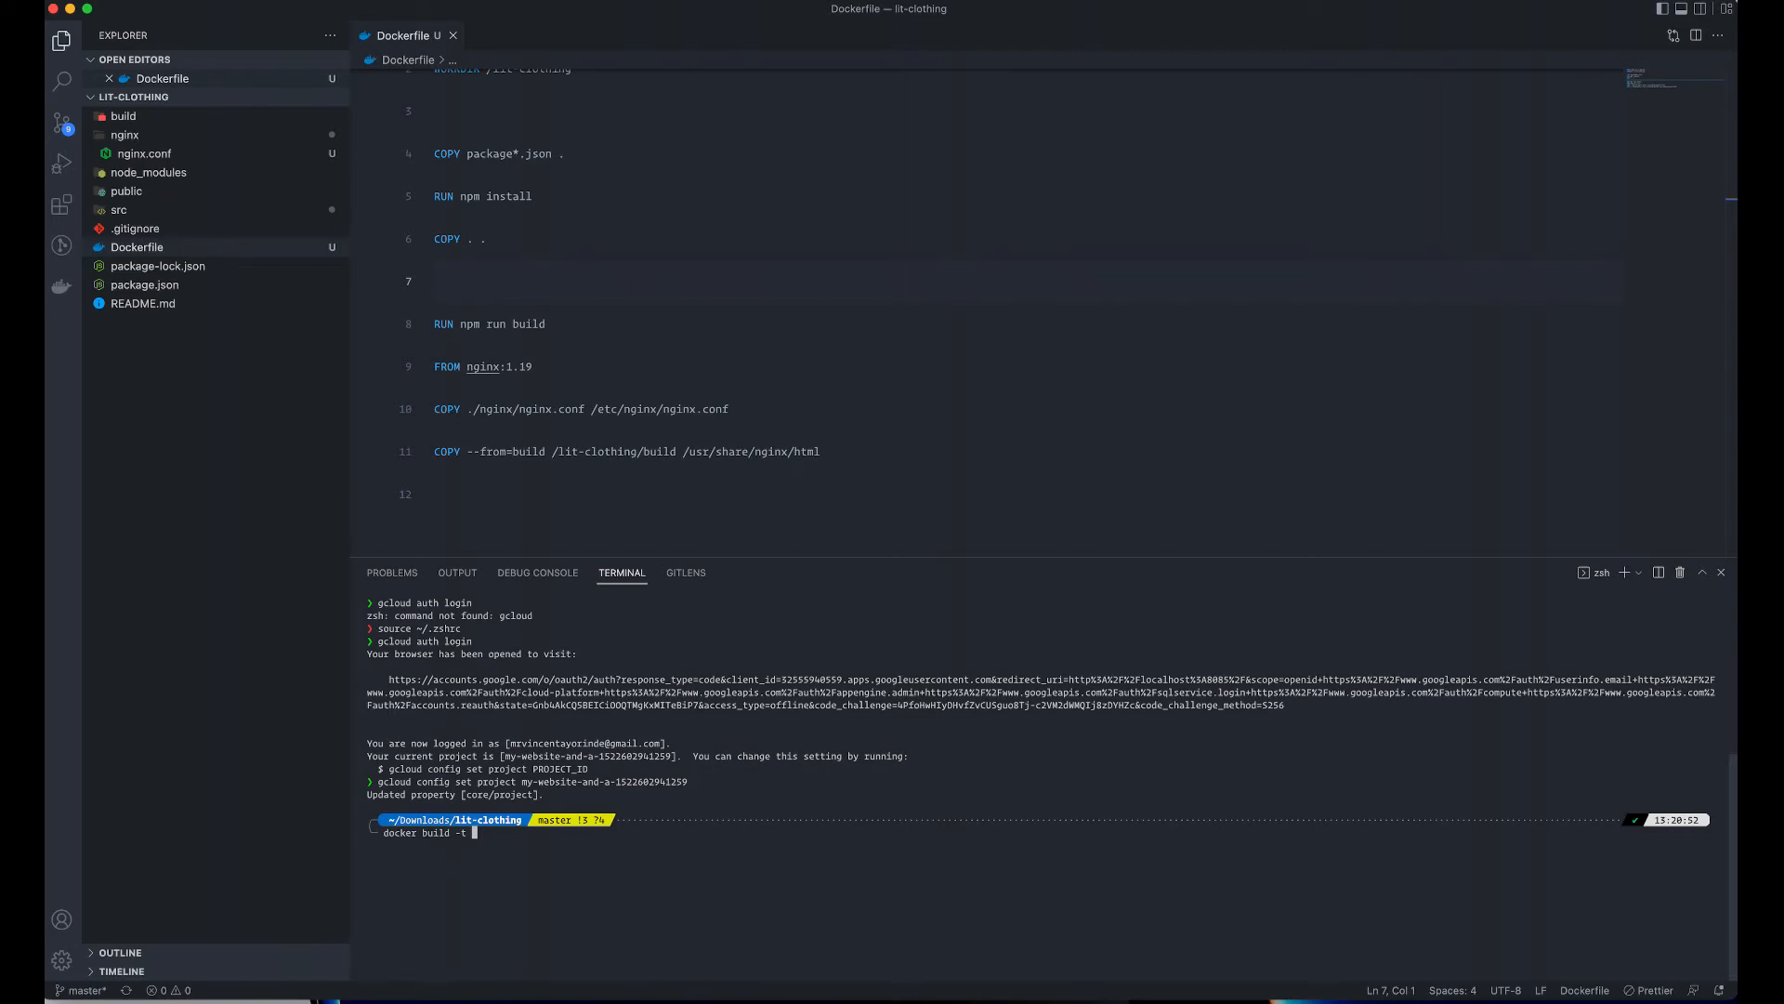
{"action": "type", "text": "lit"}
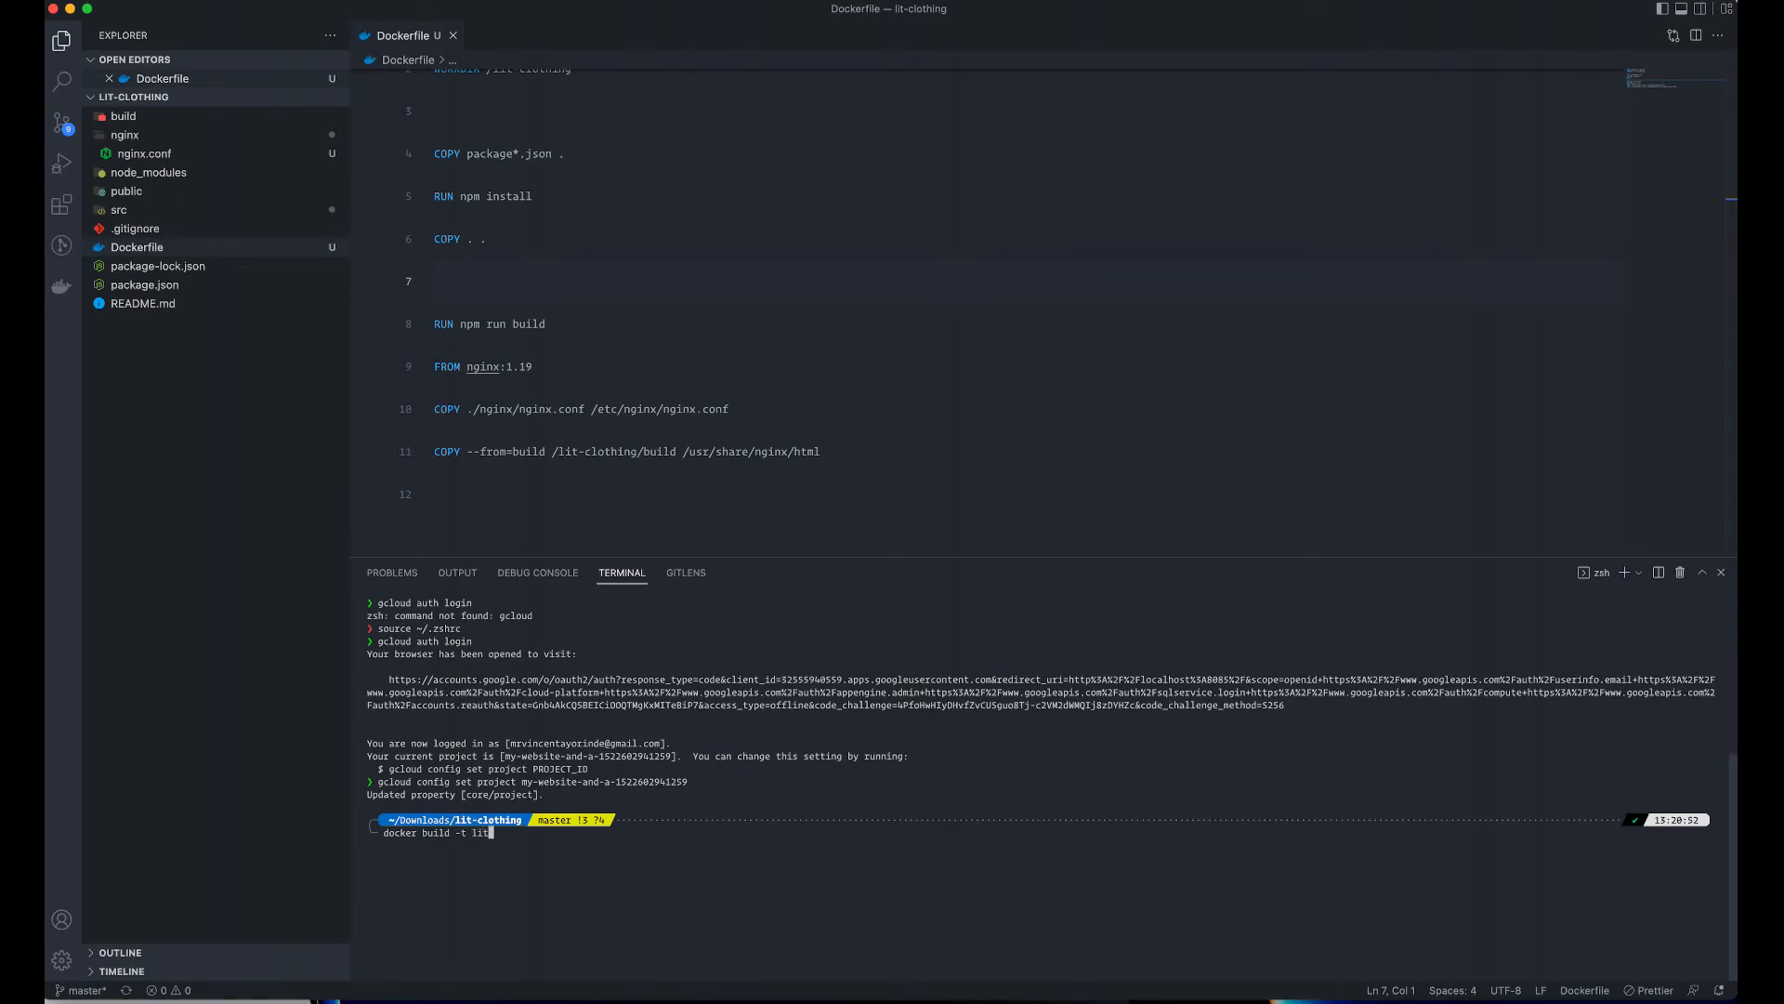
{"action": "type", "text": "-clothing ."}
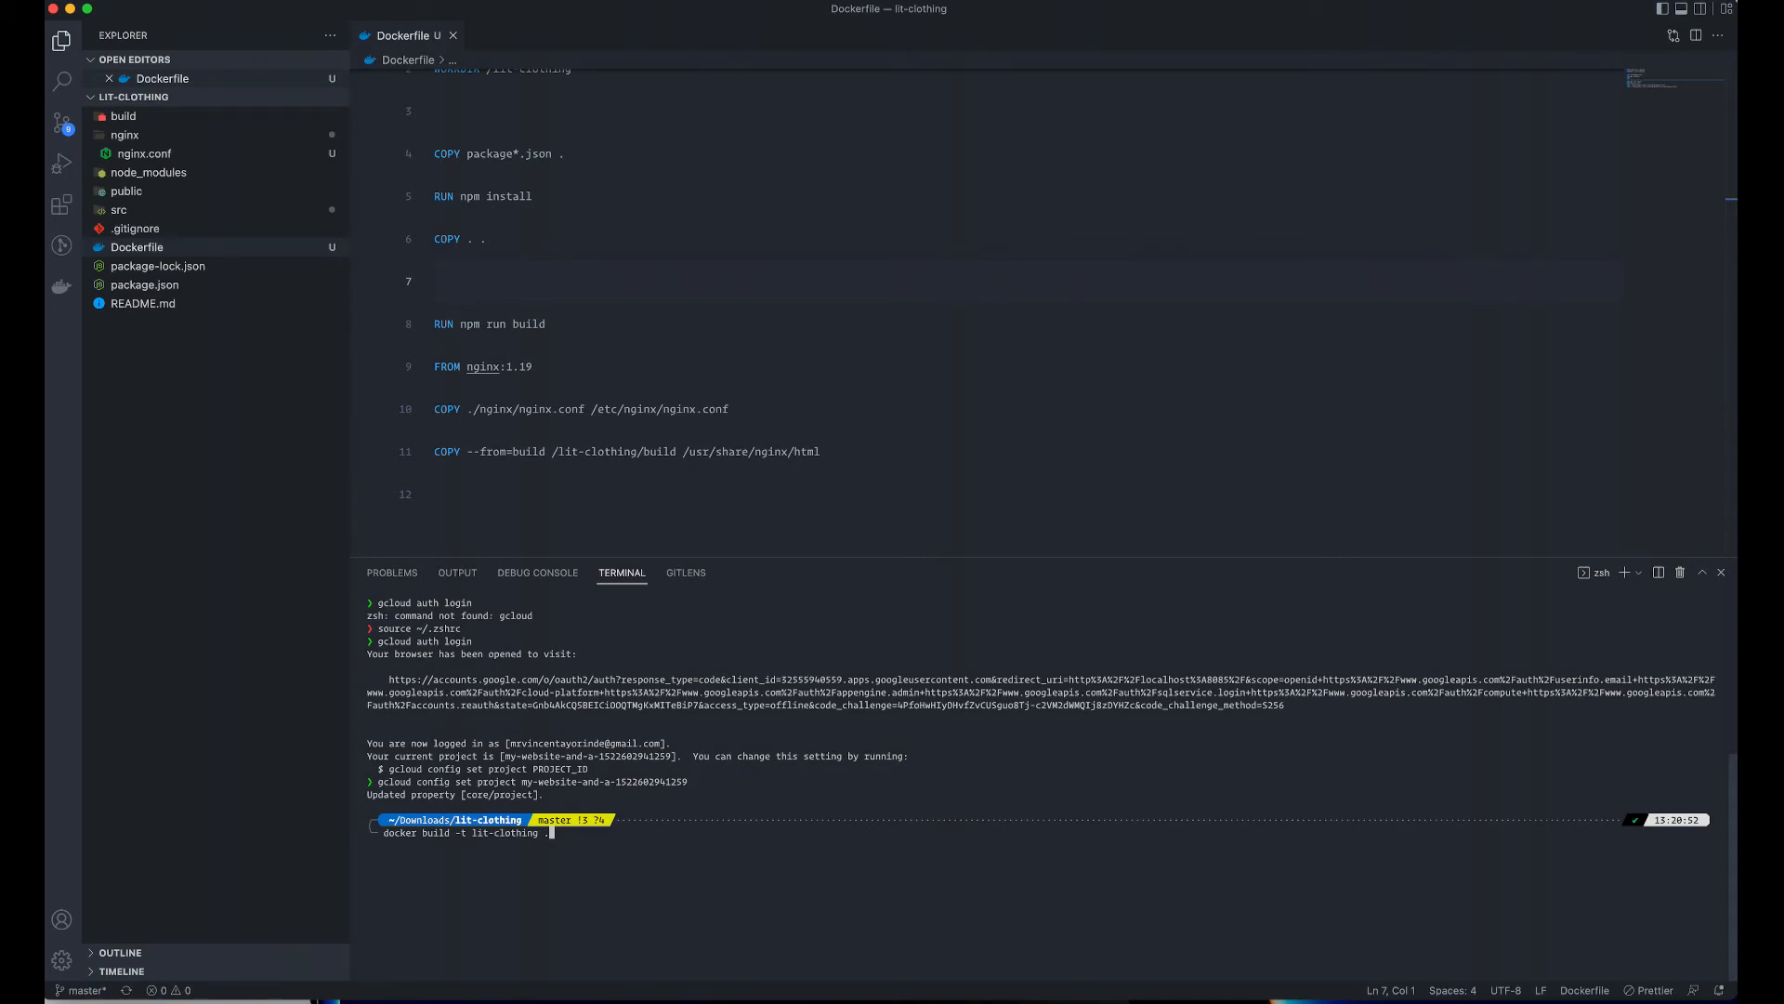
{"action": "mouse_move", "coordinate": [1680, 345]}
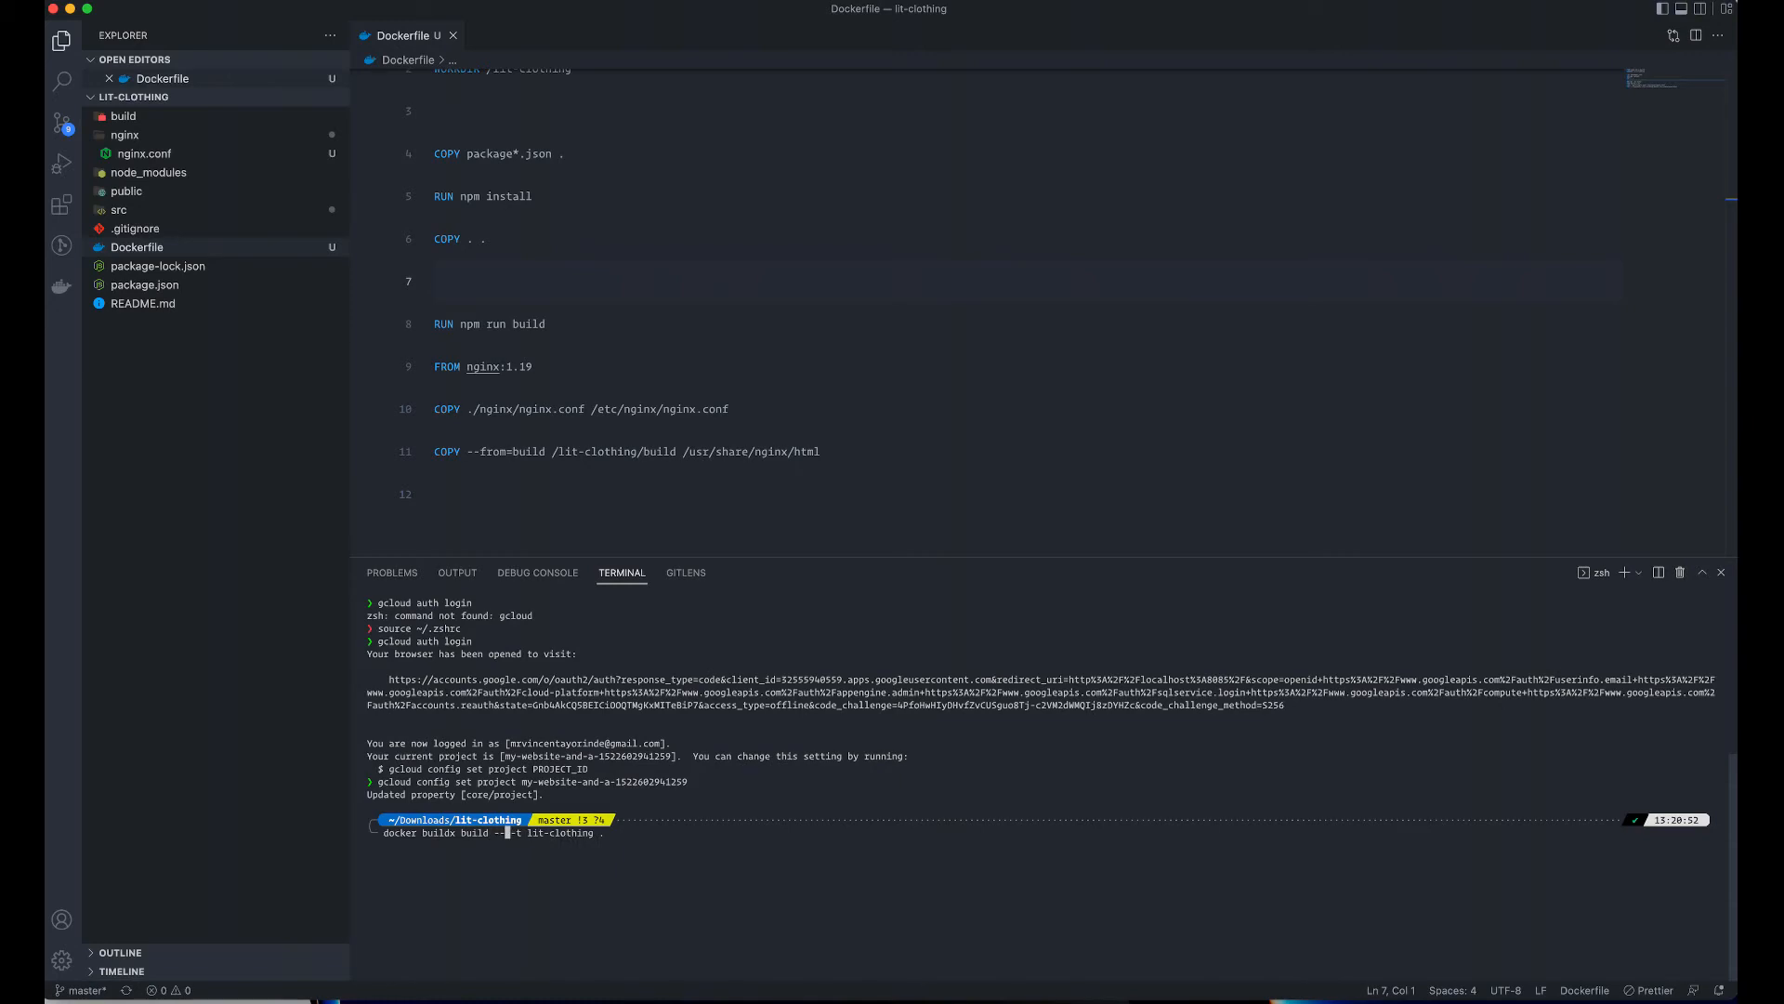
{"action": "type", "text": "platform linux/a"}
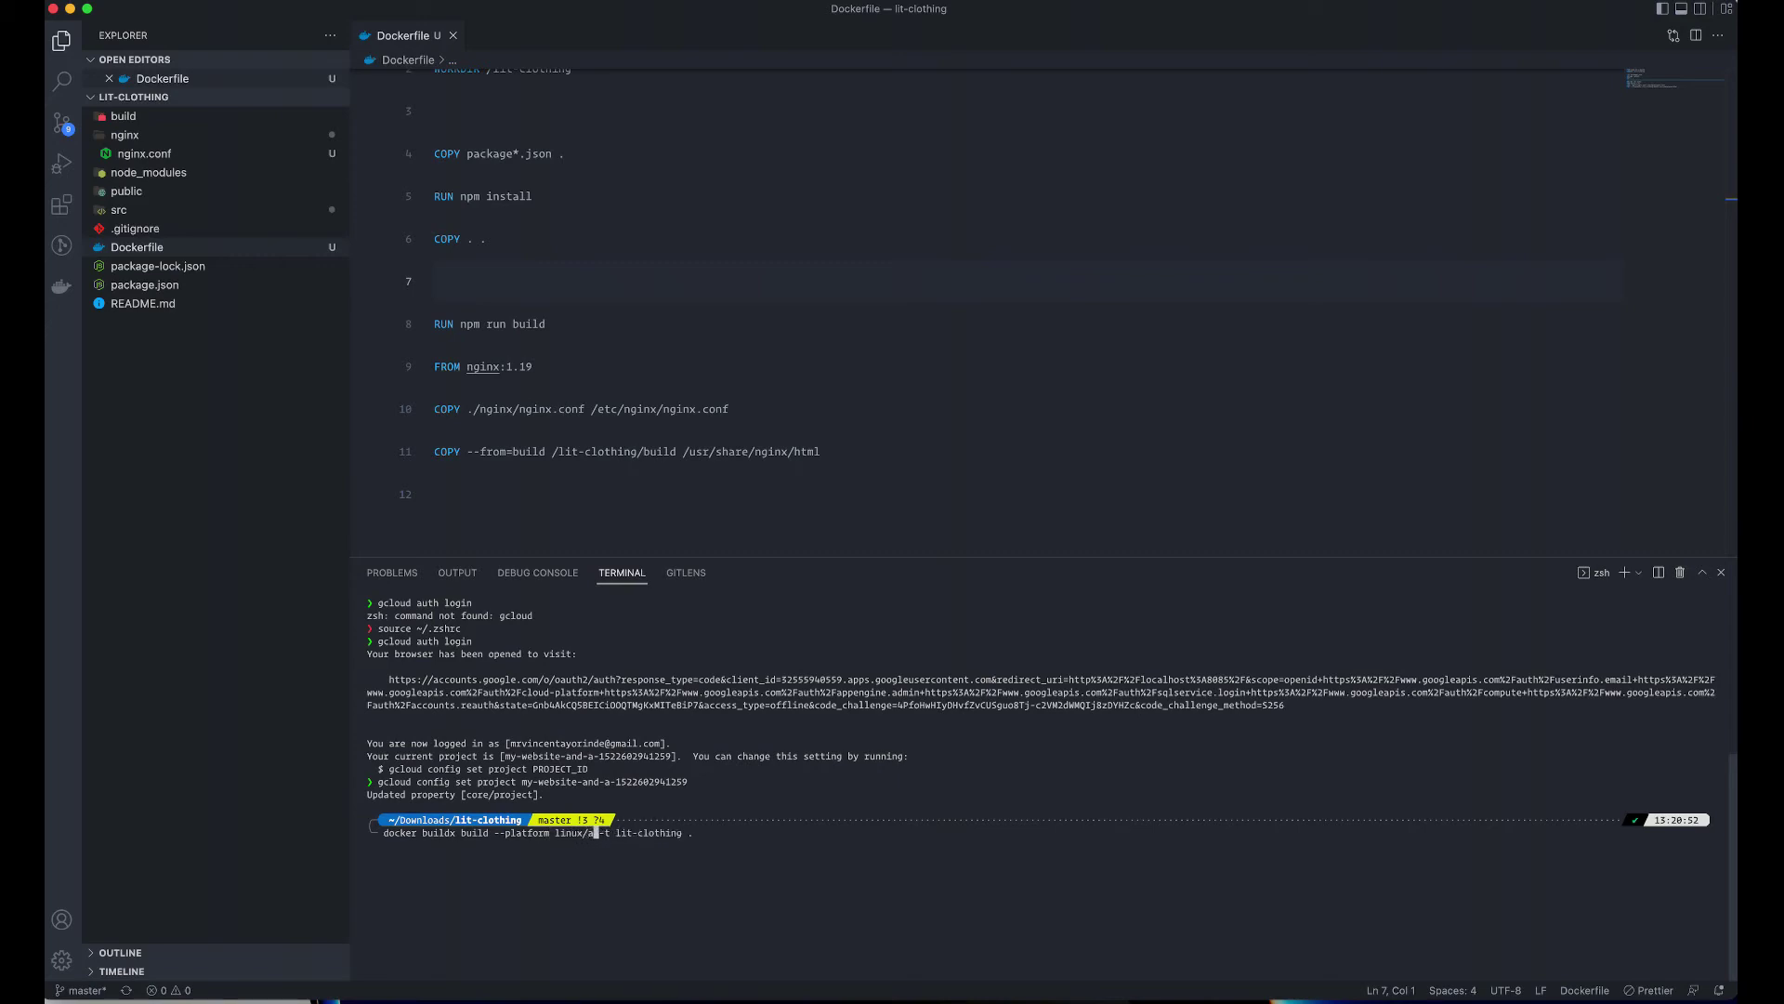
{"action": "type", "text": "md64"}
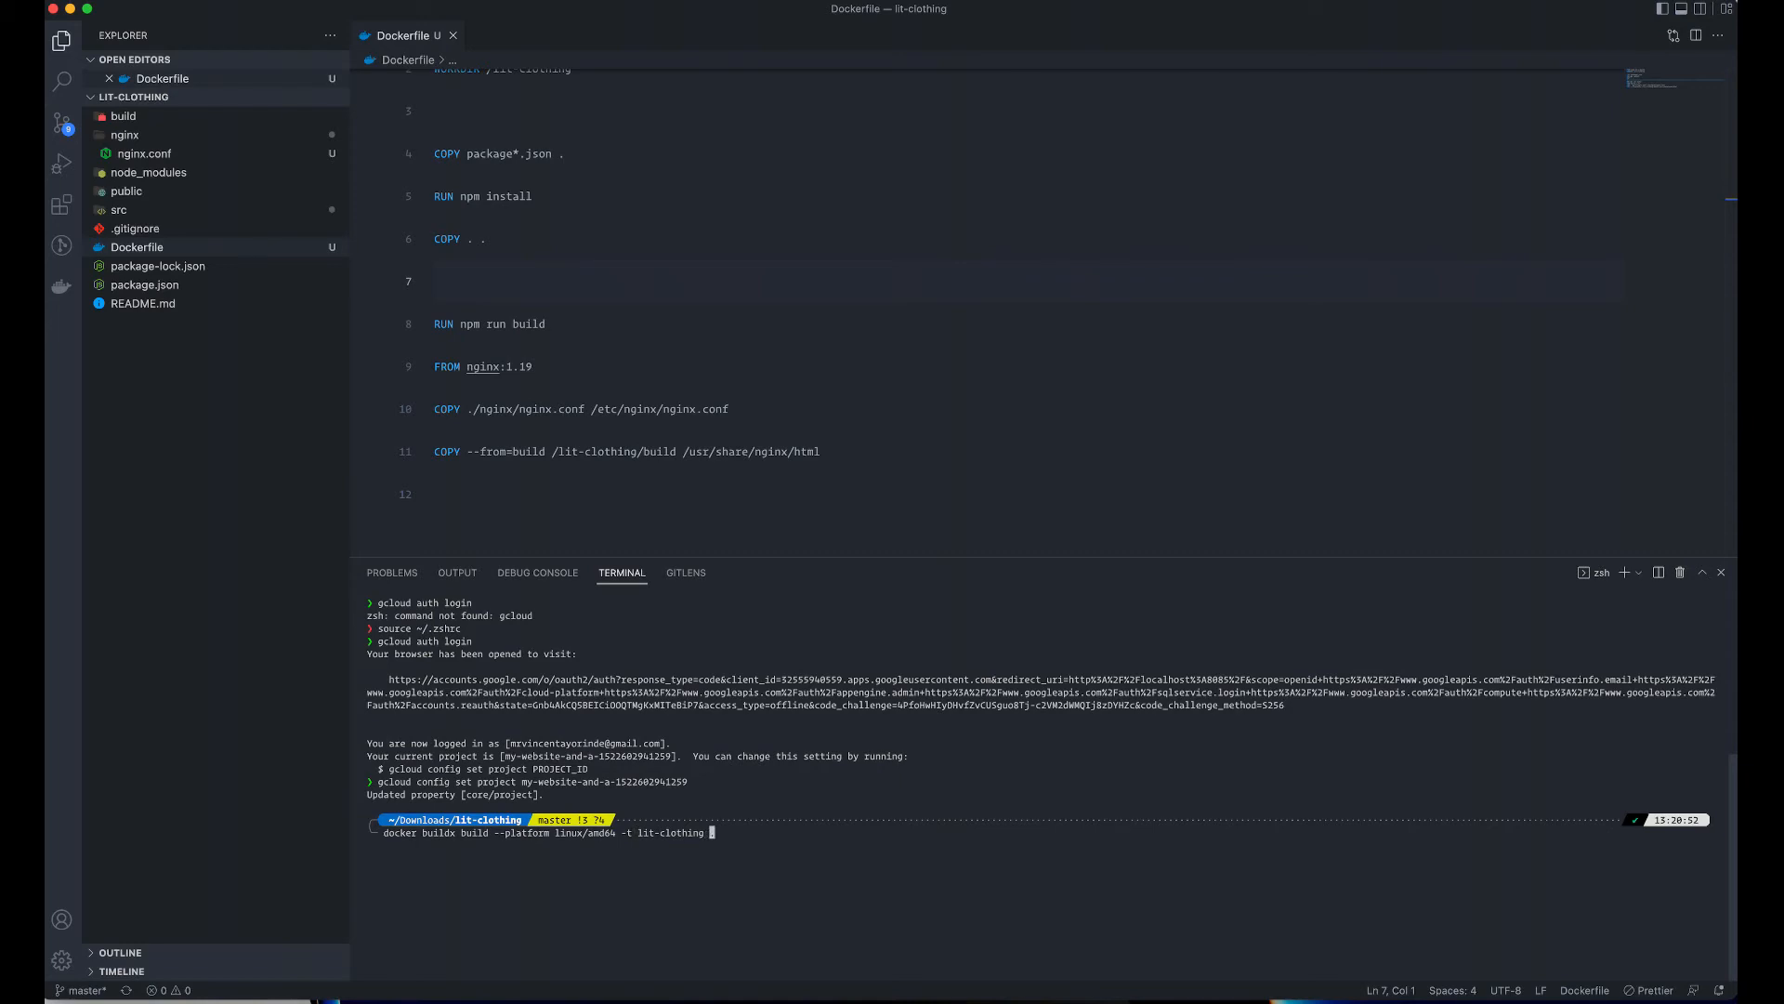
{"action": "mouse_move", "coordinate": [552, 890]}
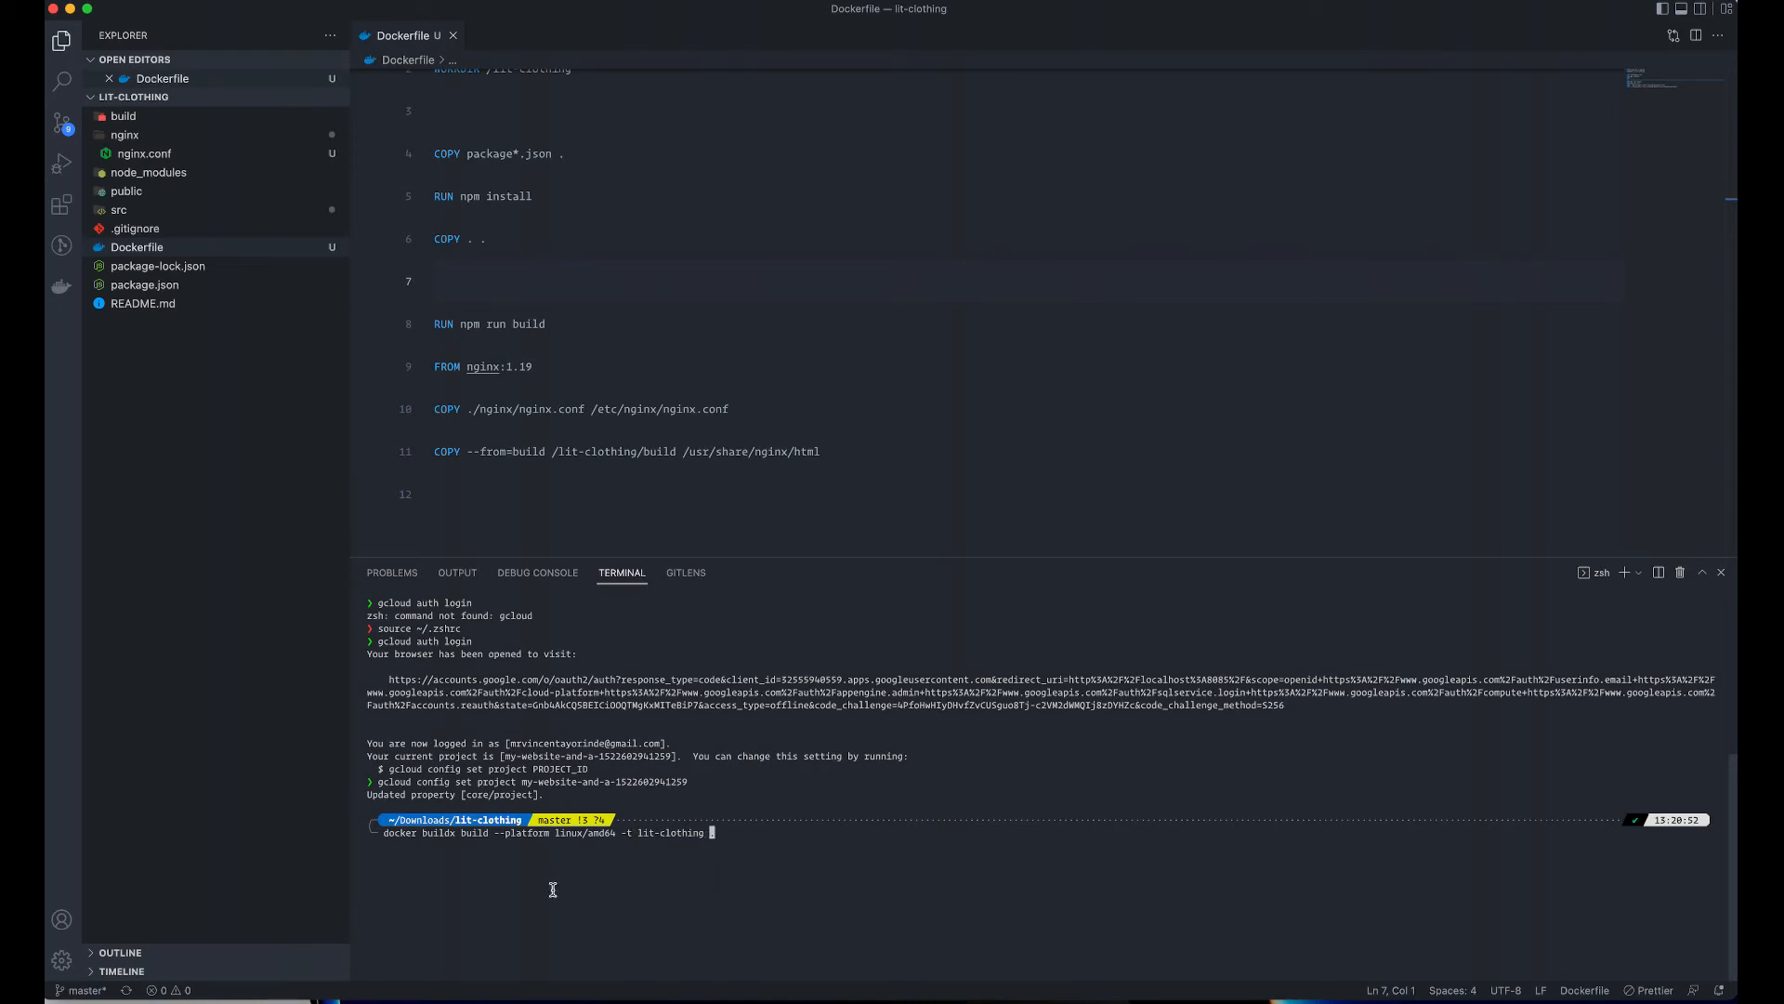
{"action": "mouse_move", "coordinate": [580, 874]}
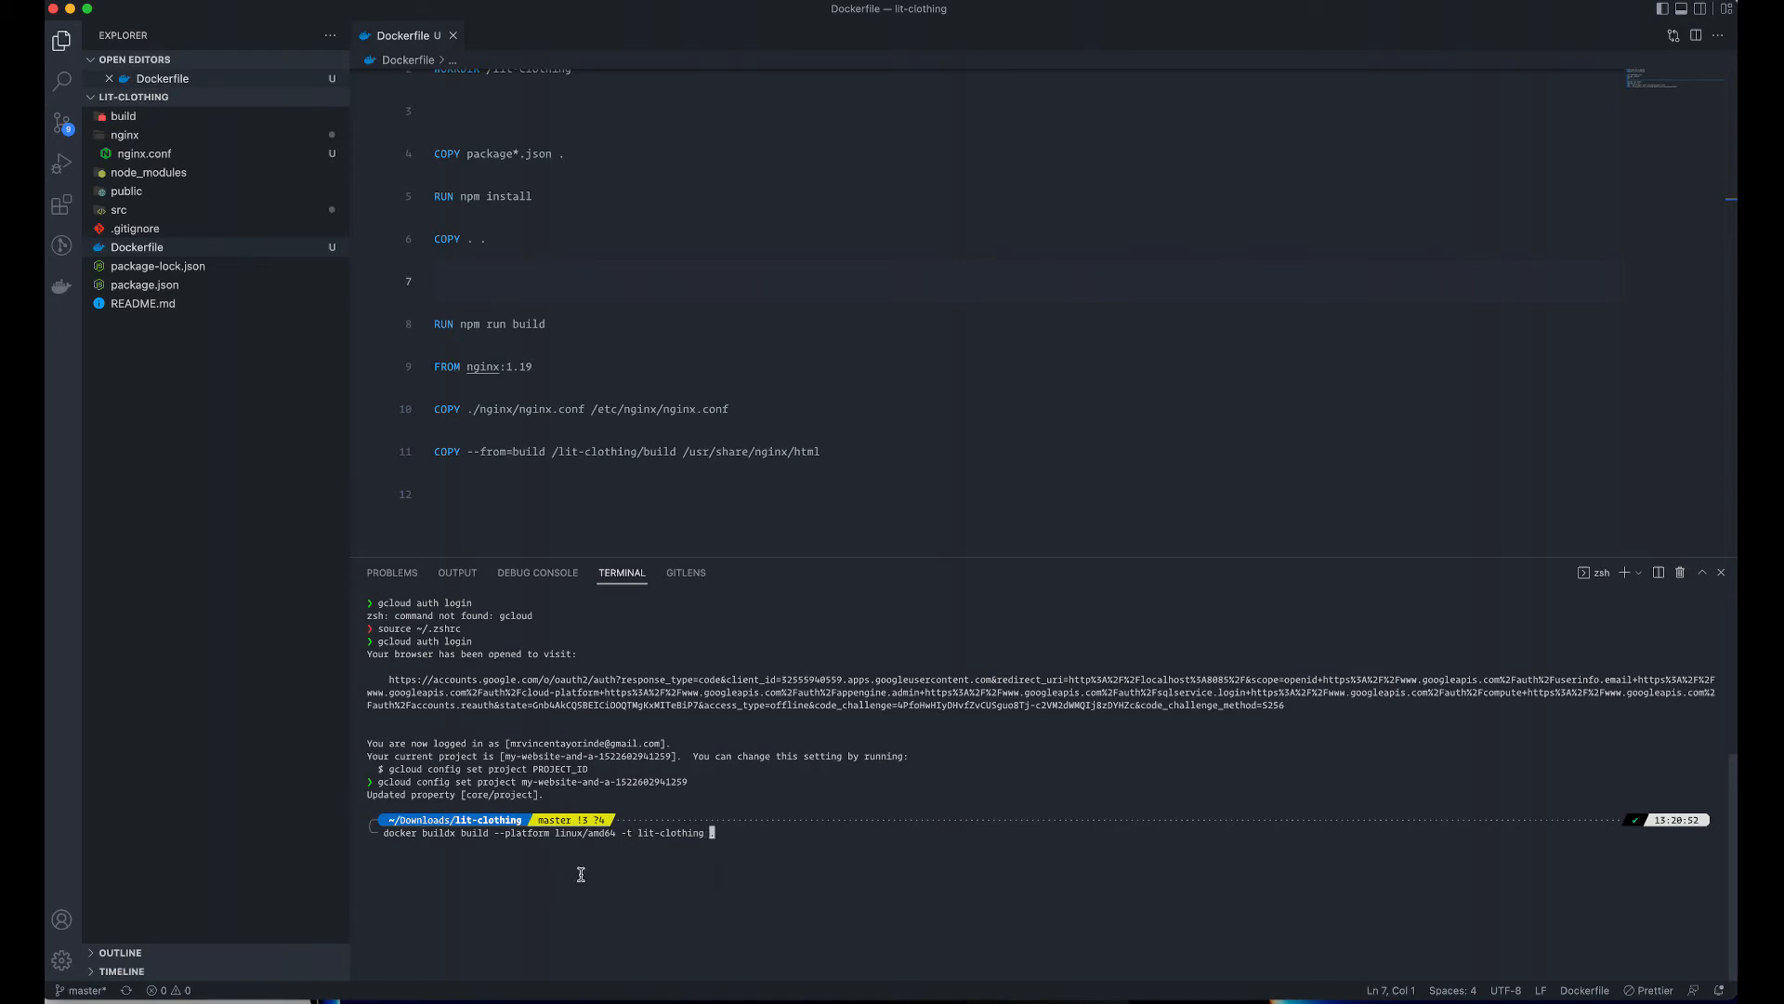
{"action": "key", "text": "Return"}
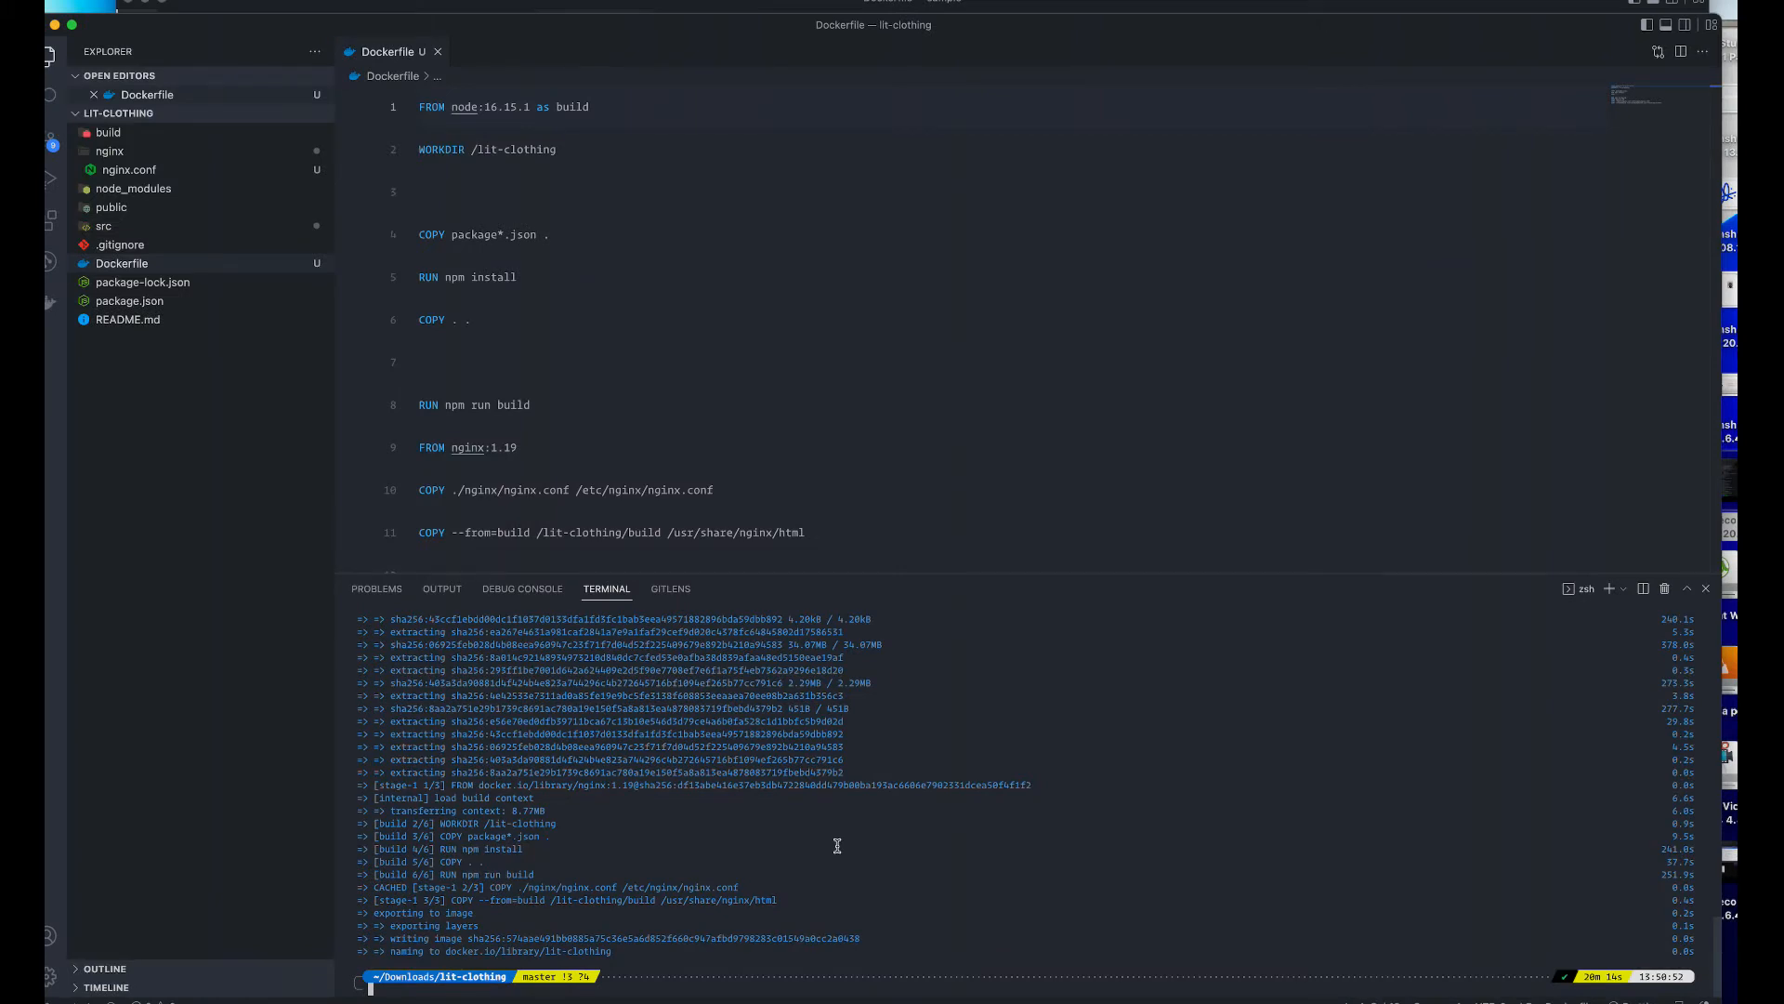
{"action": "mouse_move", "coordinate": [807, 827]}
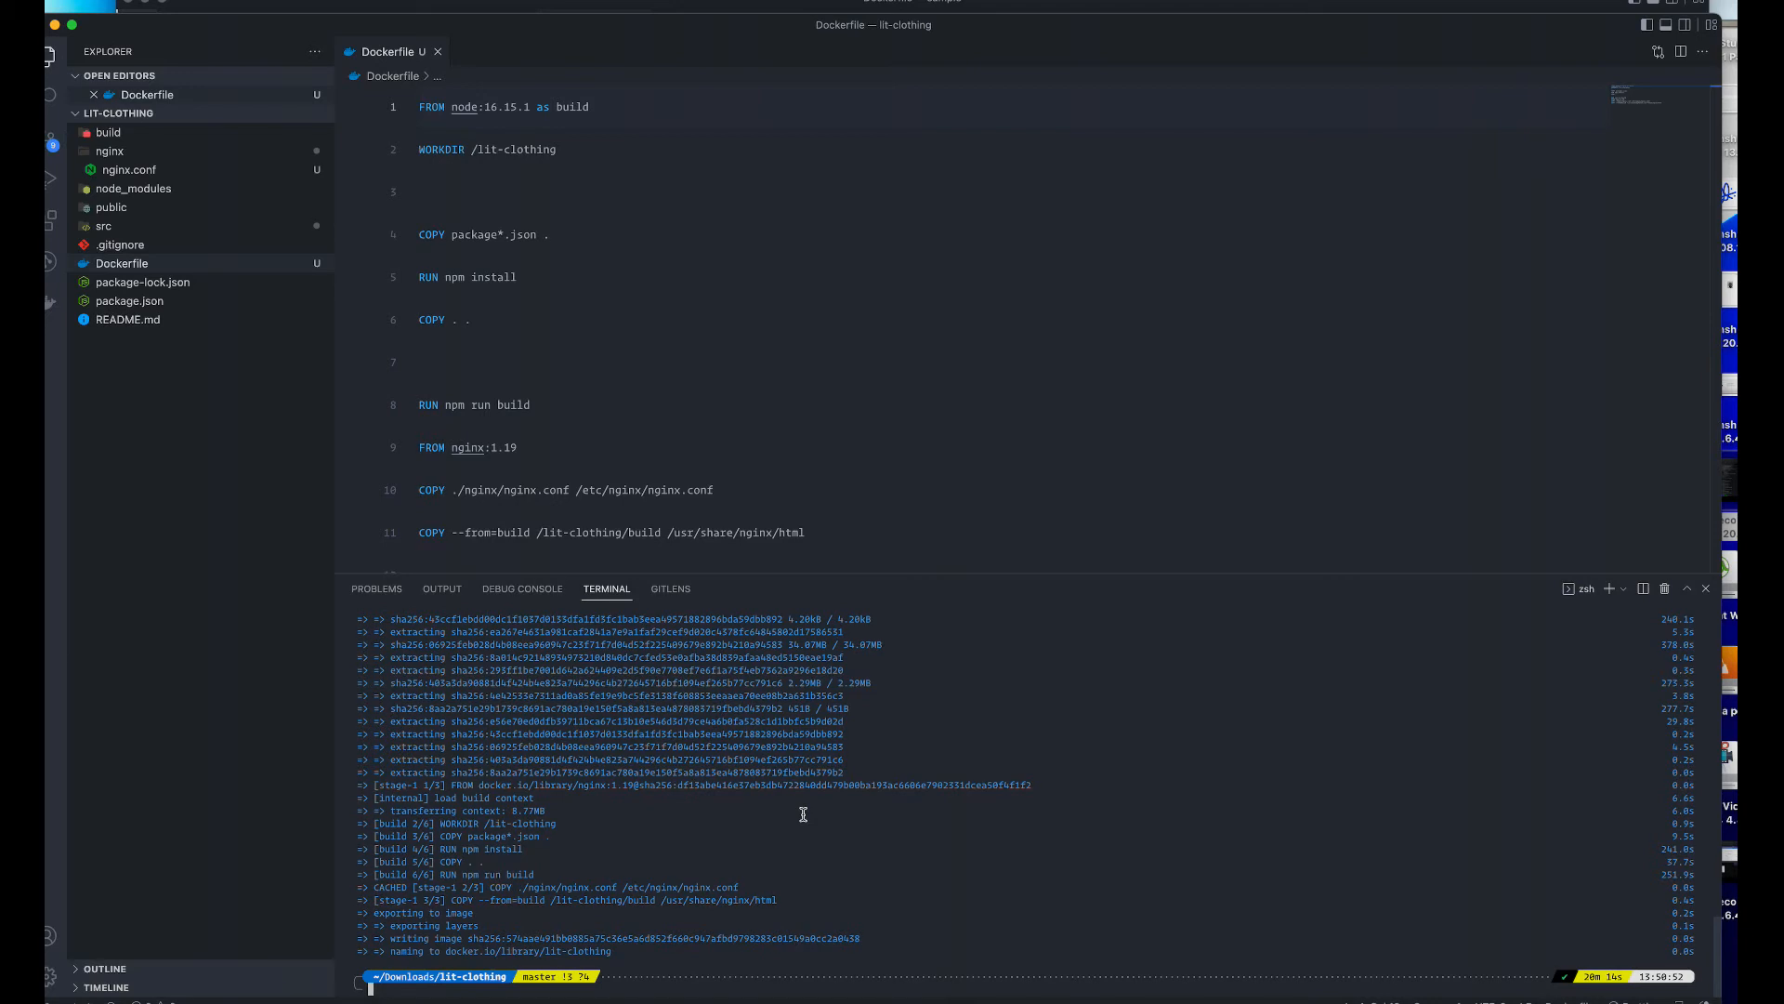
{"action": "mouse_move", "coordinate": [706, 831]}
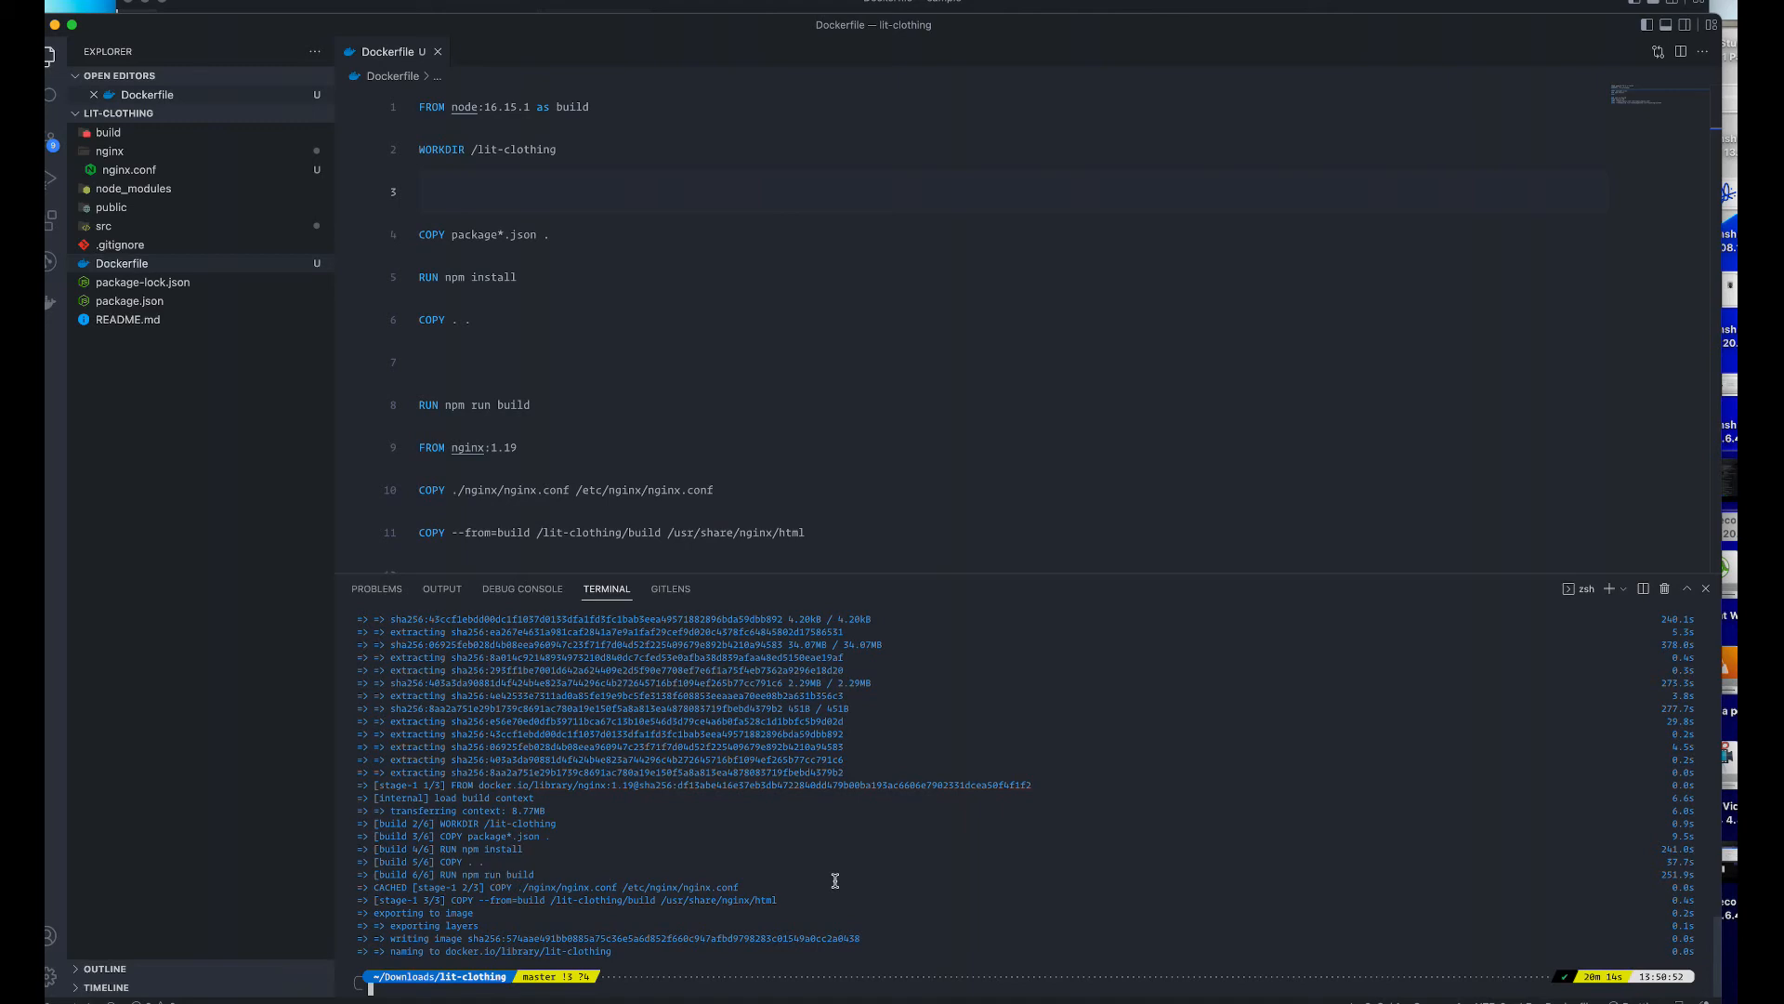
{"action": "mouse_move", "coordinate": [861, 877]}
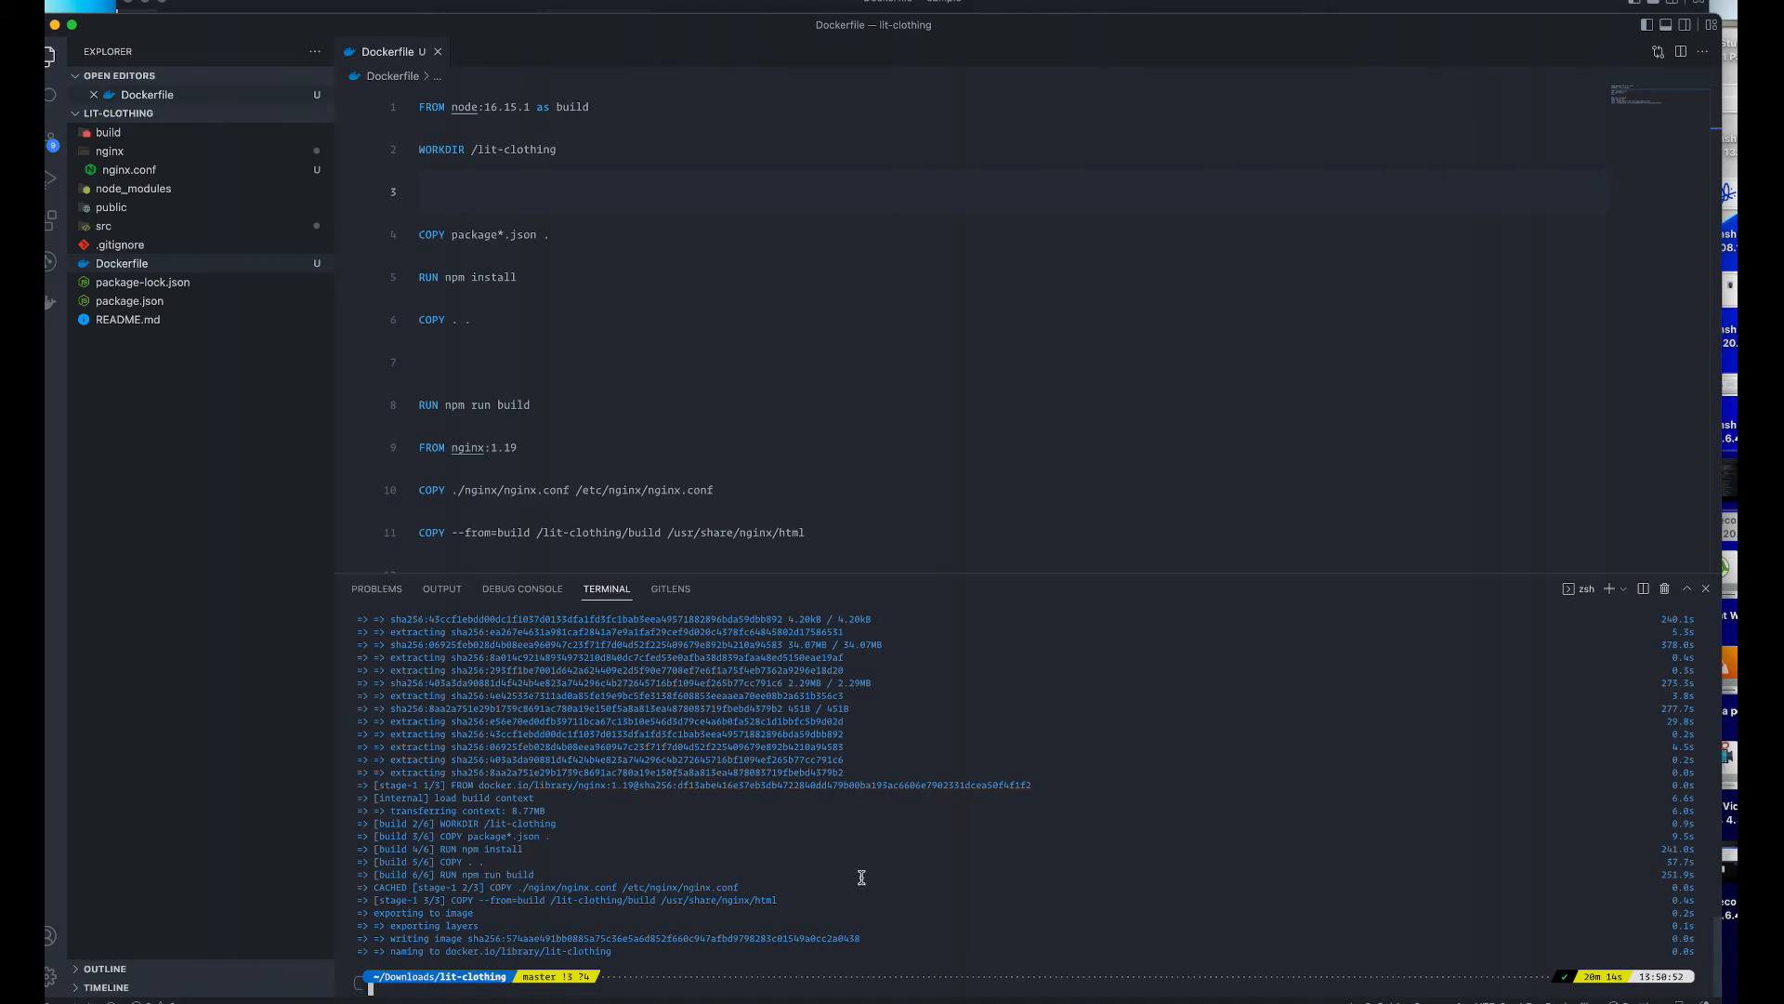
- Run docker run -p 3001:80 lit-clothing until nginx reports ready for start up
{"action": "type", "text": "docker"}
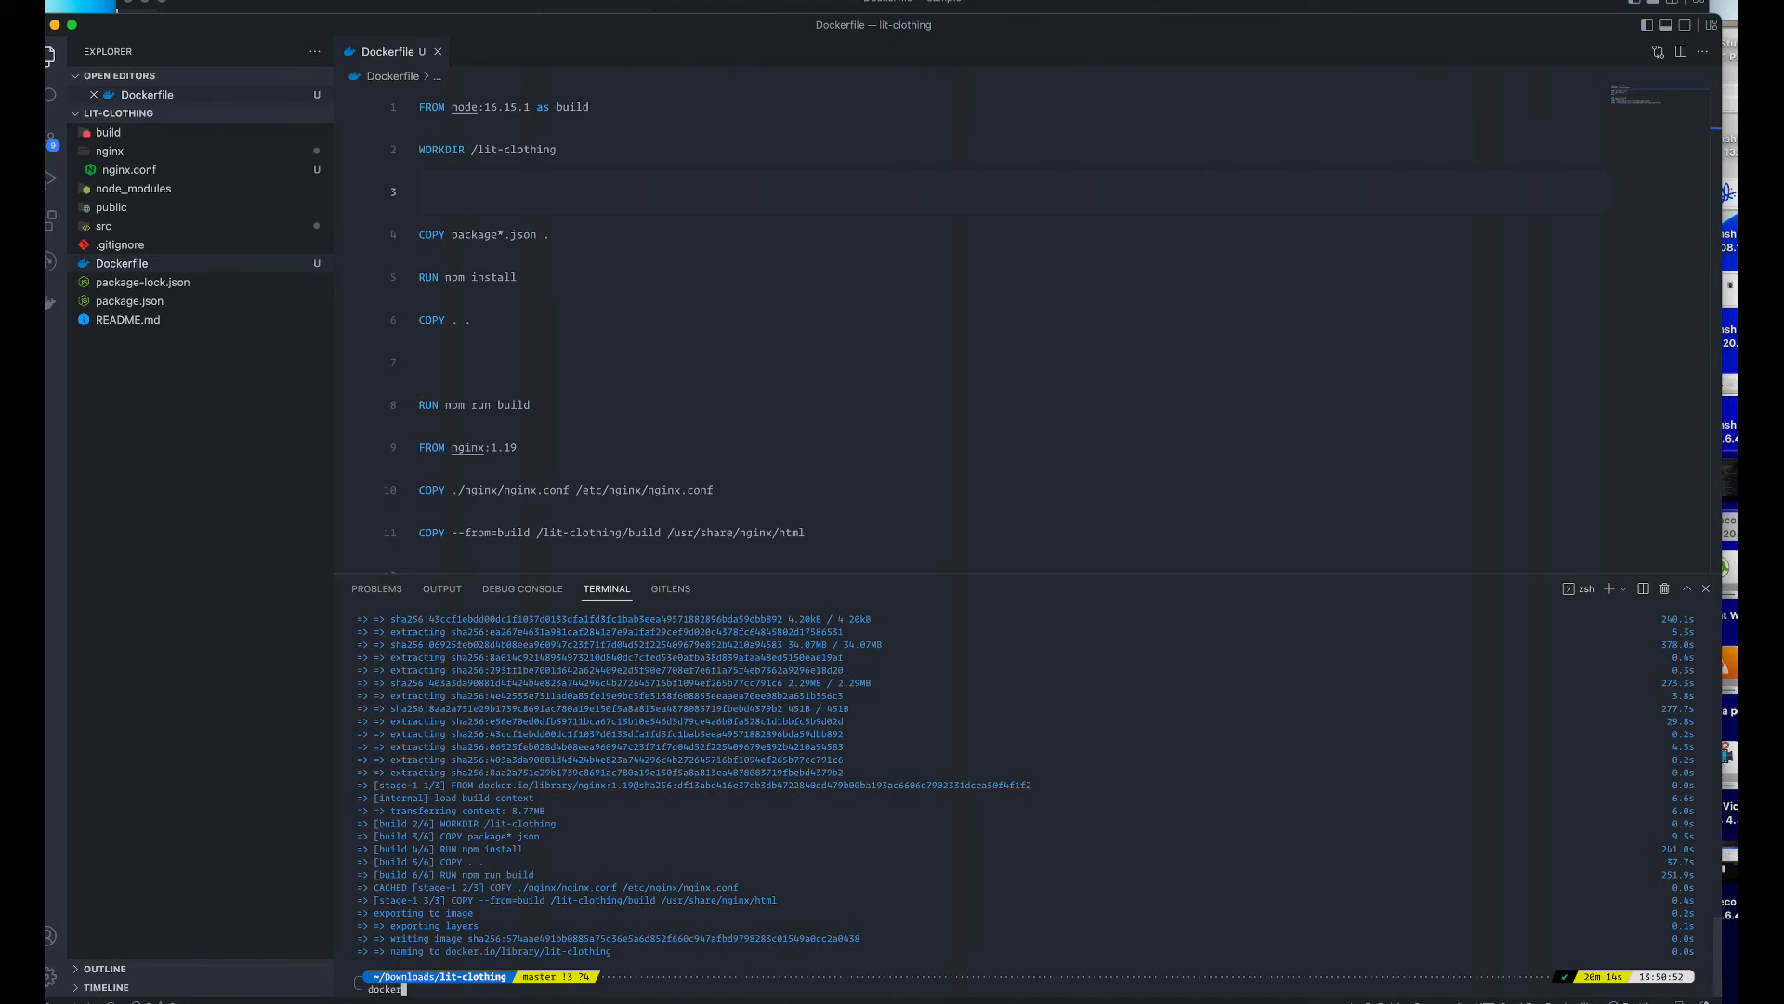
{"action": "type", "text": "docker images"}
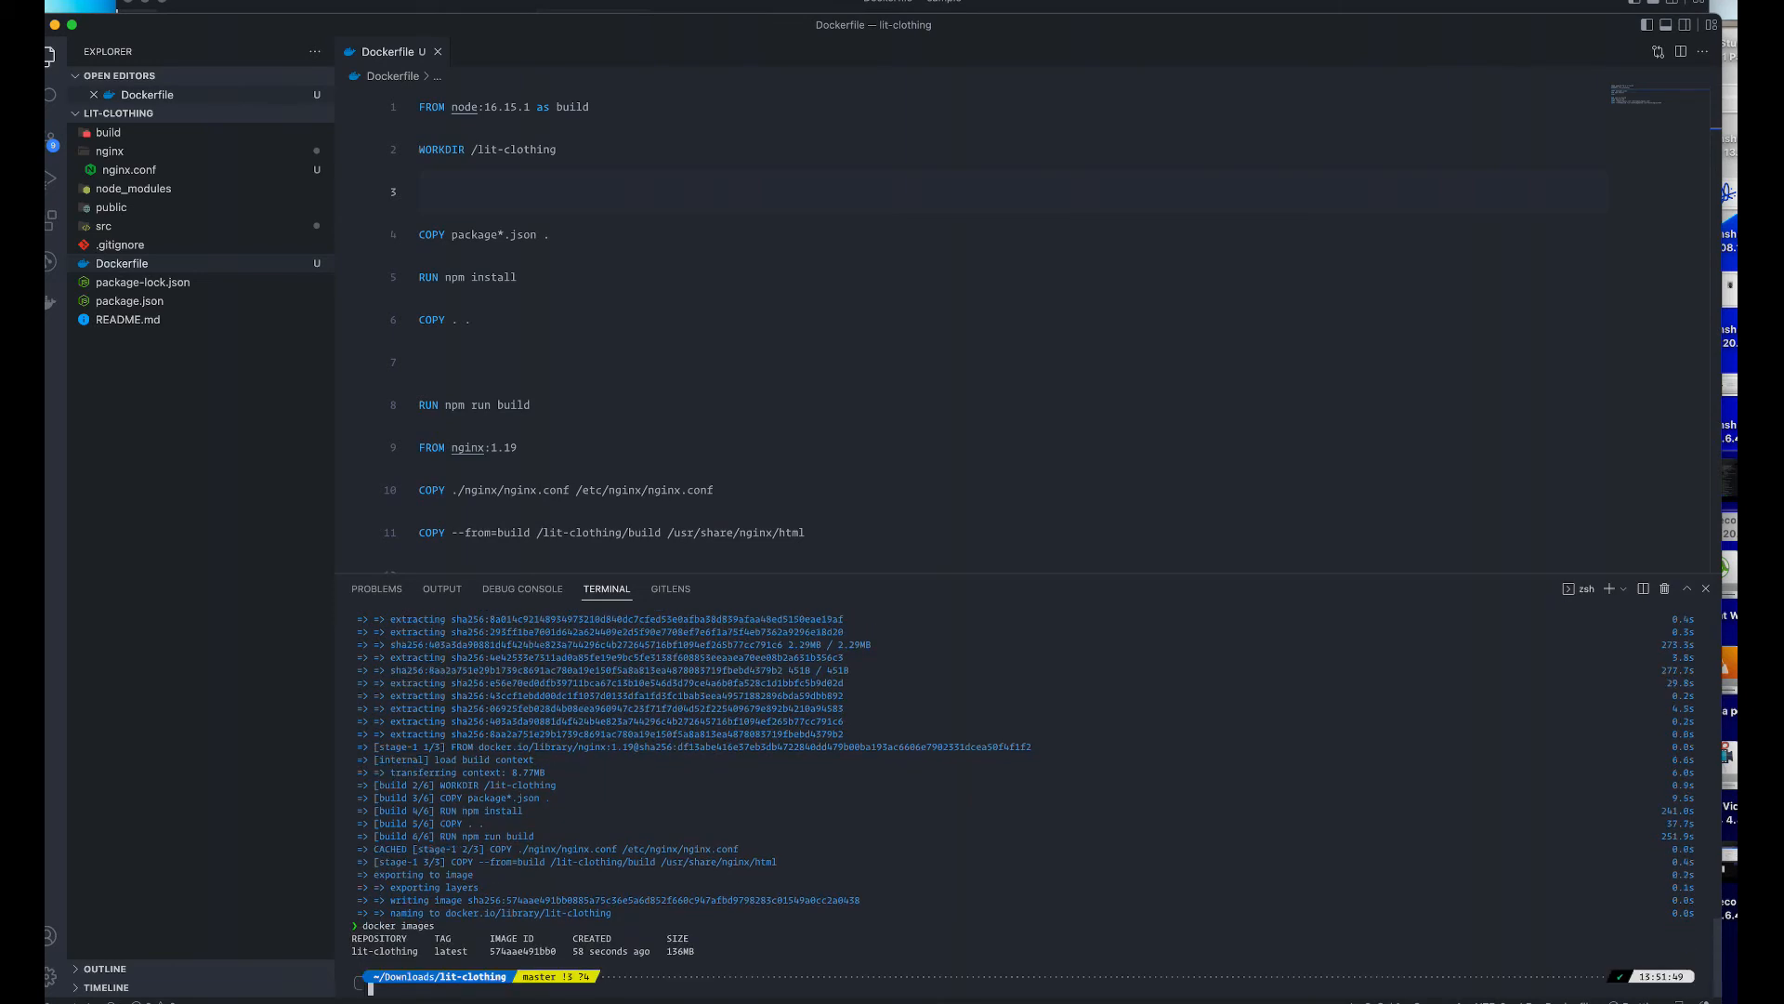
{"action": "type", "text": "docker run"}
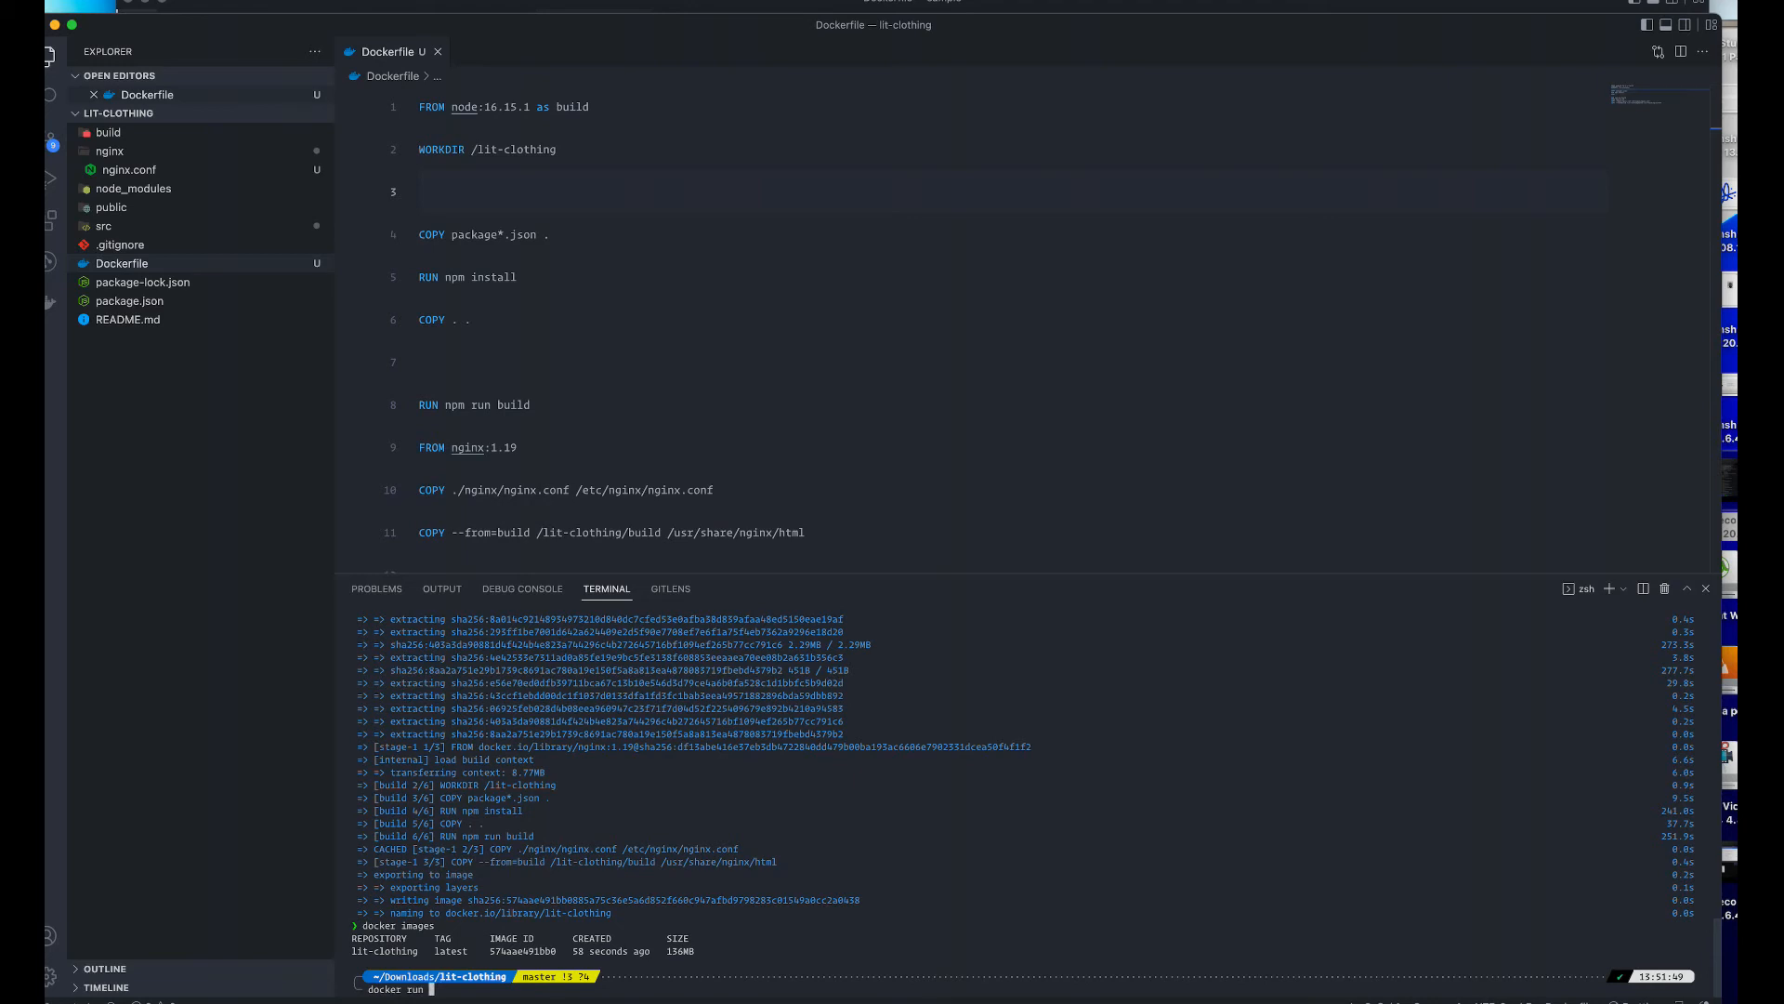
{"action": "type", "text": "lit-clothing"}
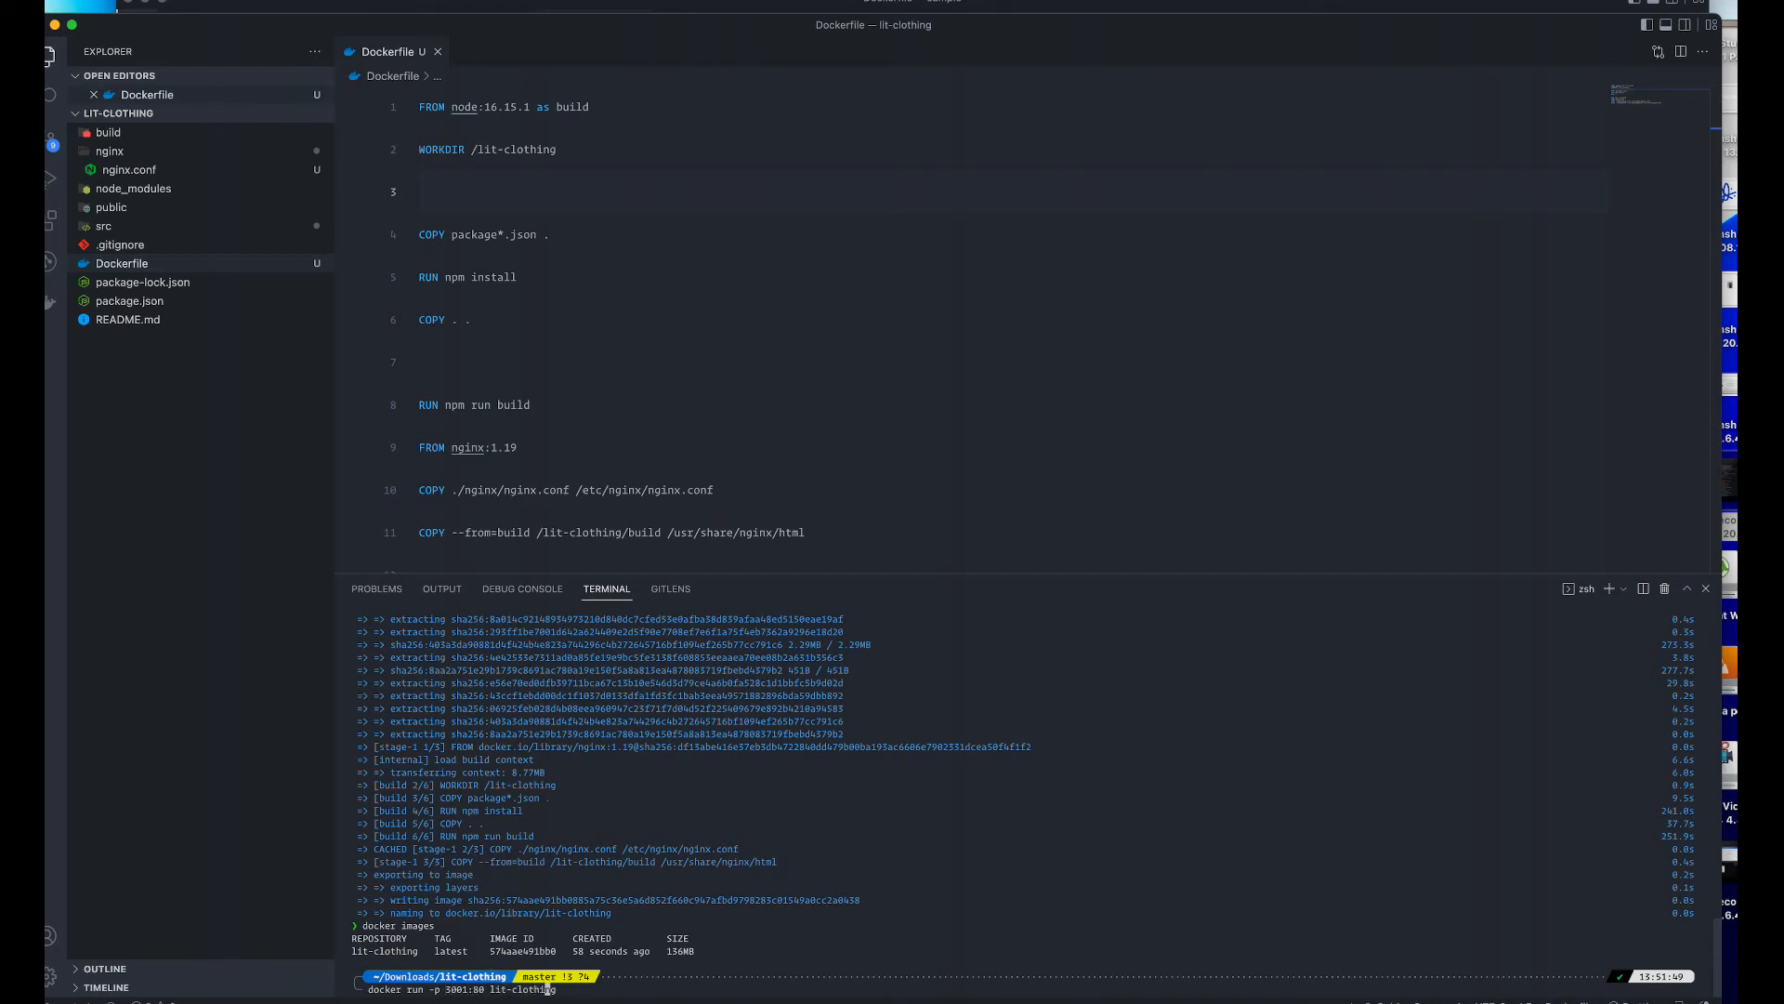
{"action": "key", "text": "Return"}
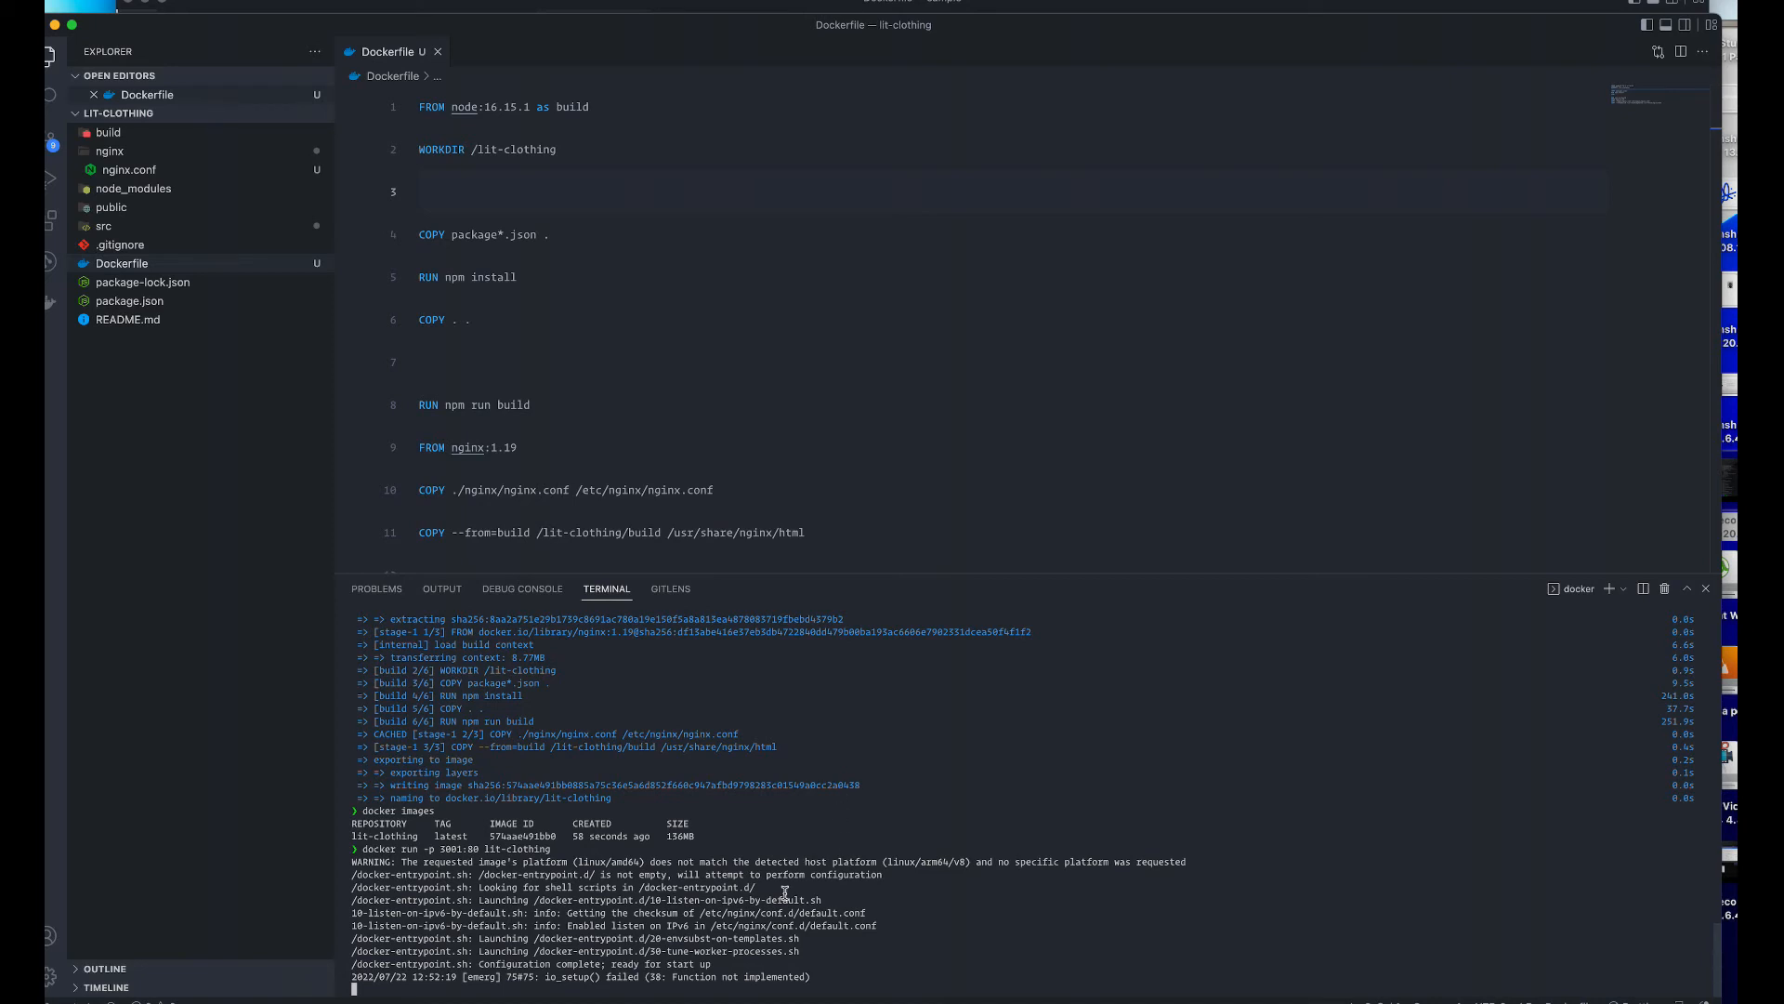
{"action": "mouse_move", "coordinate": [729, 831]}
{"action": "type", "text": "loca"}
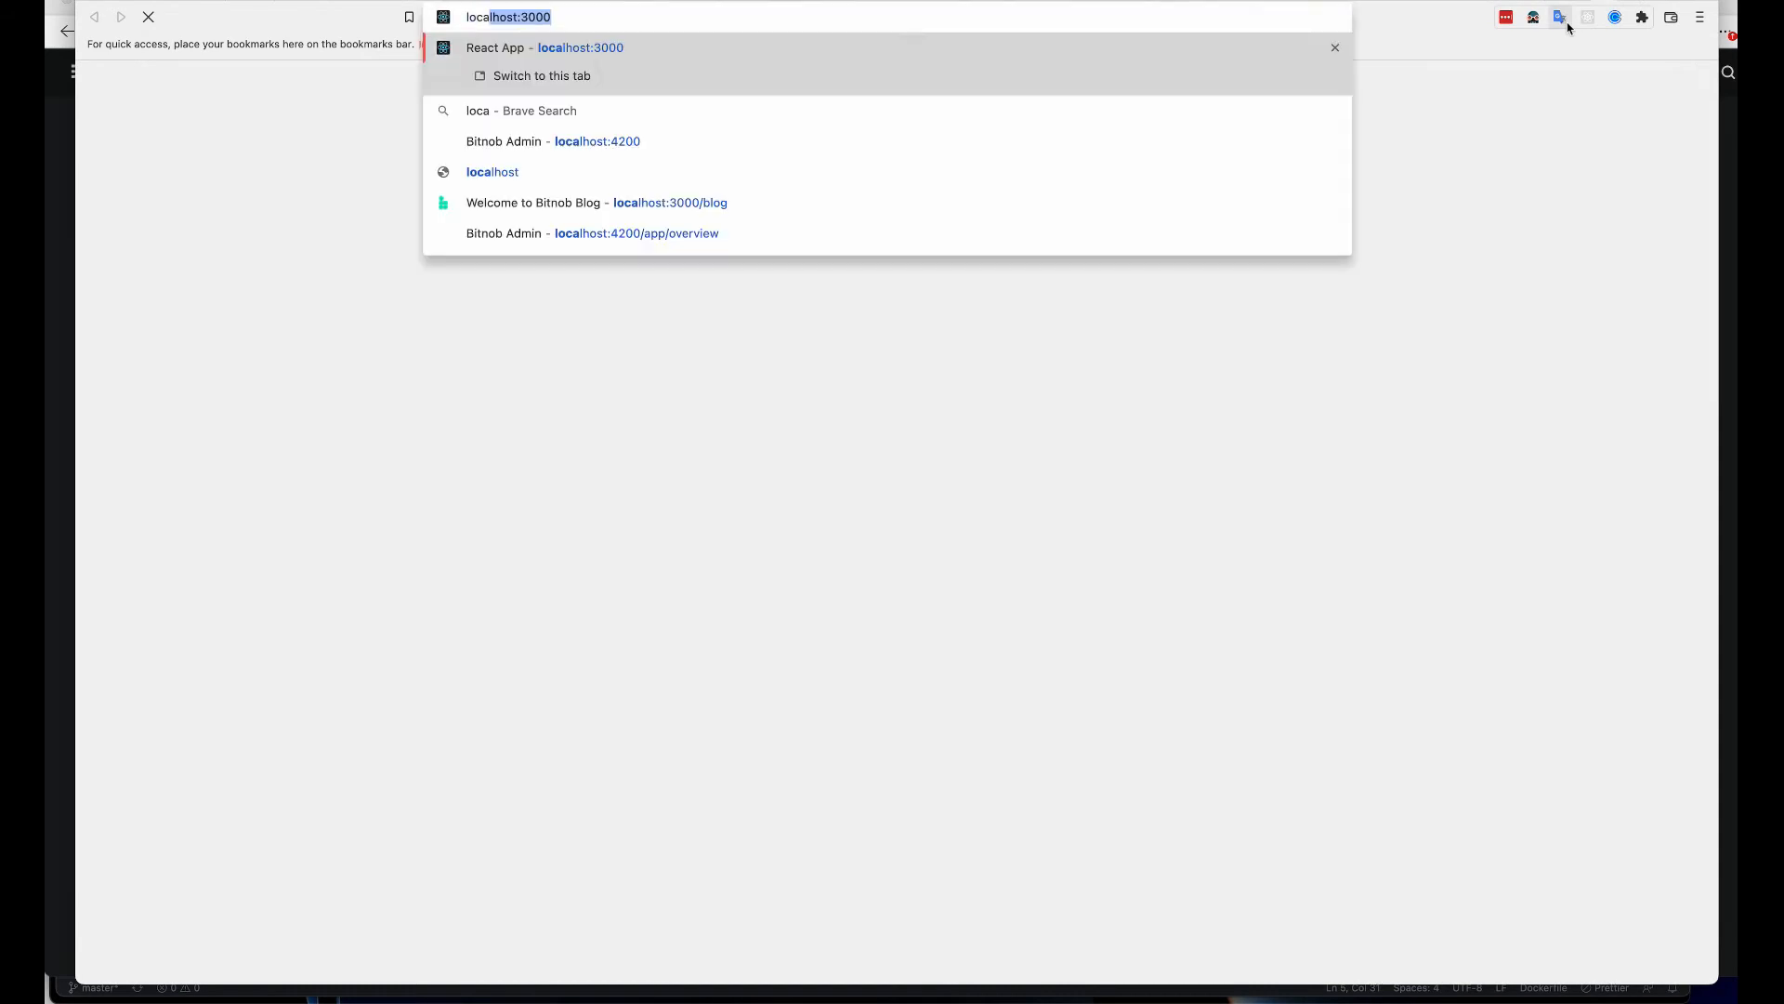
- Load localhost:3001 in Brave, which returns a connection-refused error
{"action": "key", "text": "Return"}
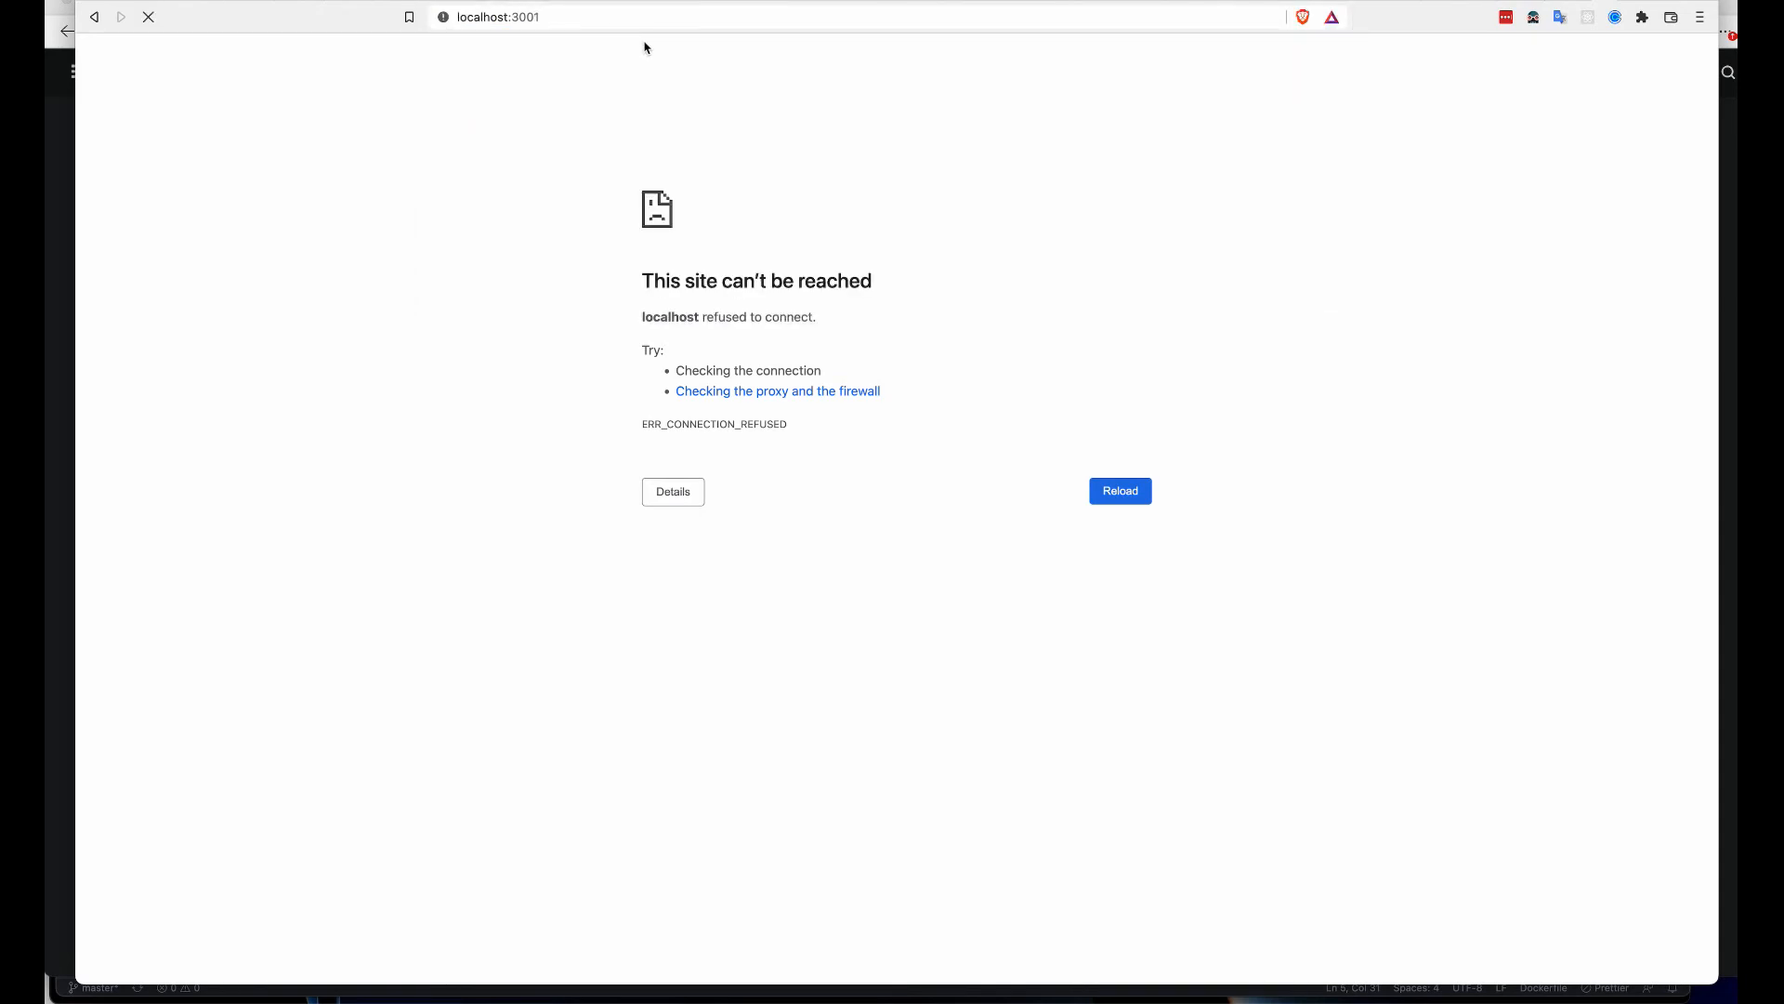
{"action": "left_click", "coordinate": [1119, 490]}
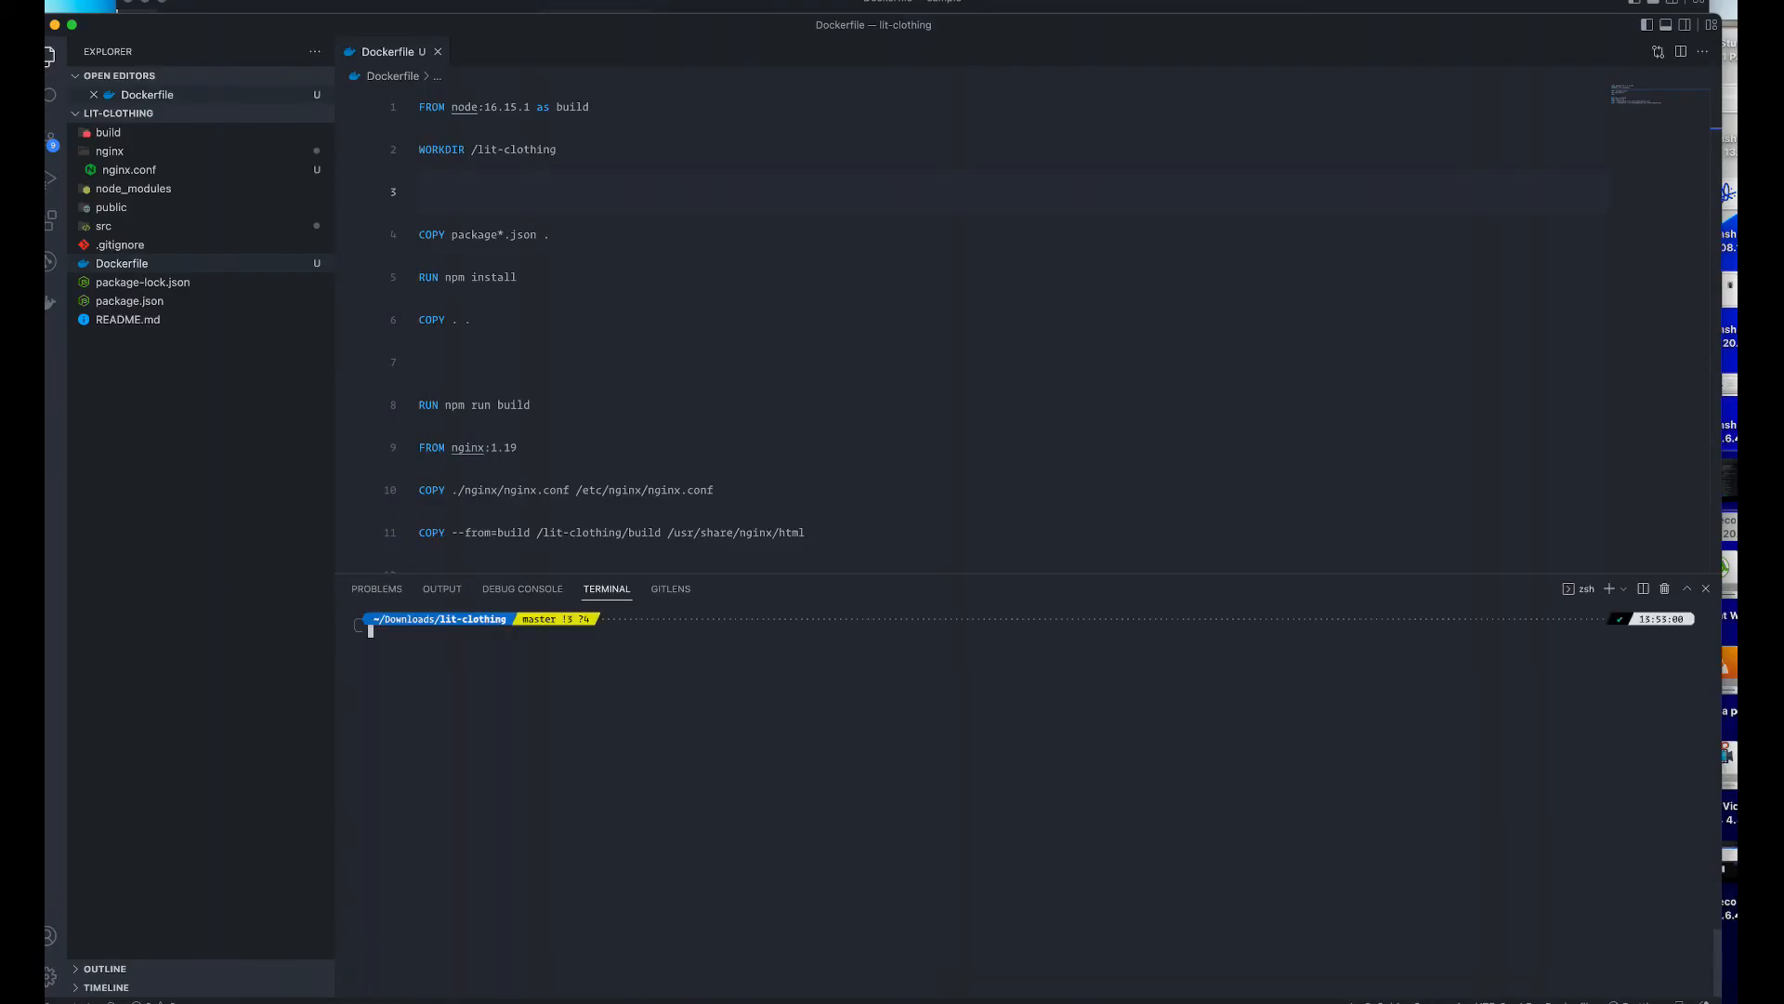
{"action": "mouse_move", "coordinate": [626, 734]}
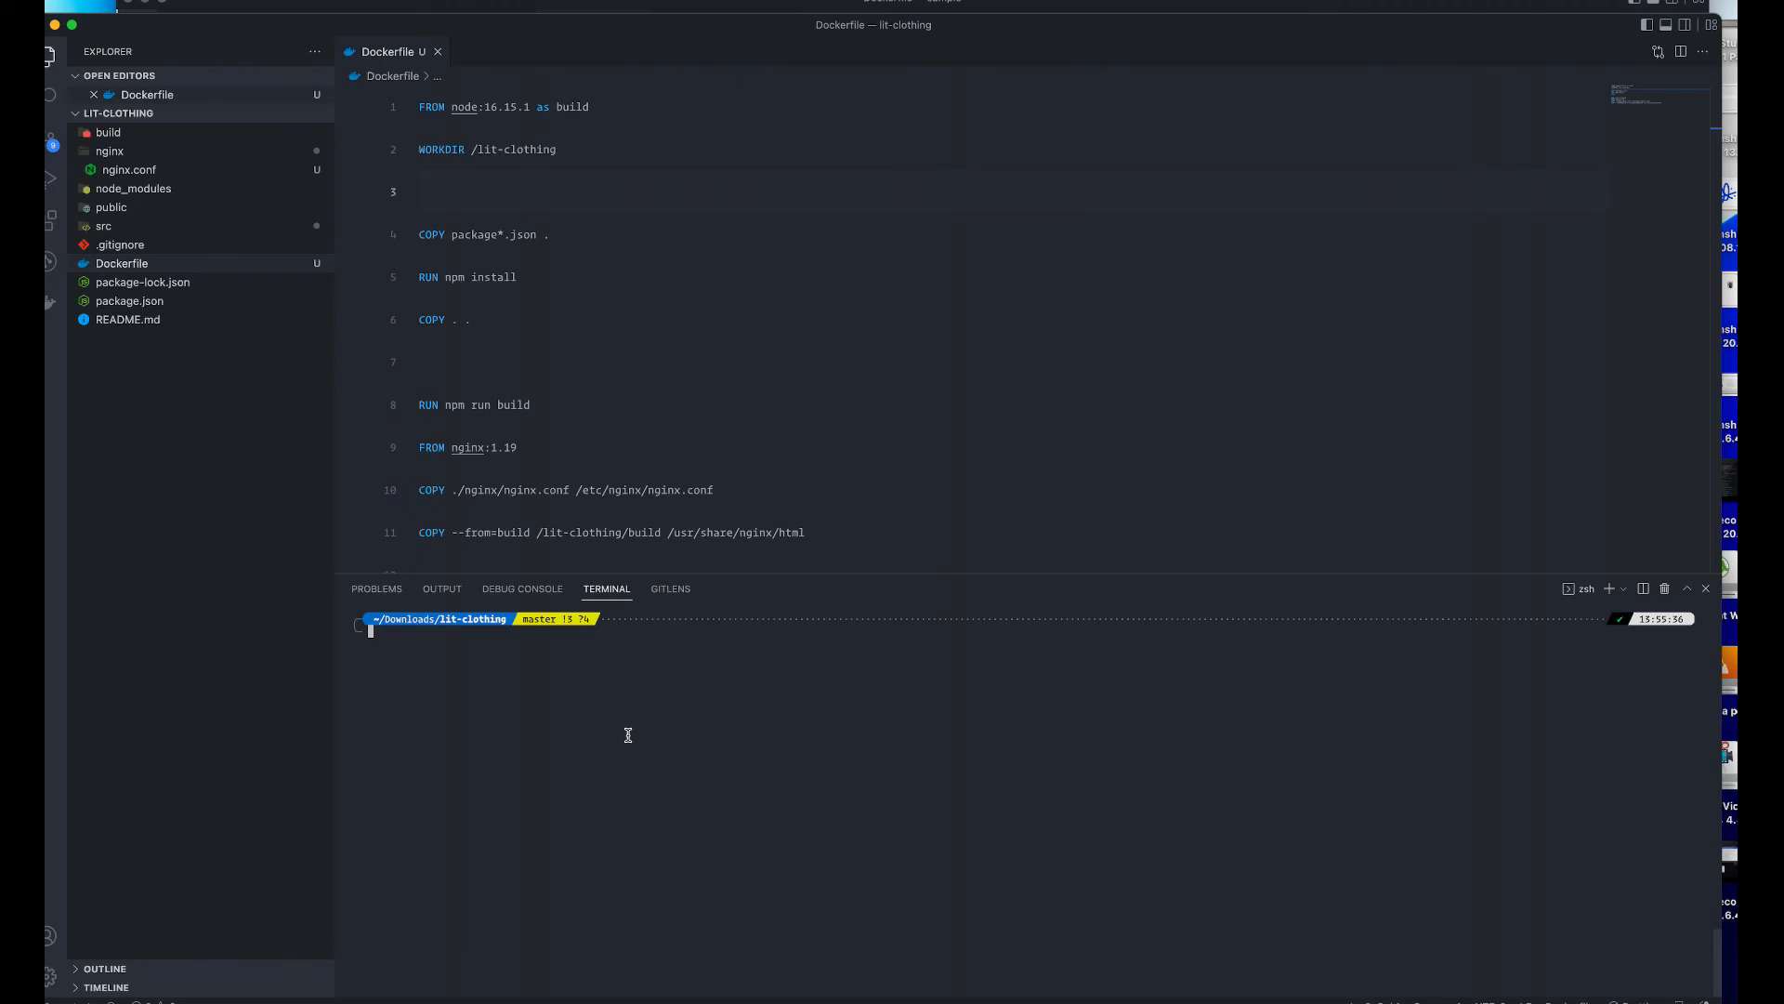
- List local images with docker images, then begin typing docker tag lit-clothing gcr.io/…
{"action": "type", "text": "docker images"}
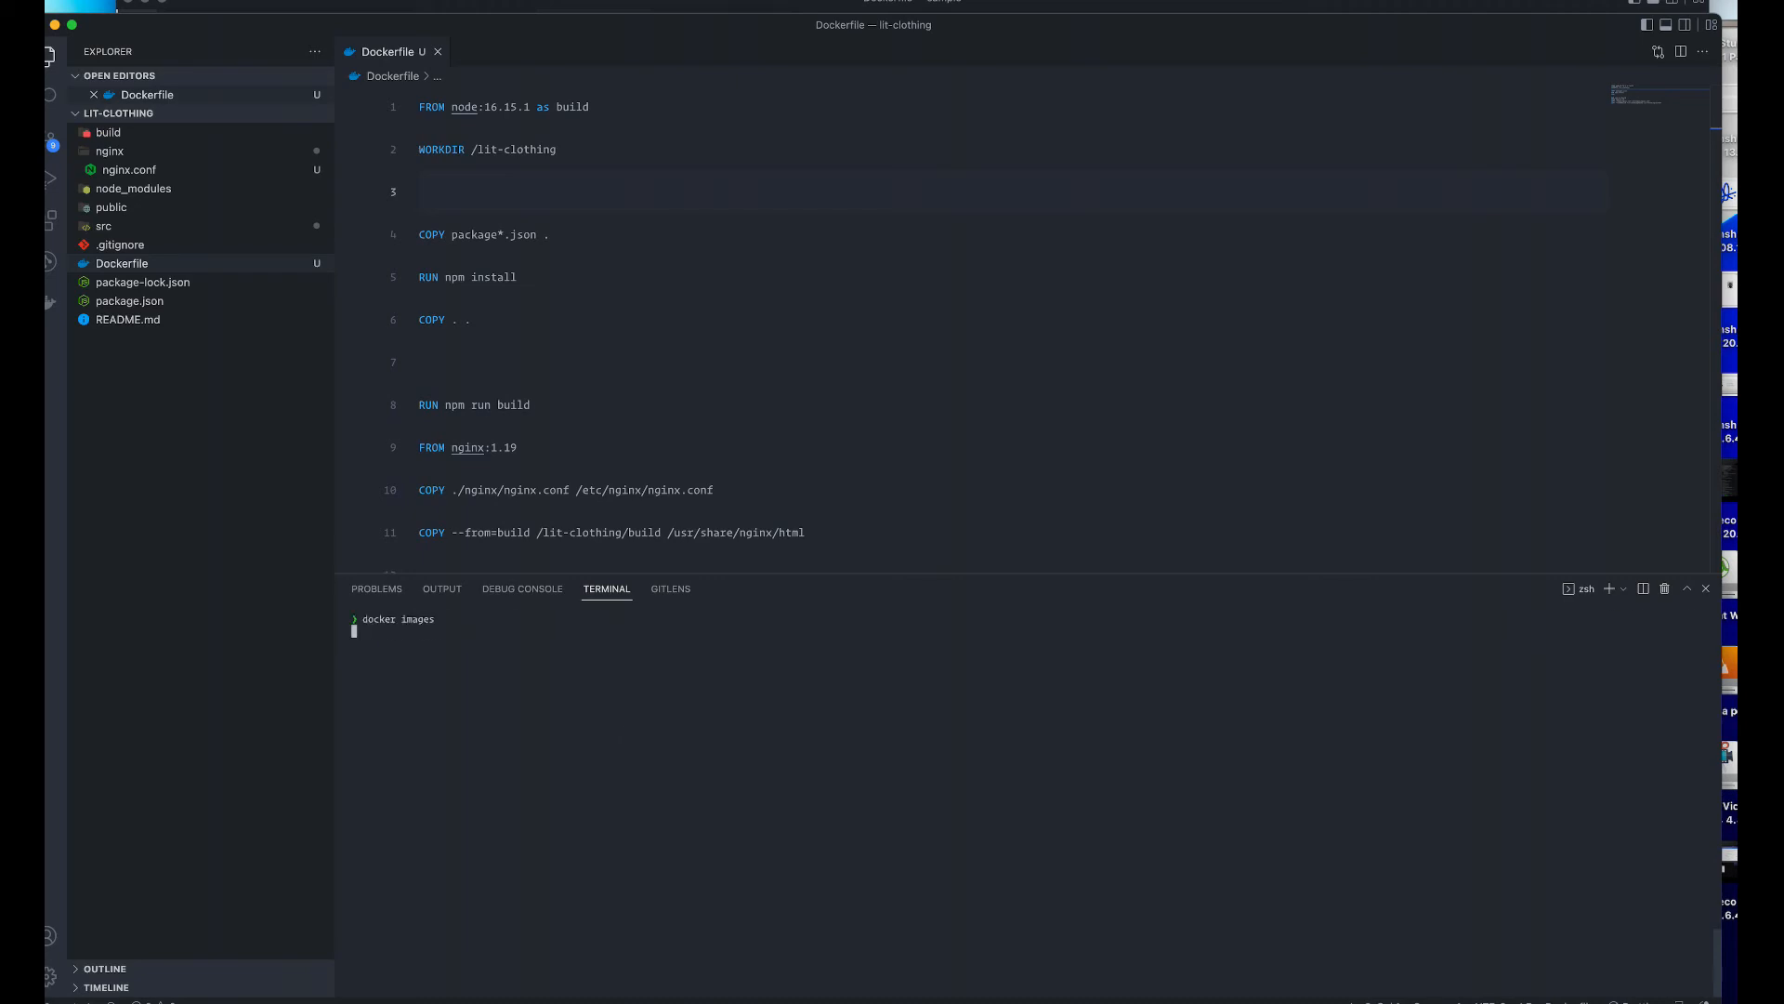
{"action": "key", "text": "Return"}
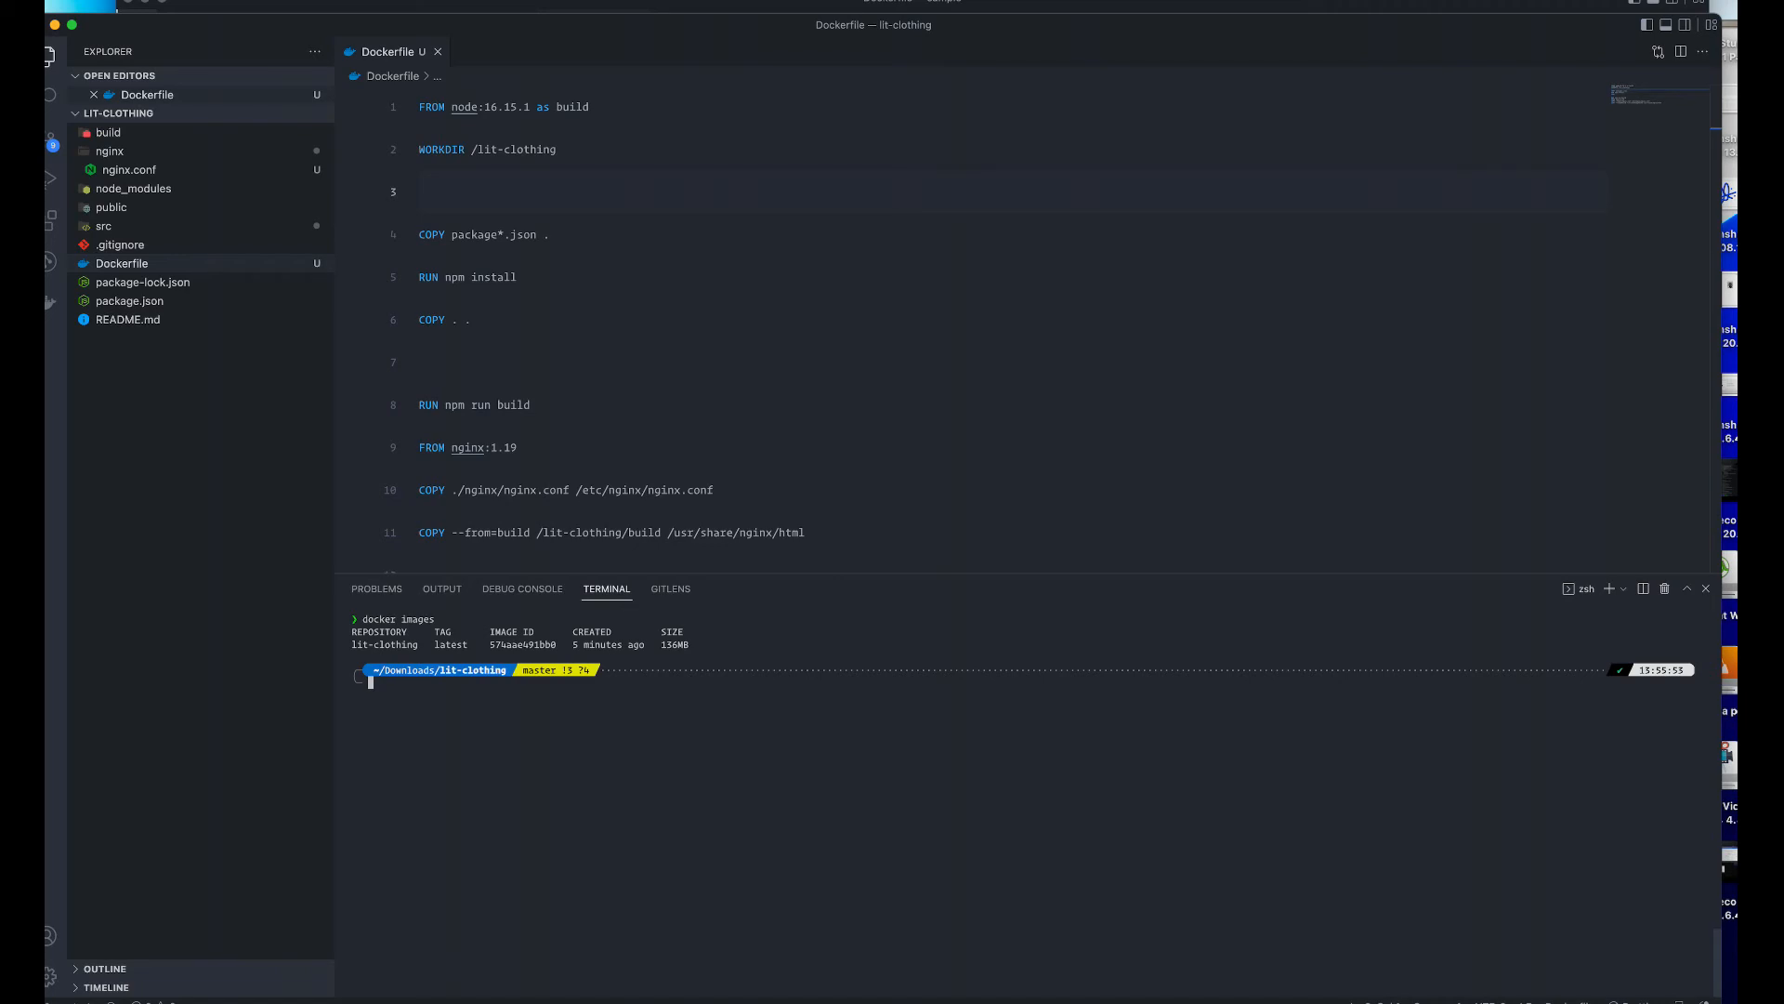
{"action": "type", "text": "docker"}
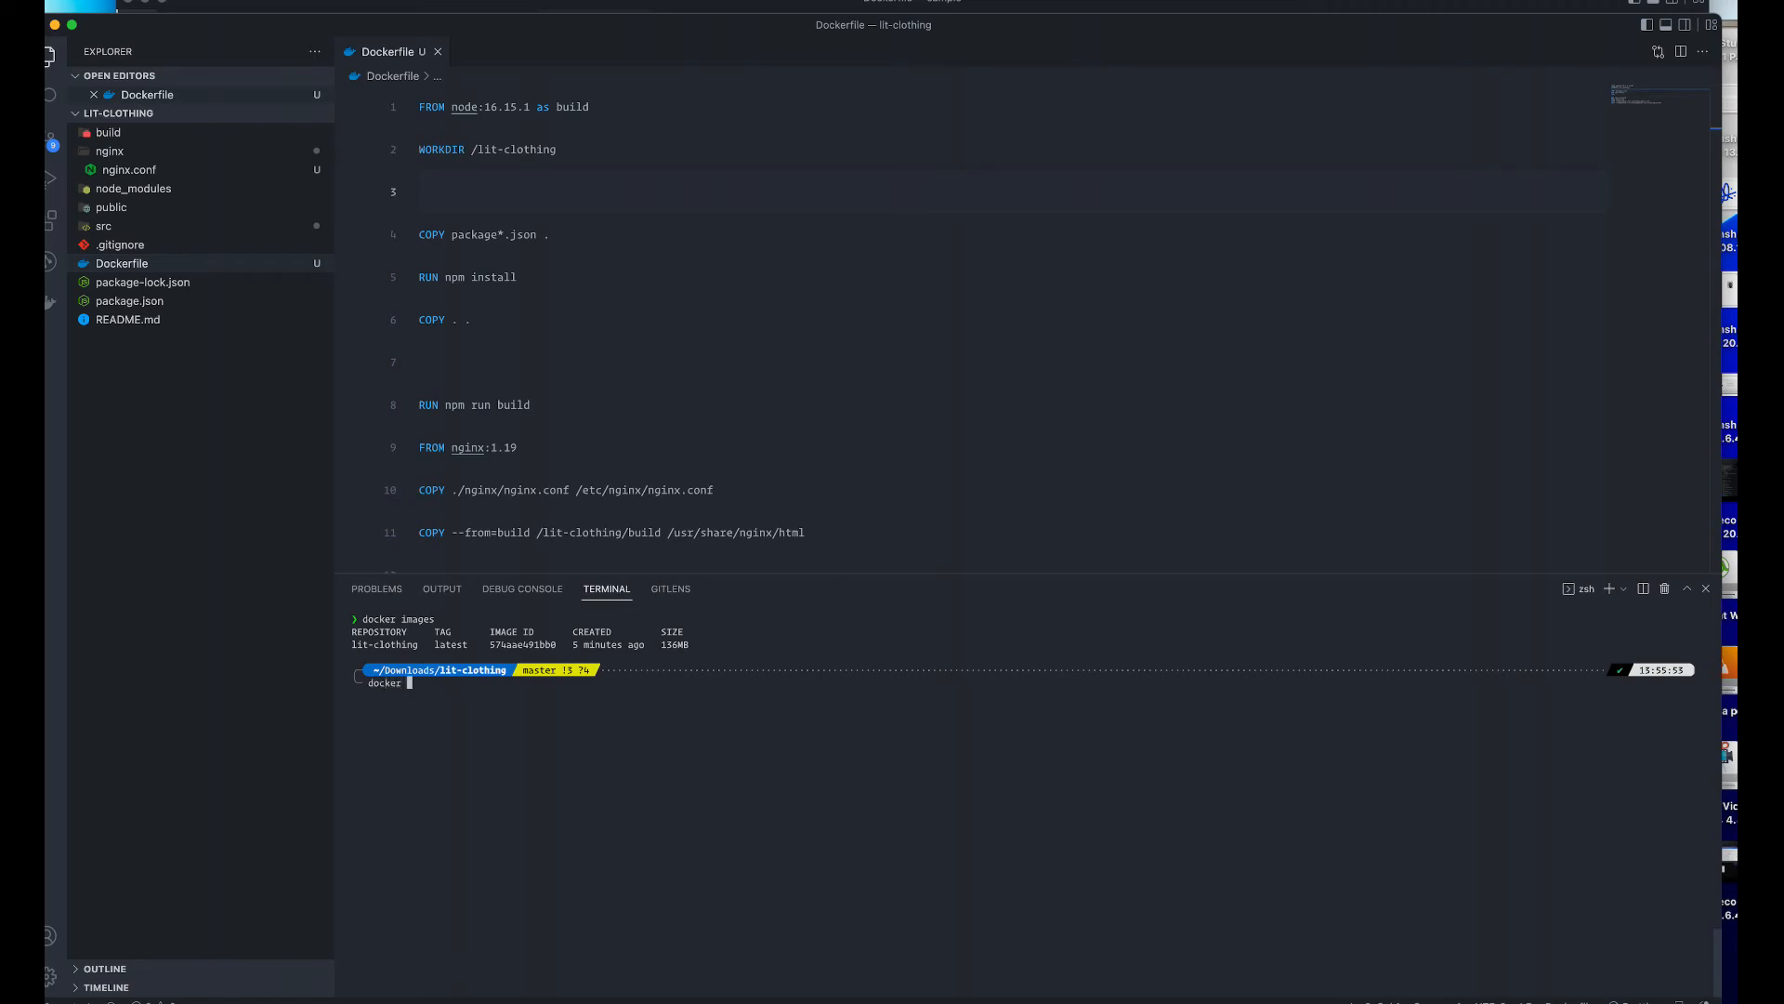
{"action": "type", "text": "tag li"}
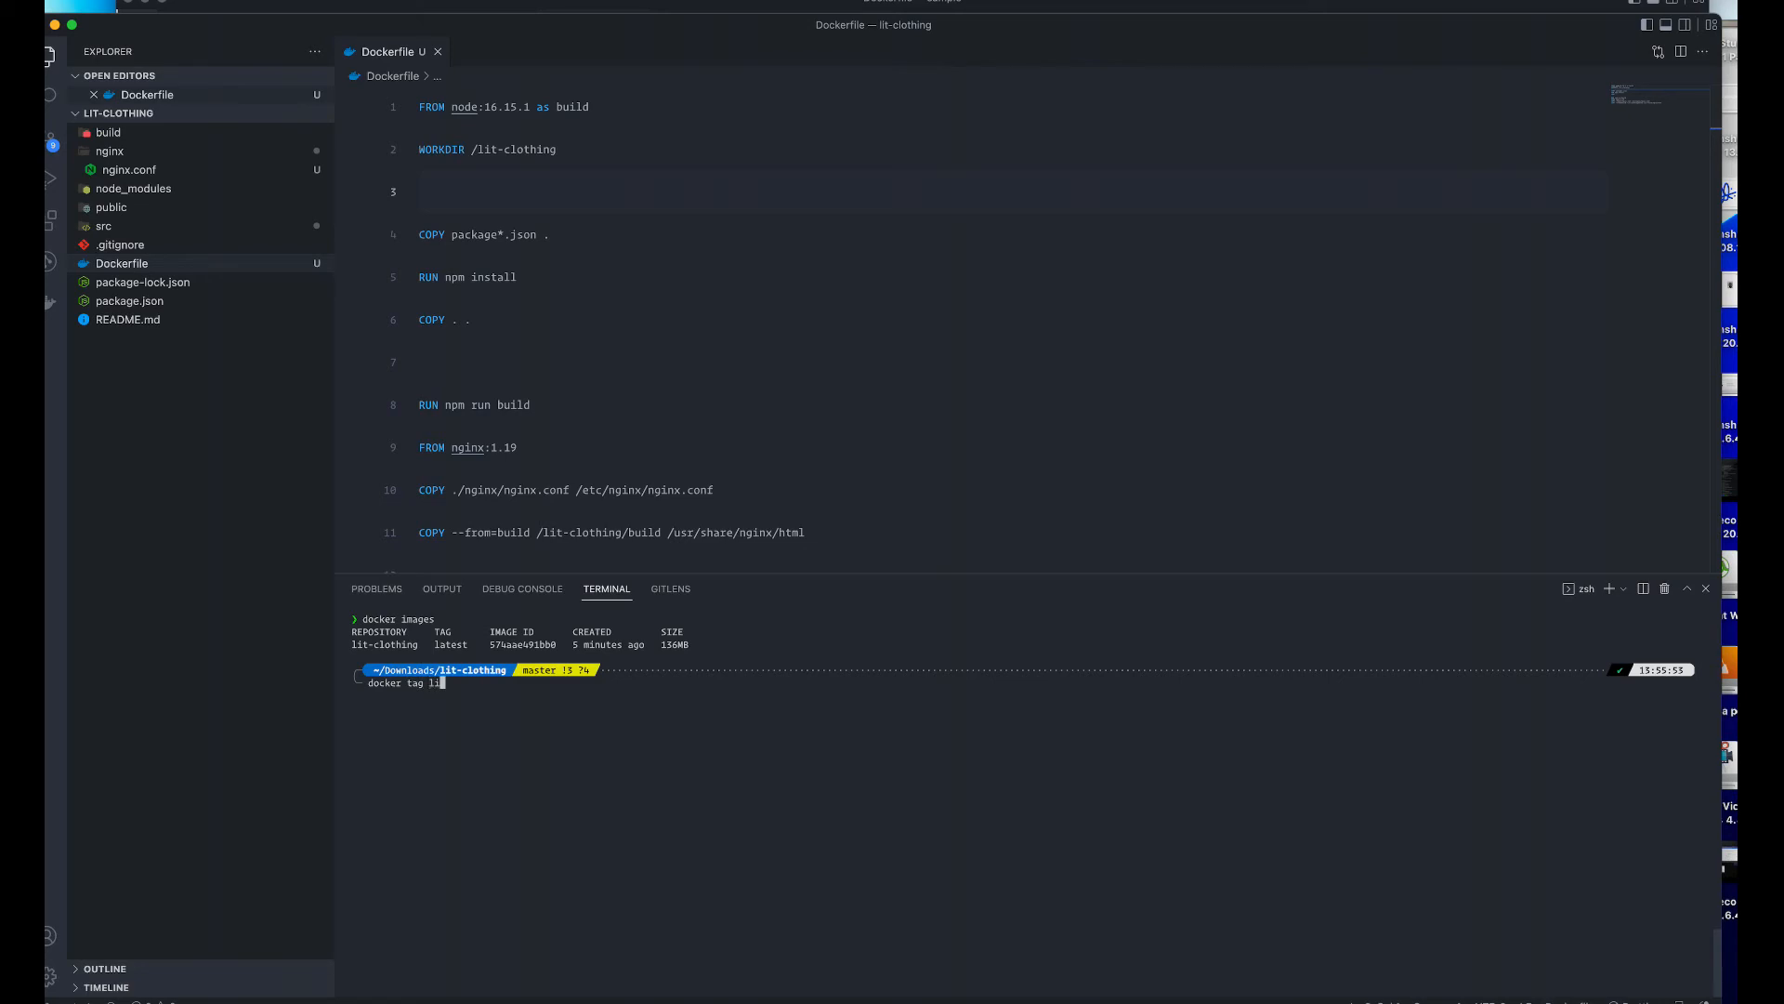
{"action": "type", "text": "t-clothing"}
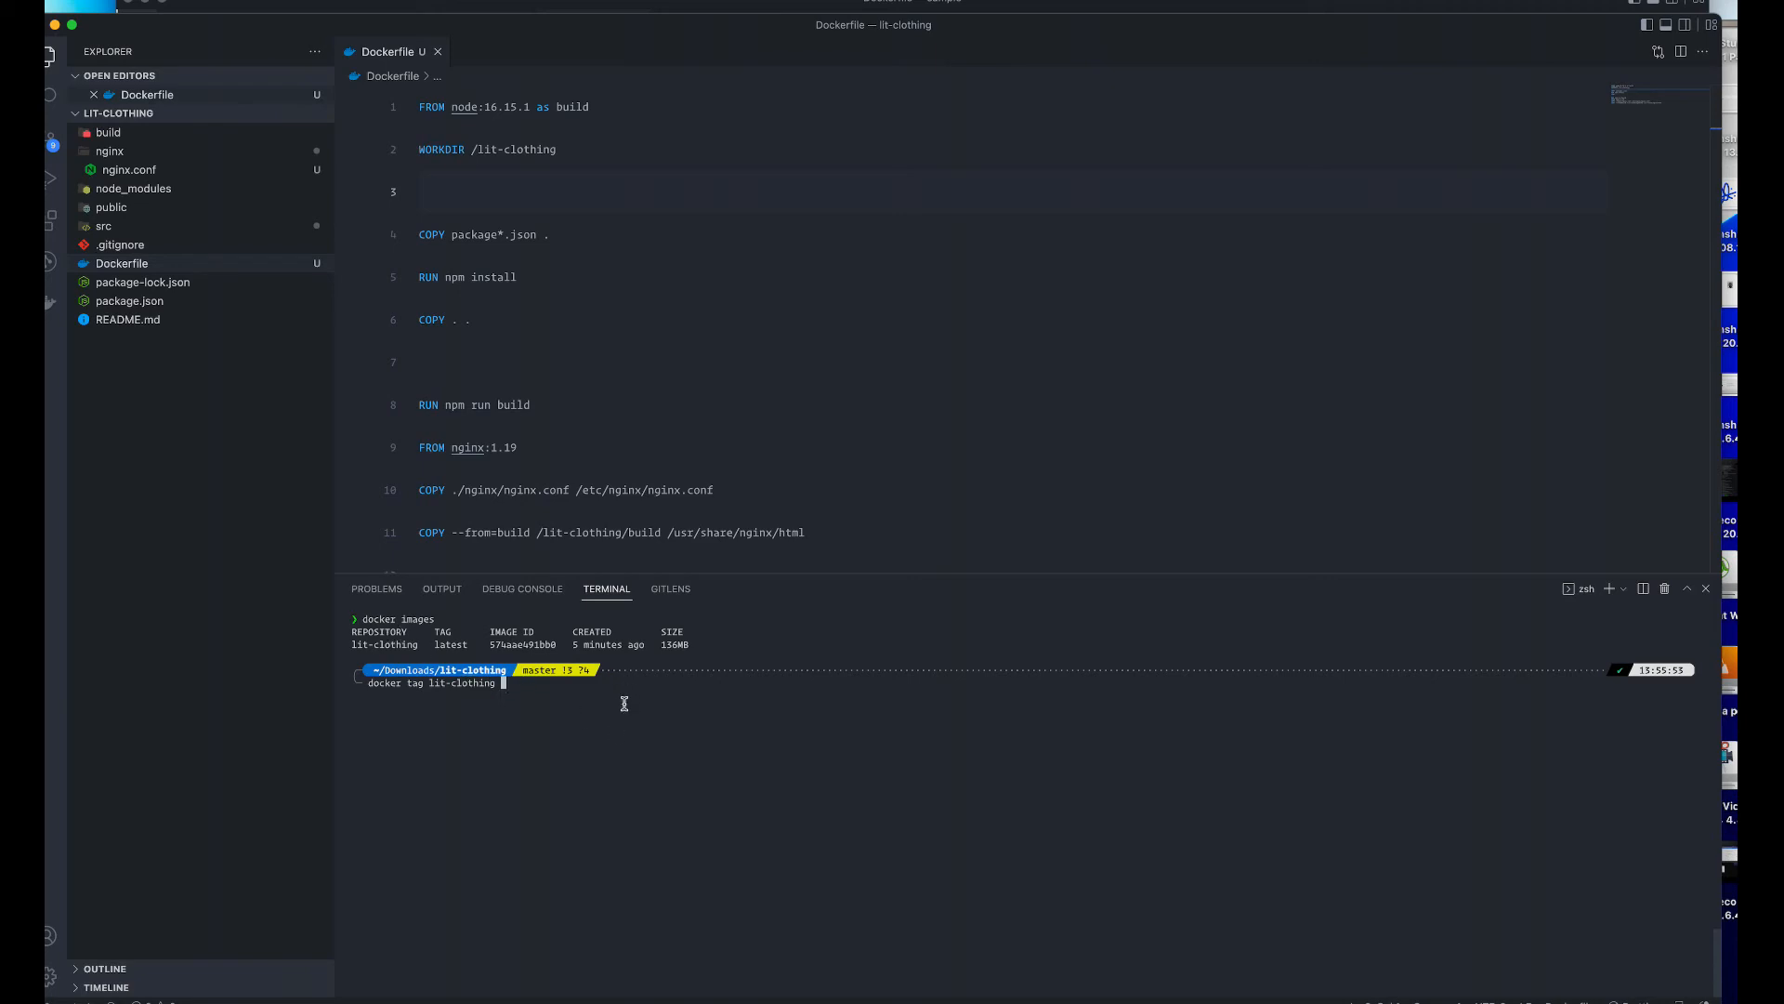
{"action": "mouse_move", "coordinate": [615, 703]}
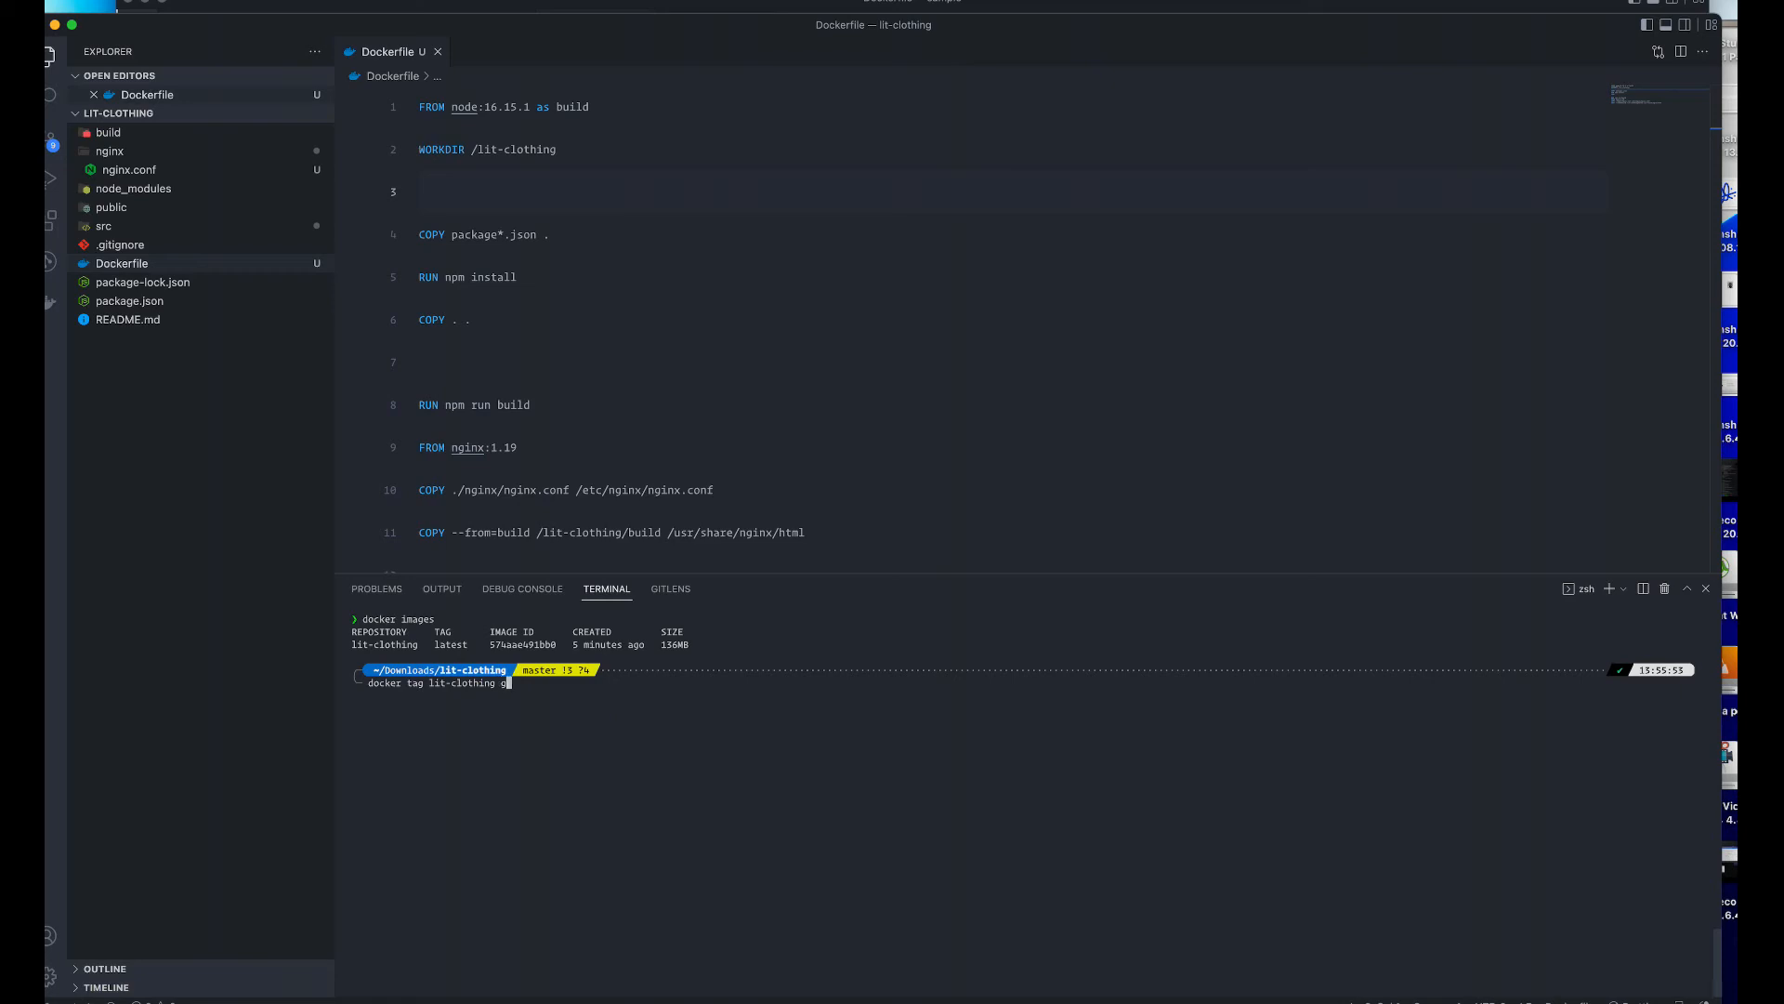
{"action": "type", "text": "ce"}
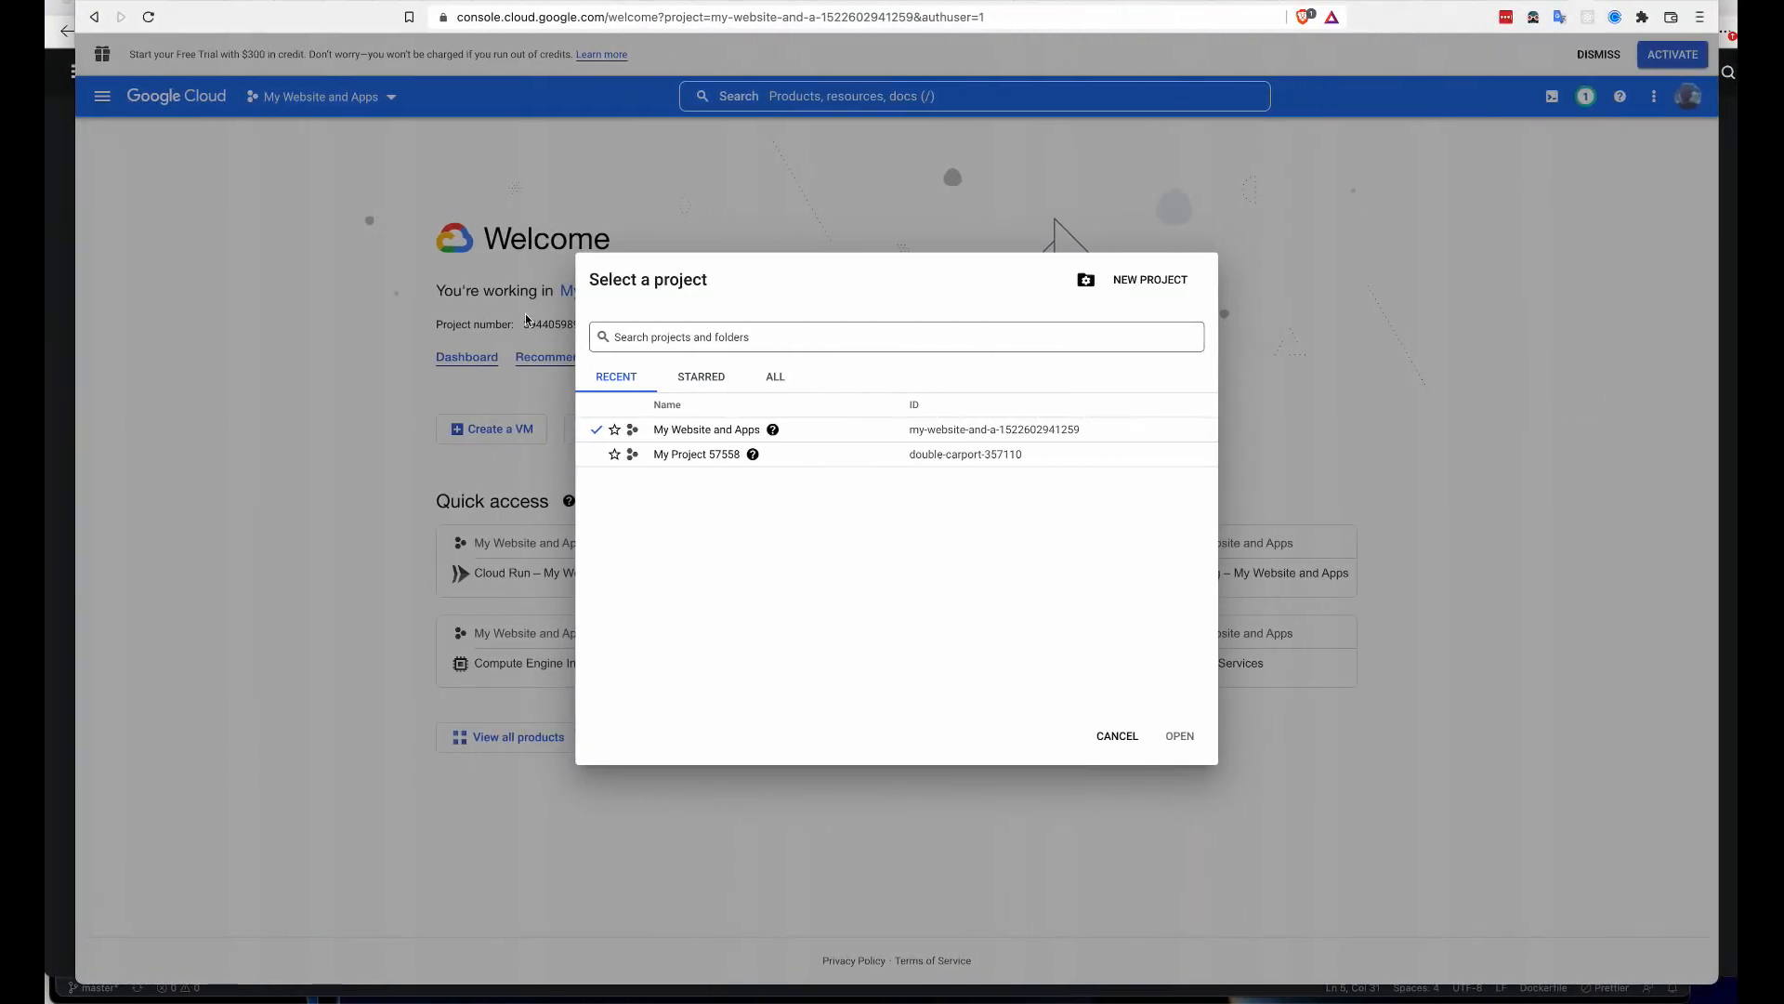
- Reopen the Cloud Console project chooser to copy the My Website and Apps project ID
{"action": "left_click", "coordinate": [1117, 736]}
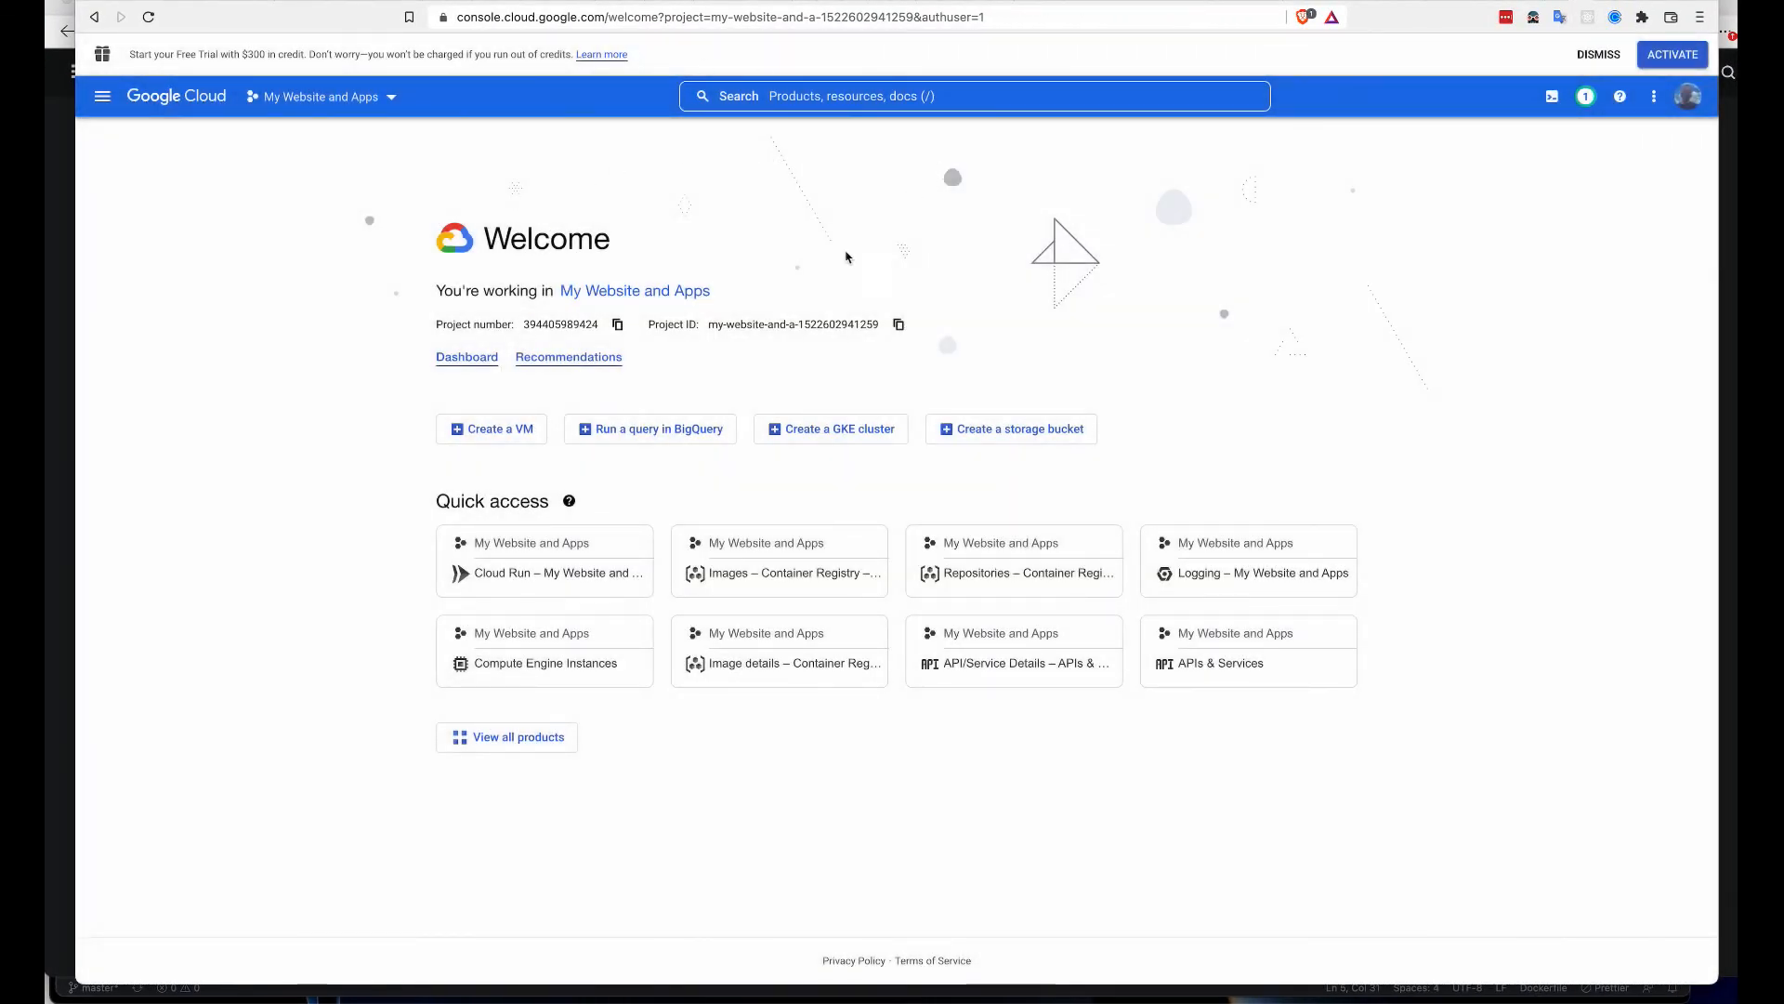
{"action": "left_click", "coordinate": [321, 97]}
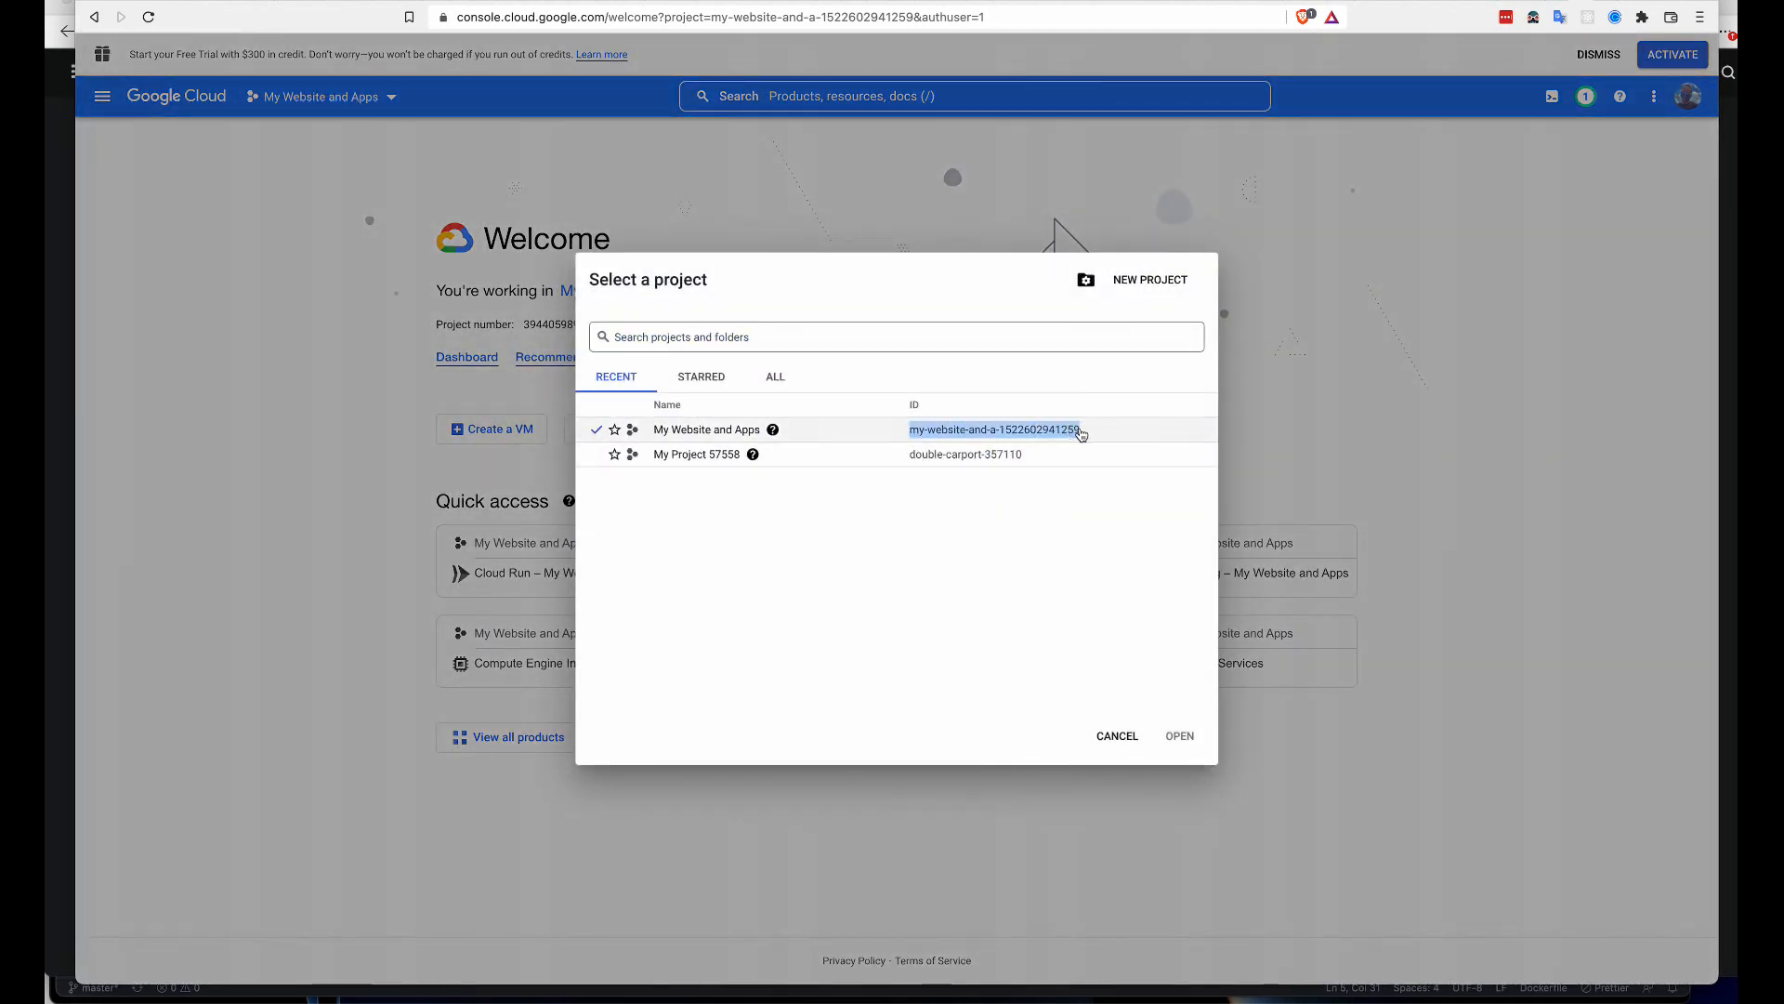
{"action": "mouse_move", "coordinate": [1058, 508]}
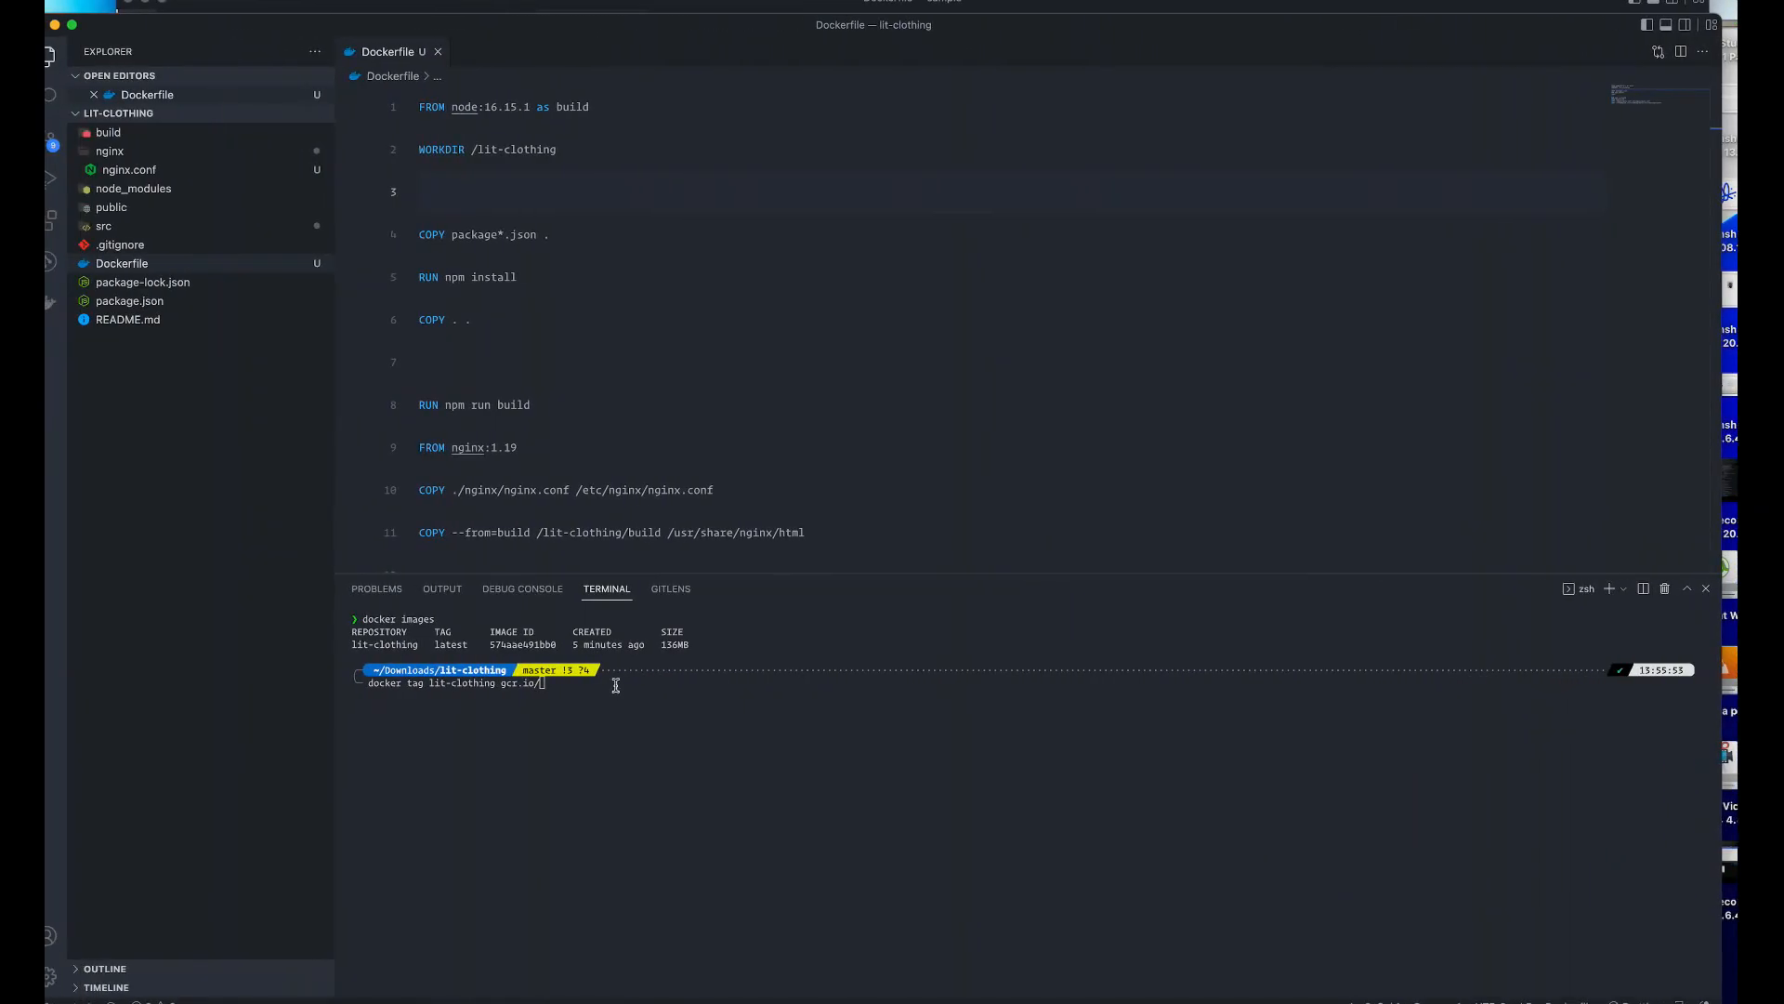
{"action": "mouse_move", "coordinate": [658, 775]}
{"action": "type", "text": "my-website-and-a-15226029s1259/lit-clothing"}
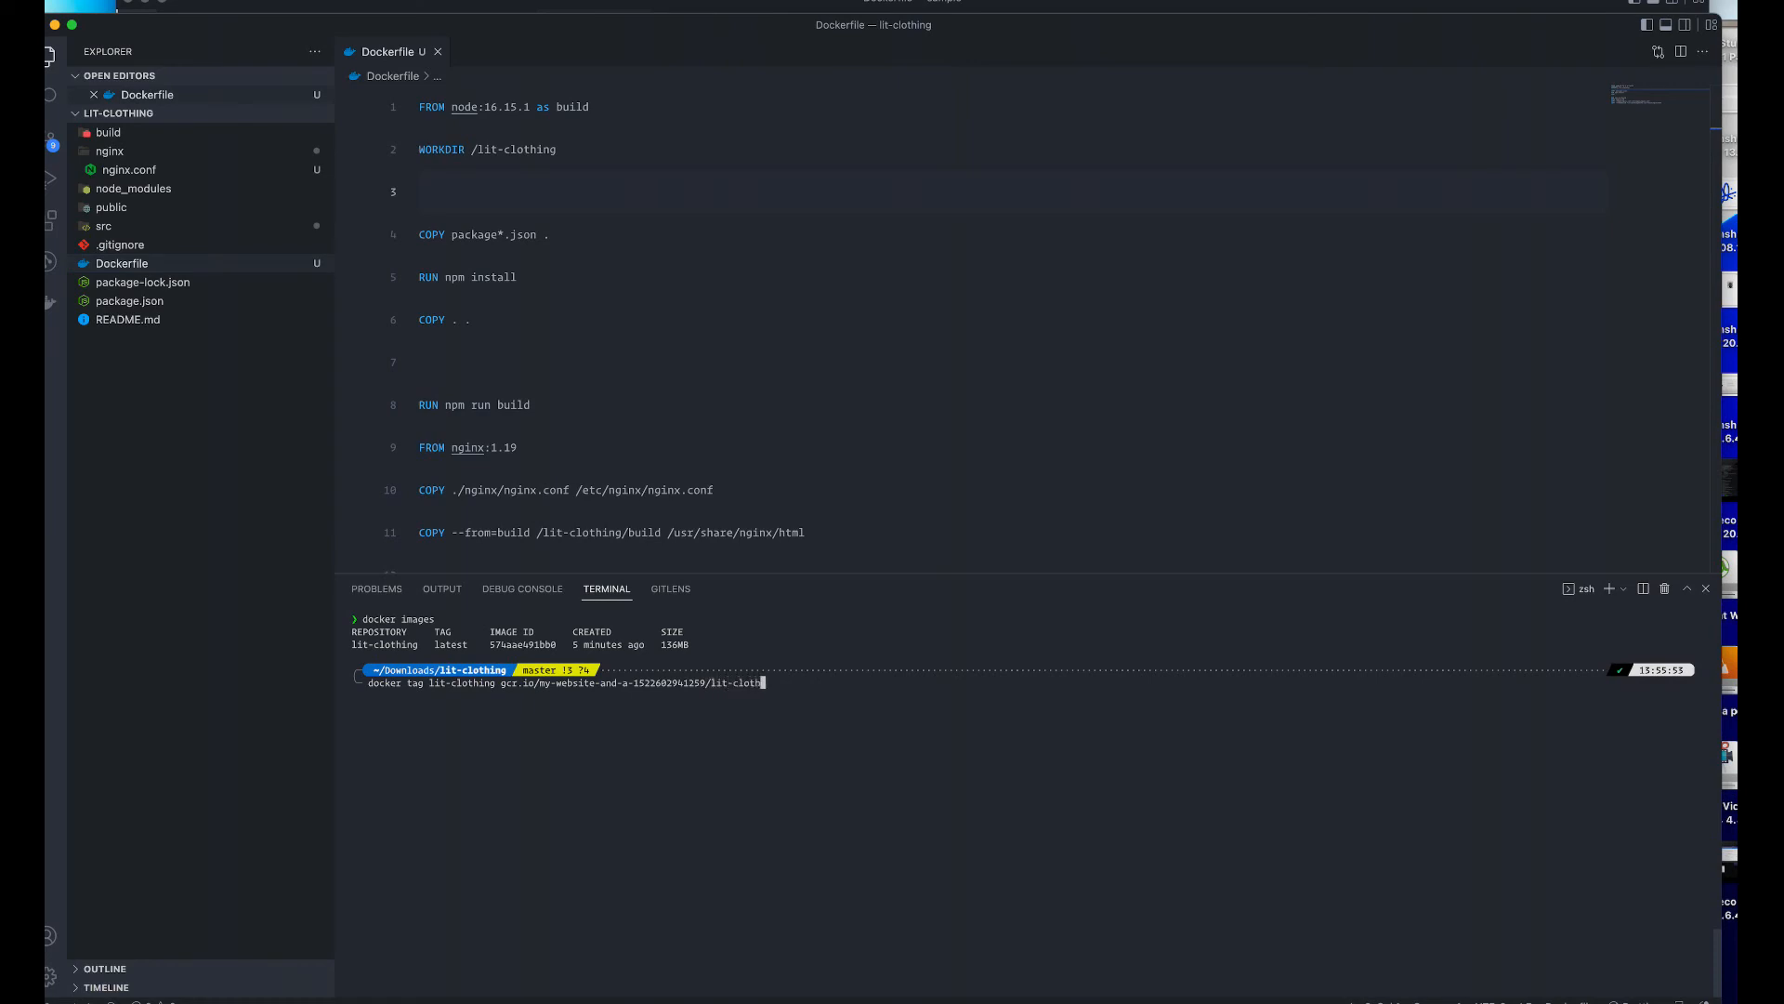
{"action": "key", "text": "Return"}
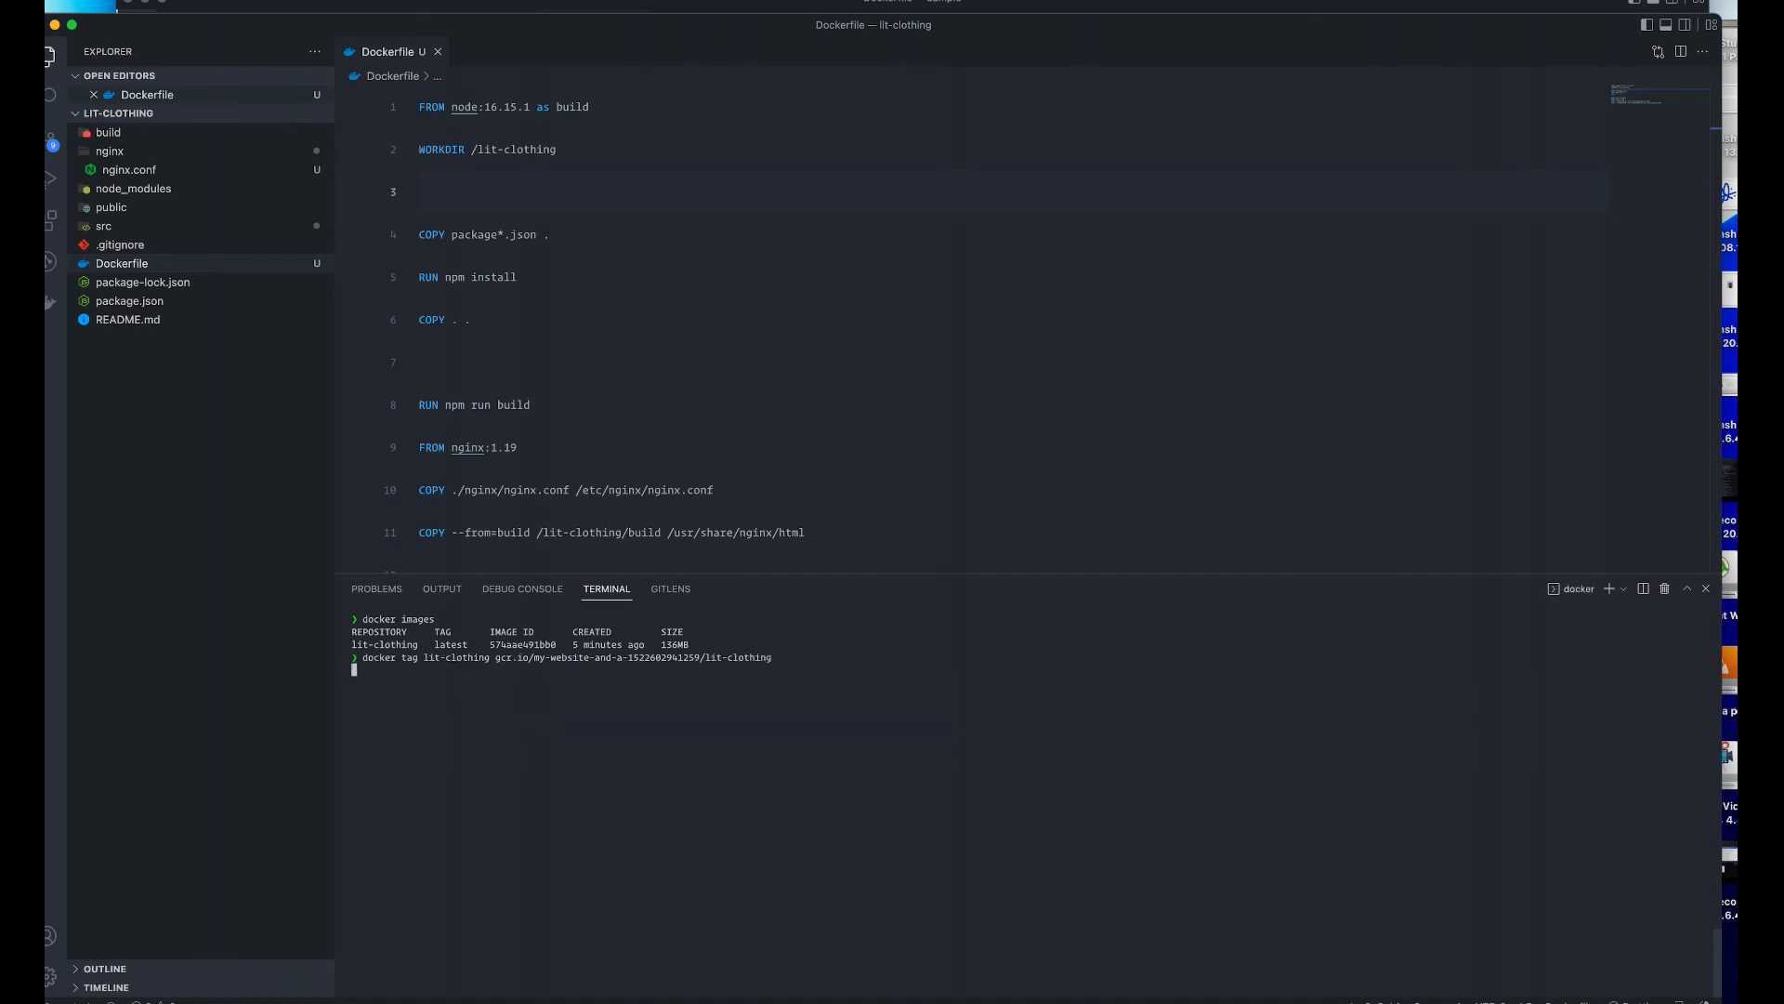
{"action": "key", "text": "Return"}
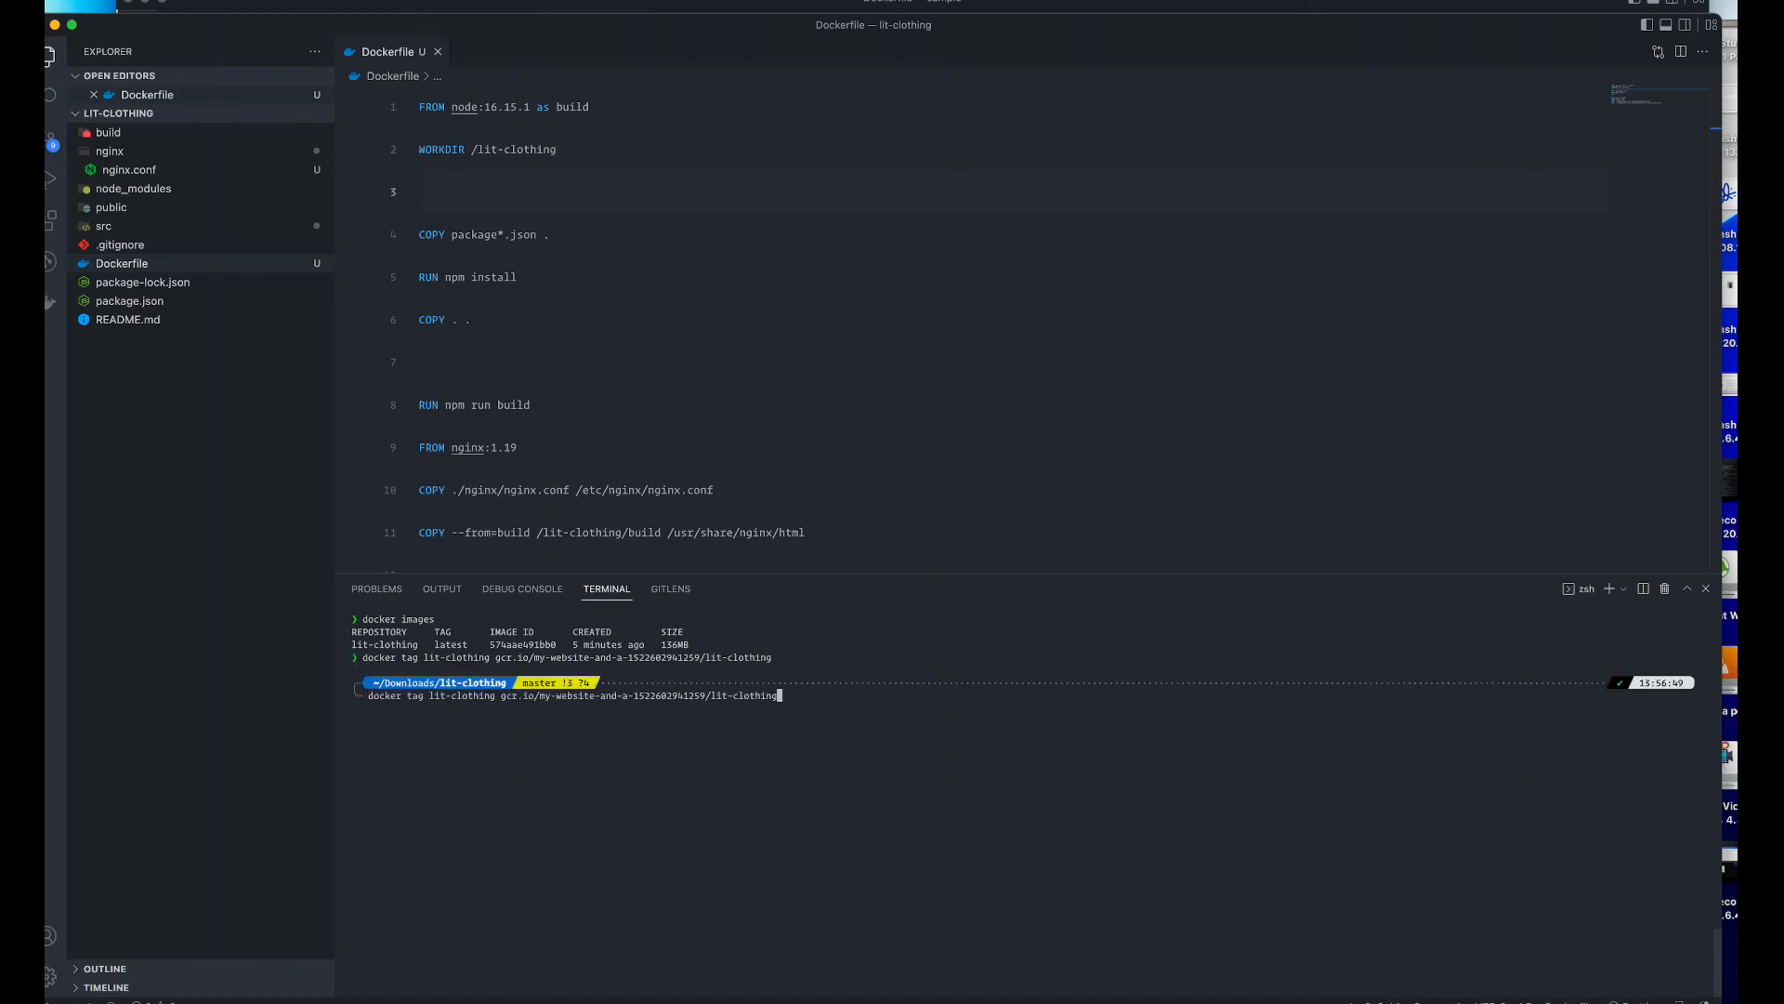
{"action": "key", "text": "Return"}
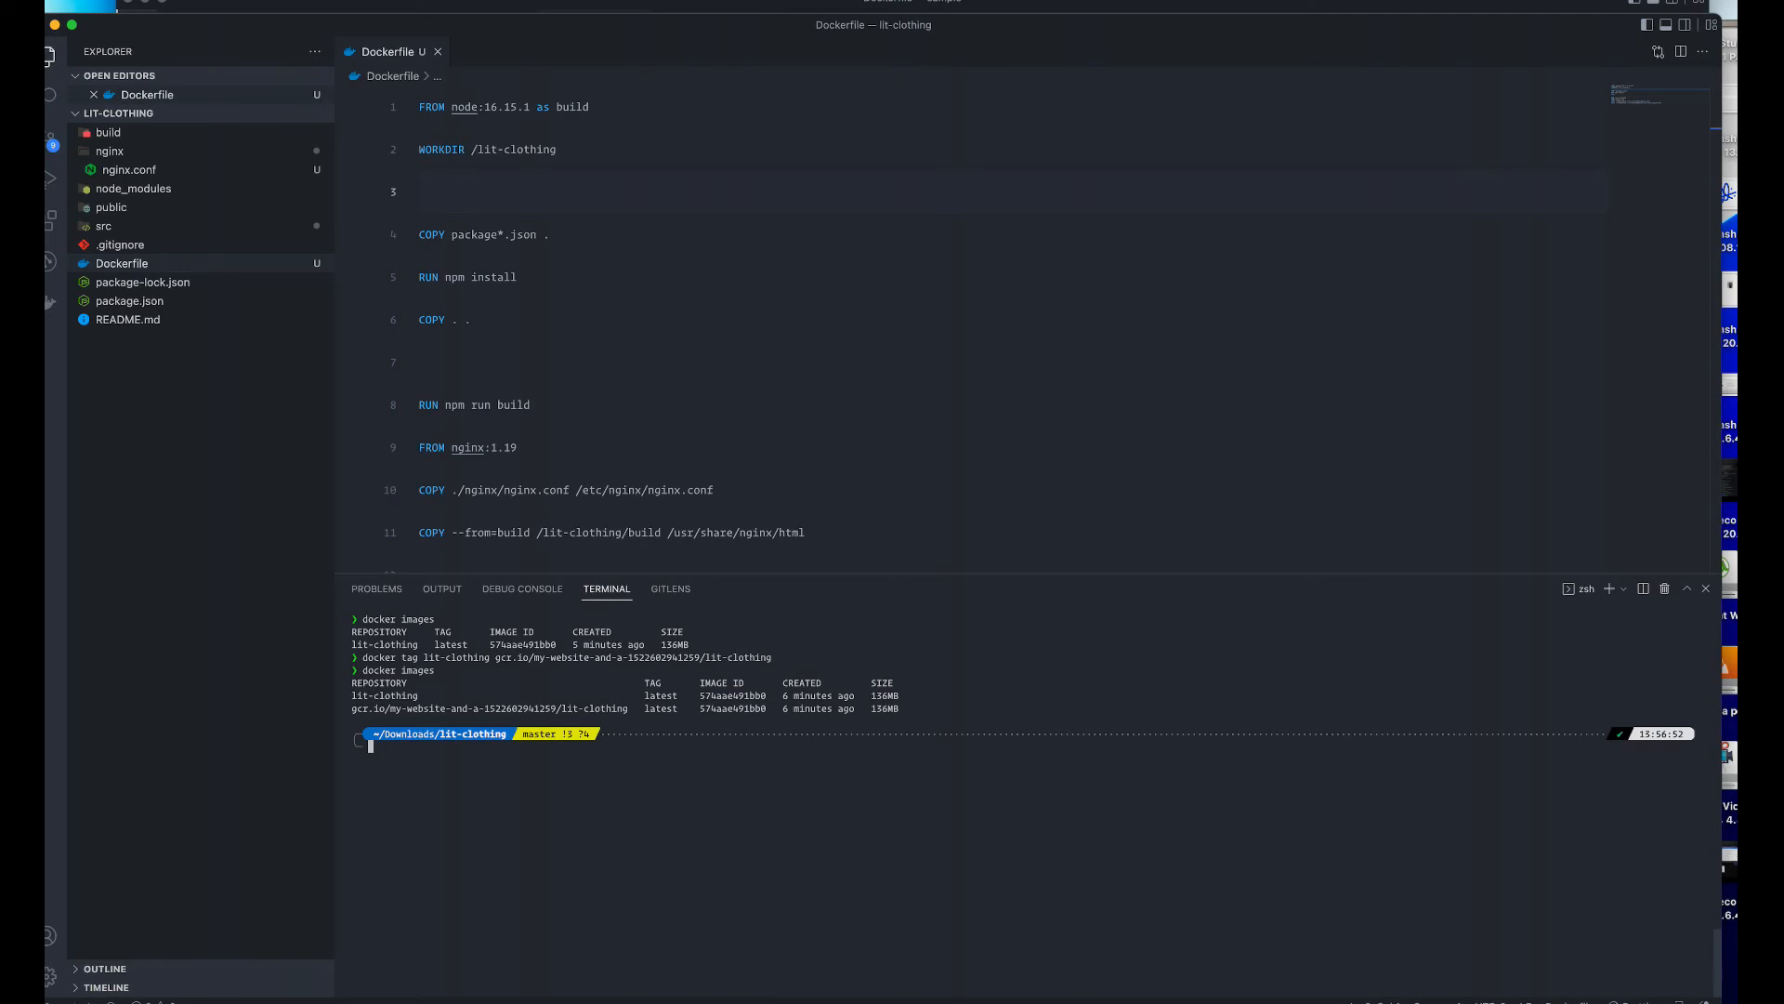
- Run docker push with the pasted gcr.io lit-clothing image name in the terminal
{"action": "type", "text": "docker"}
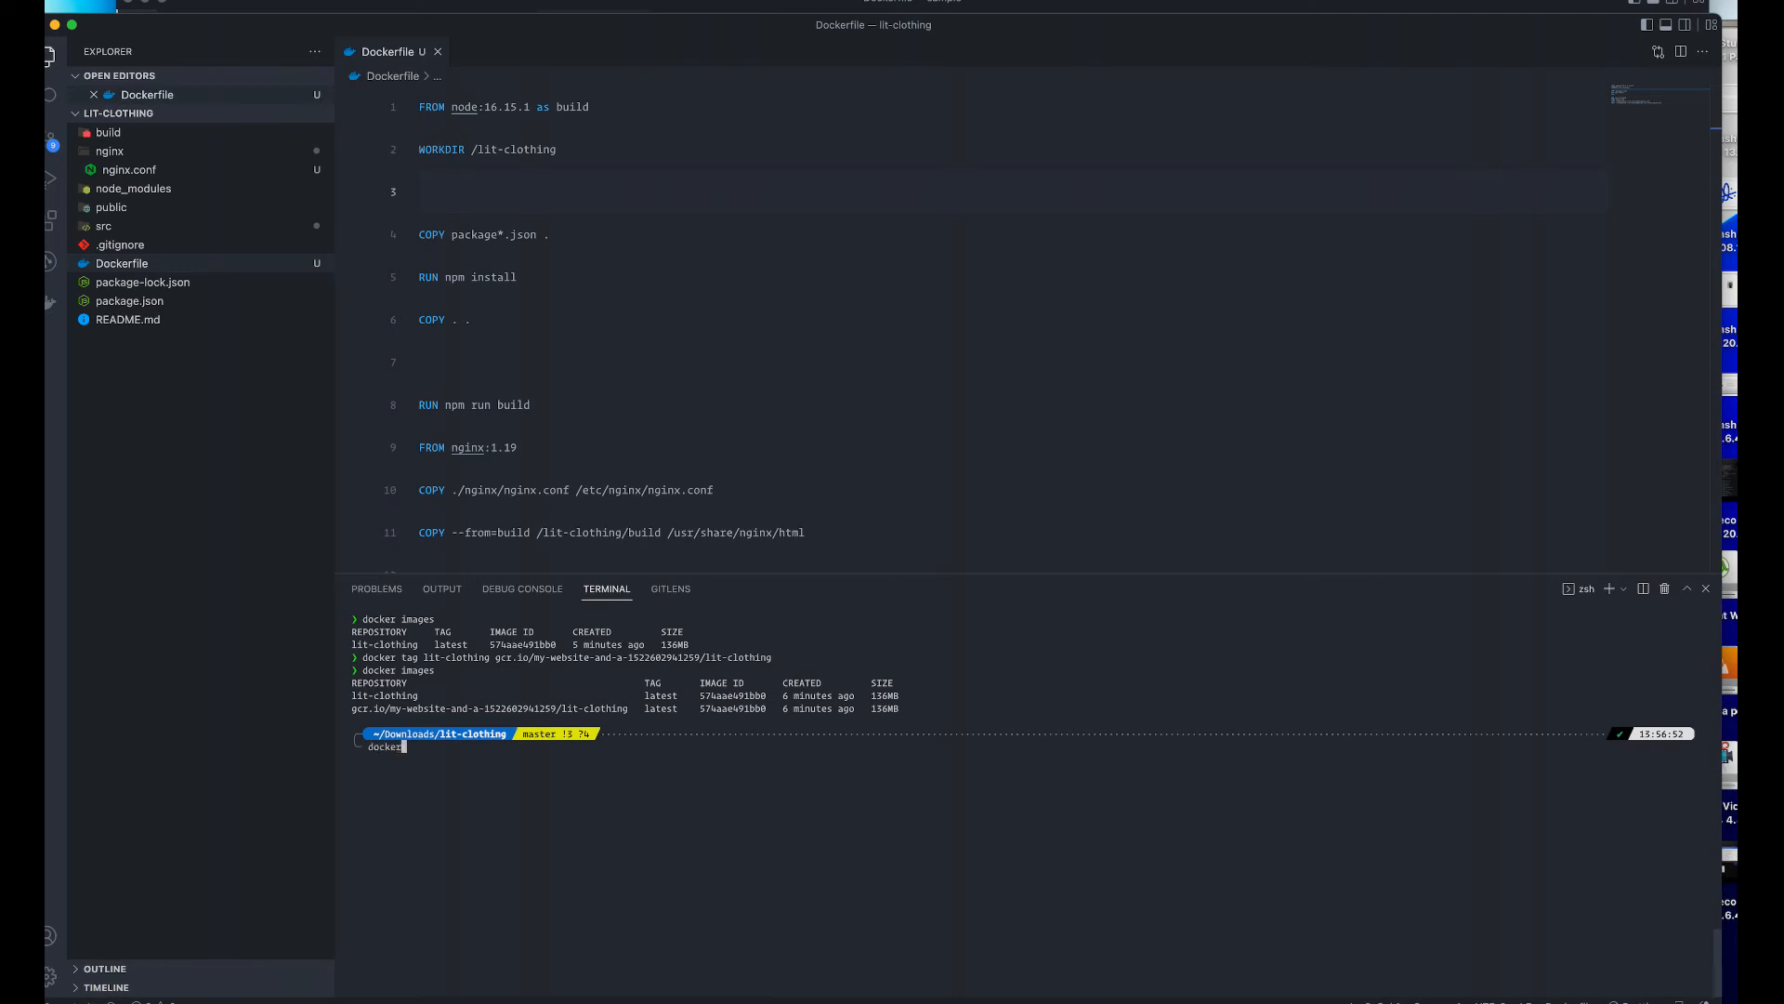
{"action": "type", "text": "oush"}
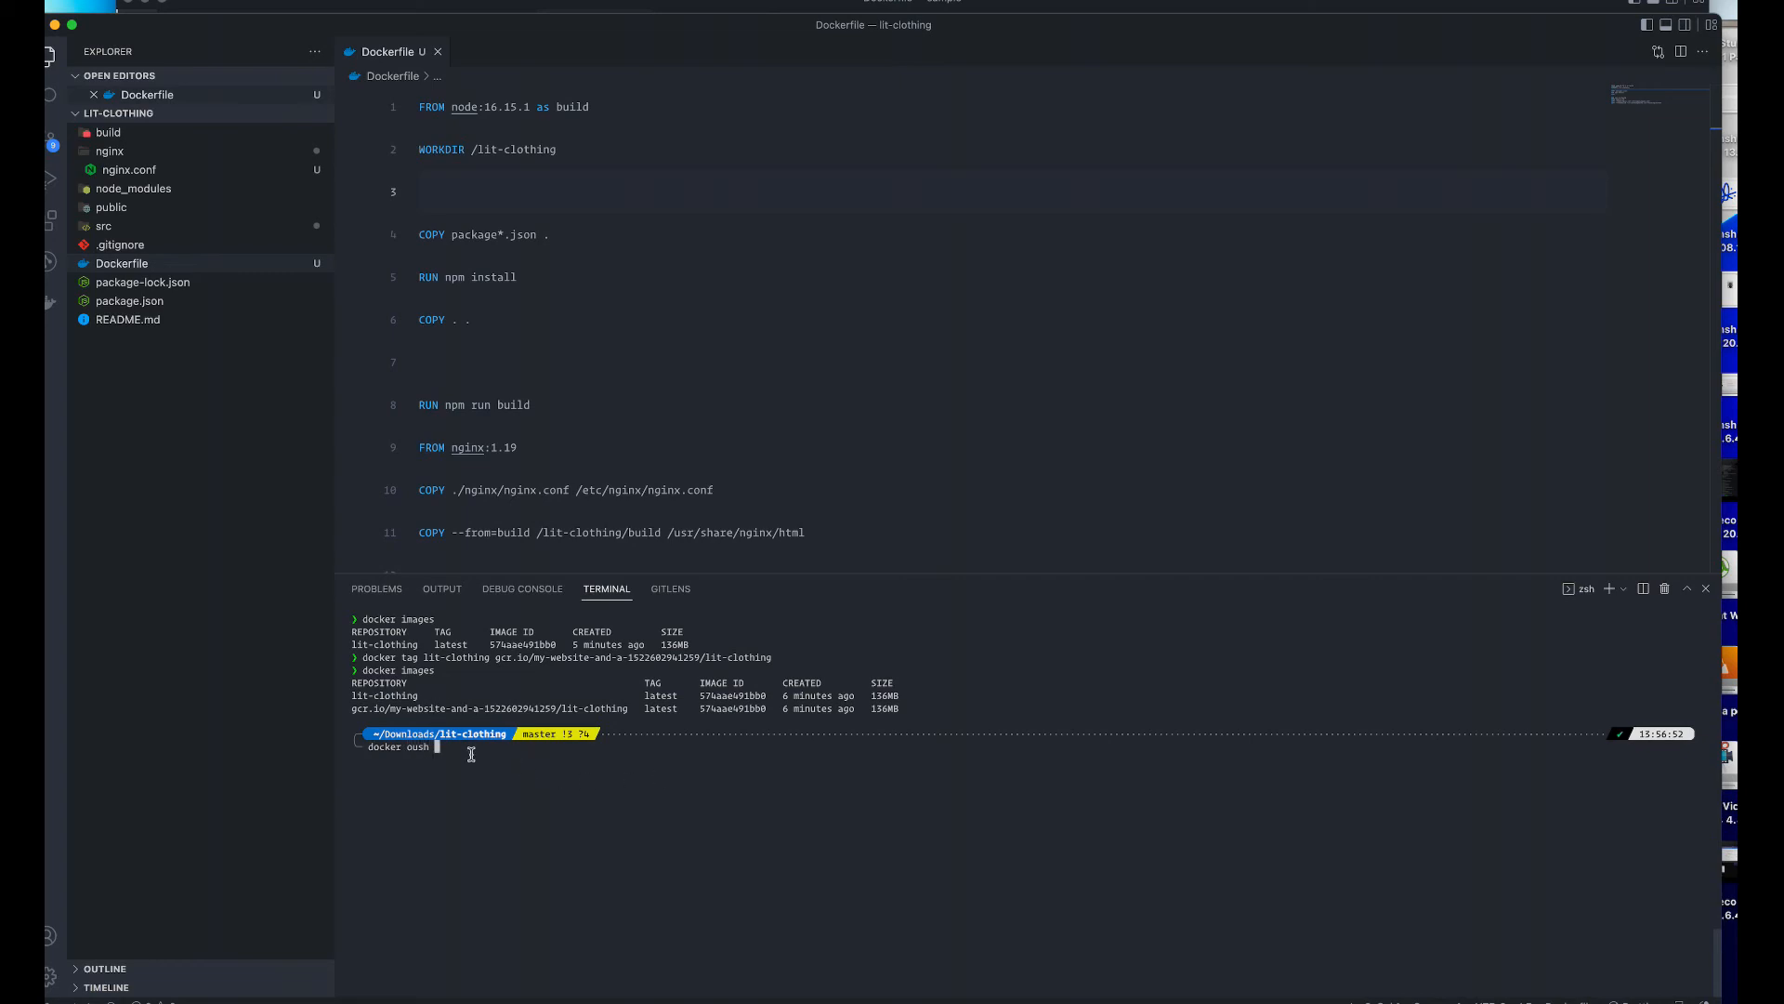
{"action": "type", "text": "push"}
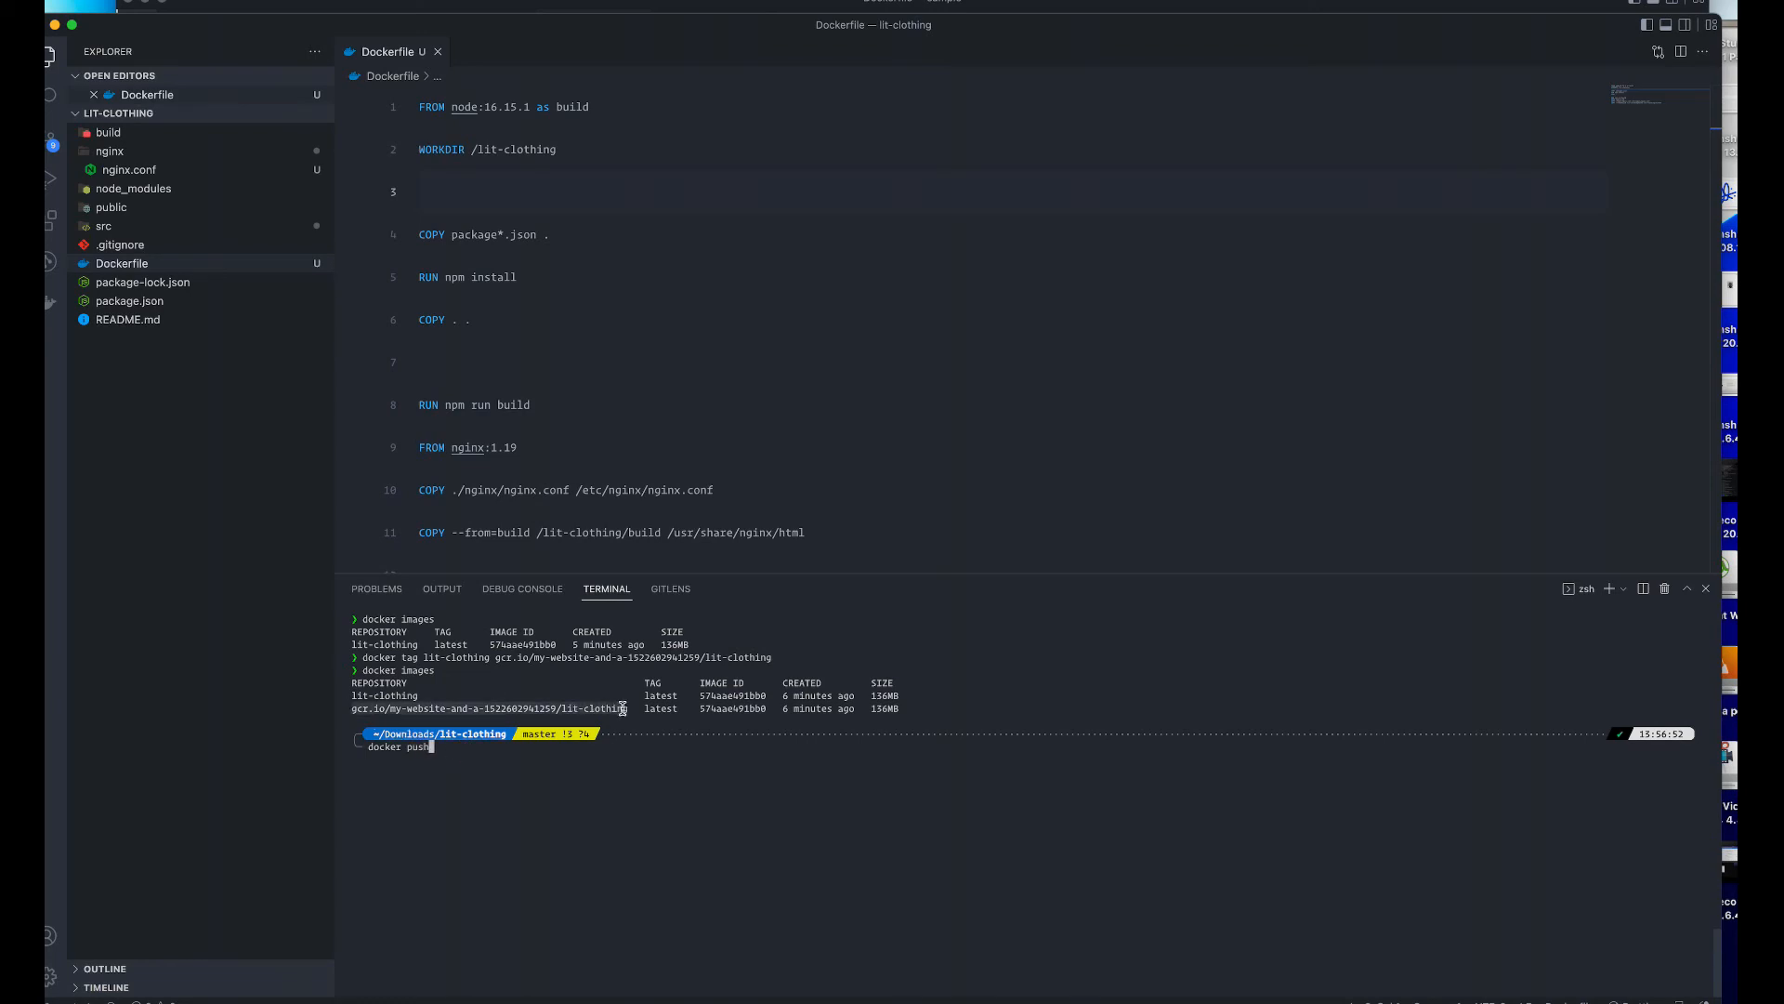
{"action": "right_click", "coordinate": [621, 711]}
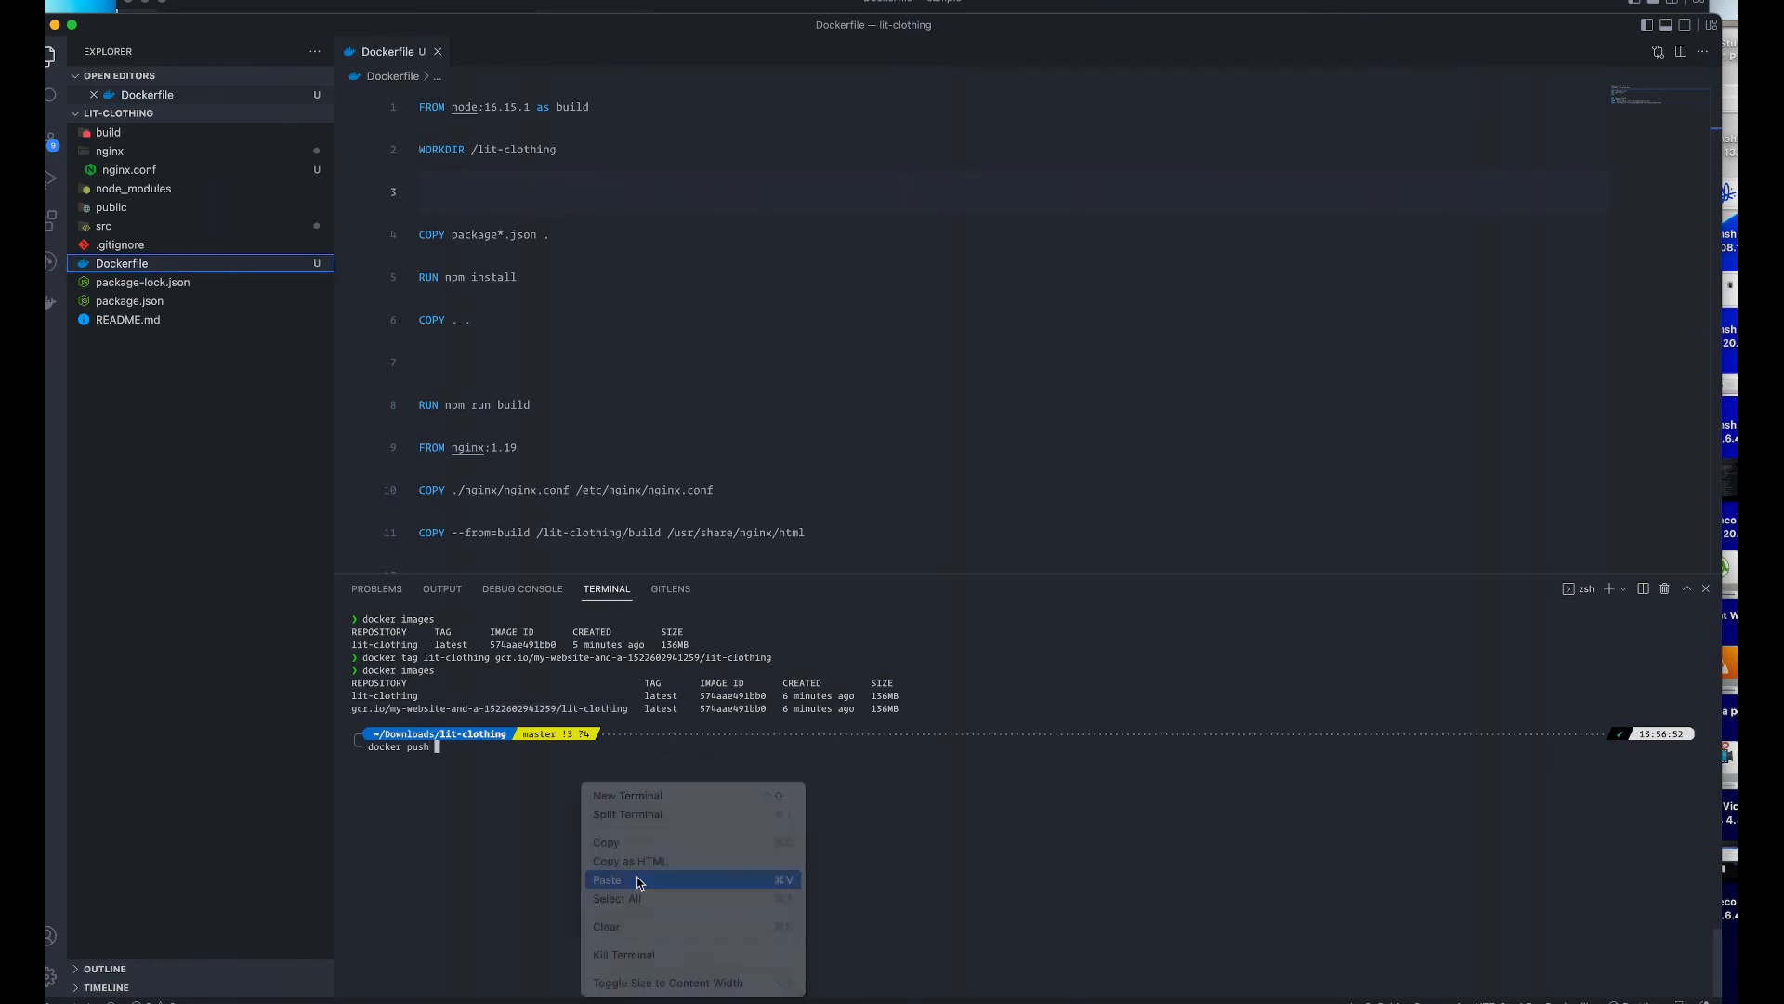
{"action": "left_click", "coordinate": [606, 879]}
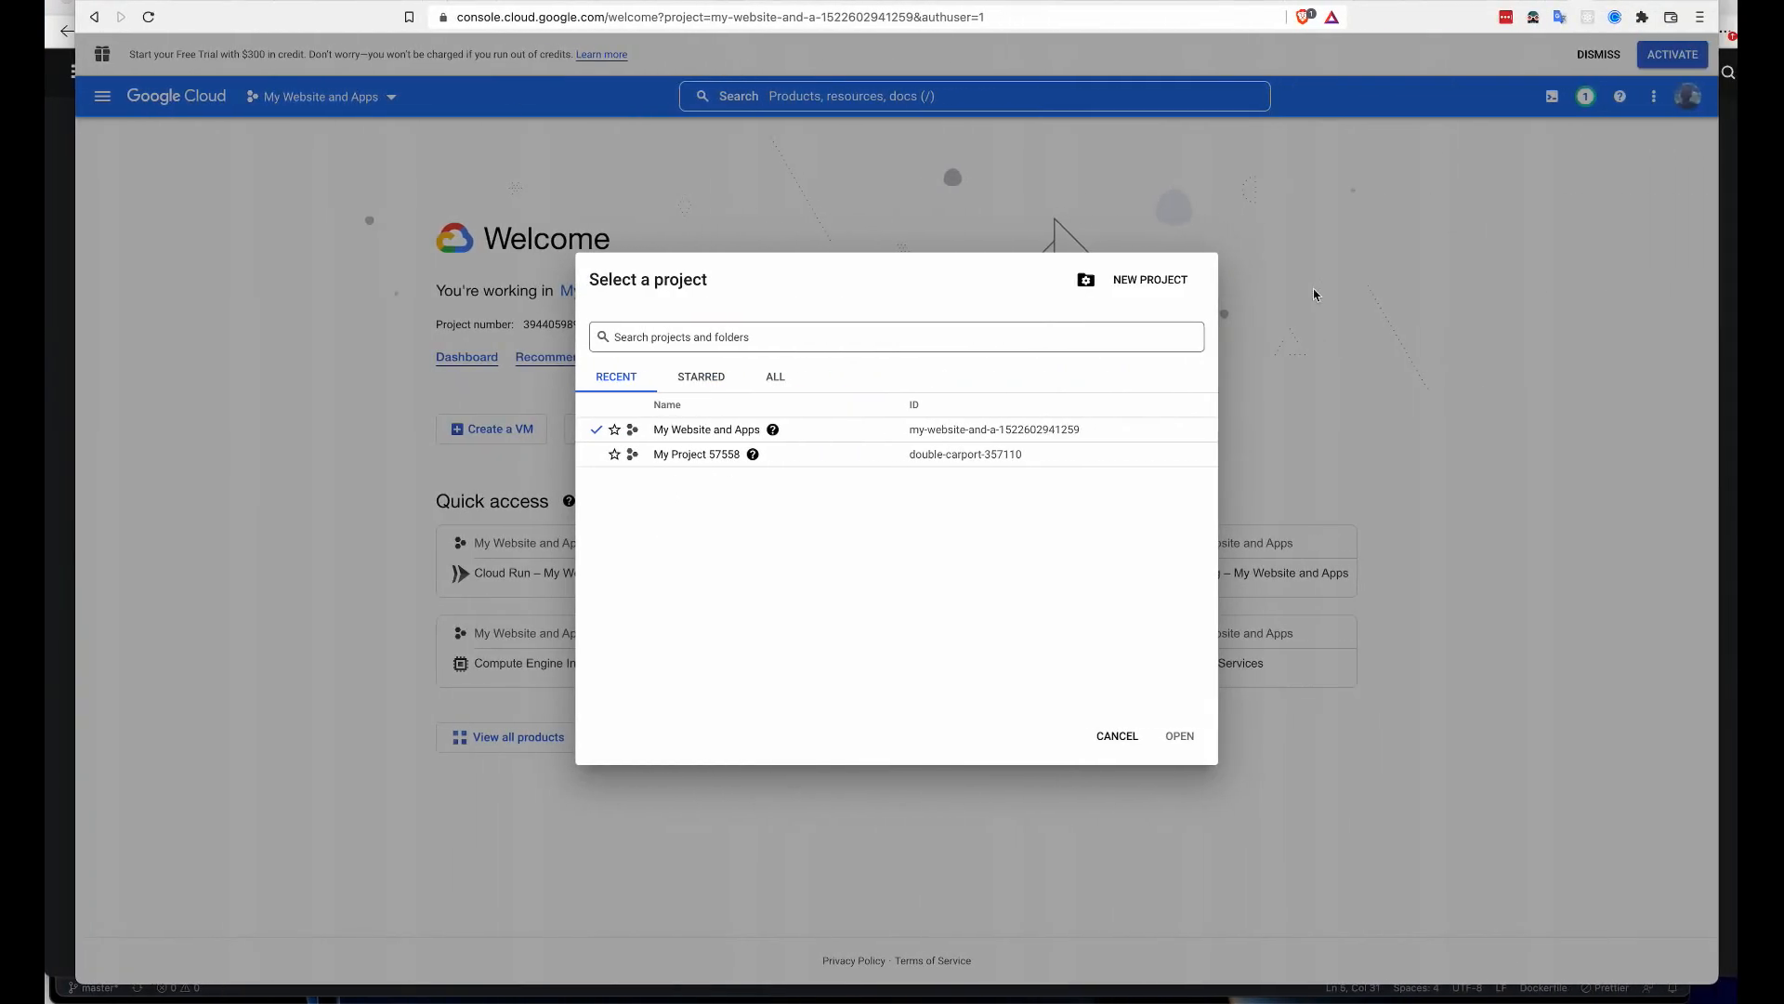
- Find Container Registry, copy the lit-clothing image's gcr.io path, and reopen the navigation menu
{"action": "left_click", "coordinate": [972, 95]}
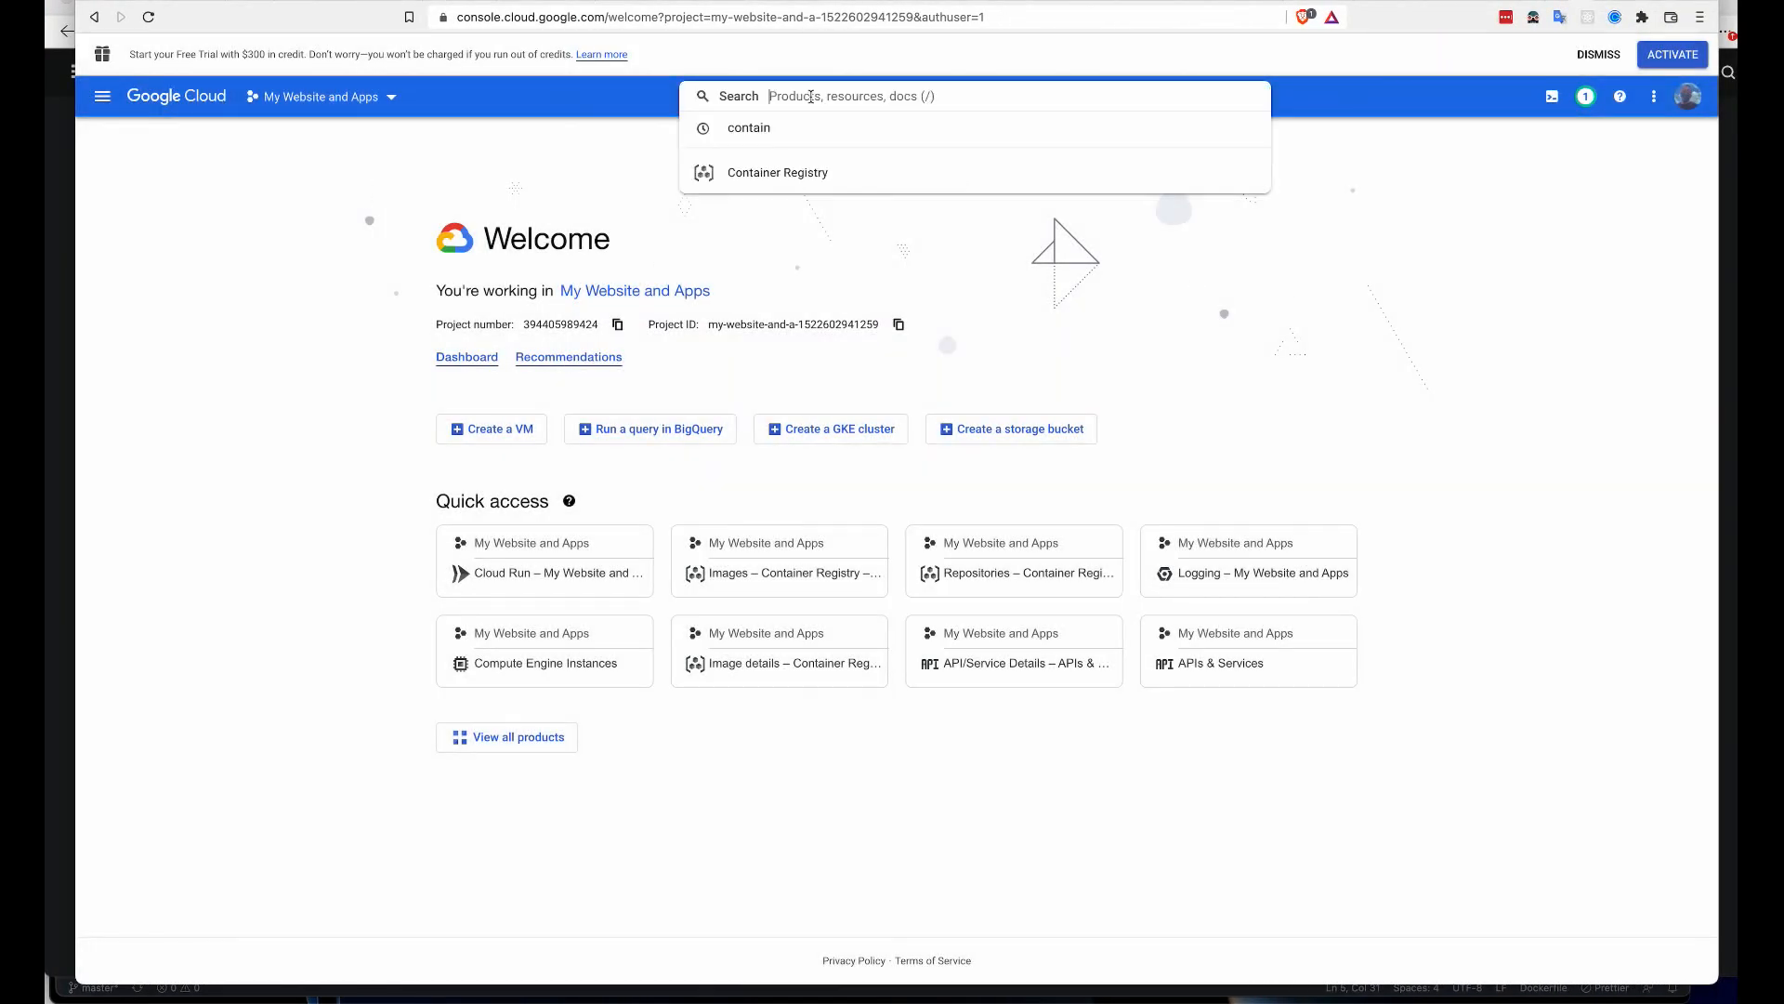
{"action": "type", "text": "conta"}
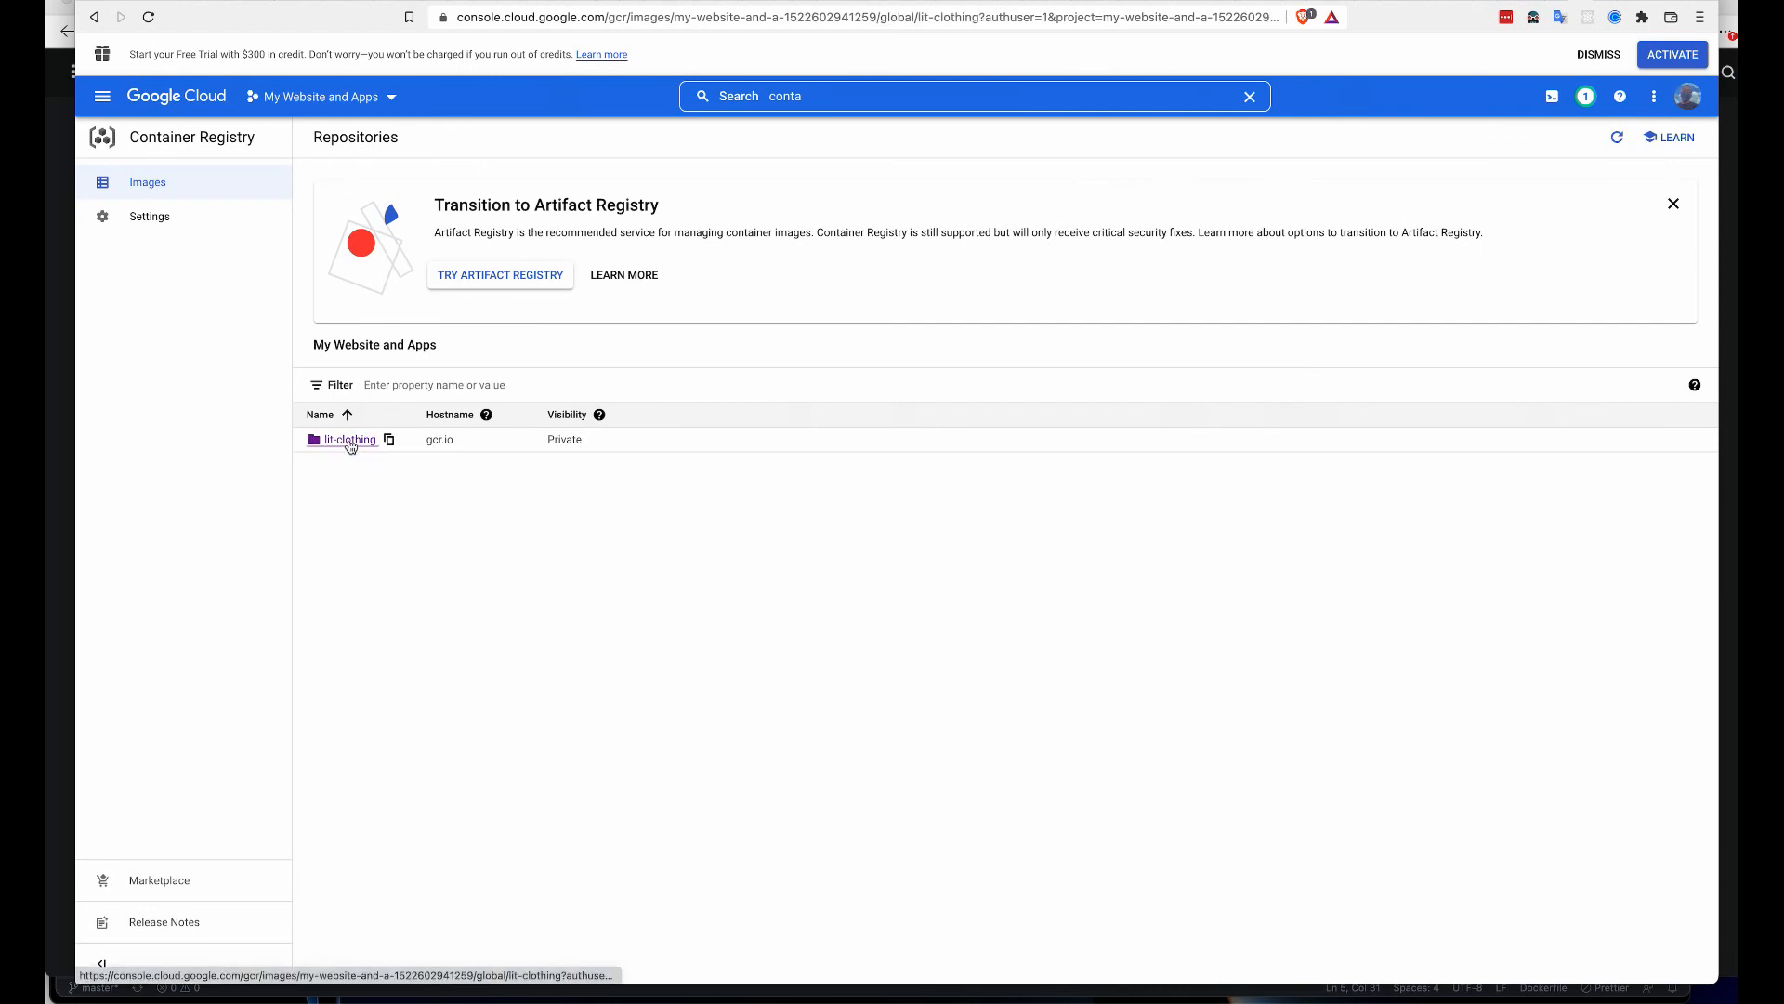
{"action": "left_click", "coordinate": [350, 439]}
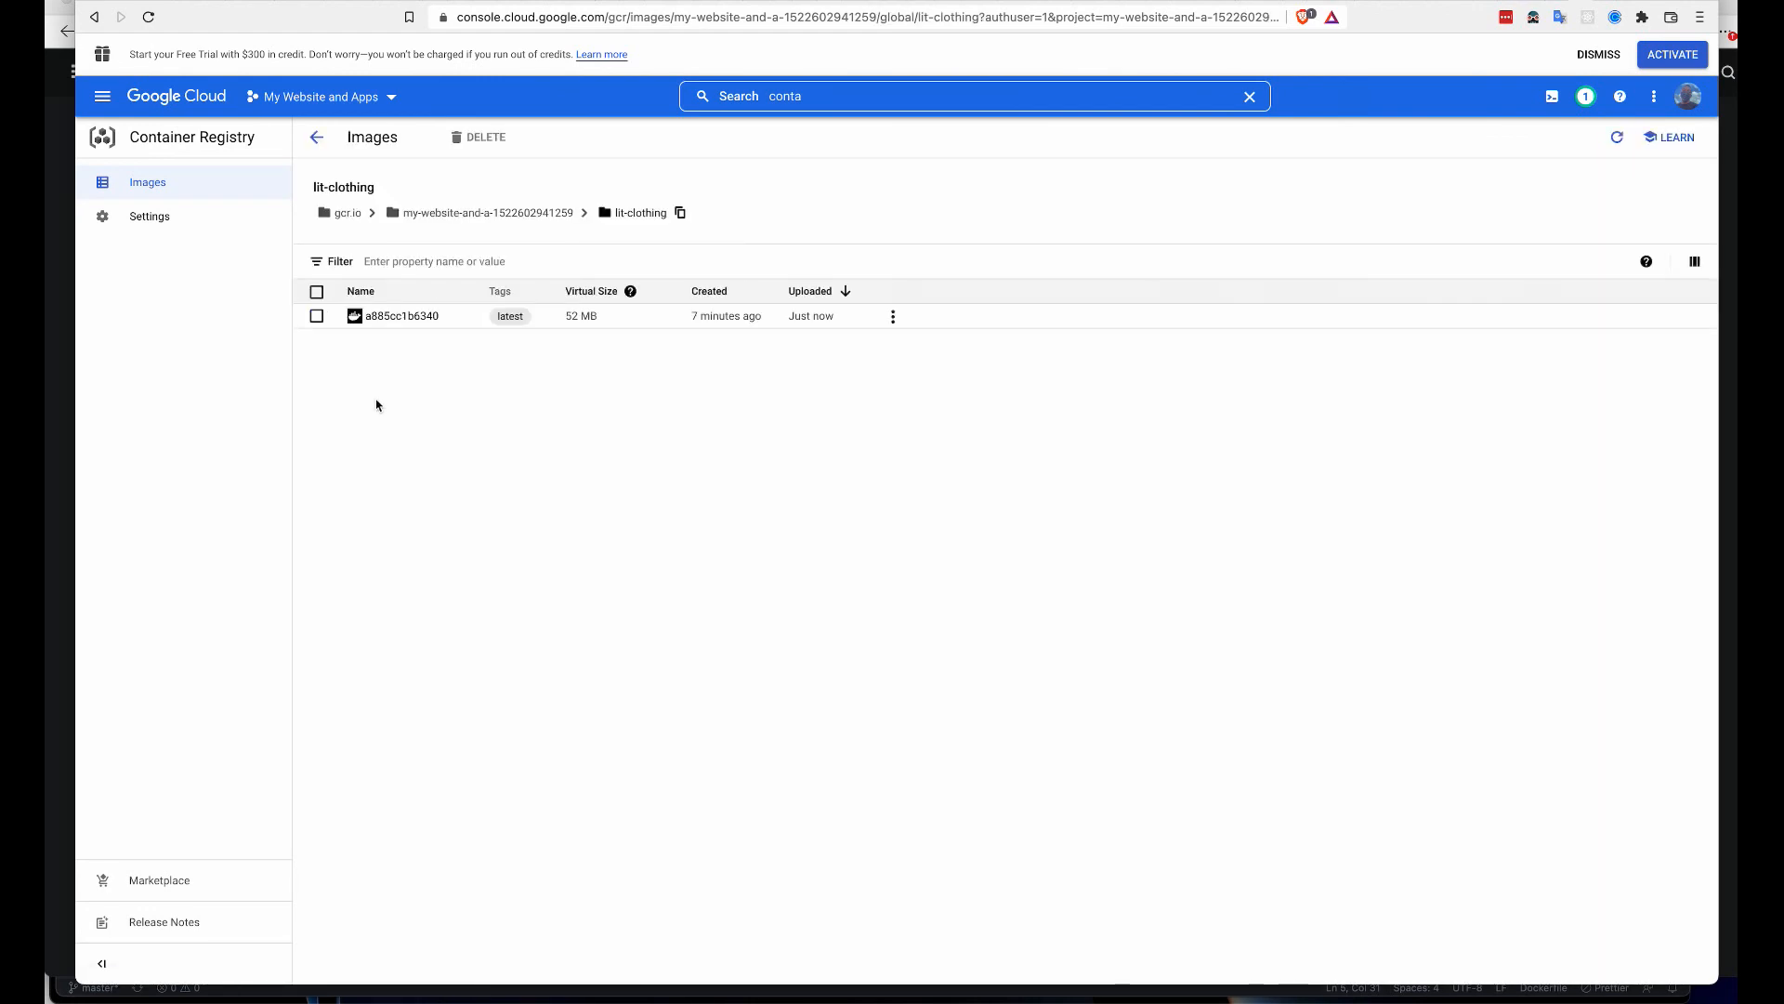
{"action": "mouse_move", "coordinate": [400, 316]}
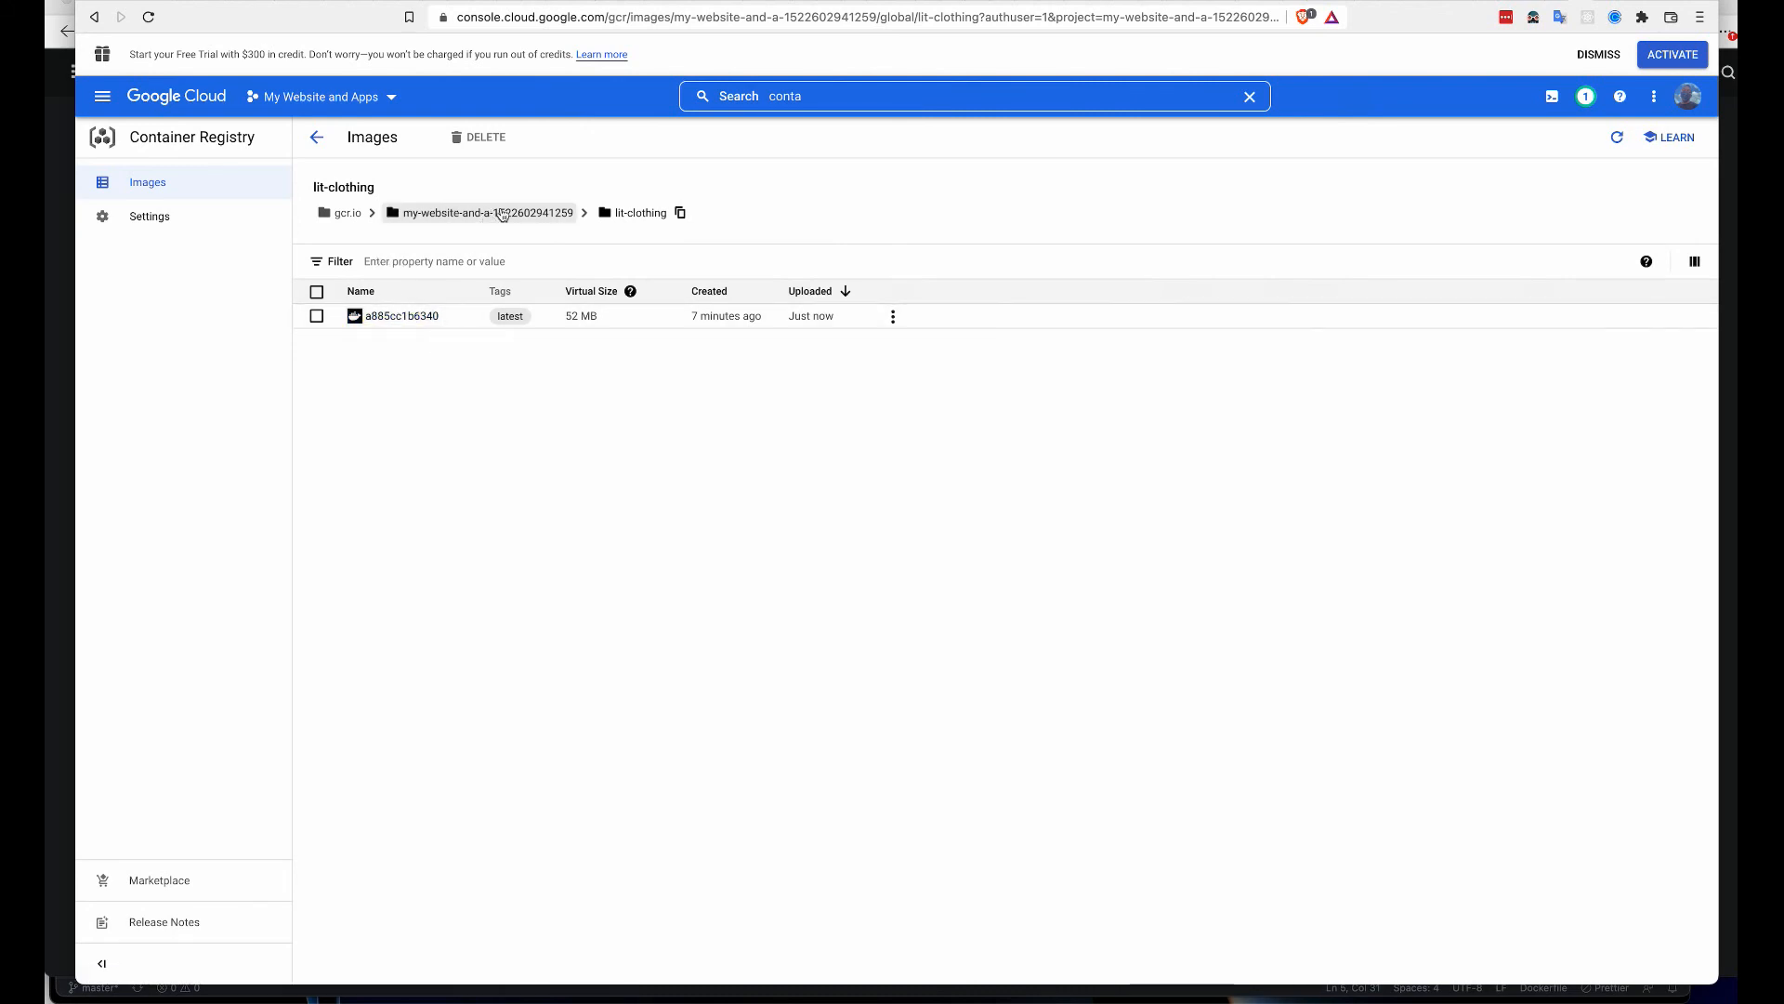
{"action": "left_click", "coordinate": [680, 211]}
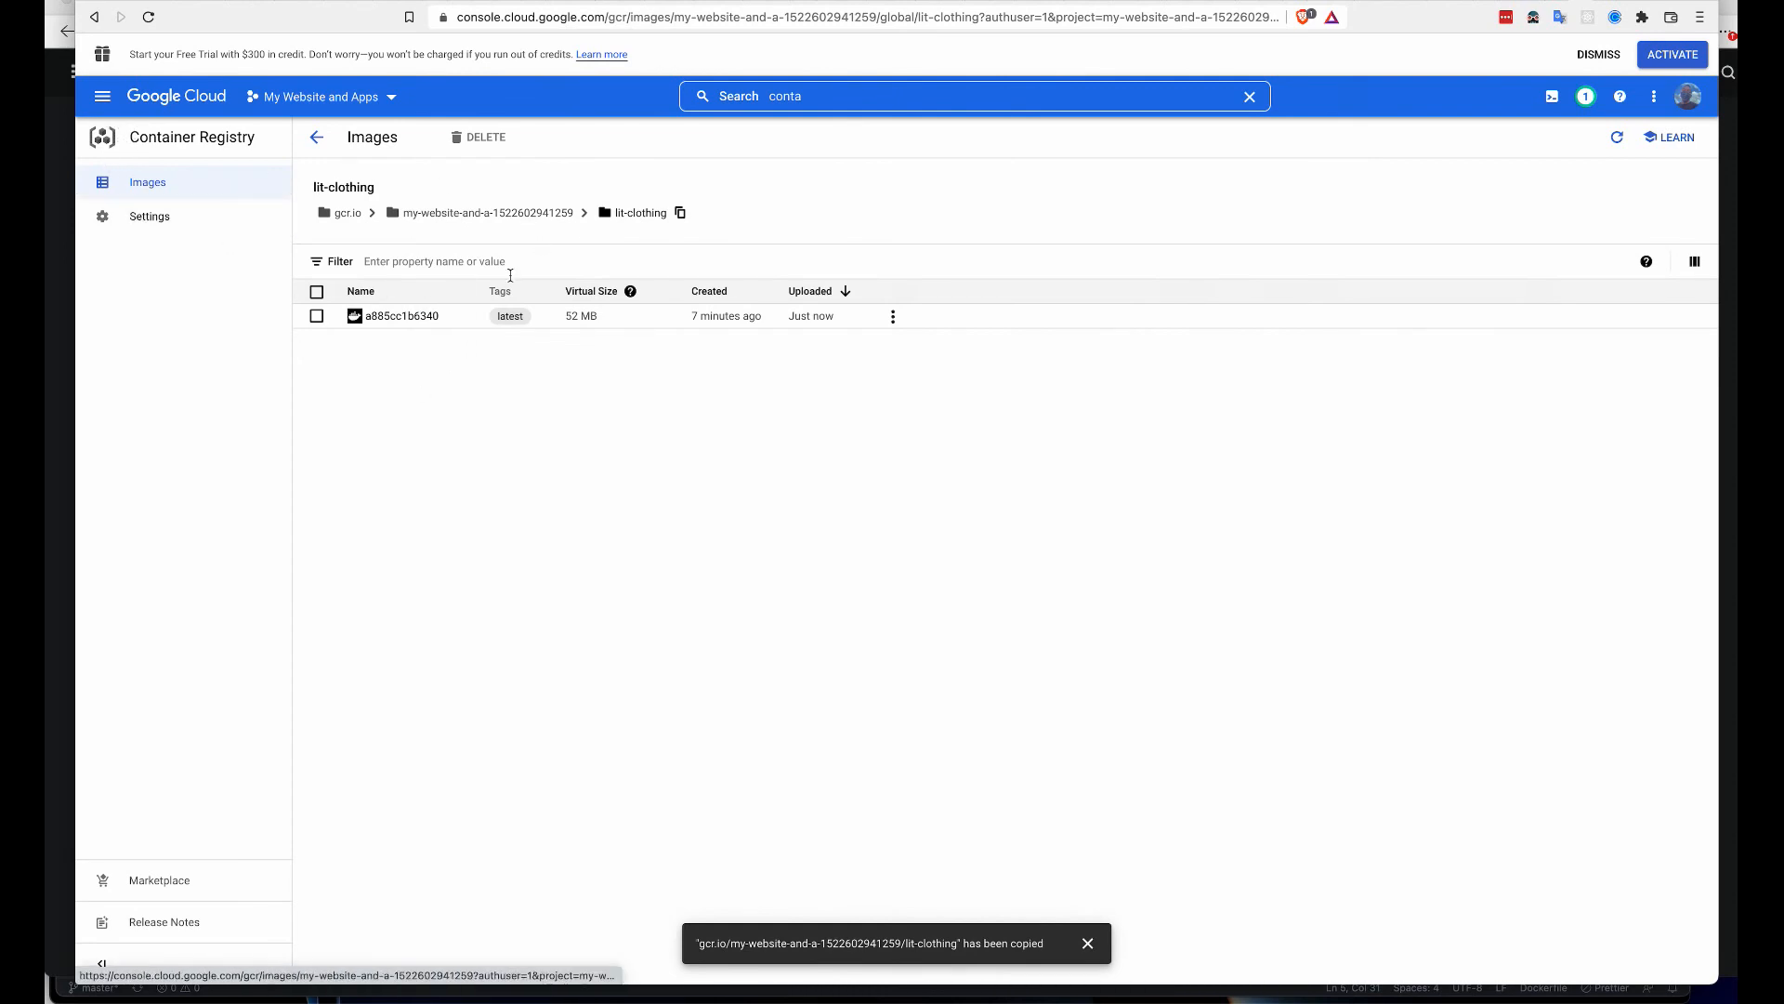
{"action": "left_click", "coordinate": [101, 95]}
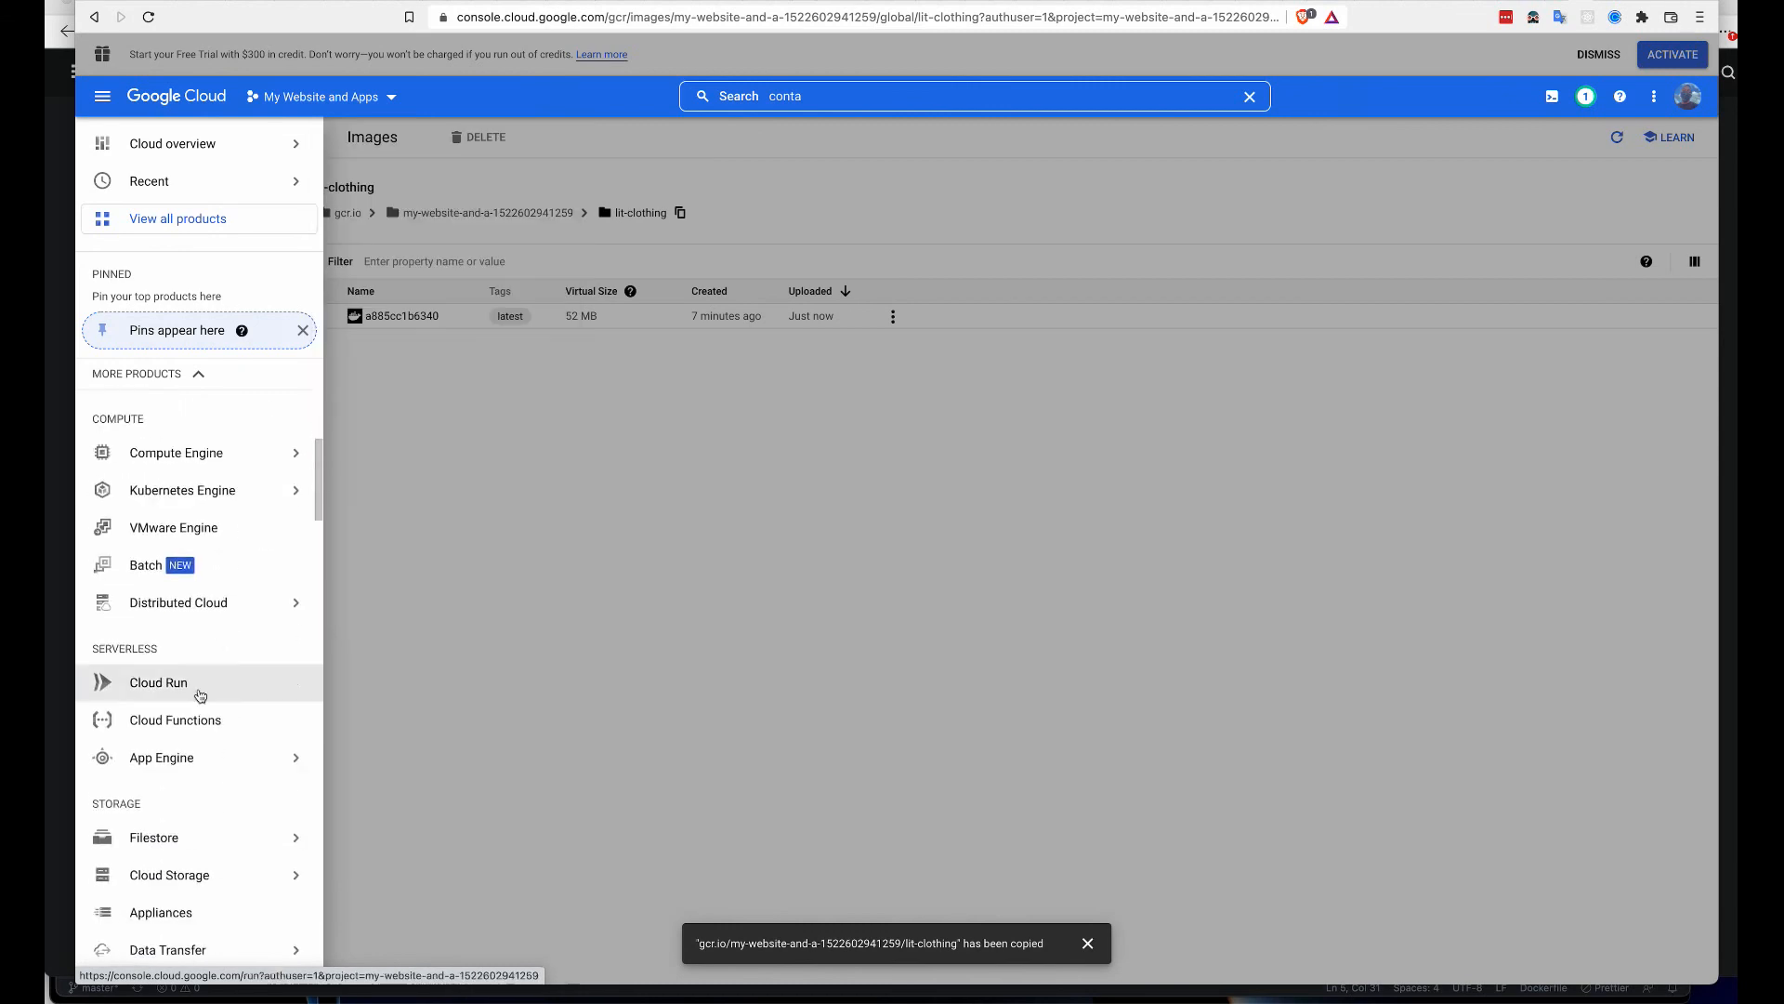
- Go to Cloud Run and start the Create service form
{"action": "left_click", "coordinate": [156, 682]}
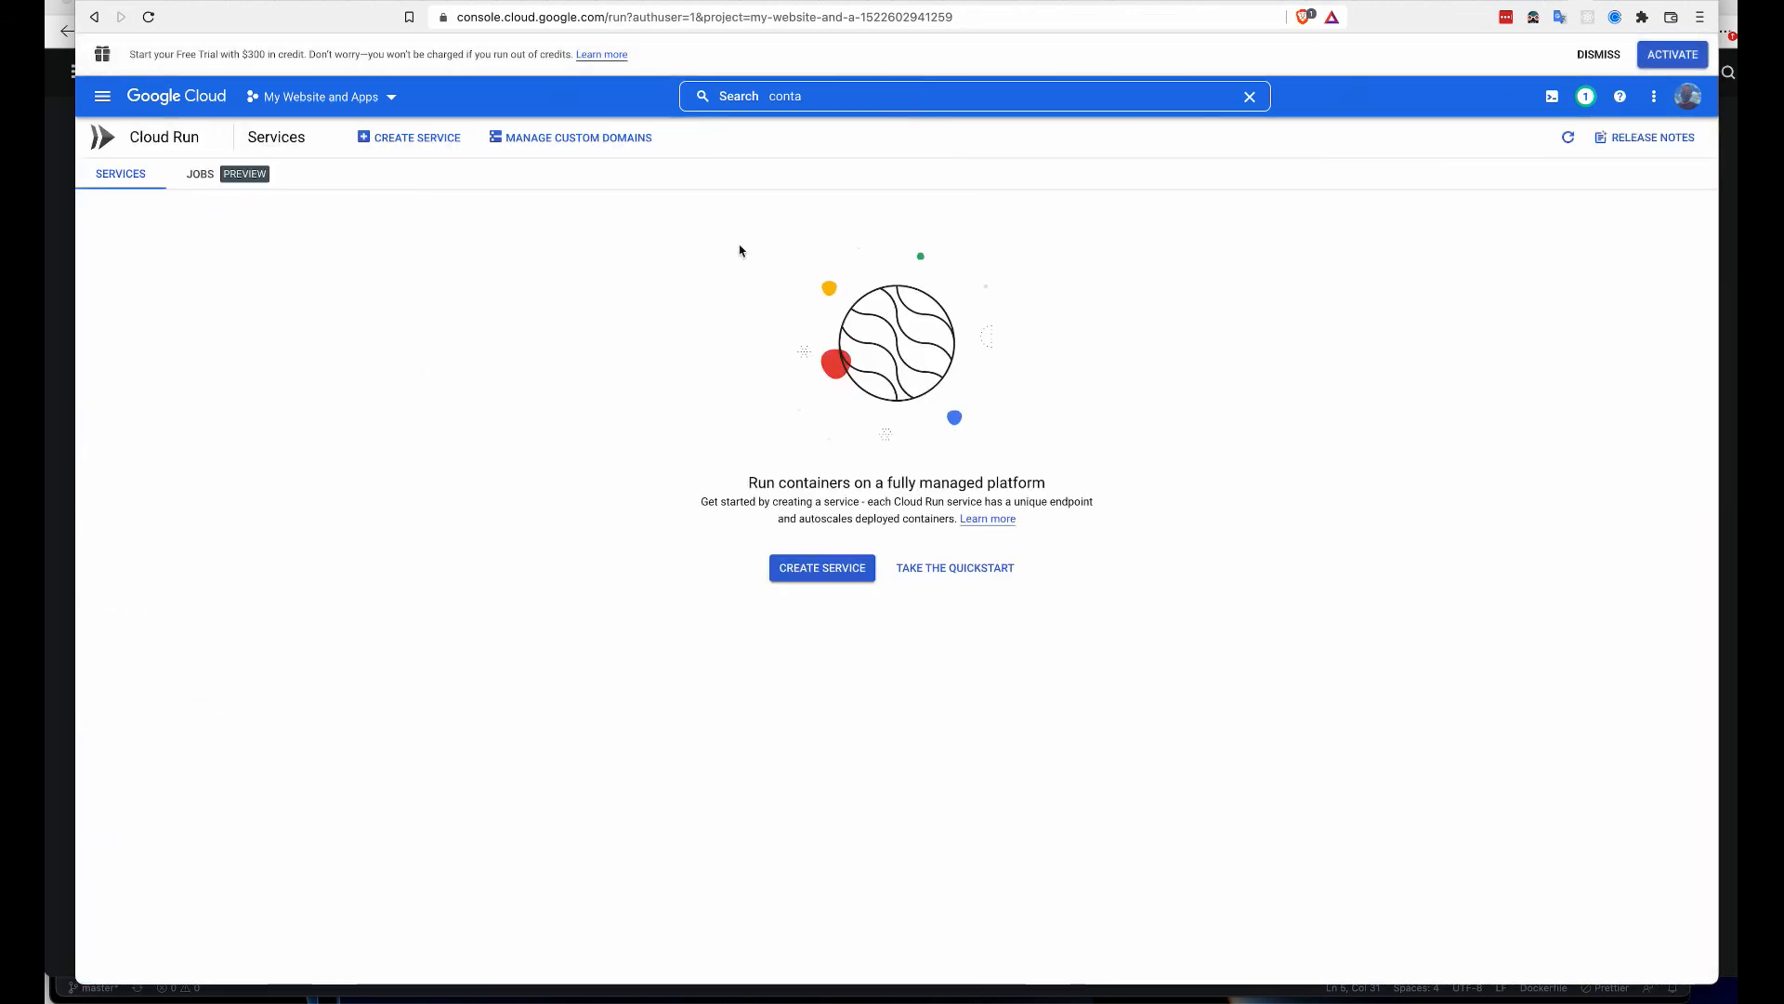
{"action": "left_click", "coordinate": [1249, 95]}
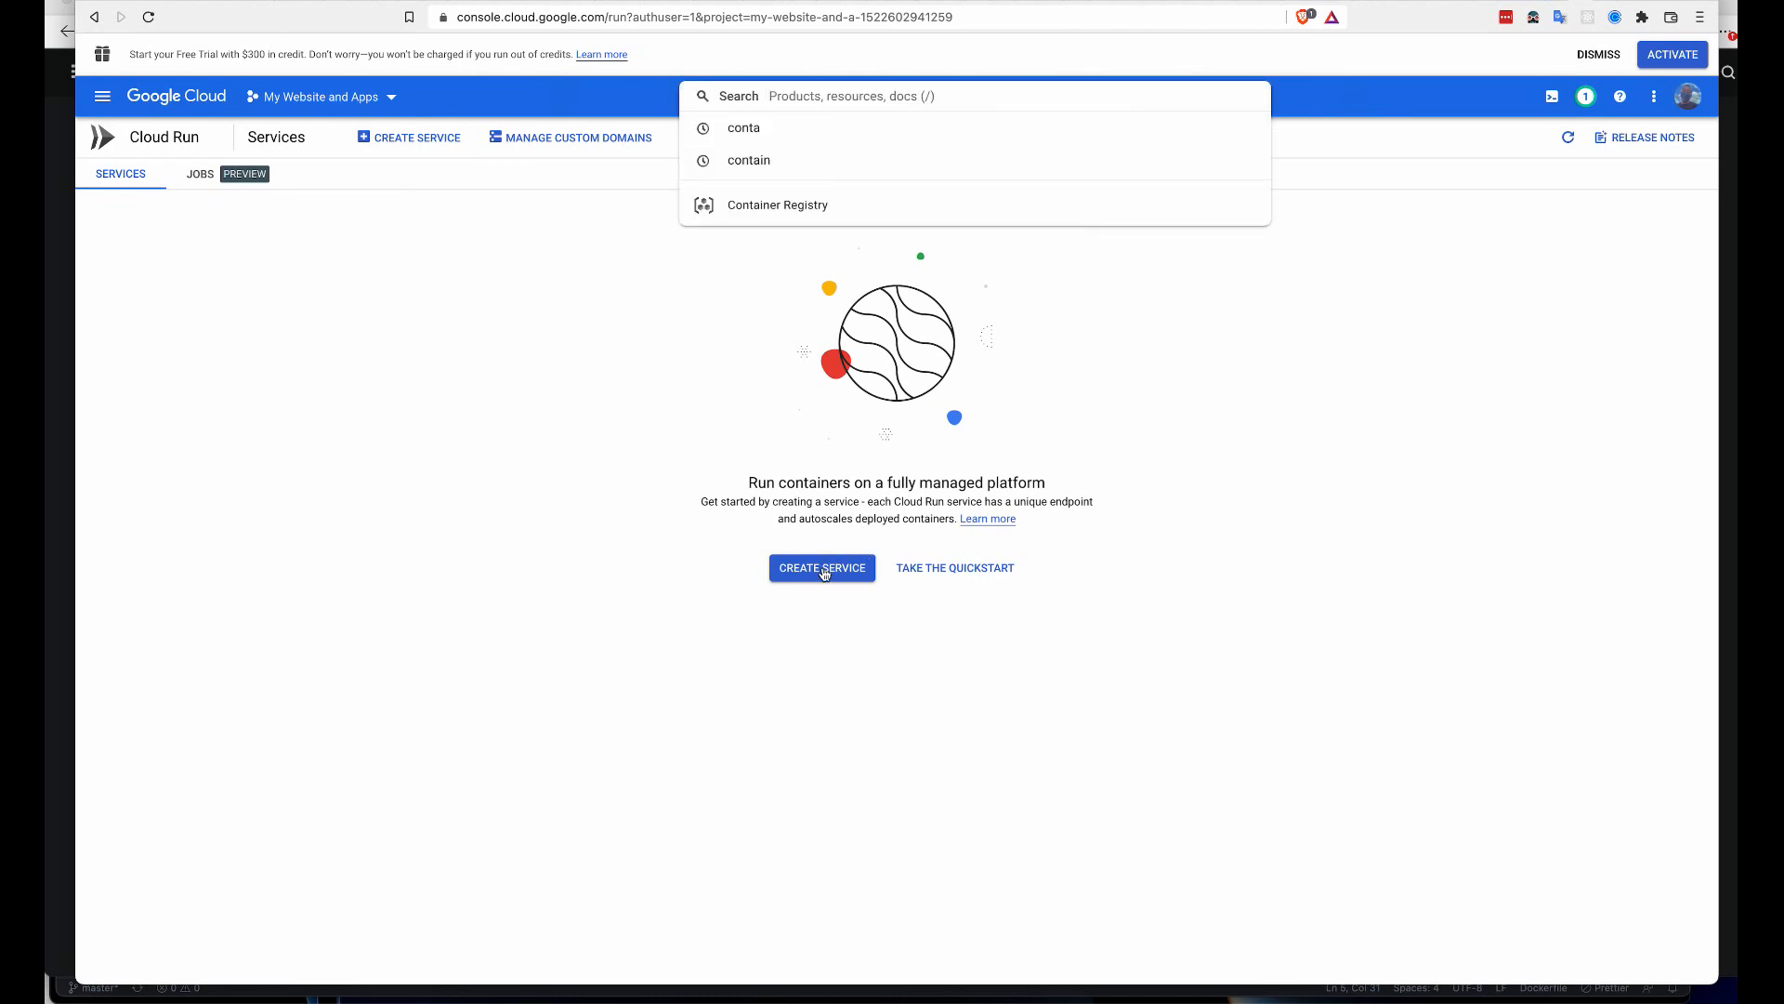
{"action": "left_click", "coordinate": [819, 569]}
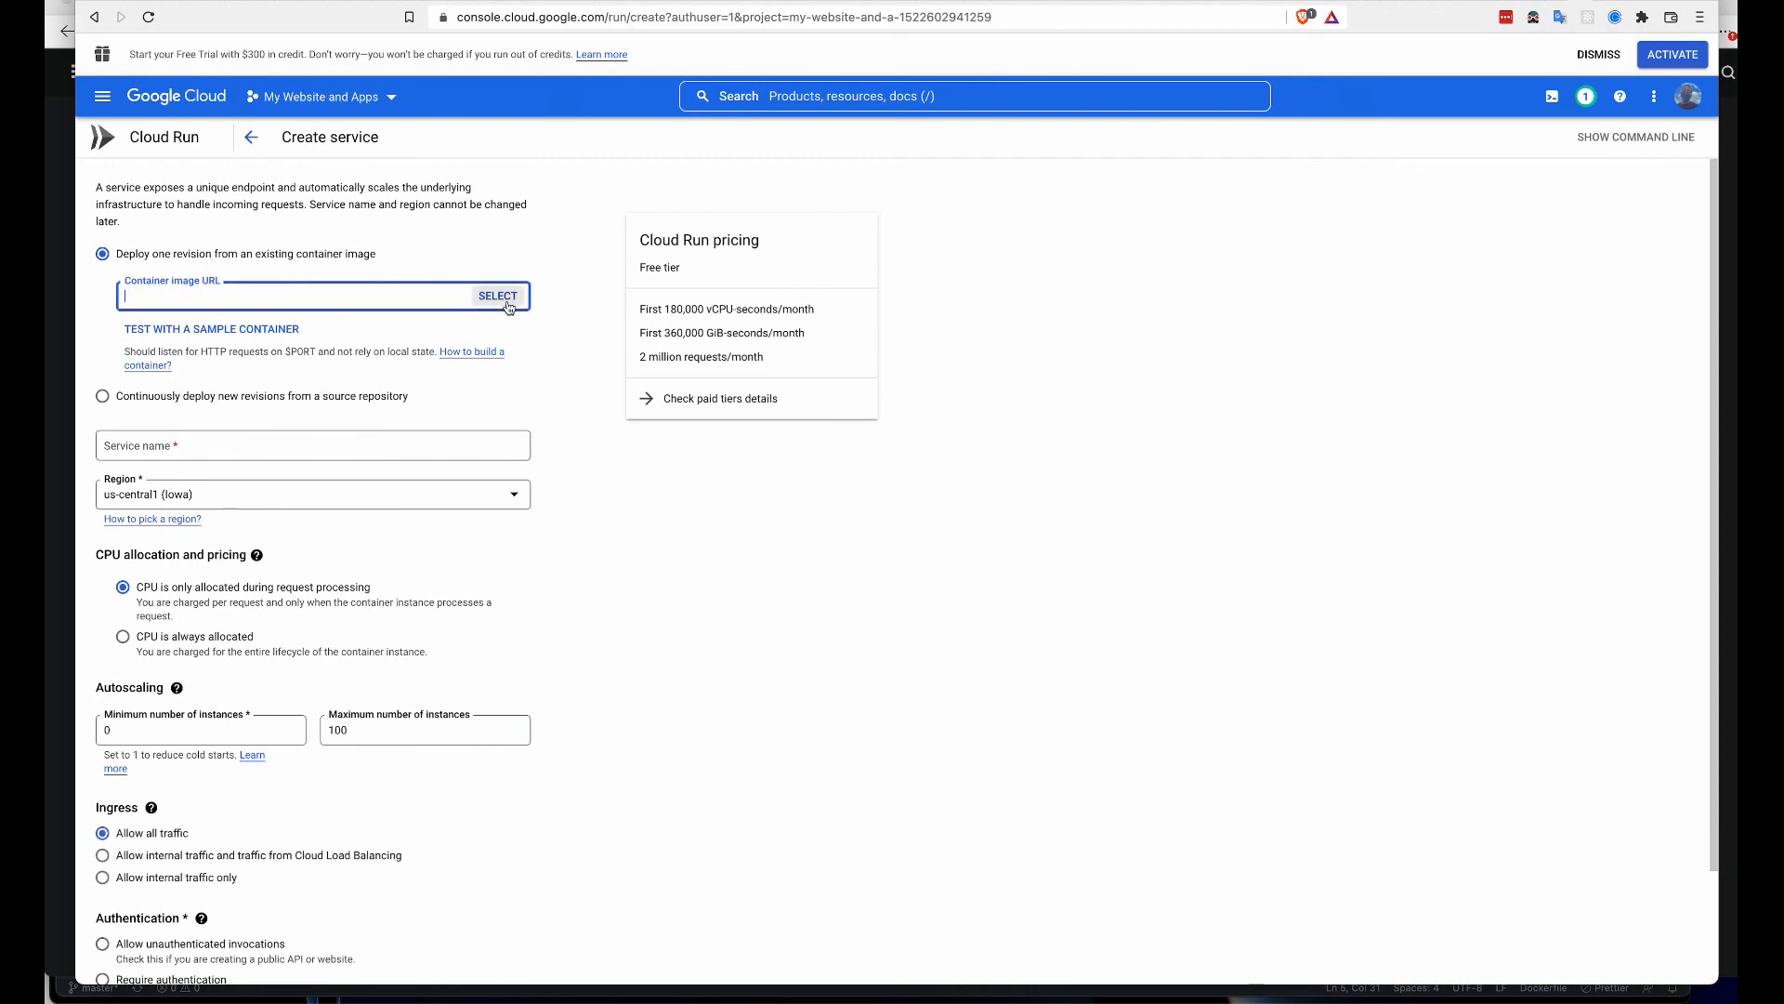
- Select the latest lit-clothing image and allow unauthenticated invocations with container port 80
{"action": "left_click", "coordinate": [498, 295]}
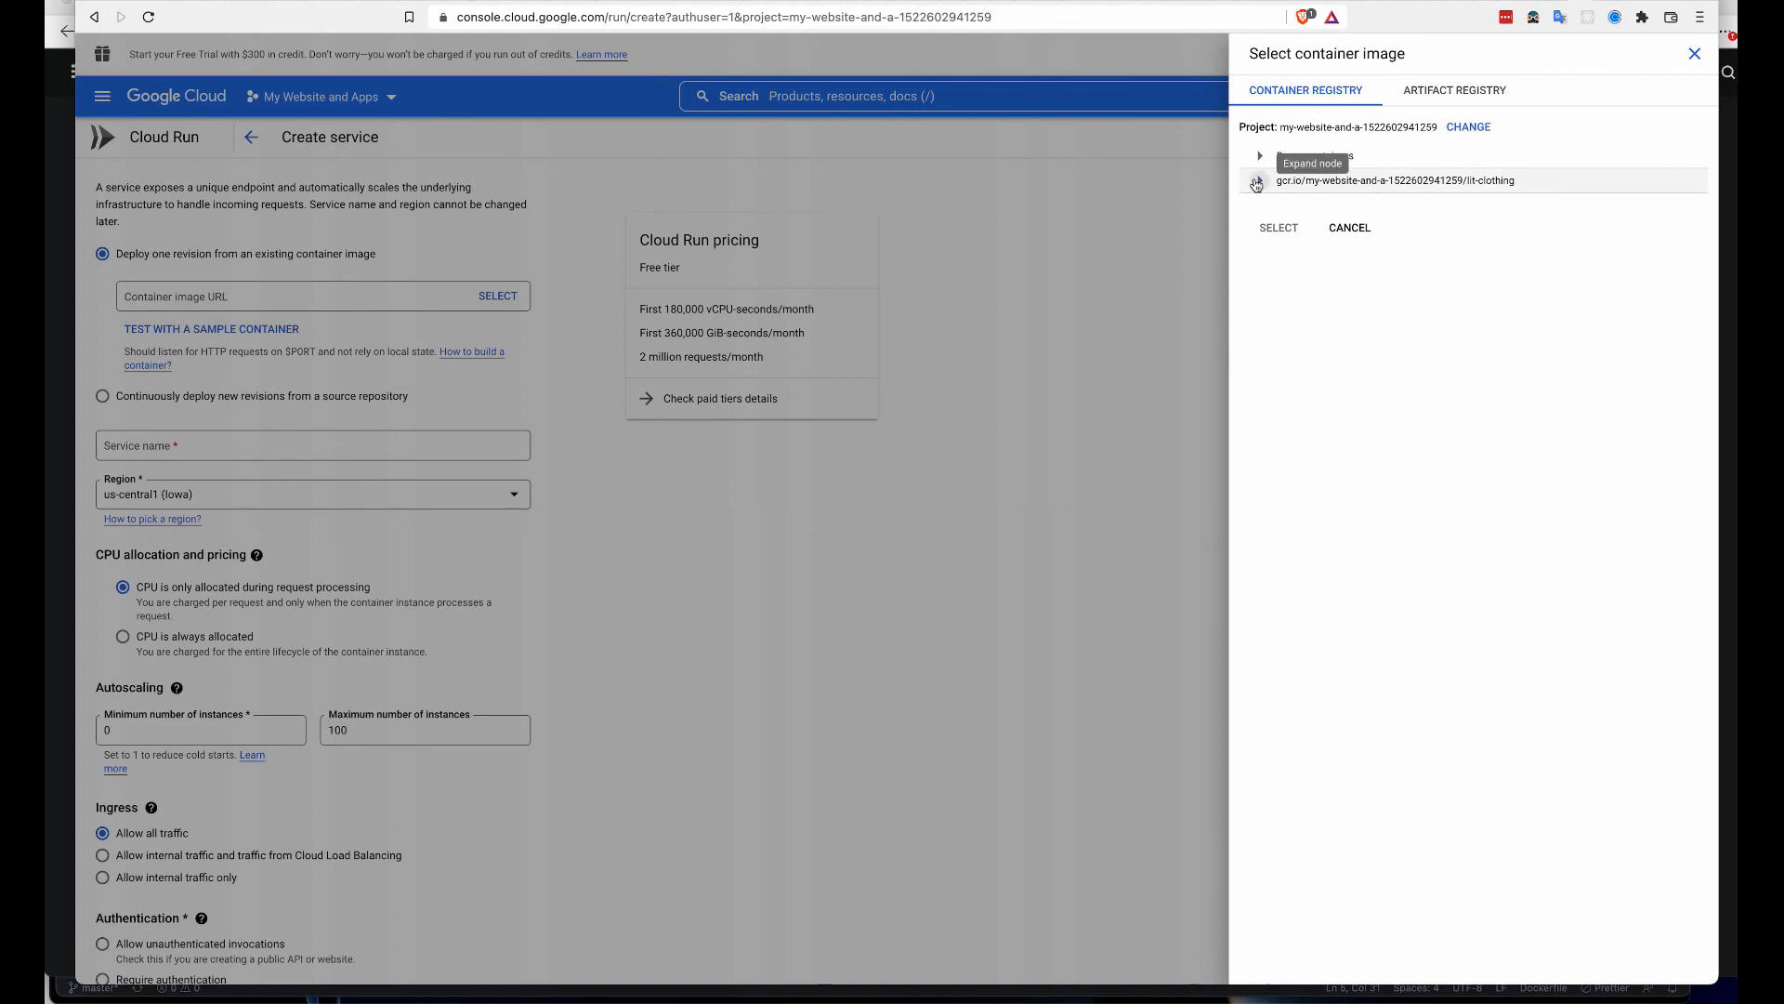
{"action": "left_click", "coordinate": [1258, 180]}
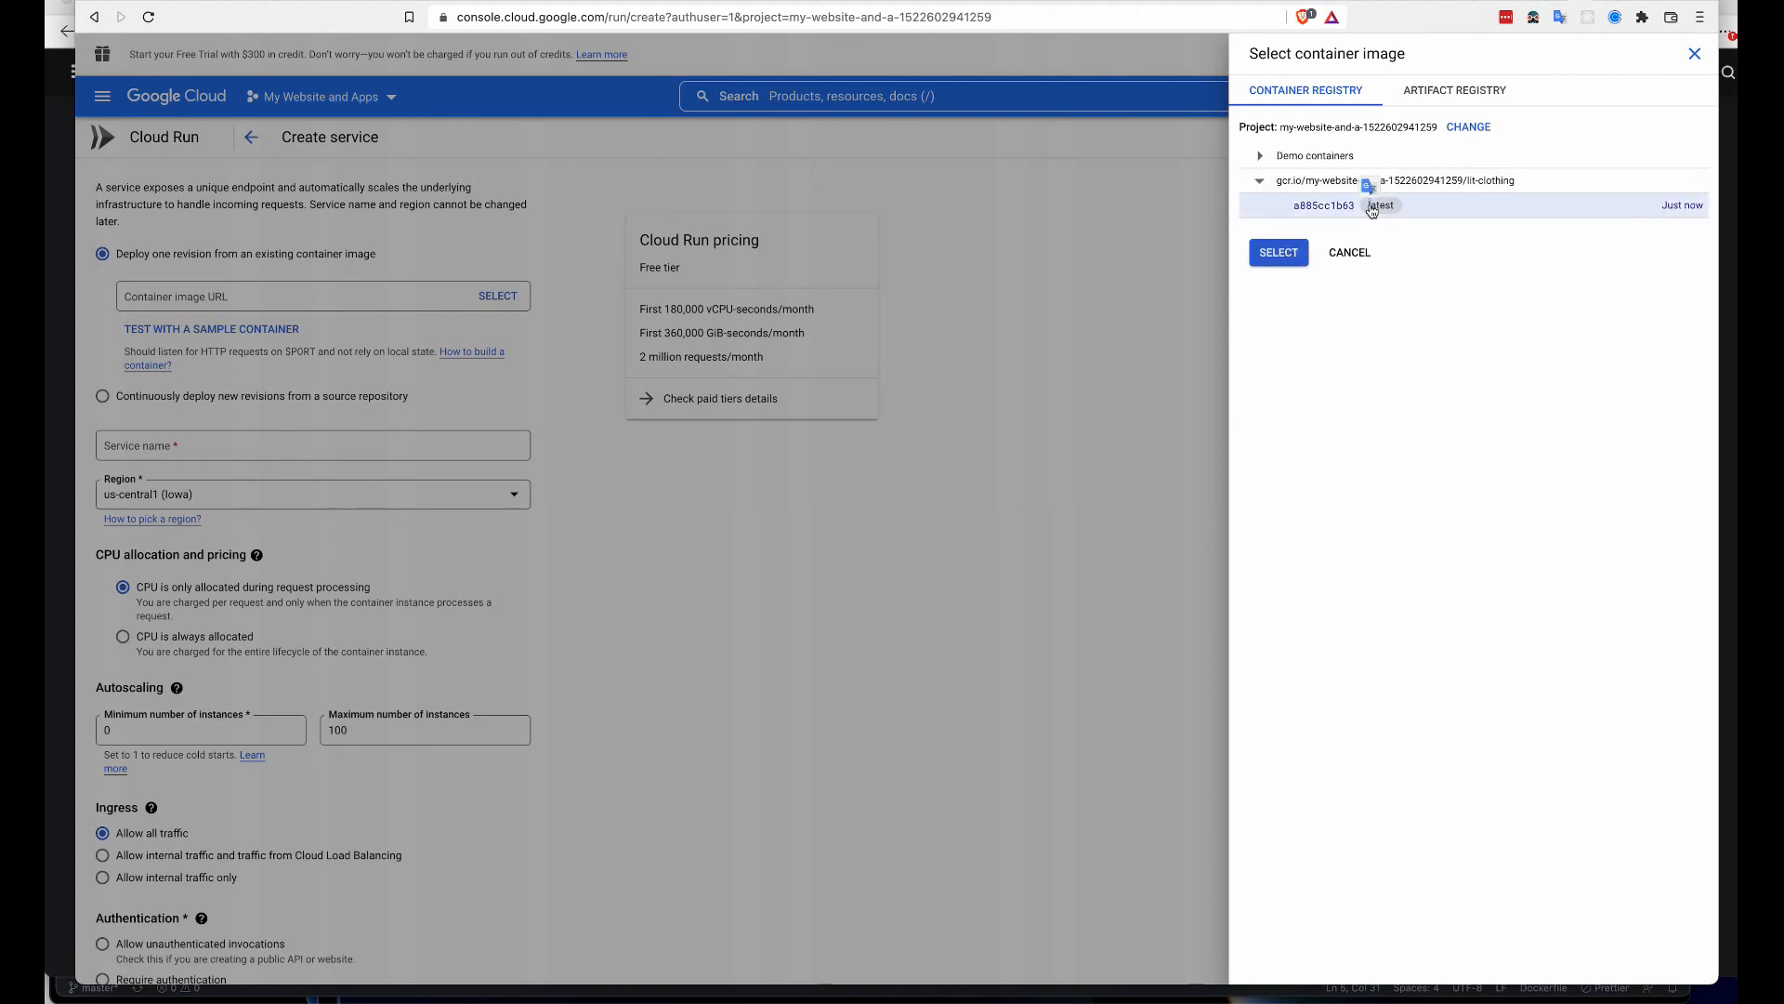
{"action": "left_click", "coordinate": [1277, 251]}
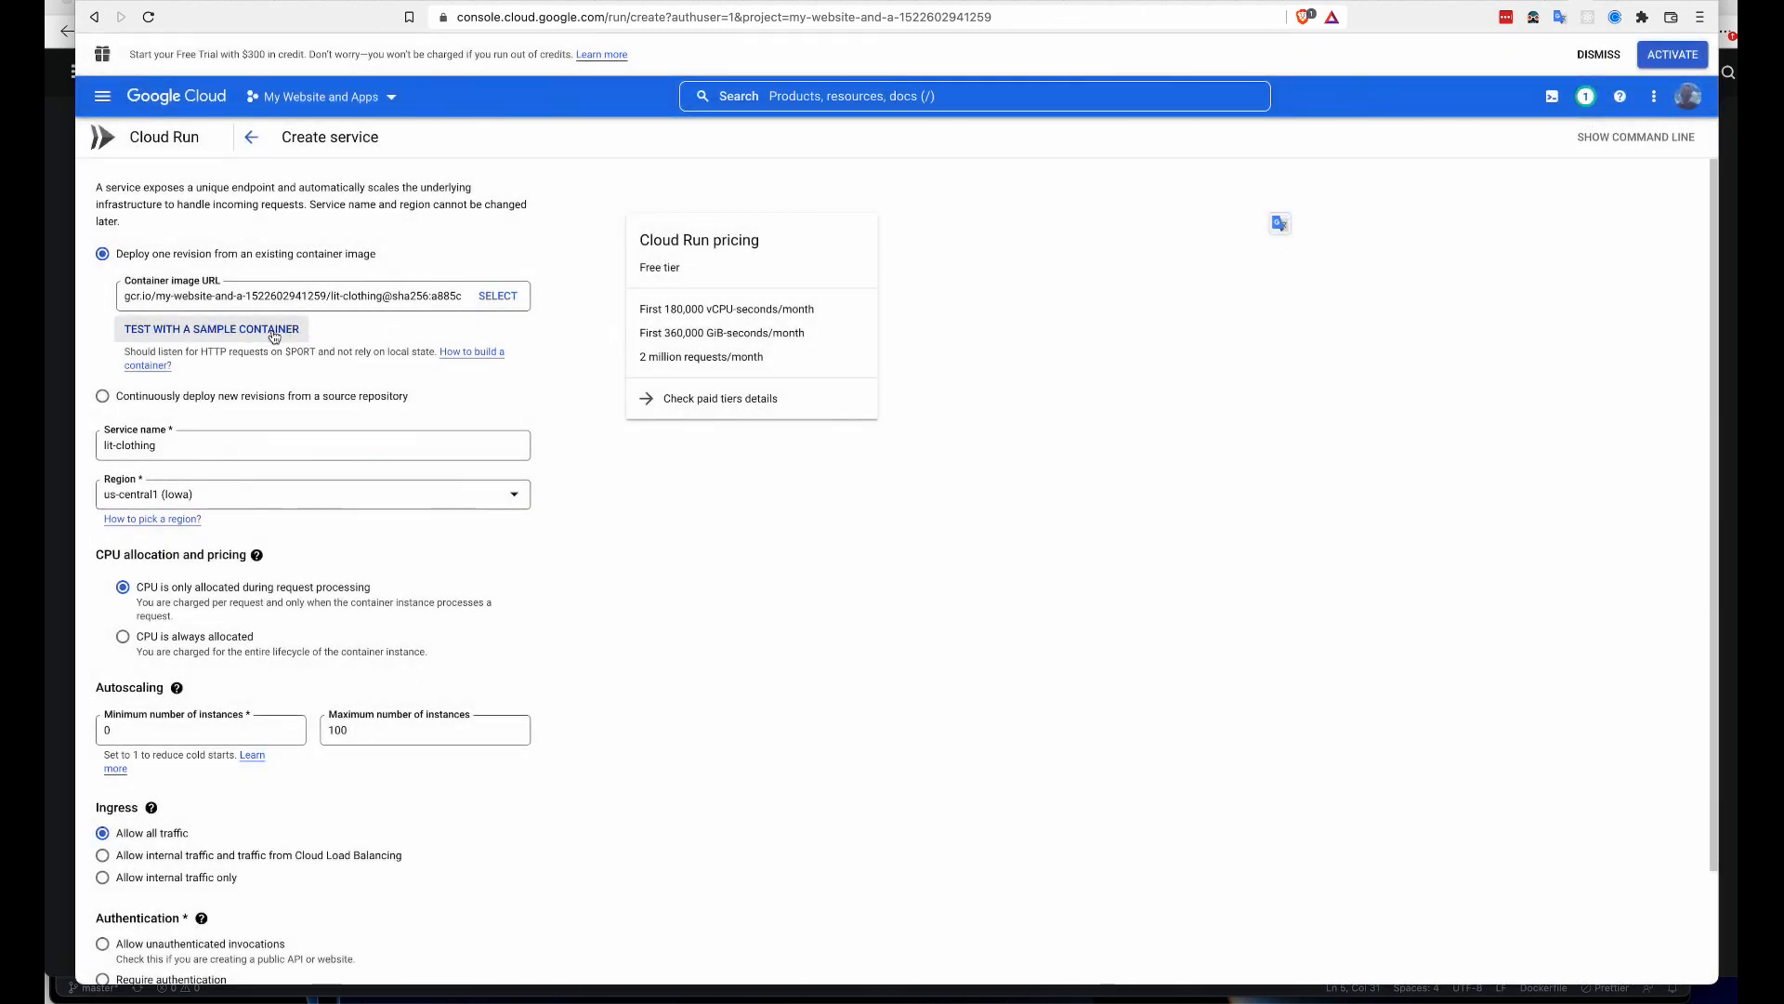
{"action": "scroll", "scroll_direction": "down", "scroll_amount": 3}
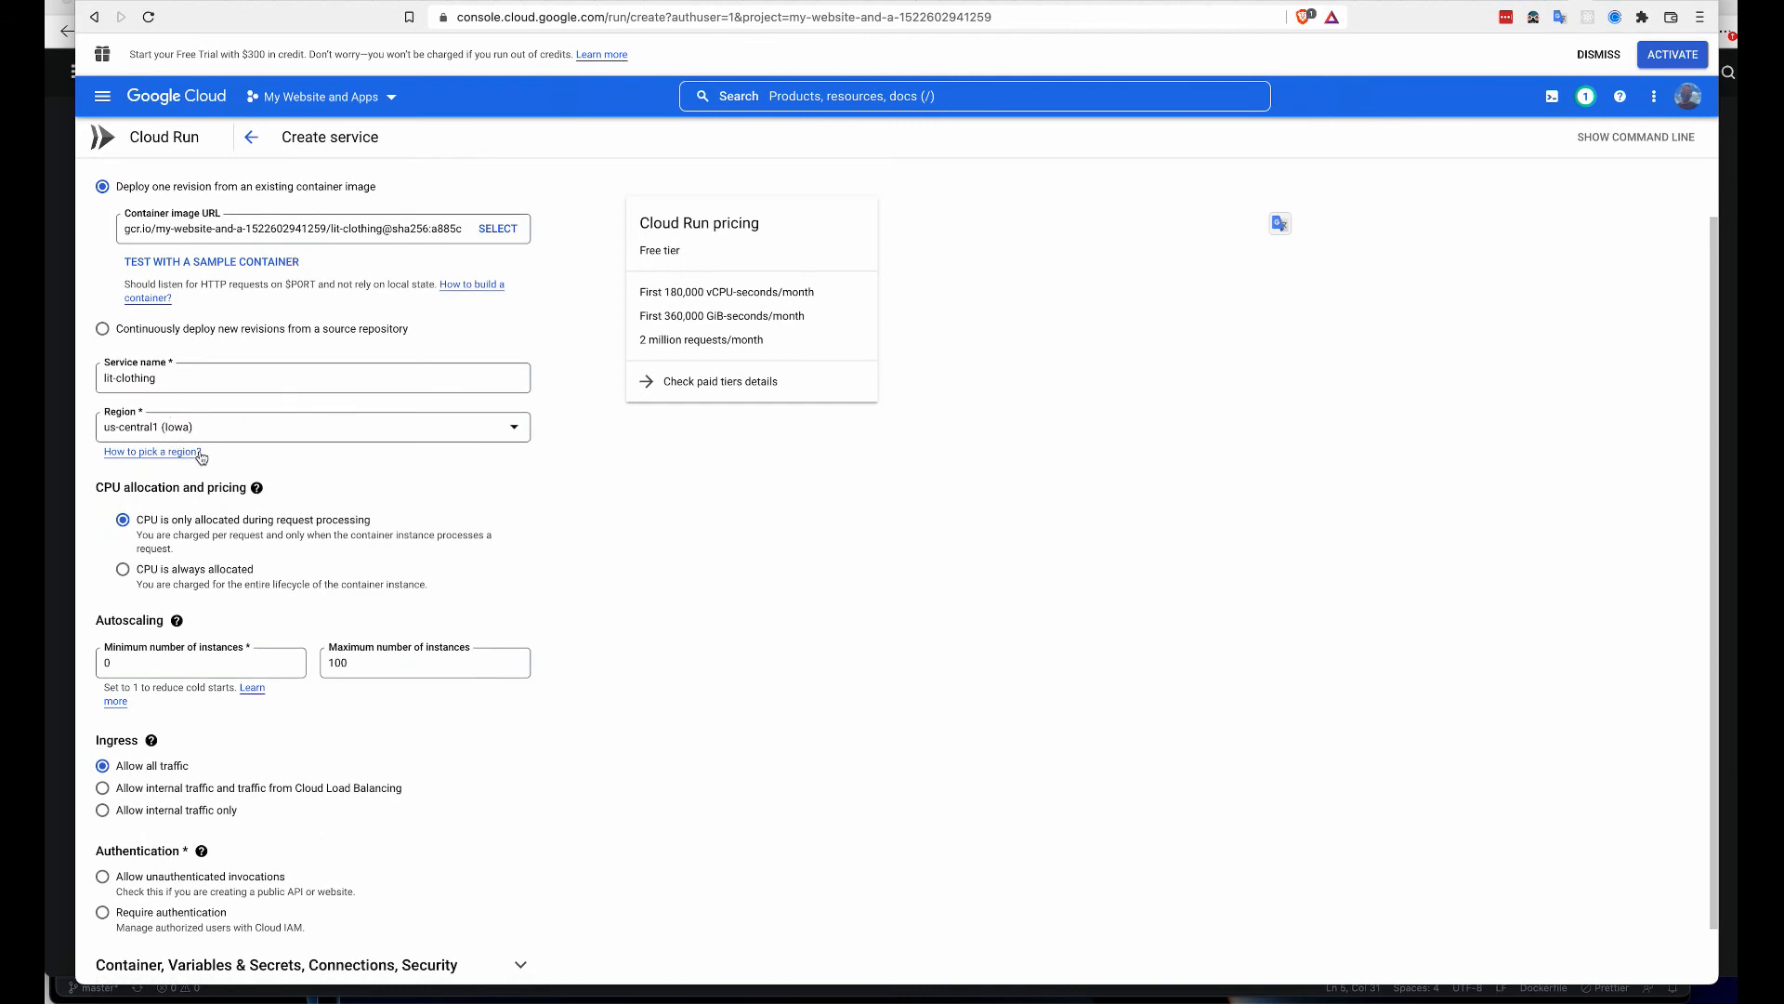
{"action": "scroll", "scroll_direction": "down", "scroll_amount": 3}
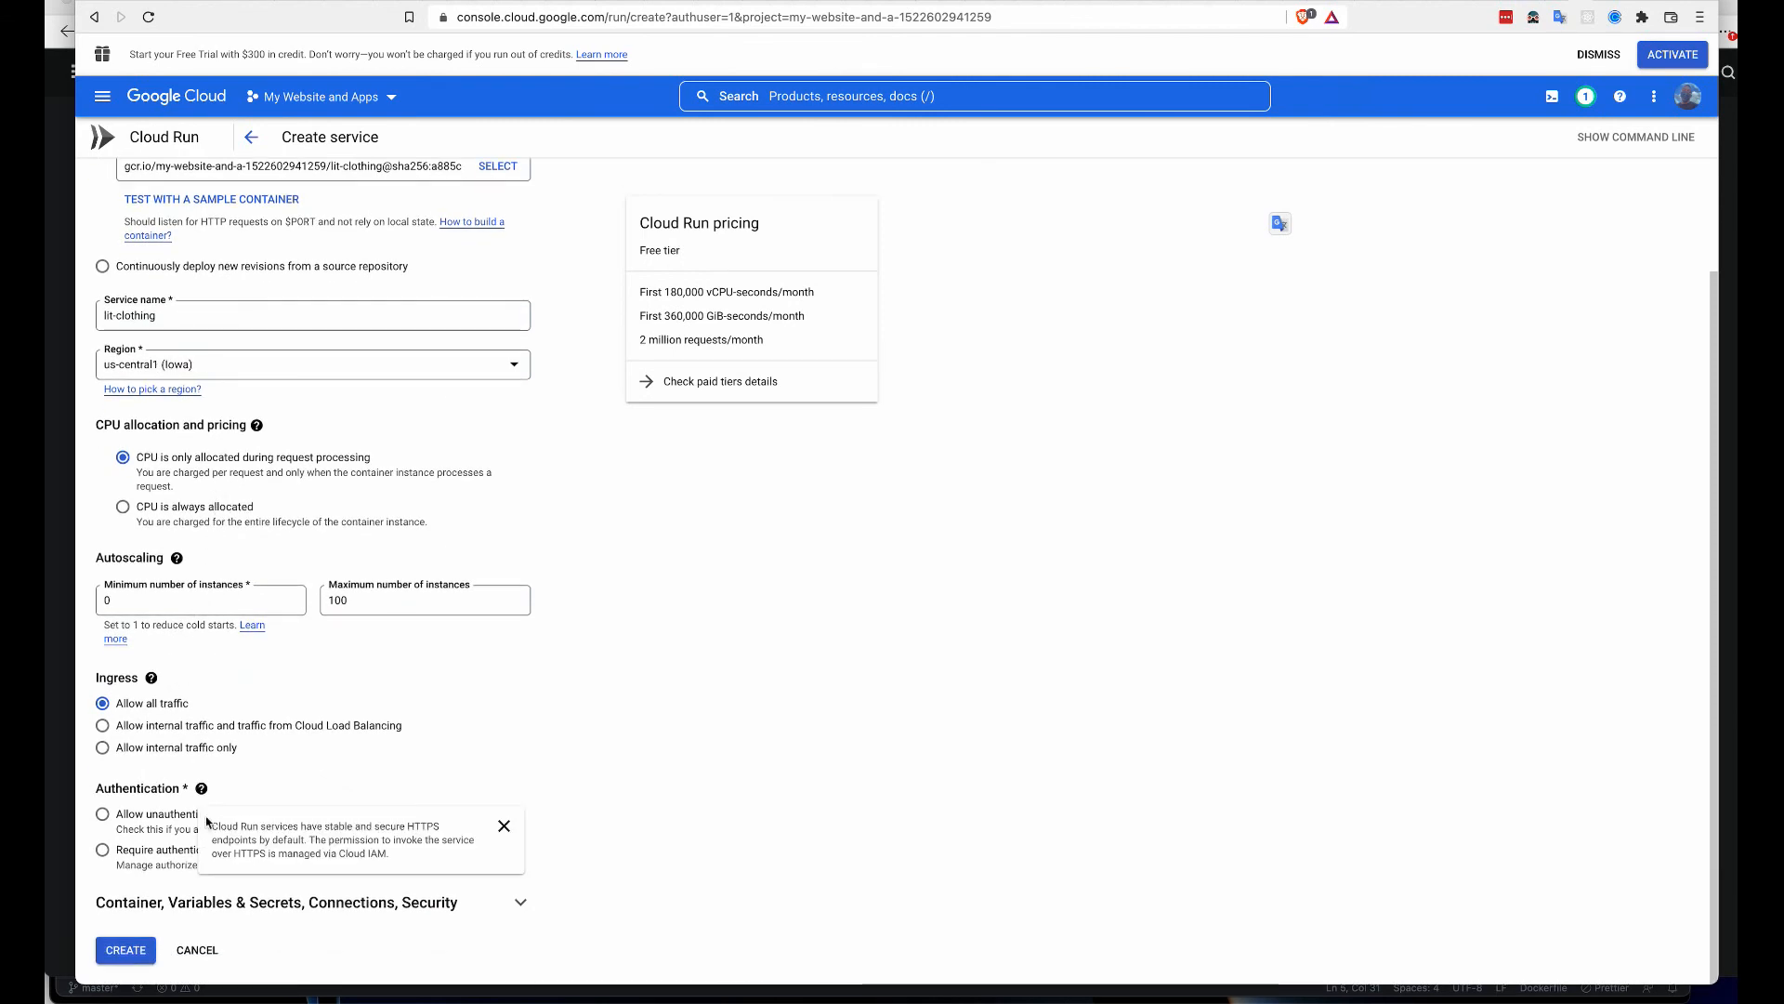
{"action": "left_click", "coordinate": [102, 812]}
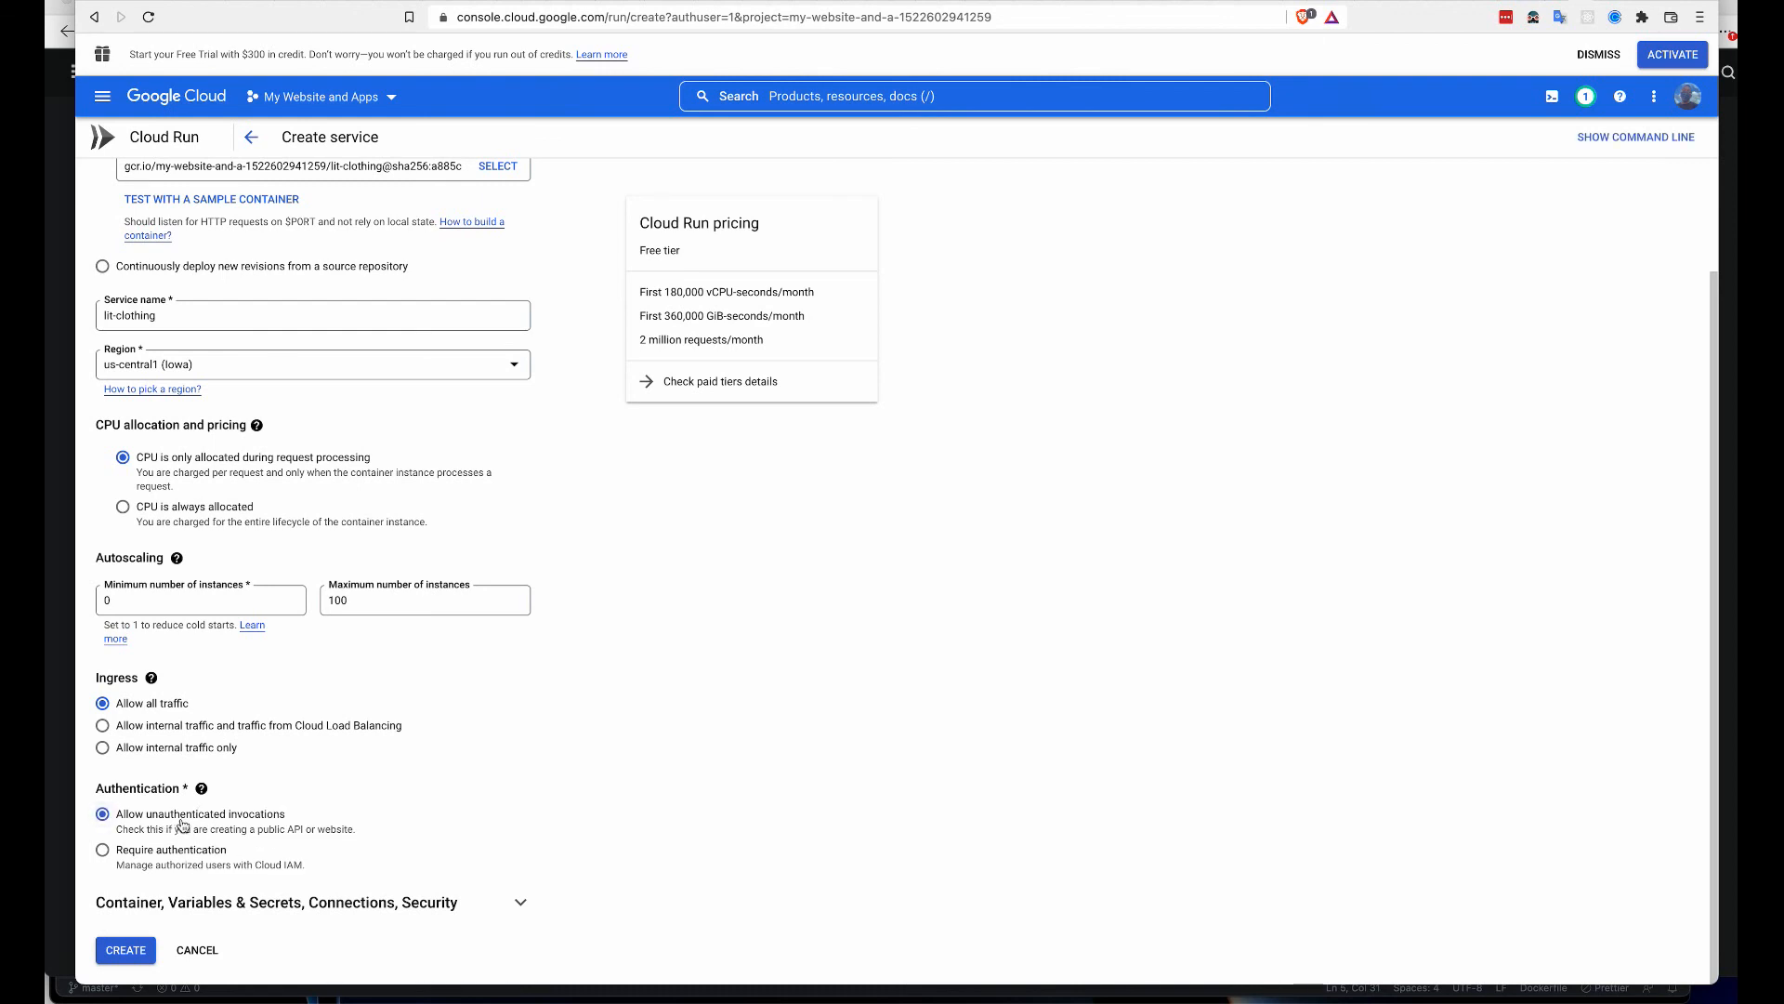
{"action": "mouse_move", "coordinate": [255, 819]}
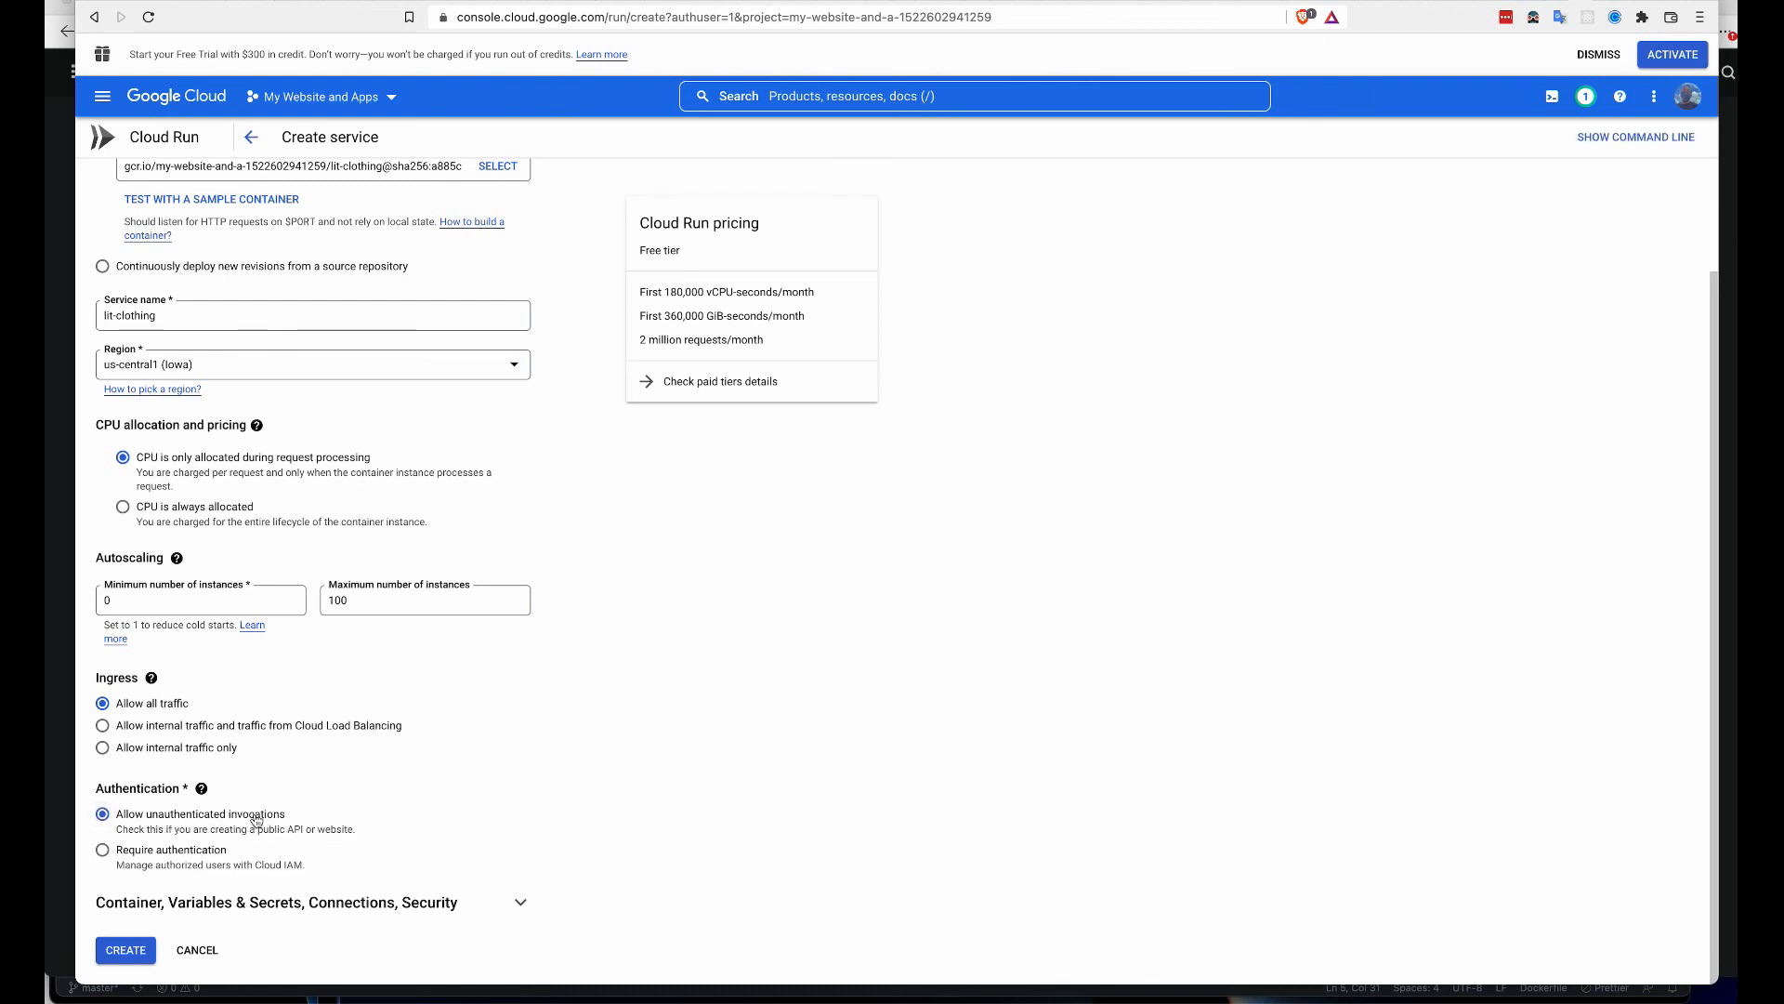
{"action": "mouse_move", "coordinate": [277, 798]}
{"action": "type", "text": "80"}
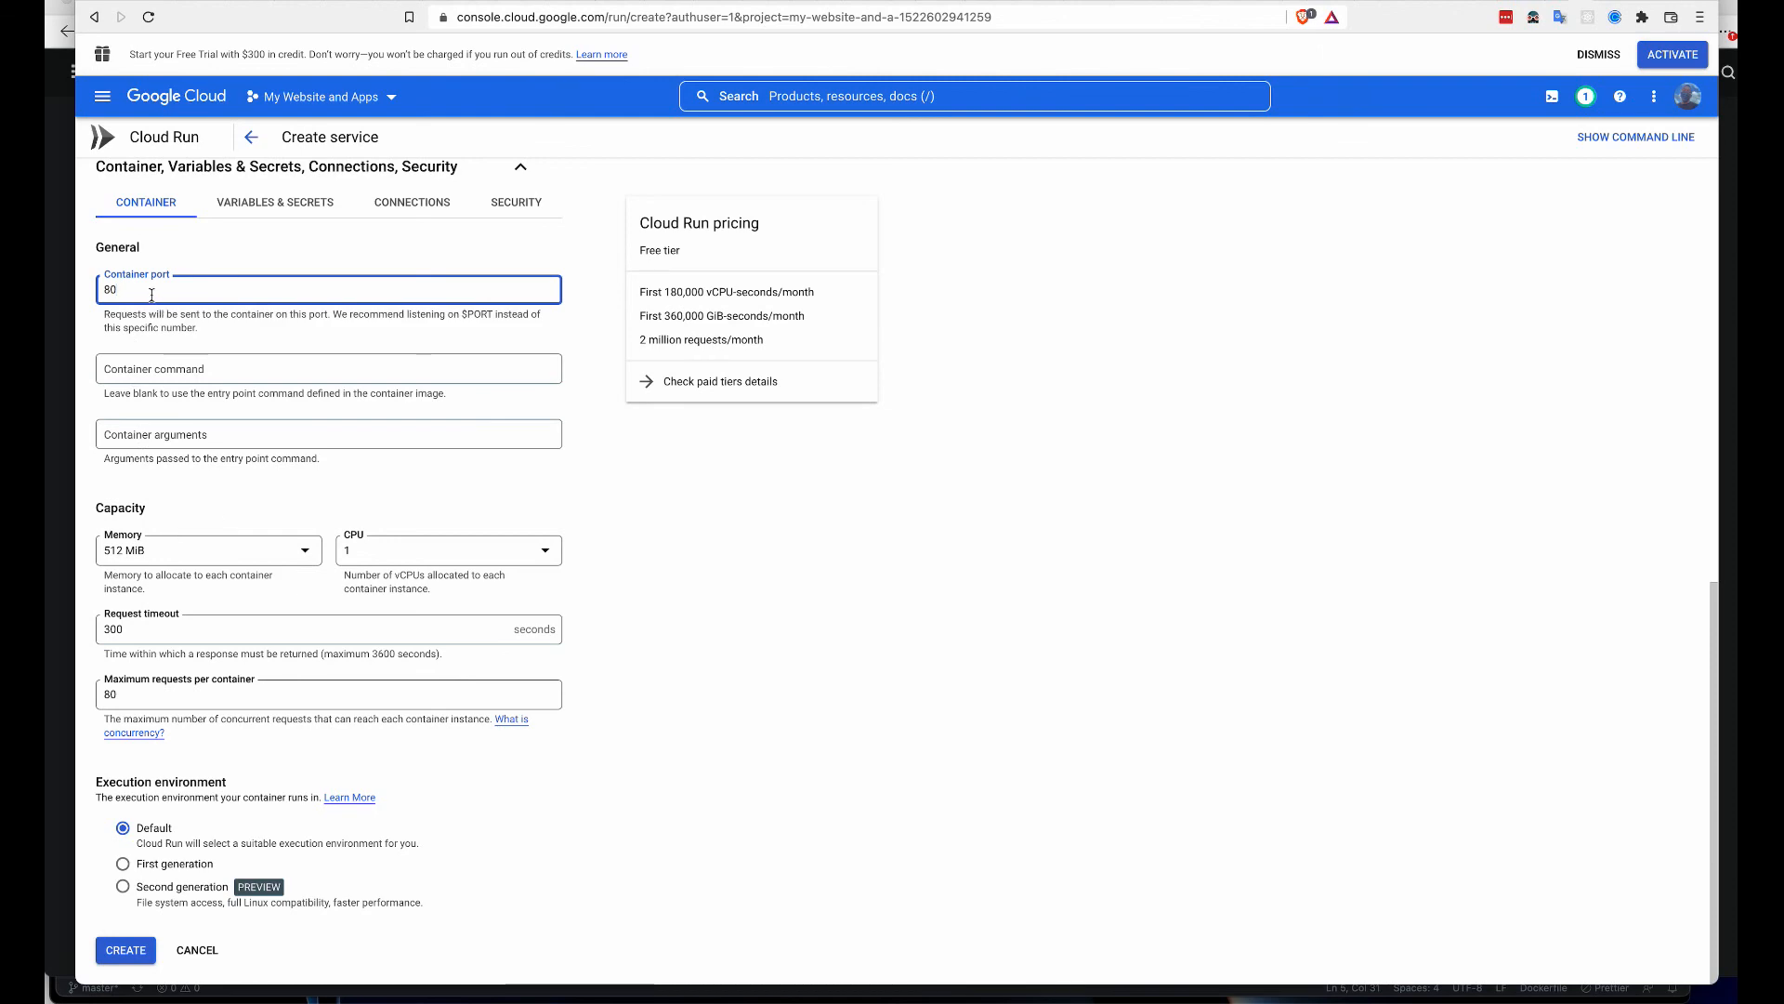
{"action": "mouse_move", "coordinate": [133, 779]}
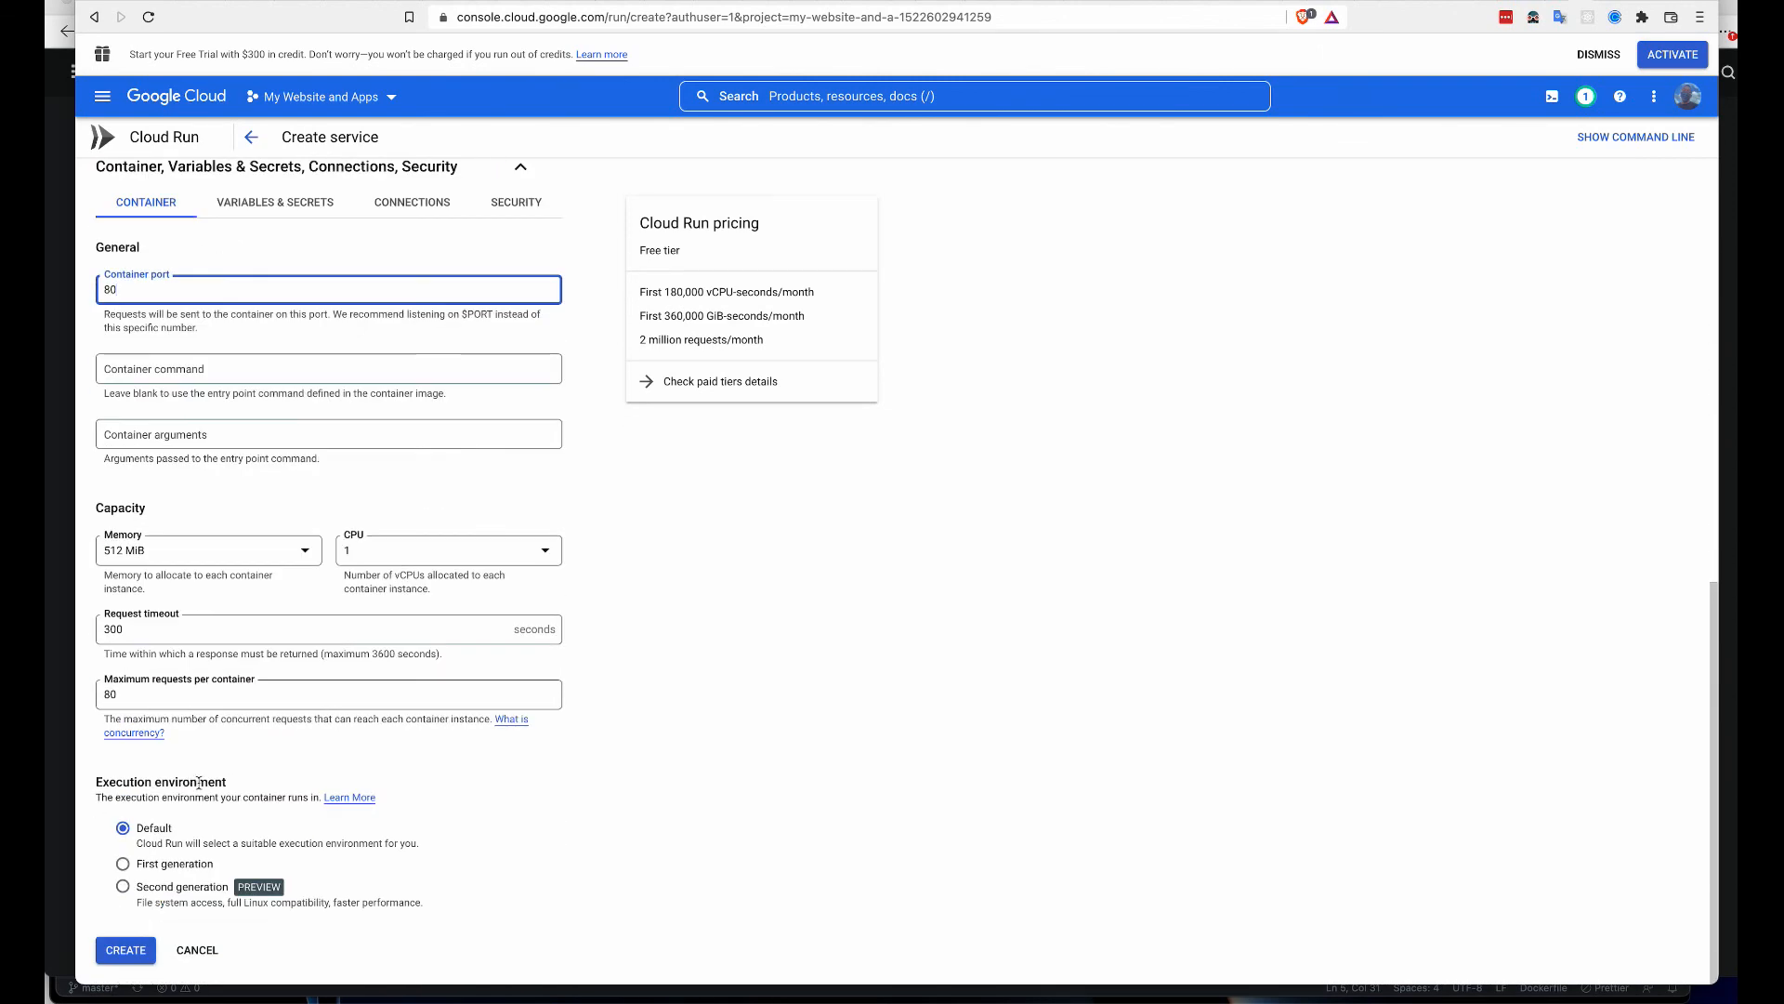
{"action": "scroll", "scroll_direction": "up", "scroll_amount": 3}
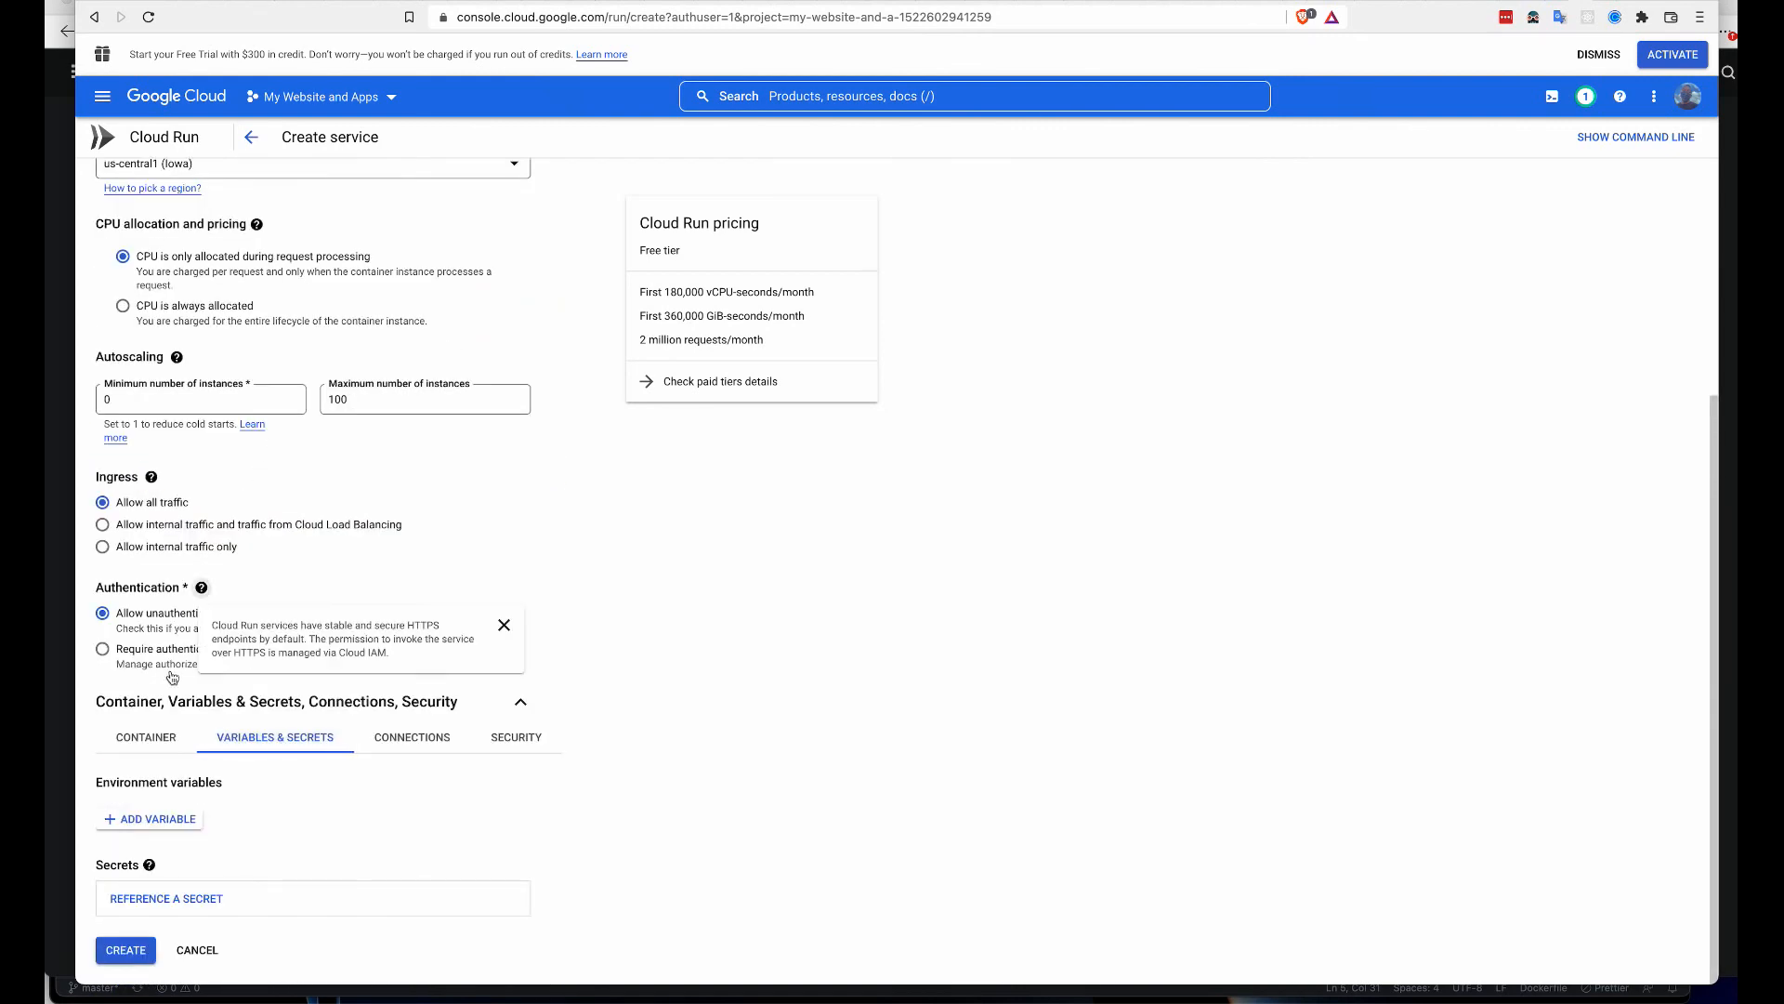
- Create the lit-clothing service, wait for deployment, and hide the status details
{"action": "left_click", "coordinate": [145, 736]}
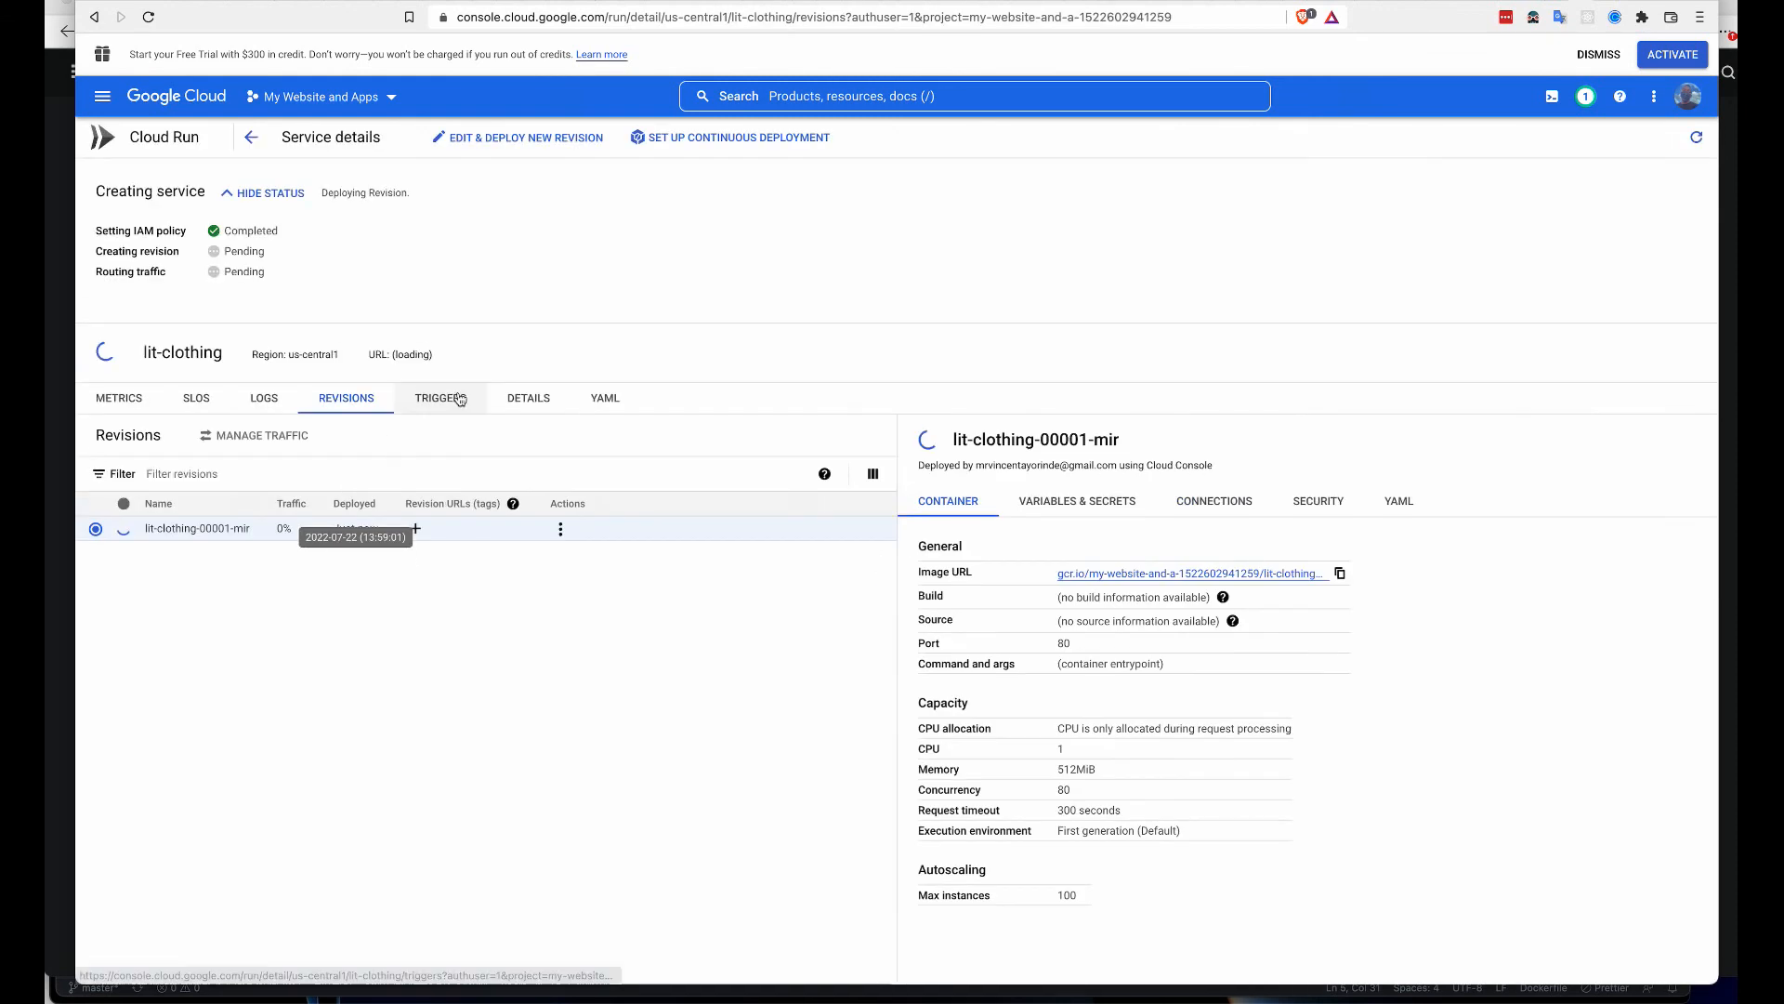
{"action": "mouse_move", "coordinate": [338, 273]}
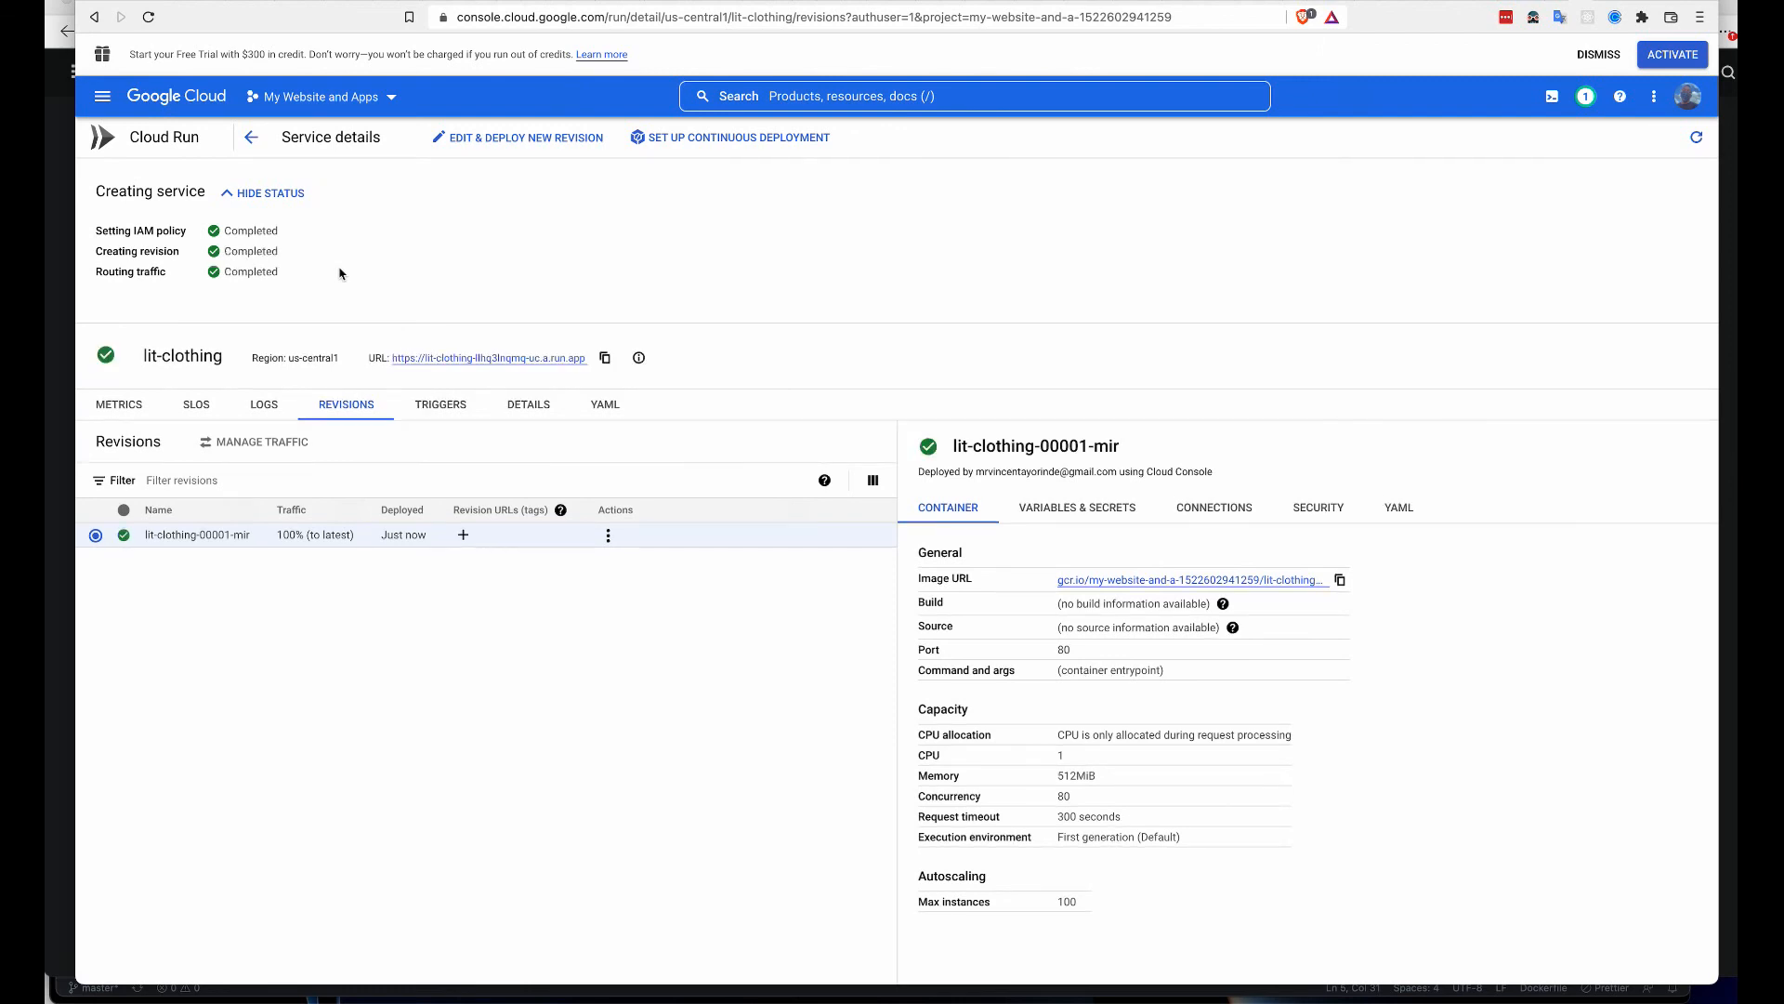
{"action": "left_click", "coordinate": [268, 192]}
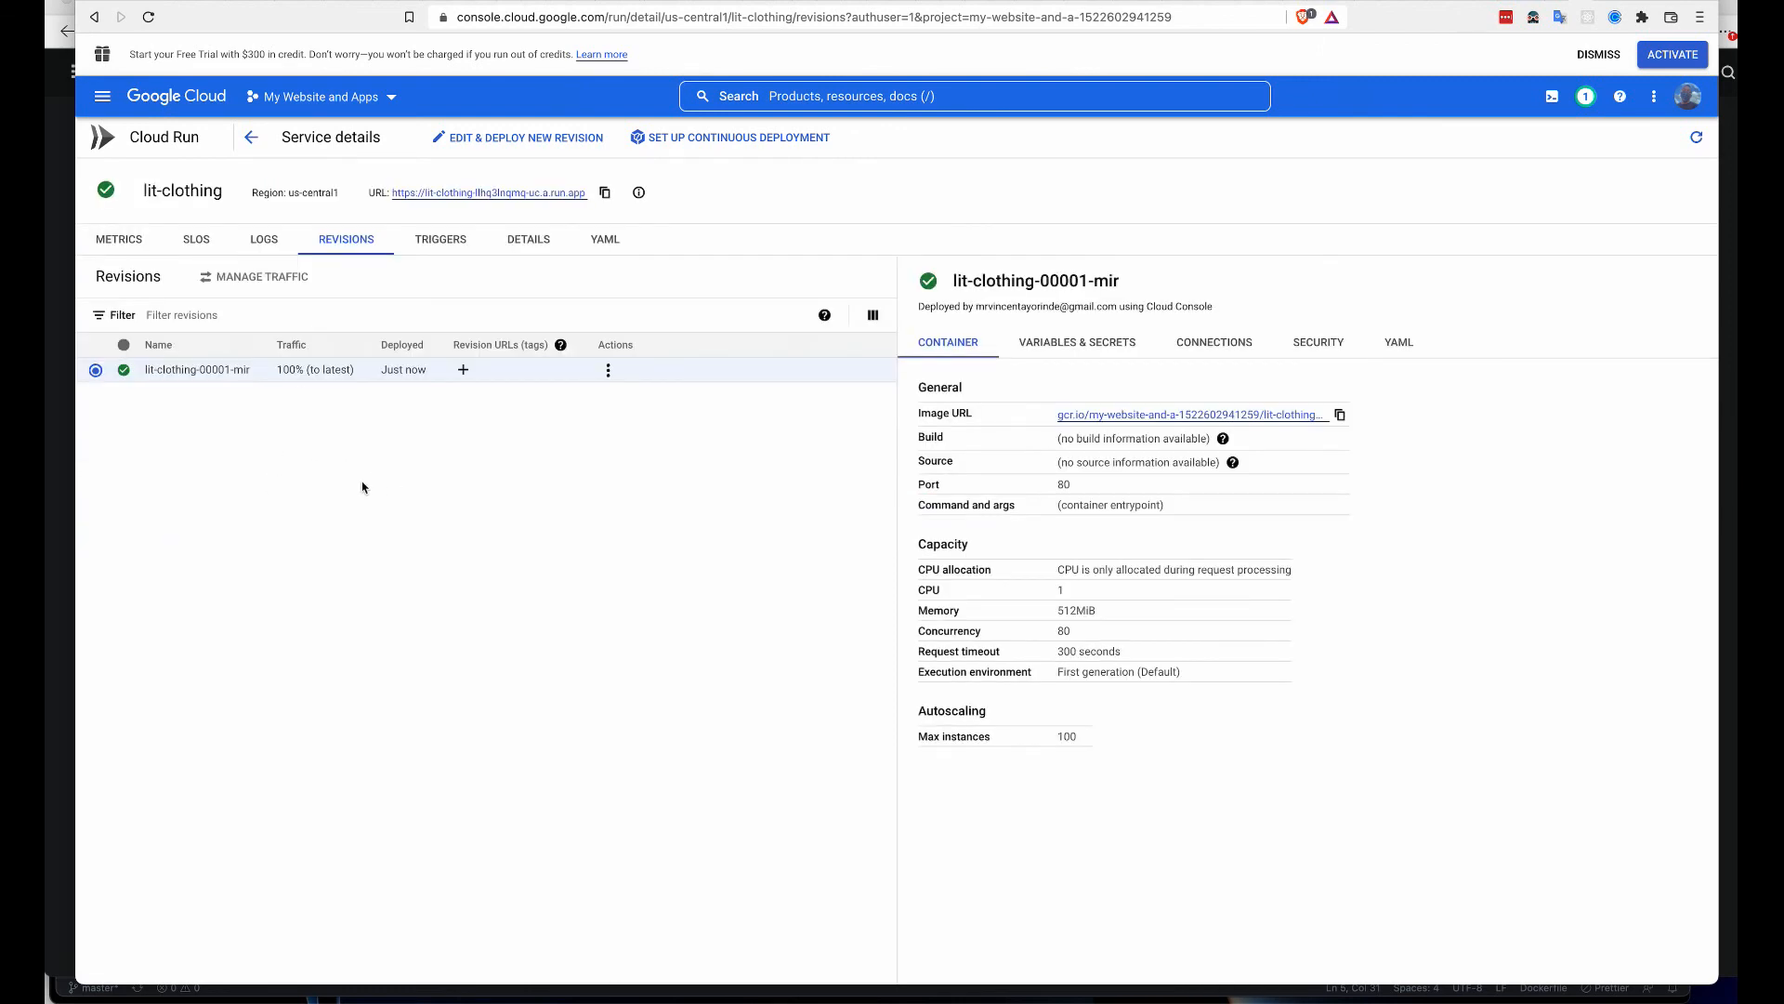
{"action": "mouse_move", "coordinate": [489, 191]}
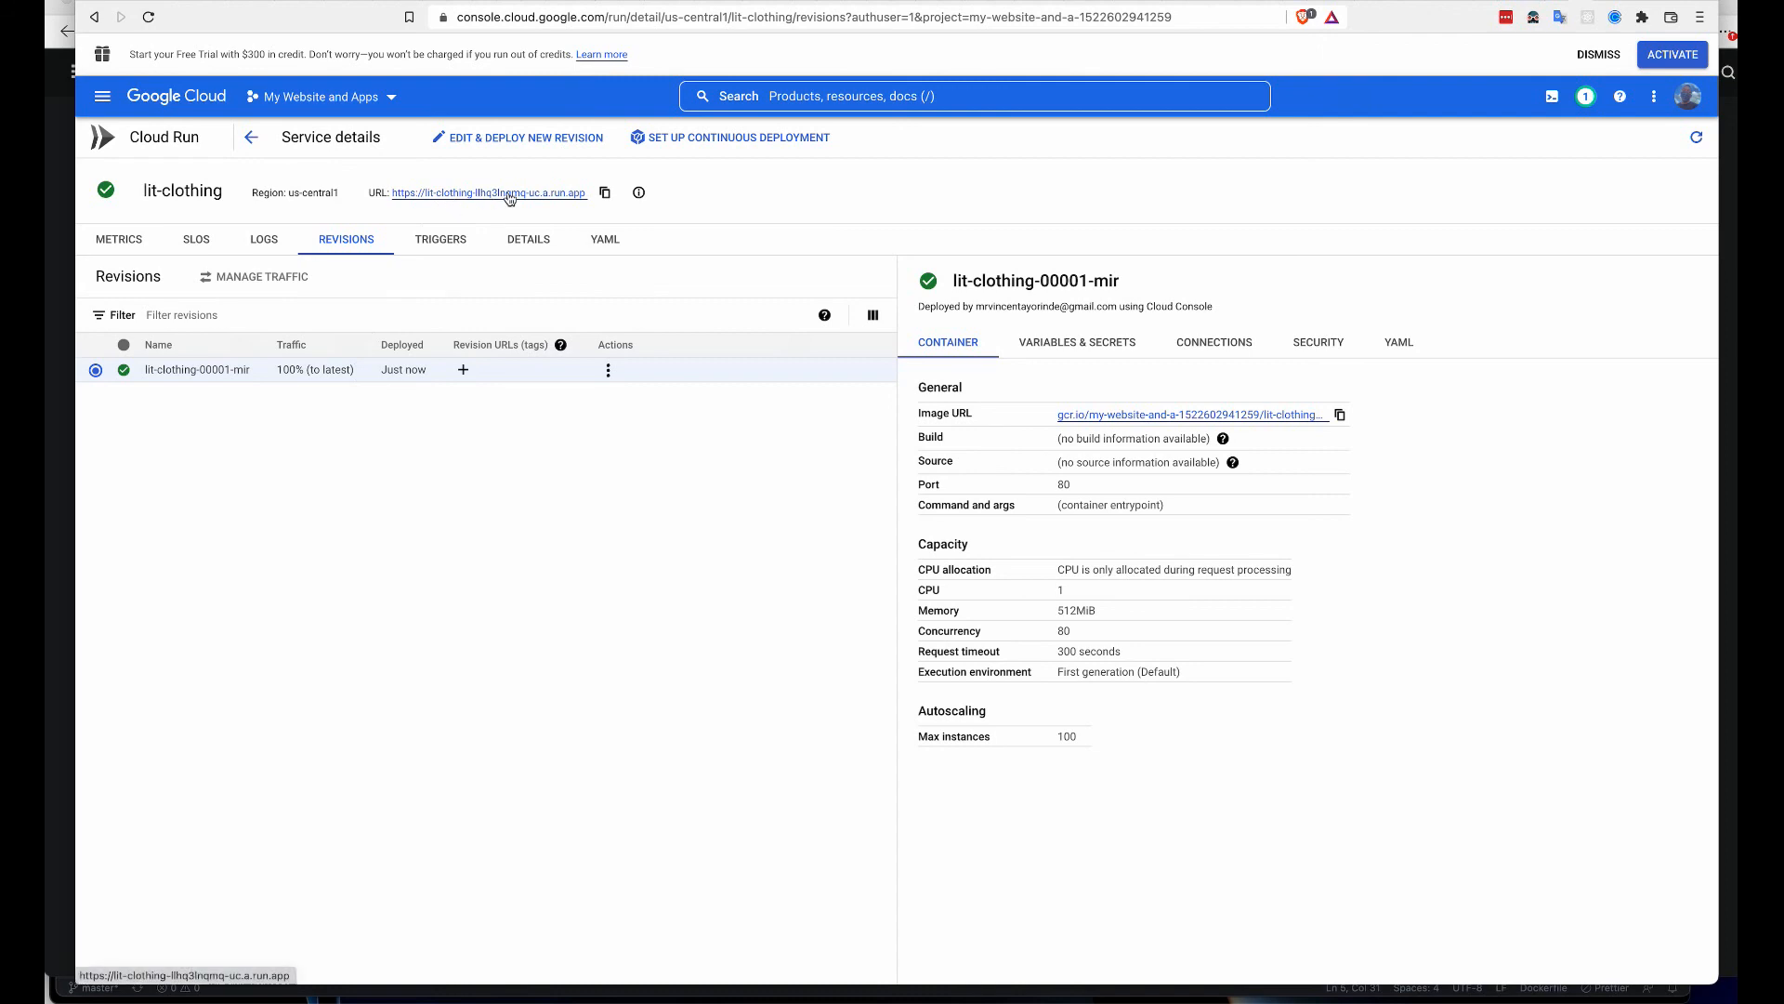
- Open the deployed lit-clothing run.app URL to view the live storefront
{"action": "left_click", "coordinate": [487, 191]}
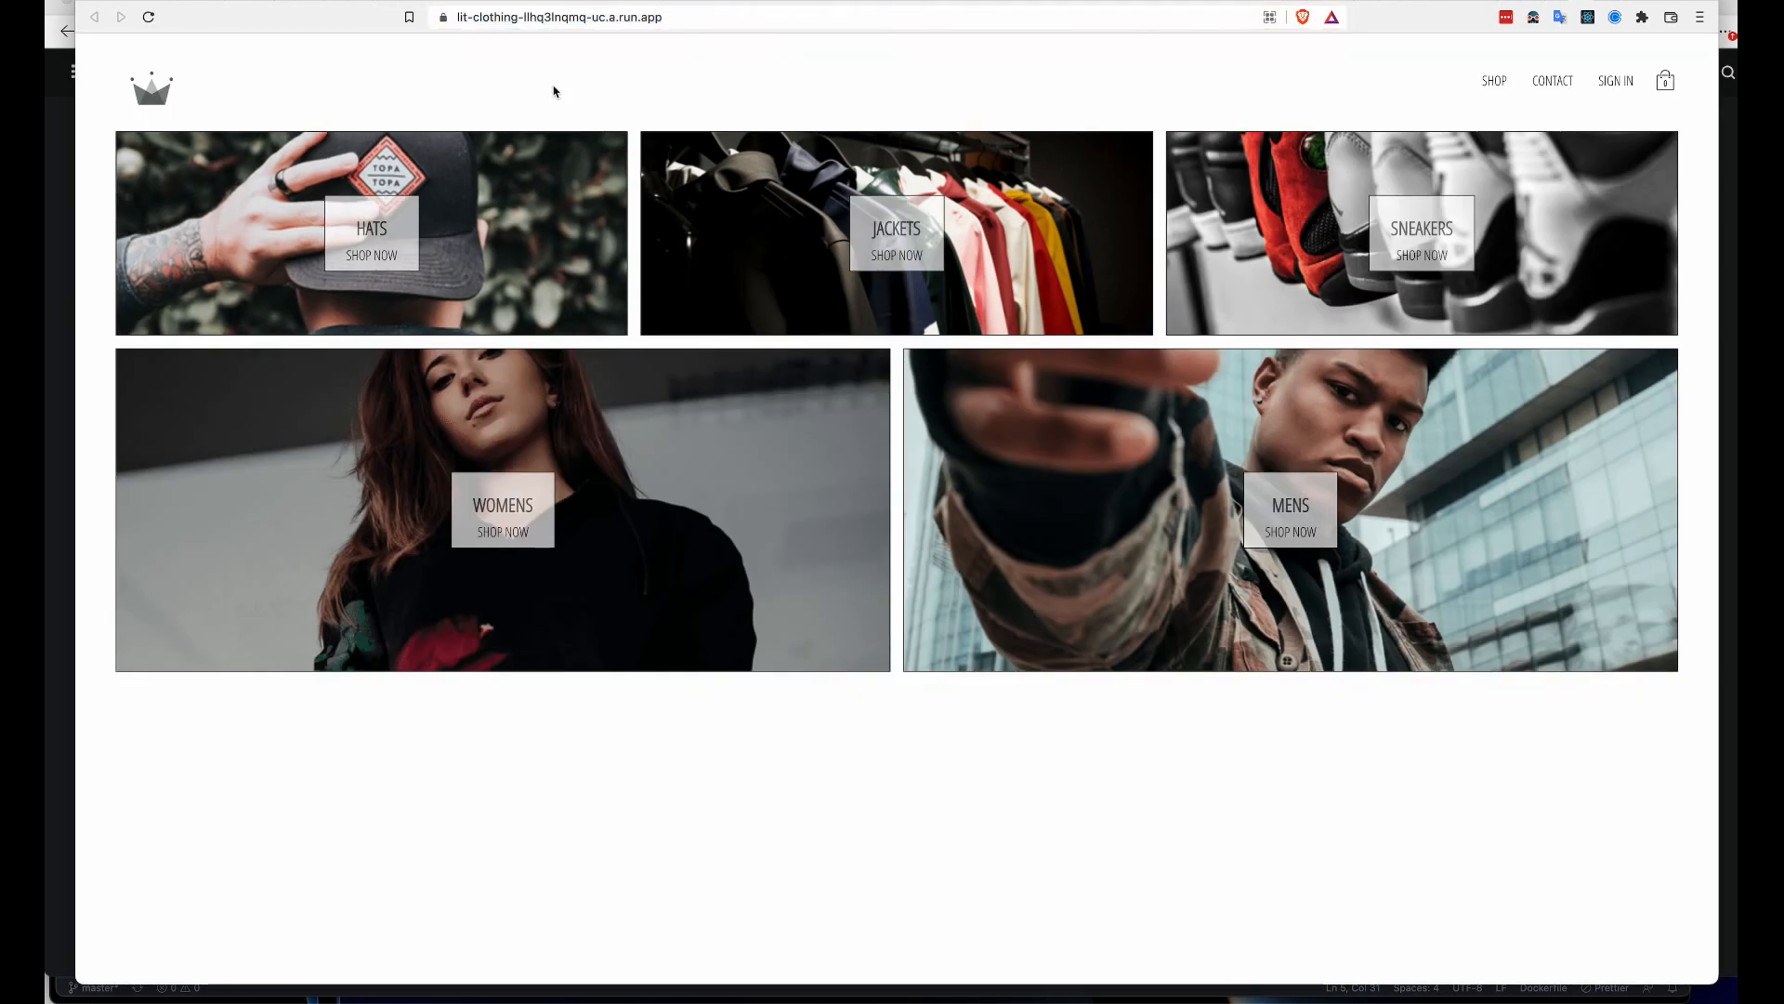
{"action": "mouse_move", "coordinate": [1418, 303]}
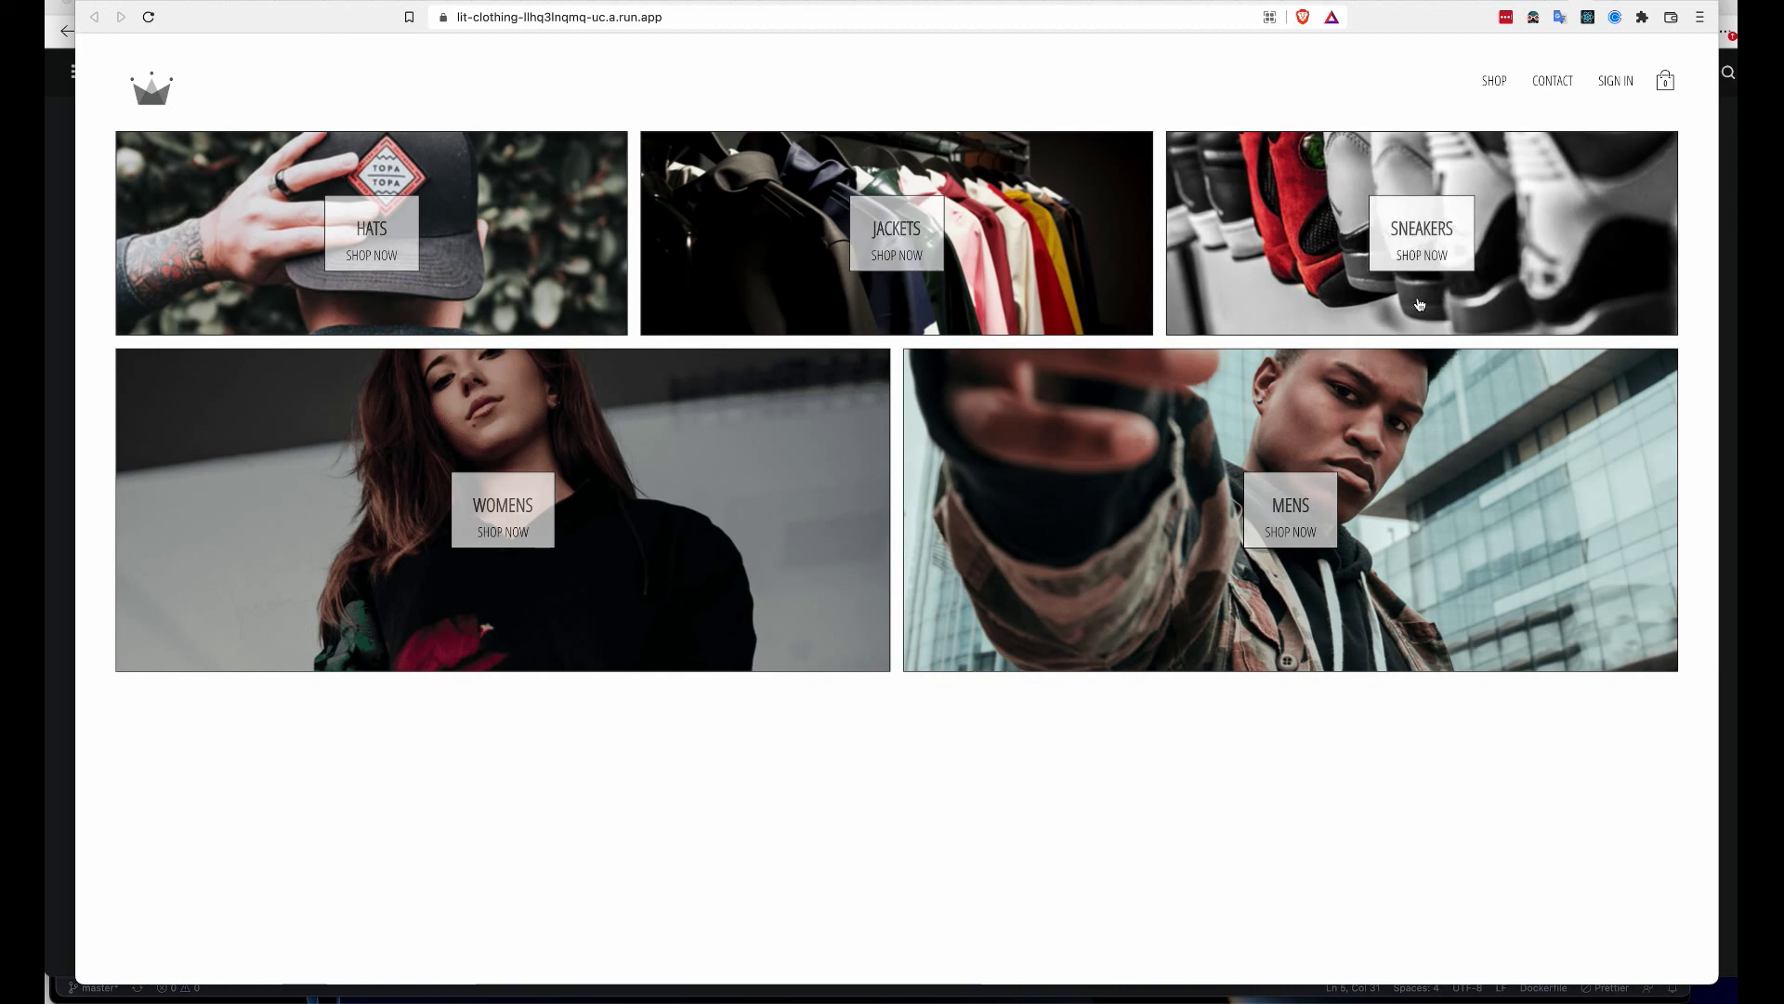
{"action": "mouse_move", "coordinate": [1550, 7]}
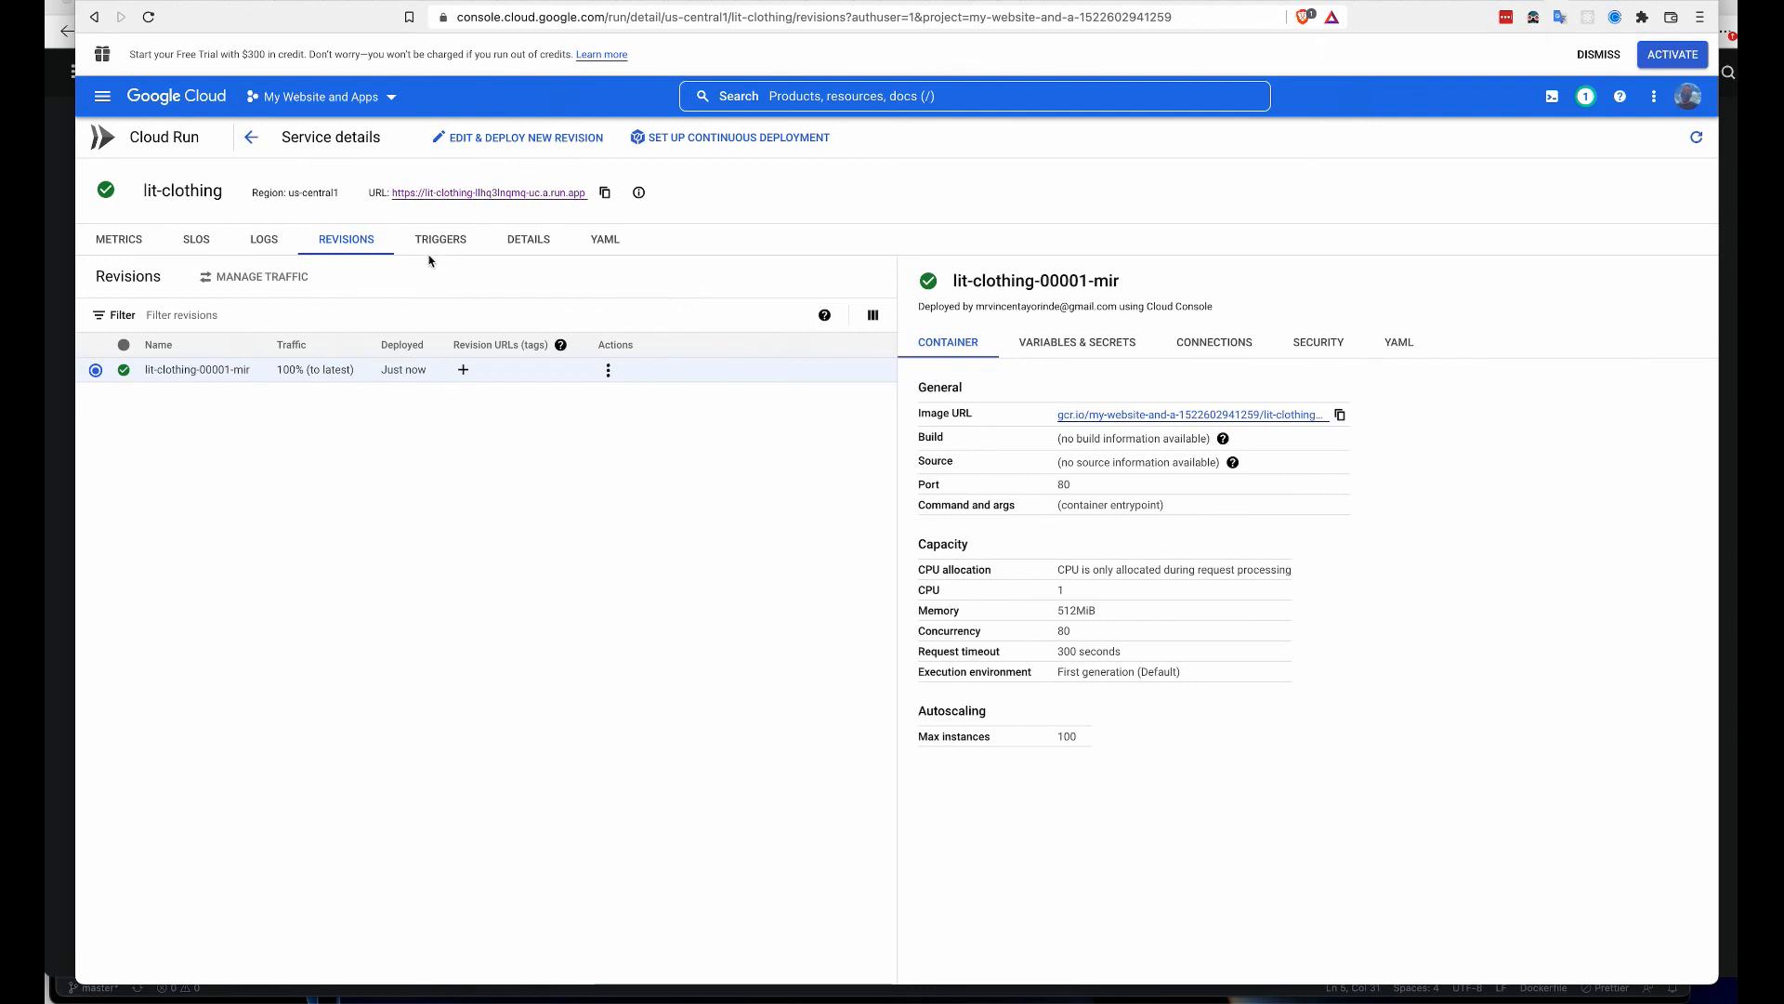
- Review the service's Metrics, SLOs and YAML views, ending on the metrics charts
{"action": "left_click", "coordinate": [119, 239]}
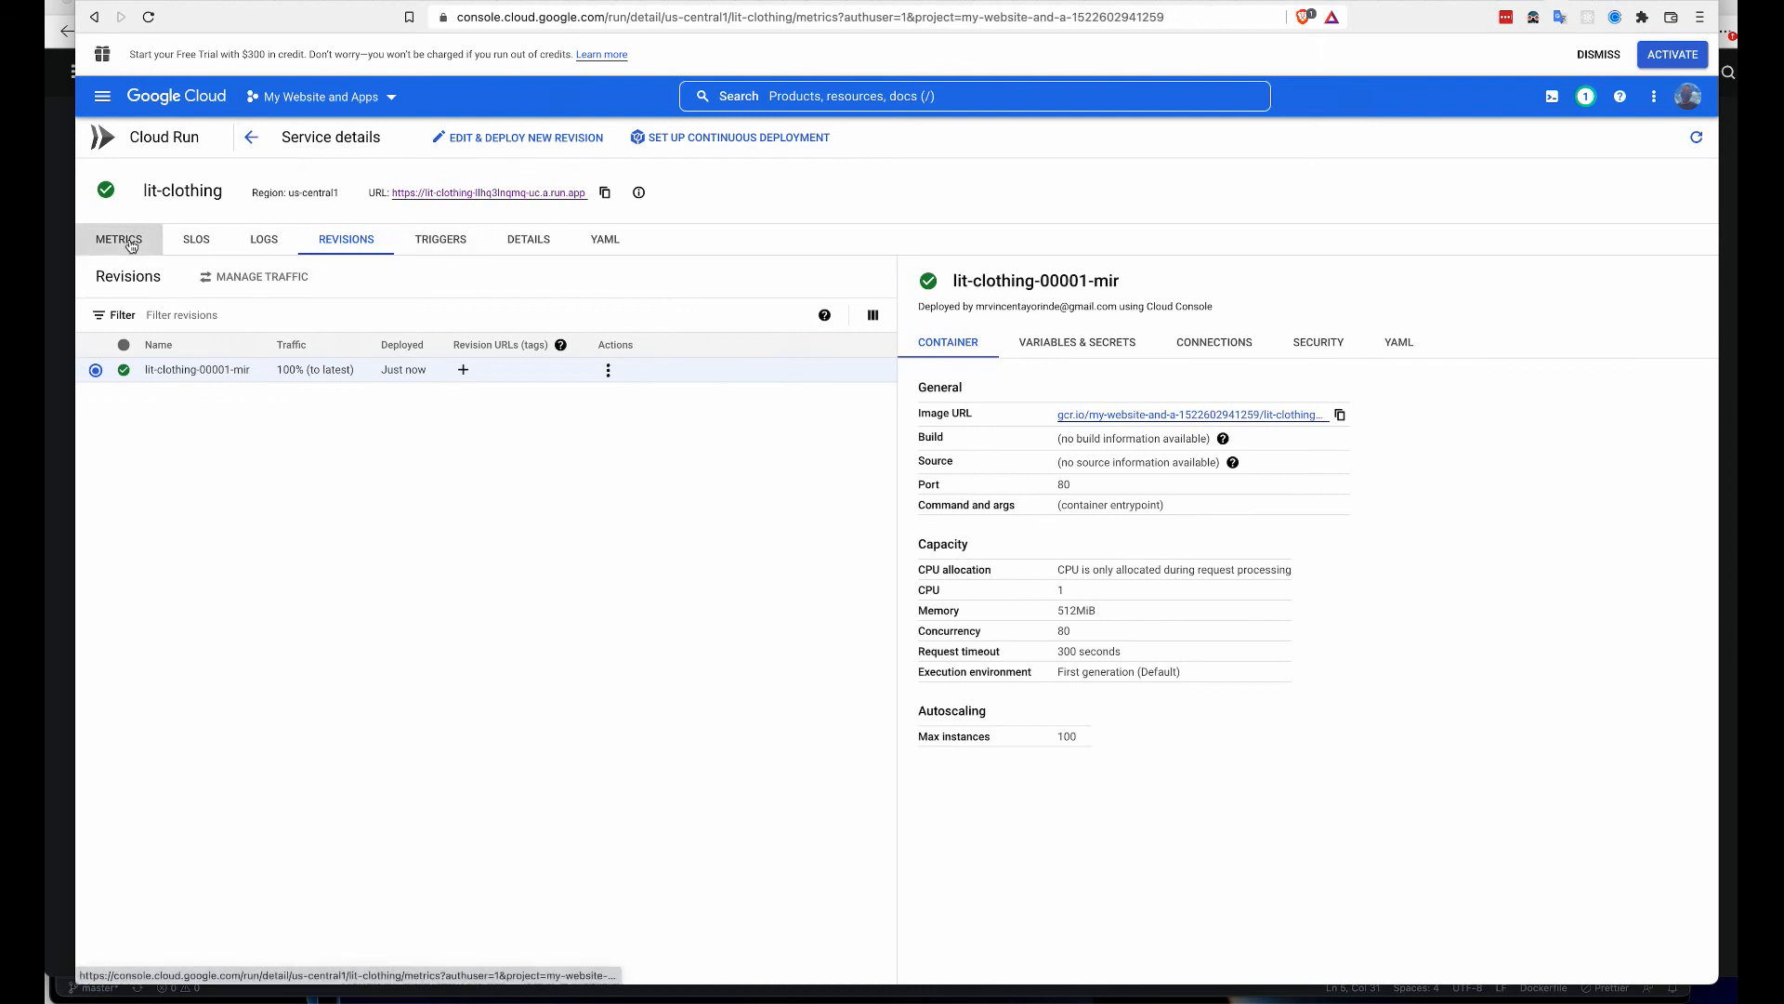
{"action": "left_click", "coordinate": [195, 240]}
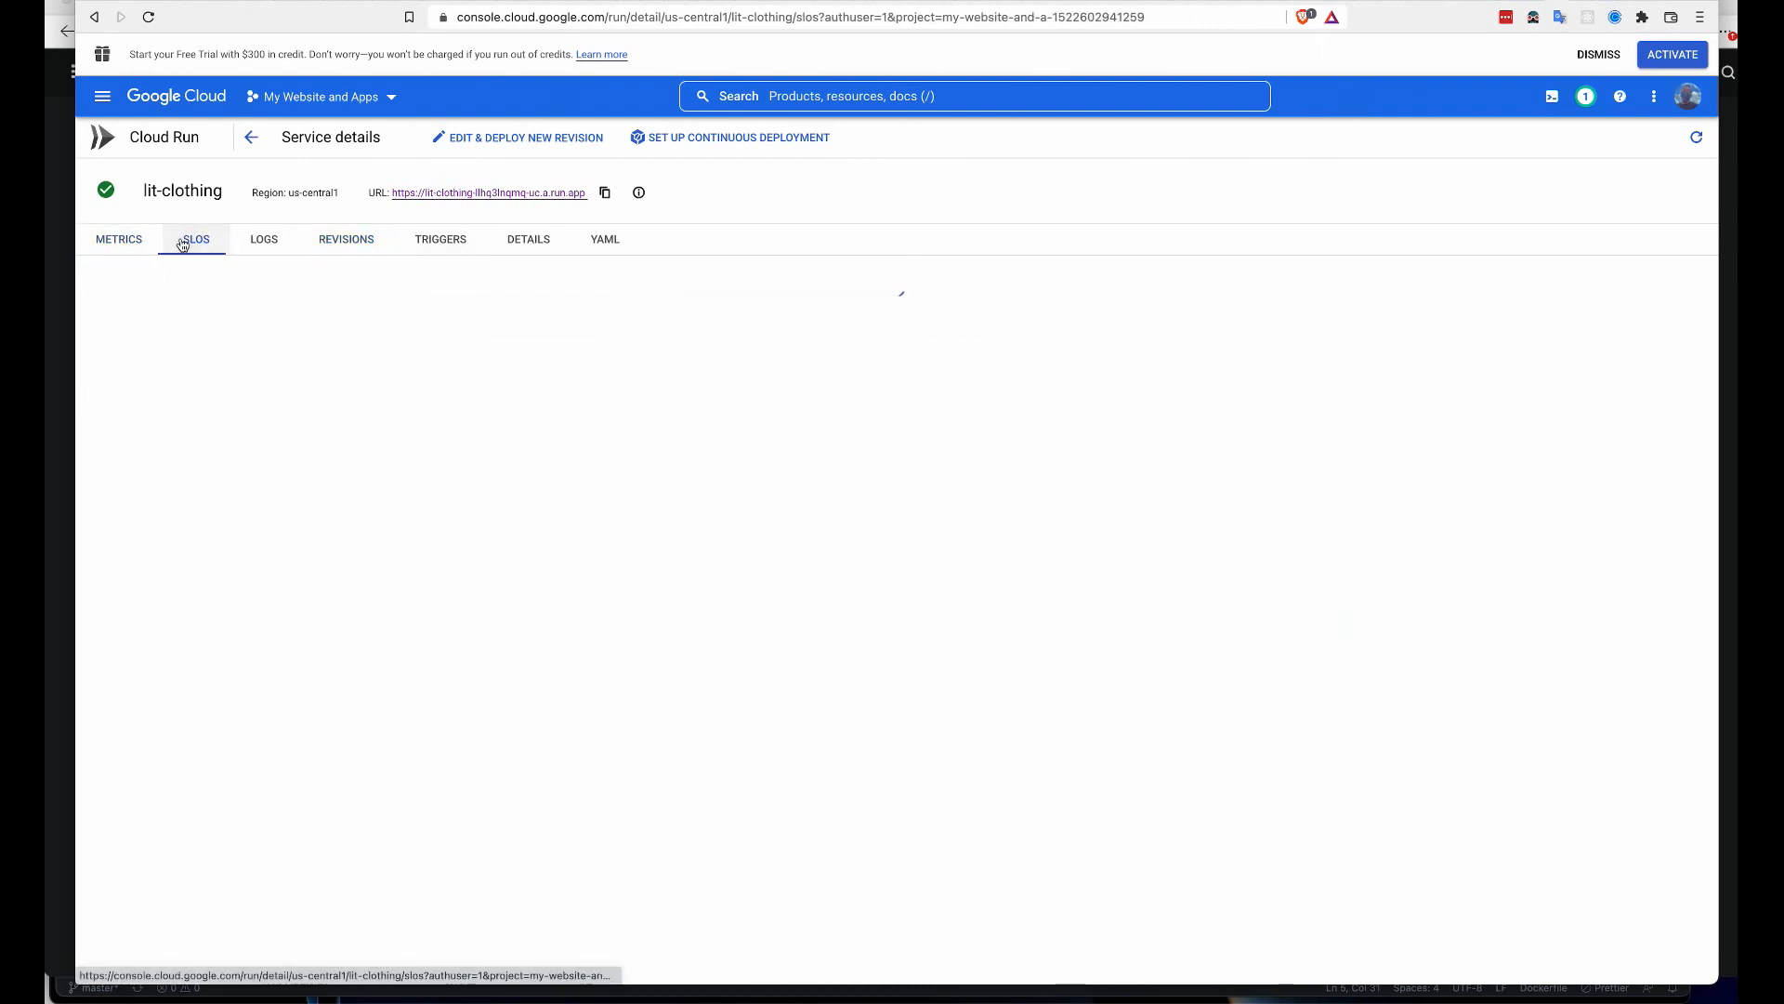
{"action": "left_click", "coordinate": [604, 240]}
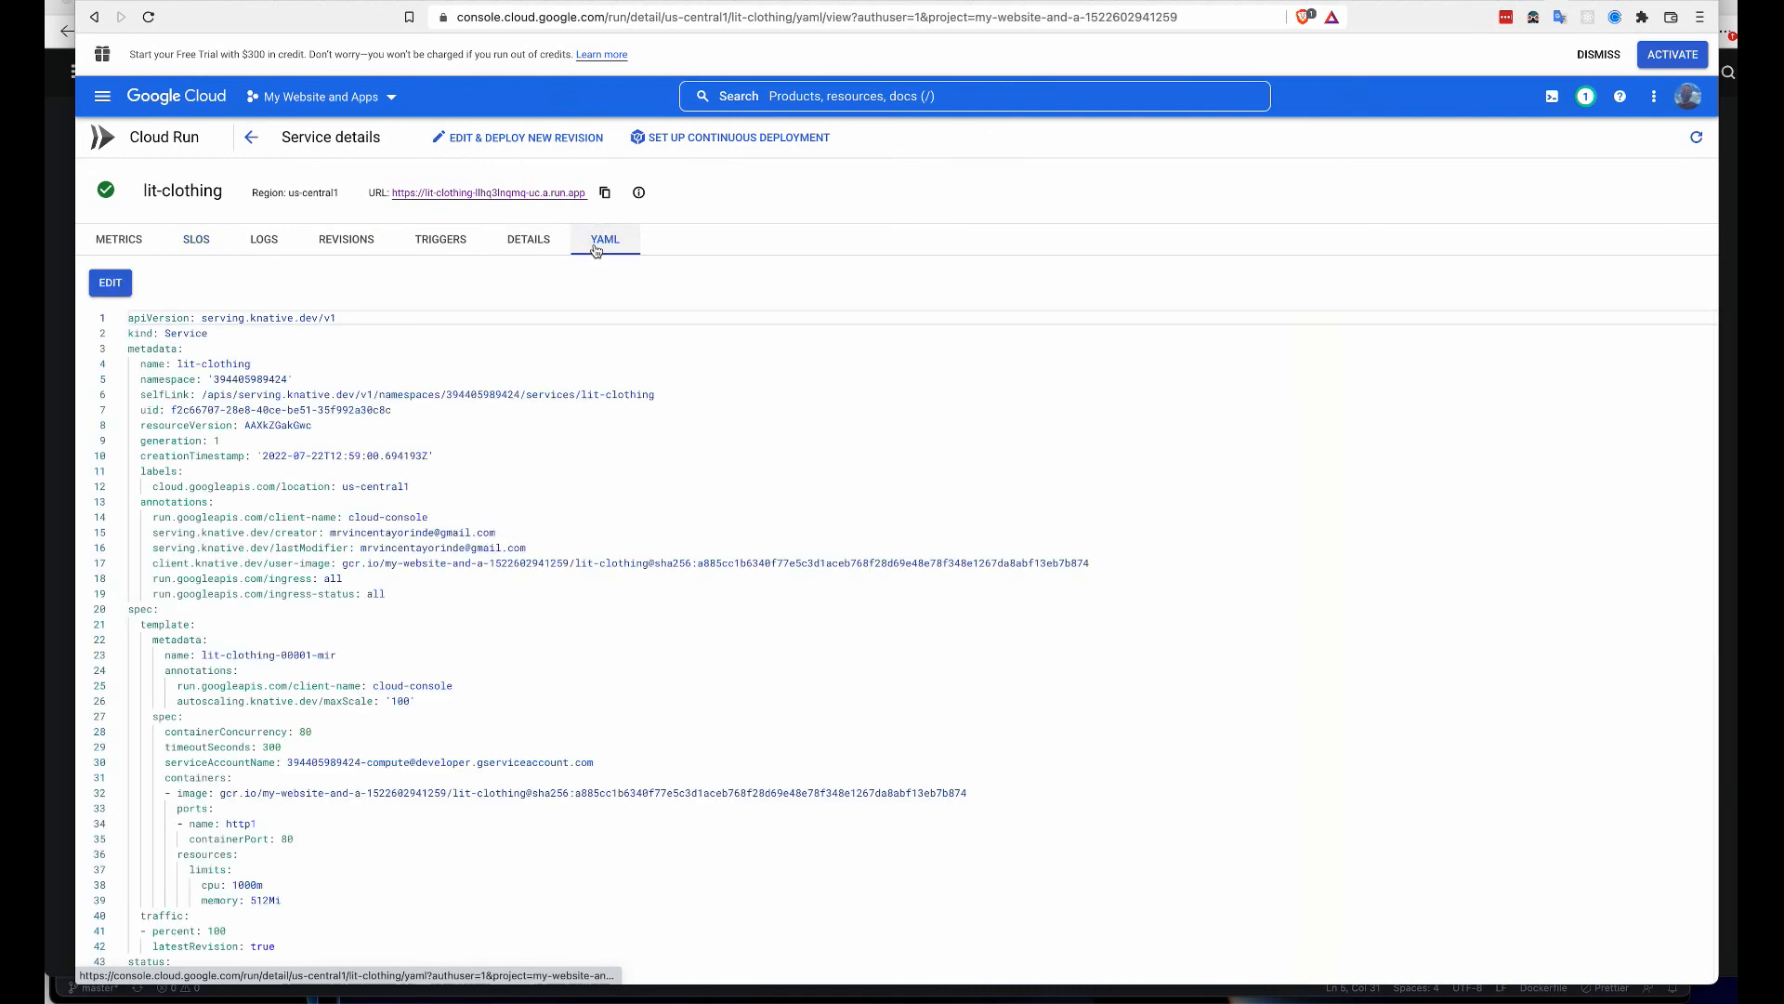
{"action": "mouse_move", "coordinate": [195, 240]}
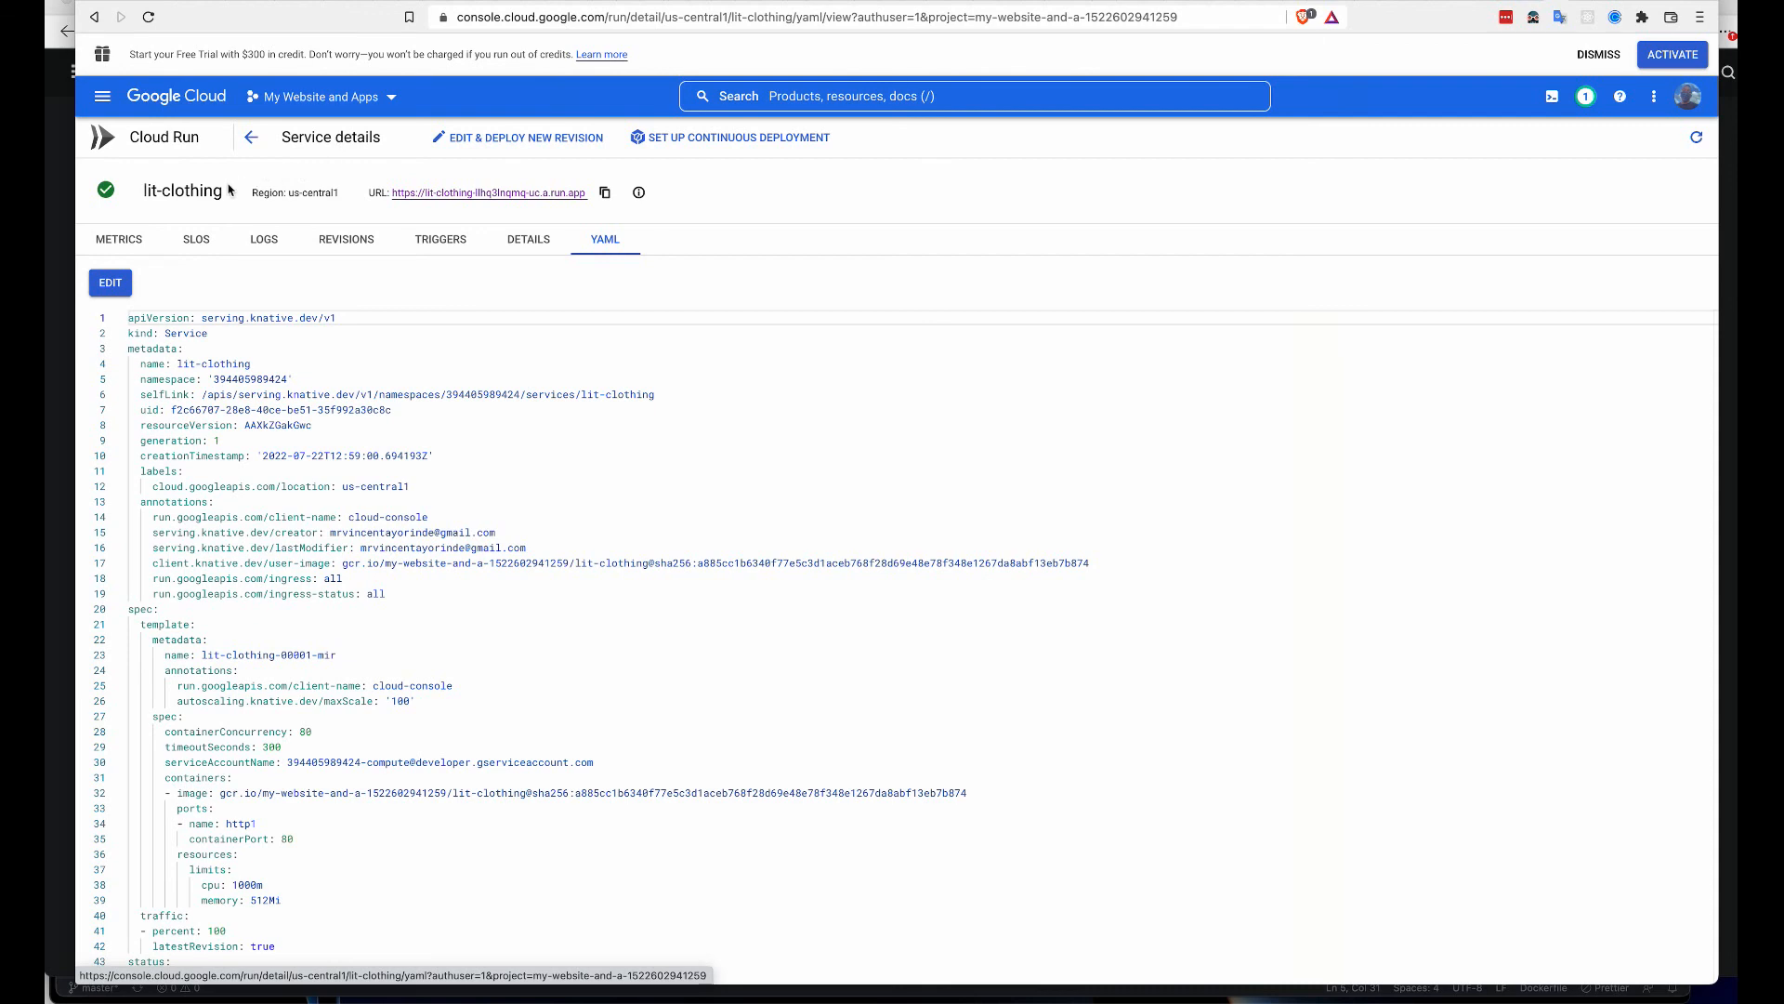
{"action": "left_click", "coordinate": [119, 240]}
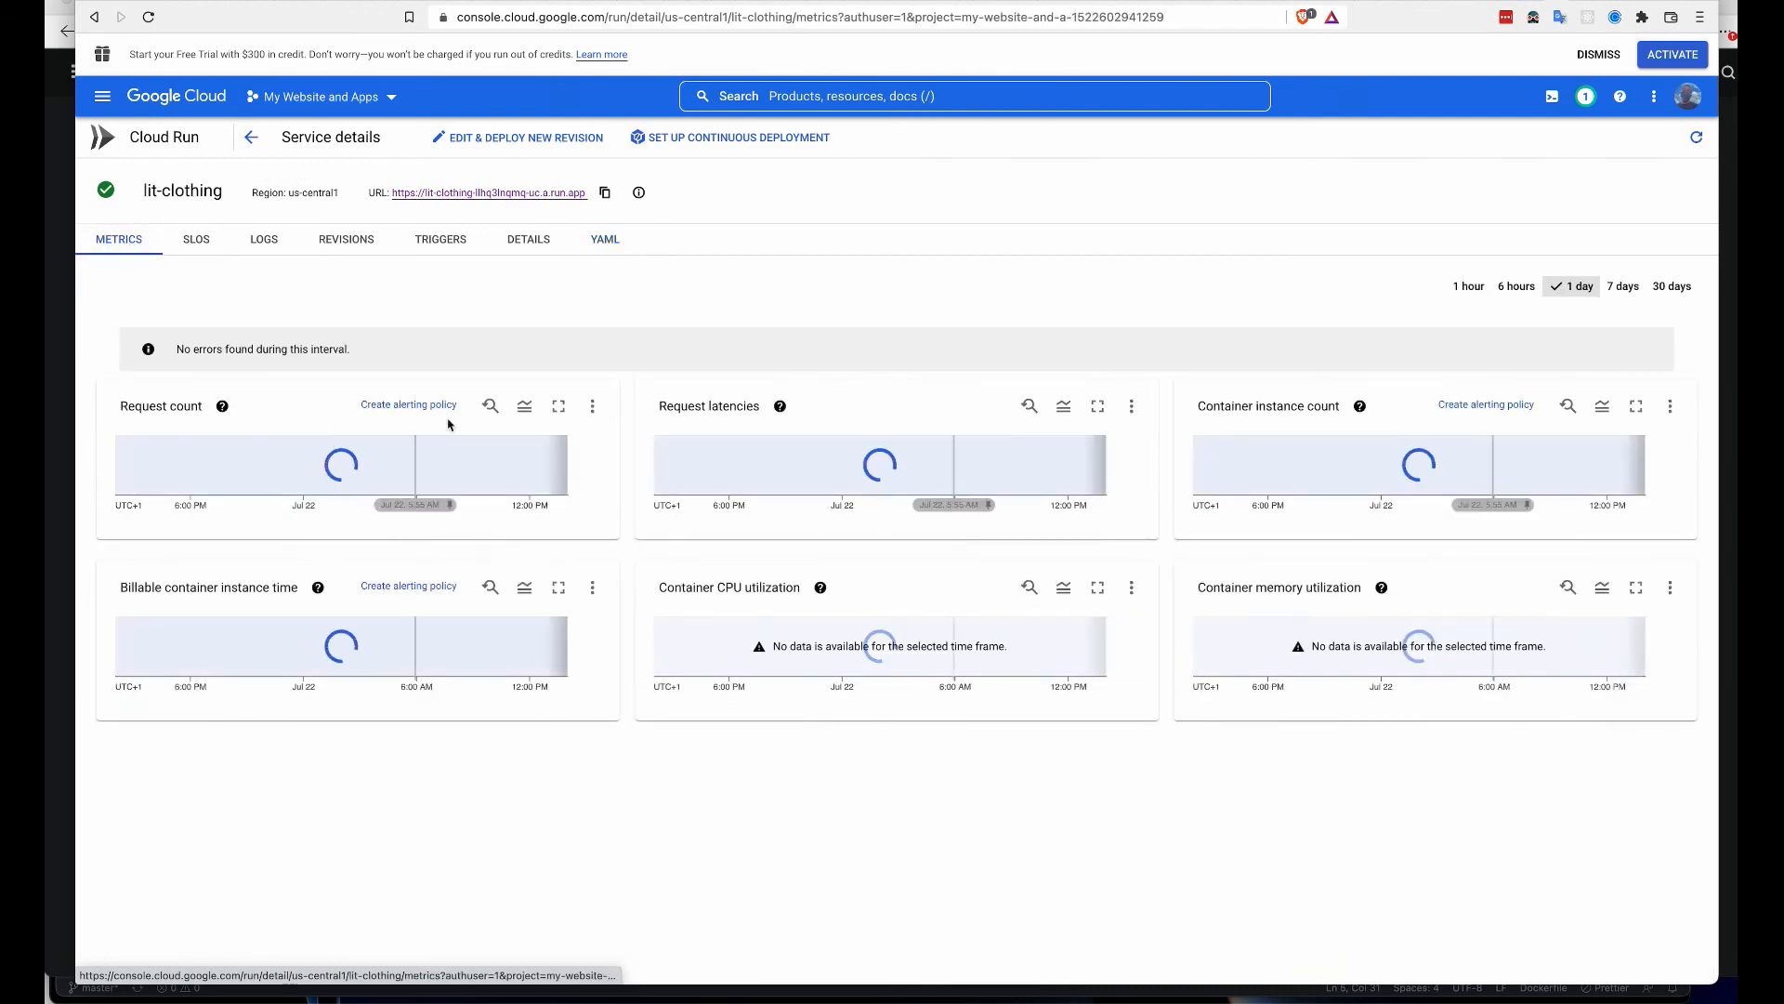